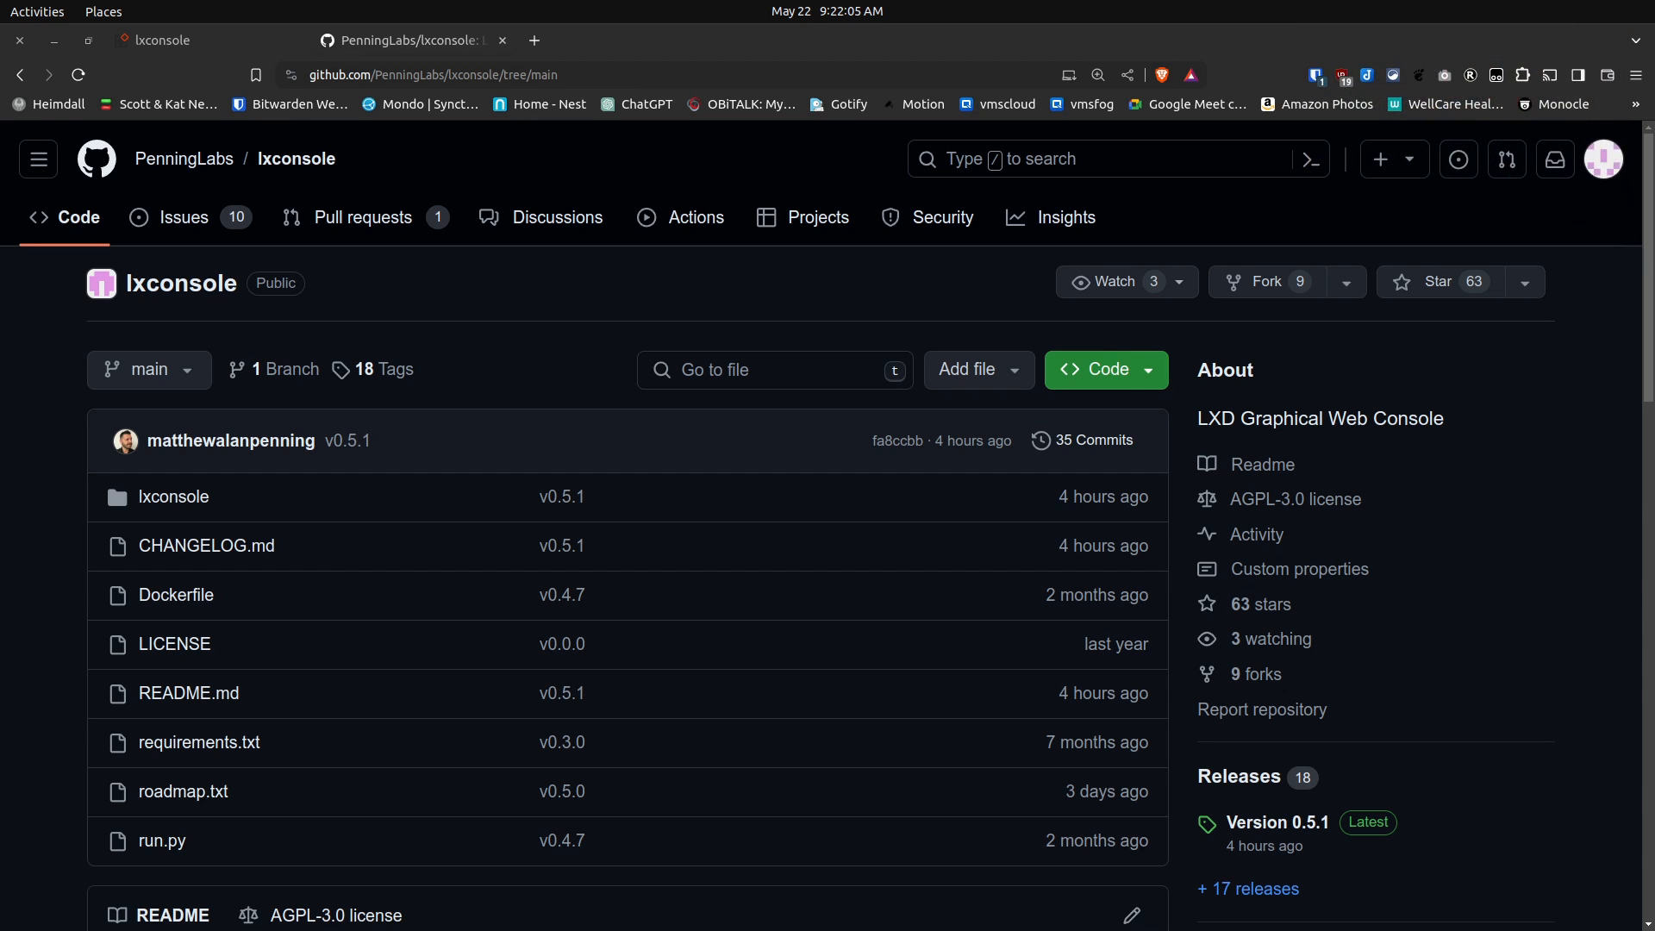
mouse_move(1276, 823)
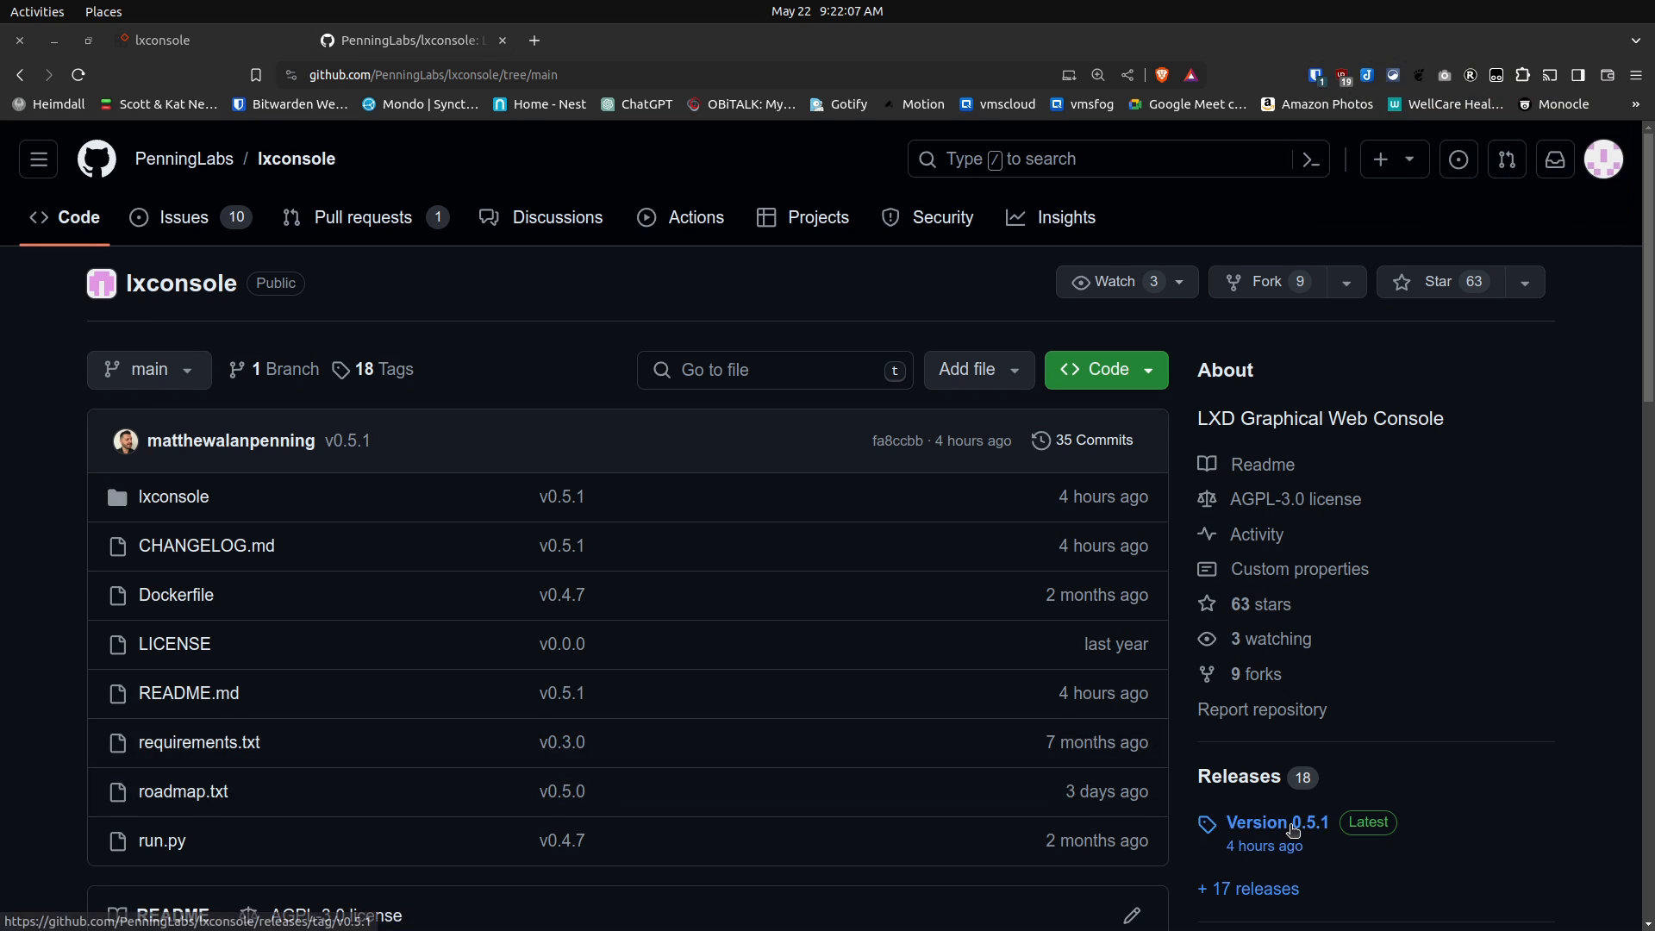
mouse_move(915, 795)
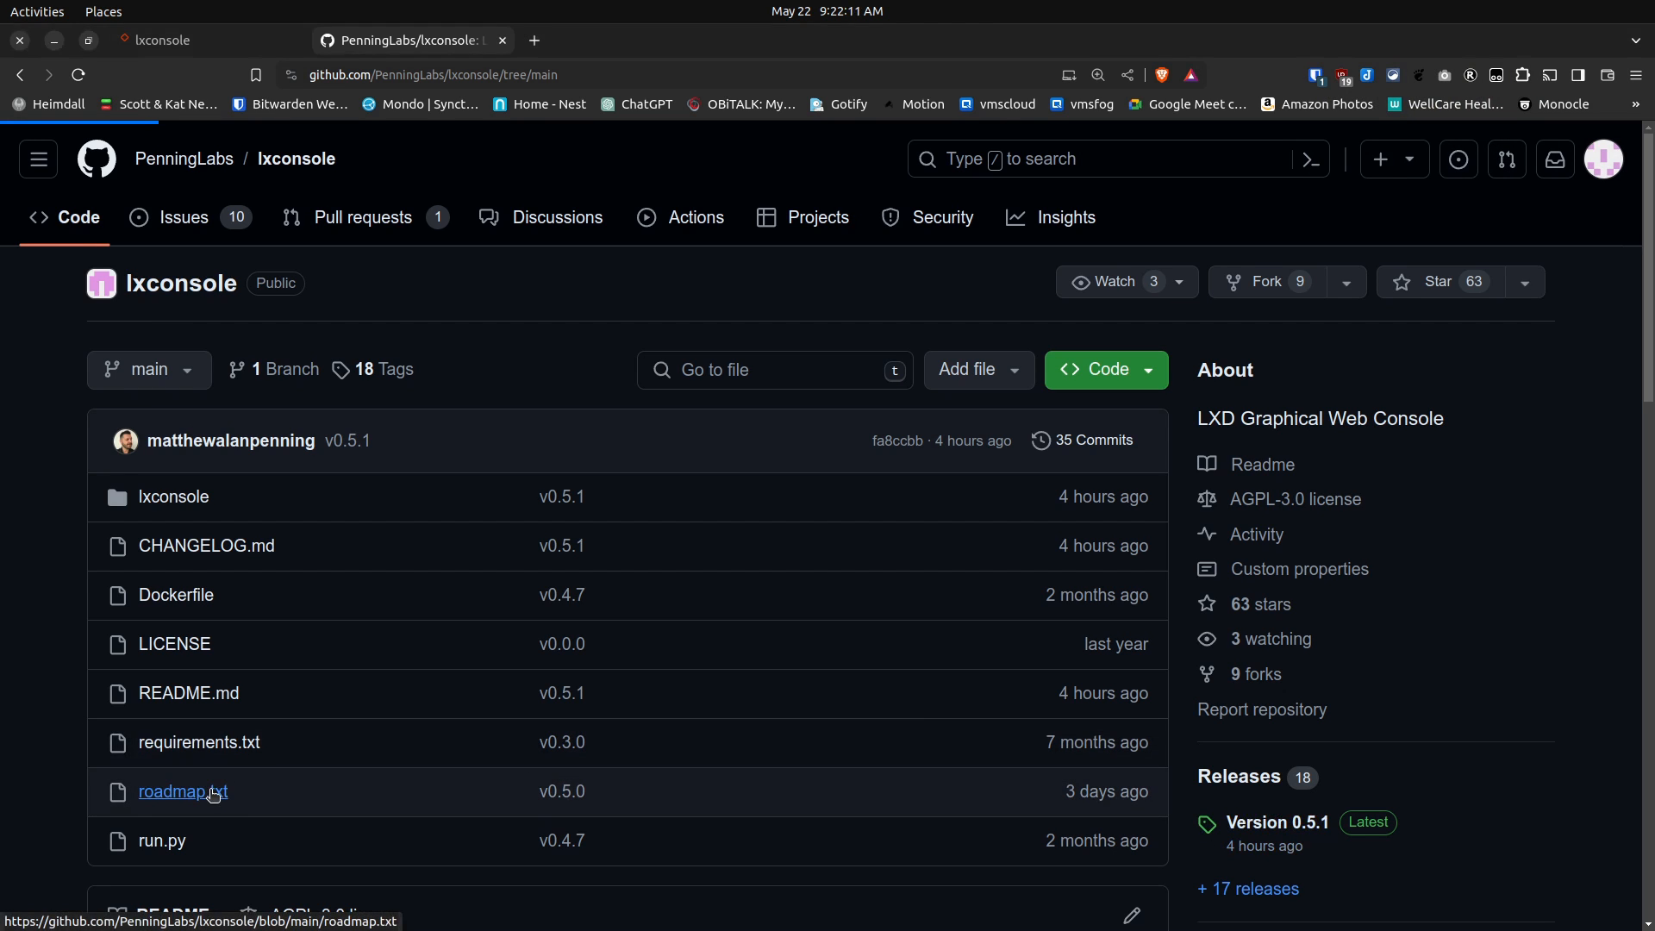
Step: Open roadmap.txt to read planned features like two-factor auth and MariaDB/Postgres support
left_click(182, 791)
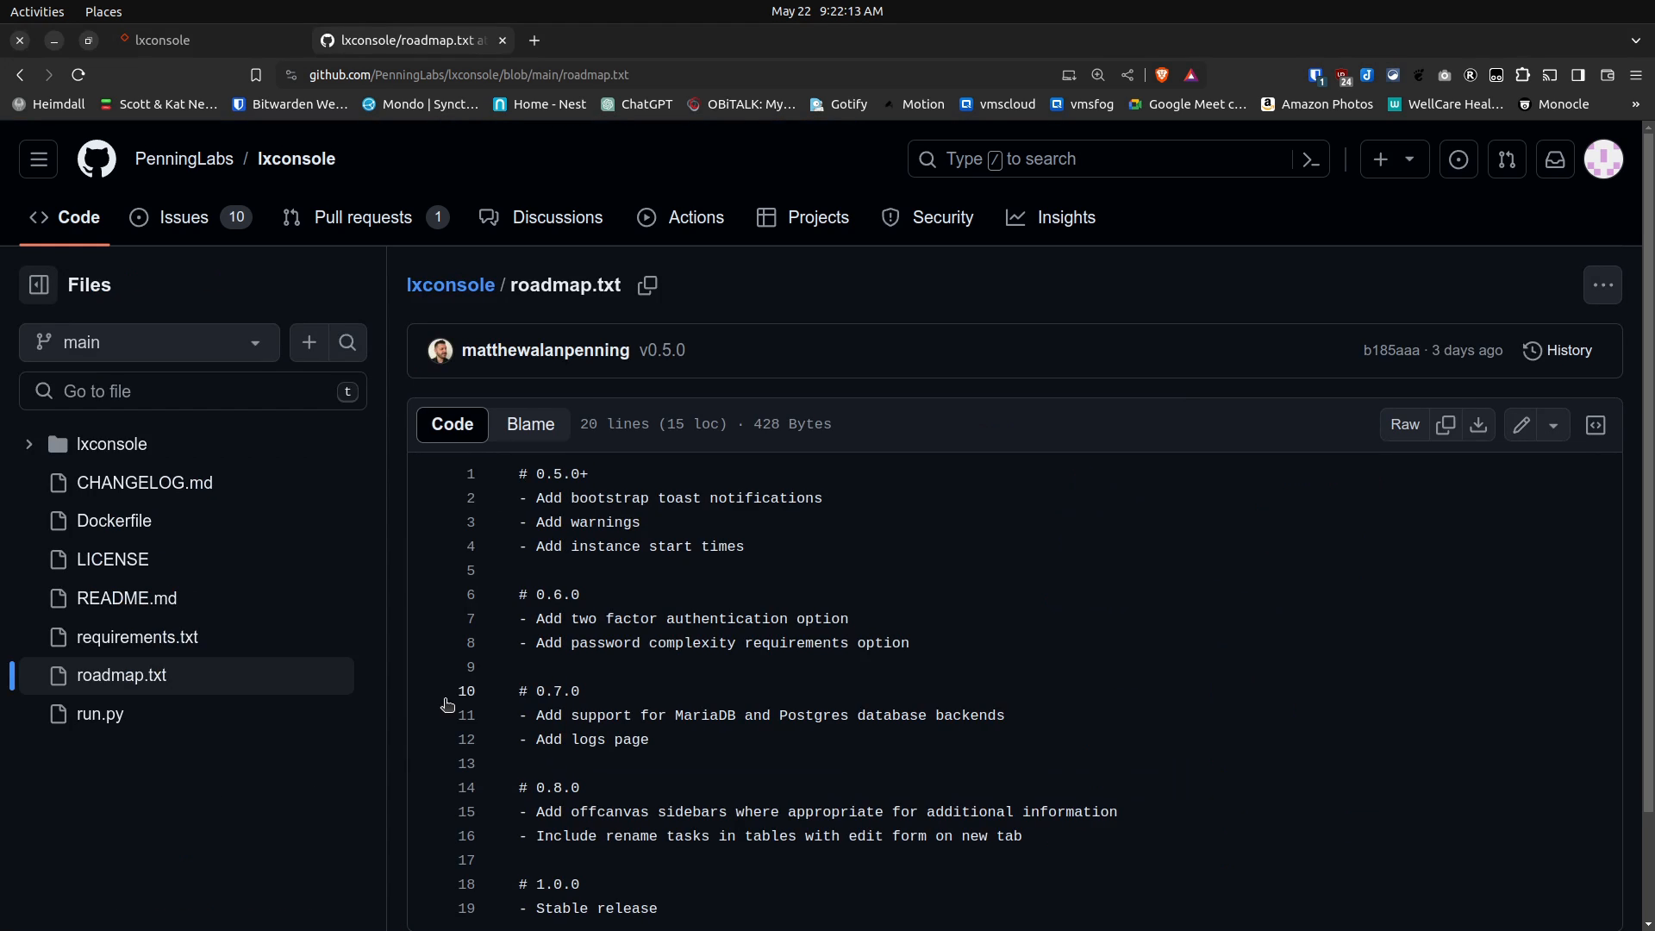
mouse_move(536, 485)
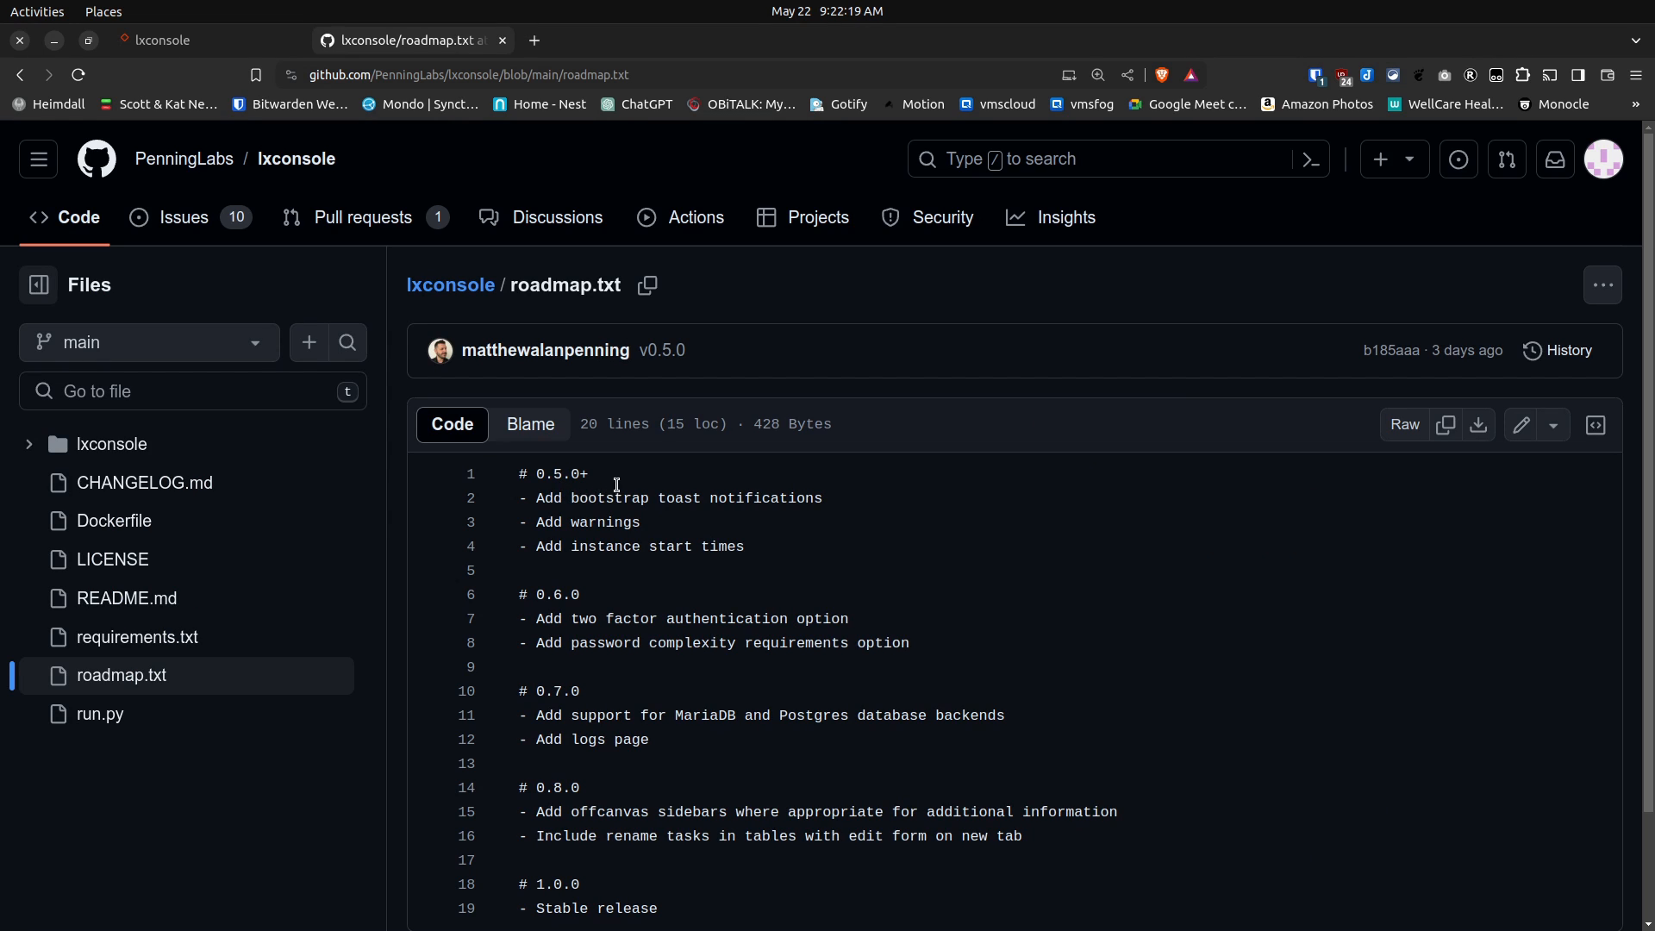
mouse_move(781, 529)
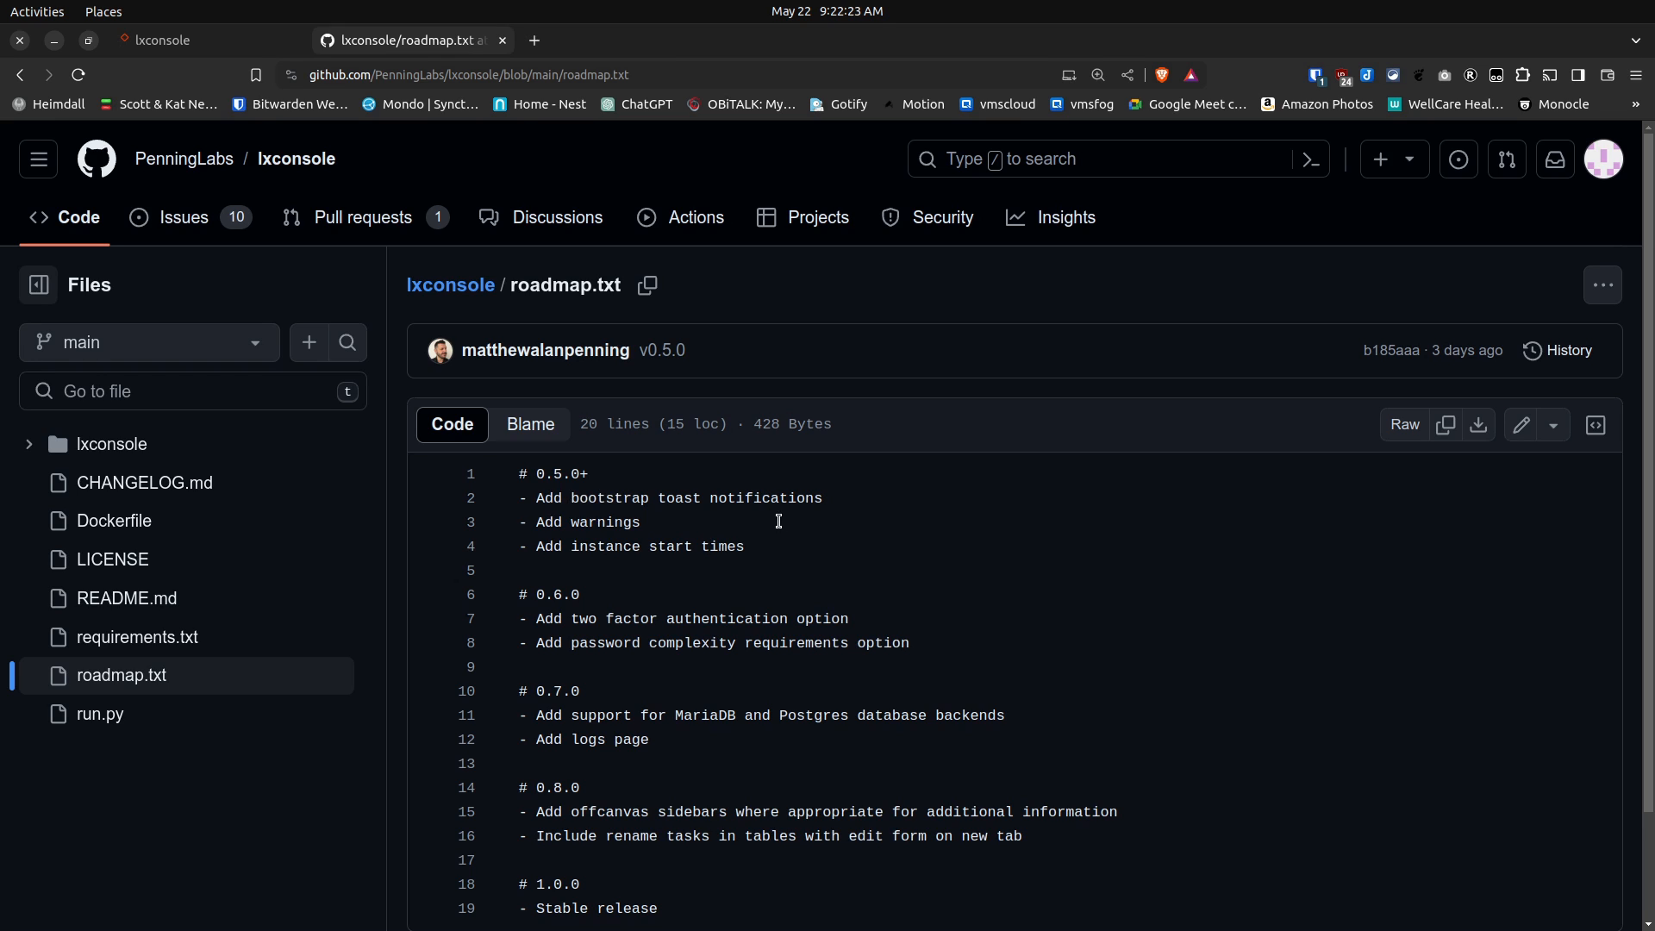
mouse_move(620, 551)
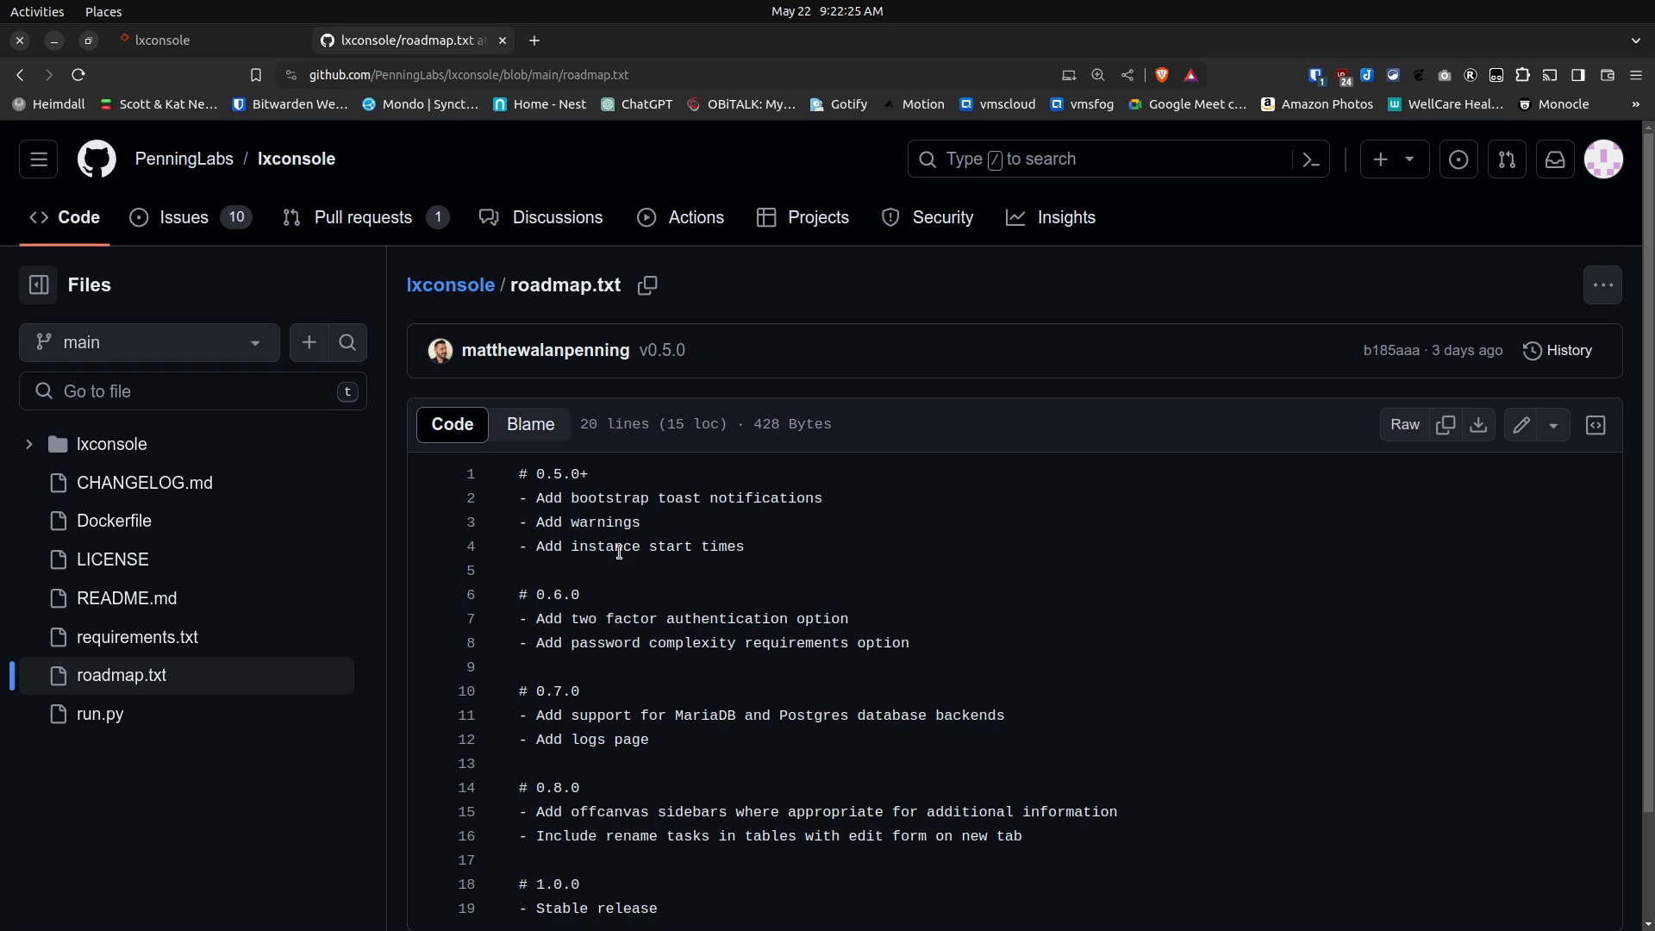
mouse_move(710, 573)
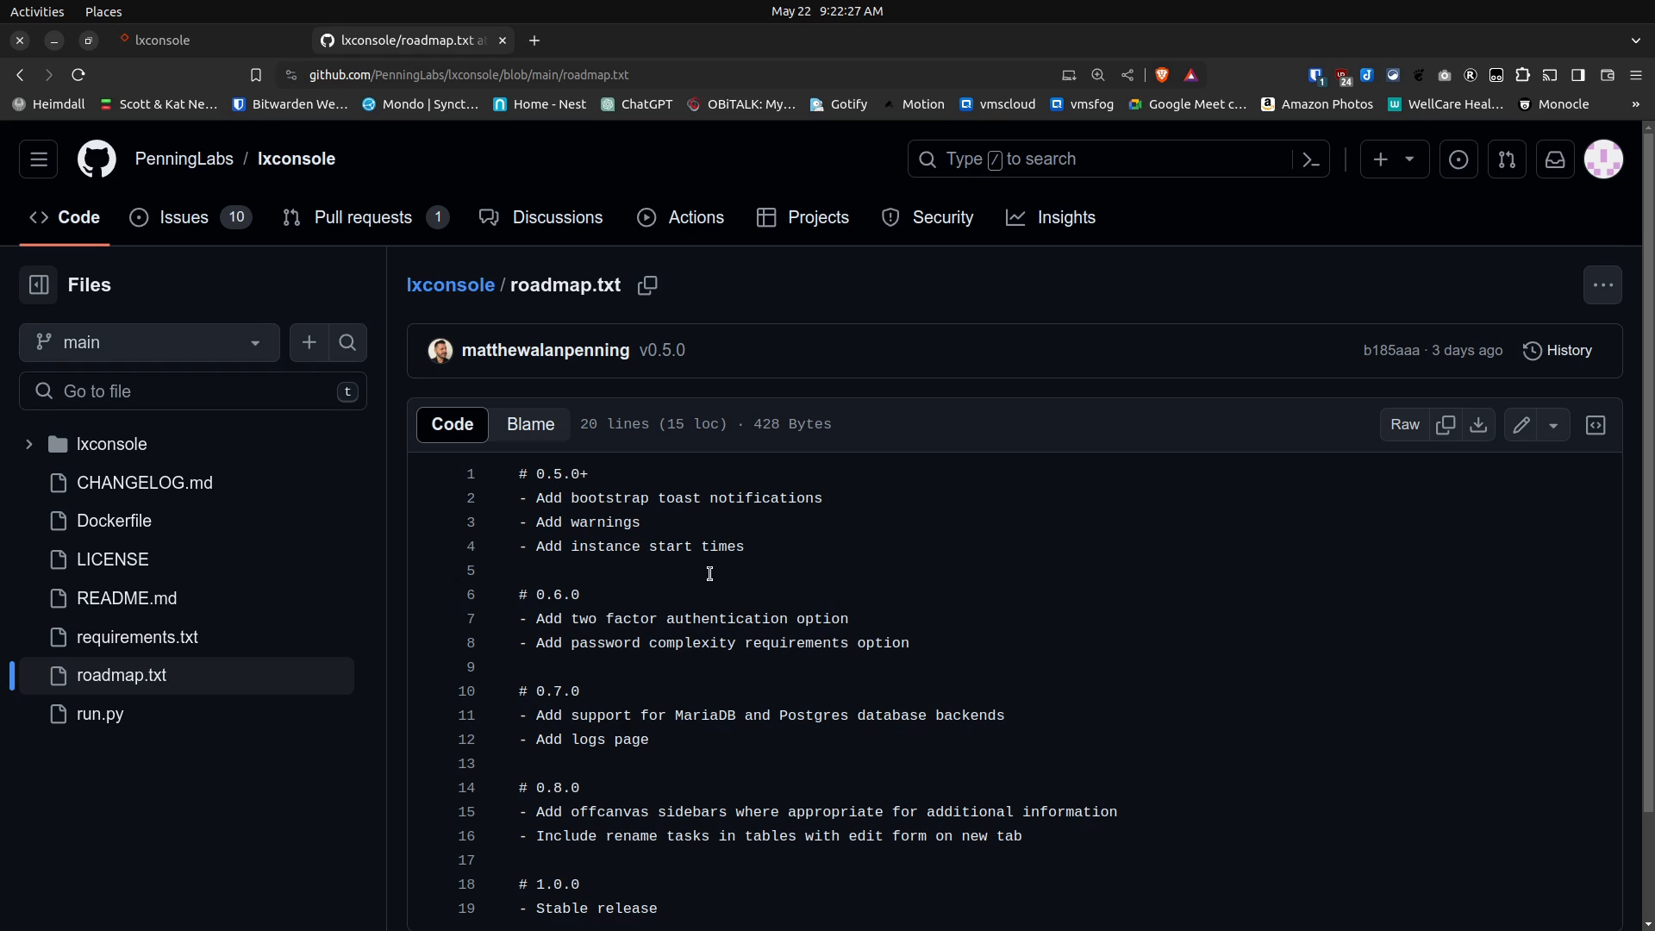
mouse_move(762, 568)
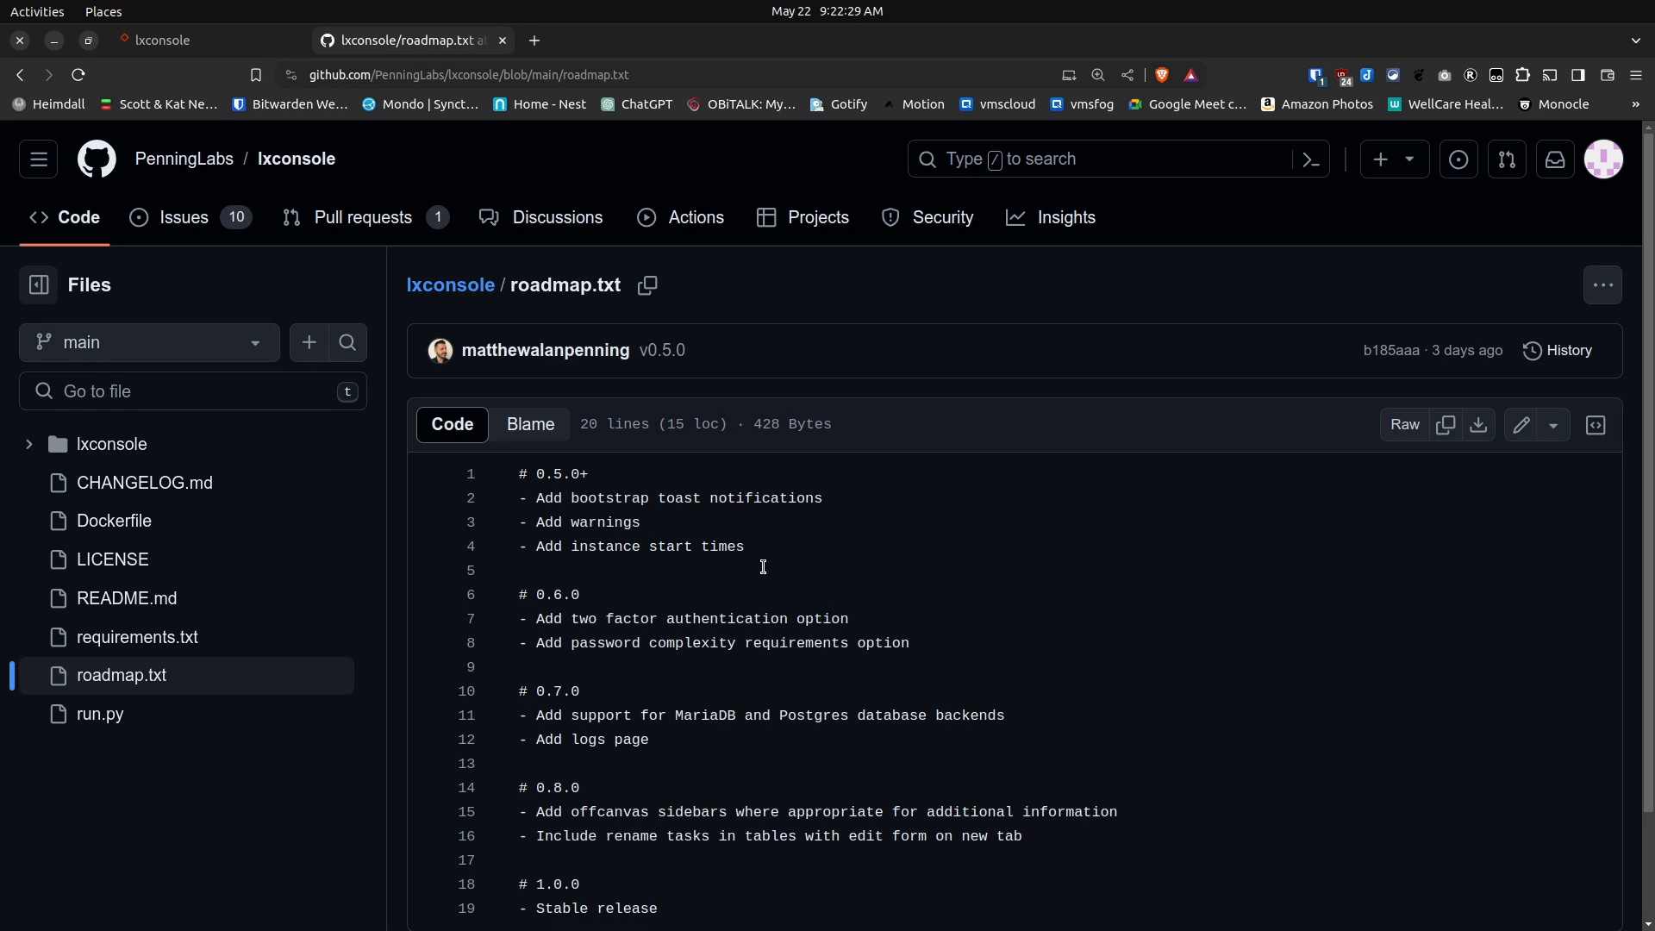
mouse_move(565, 557)
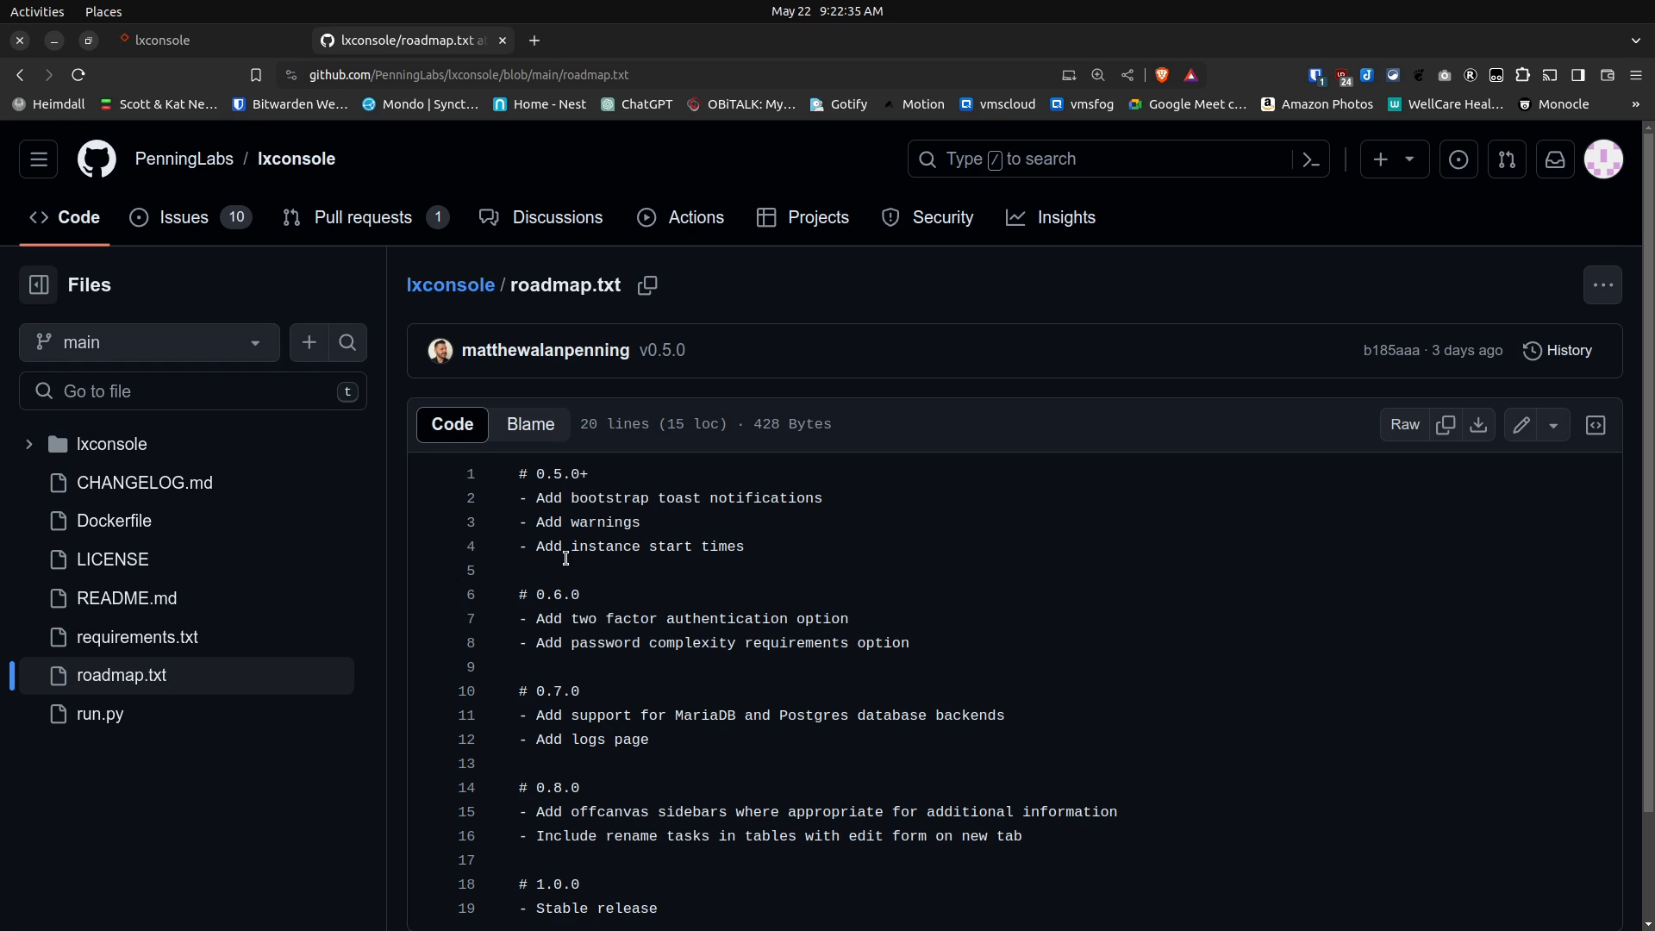
mouse_move(635, 622)
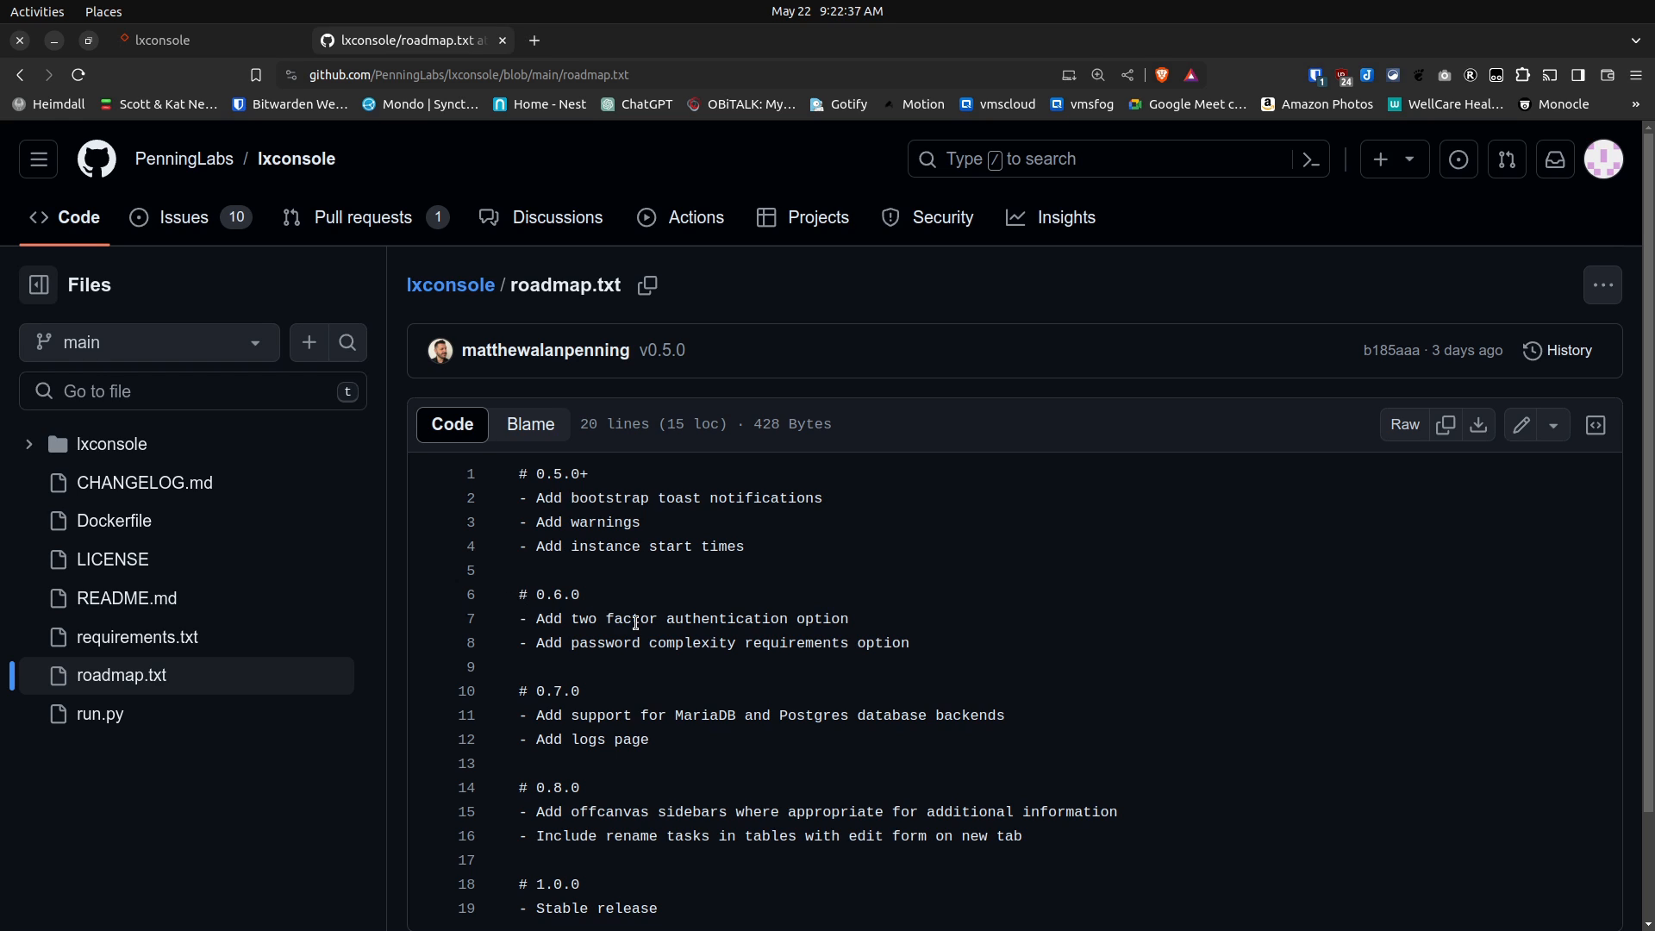
mouse_move(681, 652)
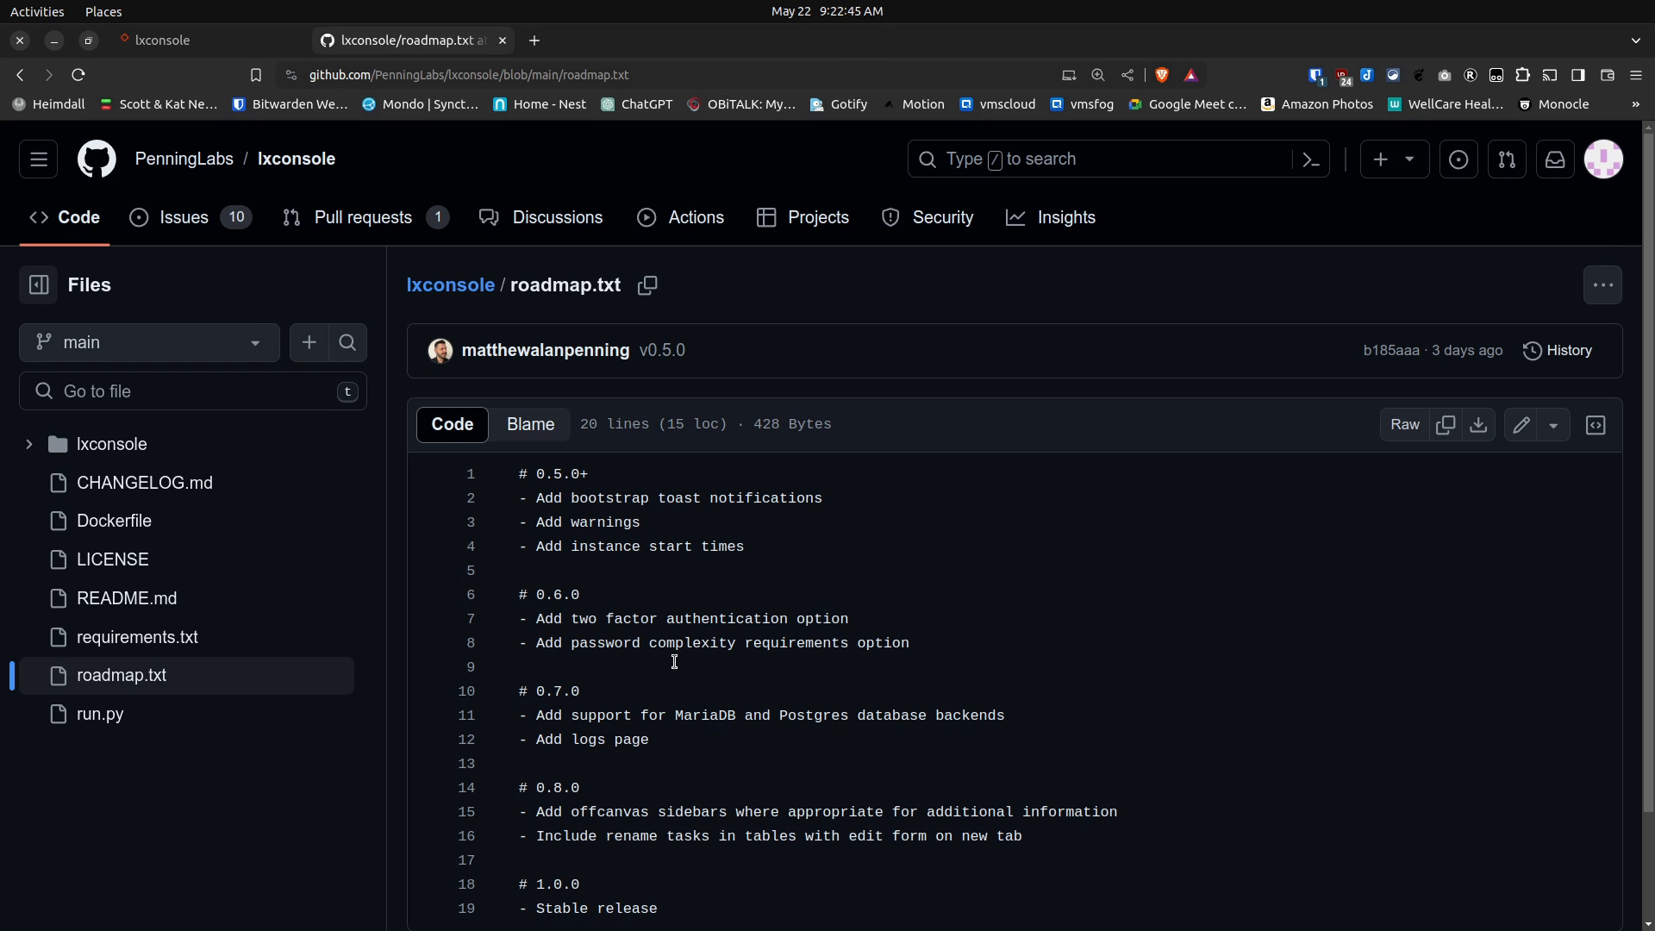
mouse_move(753, 677)
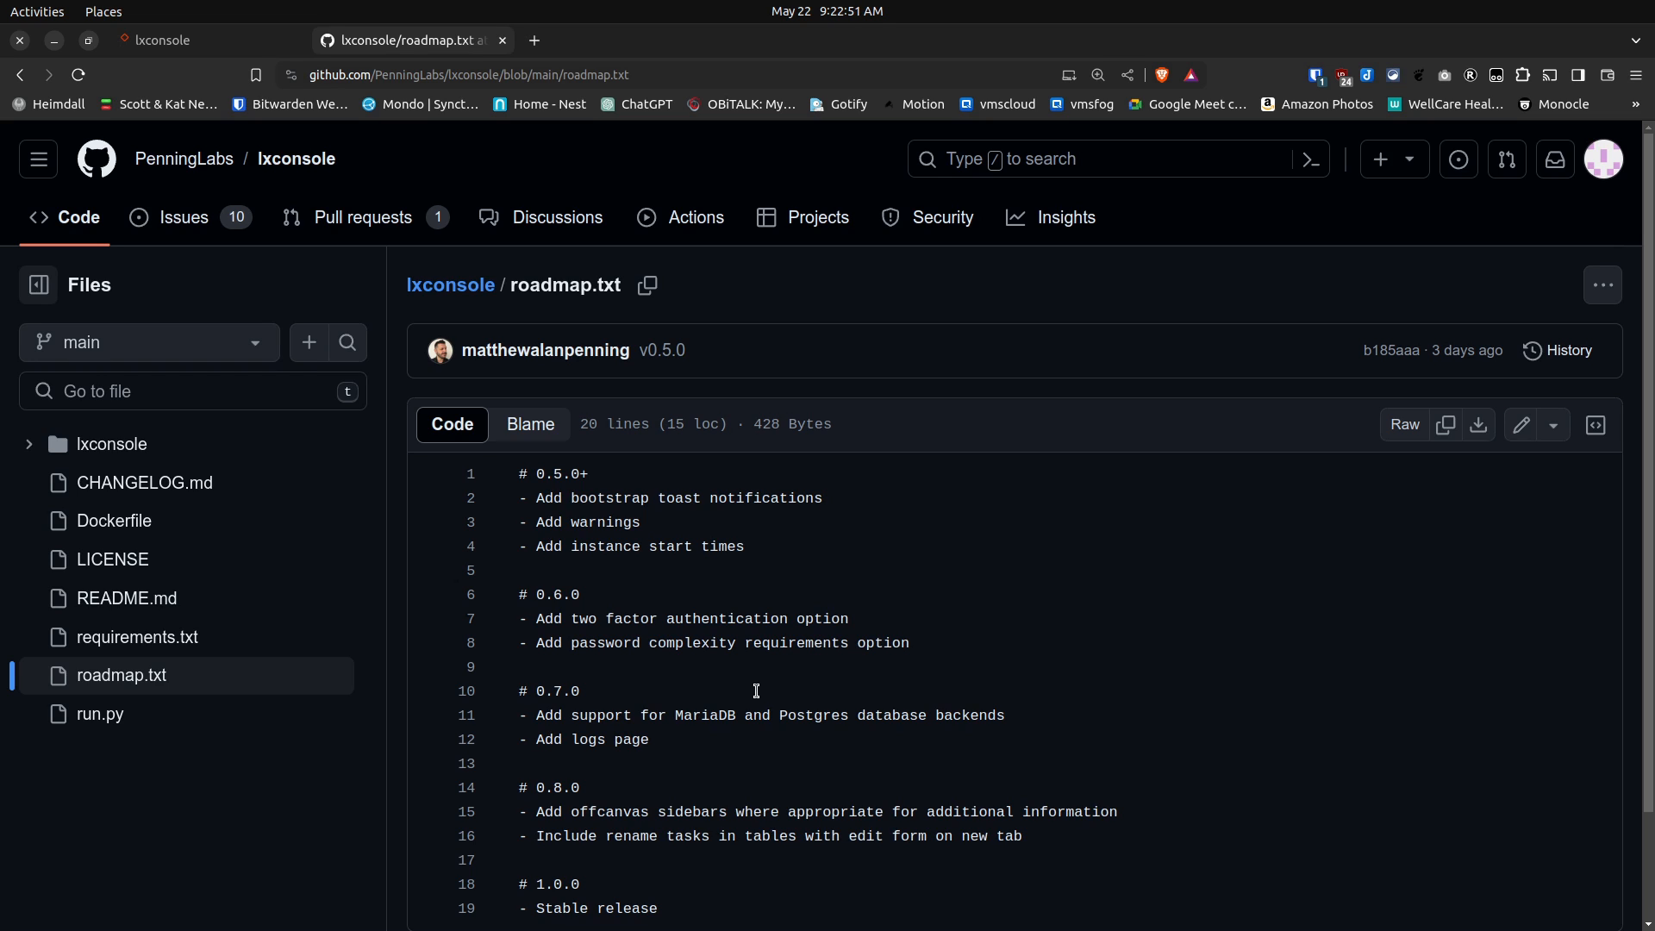
mouse_move(688, 739)
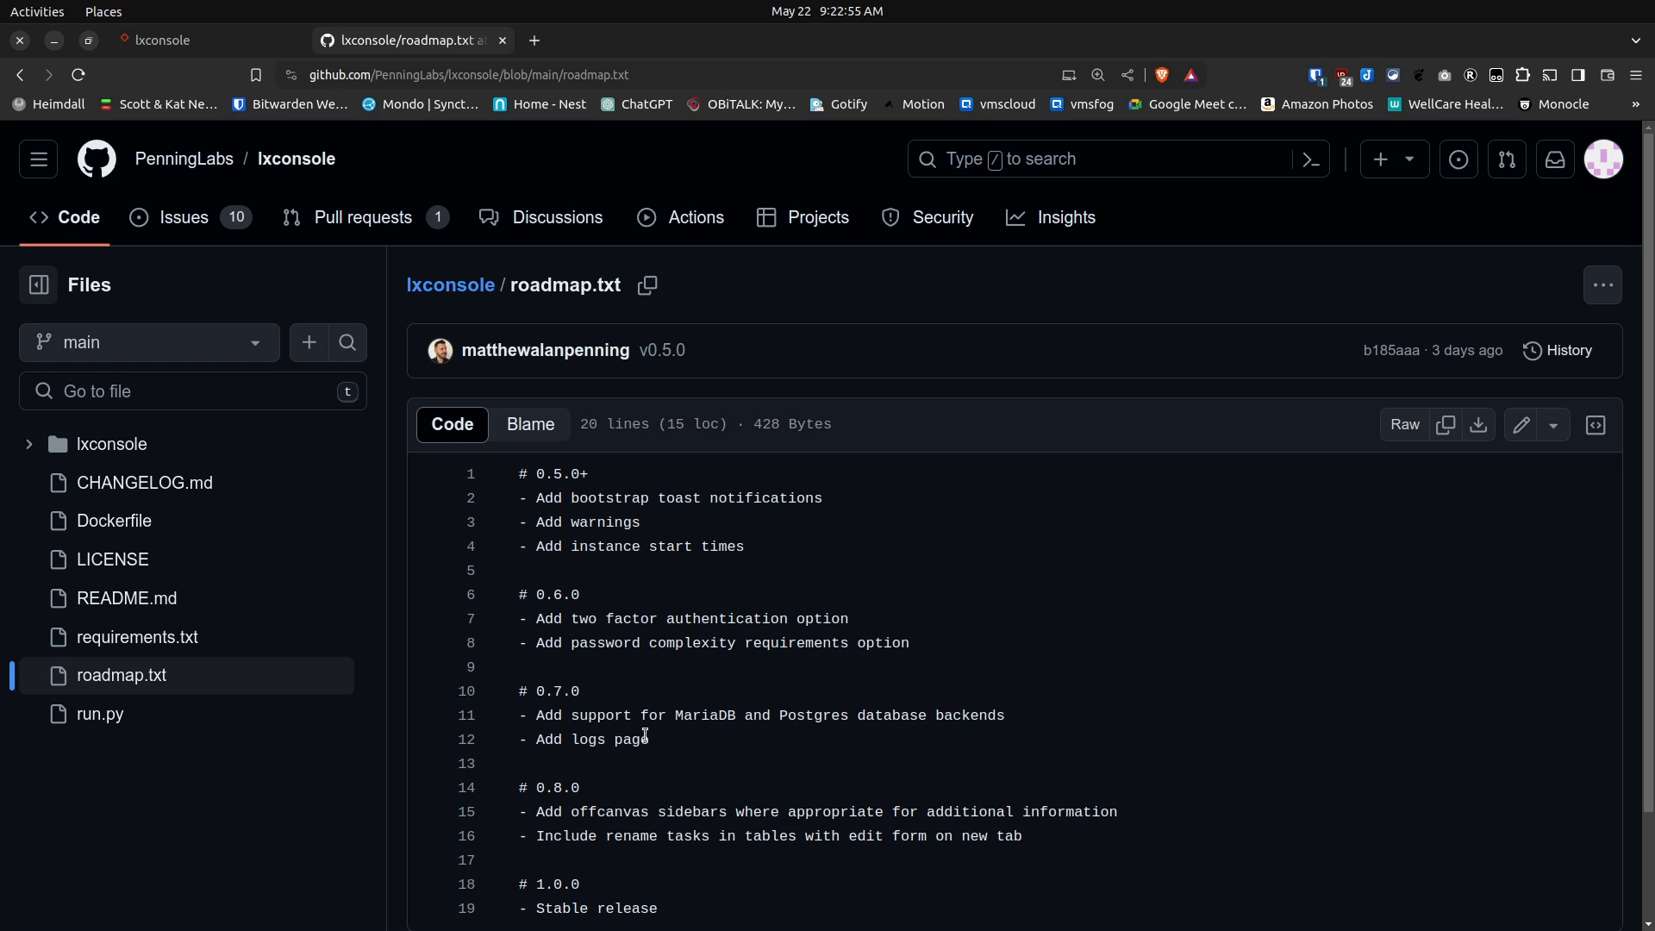
mouse_move(693, 749)
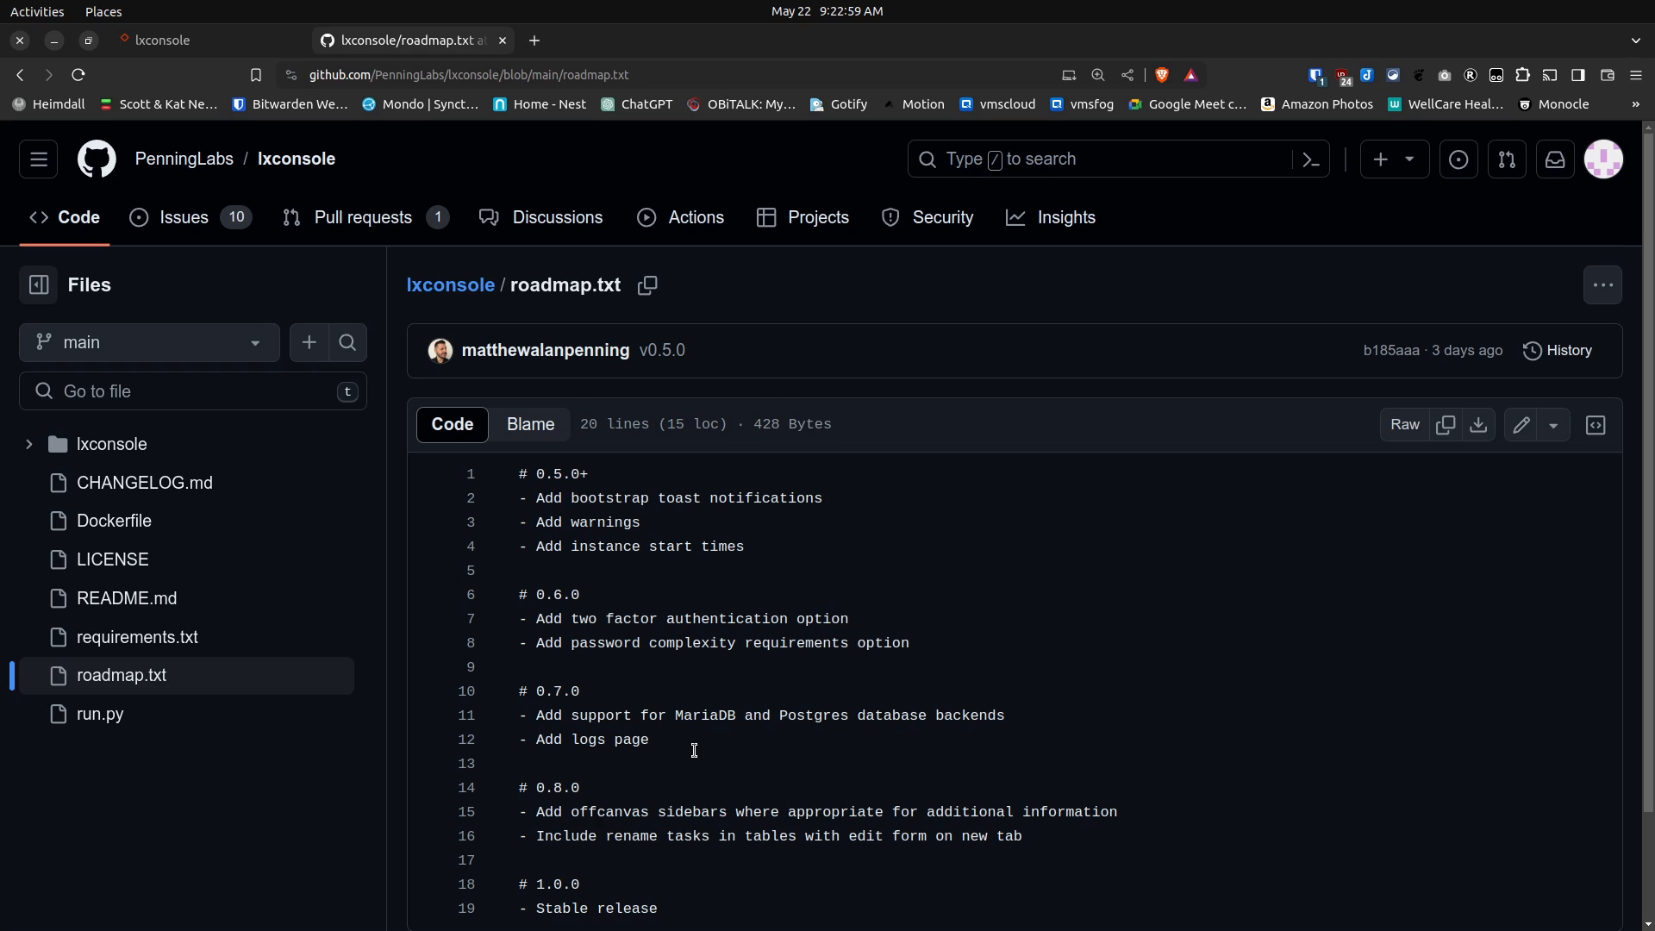
mouse_move(761, 784)
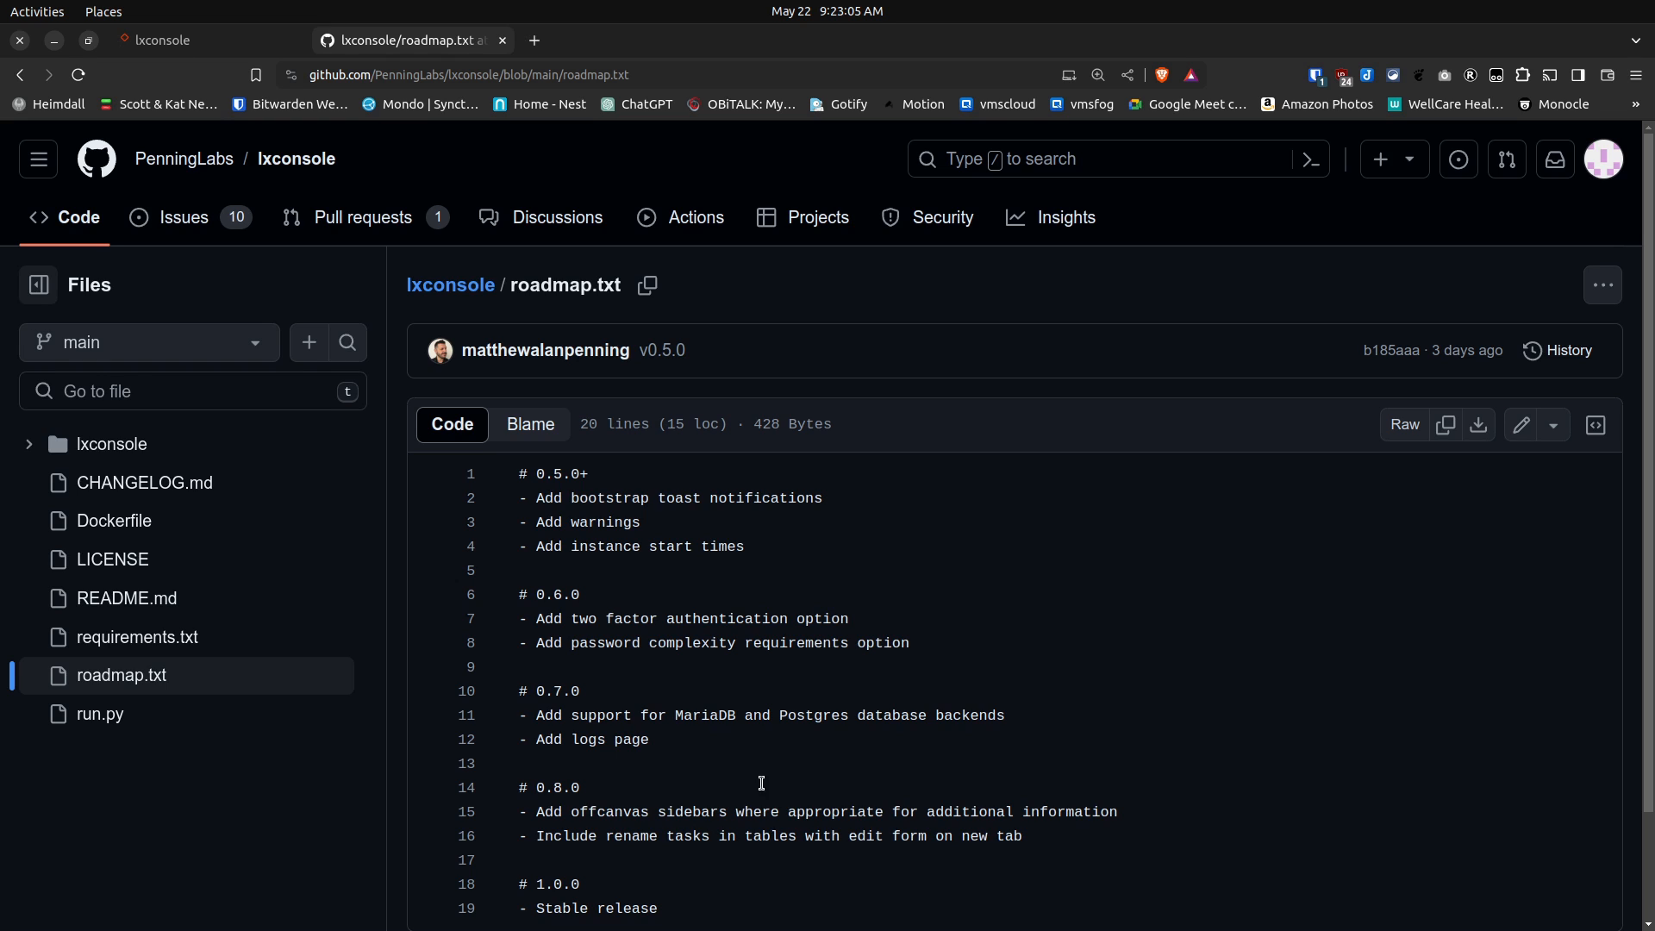
mouse_move(948, 851)
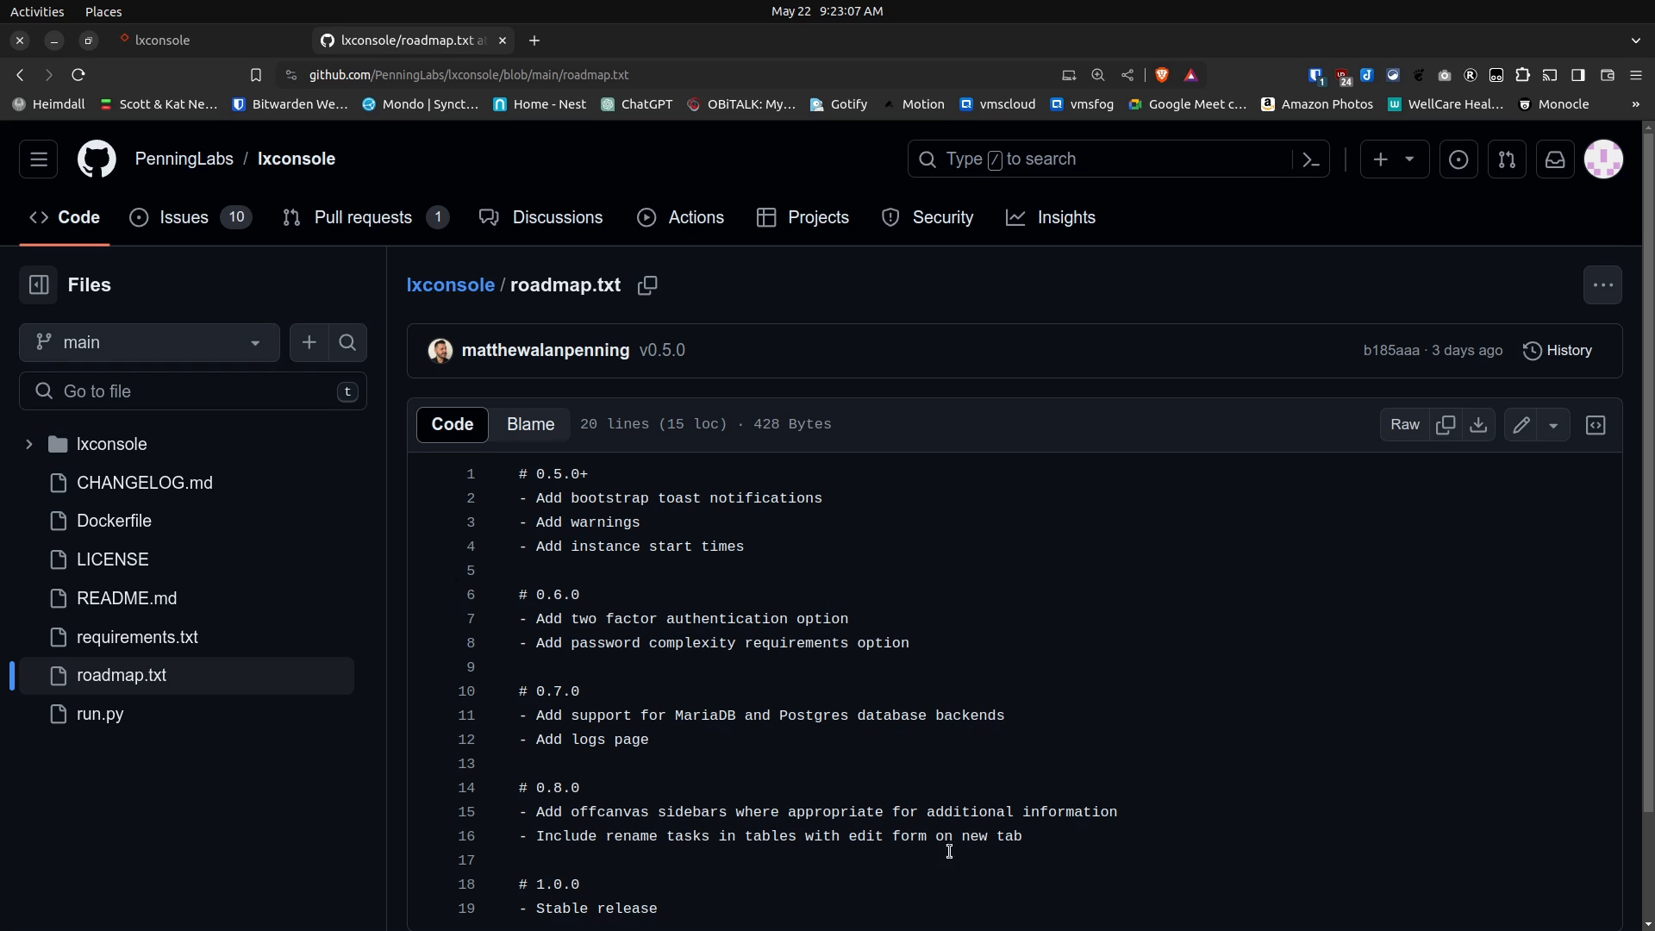
mouse_move(710, 846)
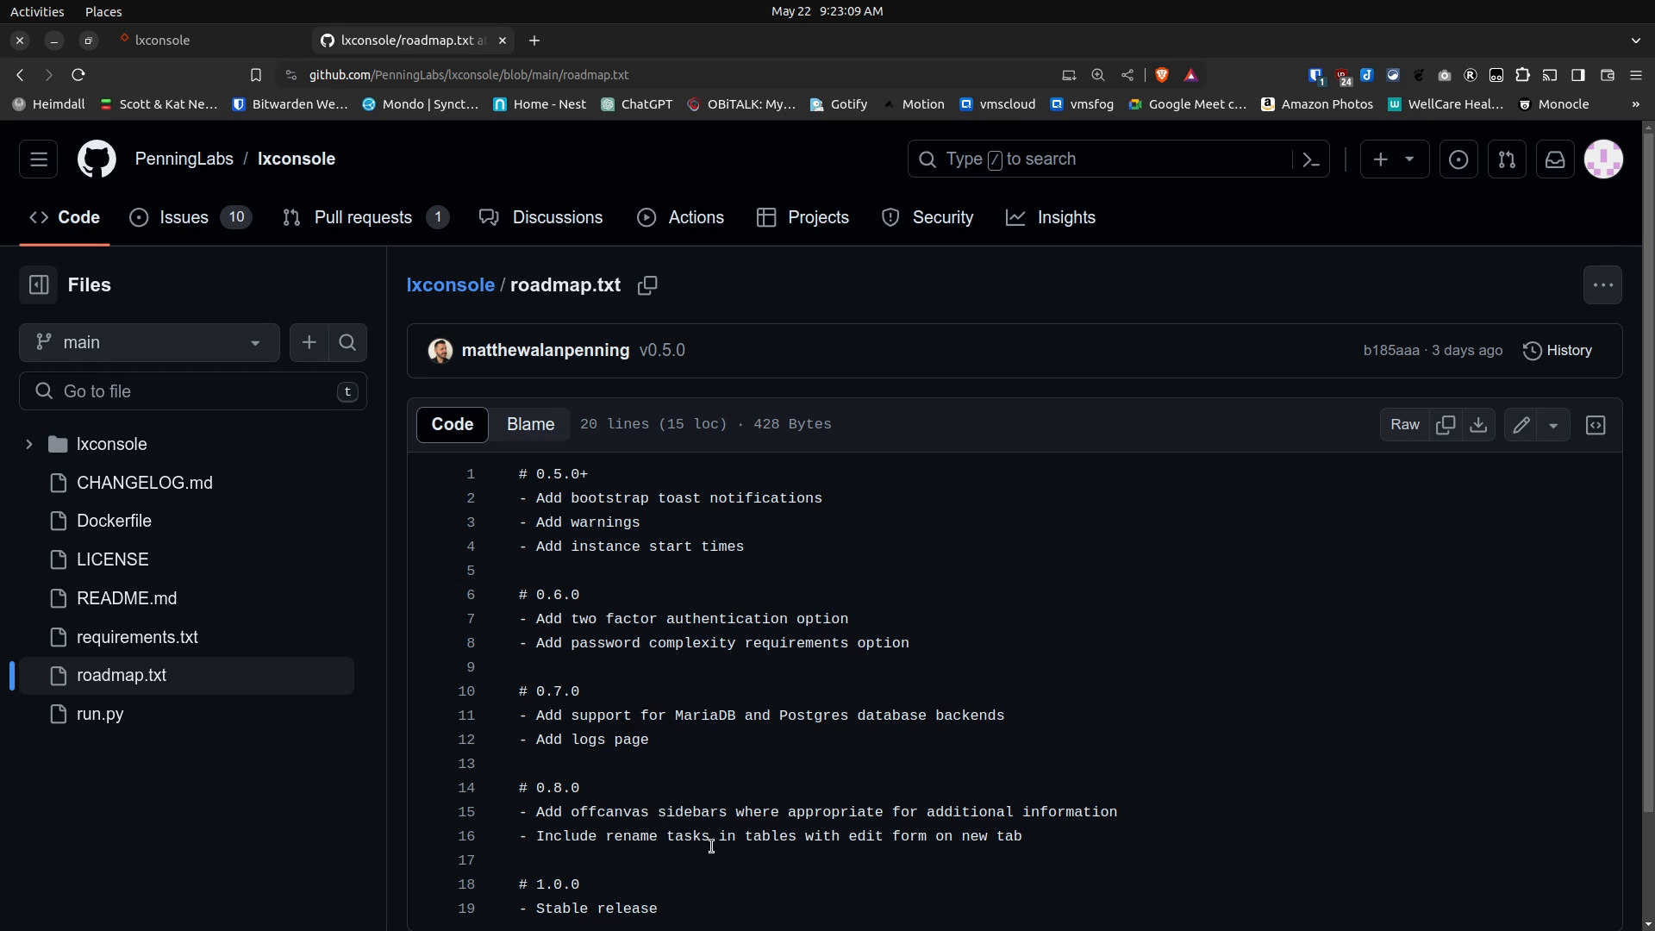
mouse_move(600, 822)
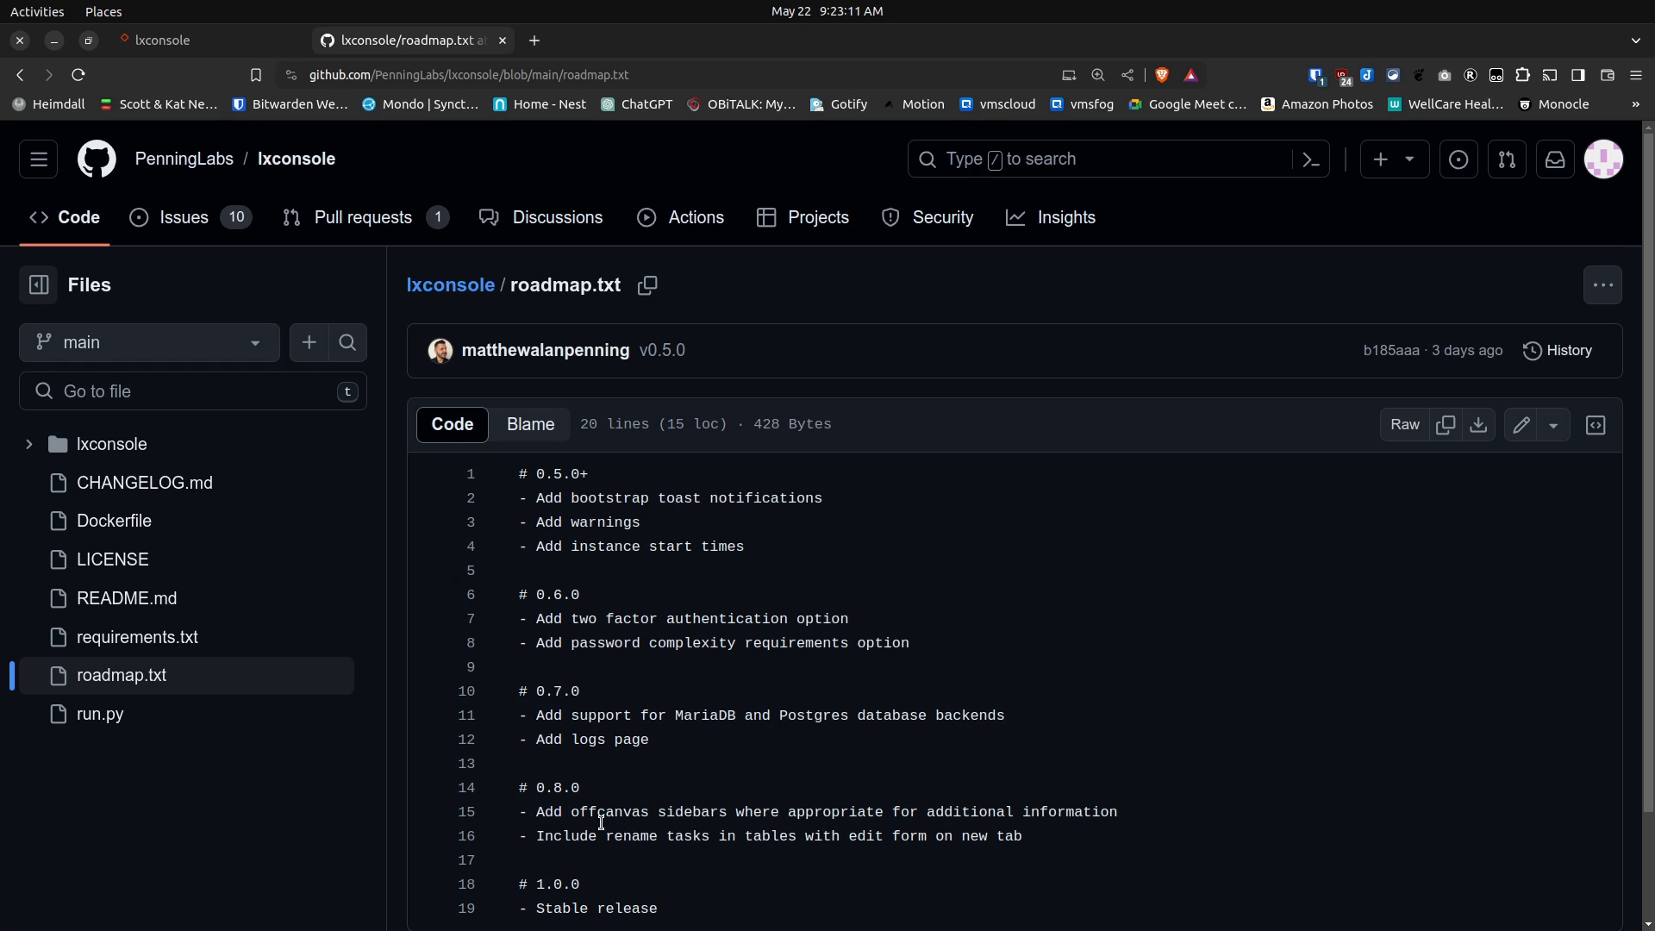
mouse_move(645, 836)
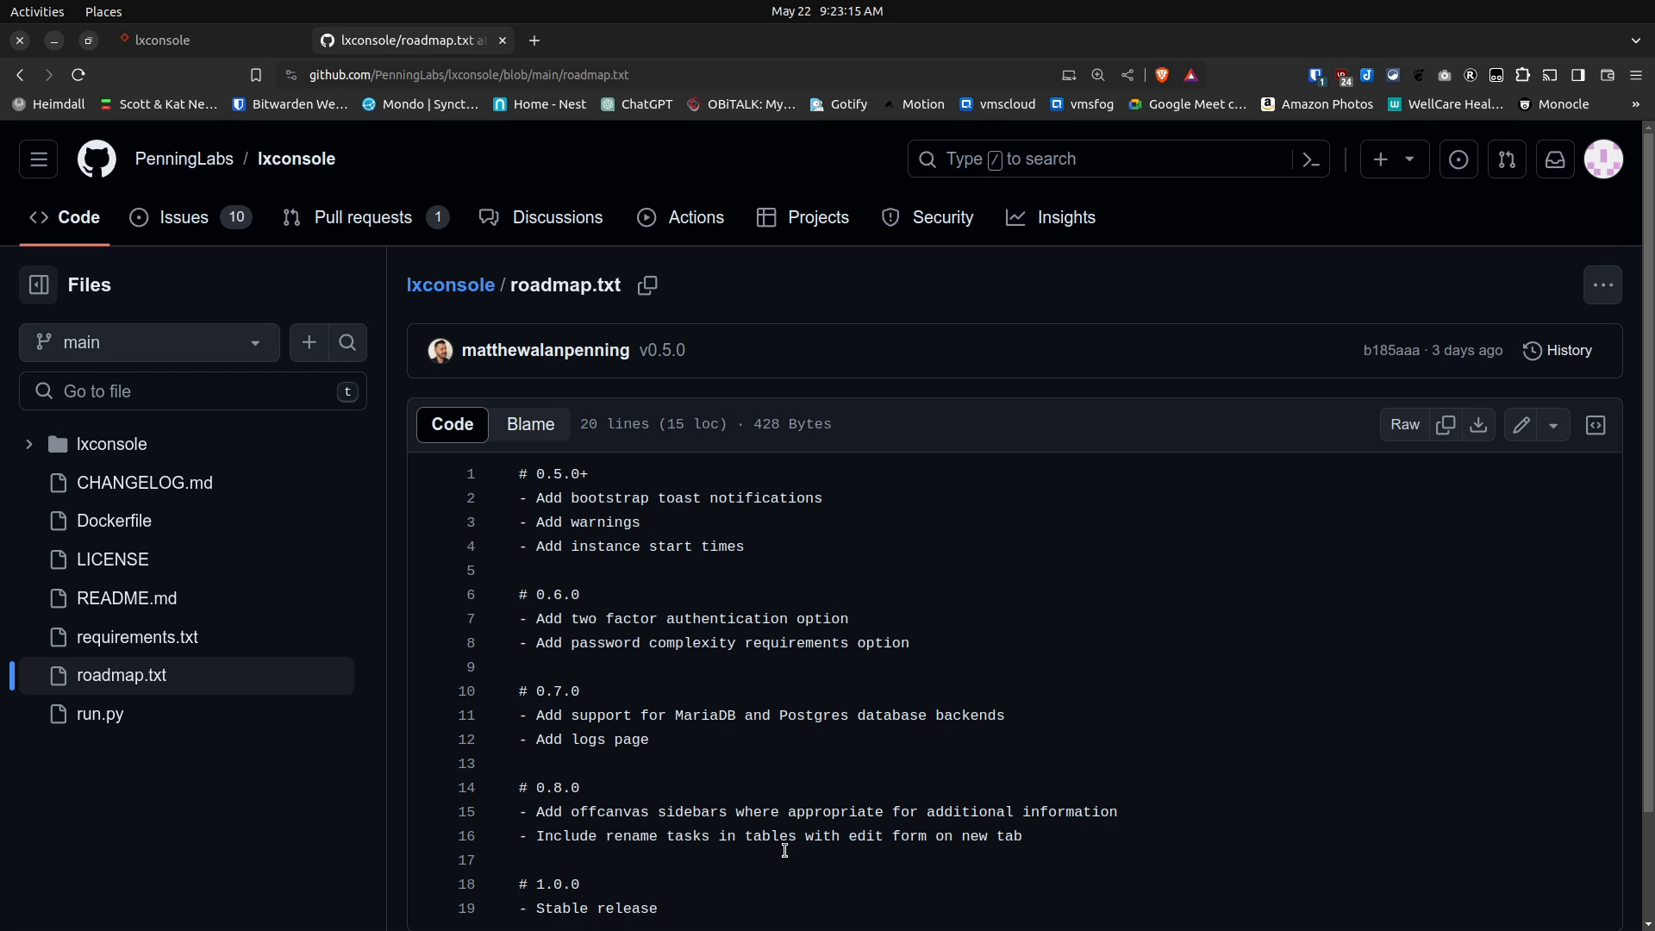
mouse_move(700, 860)
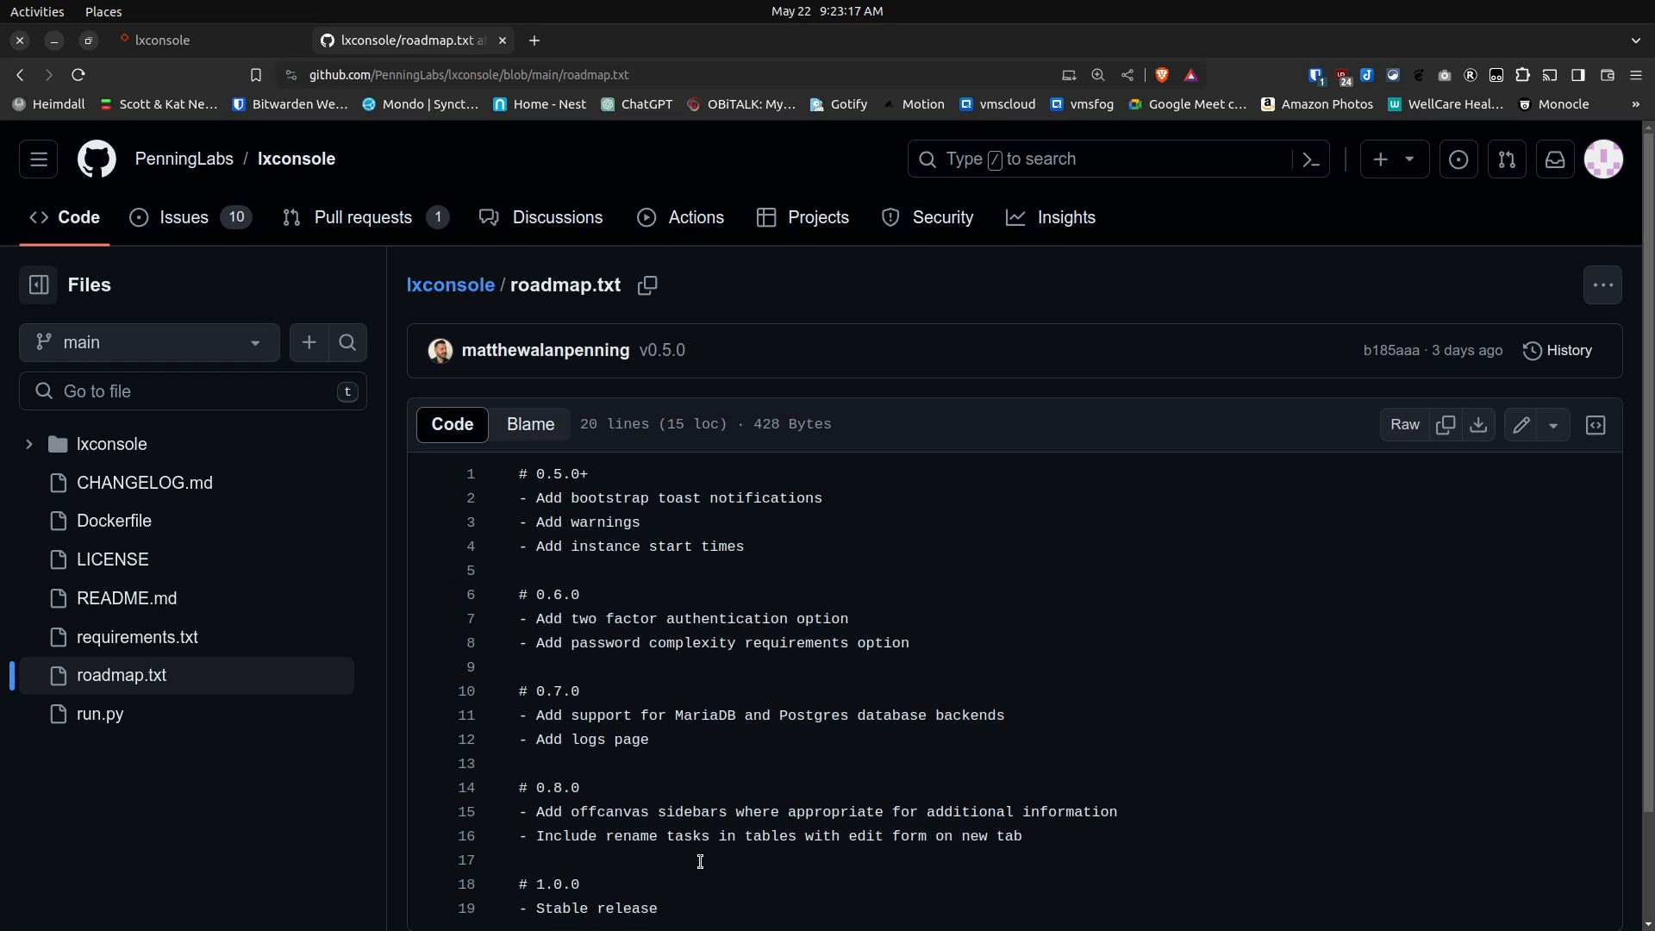
mouse_move(763, 856)
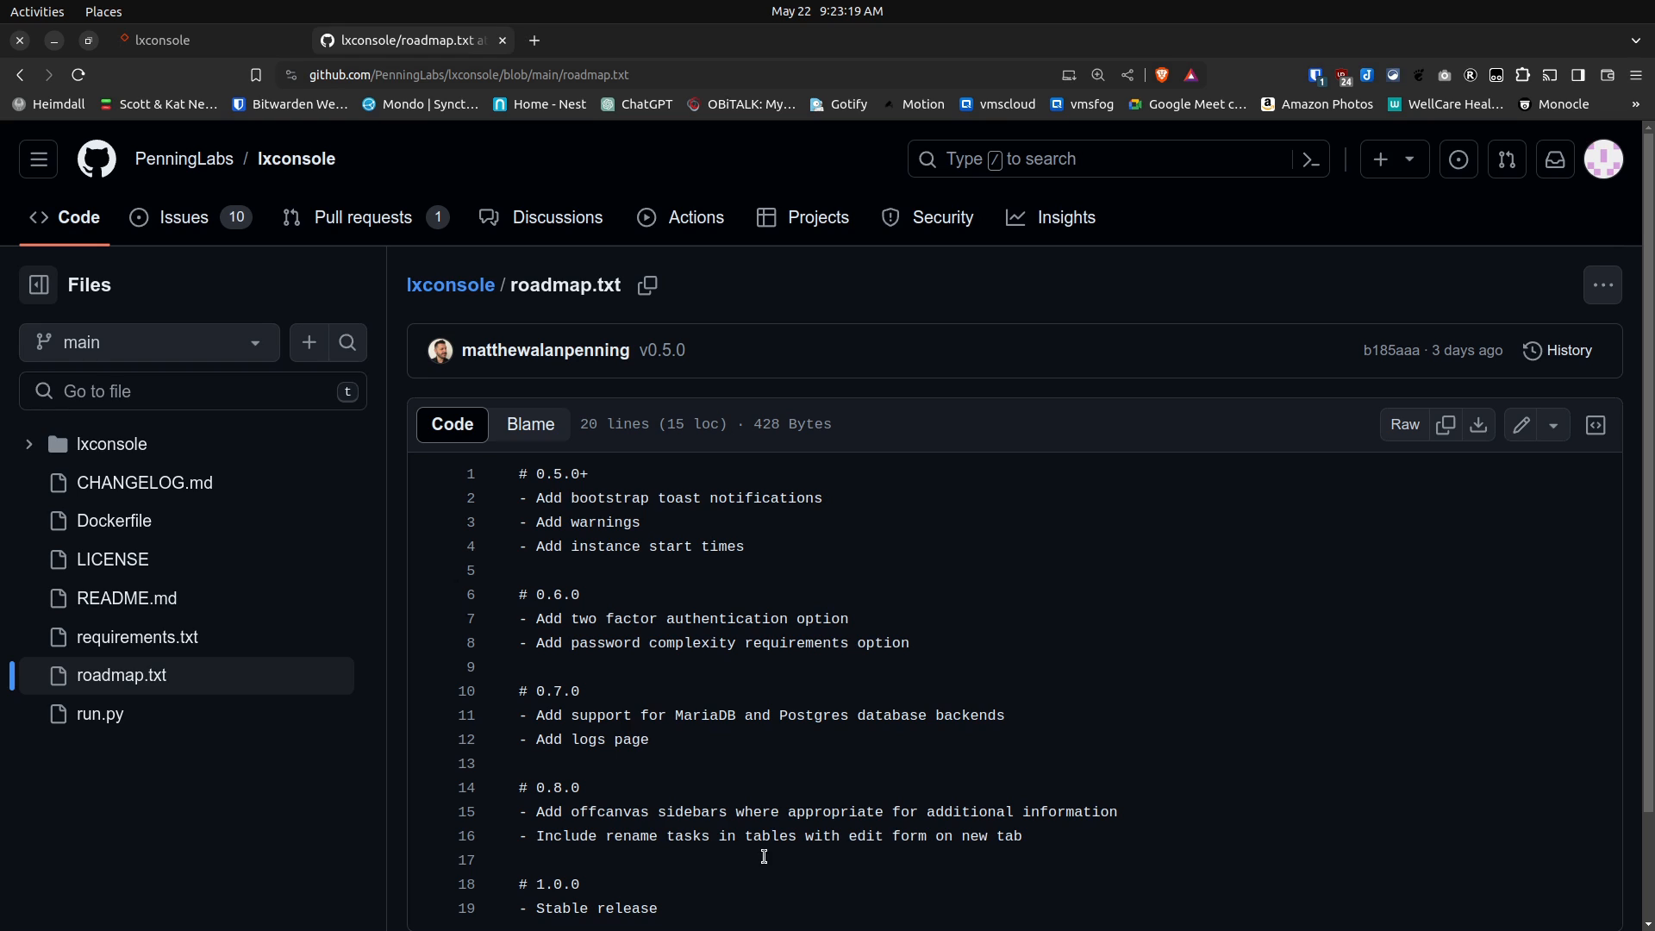
mouse_move(795, 864)
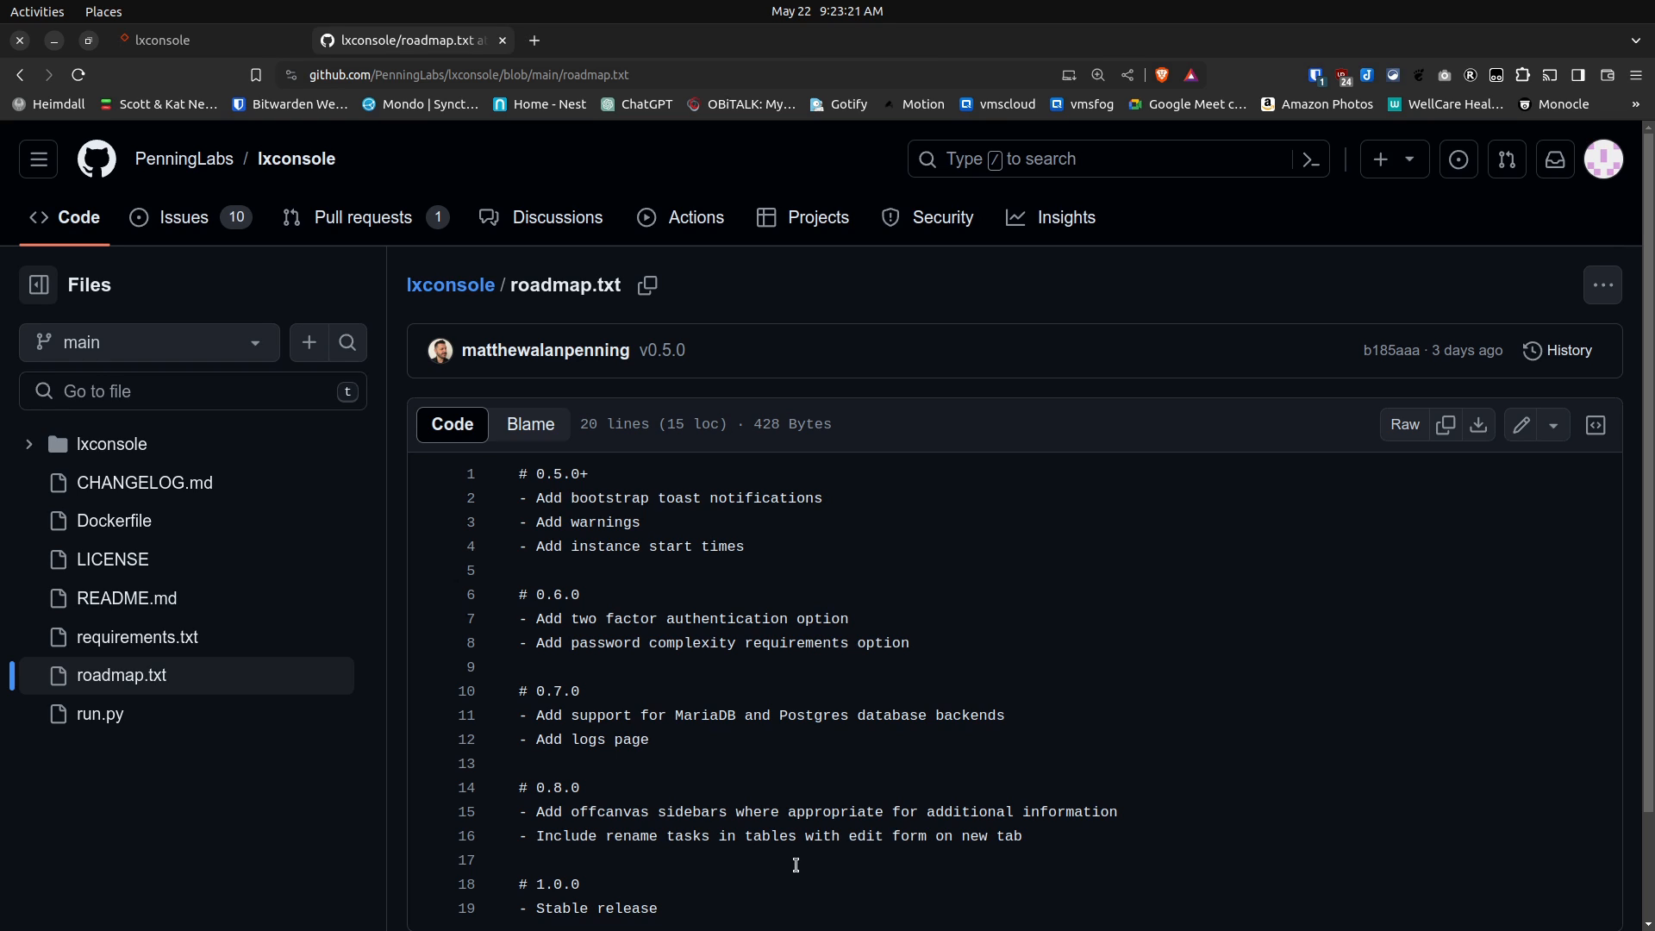
mouse_move(642, 894)
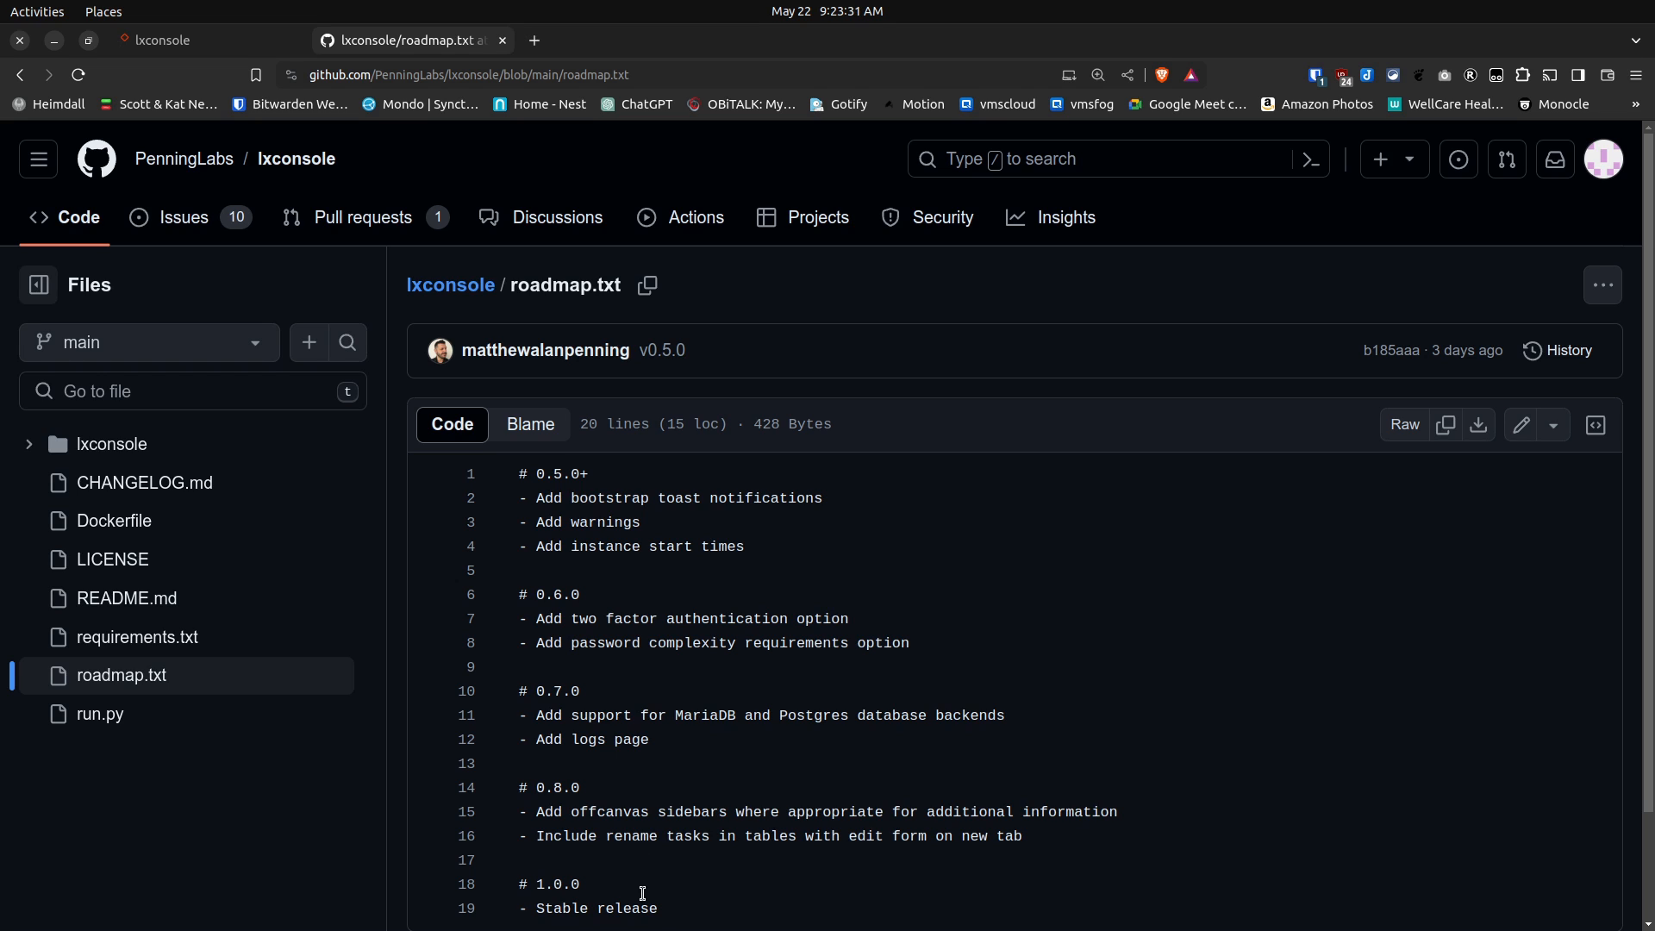
Step: Switch to the lxconsole browser tab showing the Log In form
left_click(169, 41)
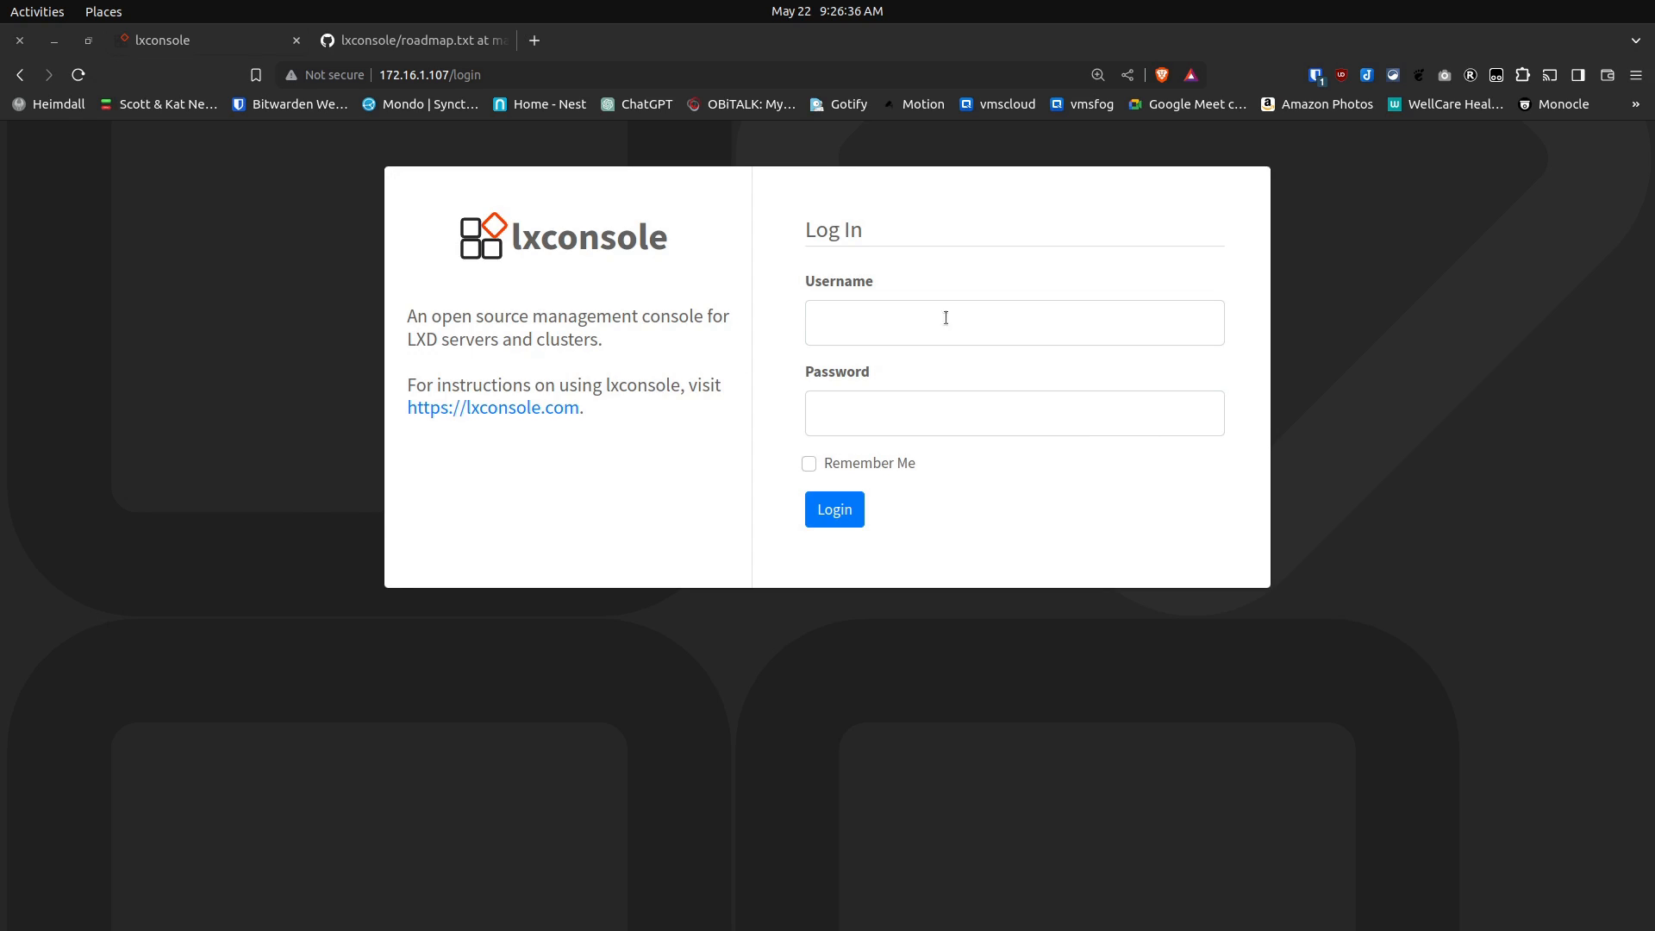
mouse_move(1314, 196)
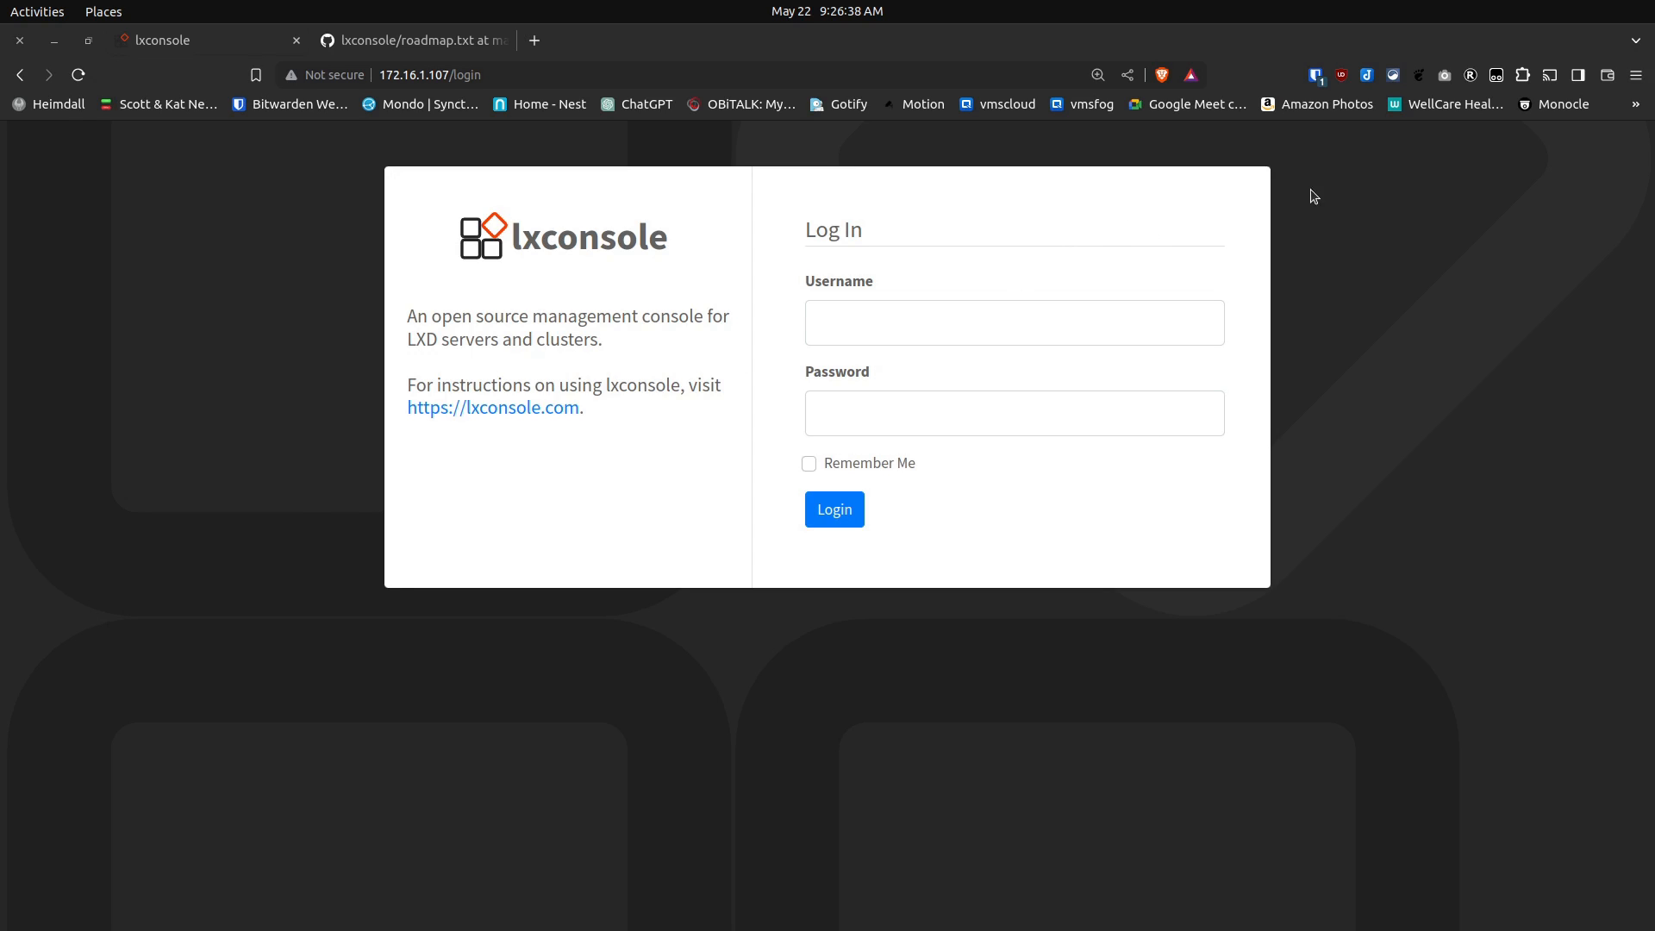
mouse_move(1317, 76)
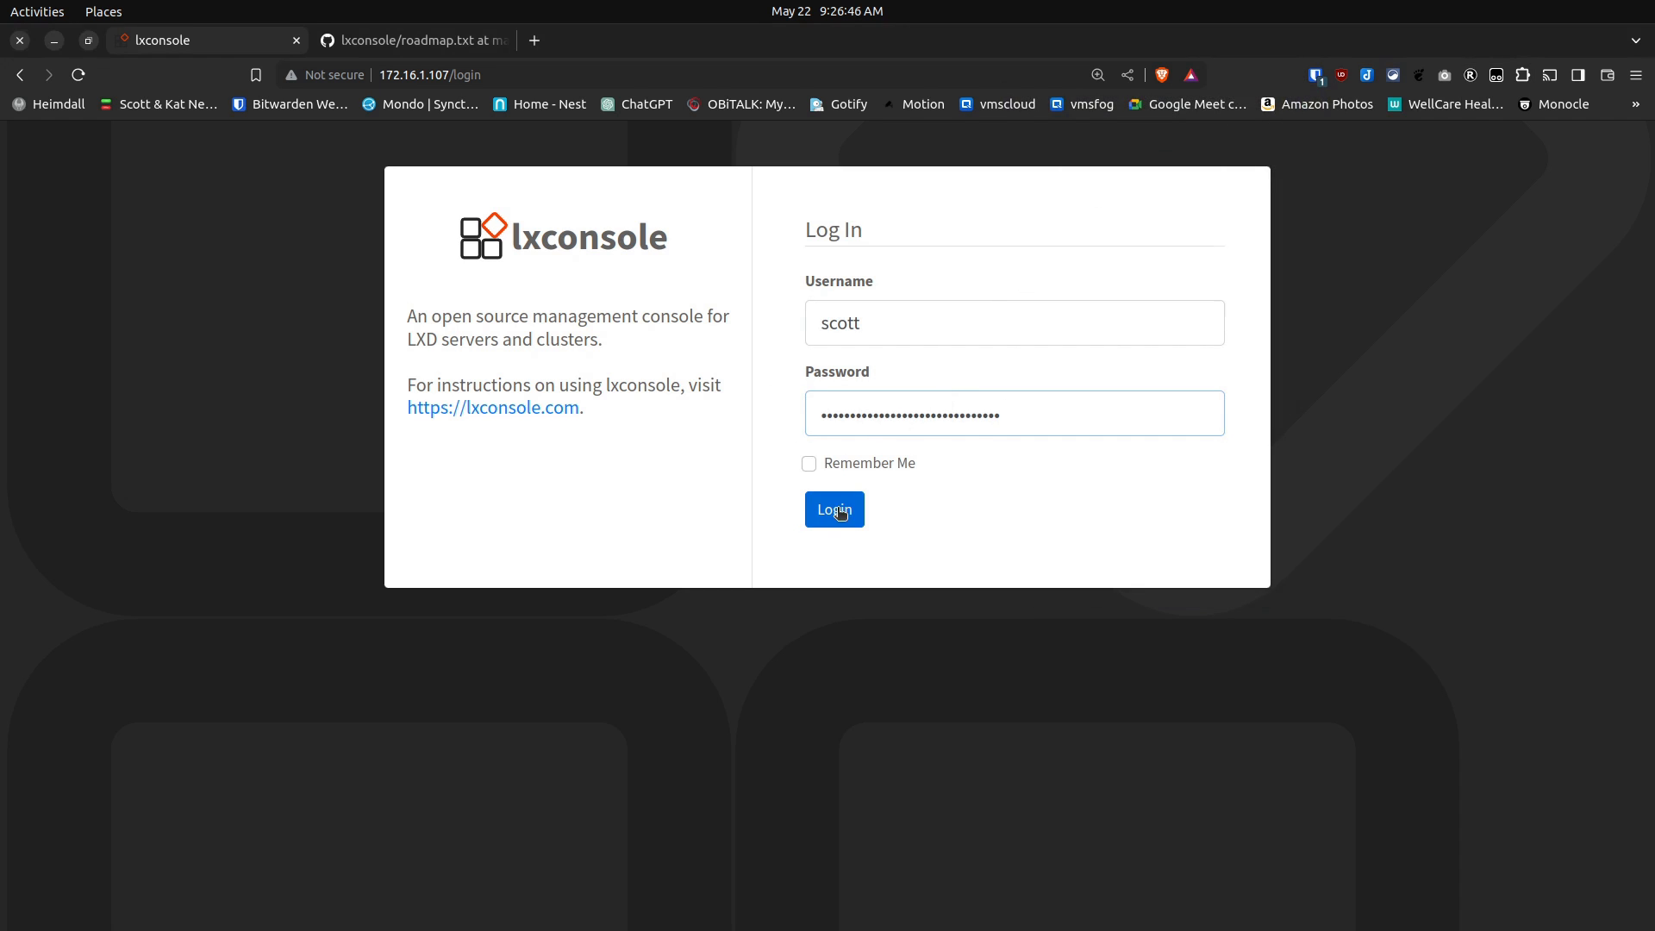
left_click(833, 509)
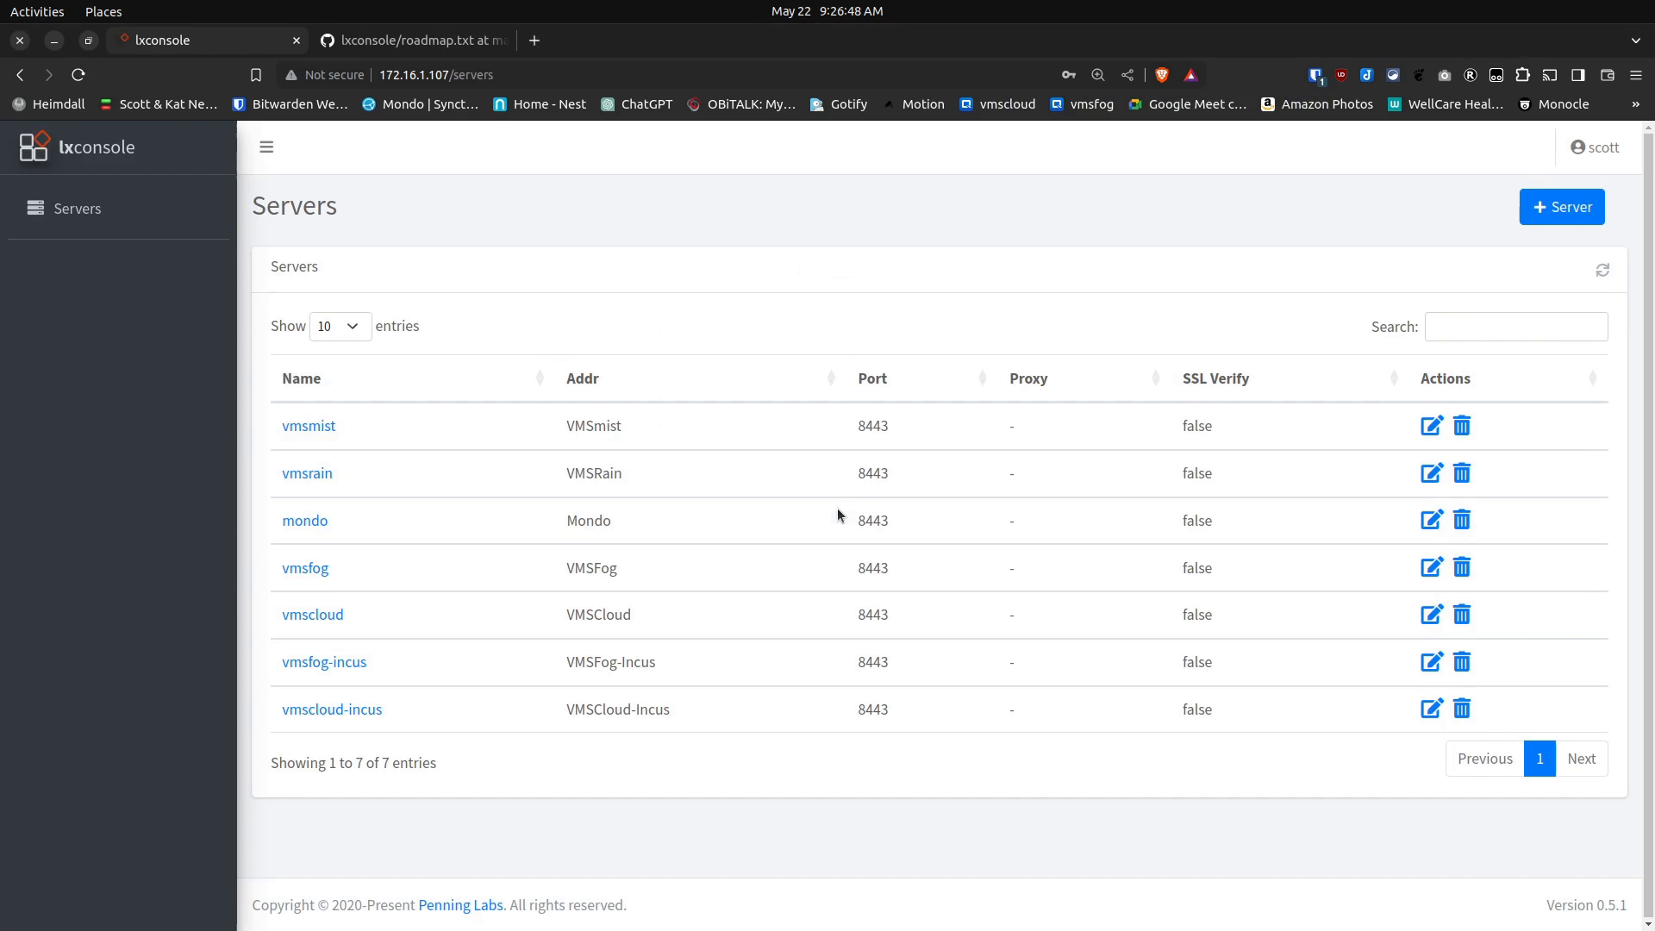
mouse_move(810, 739)
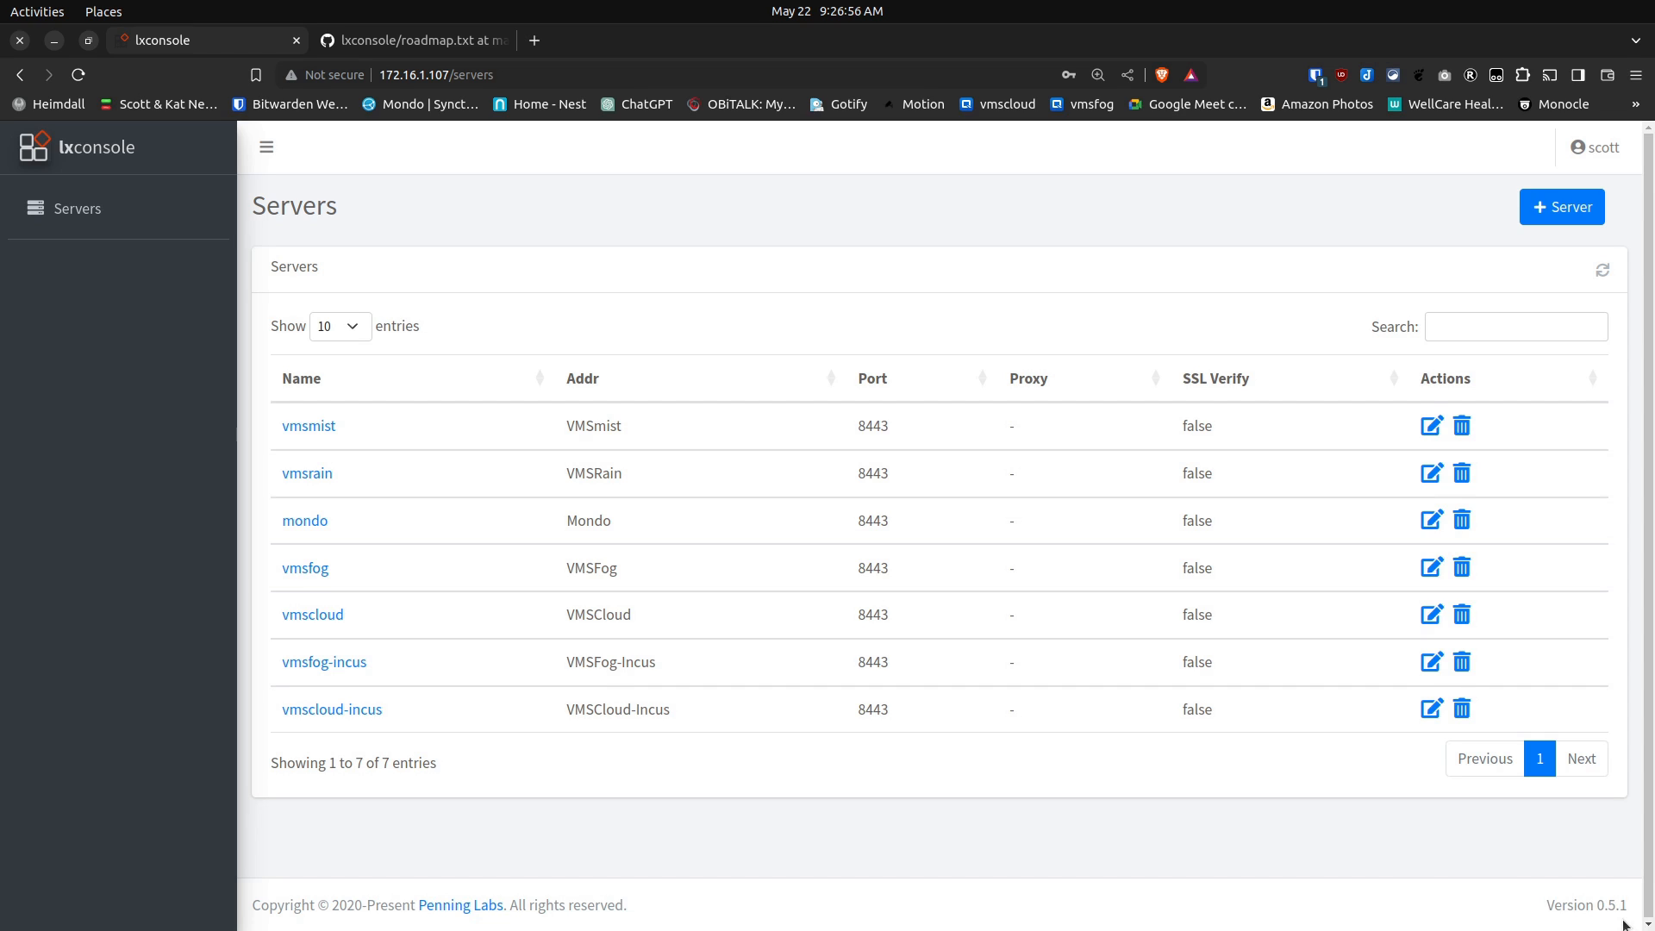
mouse_move(1125, 524)
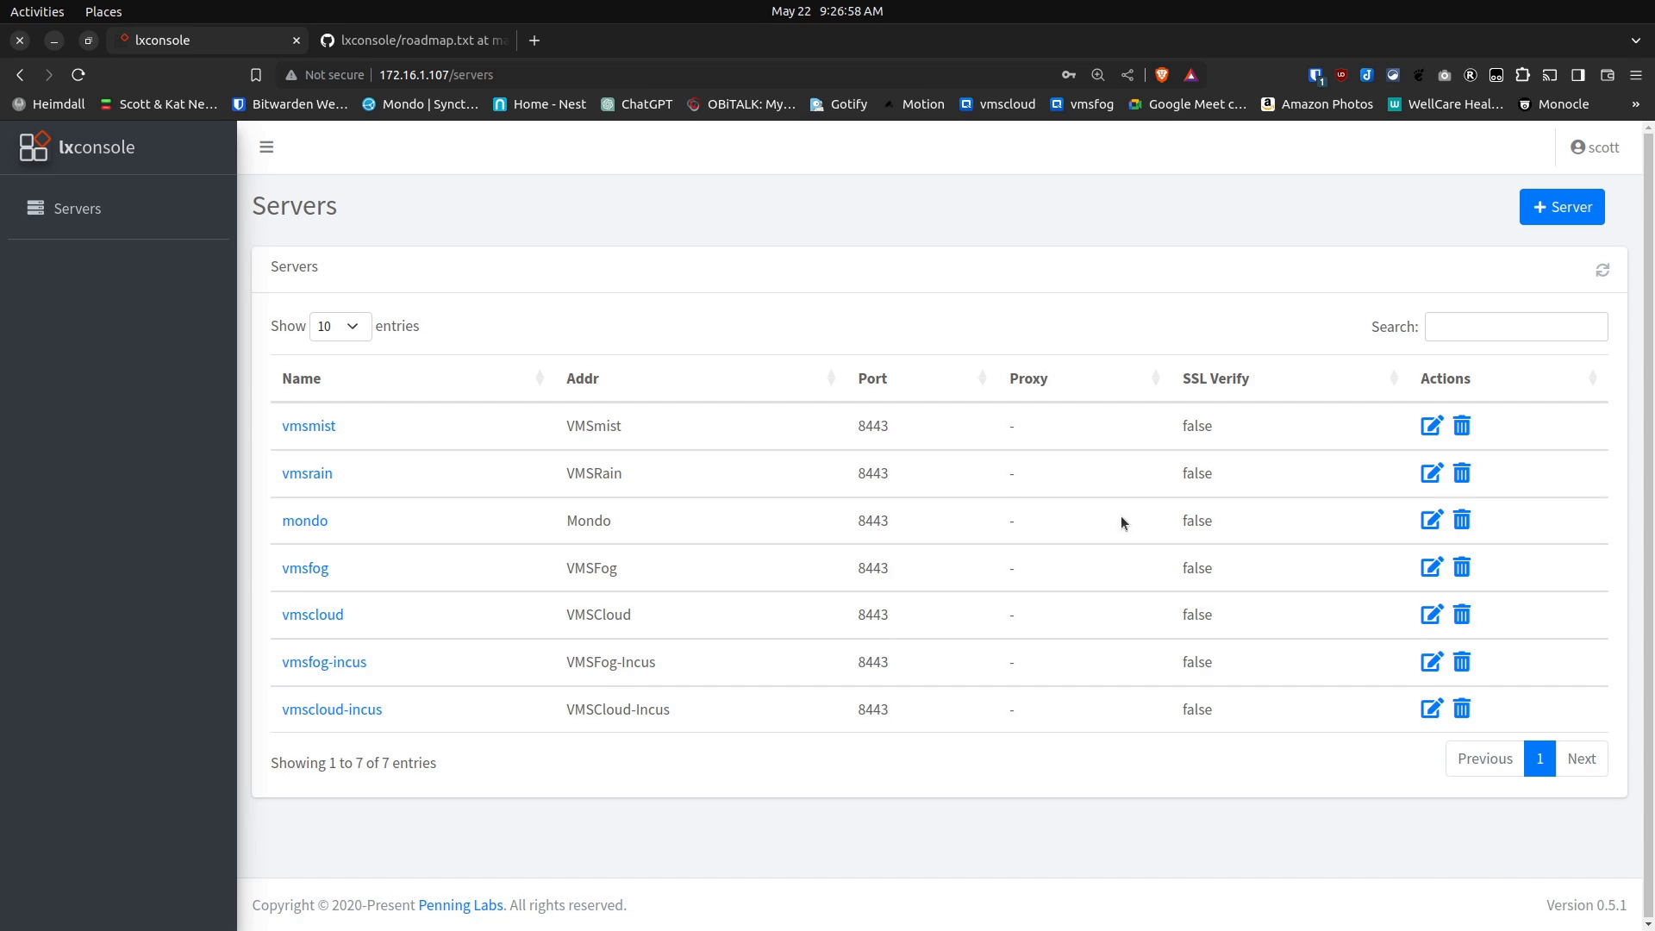
mouse_move(1471, 401)
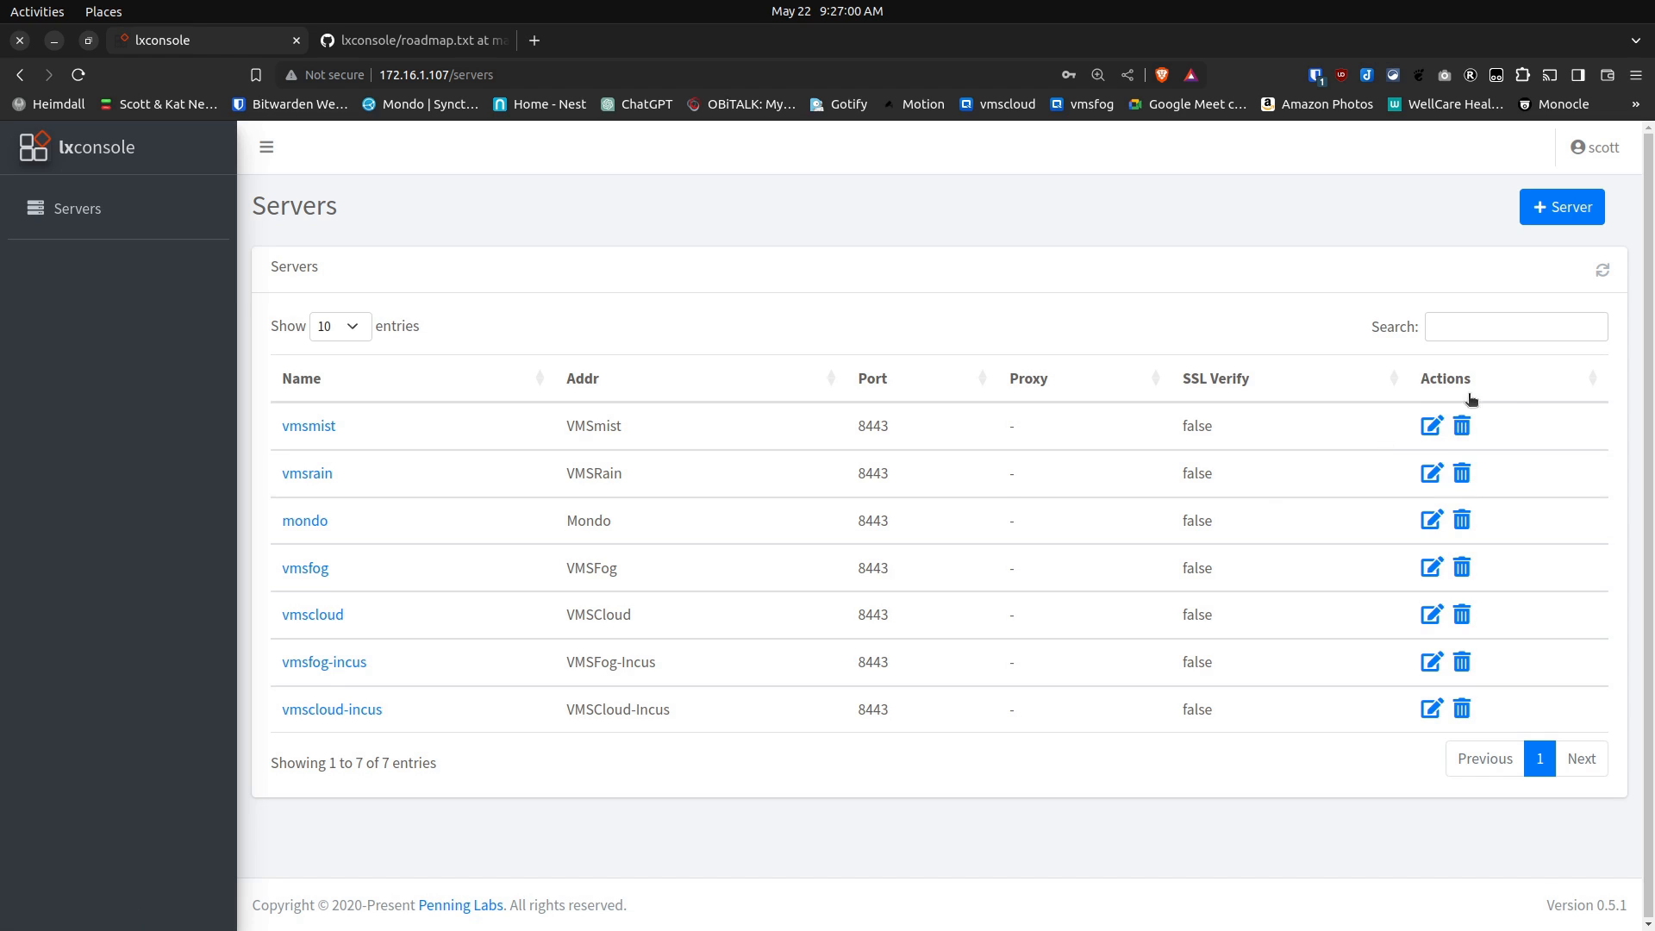
mouse_move(1417, 461)
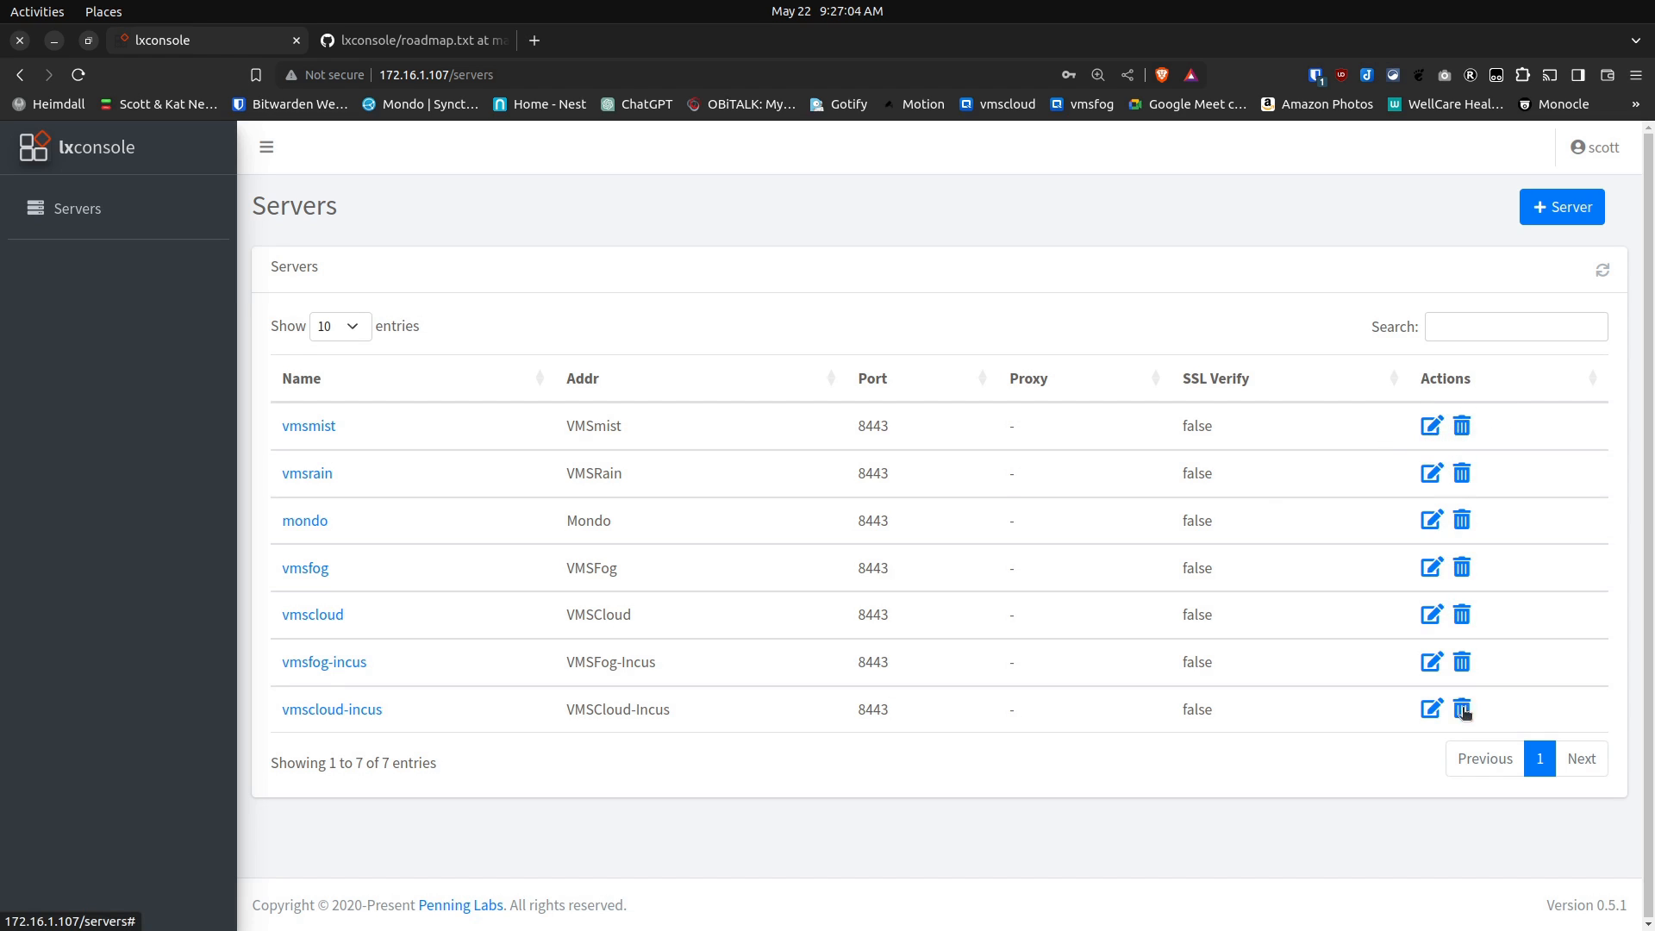
mouse_move(1463, 739)
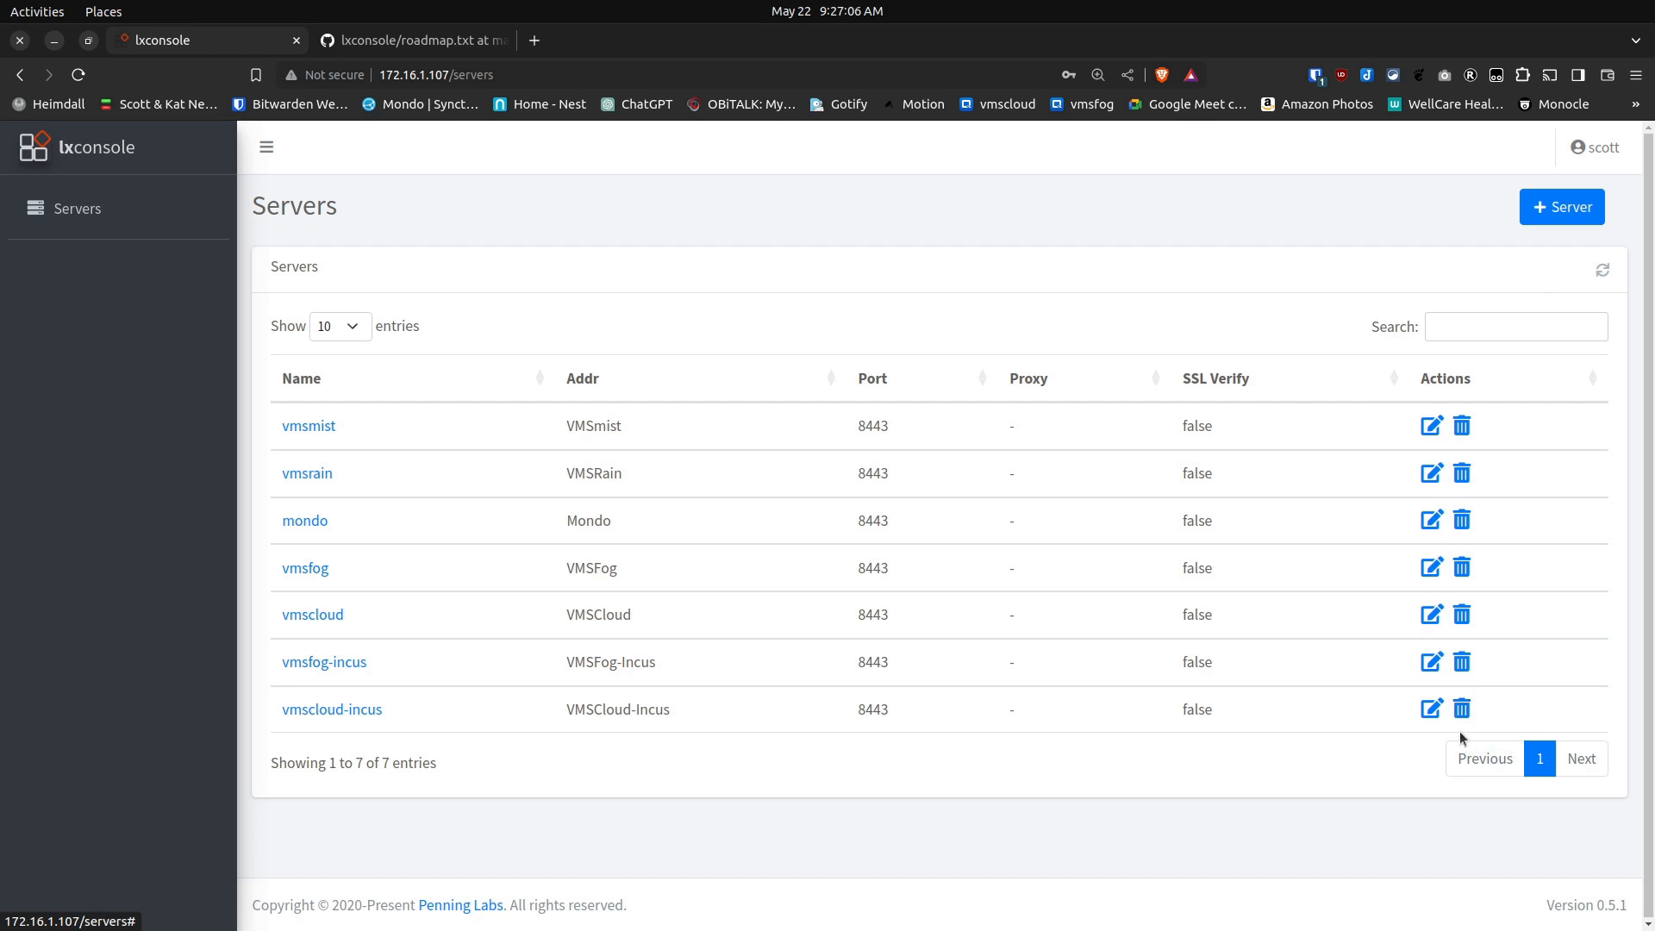
mouse_move(1451, 747)
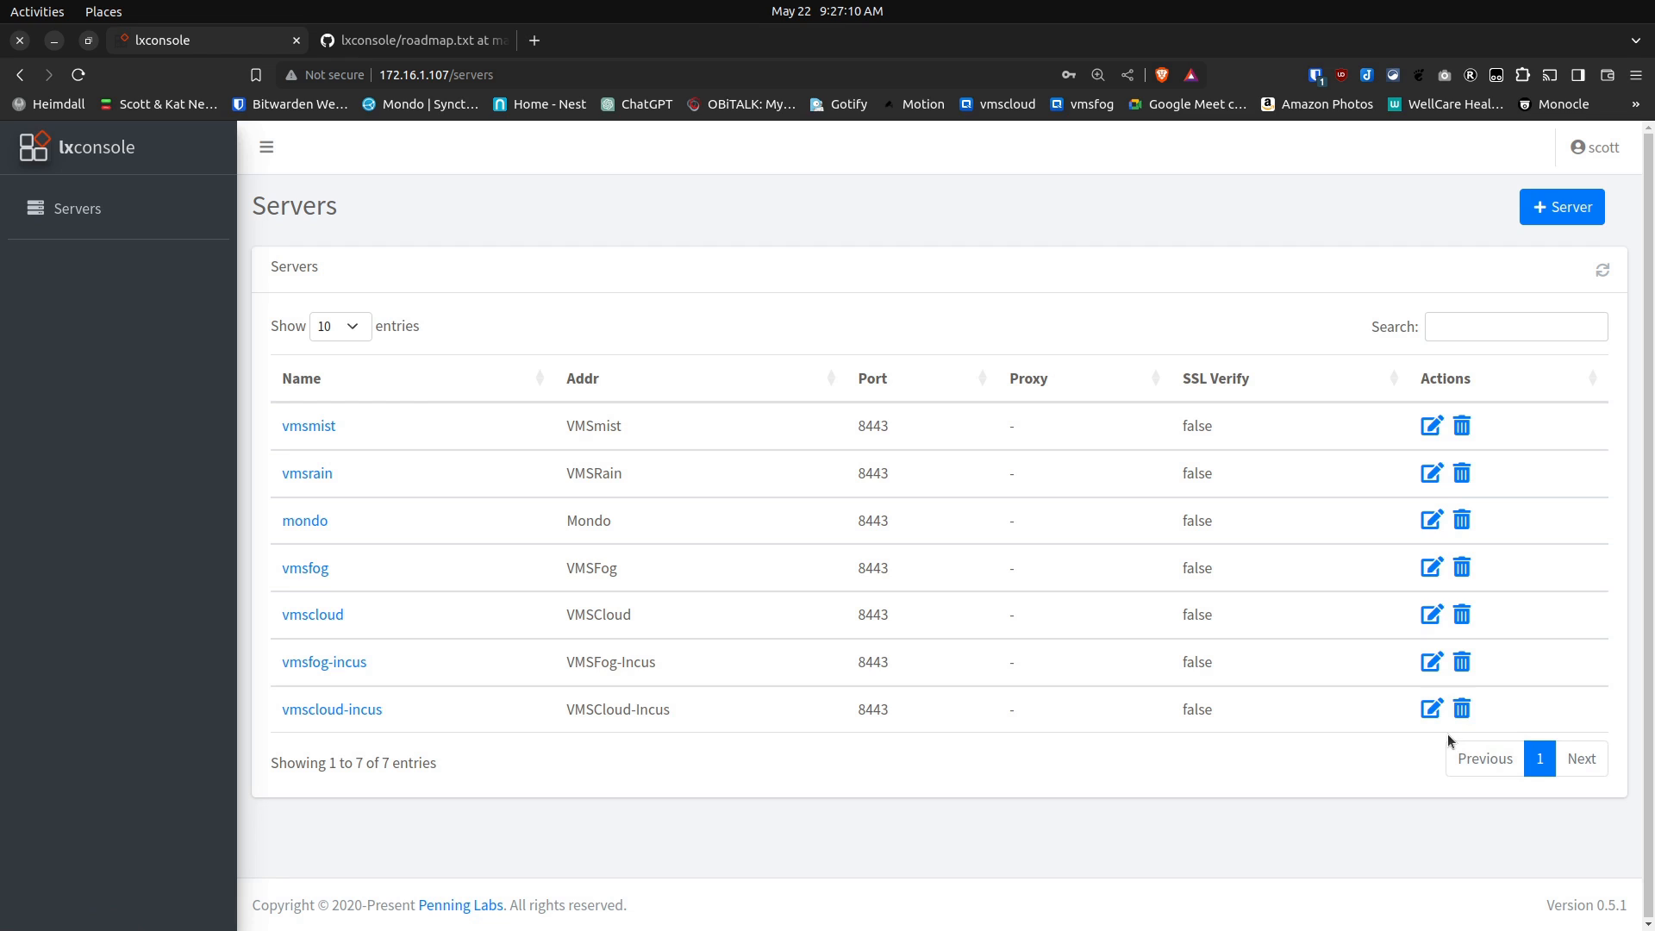
mouse_move(1360, 719)
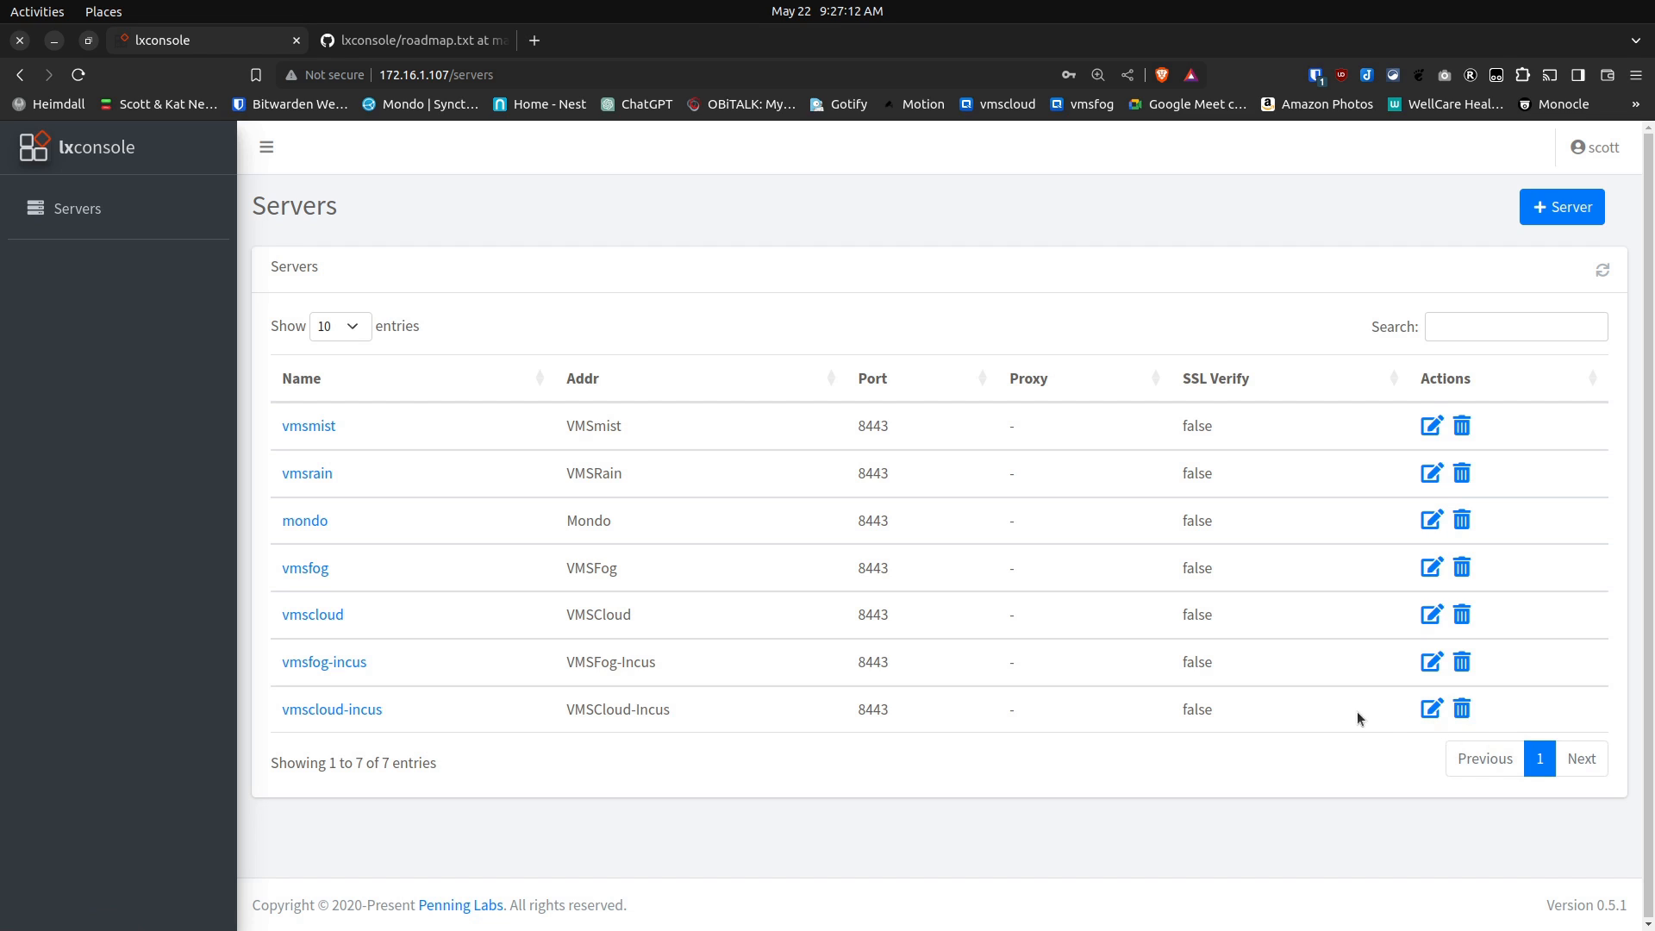
mouse_move(768, 761)
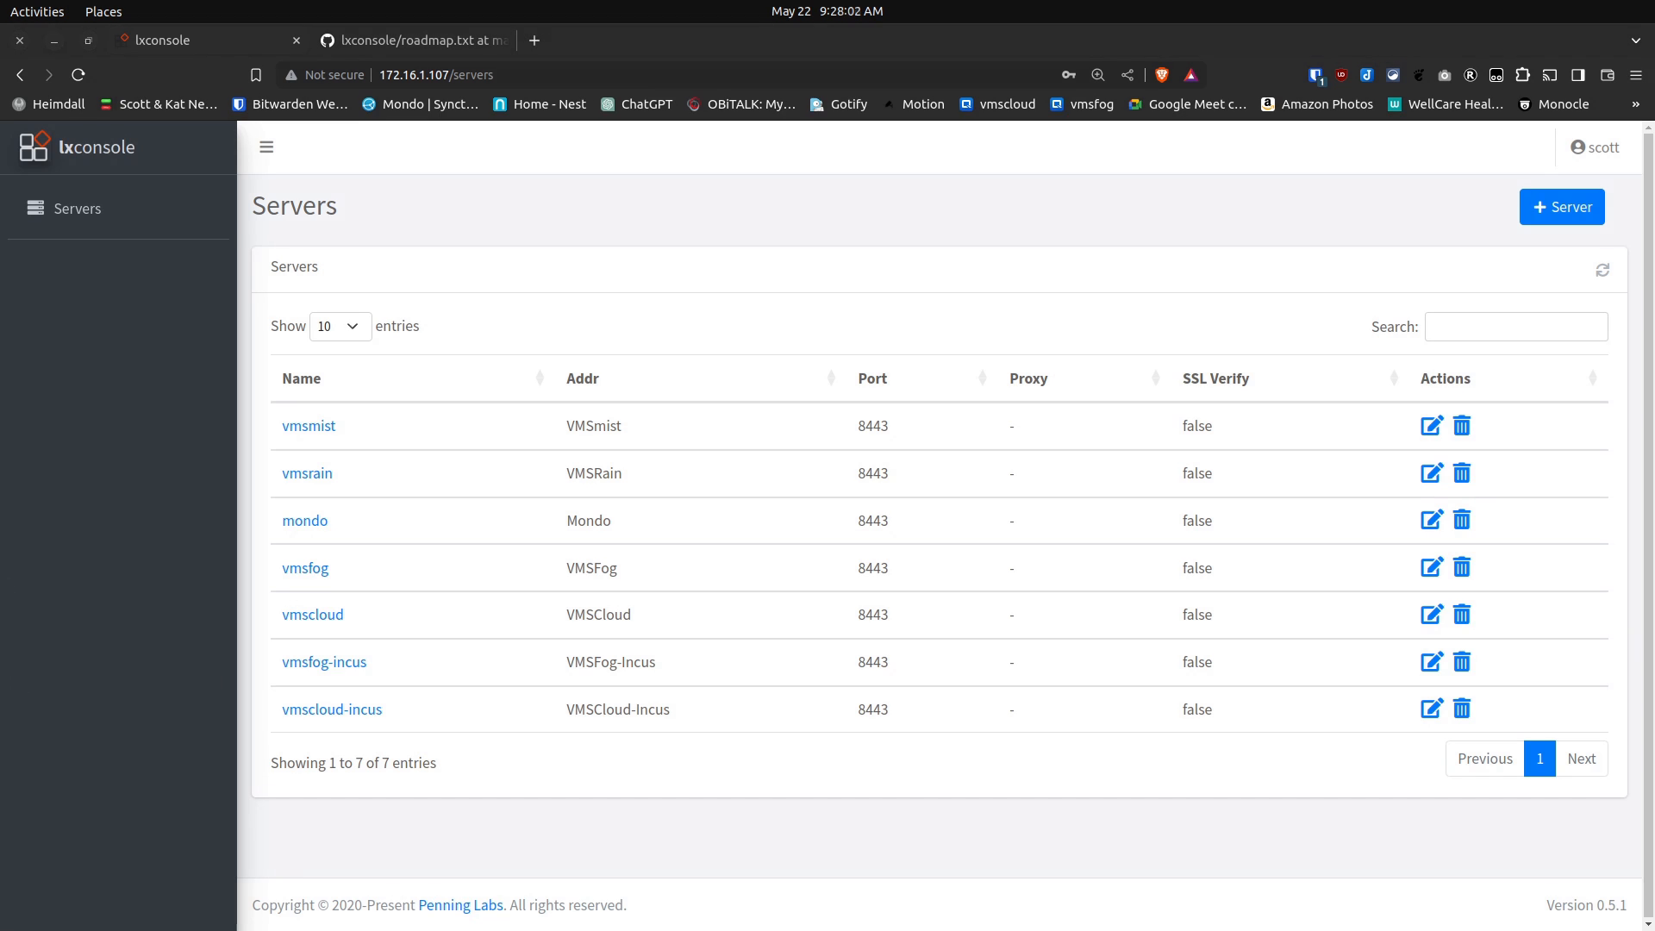
mouse_move(1320, 215)
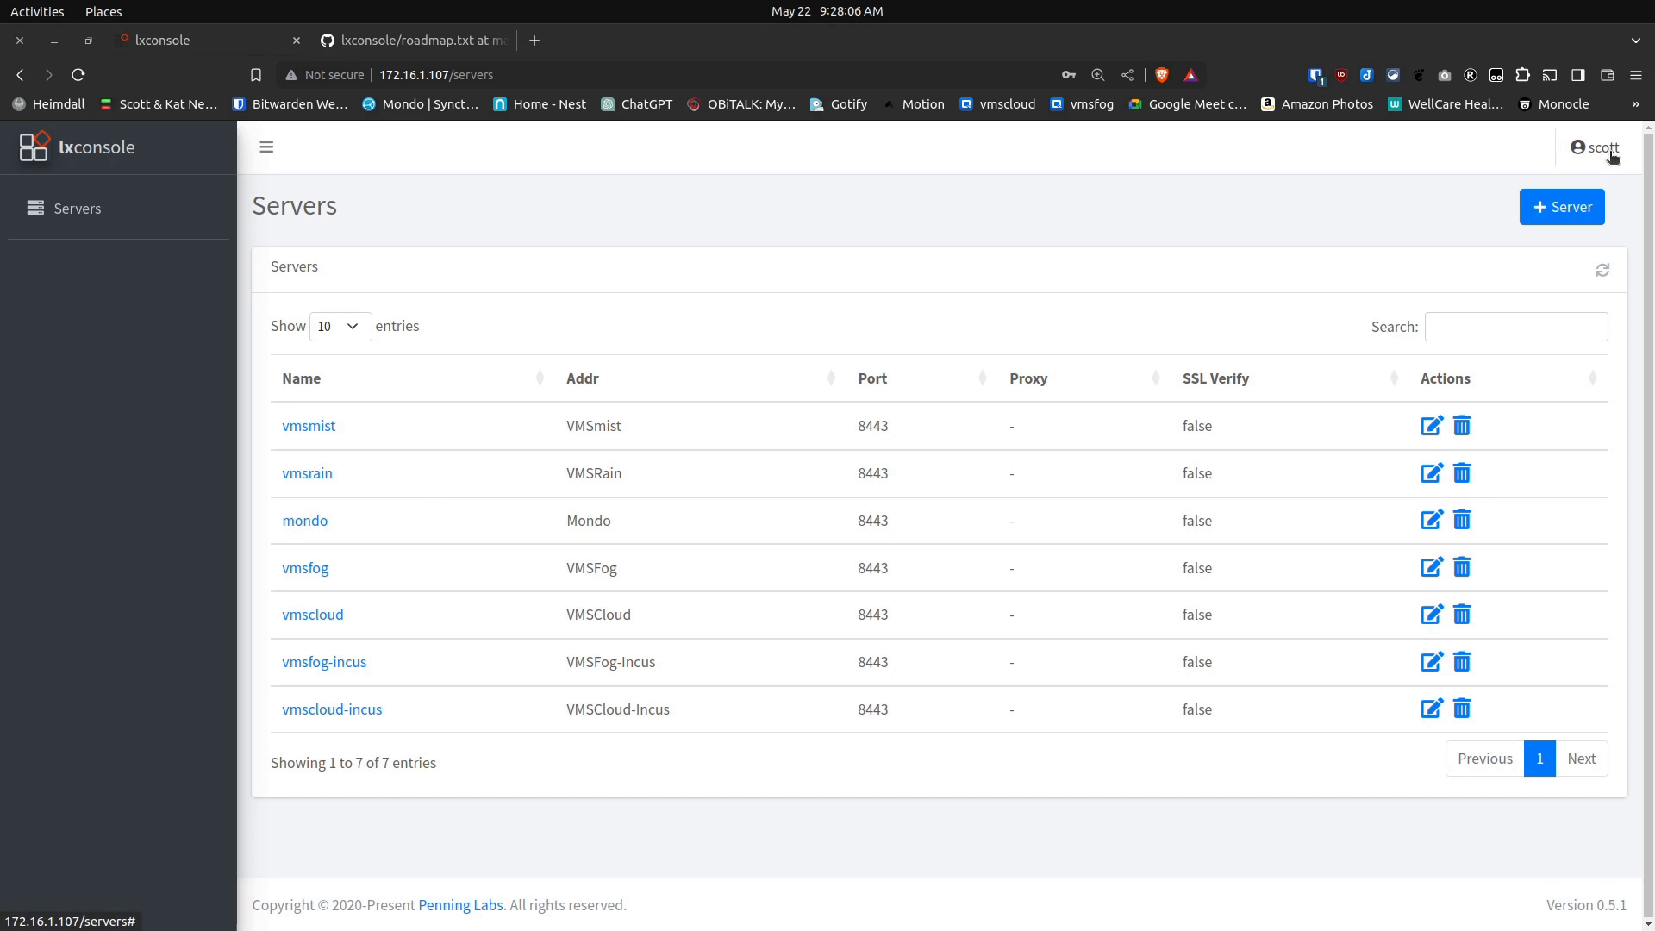
Step: Open the user menu at top right to reach the Dark Mode option
left_click(1595, 147)
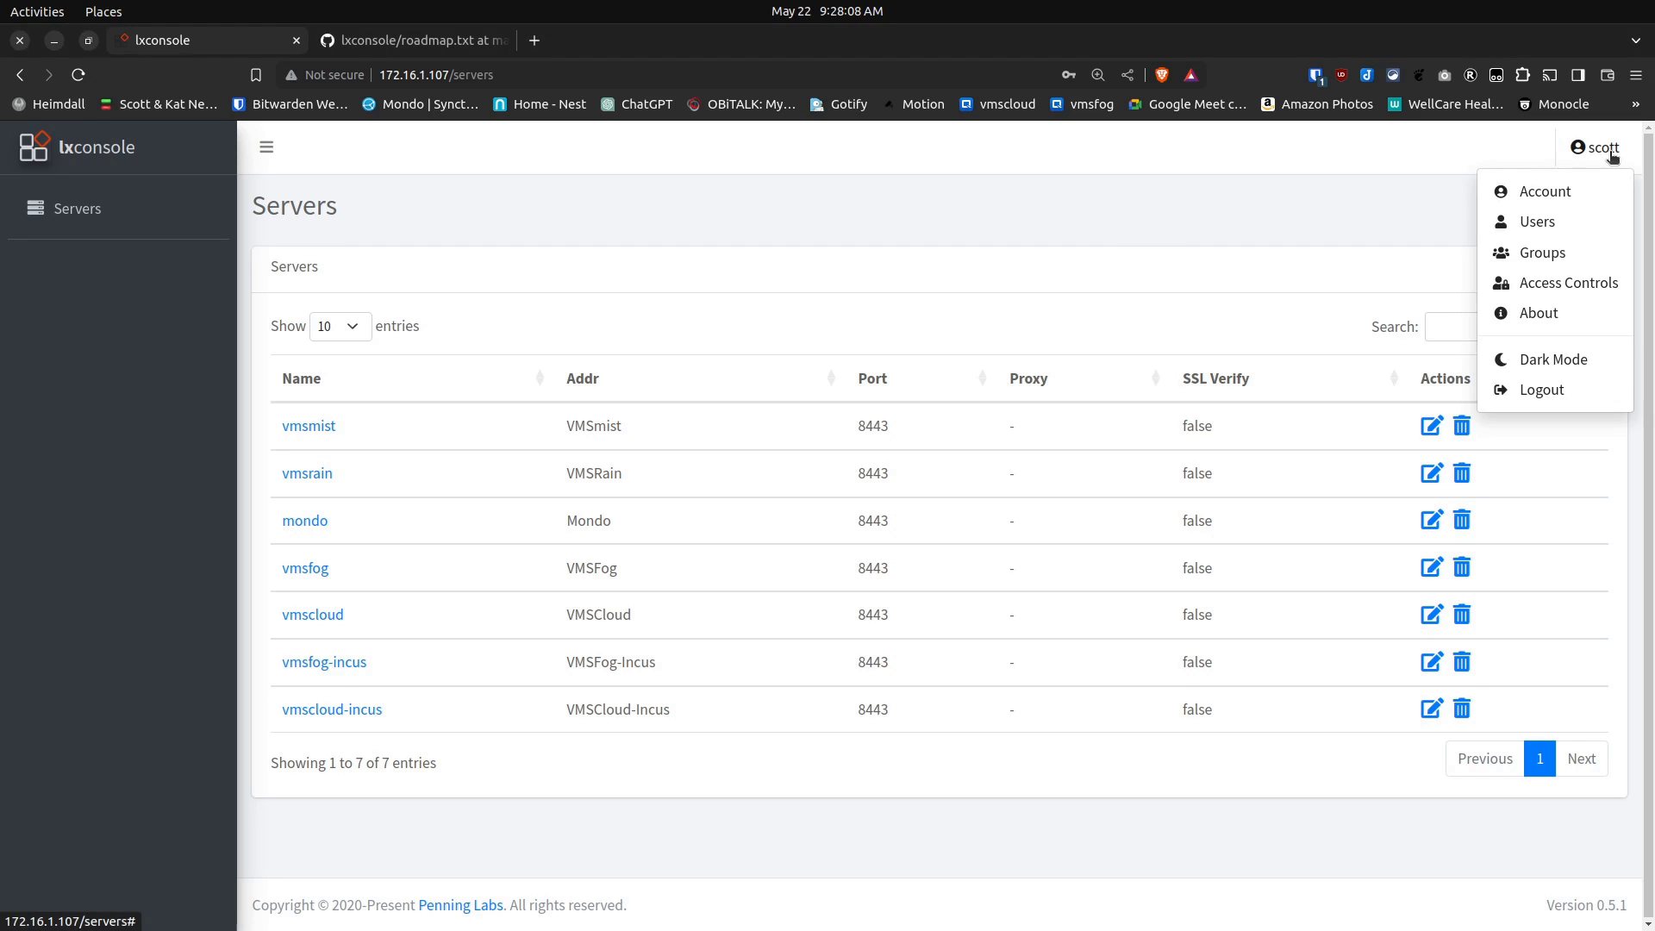
mouse_move(1552, 359)
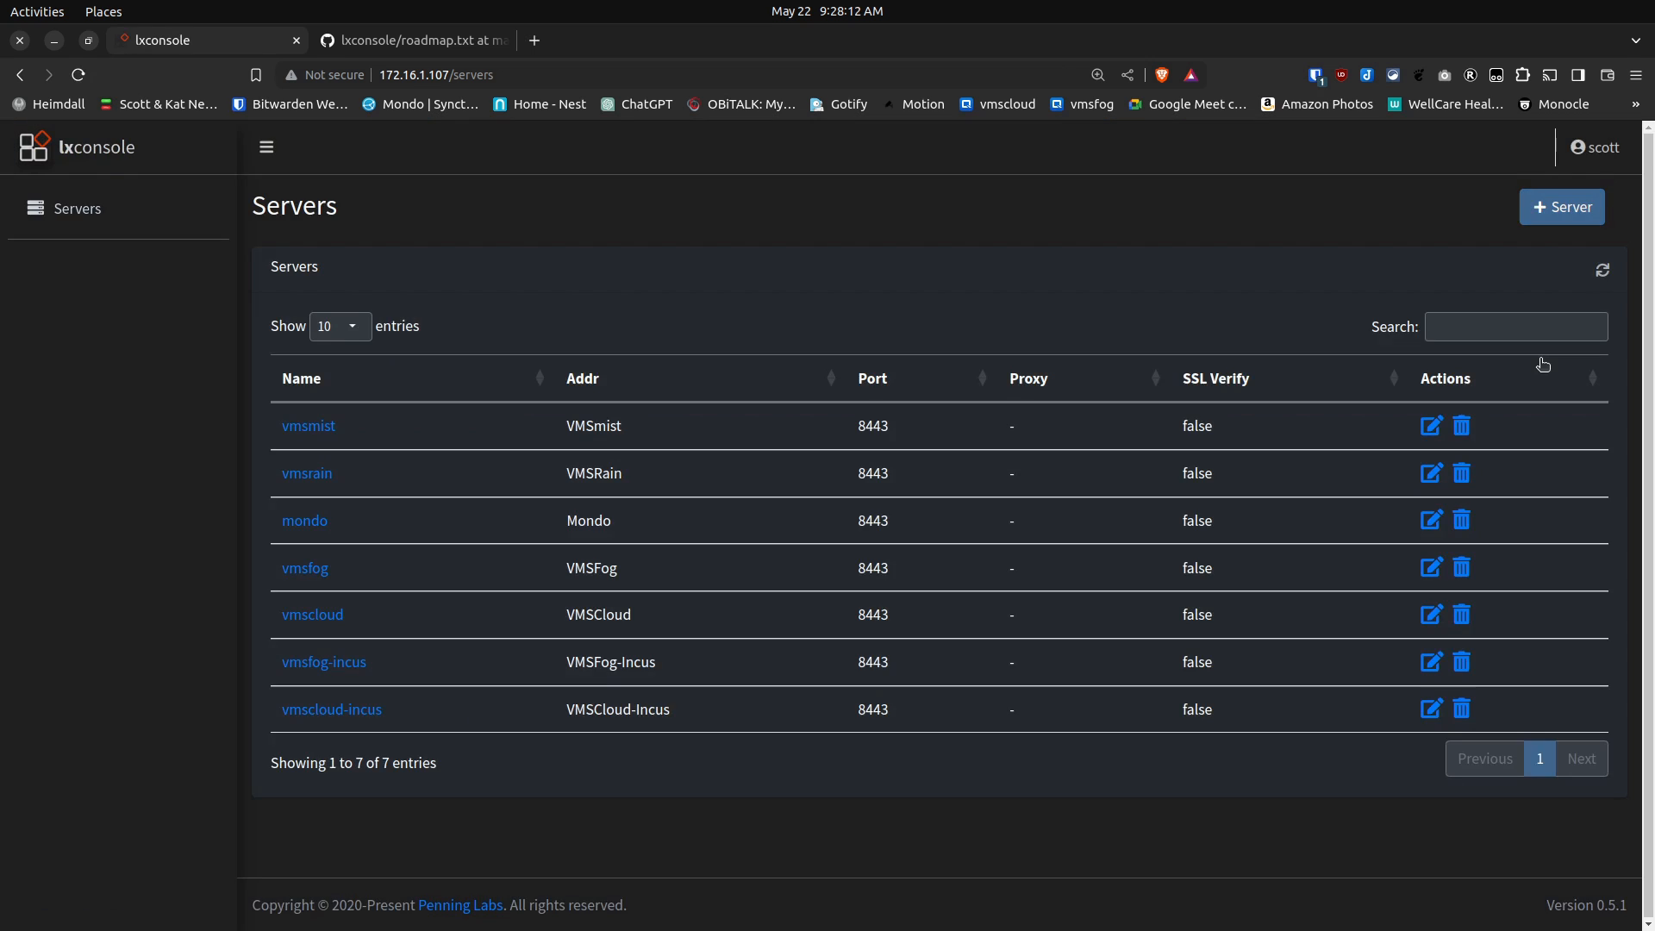
mouse_move(796, 282)
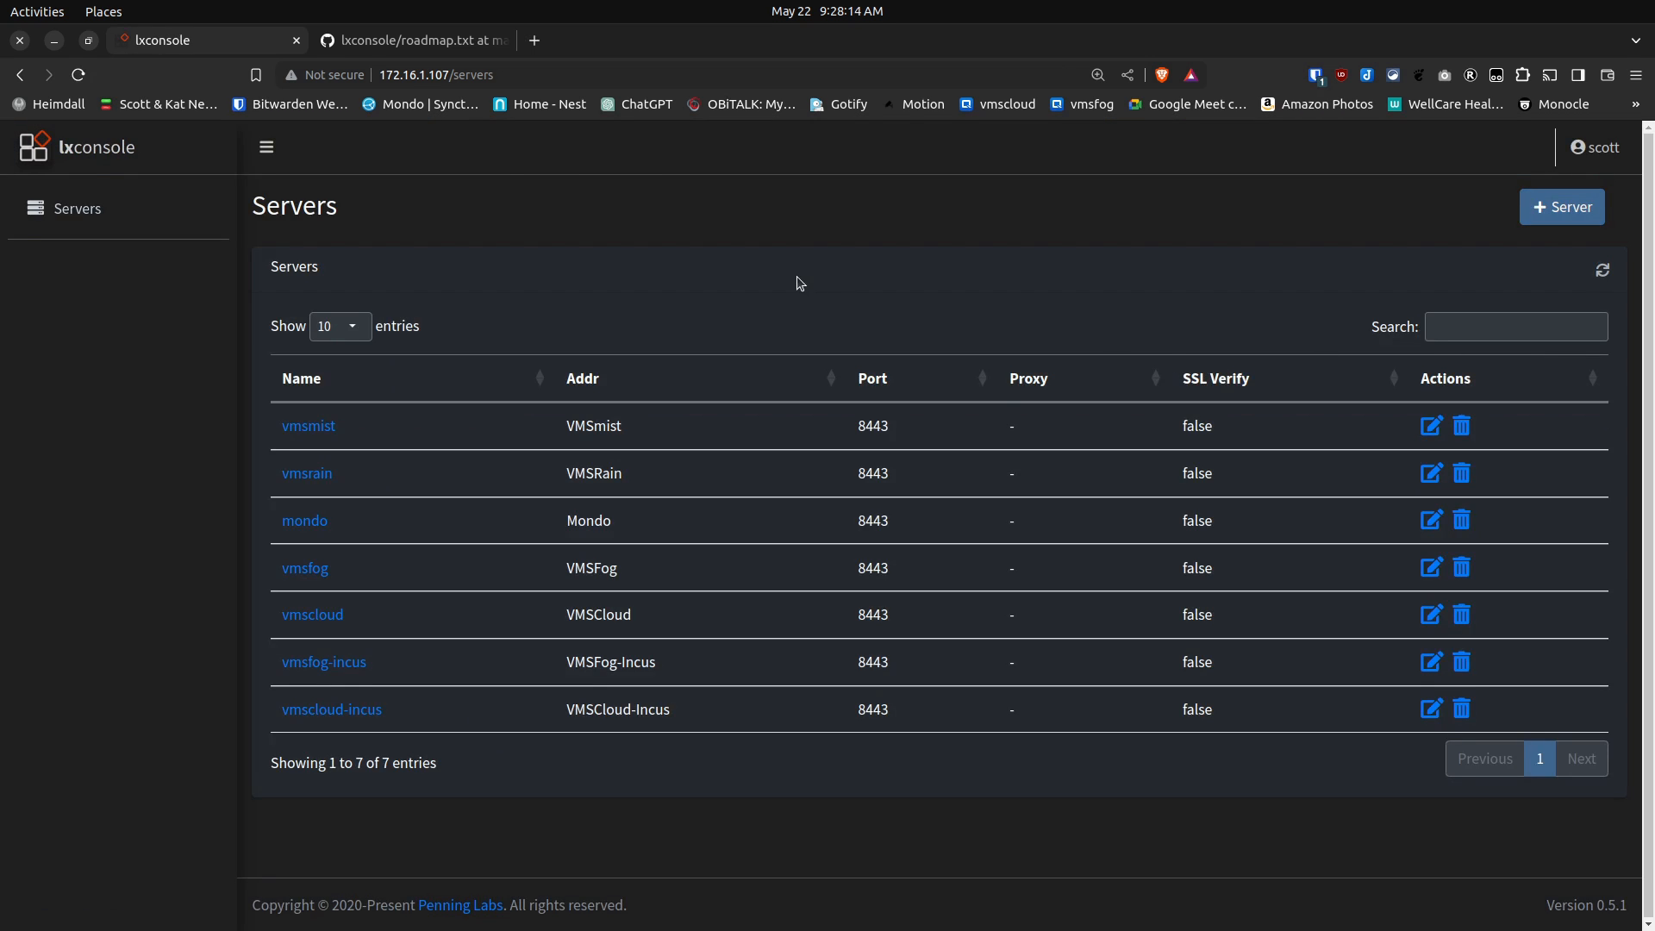
mouse_move(470, 377)
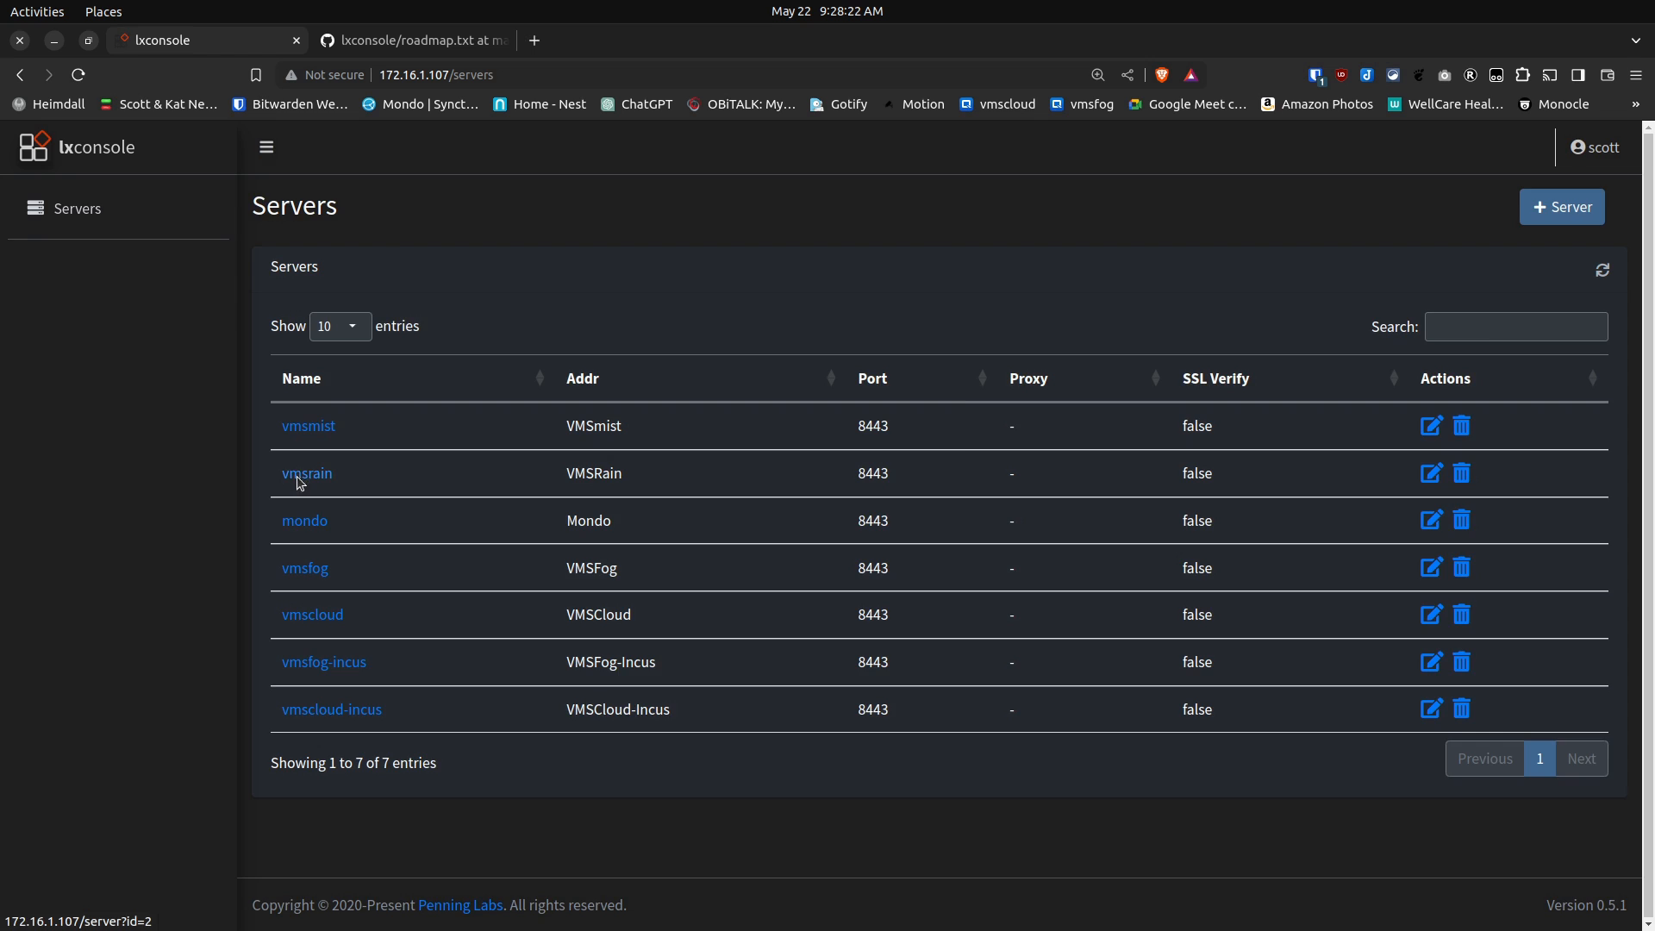
Step: Open the vmsrain server dashboard from the Servers table
left_click(307, 473)
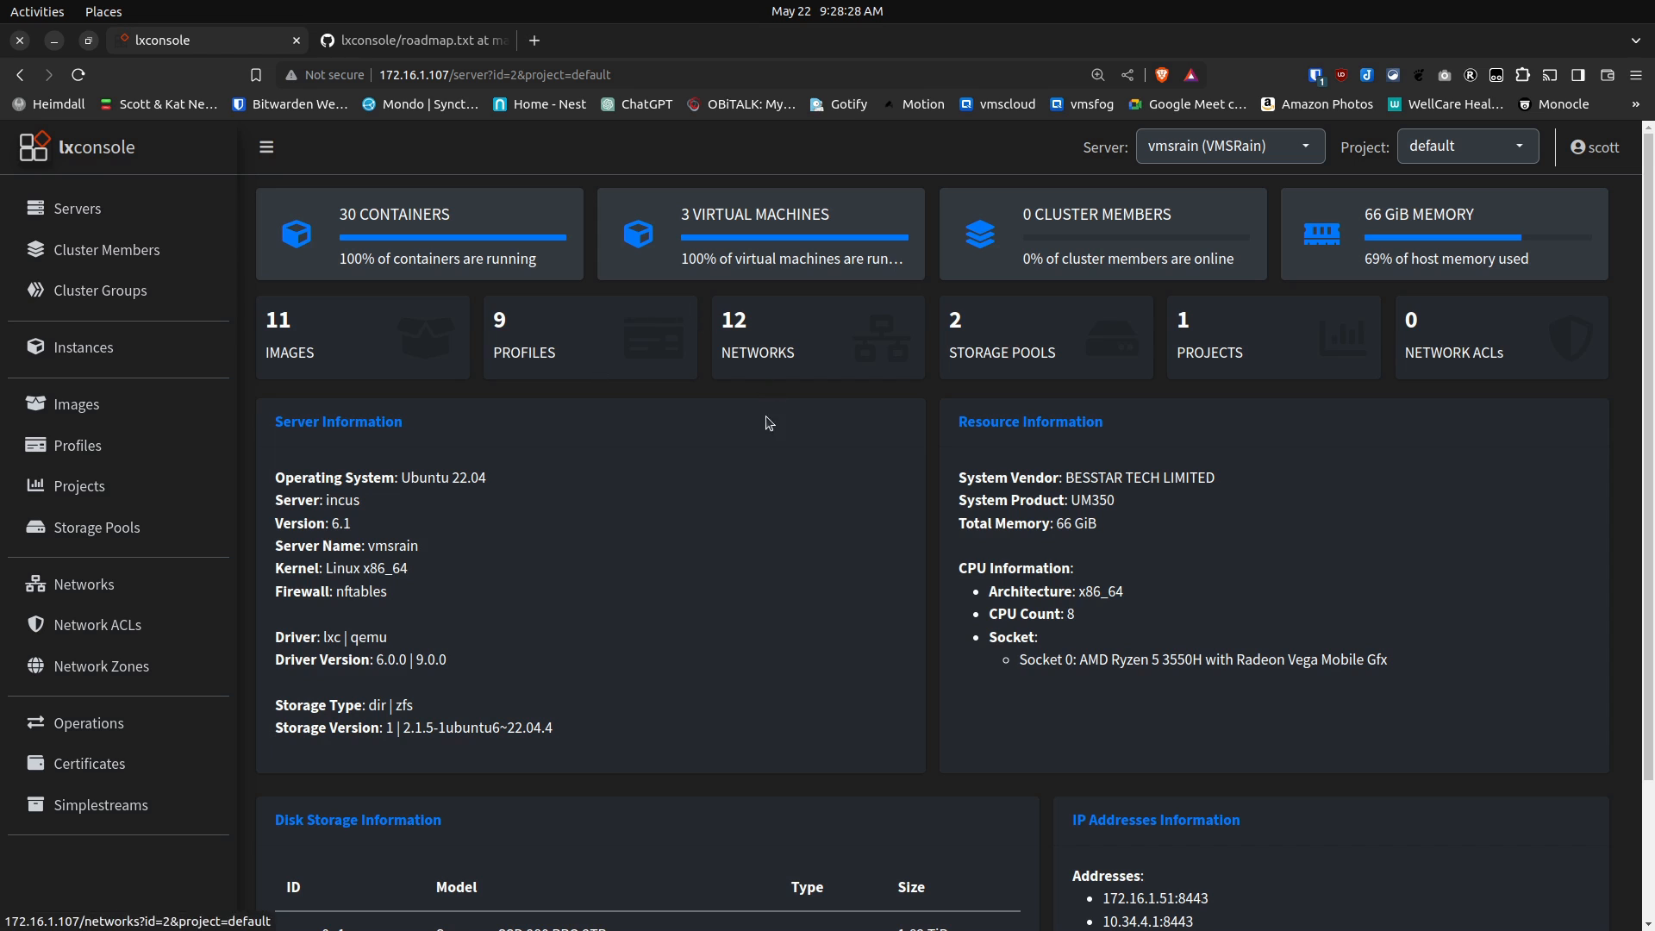
mouse_move(733, 230)
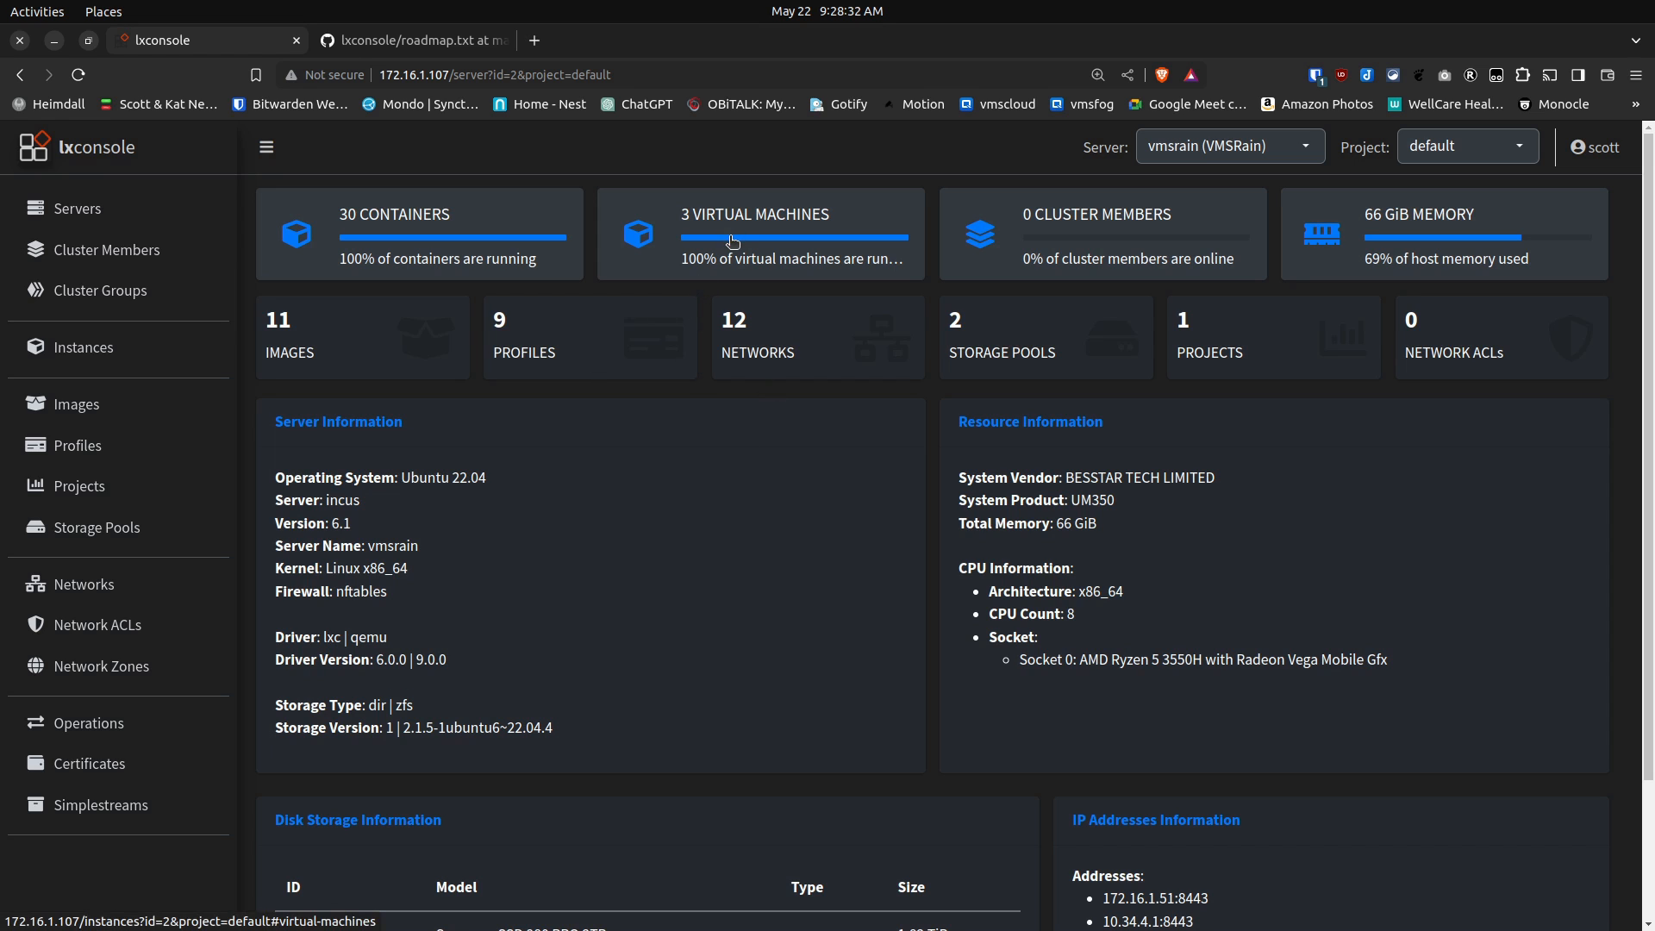
Step: List vmsrain's three virtual machines: Desktop, HomeAssistant and win11
left_click(754, 233)
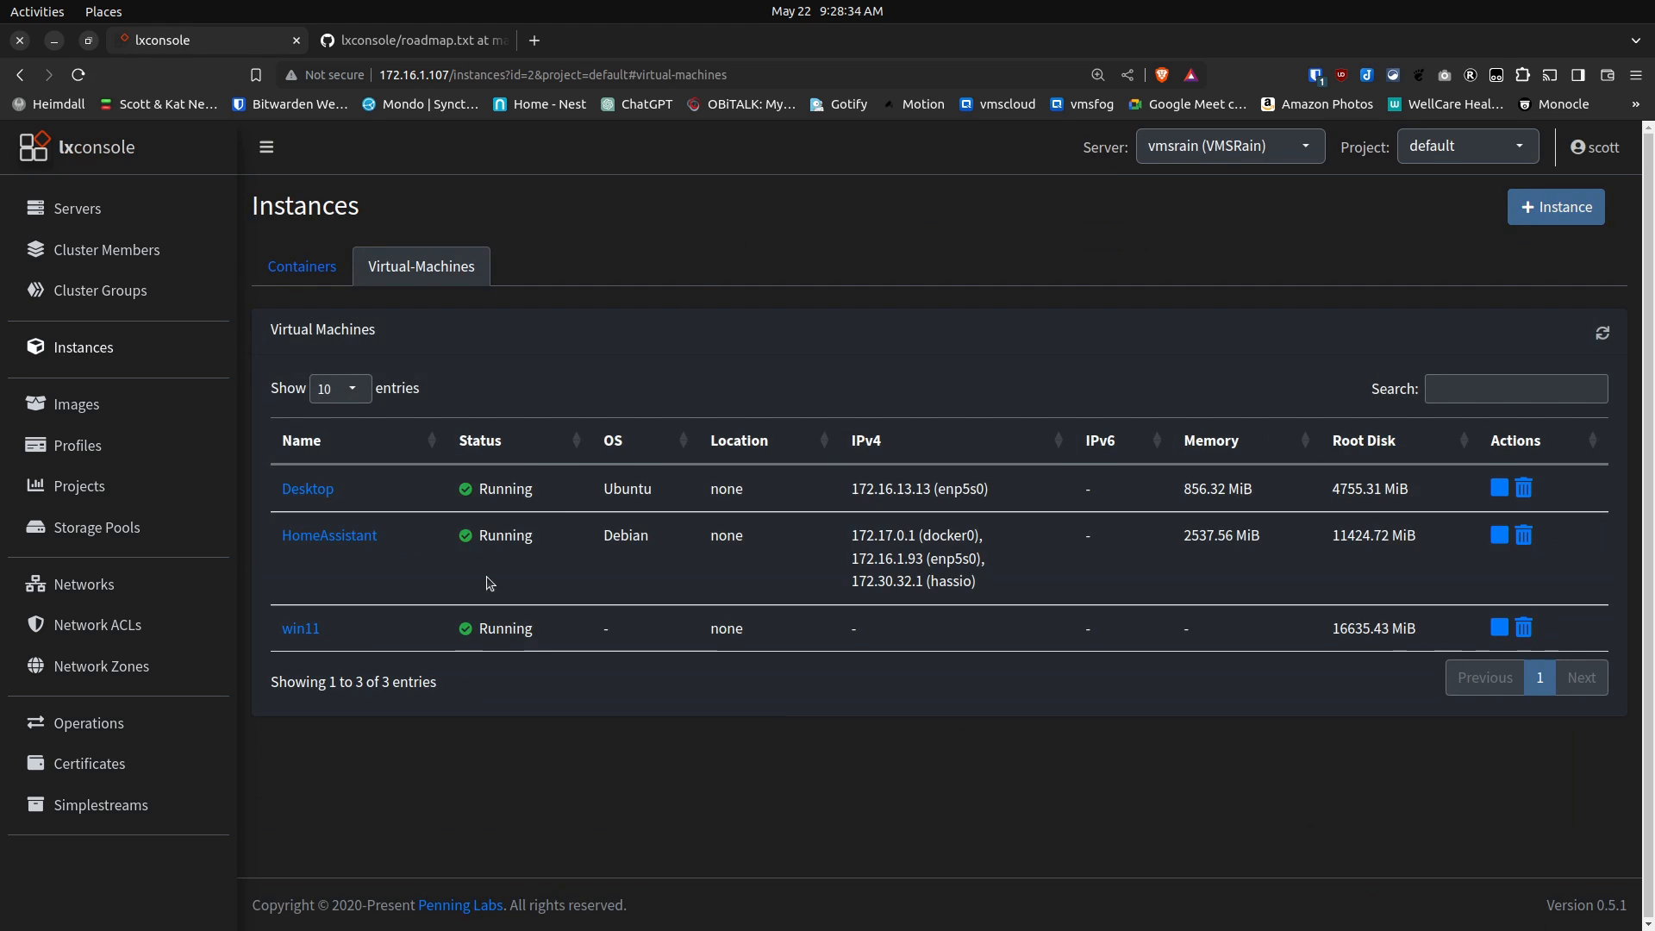
mouse_move(307, 507)
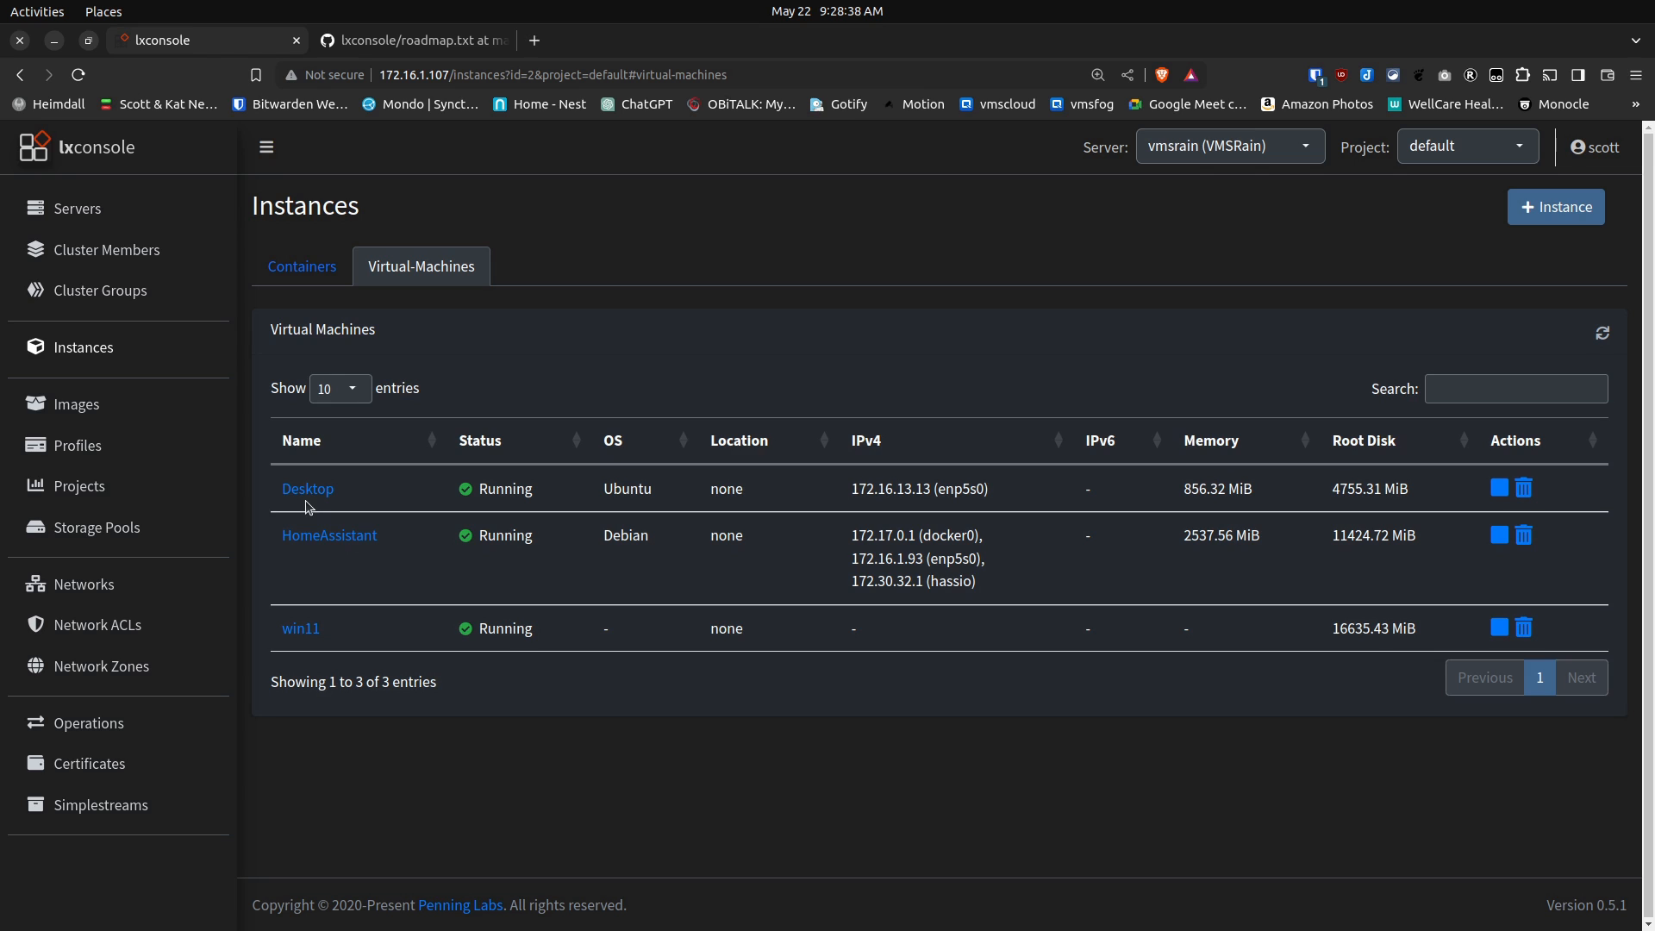
mouse_move(1489, 481)
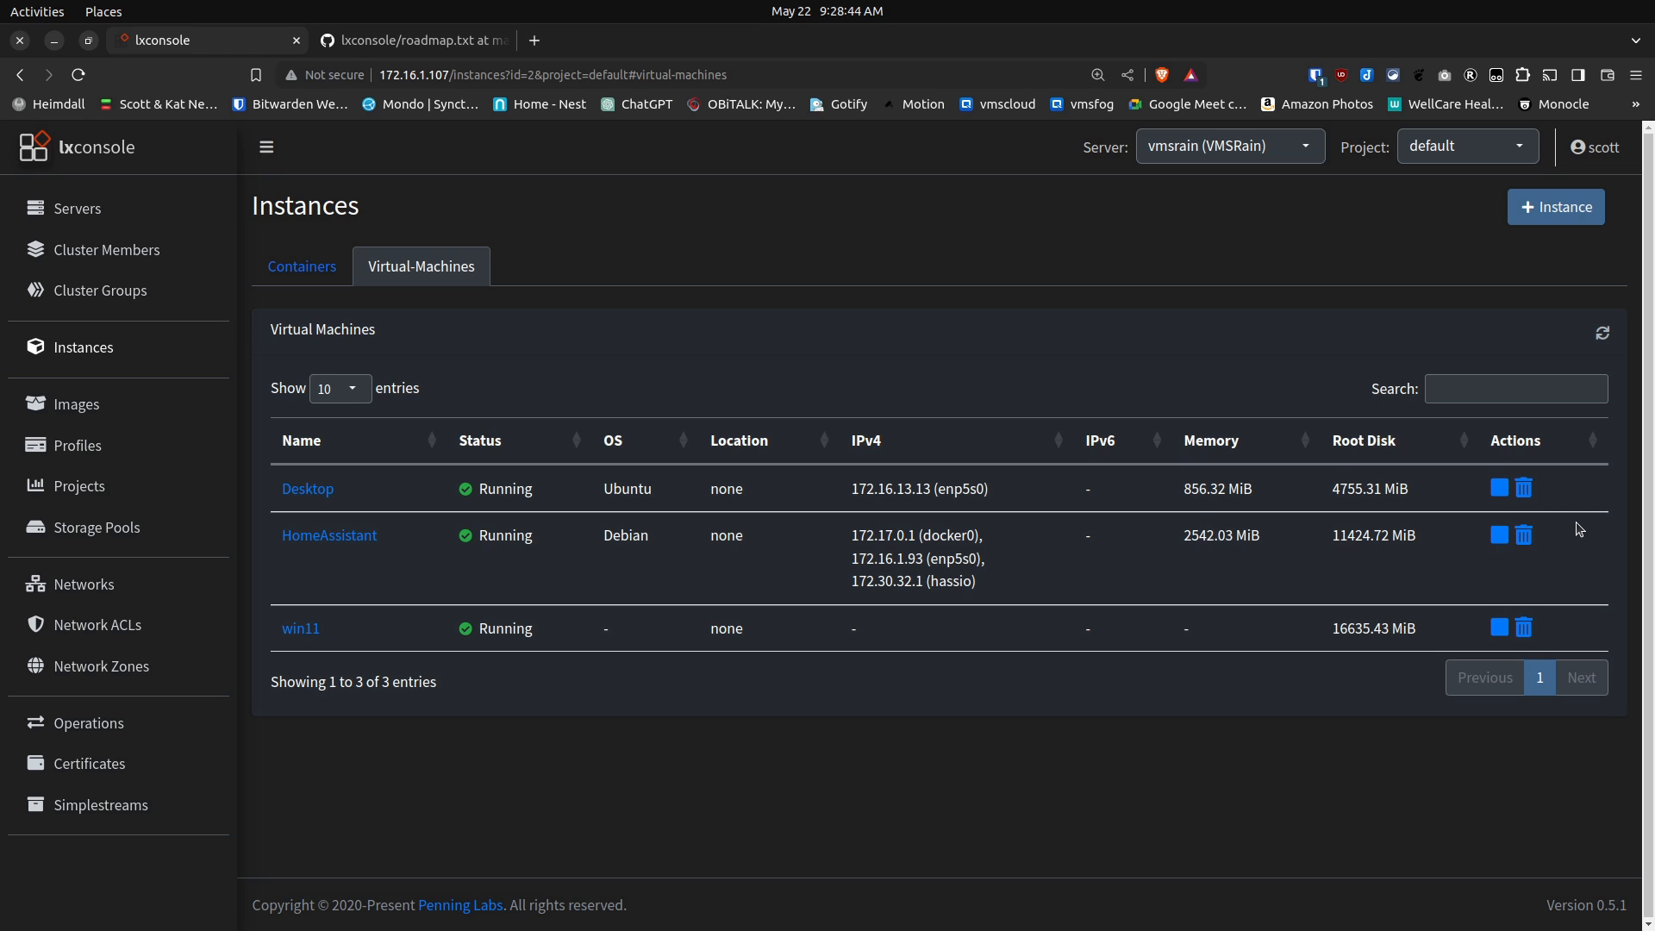
mouse_move(410, 475)
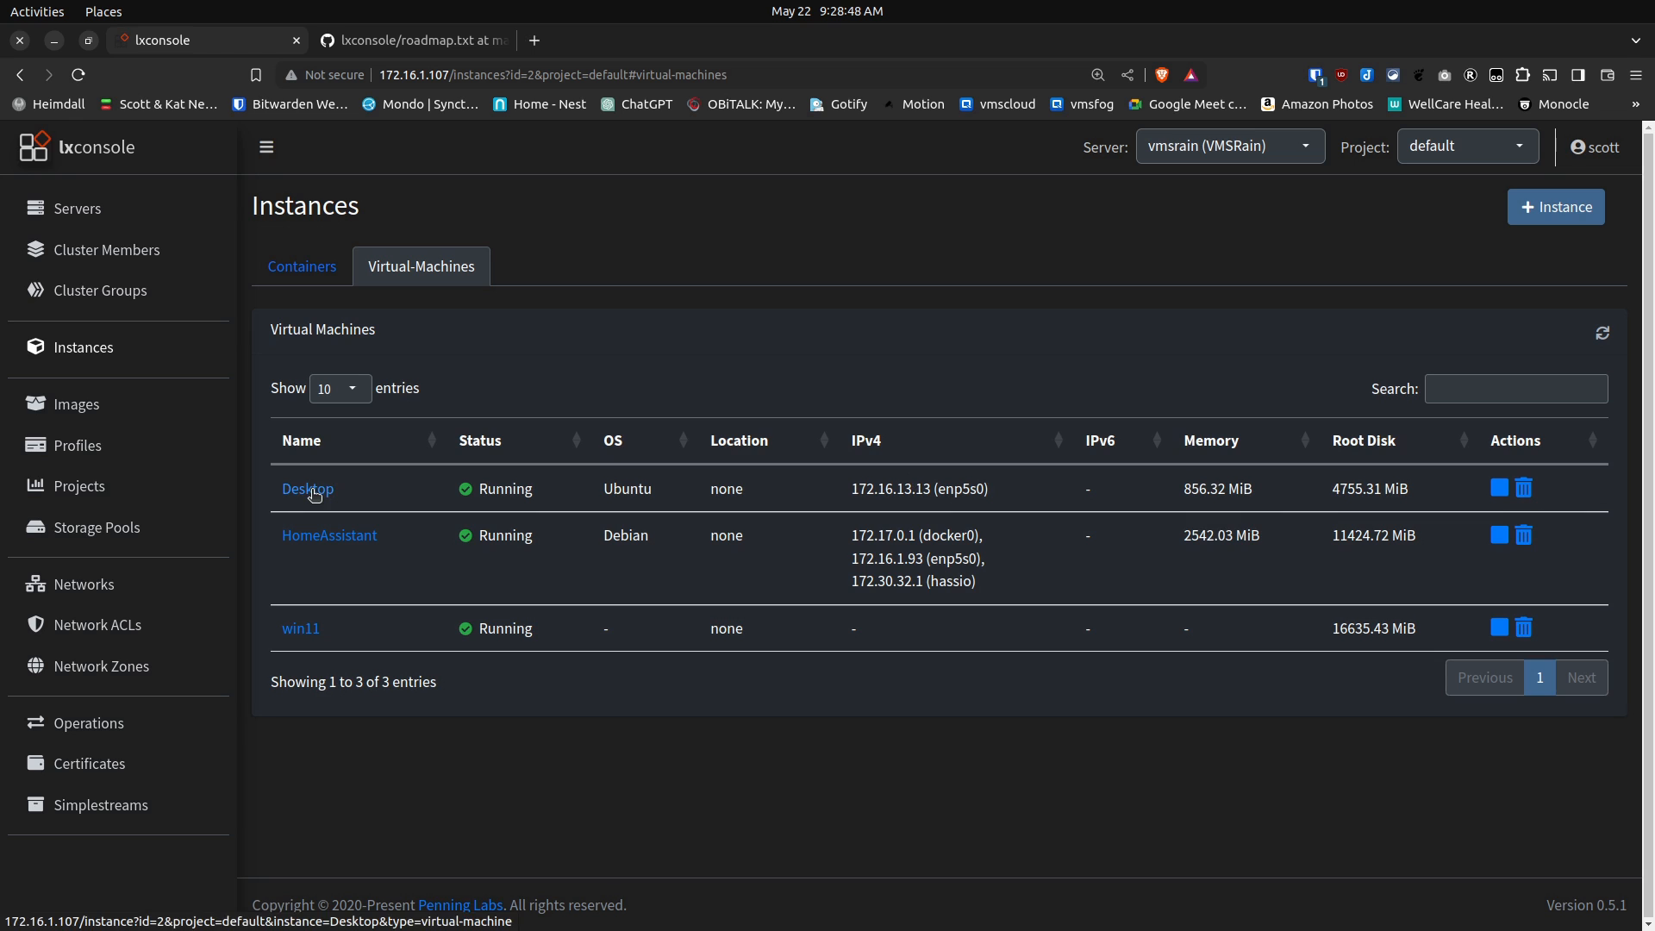
Step: Open the Desktop virtual machine's detail page
left_click(307, 489)
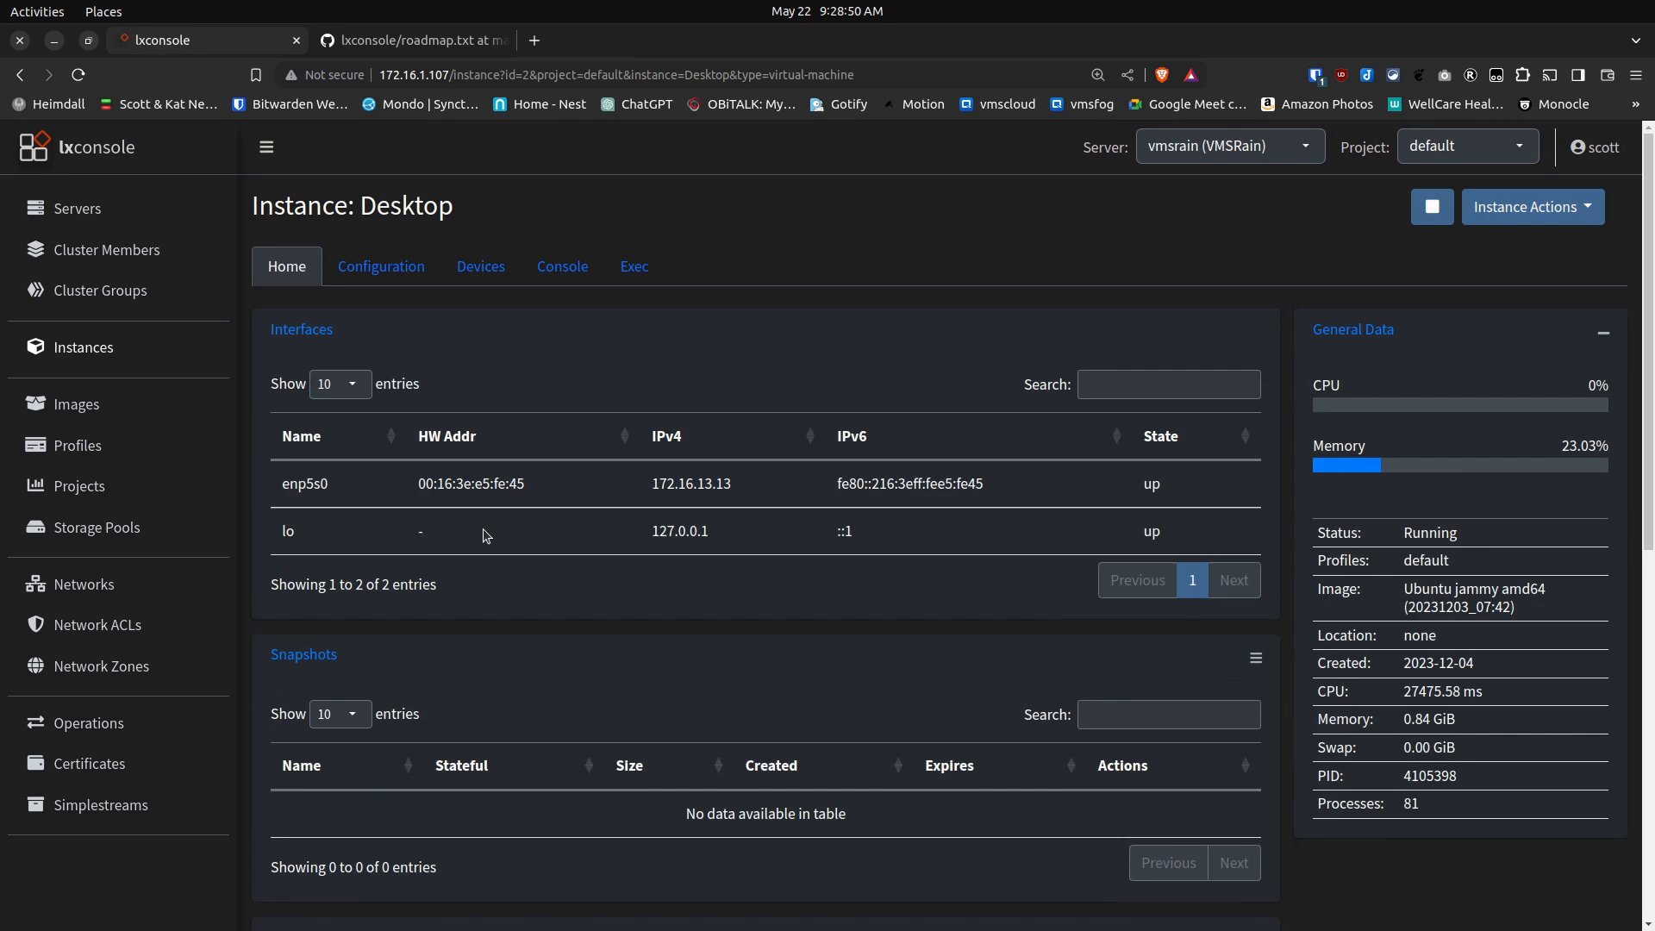
mouse_move(546, 363)
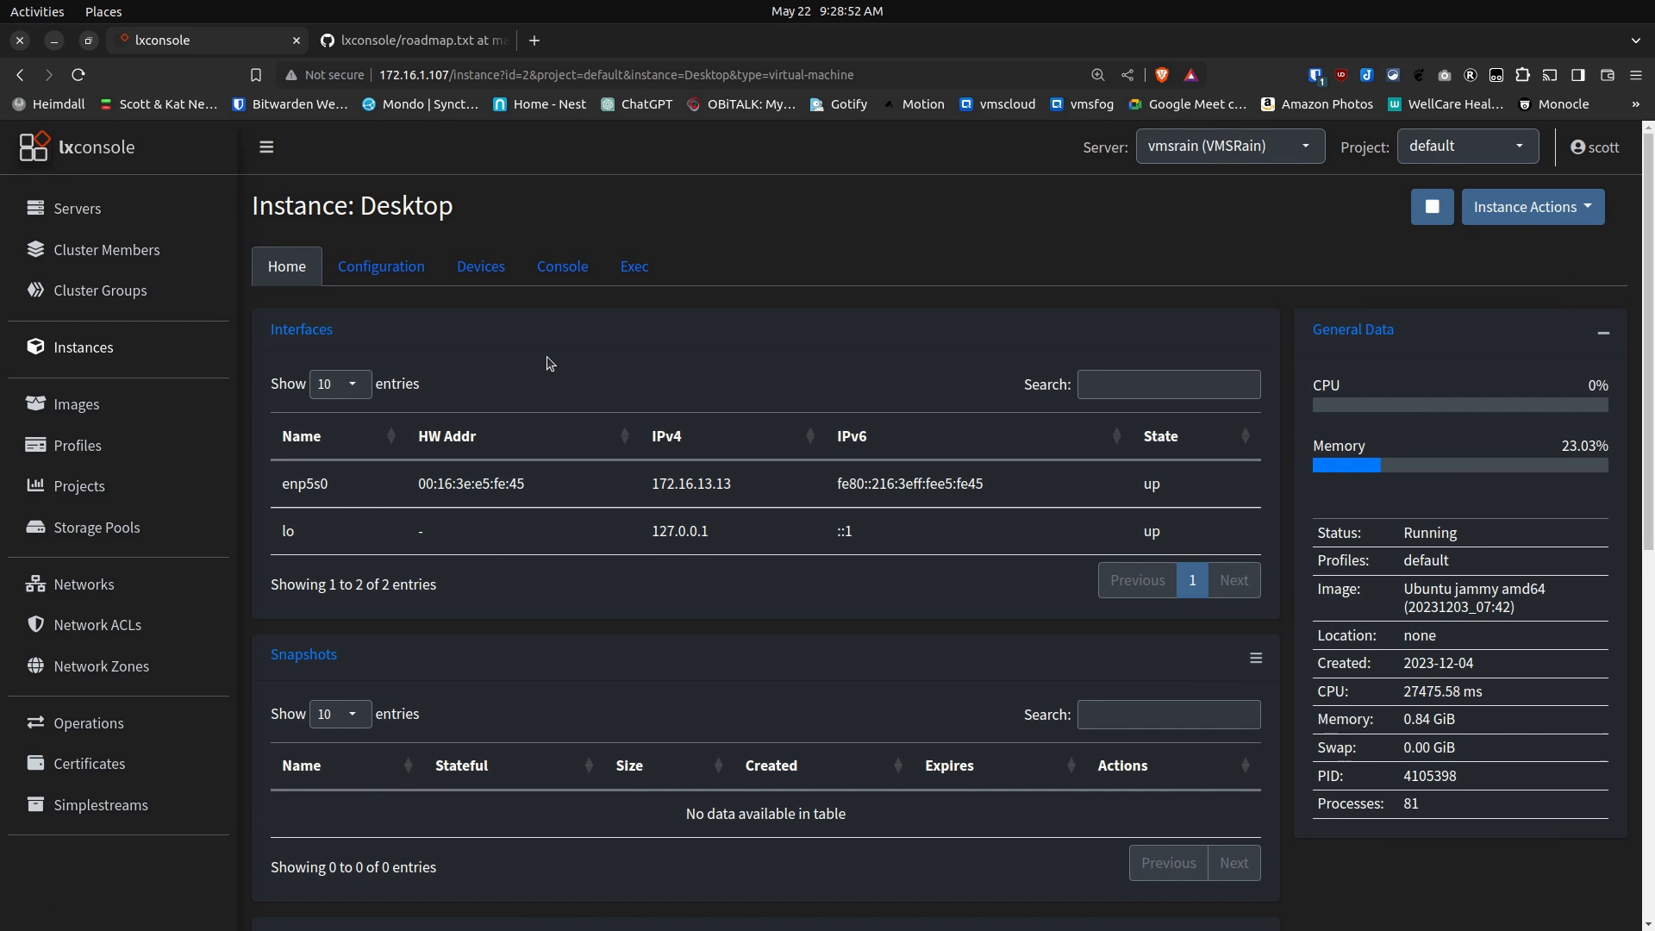
mouse_move(507, 310)
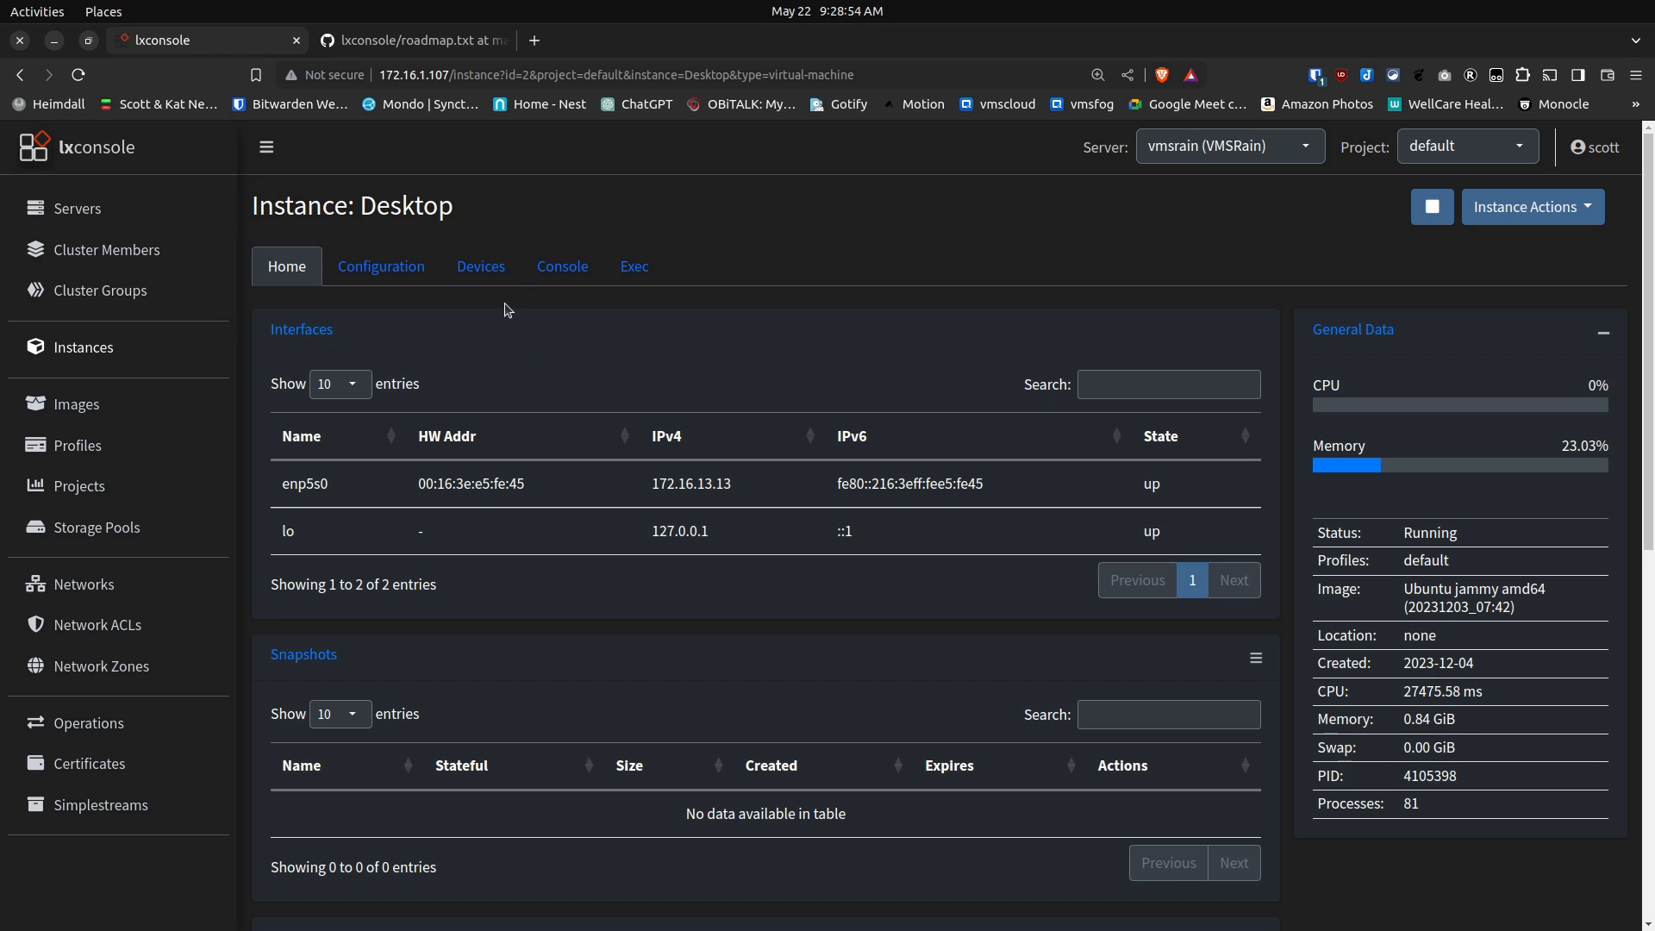
mouse_move(563, 267)
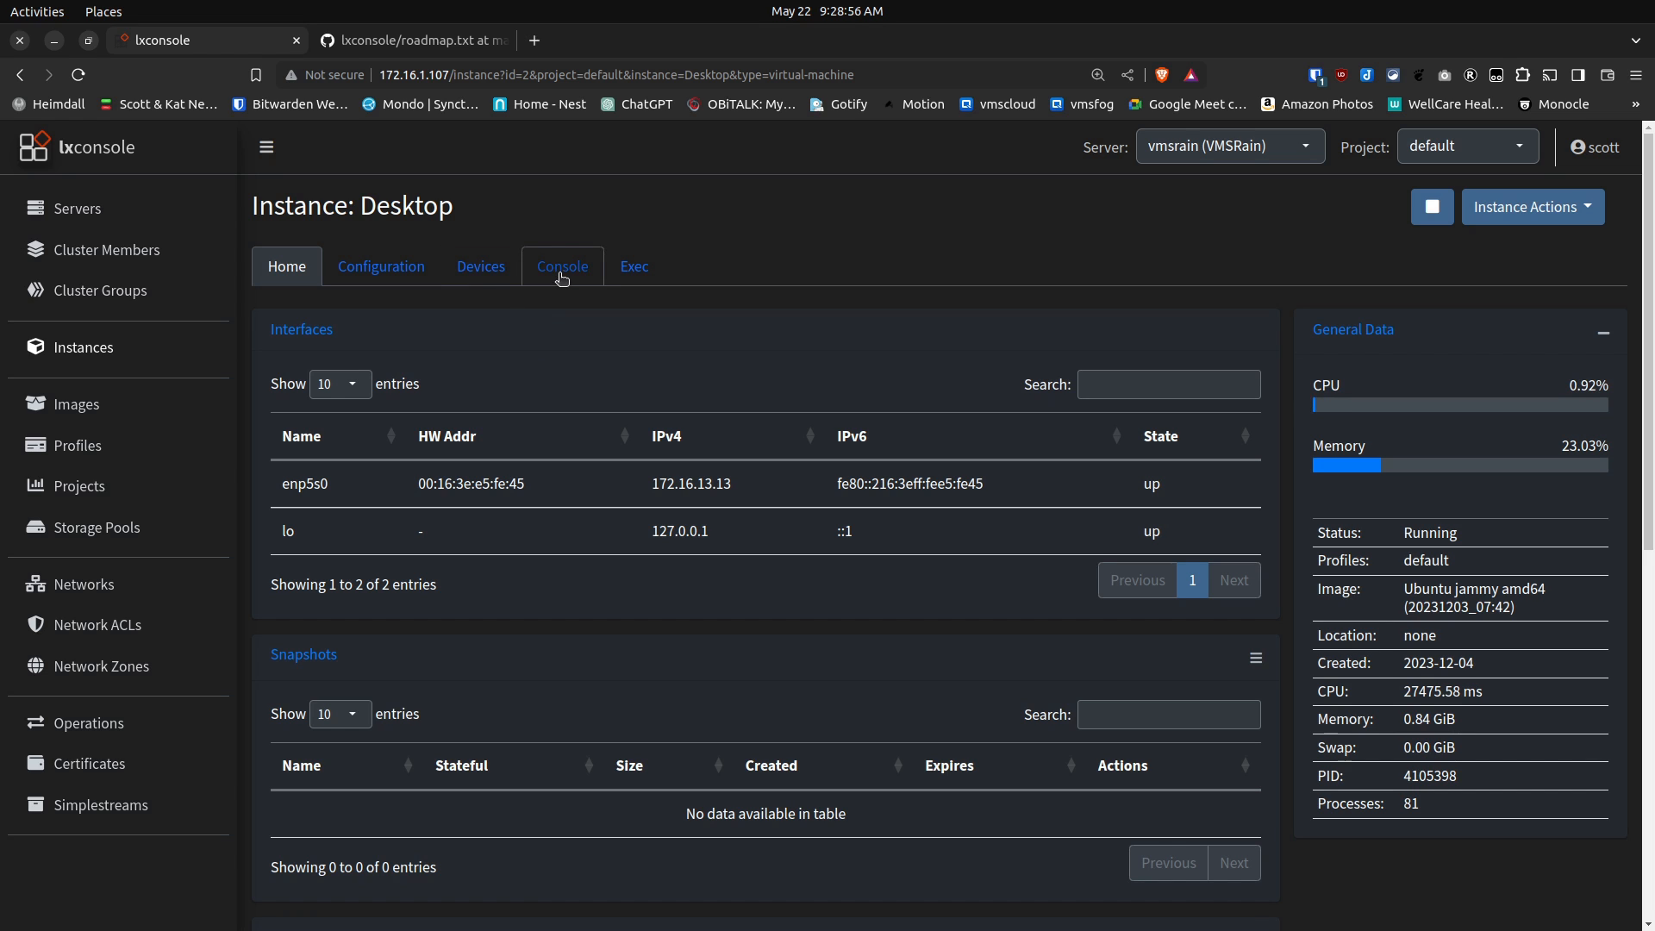
Step: Start a text console on the Desktop VM, reach its login prompt, then stop it
left_click(562, 266)
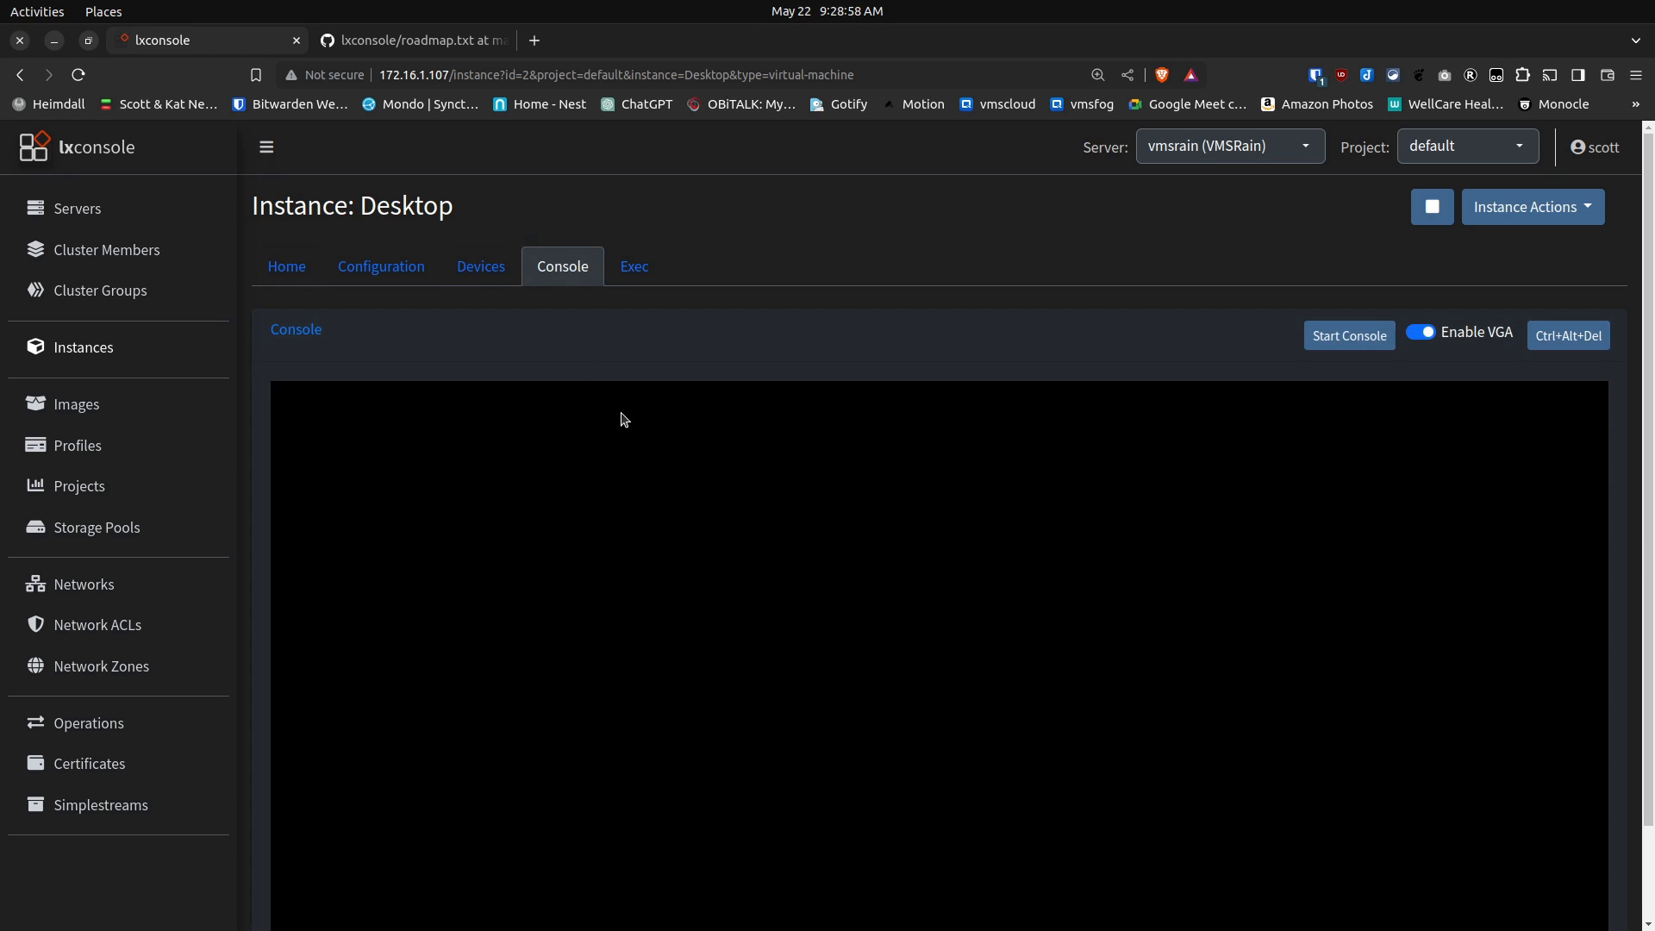
mouse_move(1165, 410)
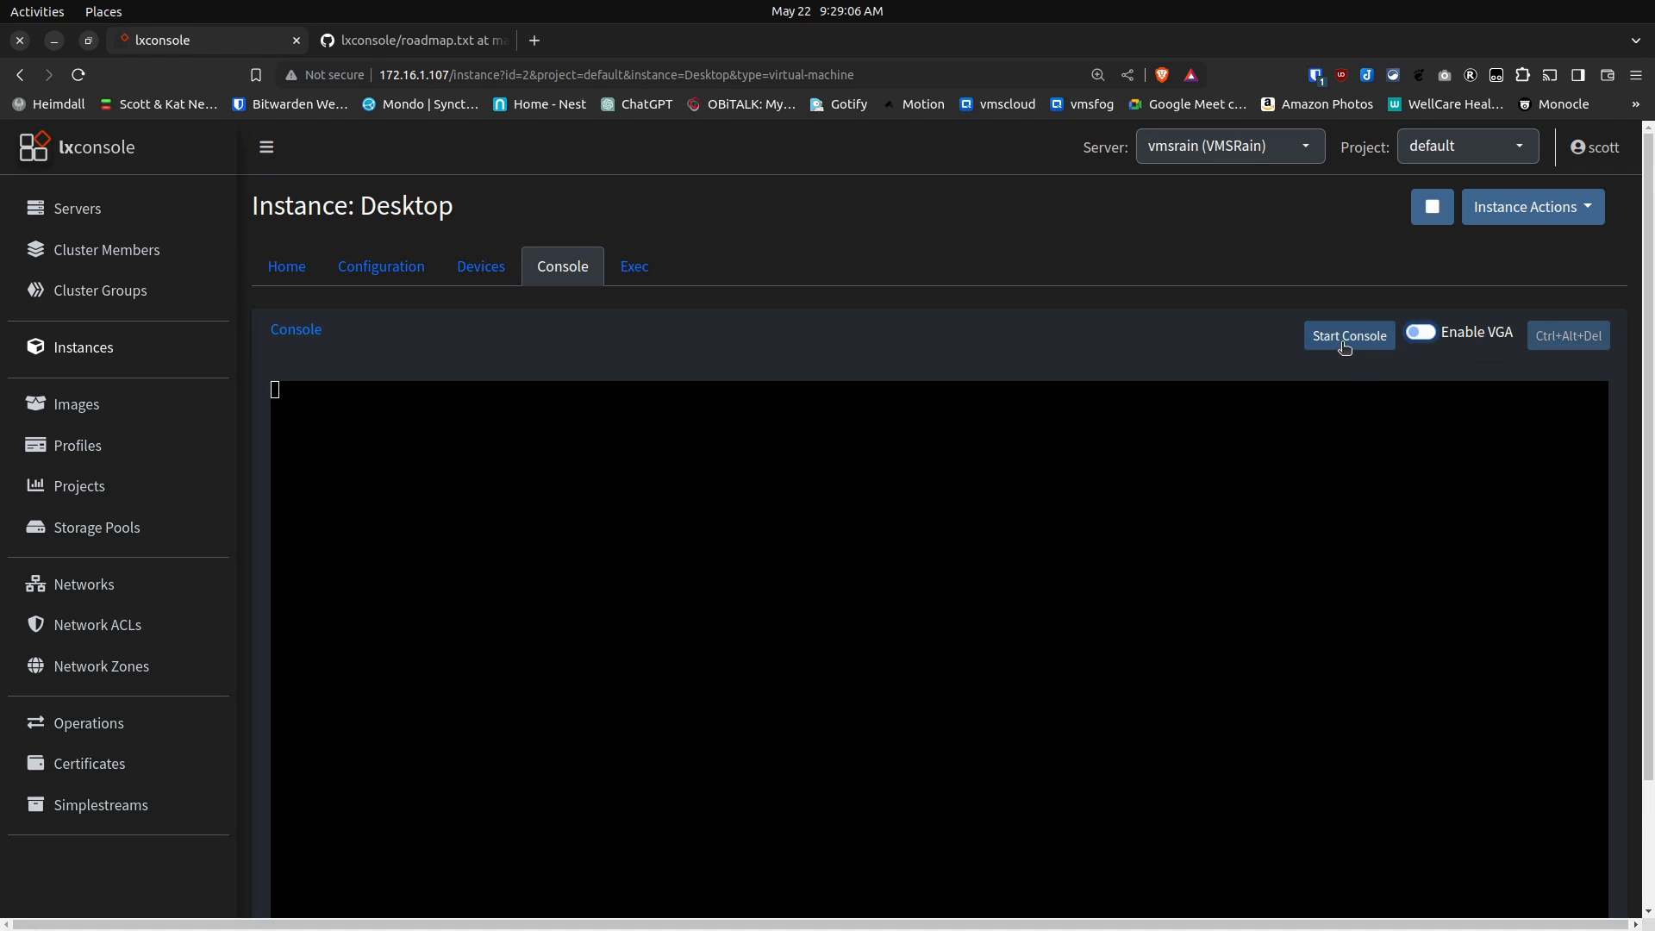
left_click(1349, 334)
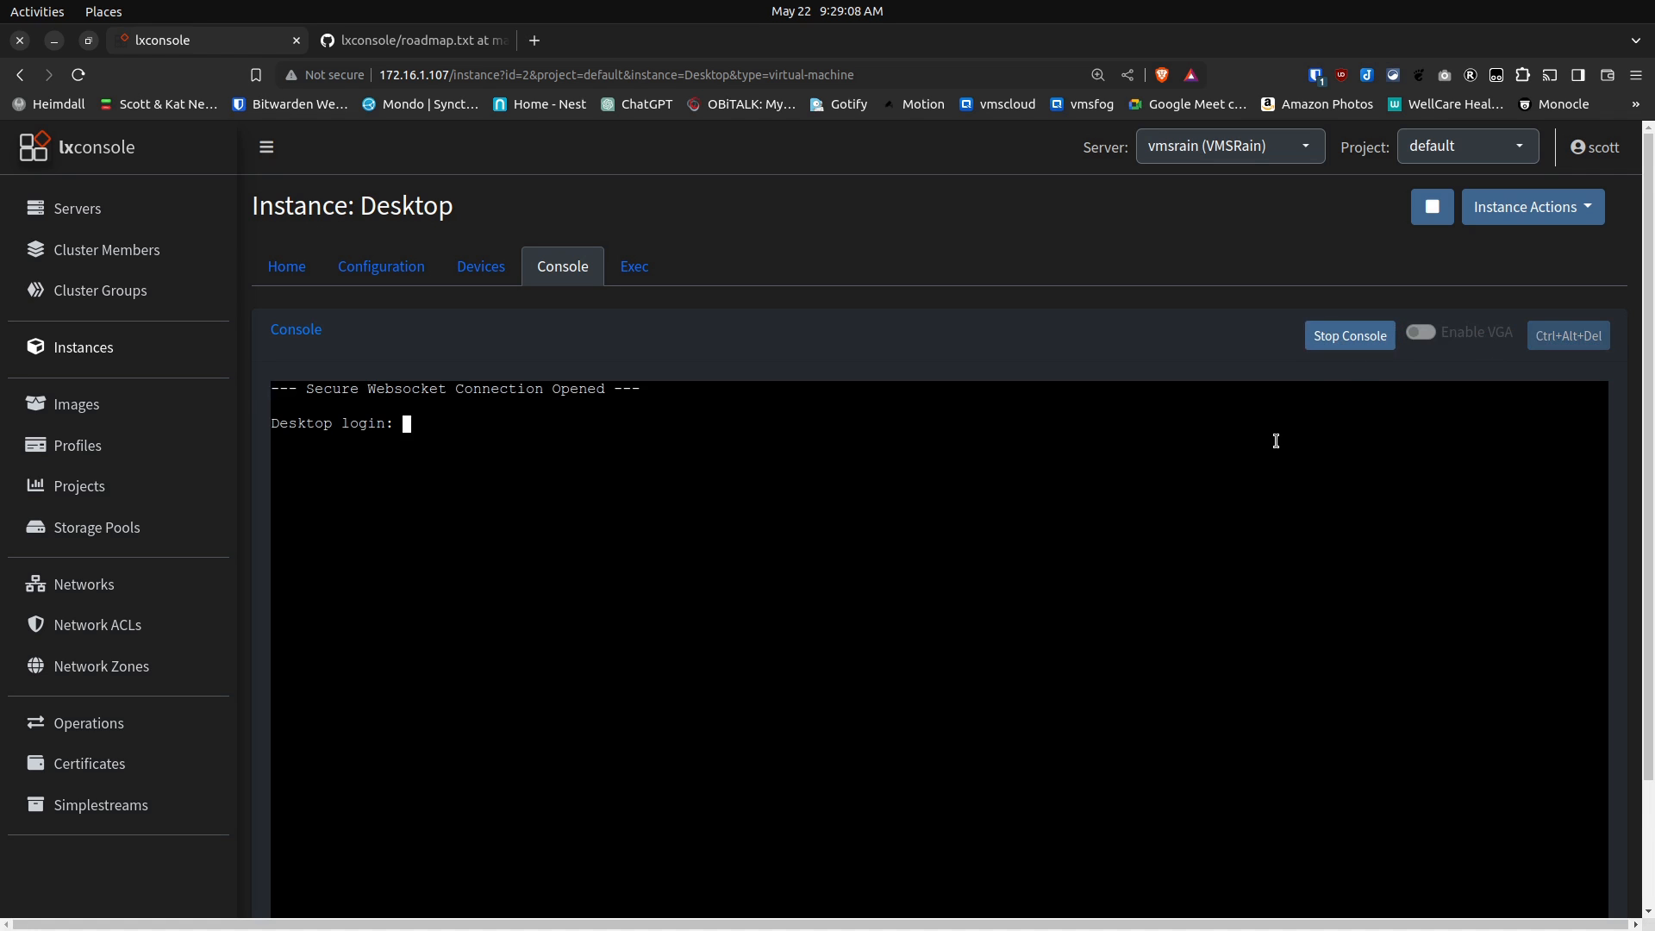
mouse_move(1316, 377)
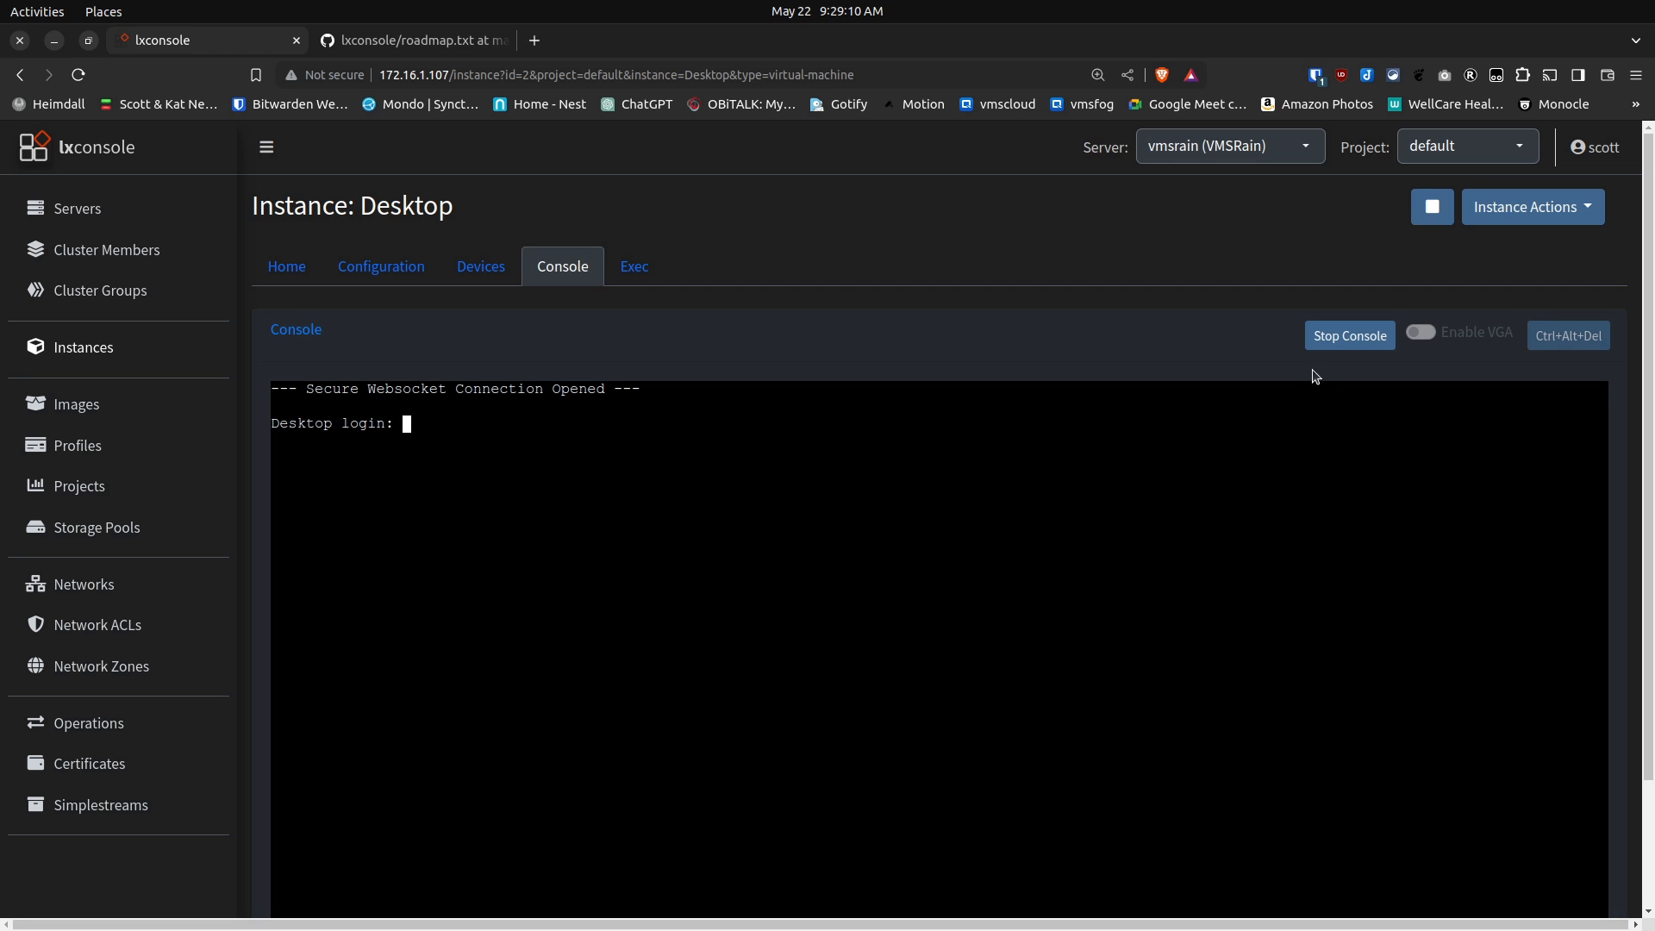
mouse_move(1350, 336)
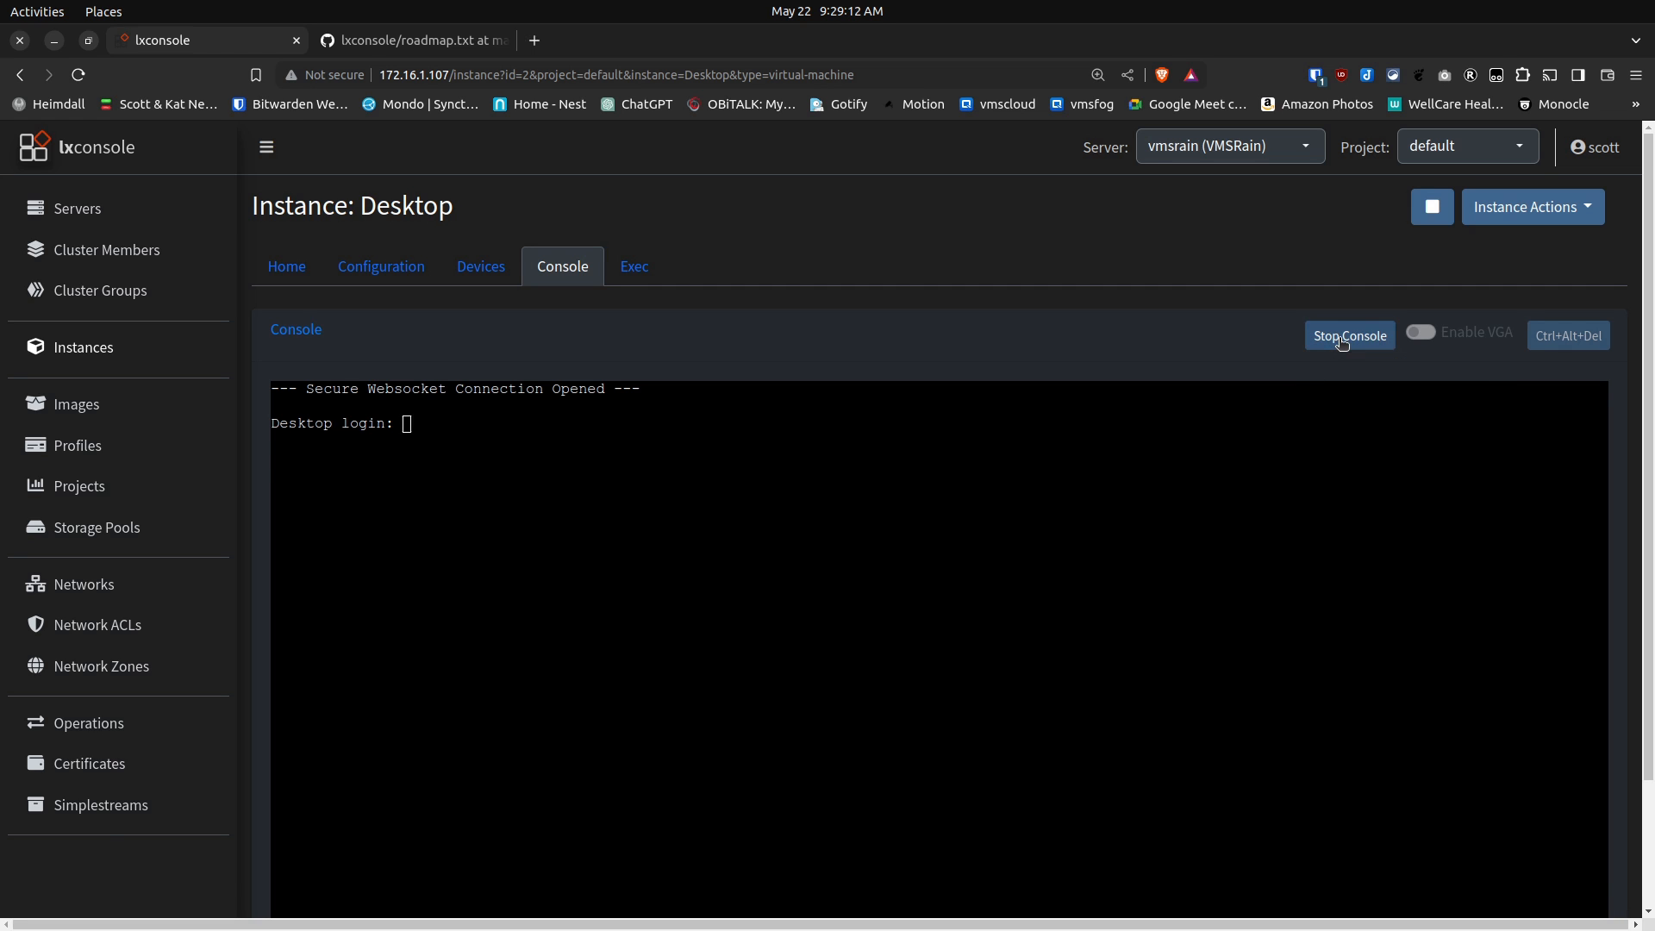
left_click(1349, 336)
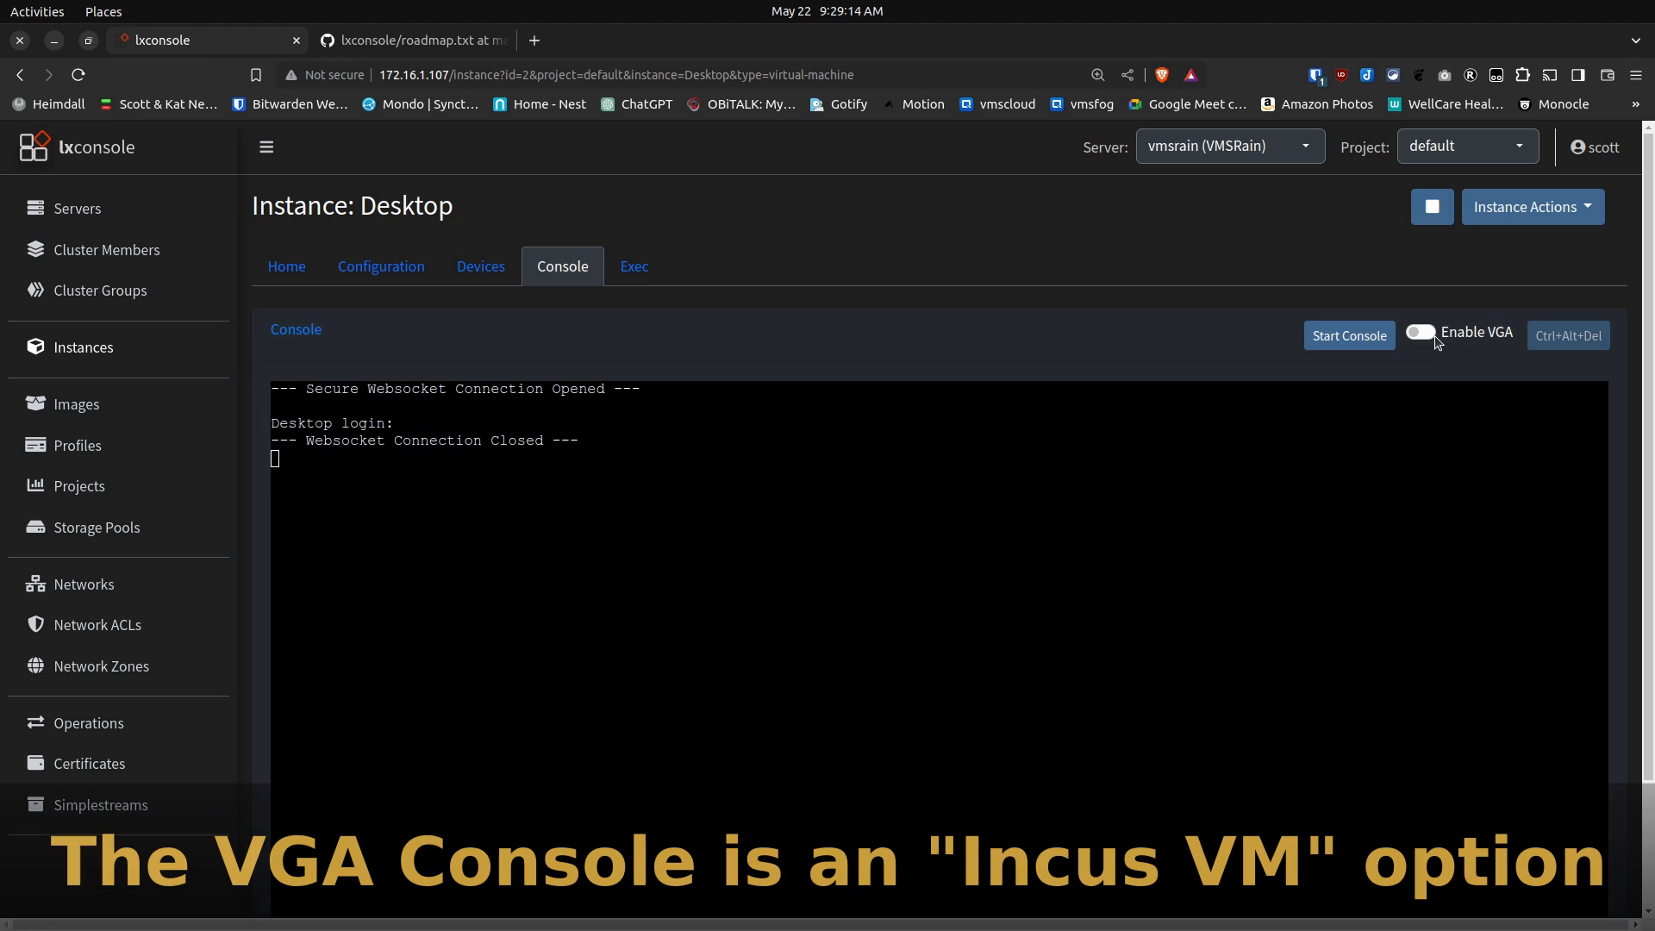
Step: Enable VGA and run the Desktop VM's graphical console showing the Ubuntu desktop
left_click(1420, 331)
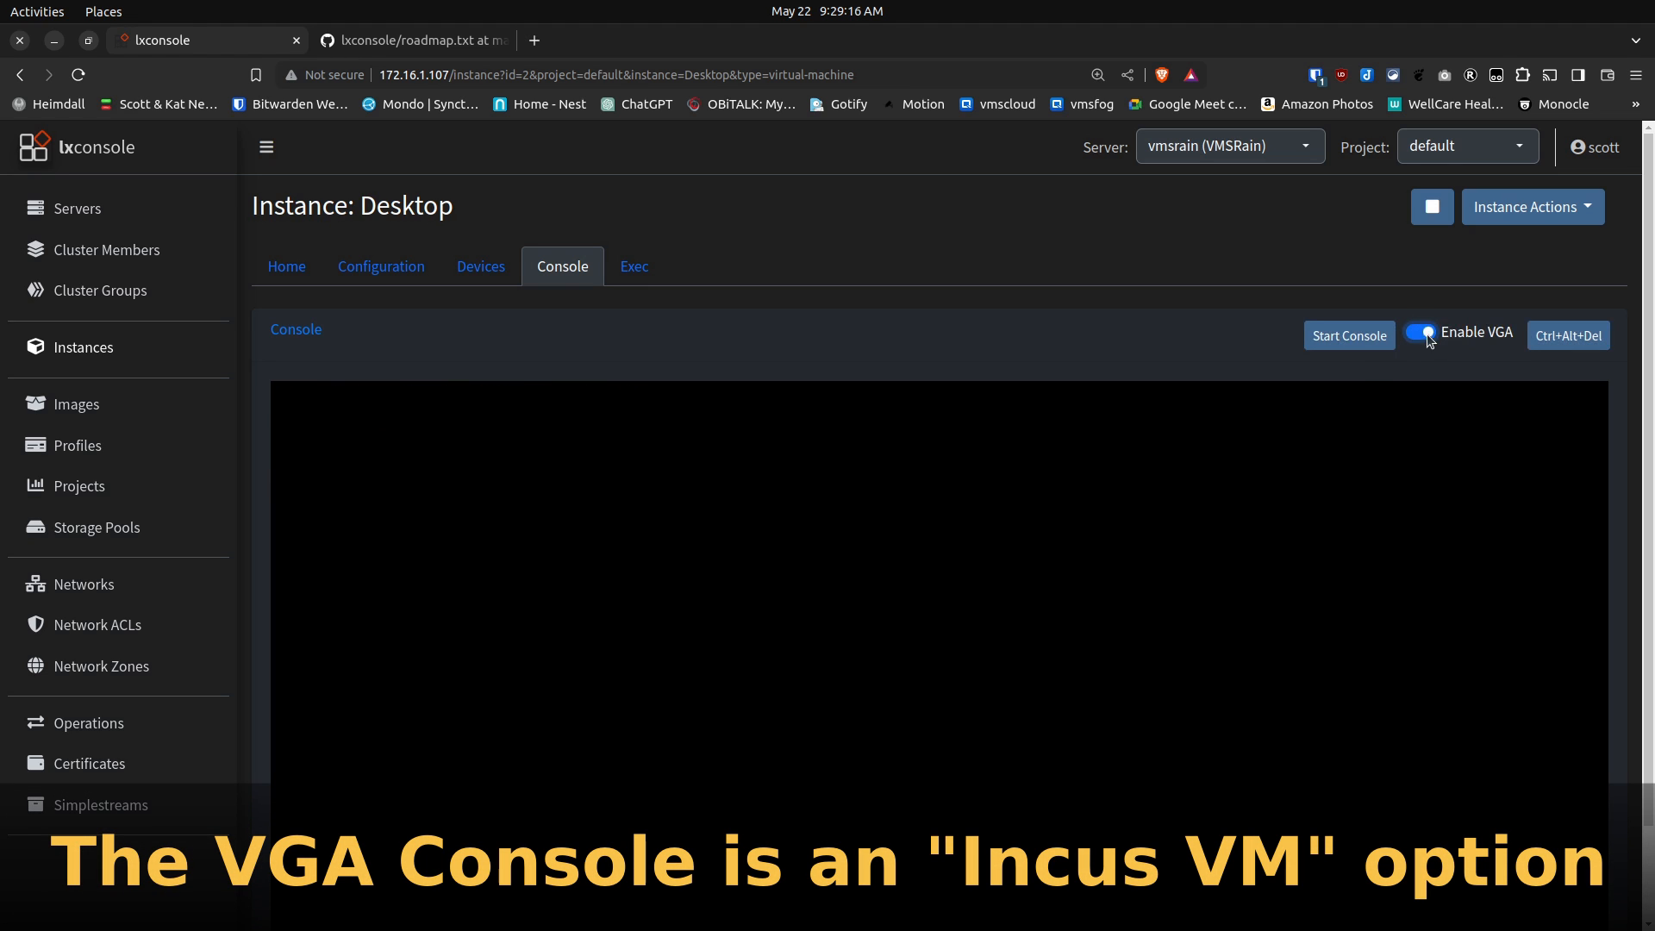
mouse_move(1289, 348)
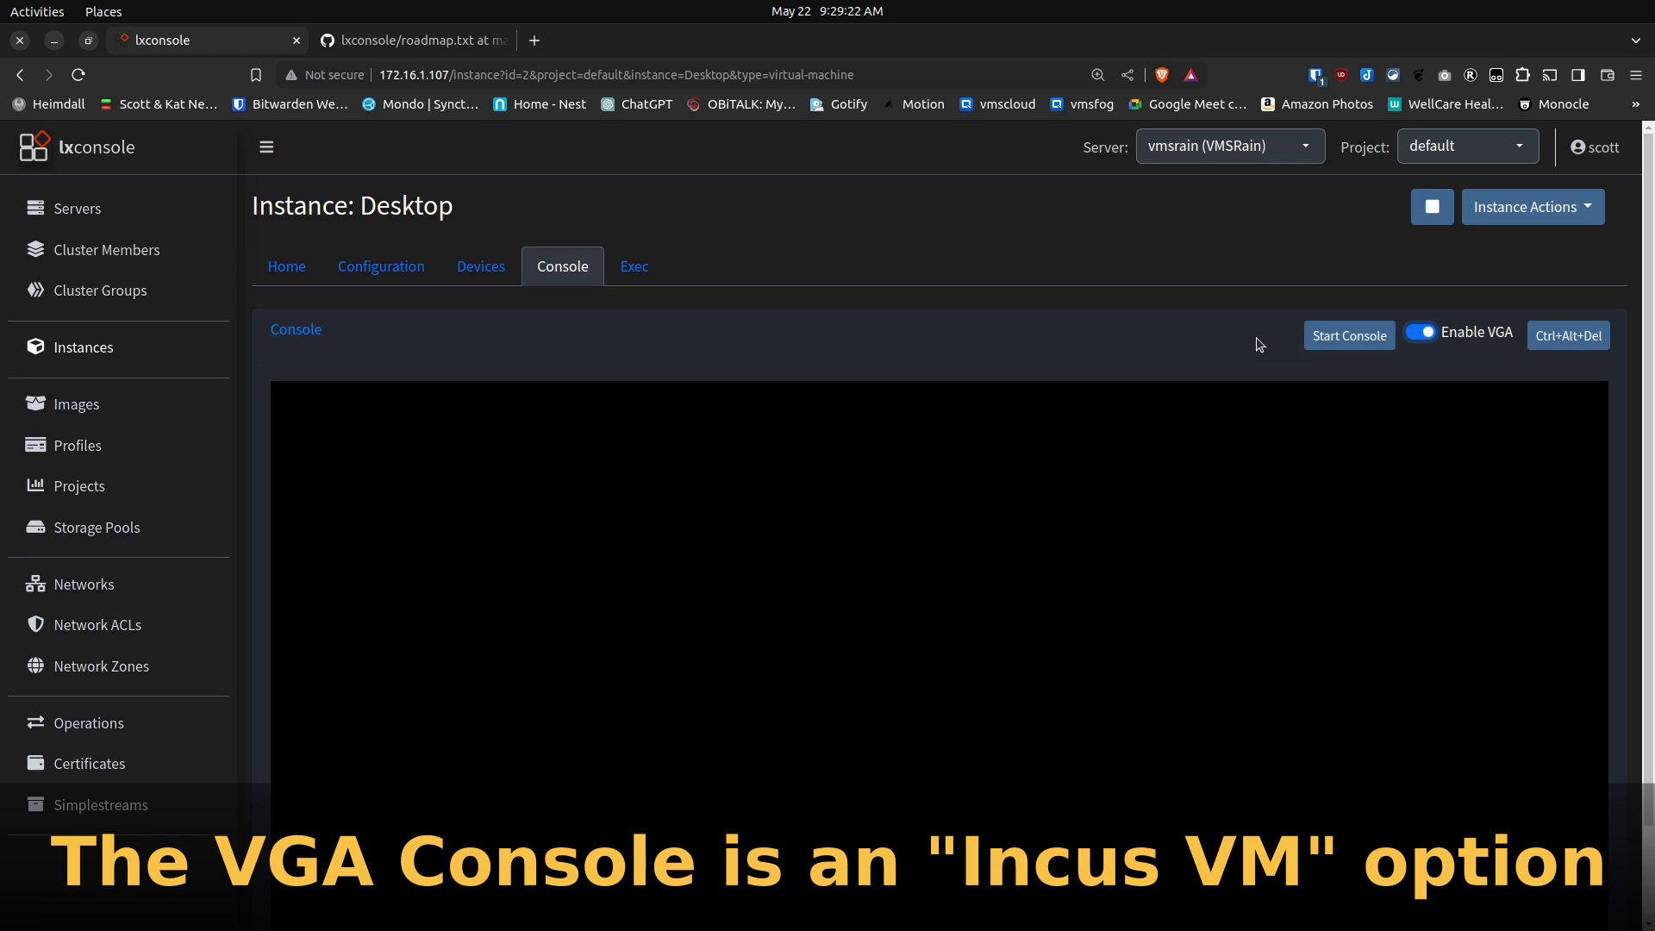
mouse_move(1316, 362)
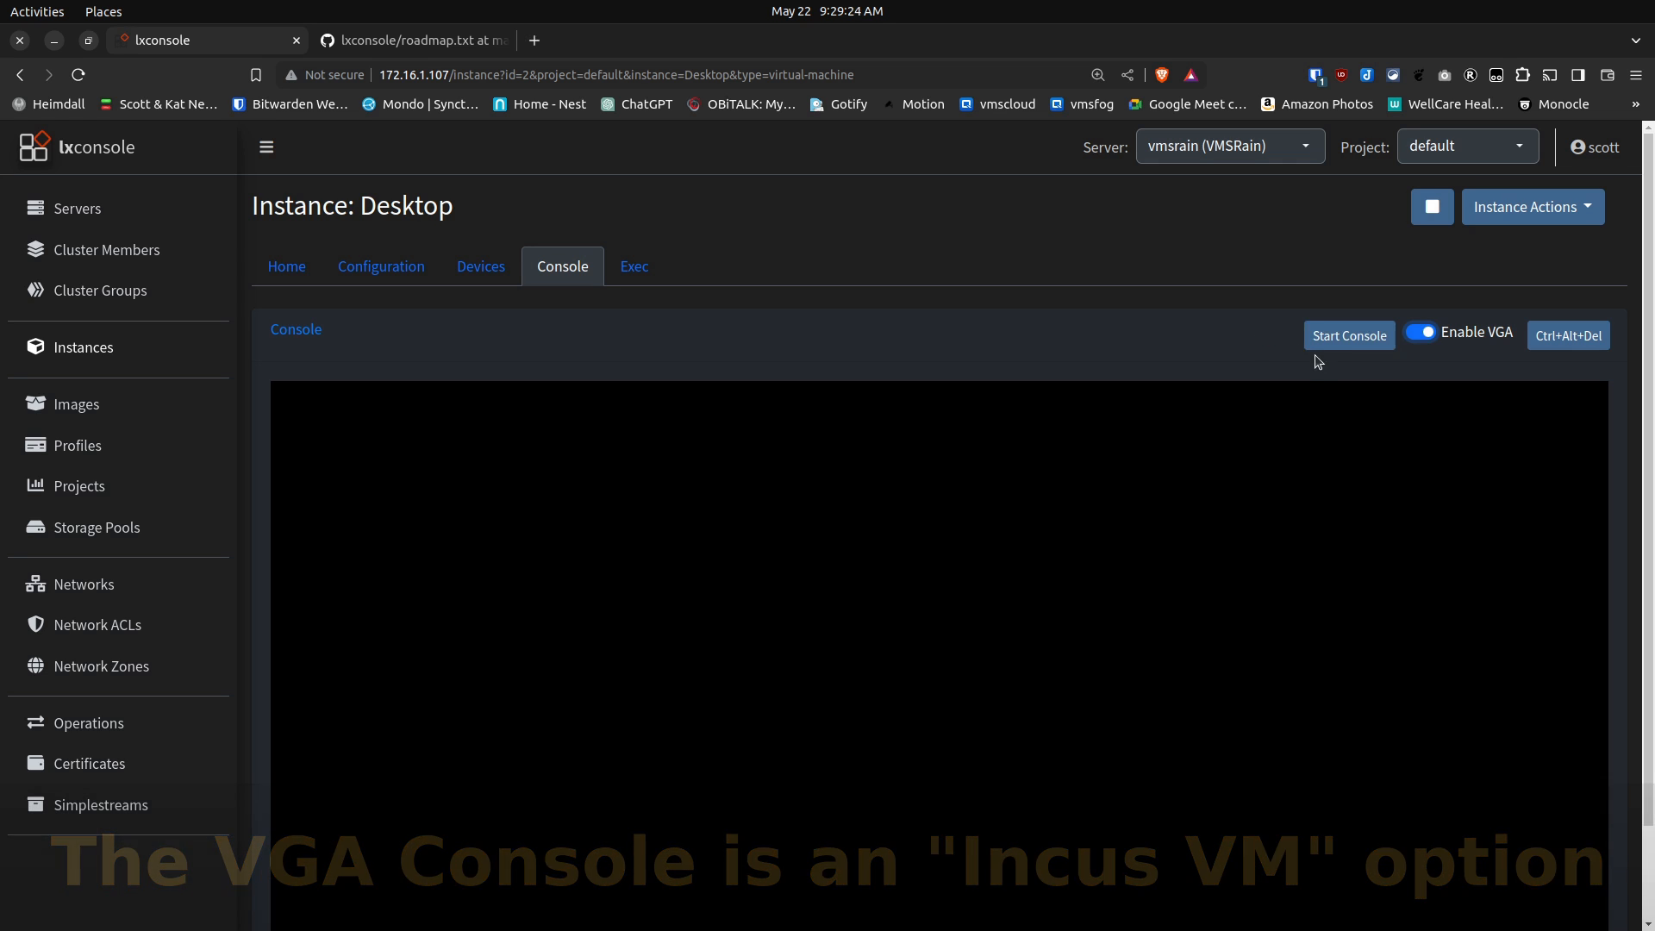
left_click(1348, 335)
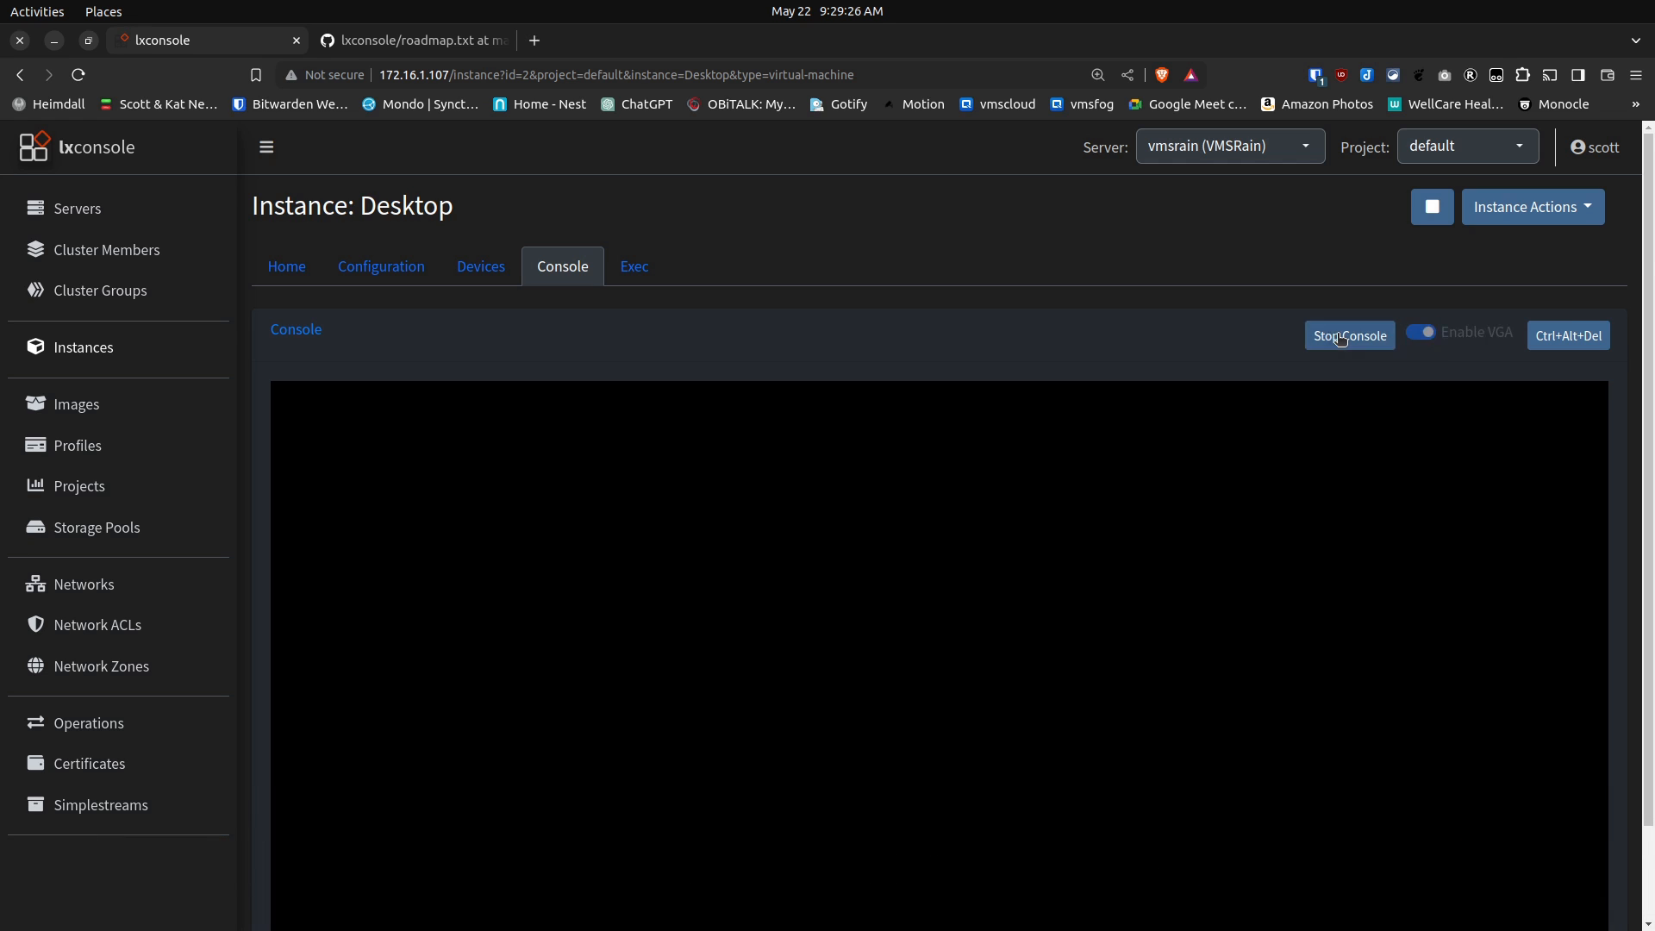
left_click(1349, 335)
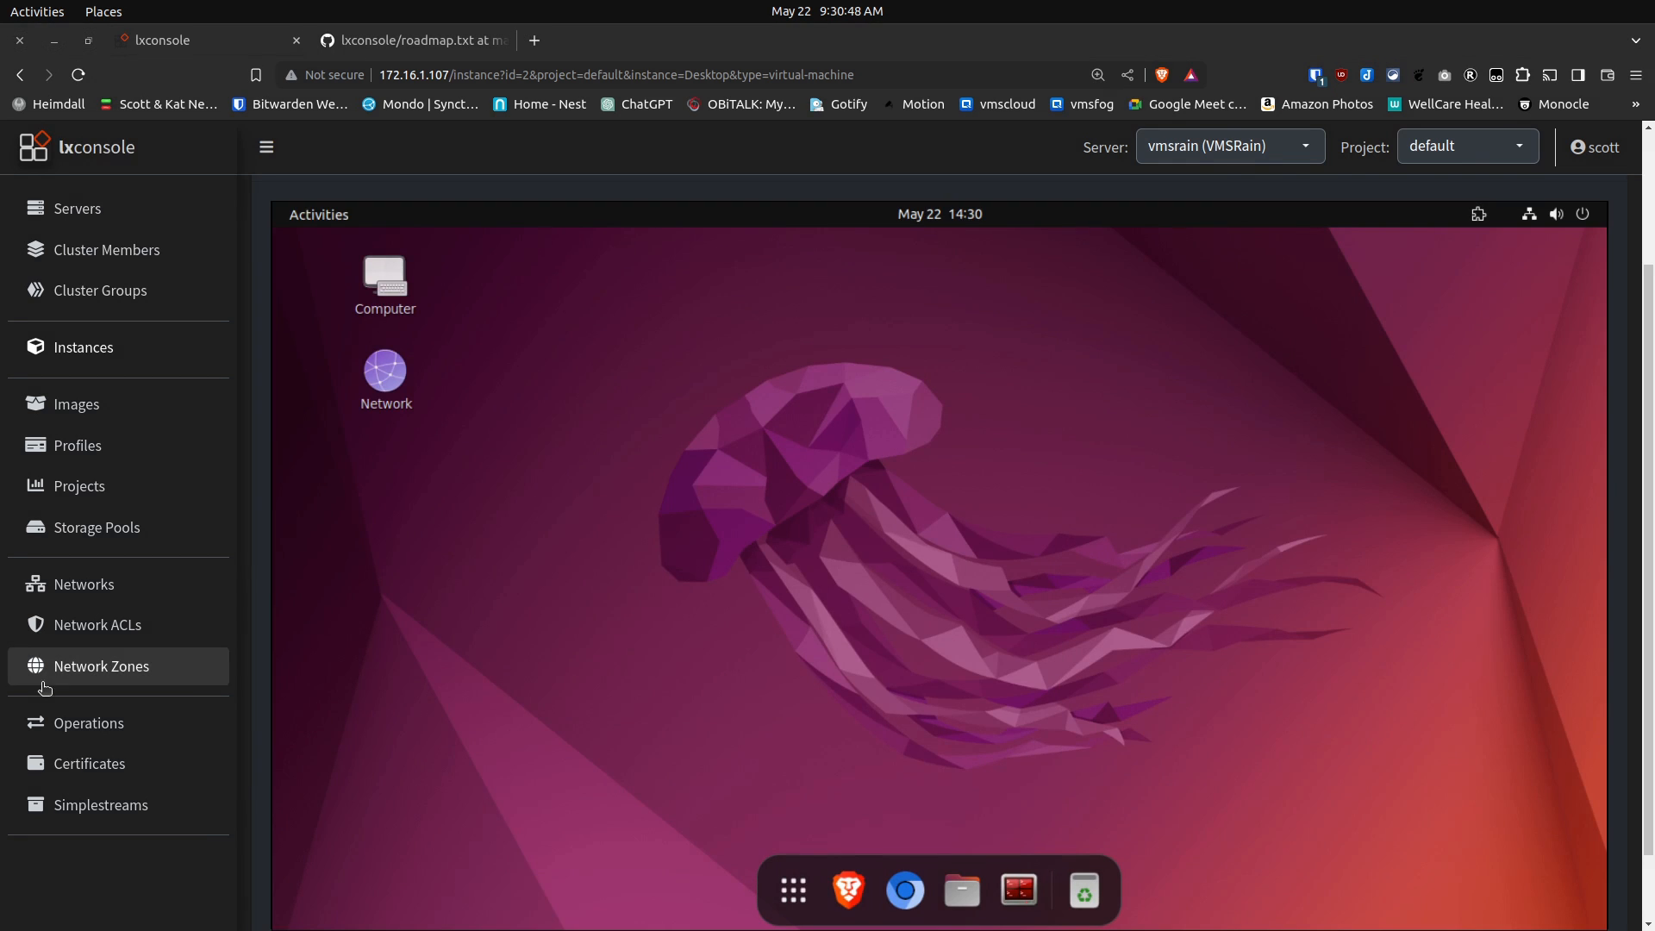
mouse_move(1014, 647)
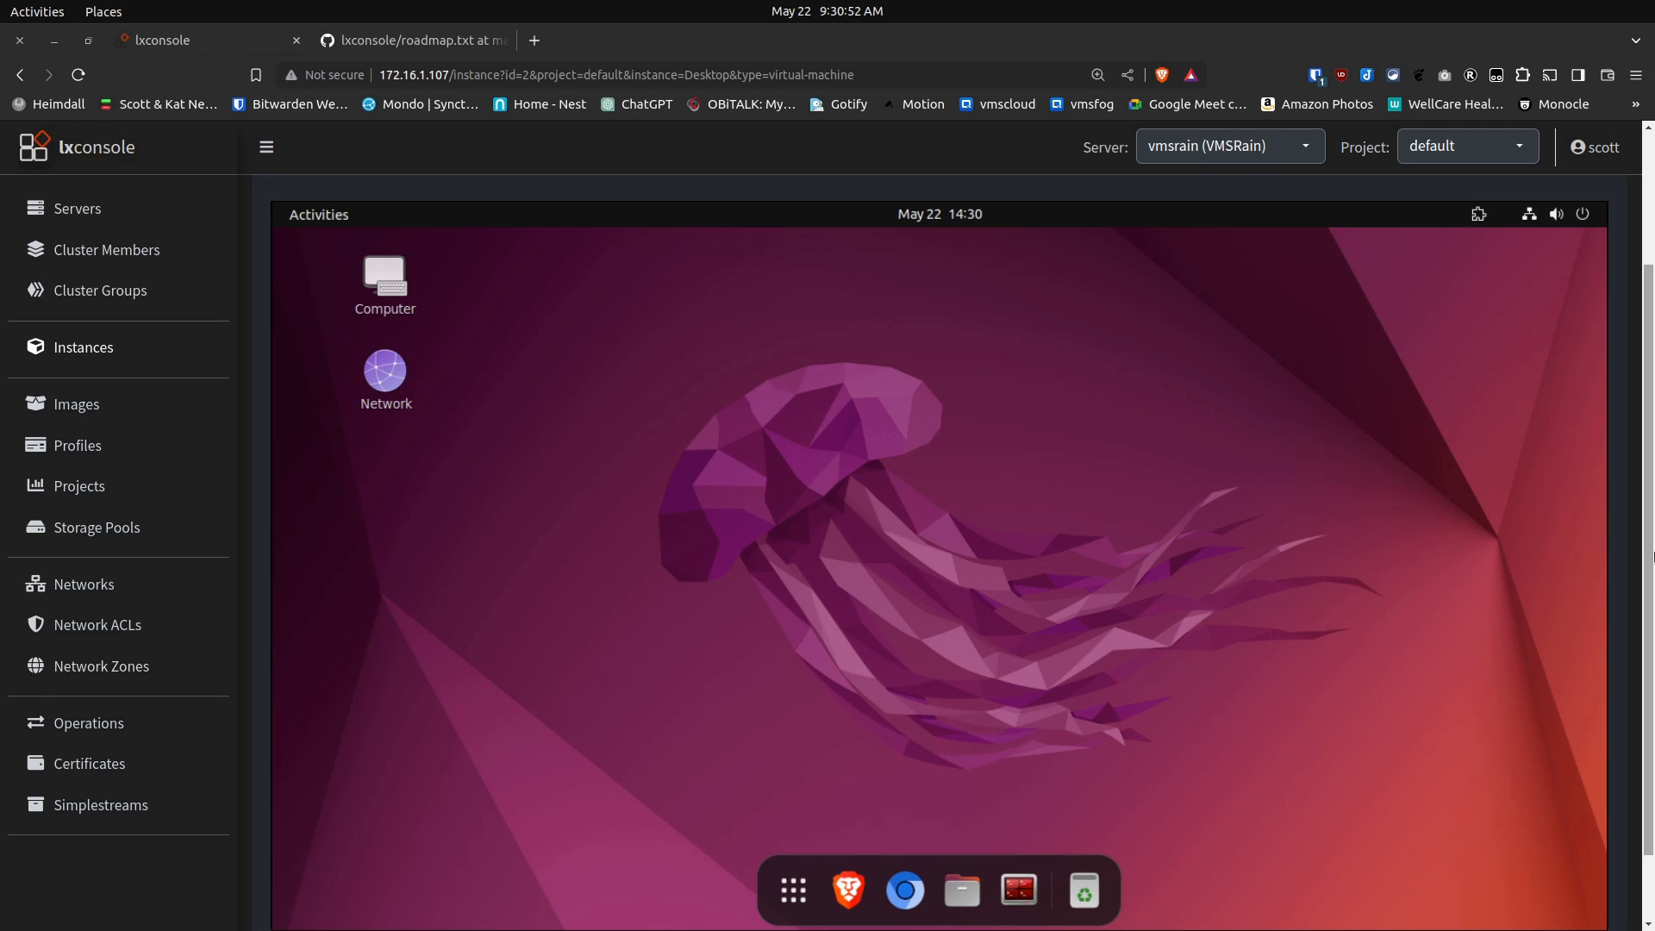
mouse_move(1384, 330)
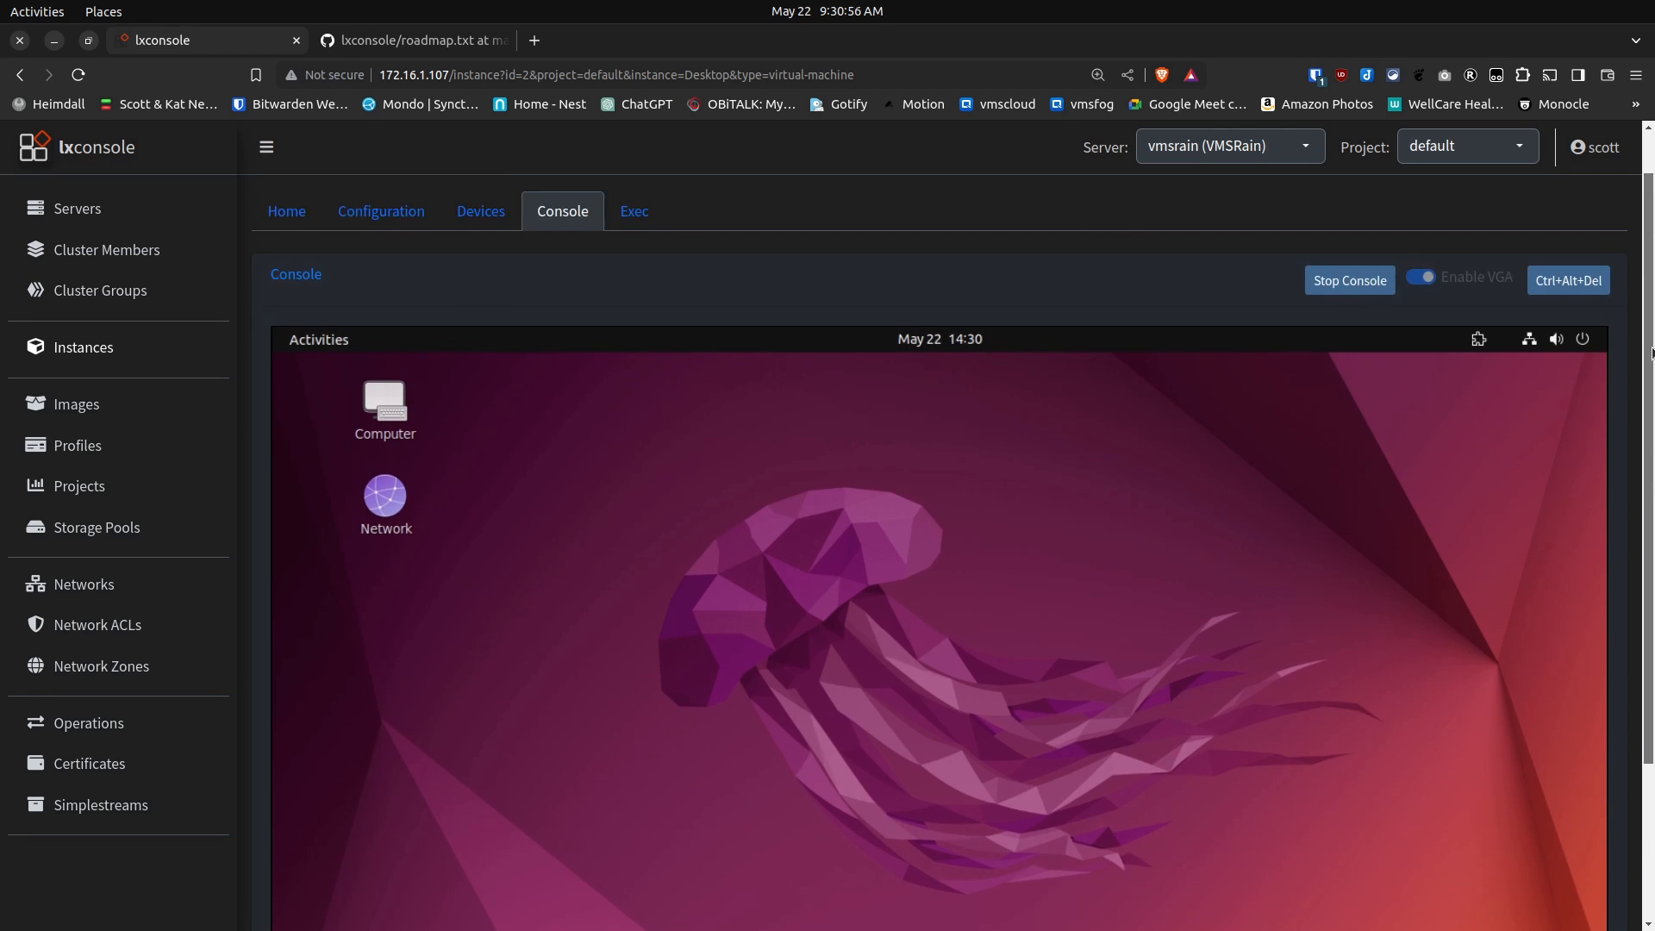
left_click(1348, 280)
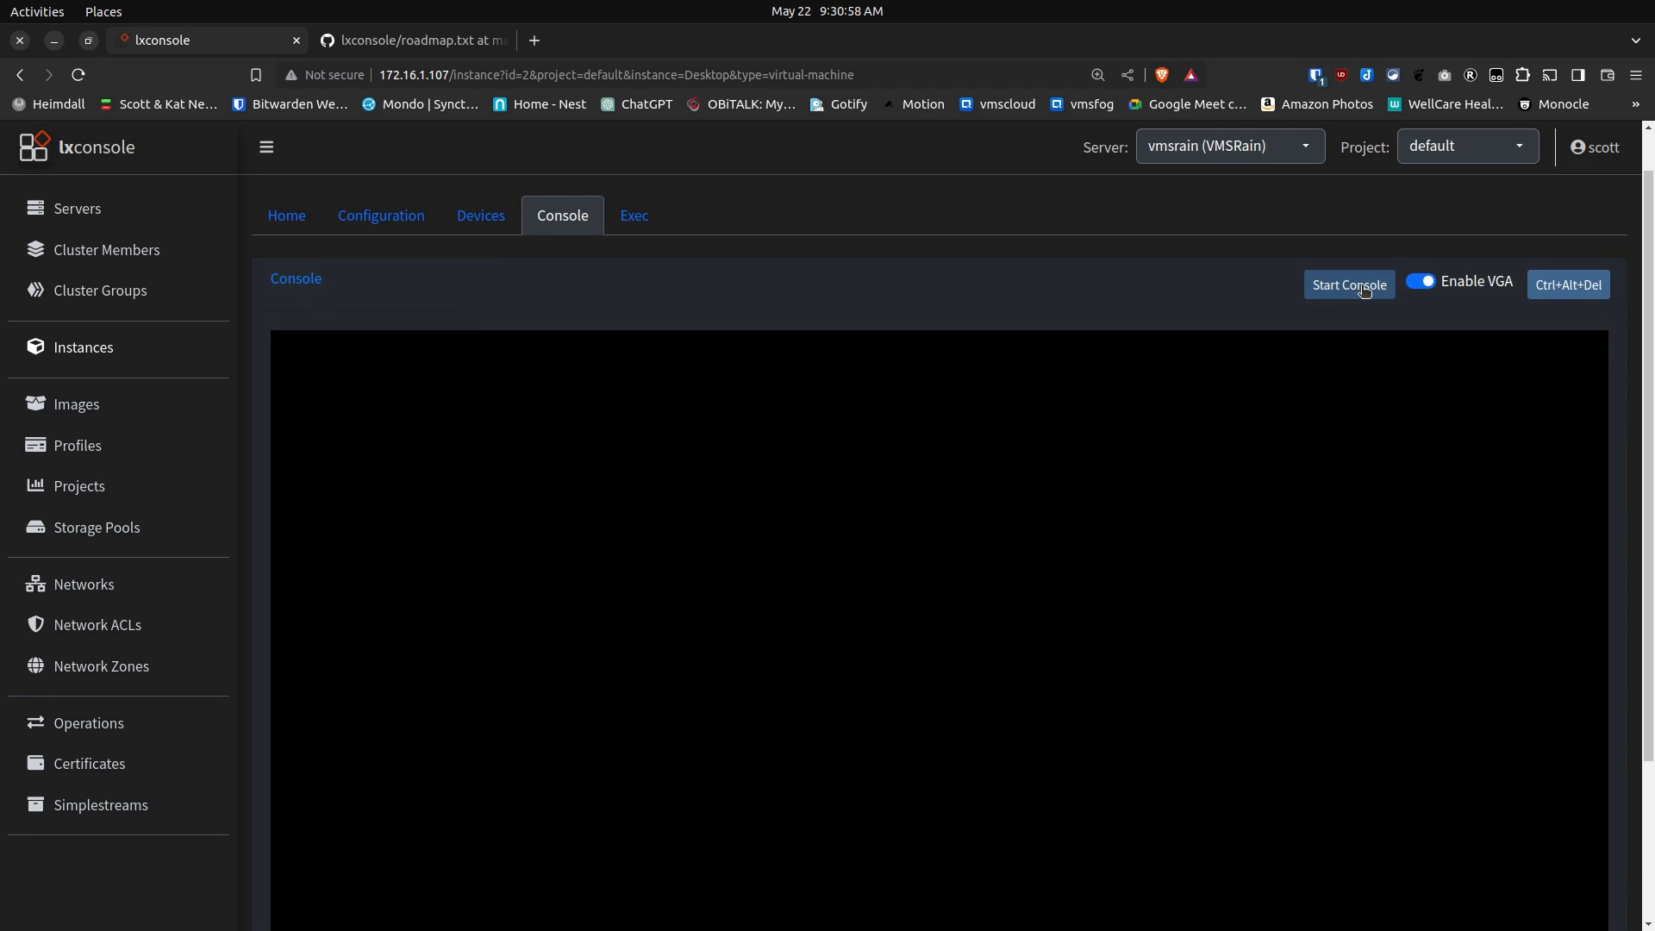
mouse_move(745, 269)
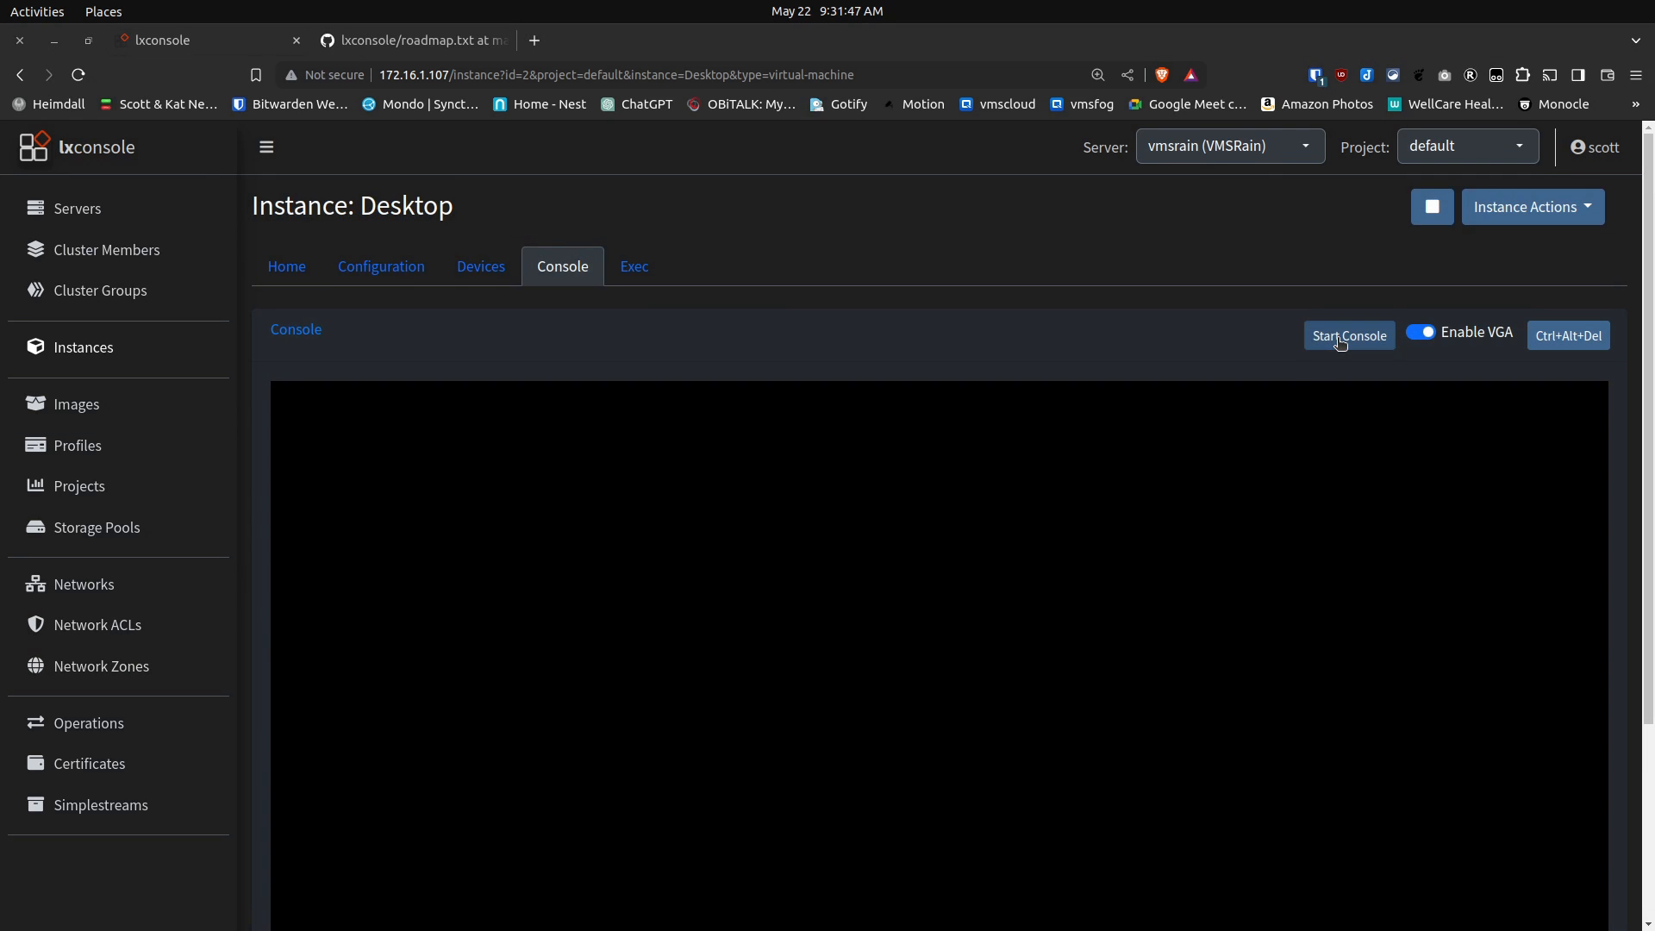
Step: Connect to the Desktop VM's graphical console and log out of the Ubuntu session
left_click(1349, 334)
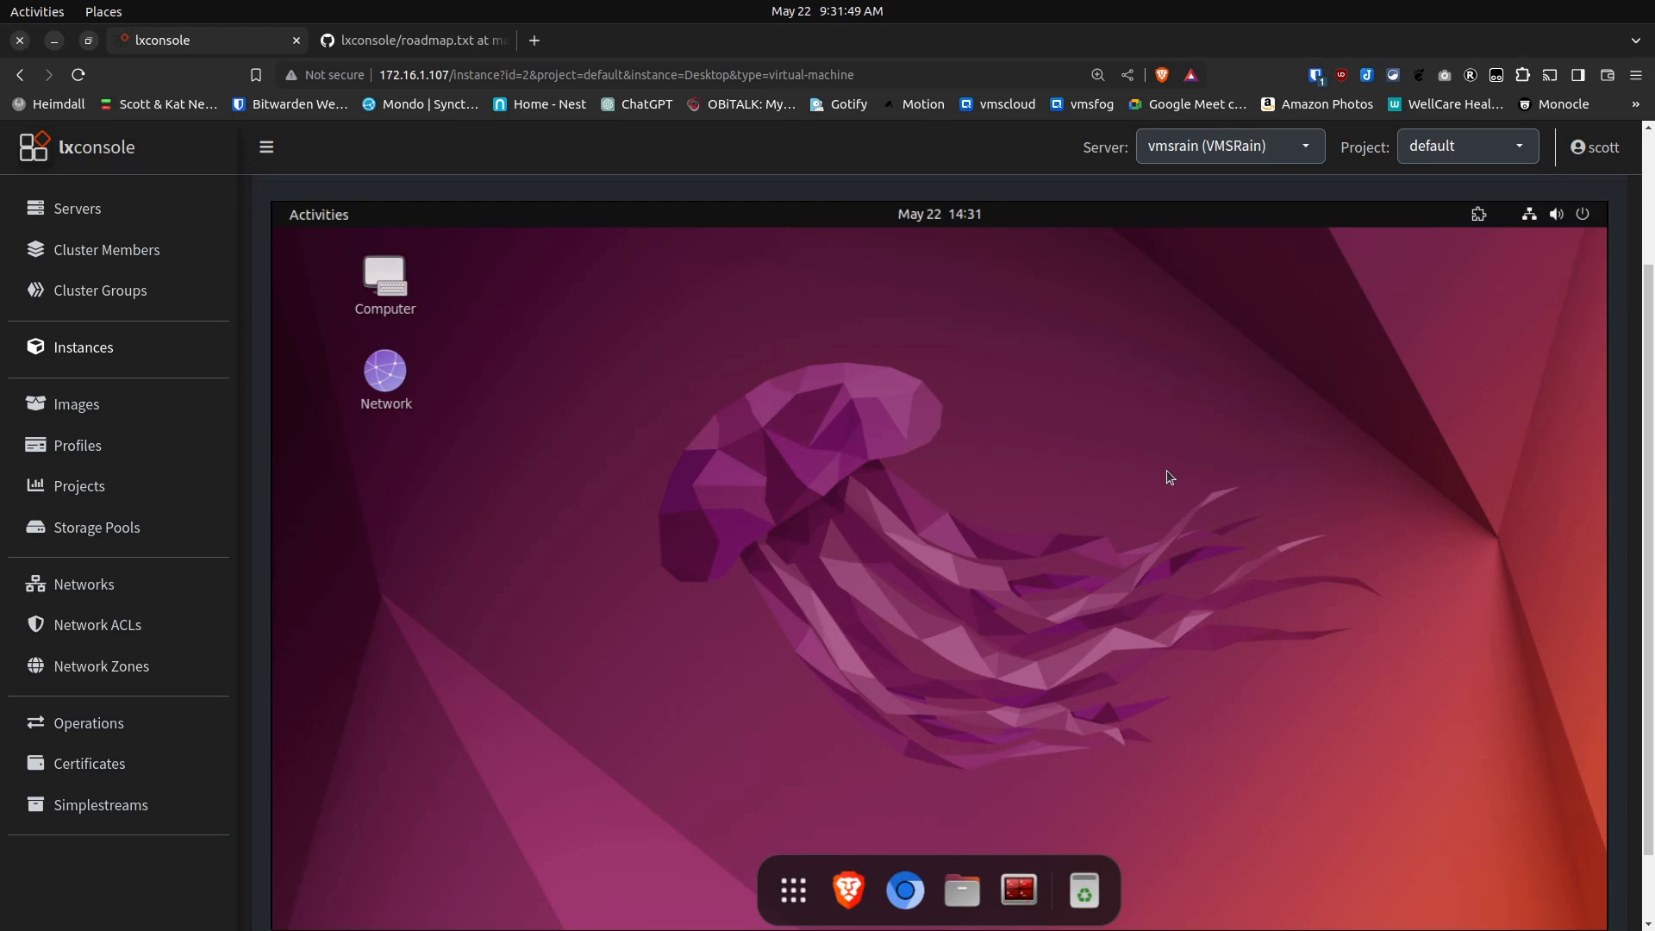
mouse_move(1589, 225)
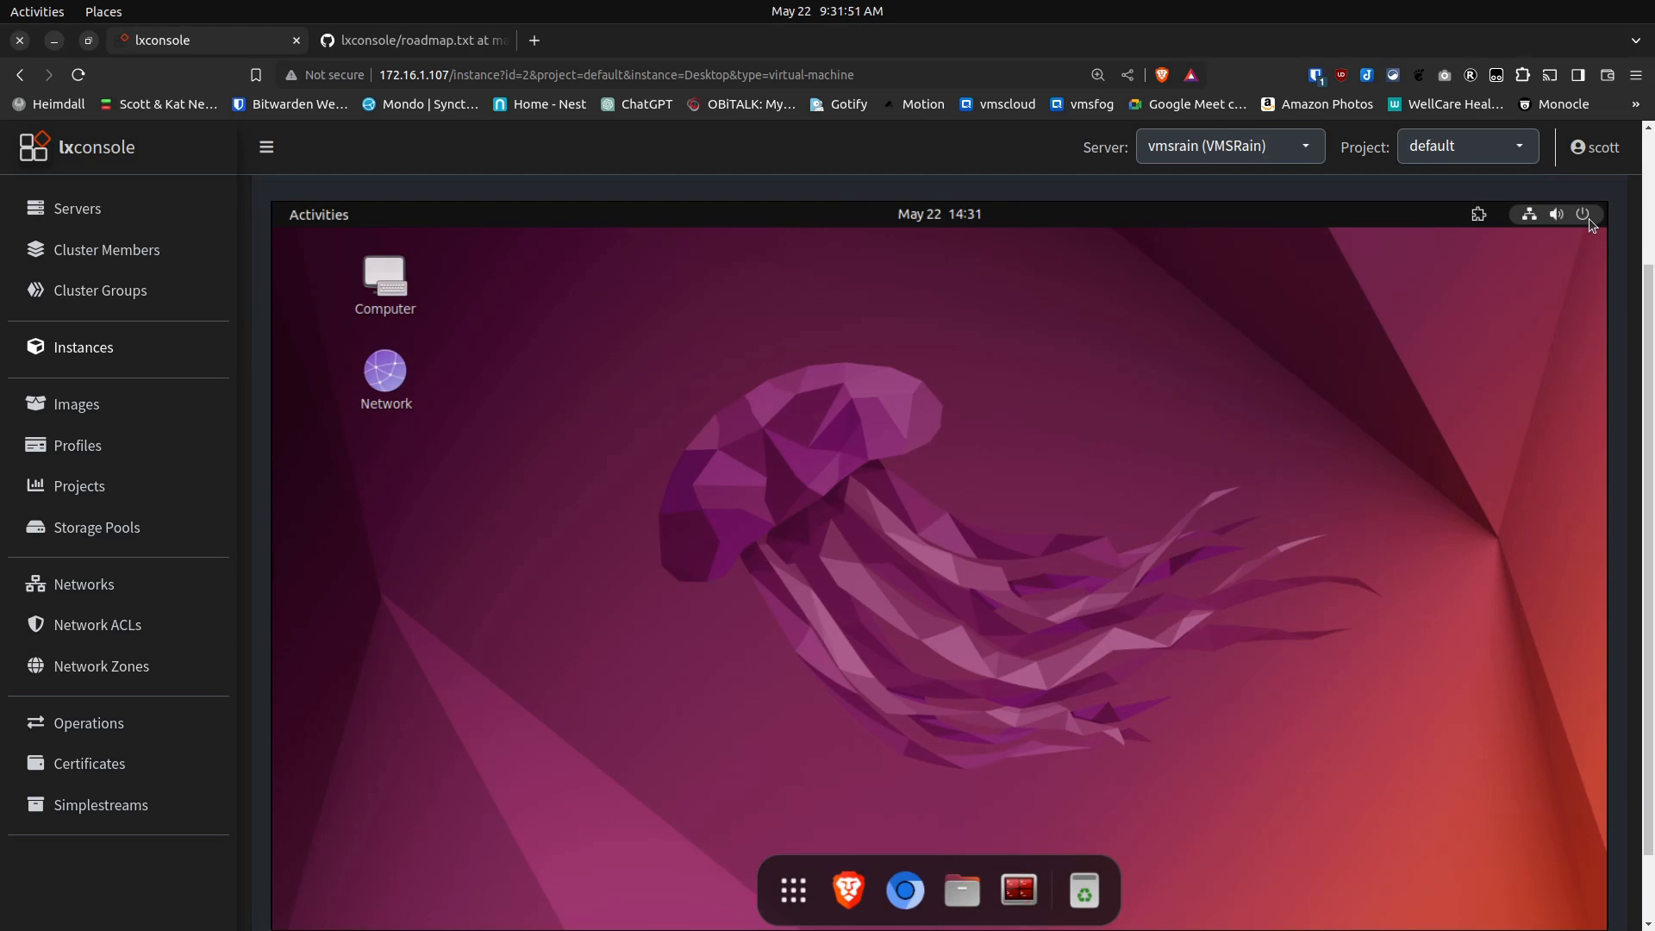
left_click(1584, 215)
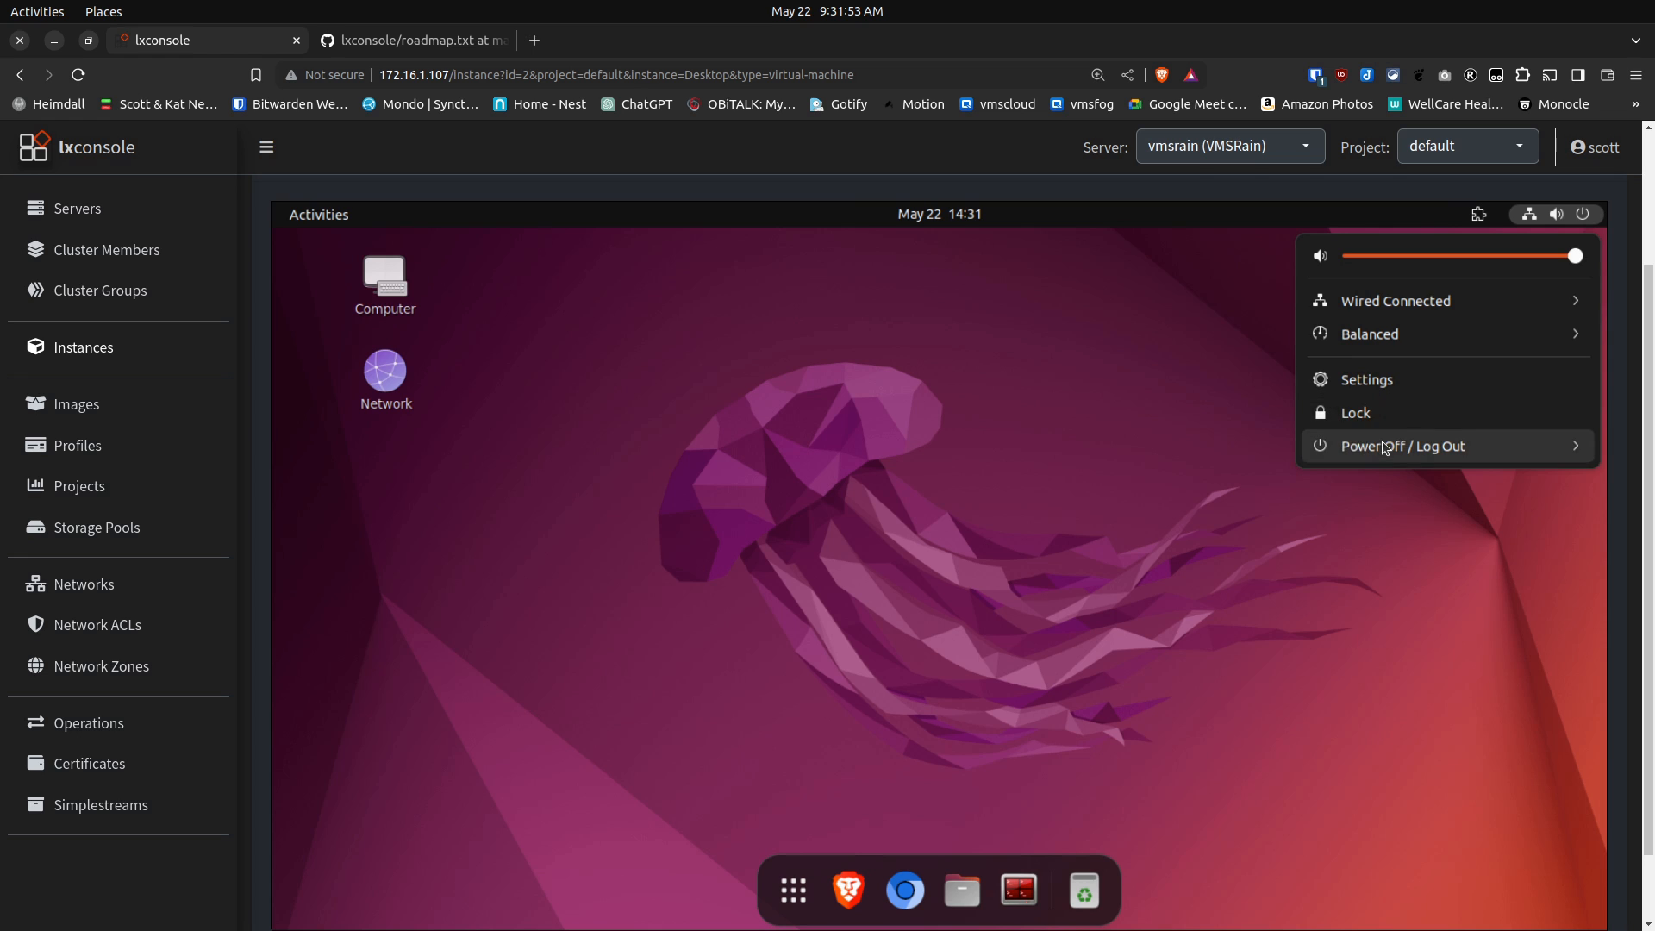
left_click(1403, 446)
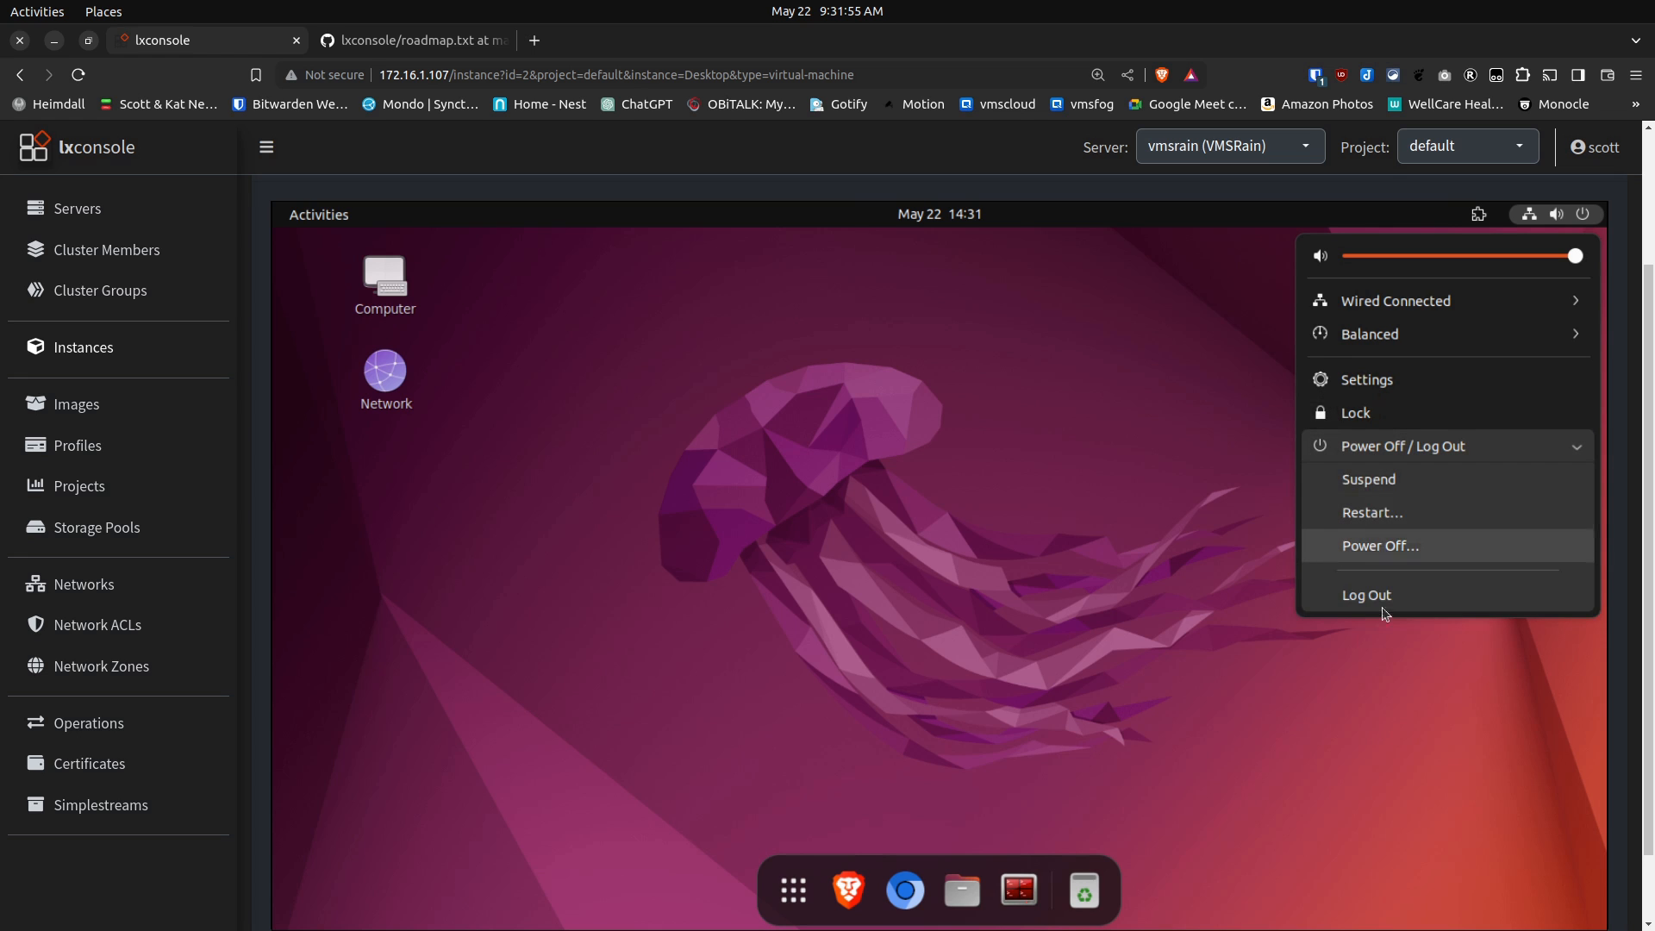
left_click(1365, 594)
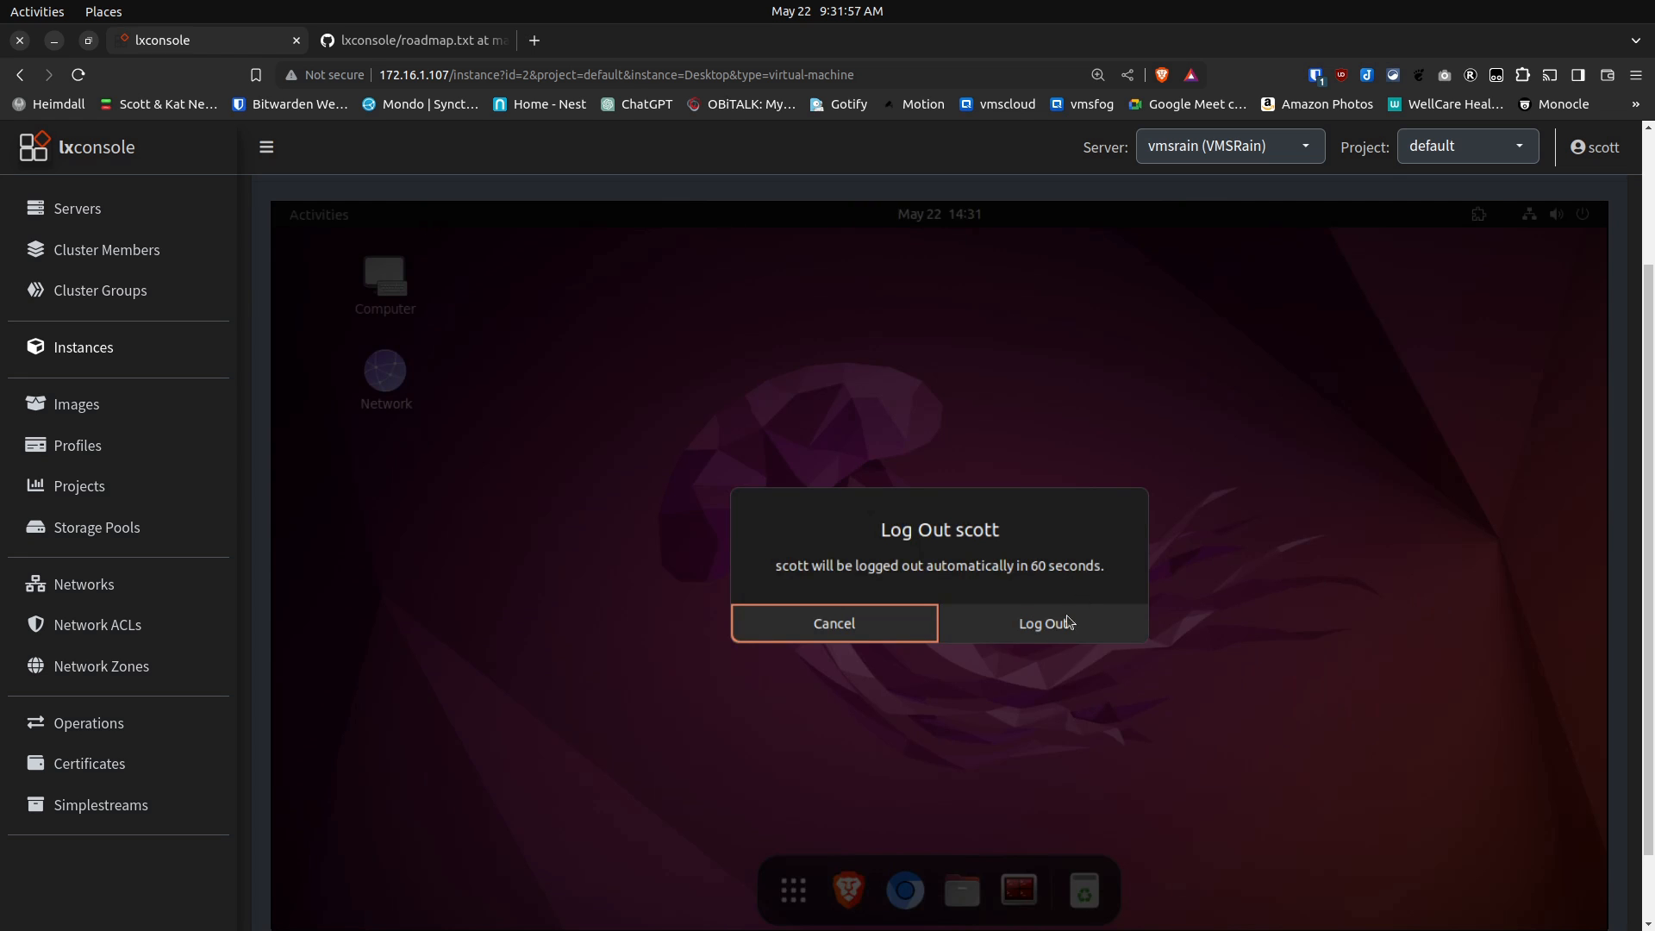
left_click(1045, 622)
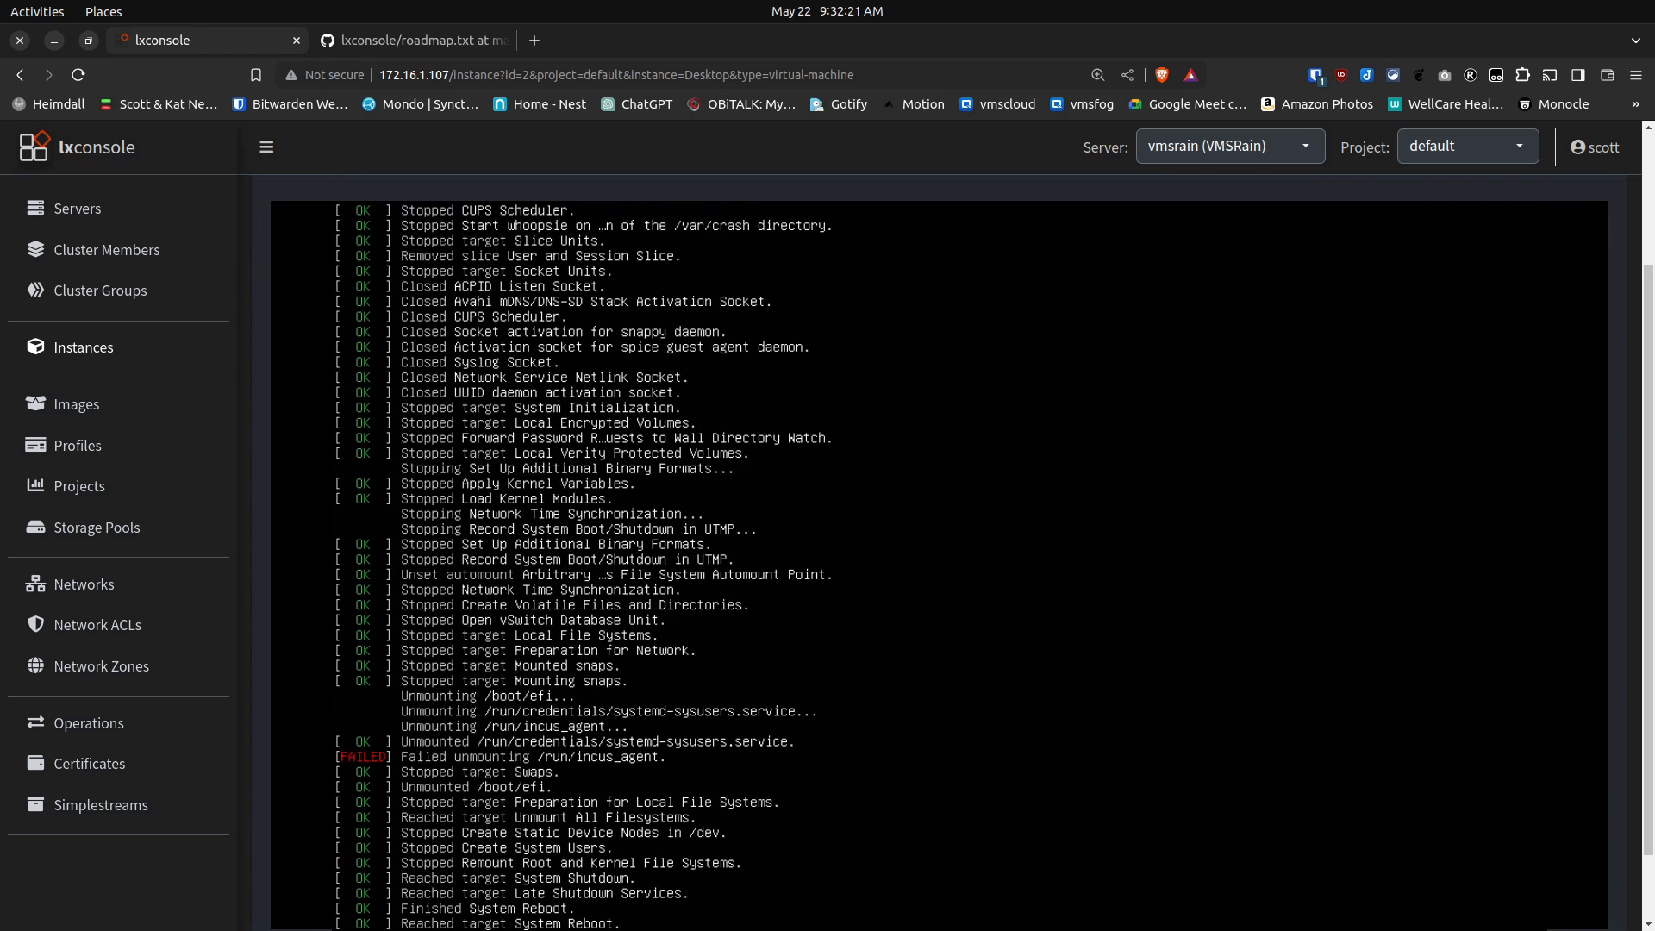
mouse_move(1628, 544)
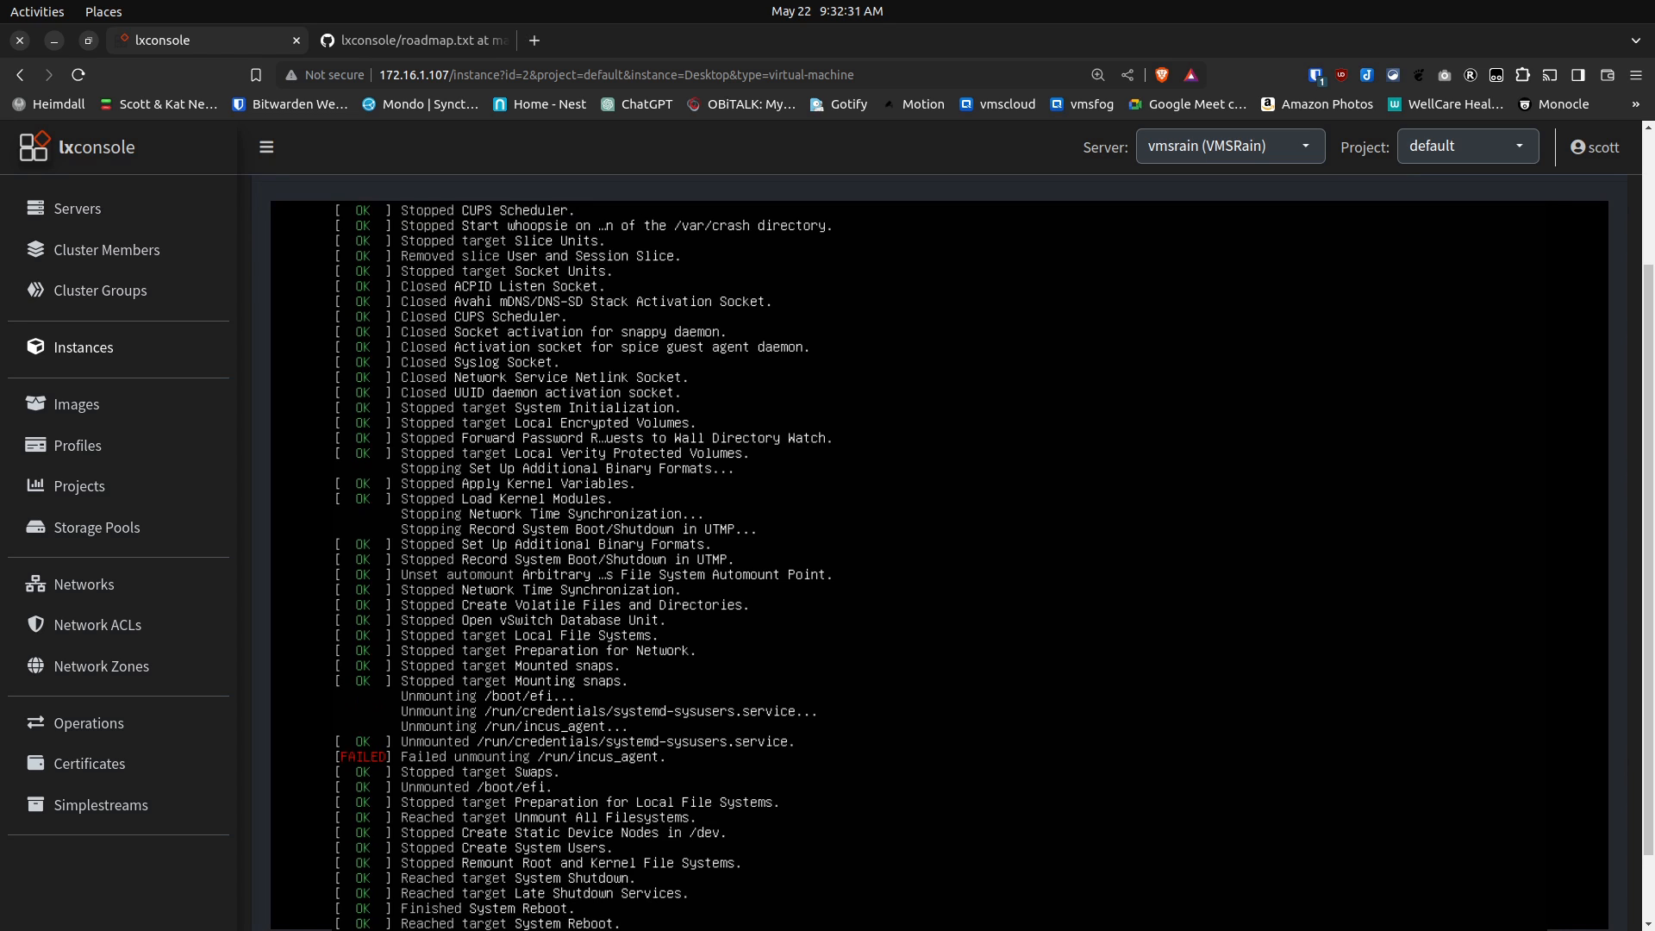
mouse_move(1641, 361)
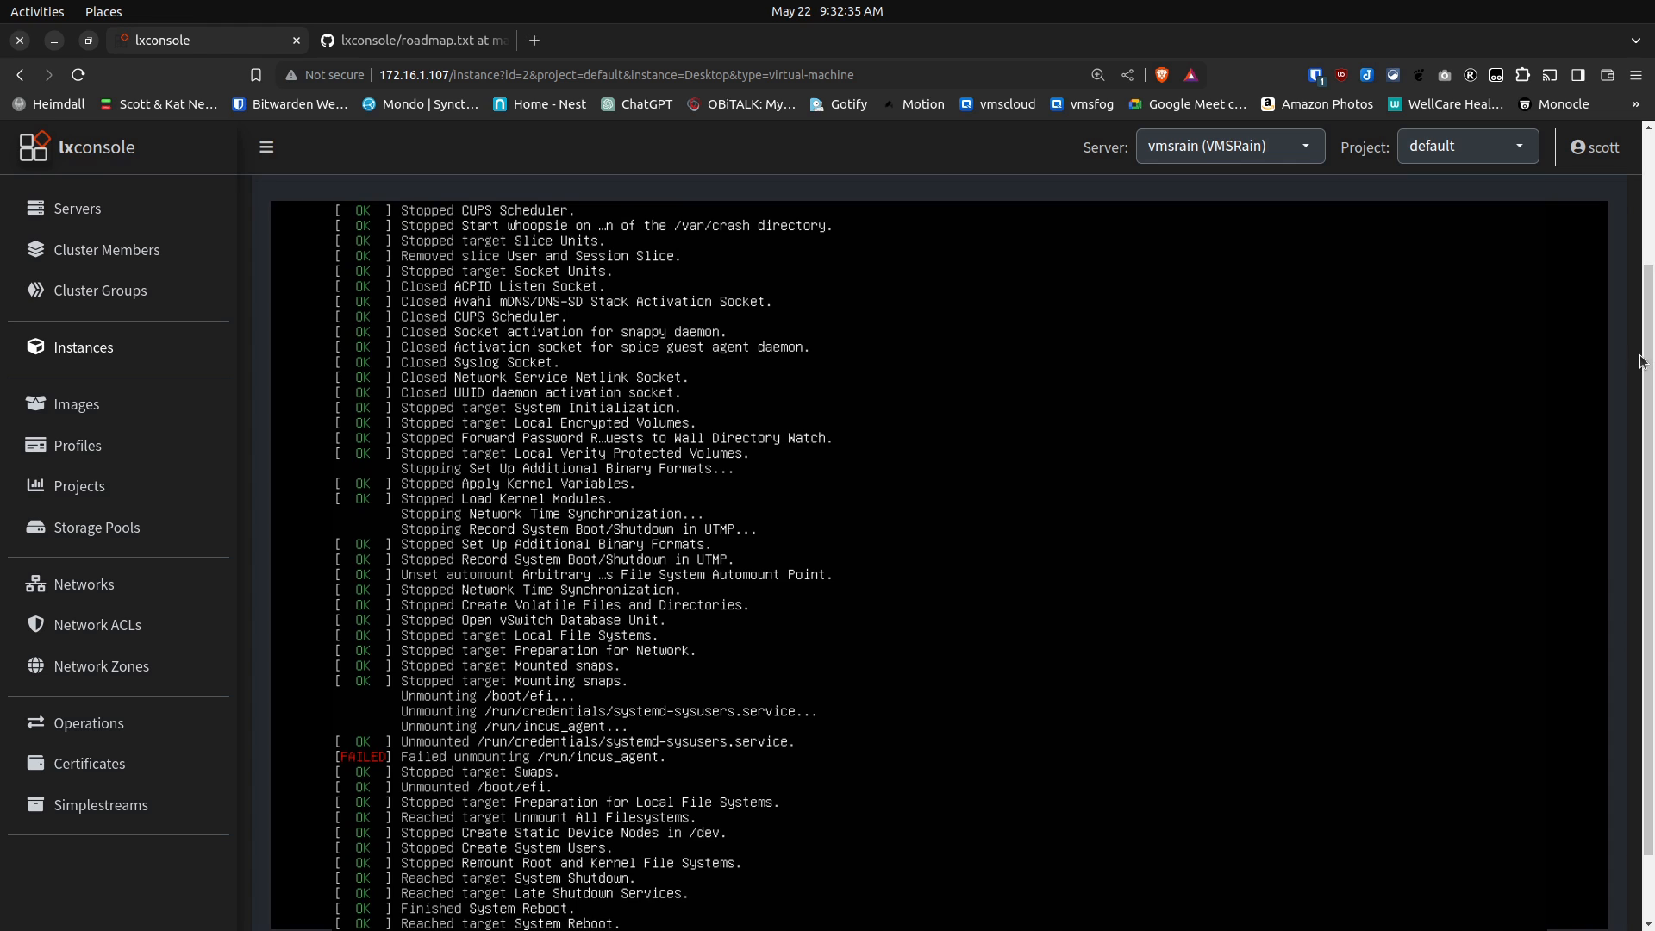
Step: Stop and restart the Desktop VM's graphical console, leaving an empty display
scroll("up", 3)
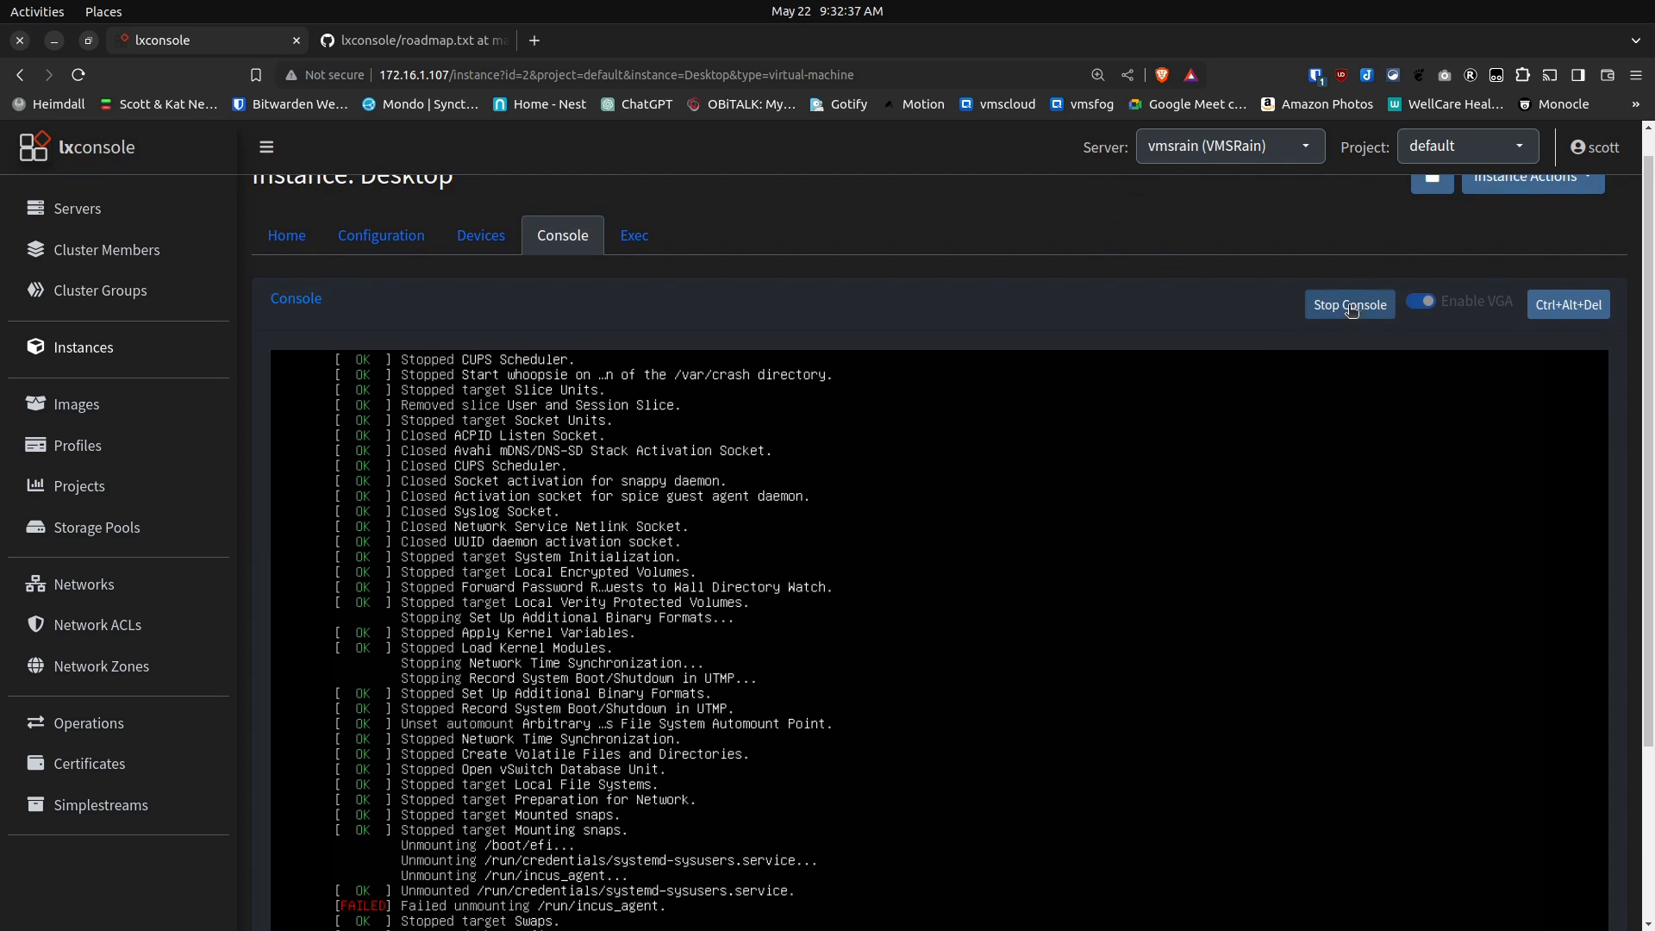
left_click(1349, 304)
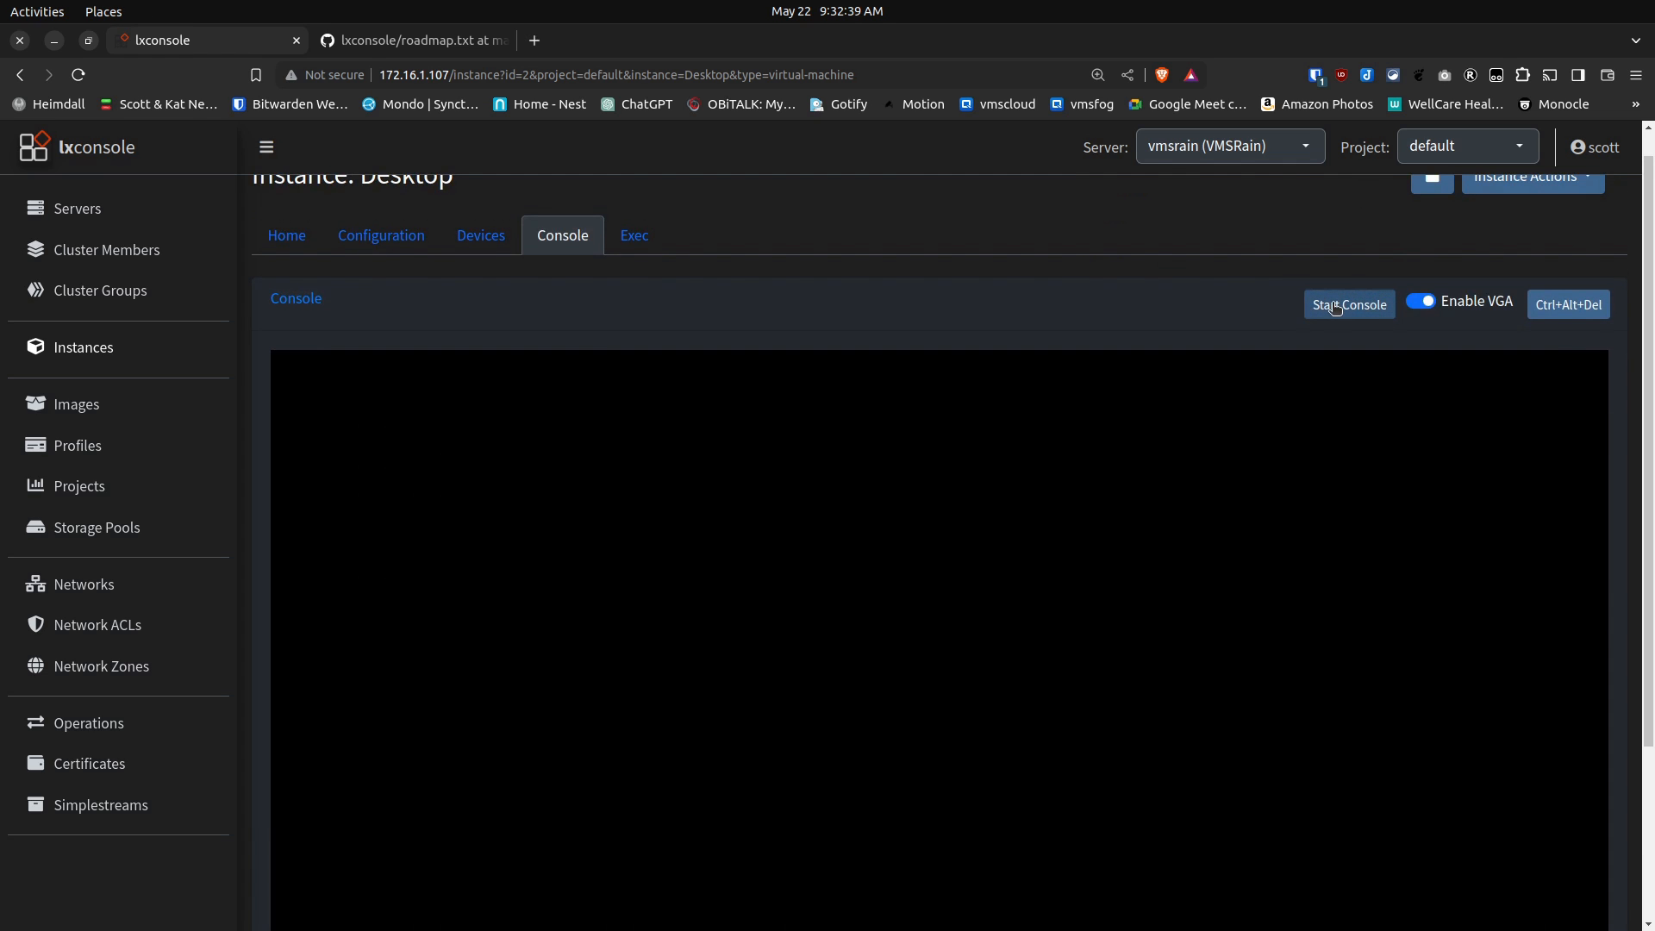
left_click(1349, 305)
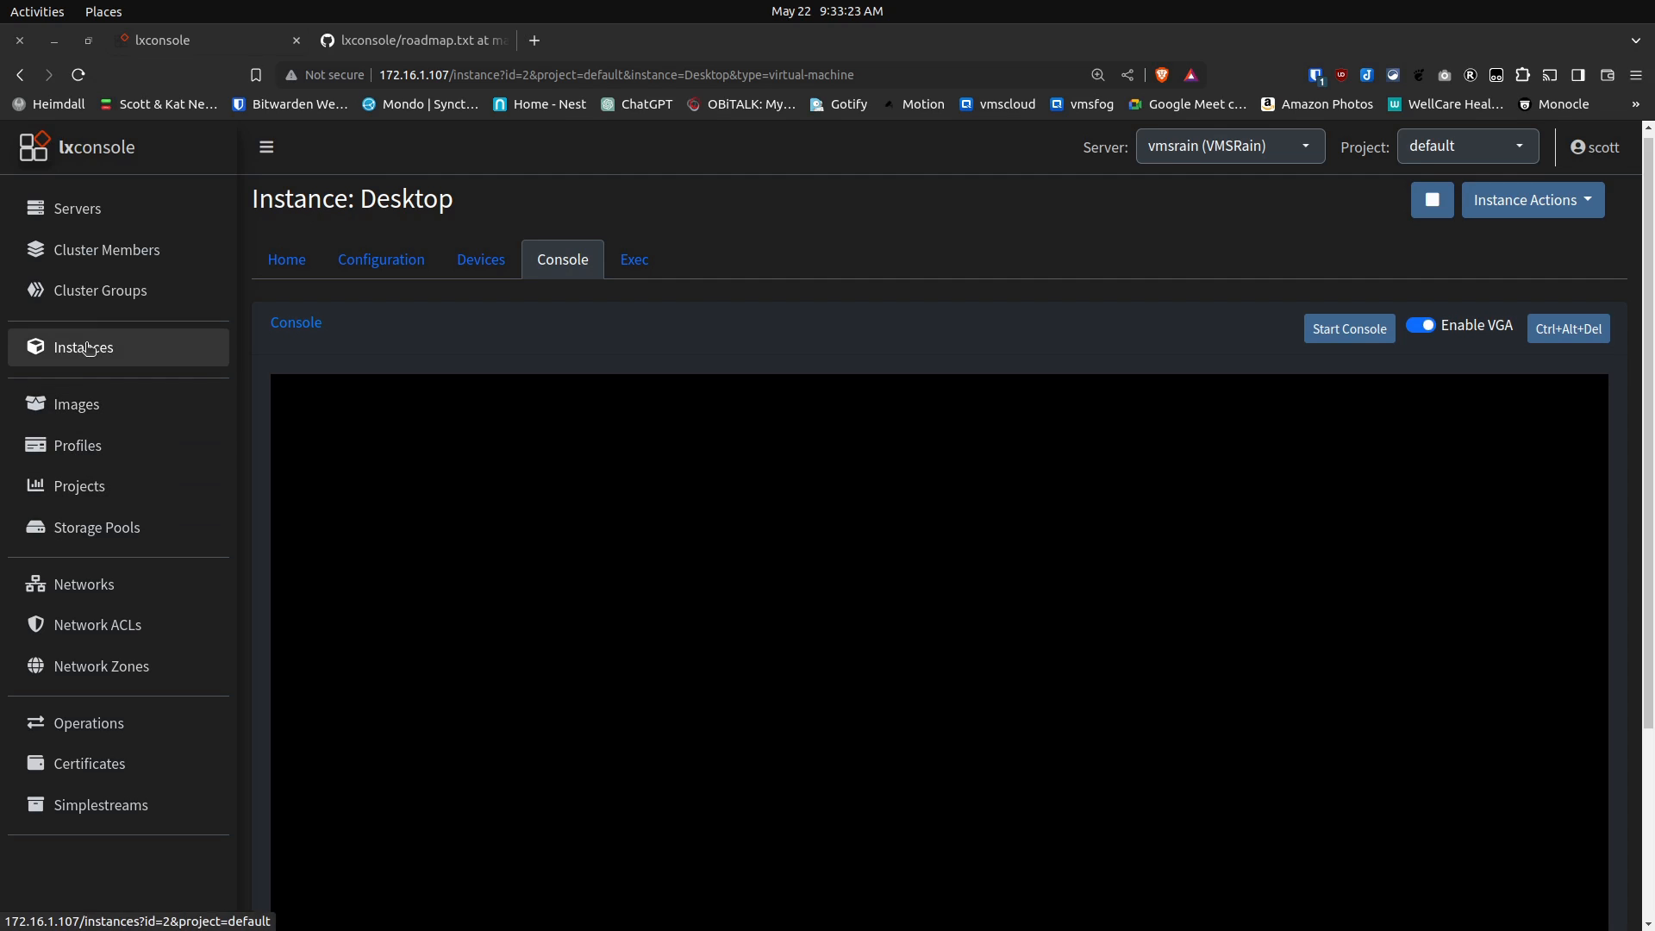
Step: From the Instances page's Virtual-Machines tab, open the win11 VM's Console tab
left_click(83, 347)
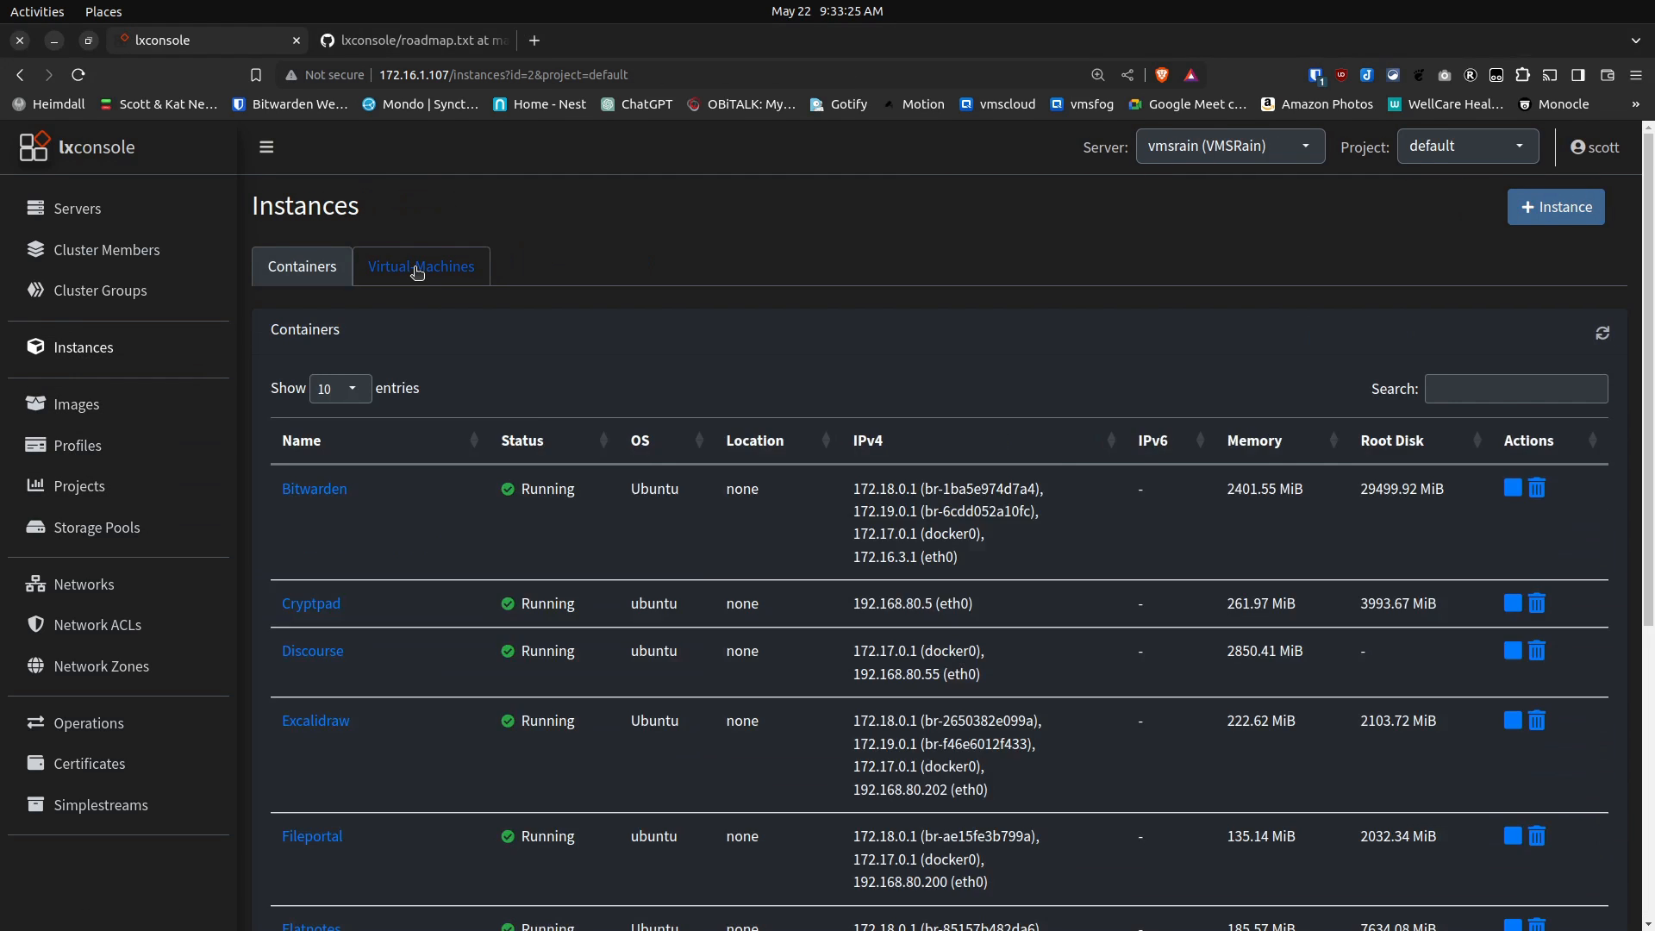
left_click(420, 266)
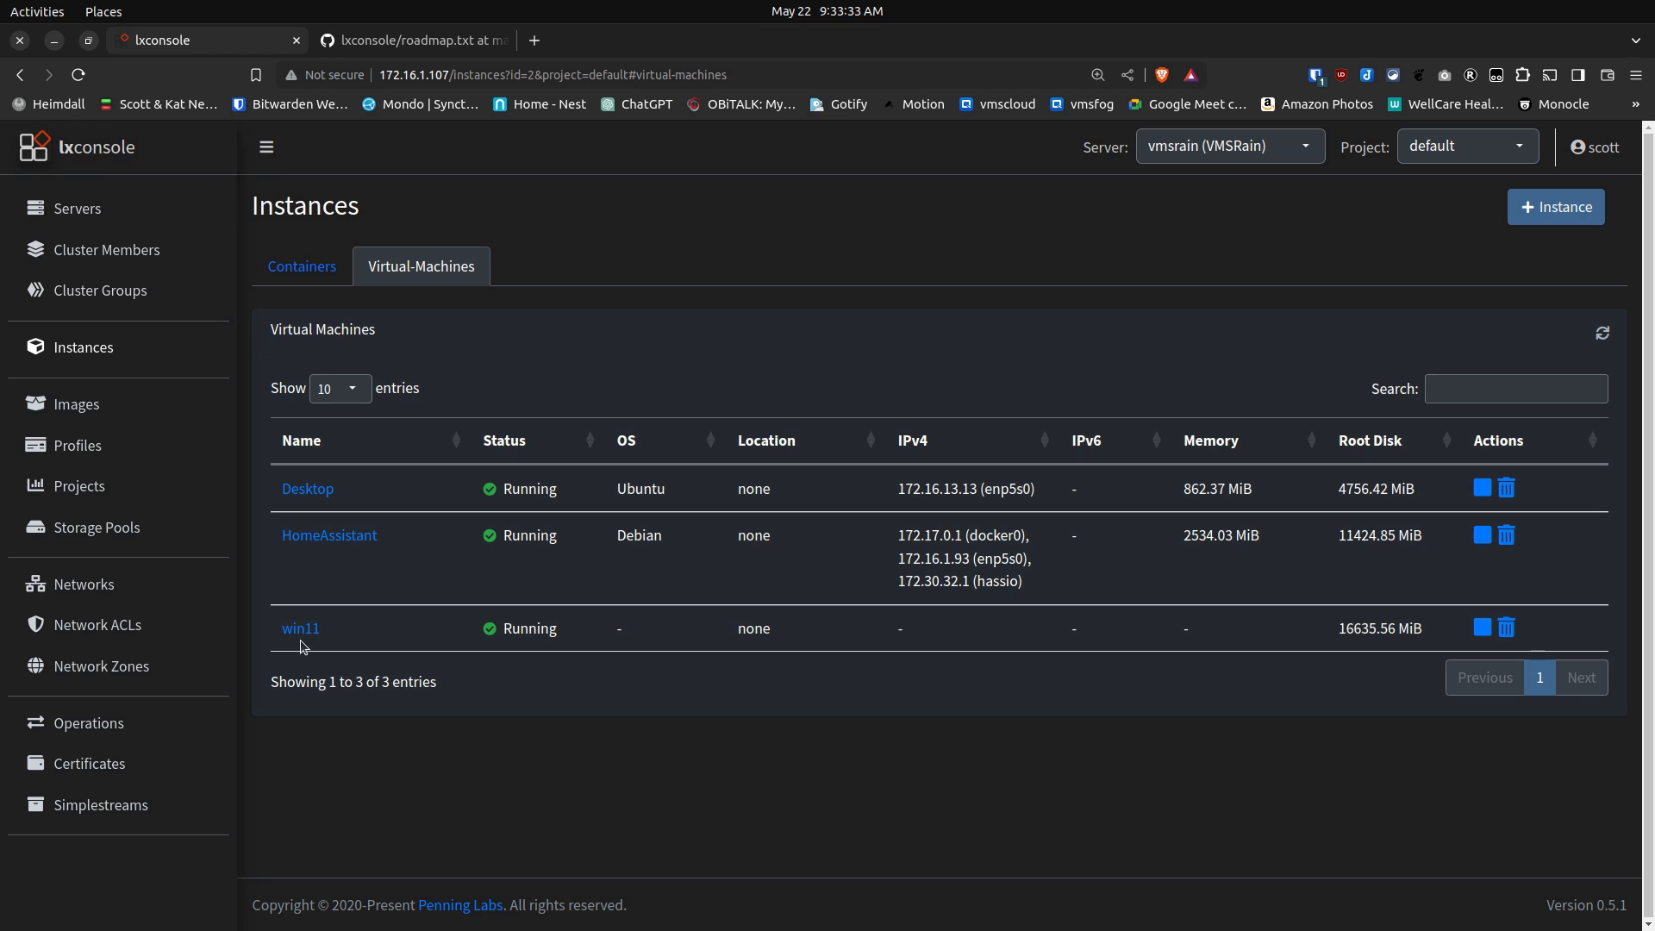
mouse_move(420, 654)
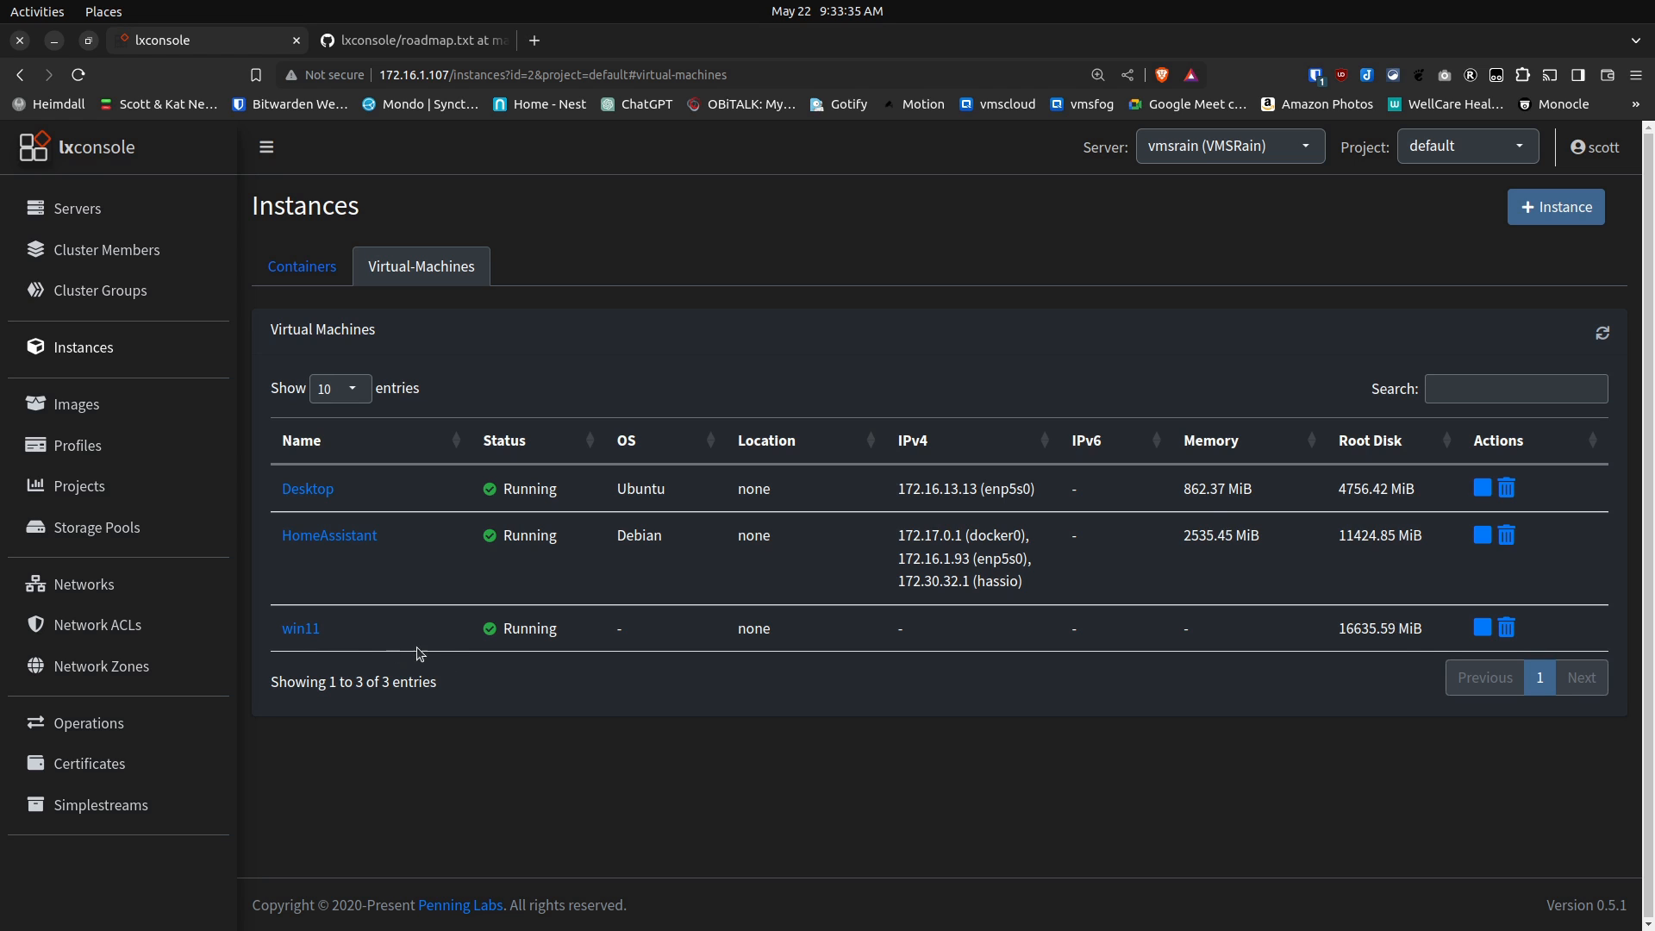
mouse_move(874, 641)
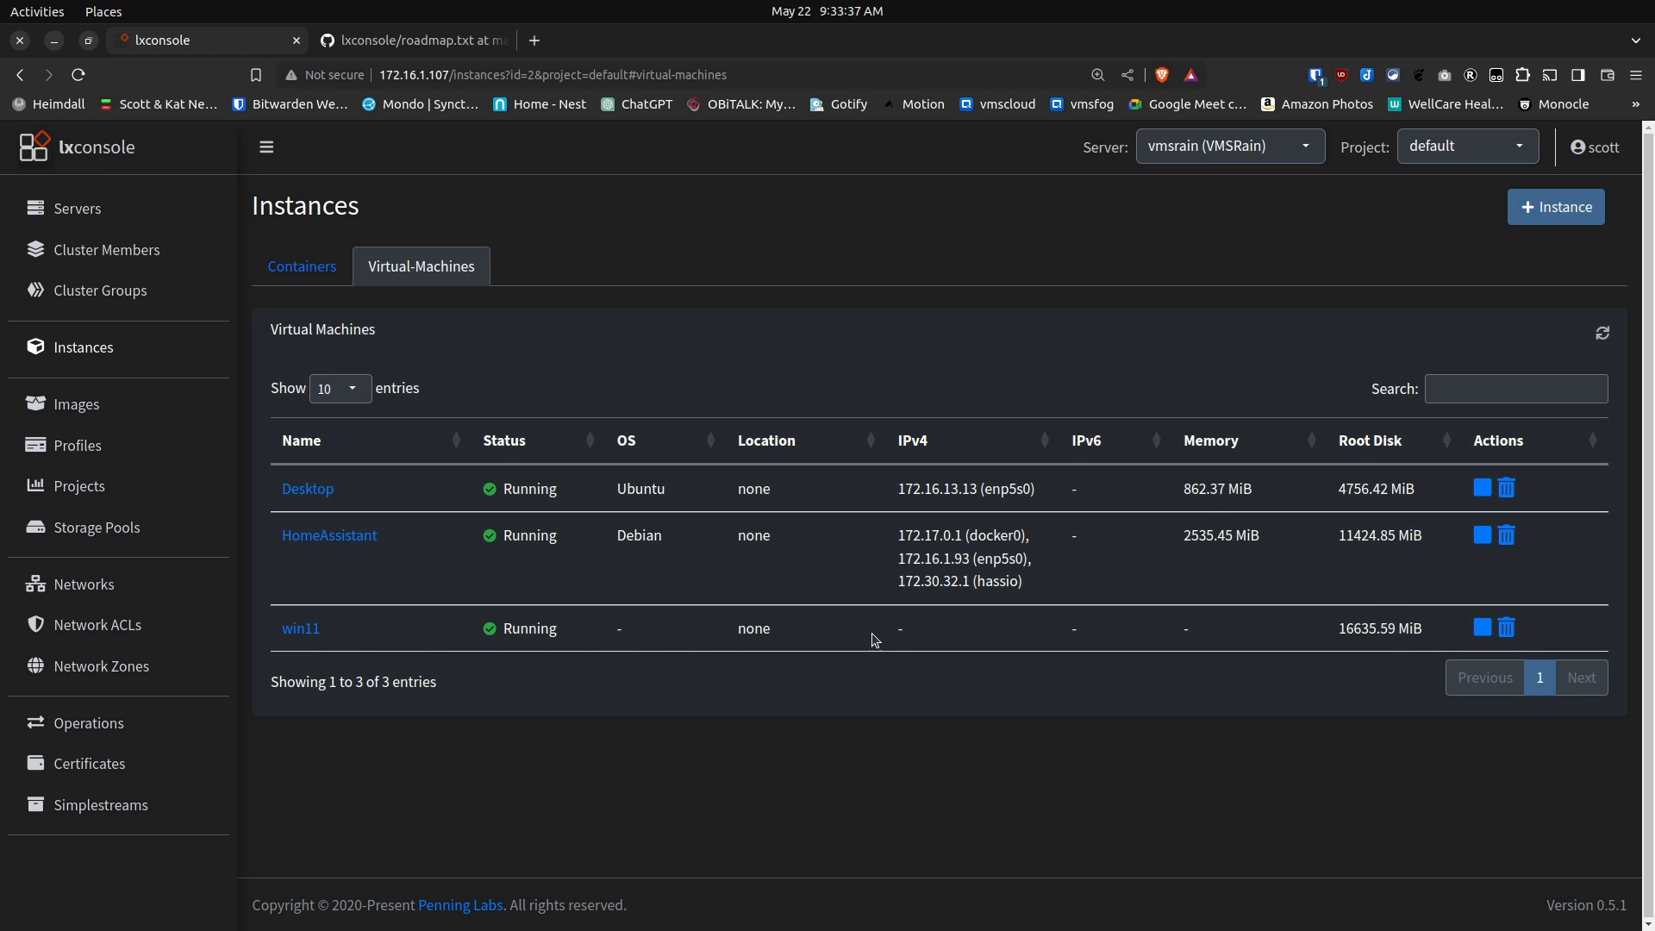
mouse_move(917, 631)
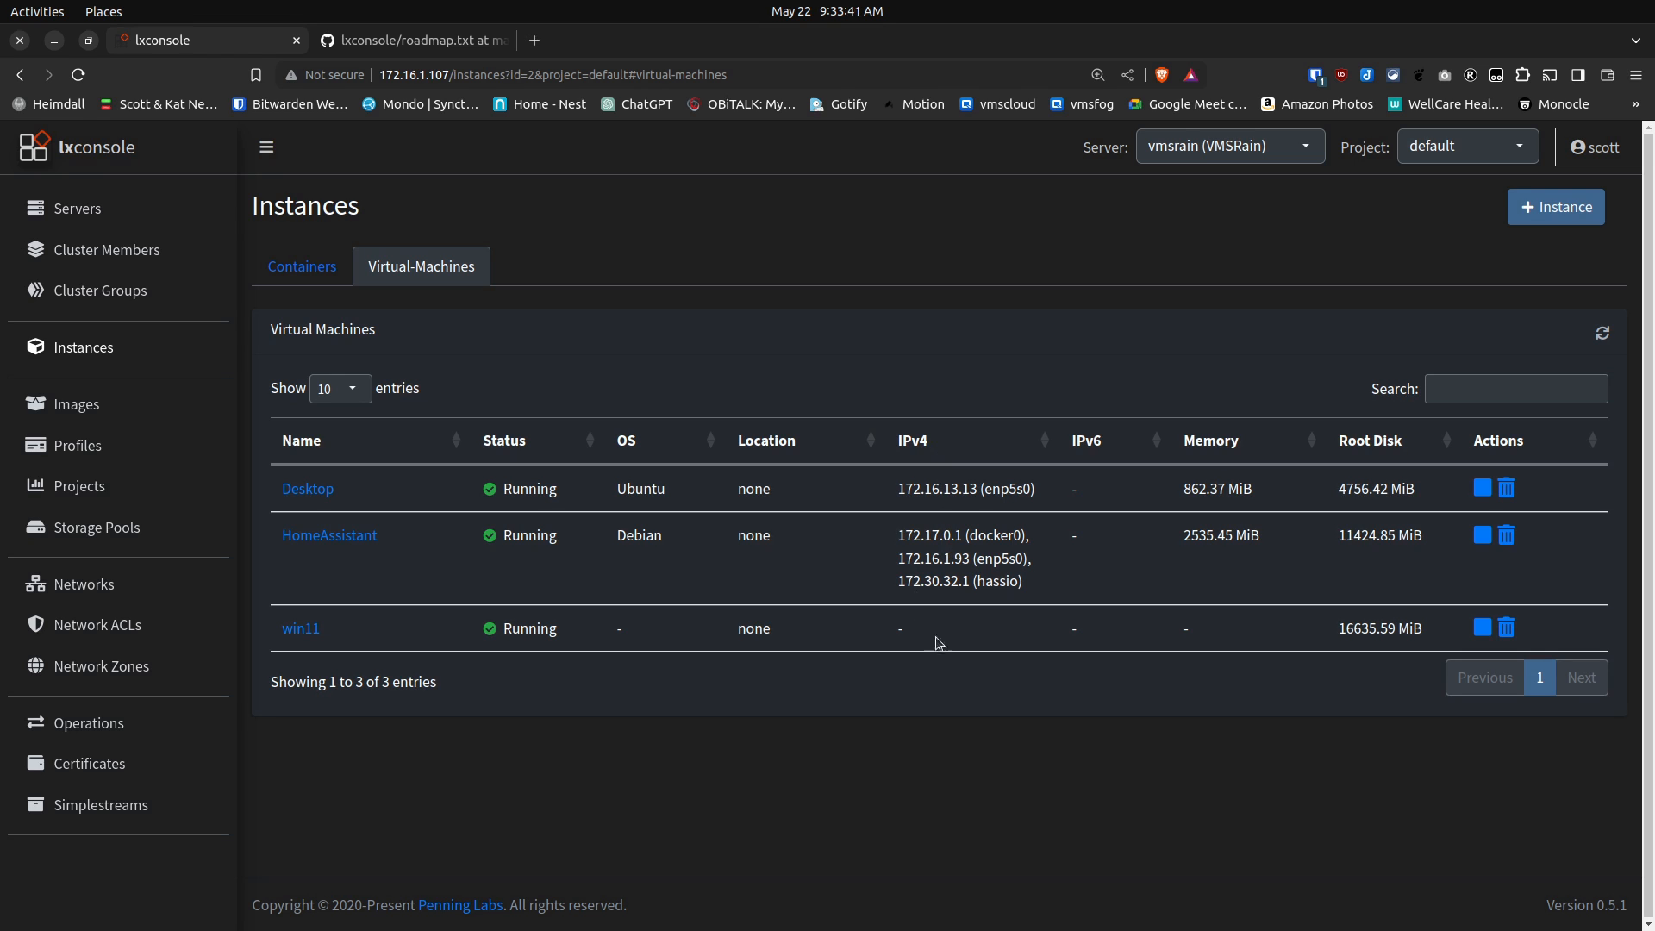
mouse_move(1048, 648)
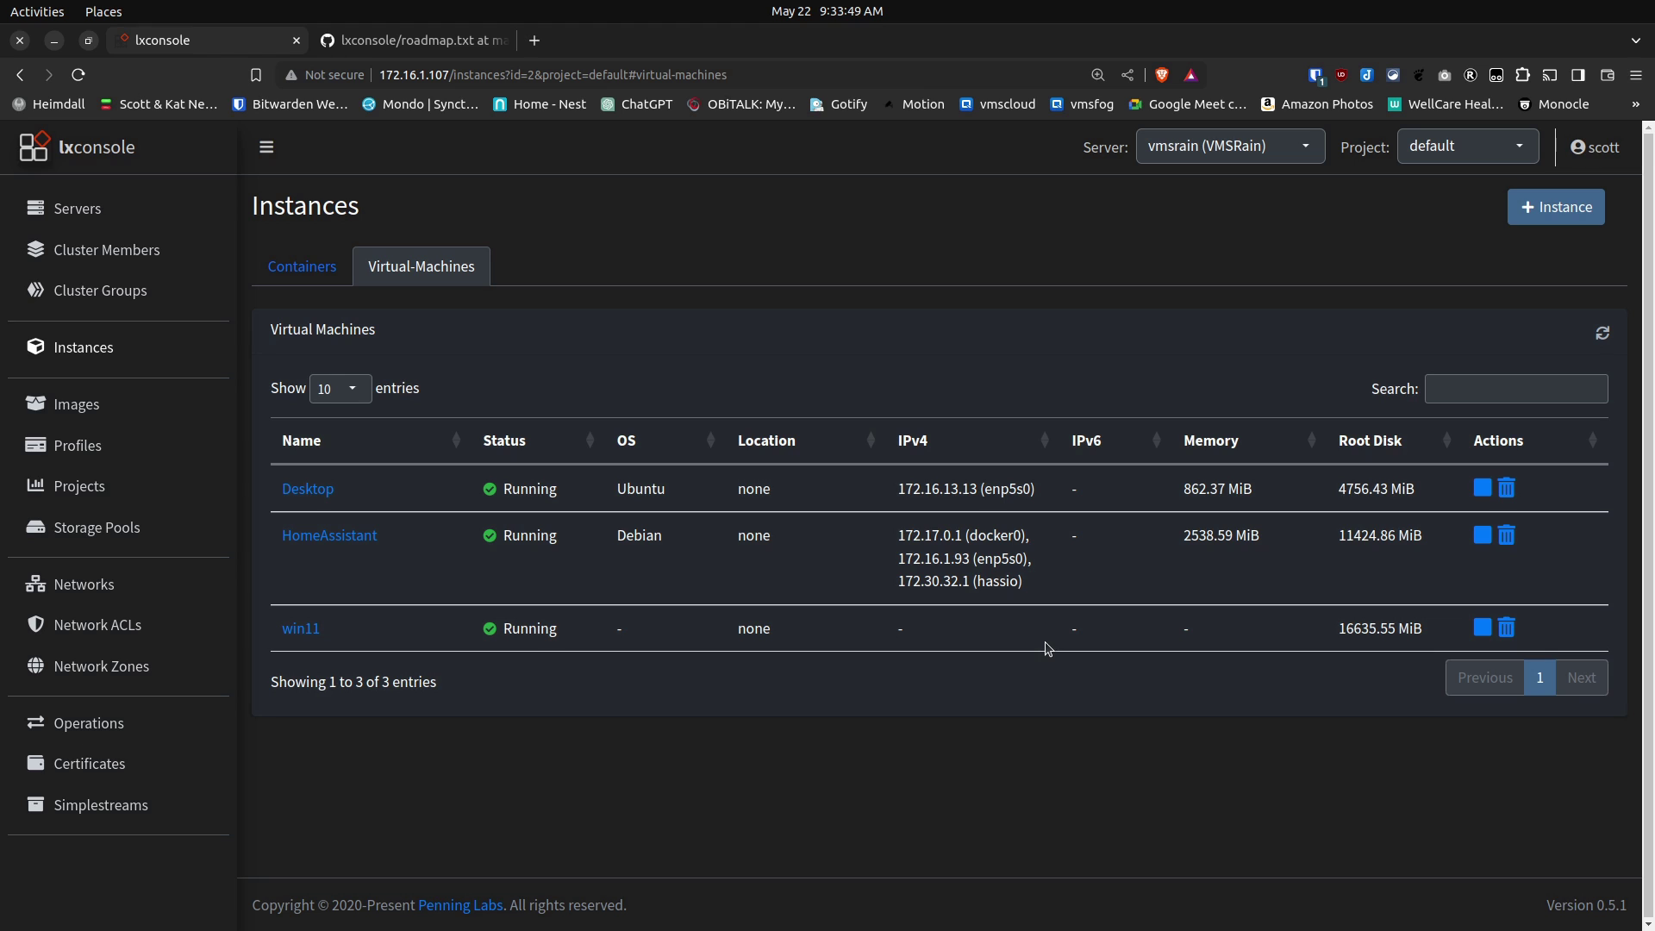
mouse_move(992, 663)
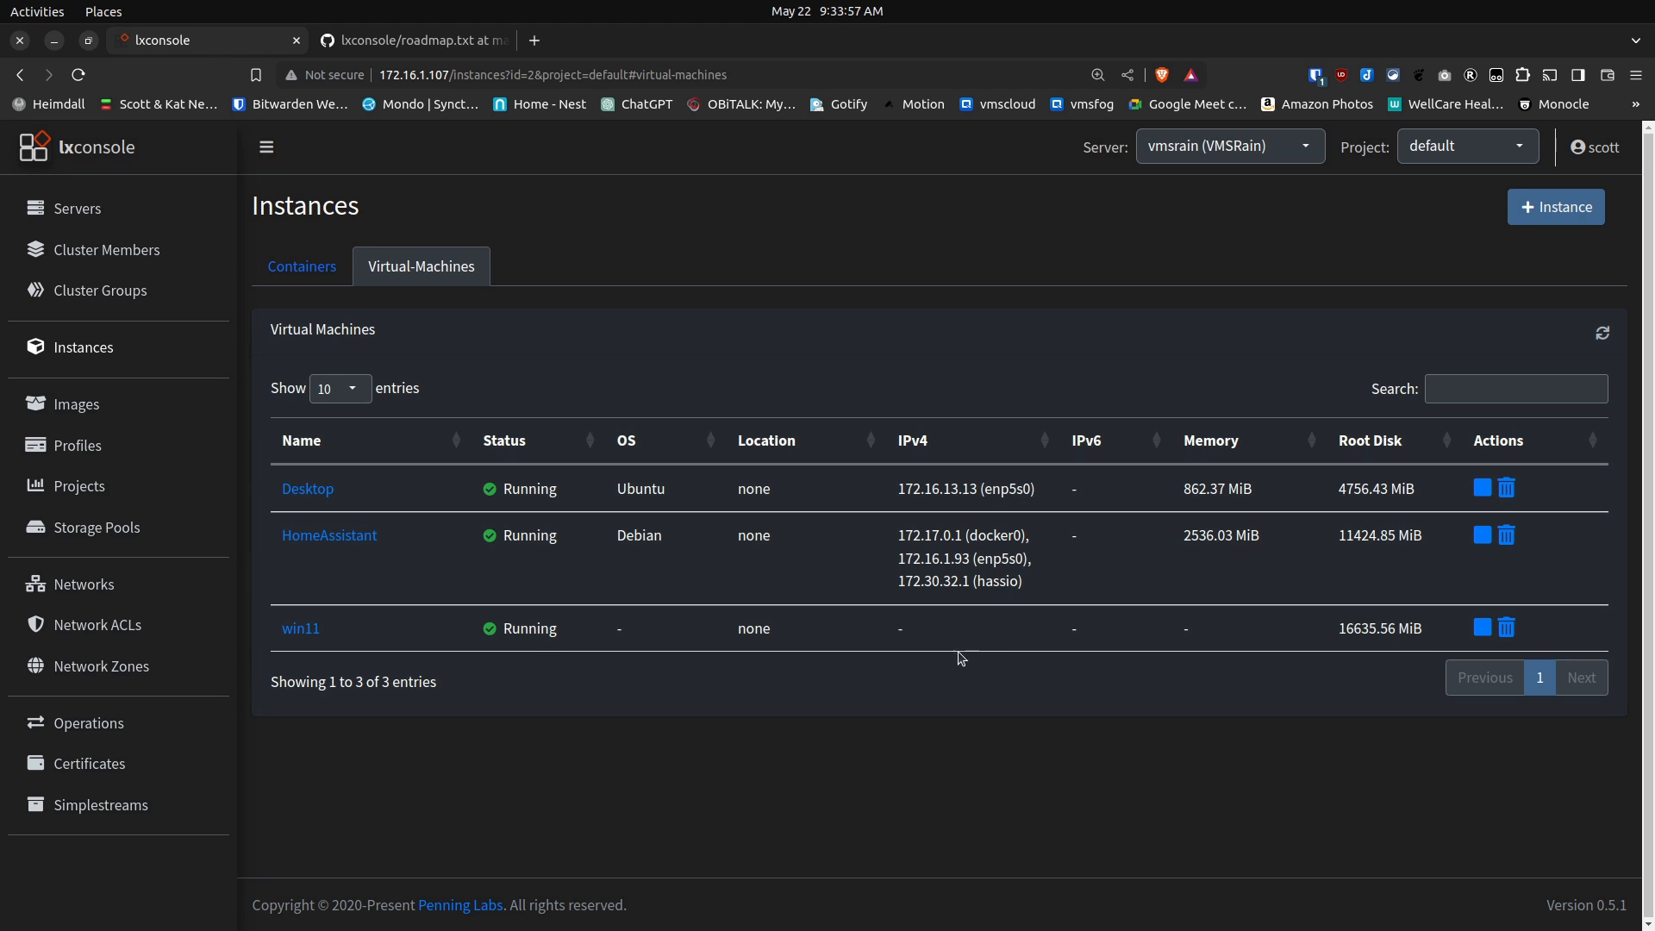
mouse_move(724, 631)
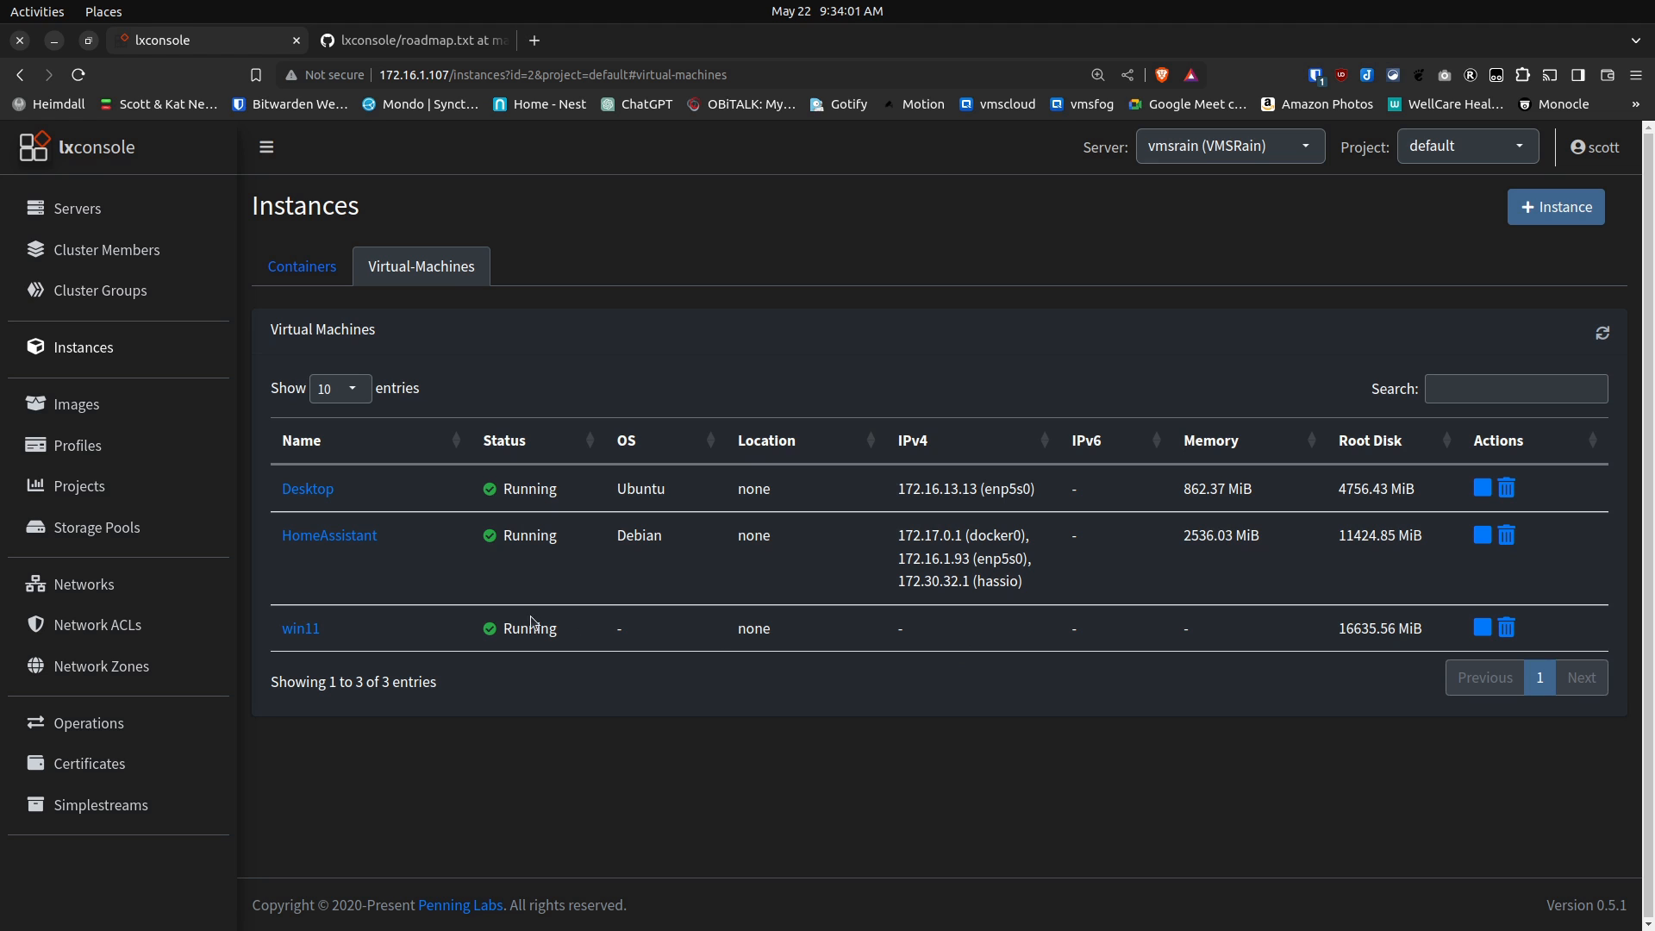
mouse_move(300, 628)
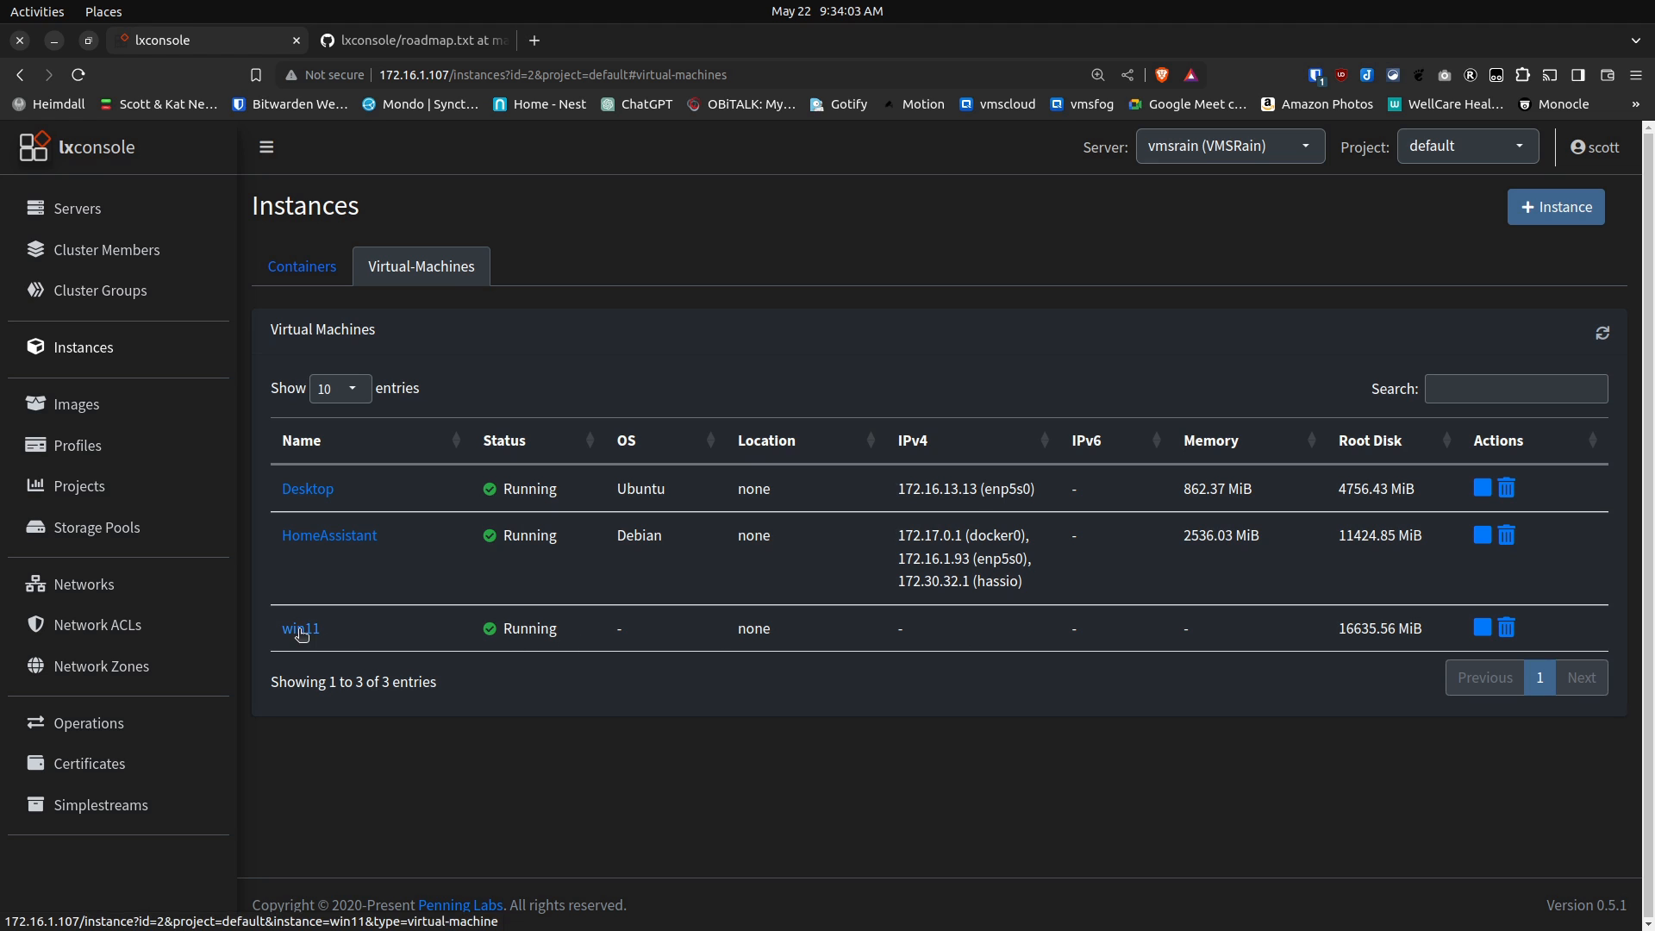
left_click(300, 629)
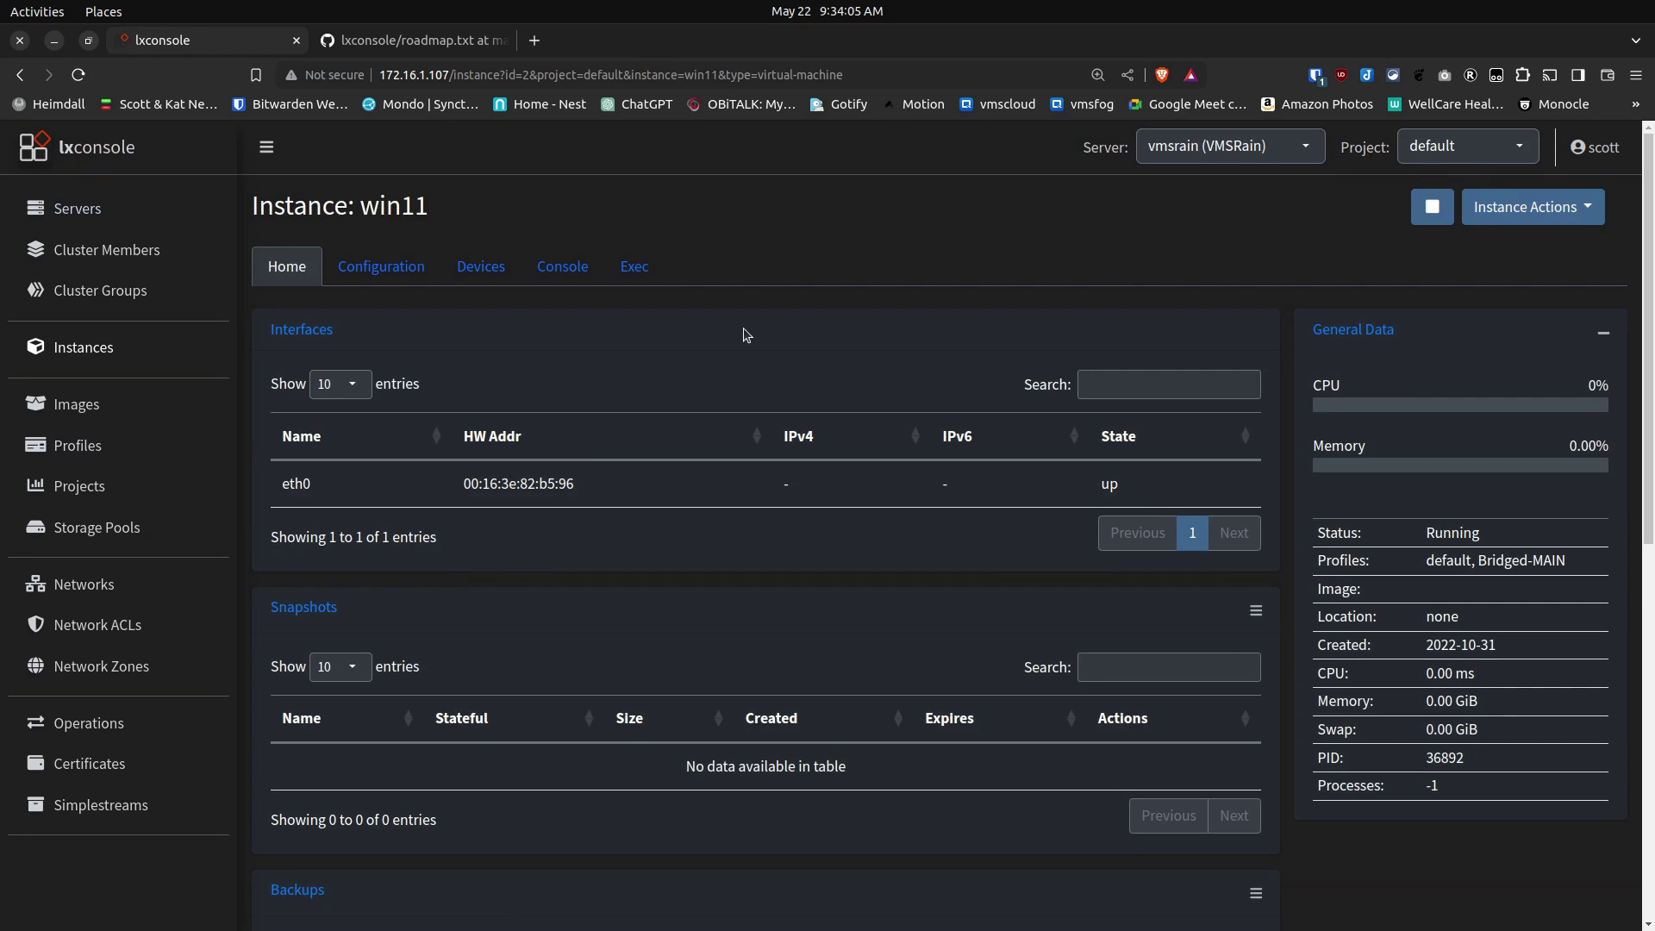
left_click(563, 266)
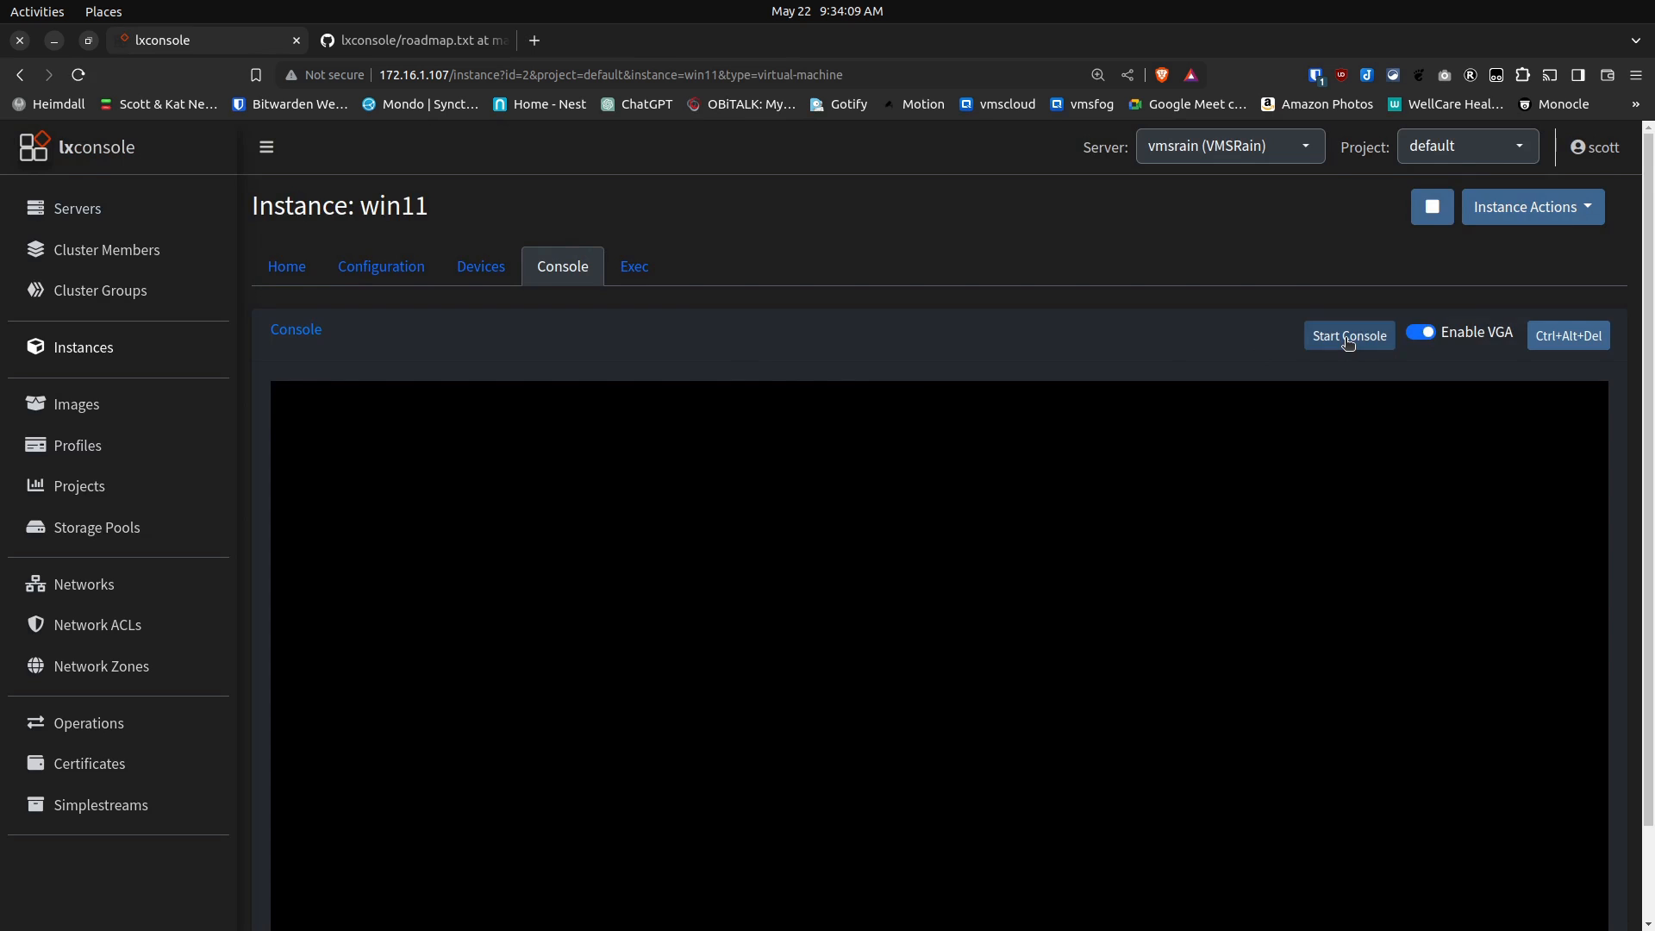
Step: Connect to win11's graphical console and change the Windows display resolution to 1024 × 768
left_click(1348, 334)
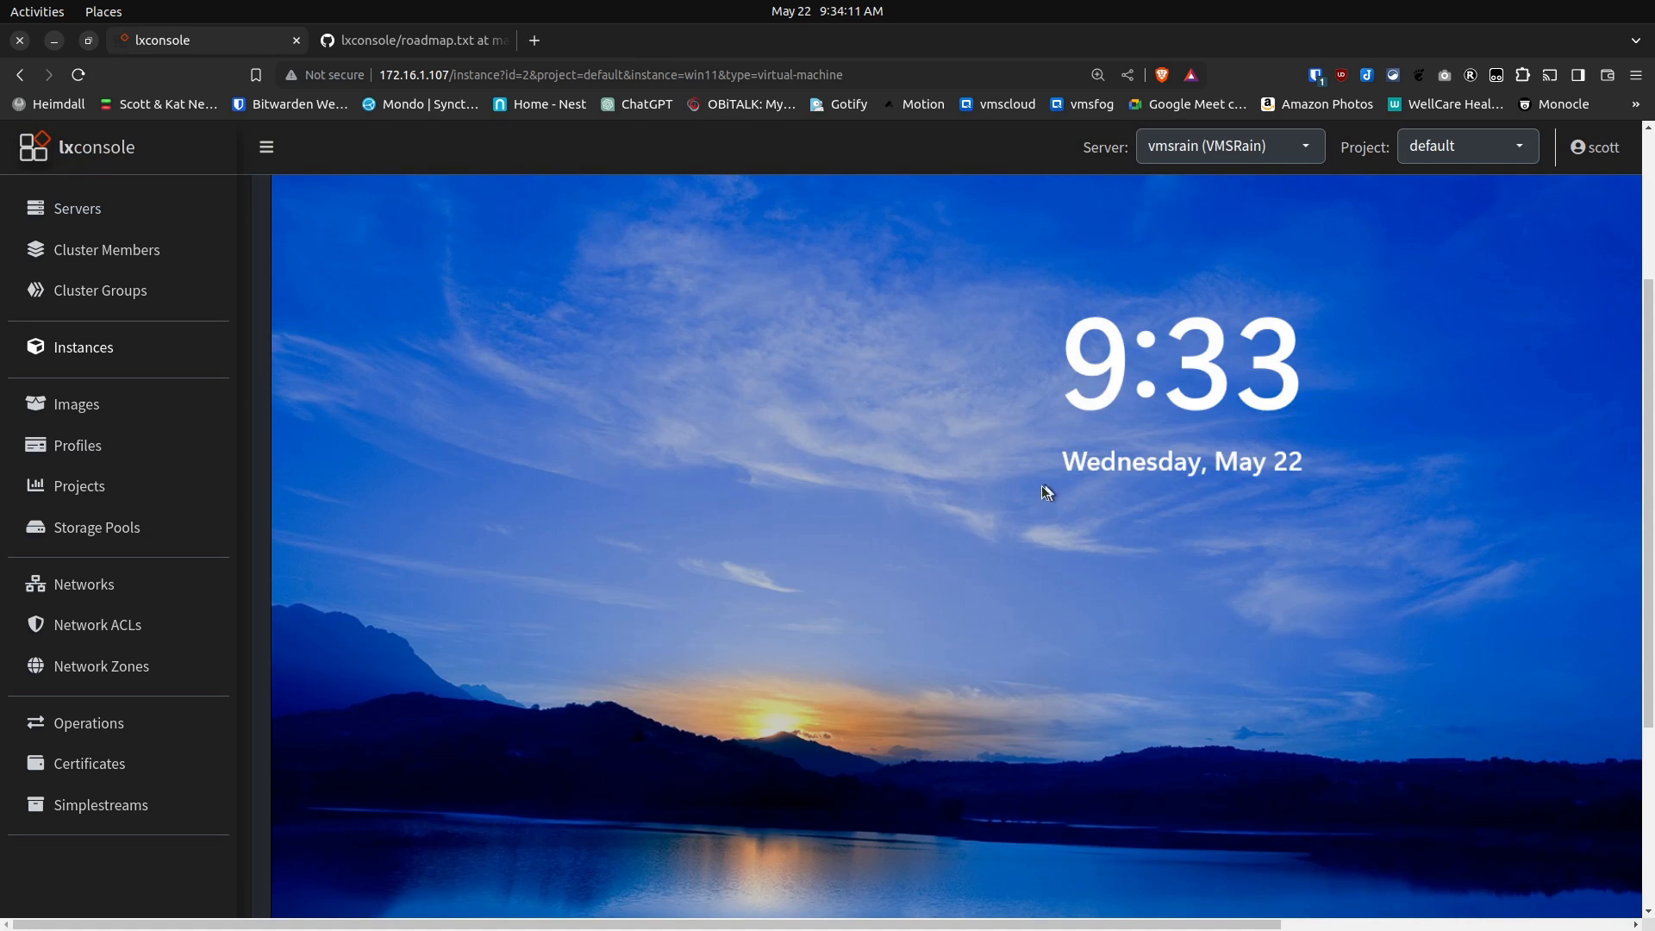
mouse_move(1061, 468)
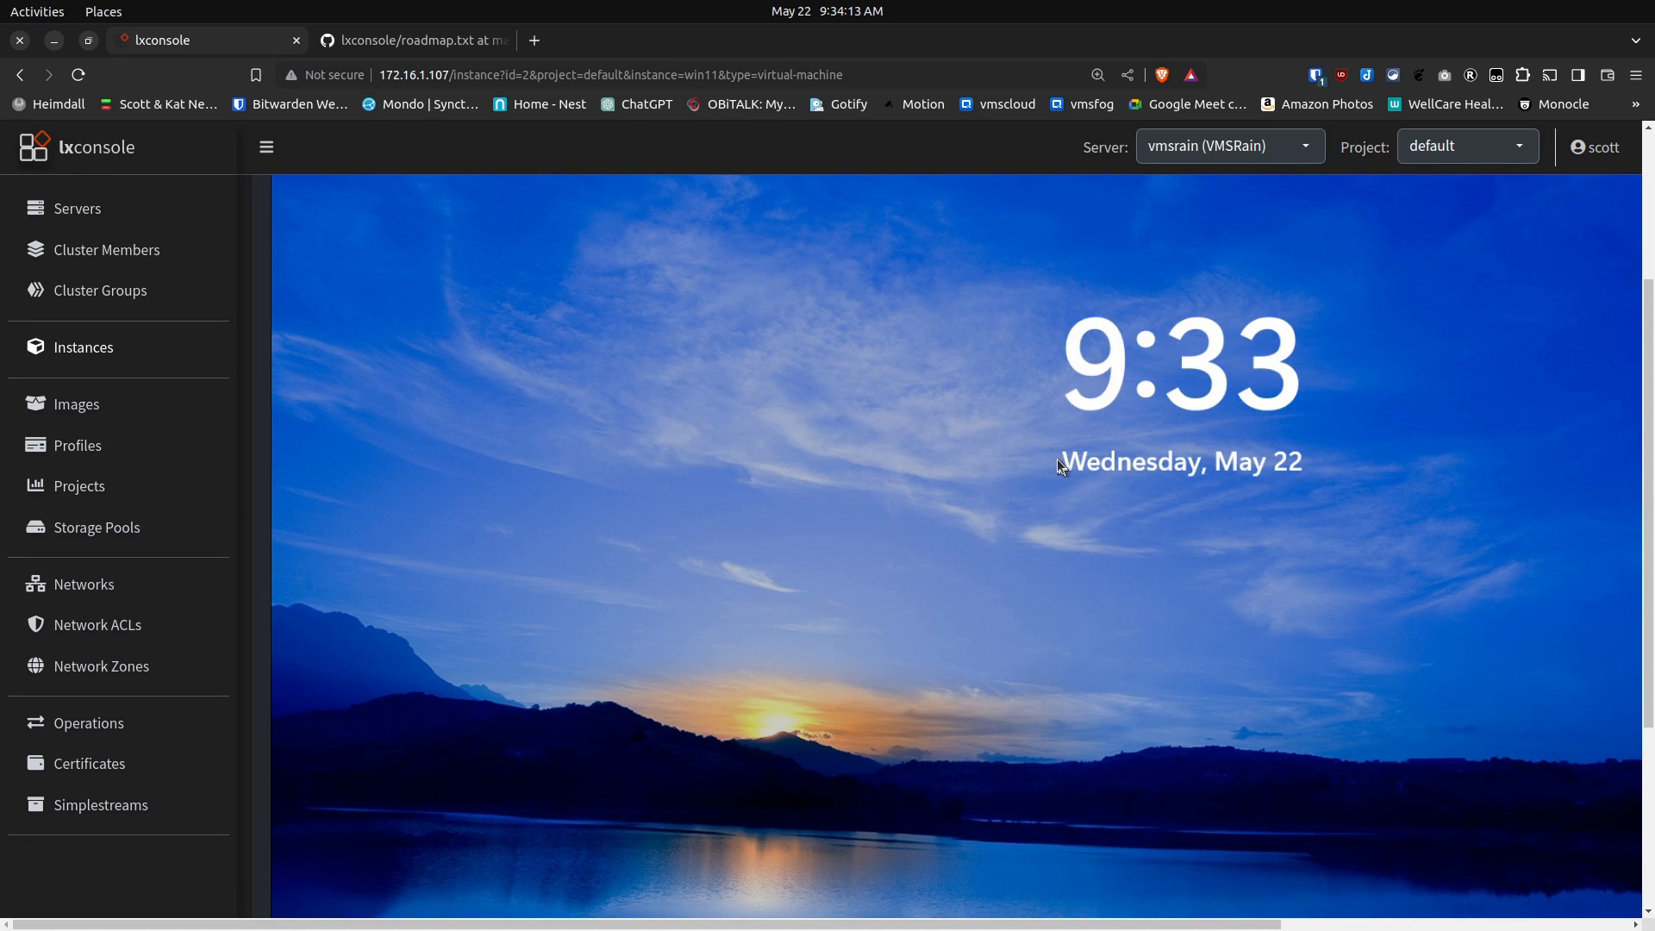
mouse_move(983, 456)
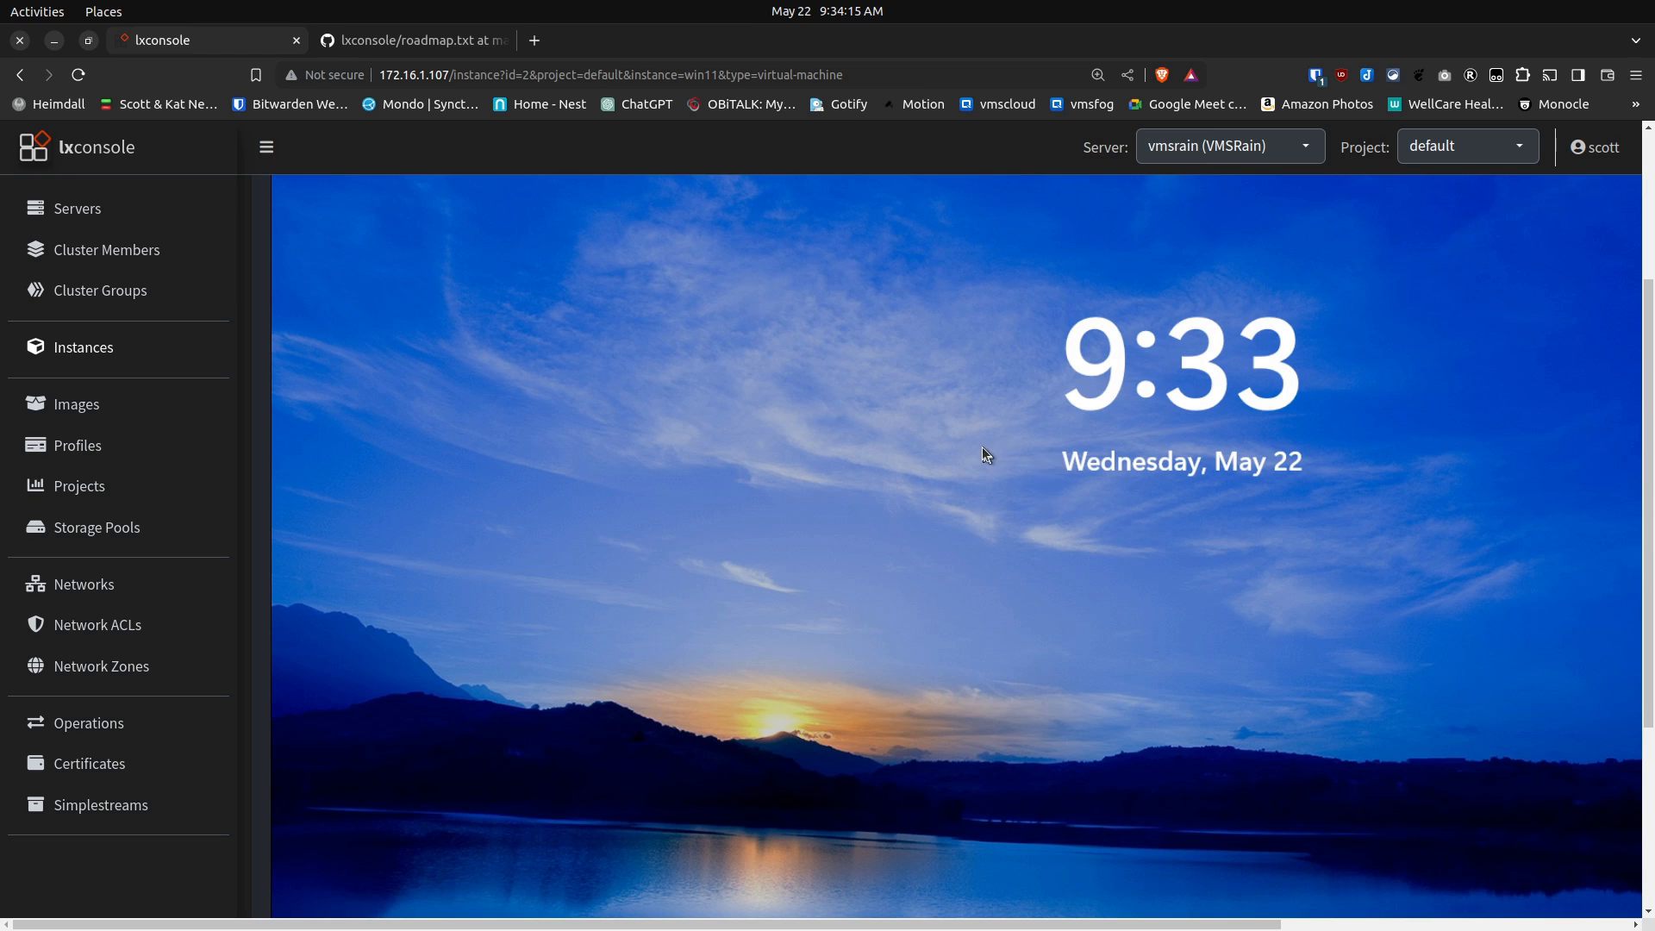
mouse_move(1132, 485)
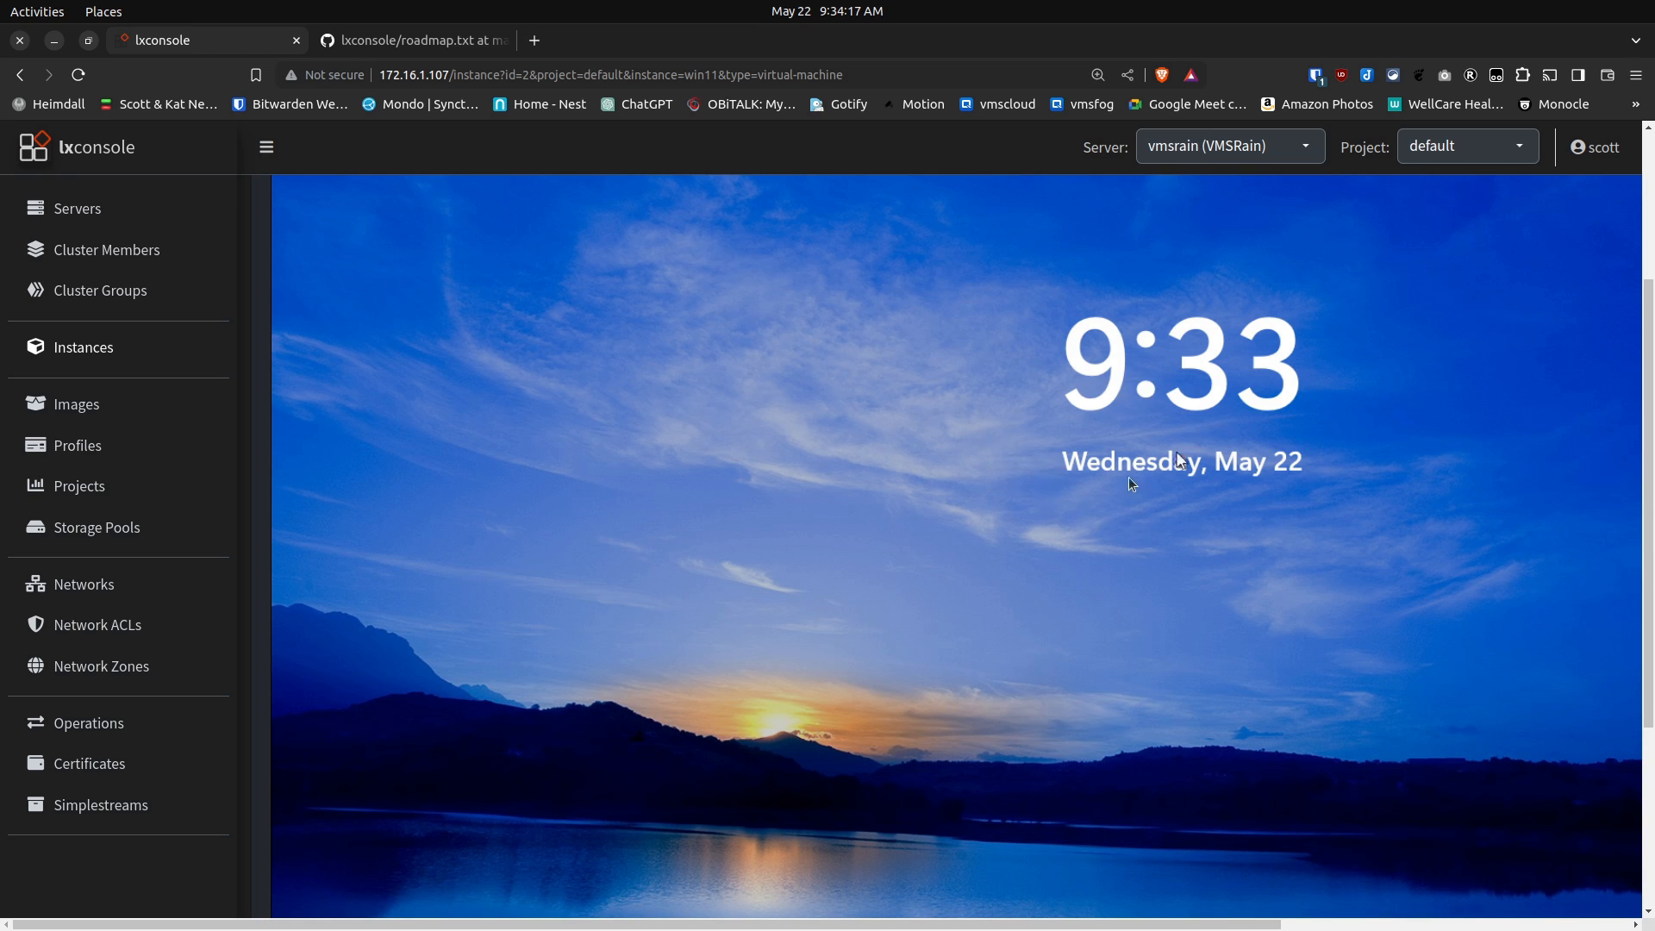
mouse_move(1060, 519)
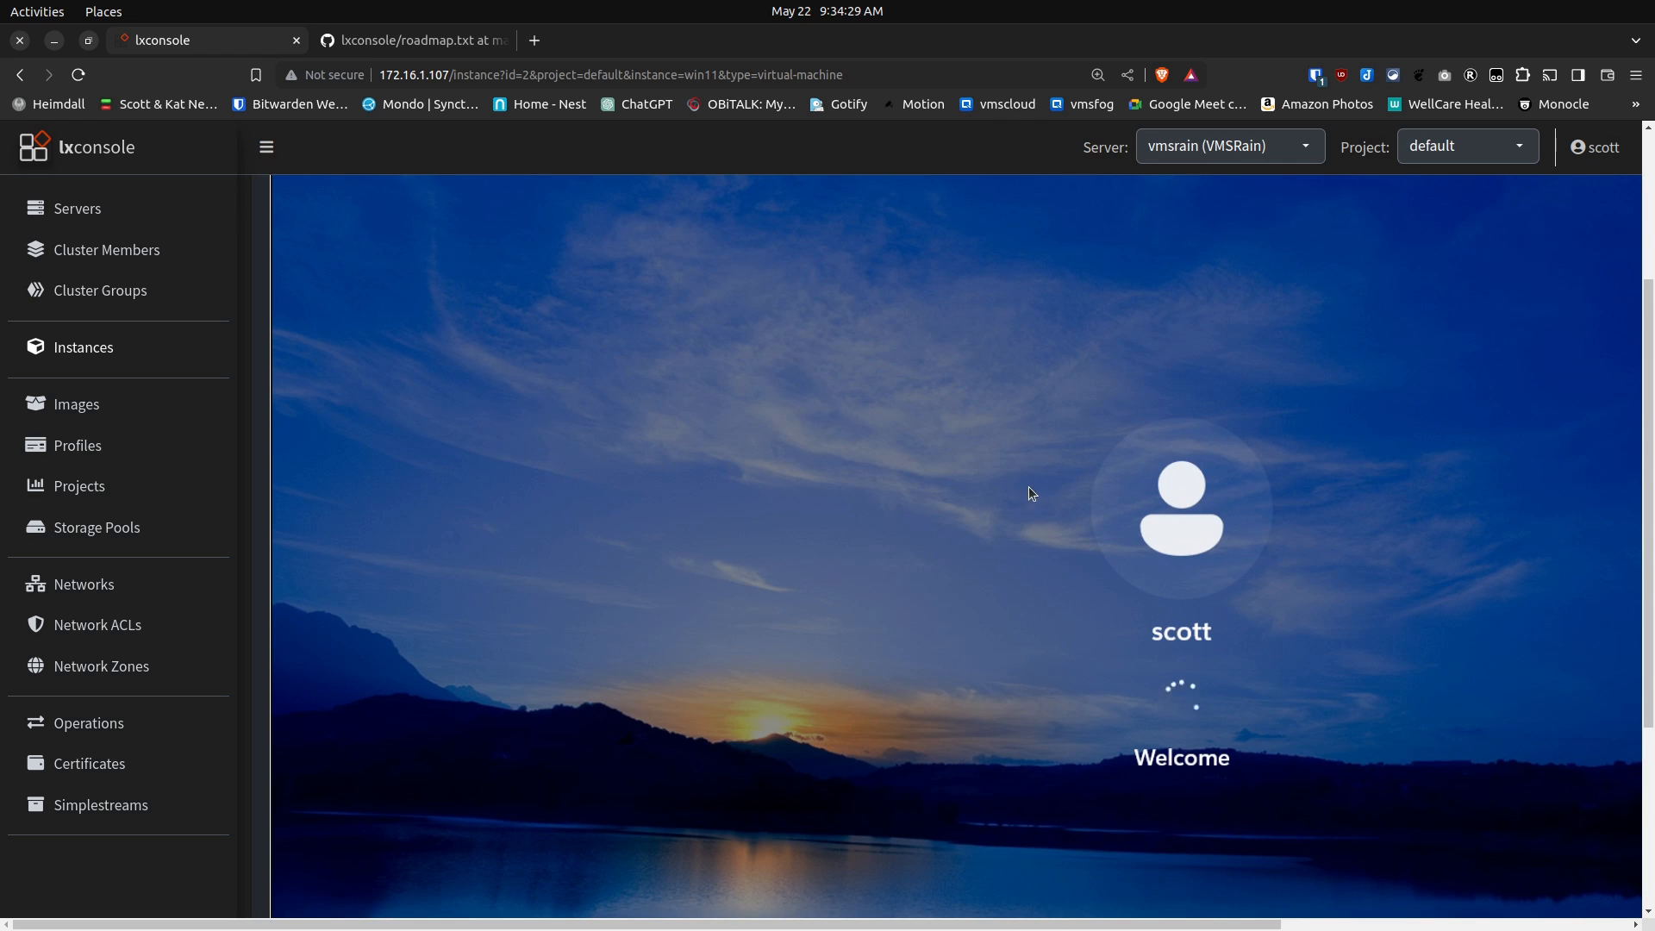
mouse_move(1083, 550)
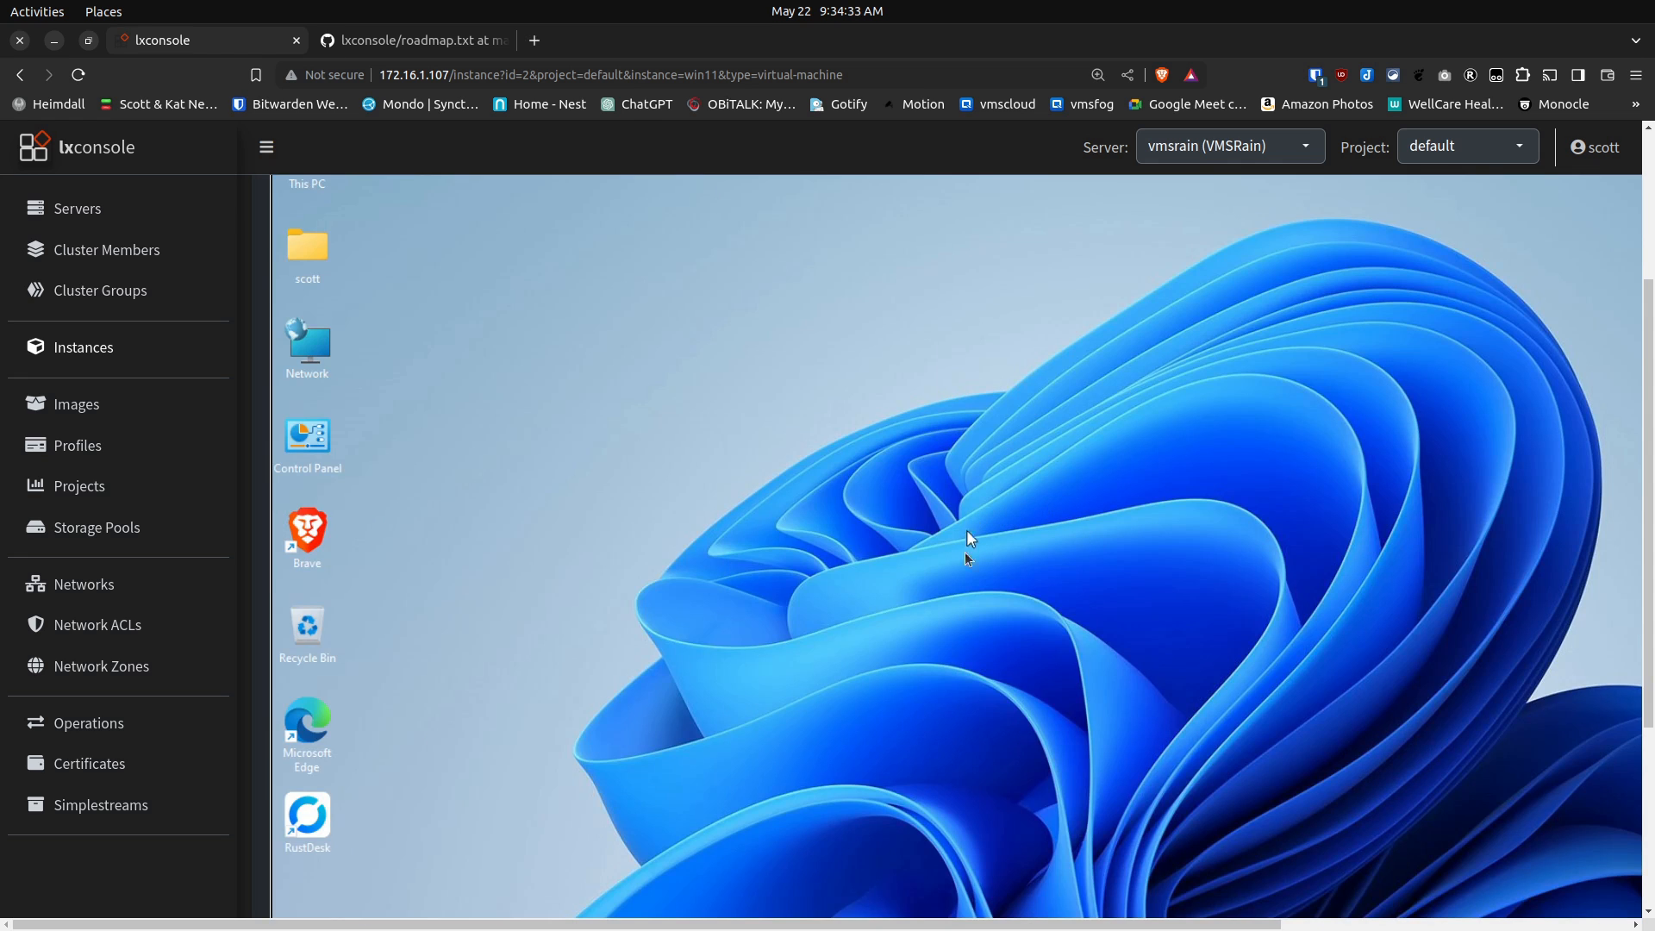
mouse_move(1642, 626)
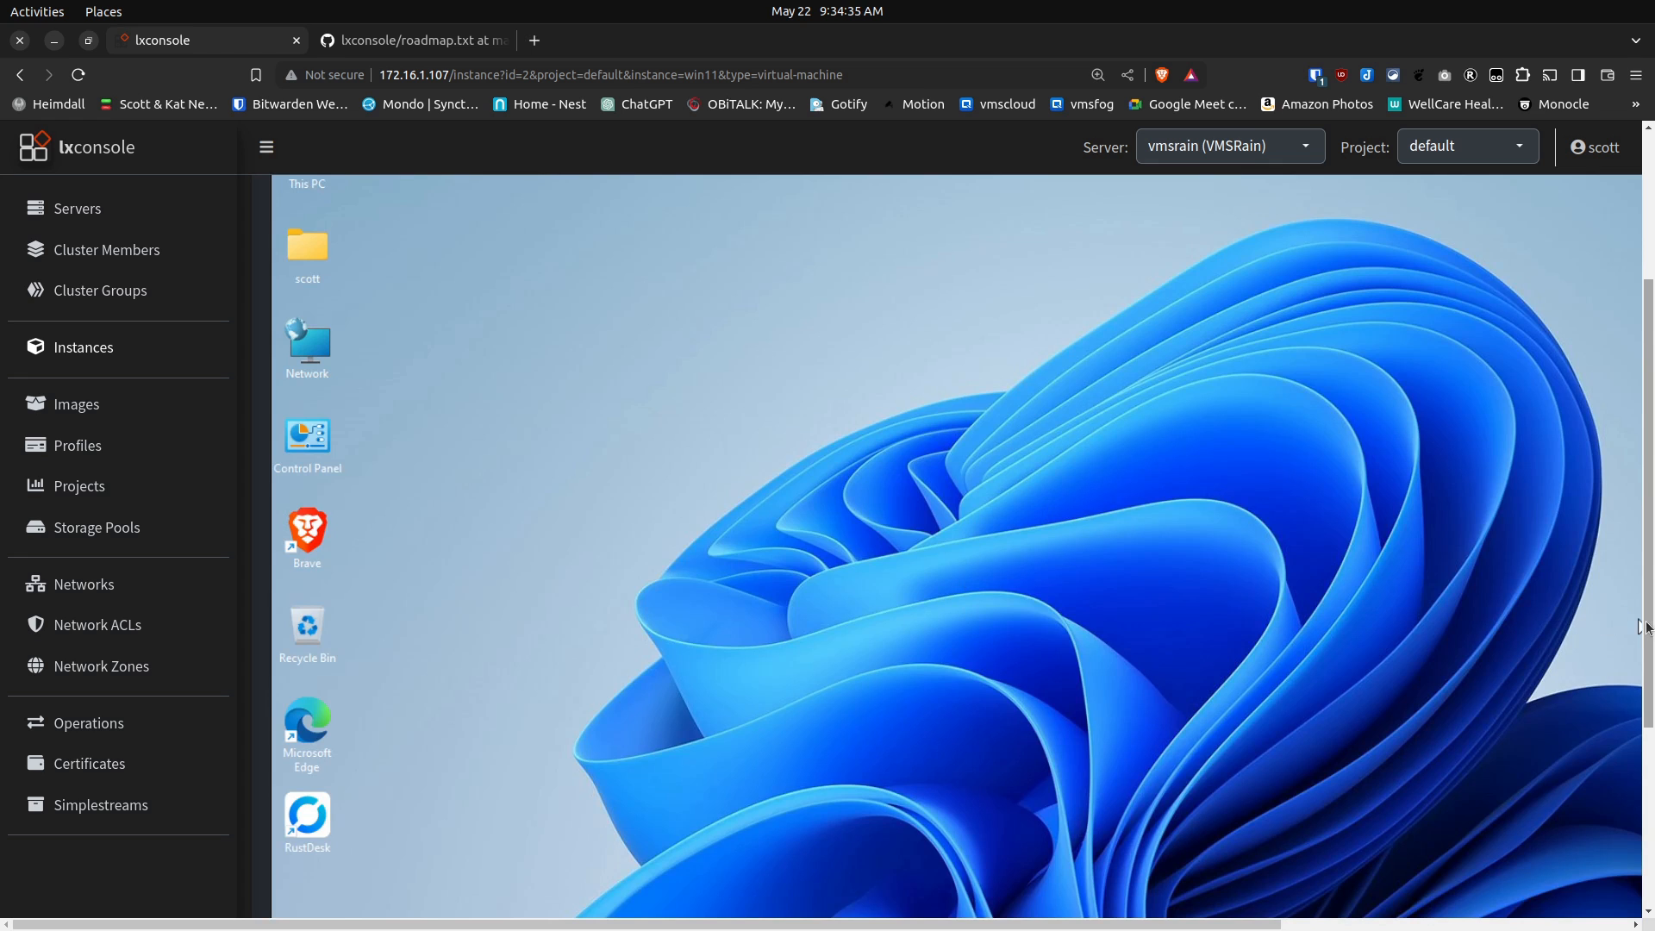
scroll("down", 3)
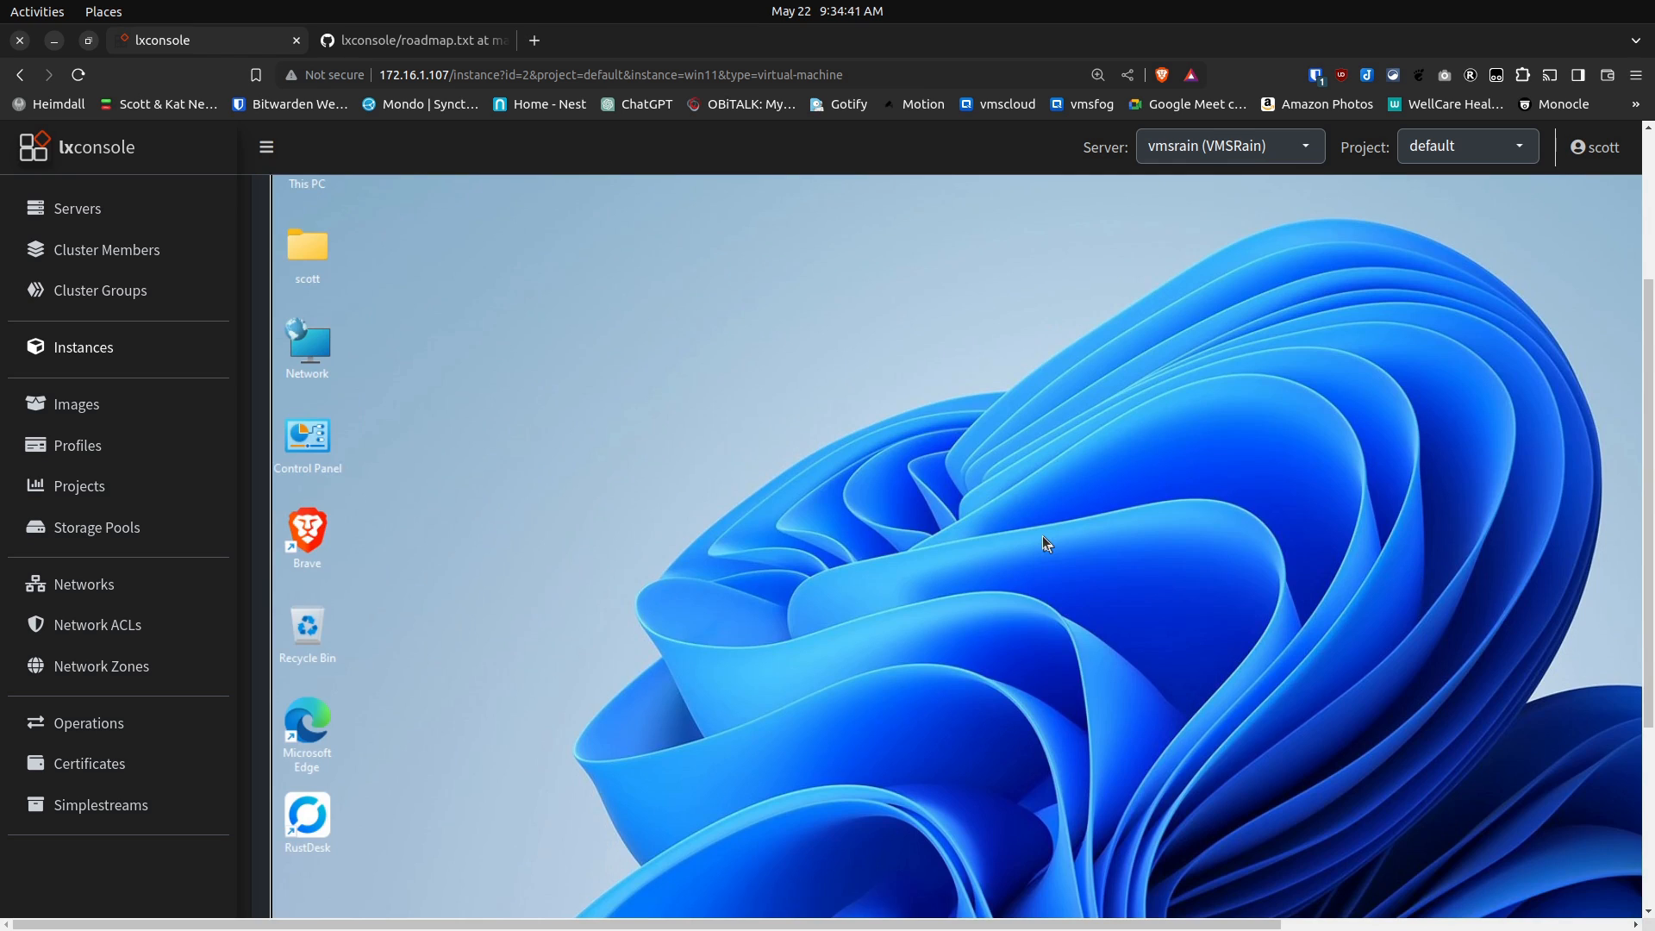
mouse_move(1025, 540)
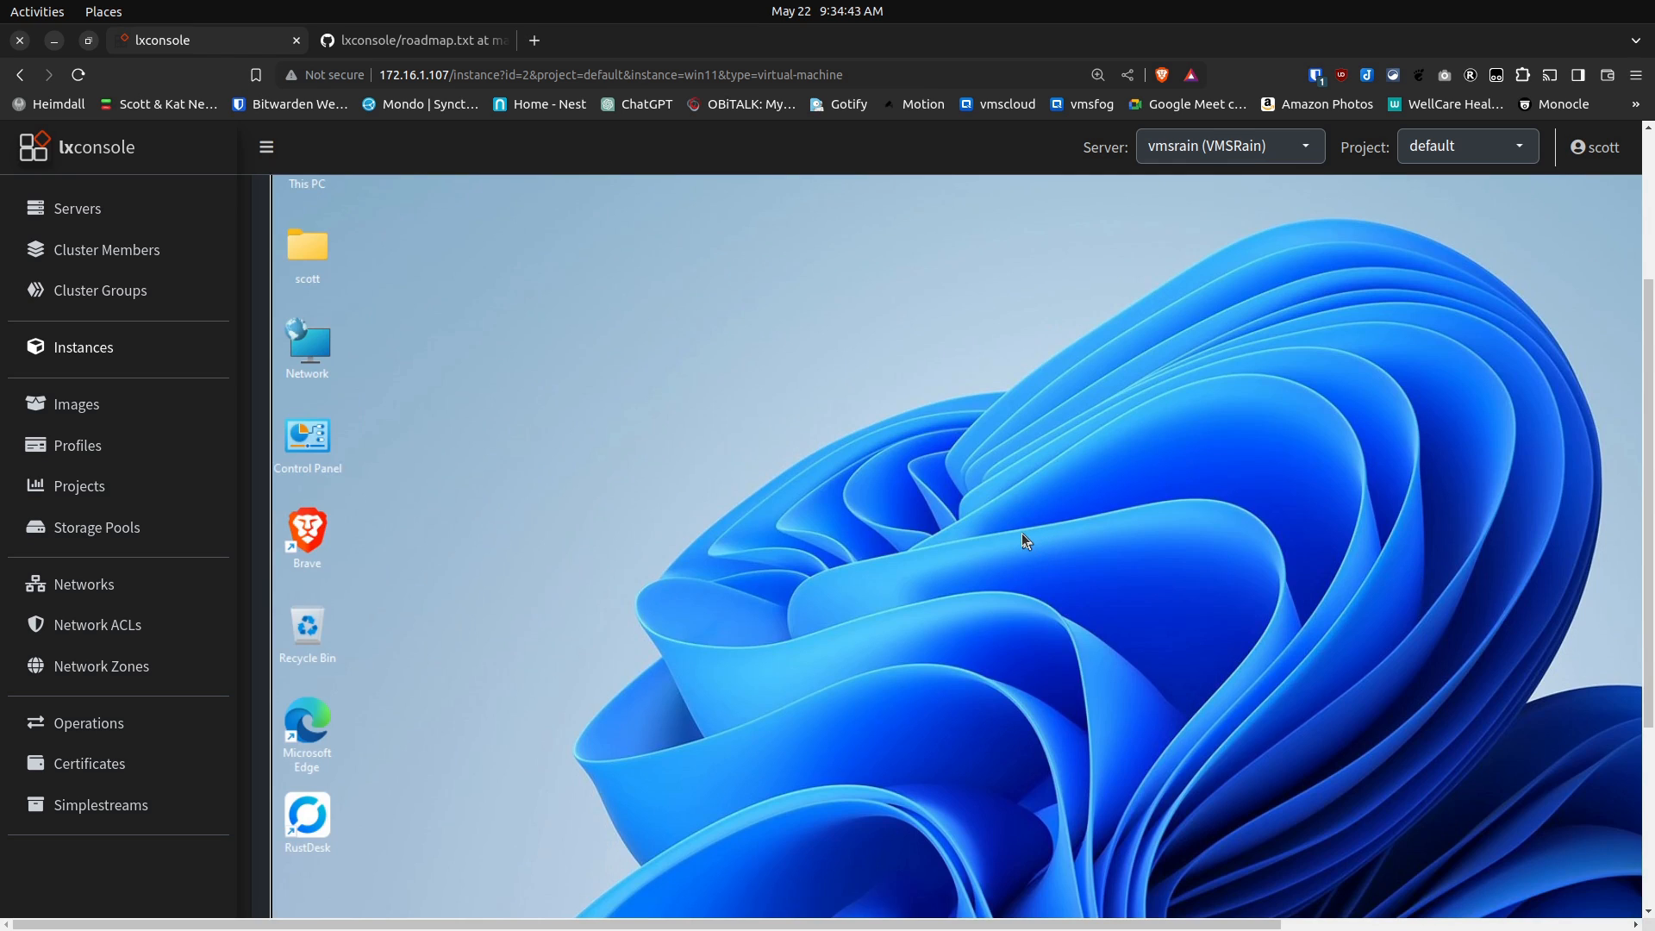
right_click(1023, 541)
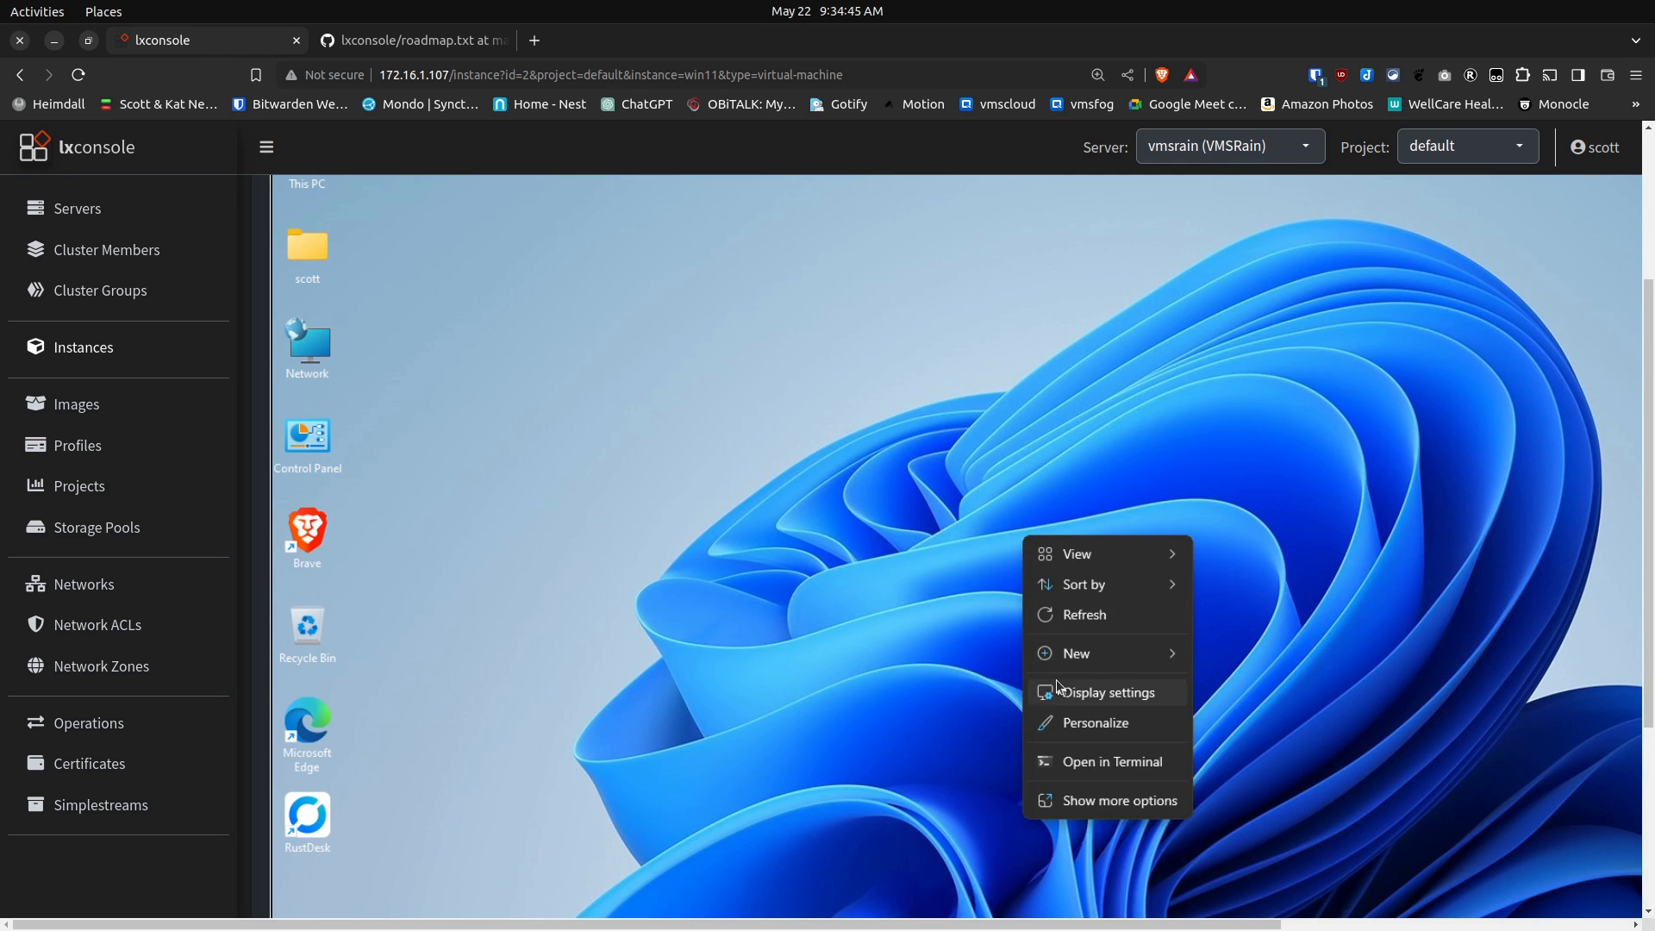
left_click(1106, 691)
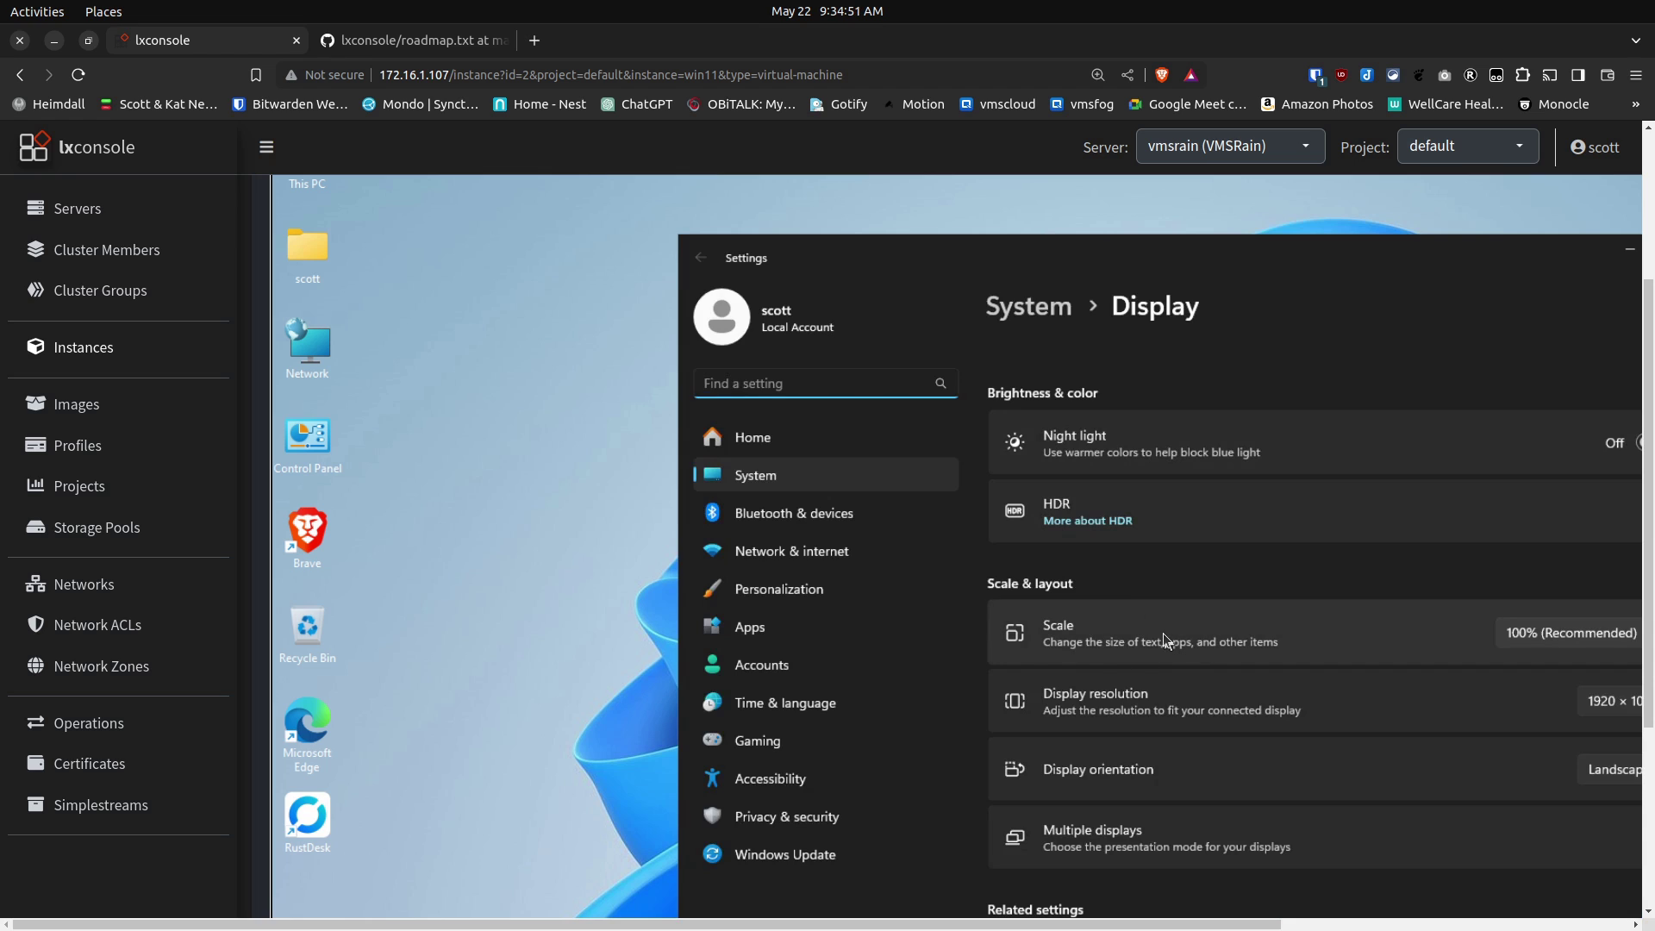
mouse_move(1325, 662)
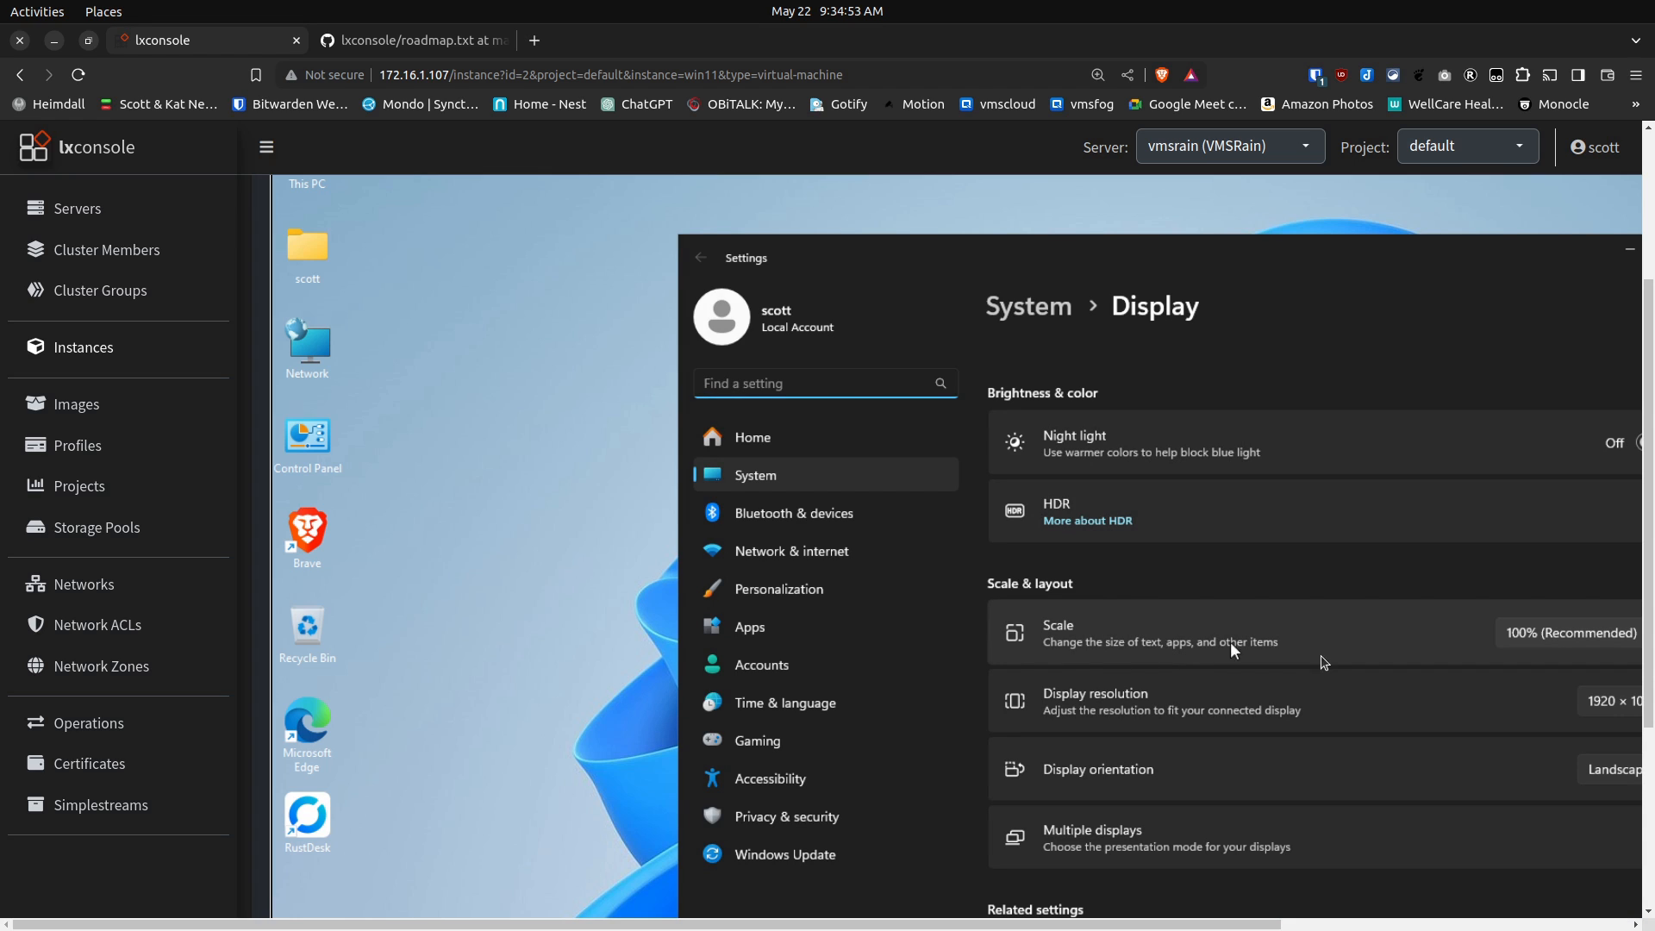
mouse_move(1606, 719)
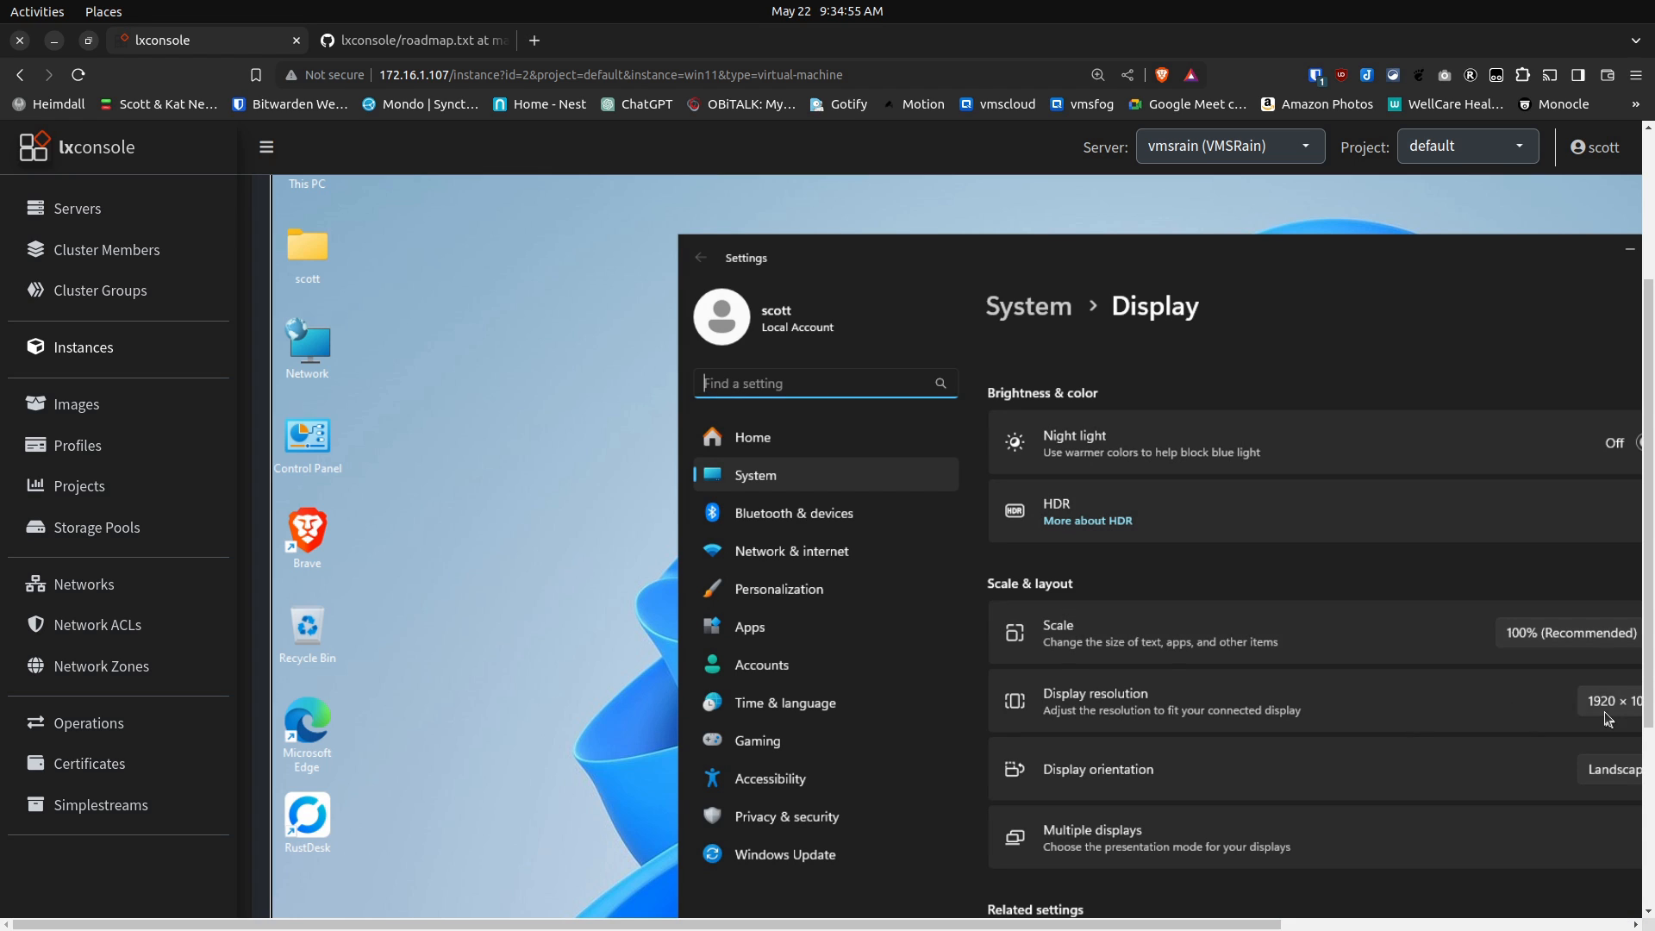
left_click(1610, 701)
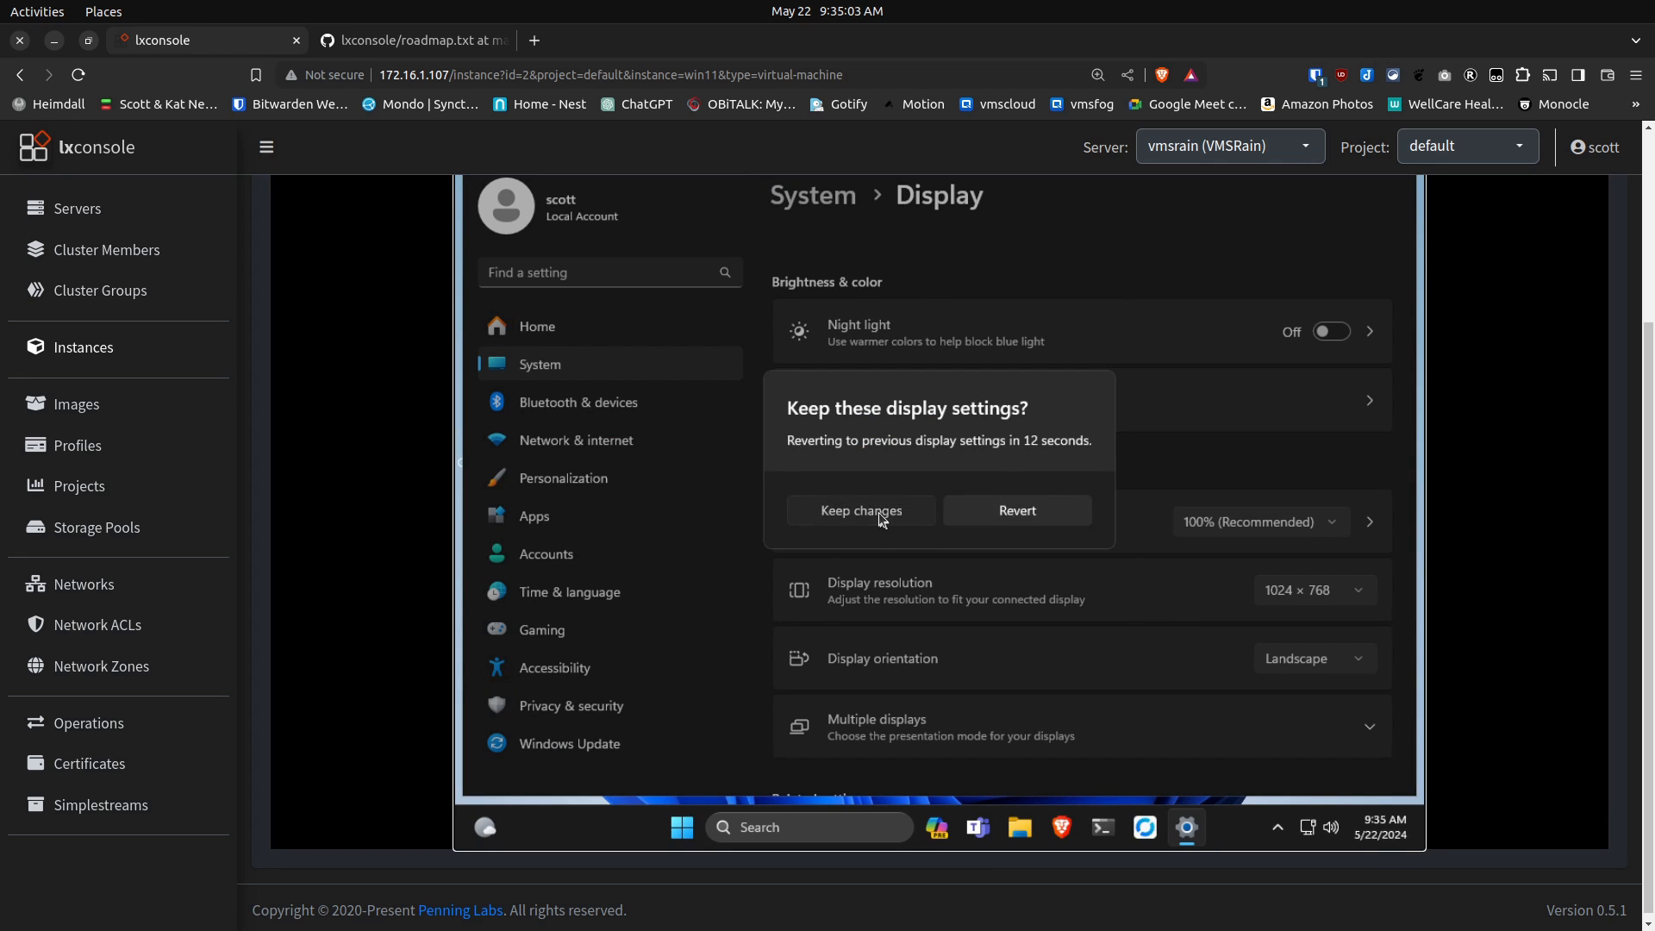
left_click(859, 510)
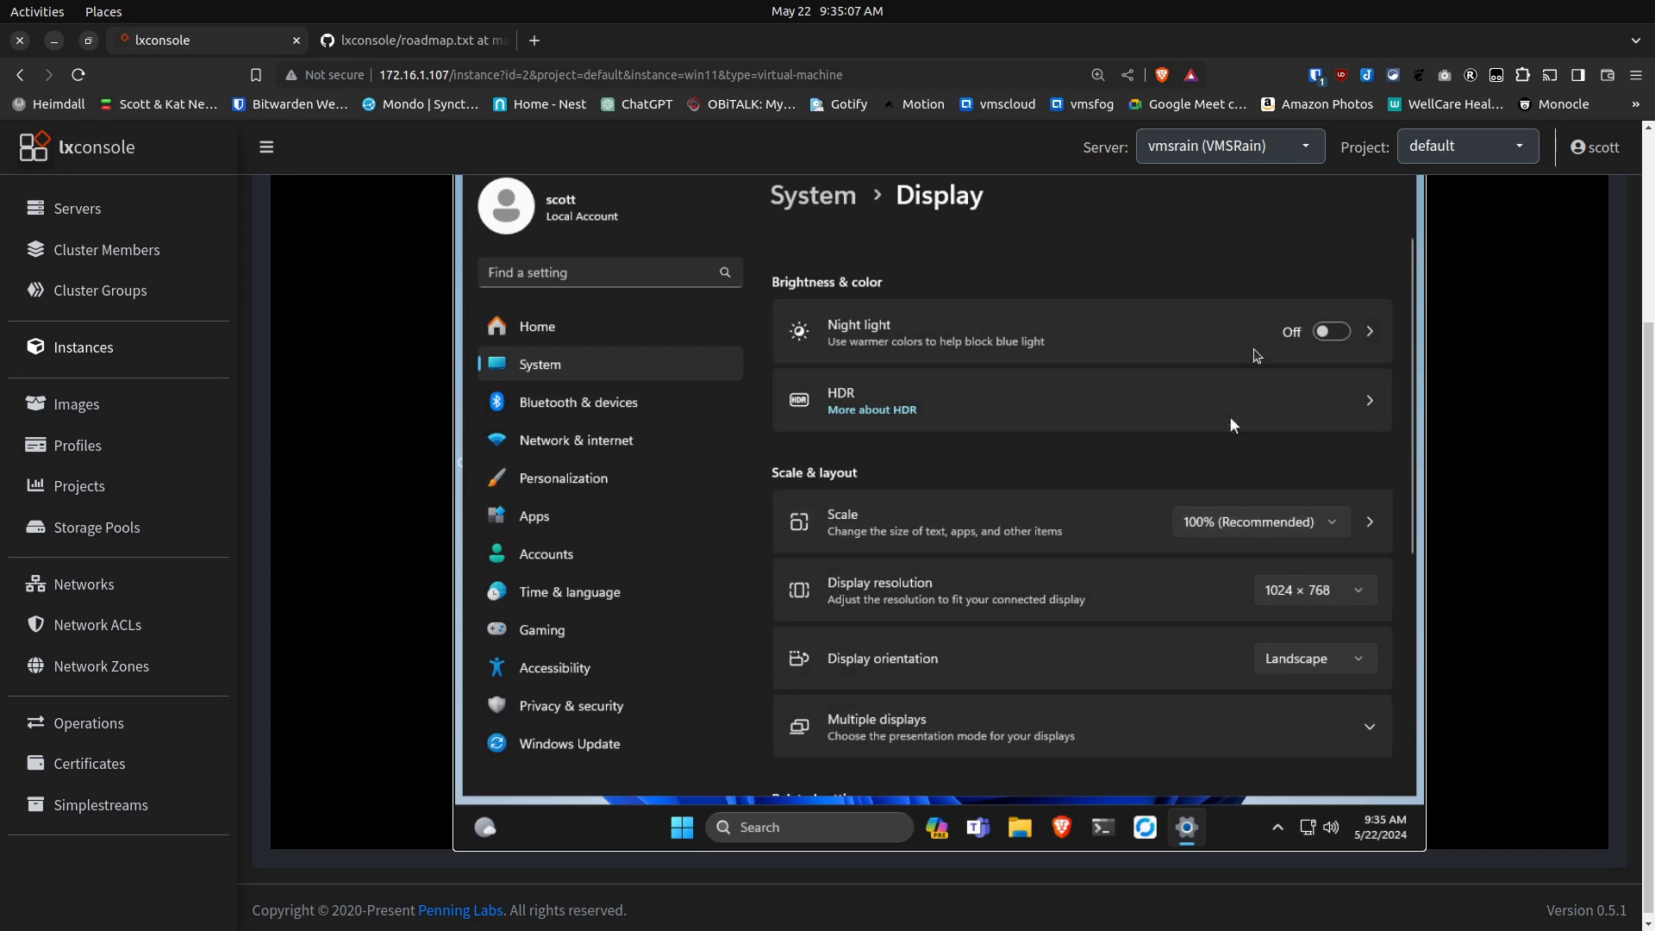
mouse_move(1435, 403)
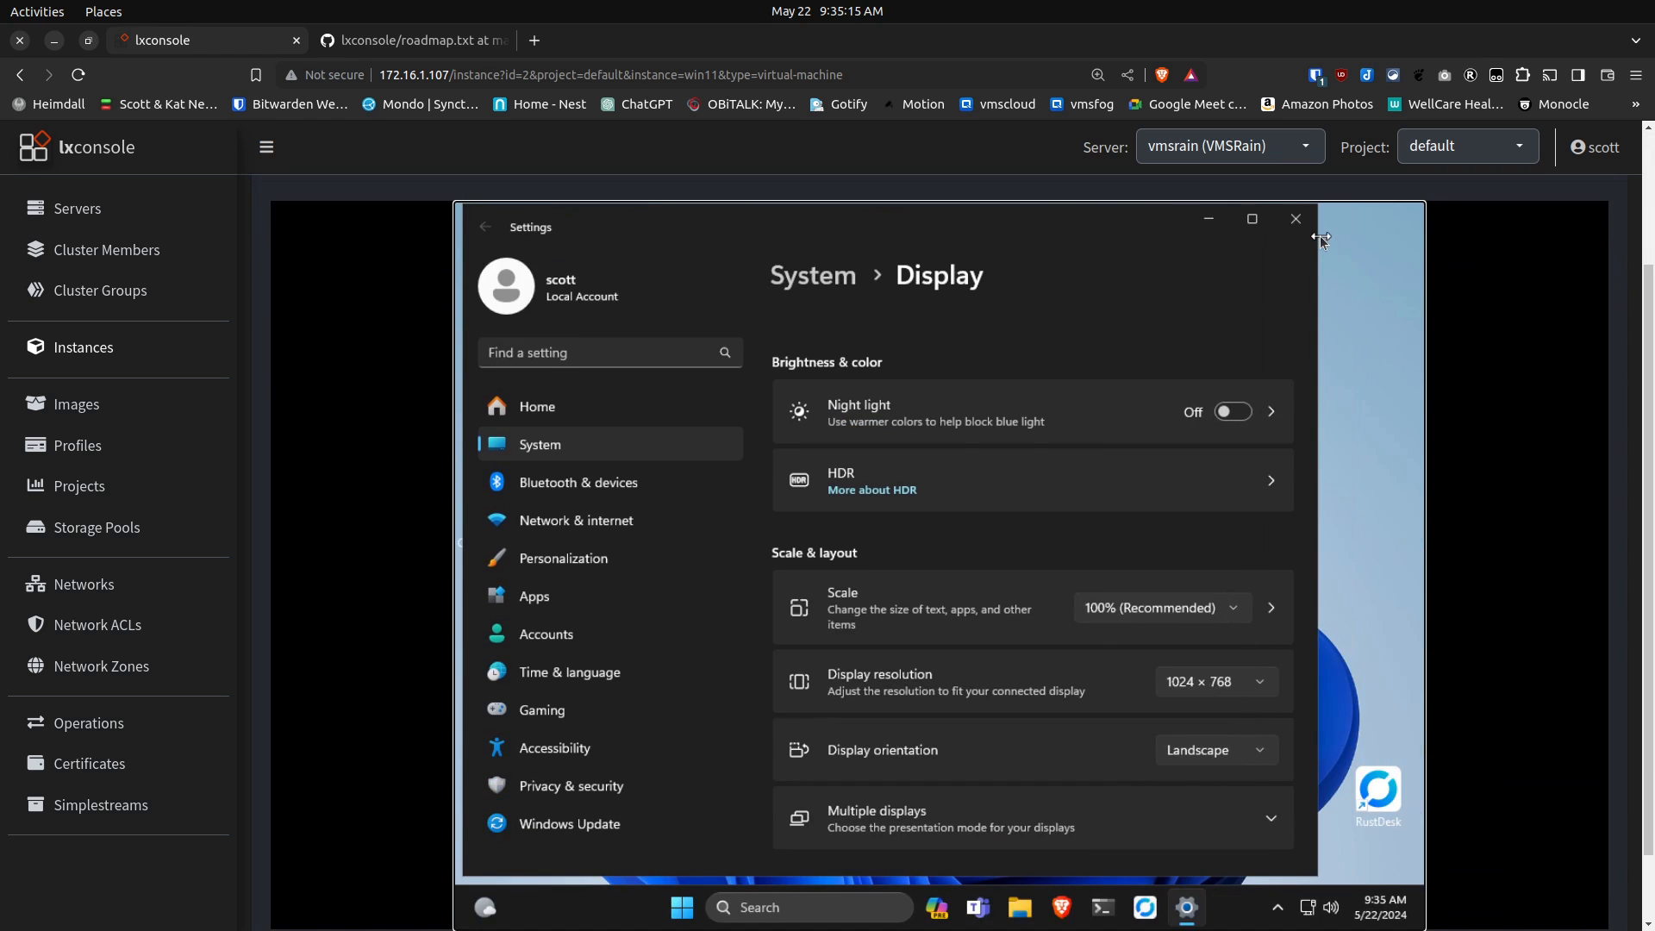
left_click(1295, 220)
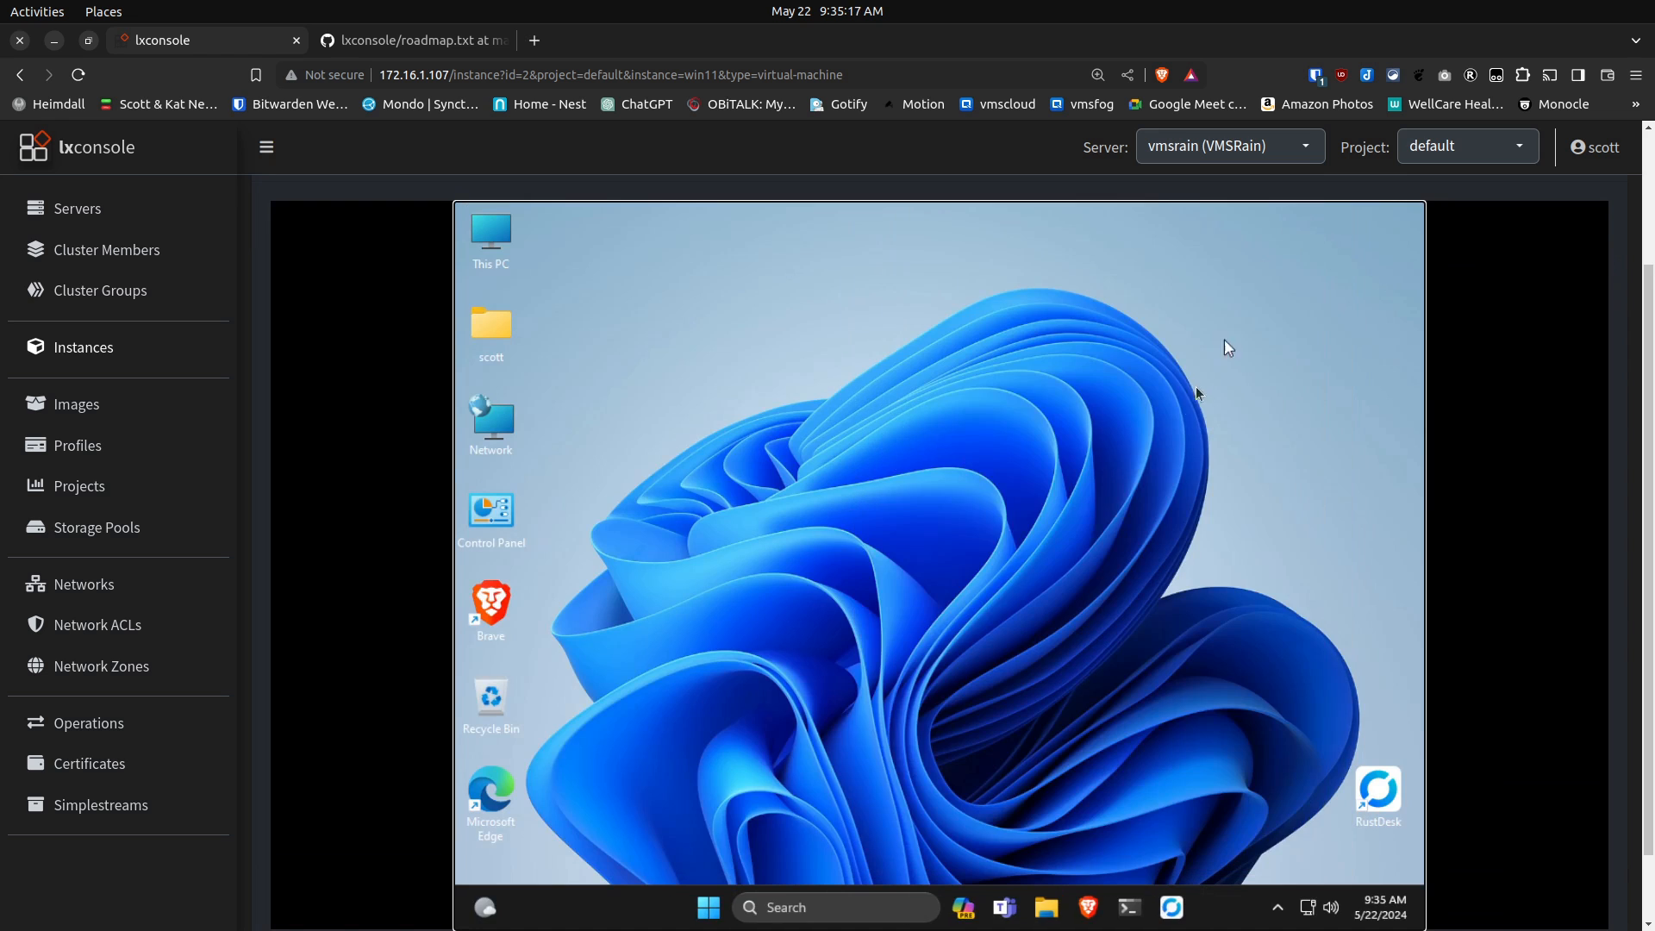
mouse_move(1025, 441)
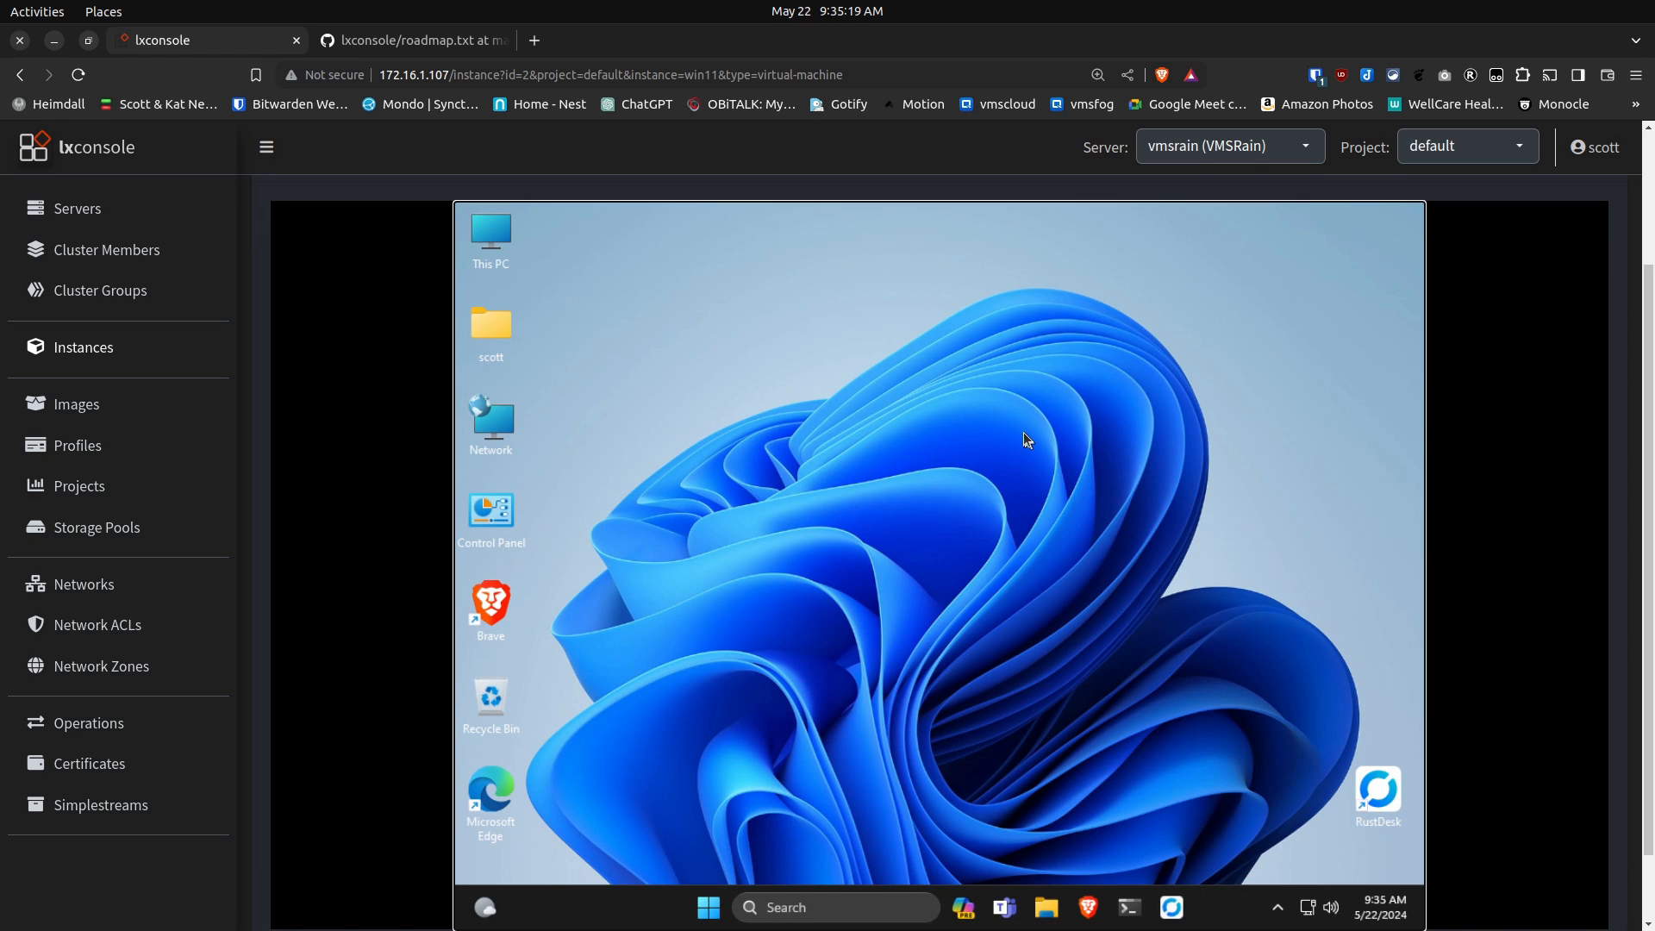
mouse_move(1029, 467)
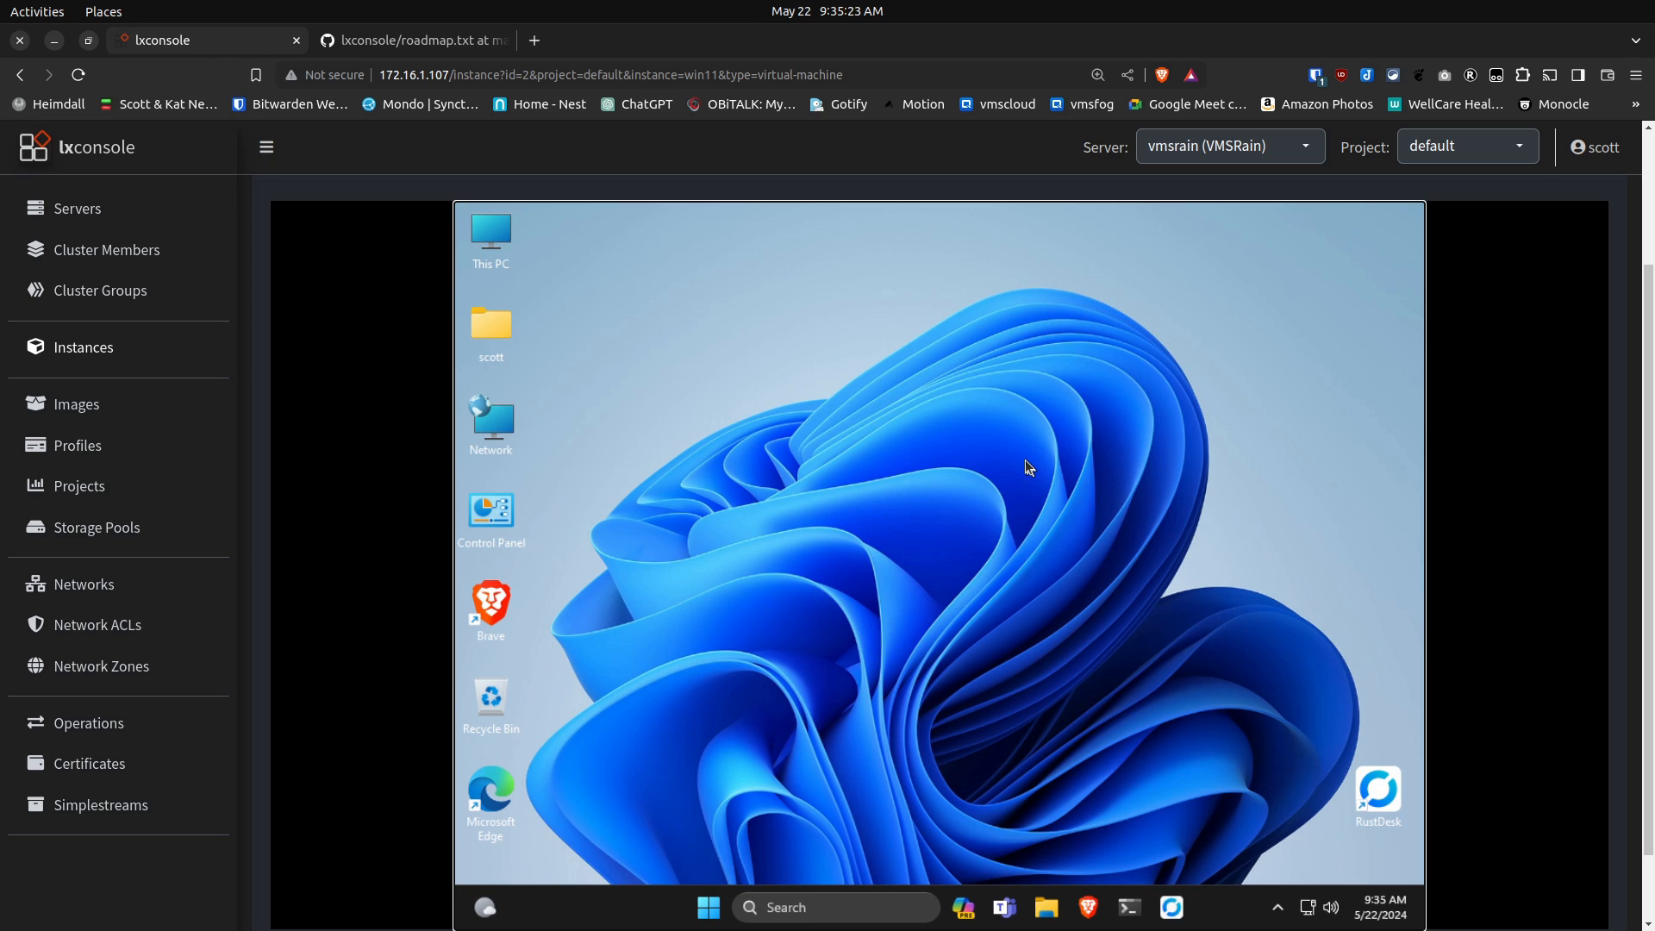
mouse_move(771, 741)
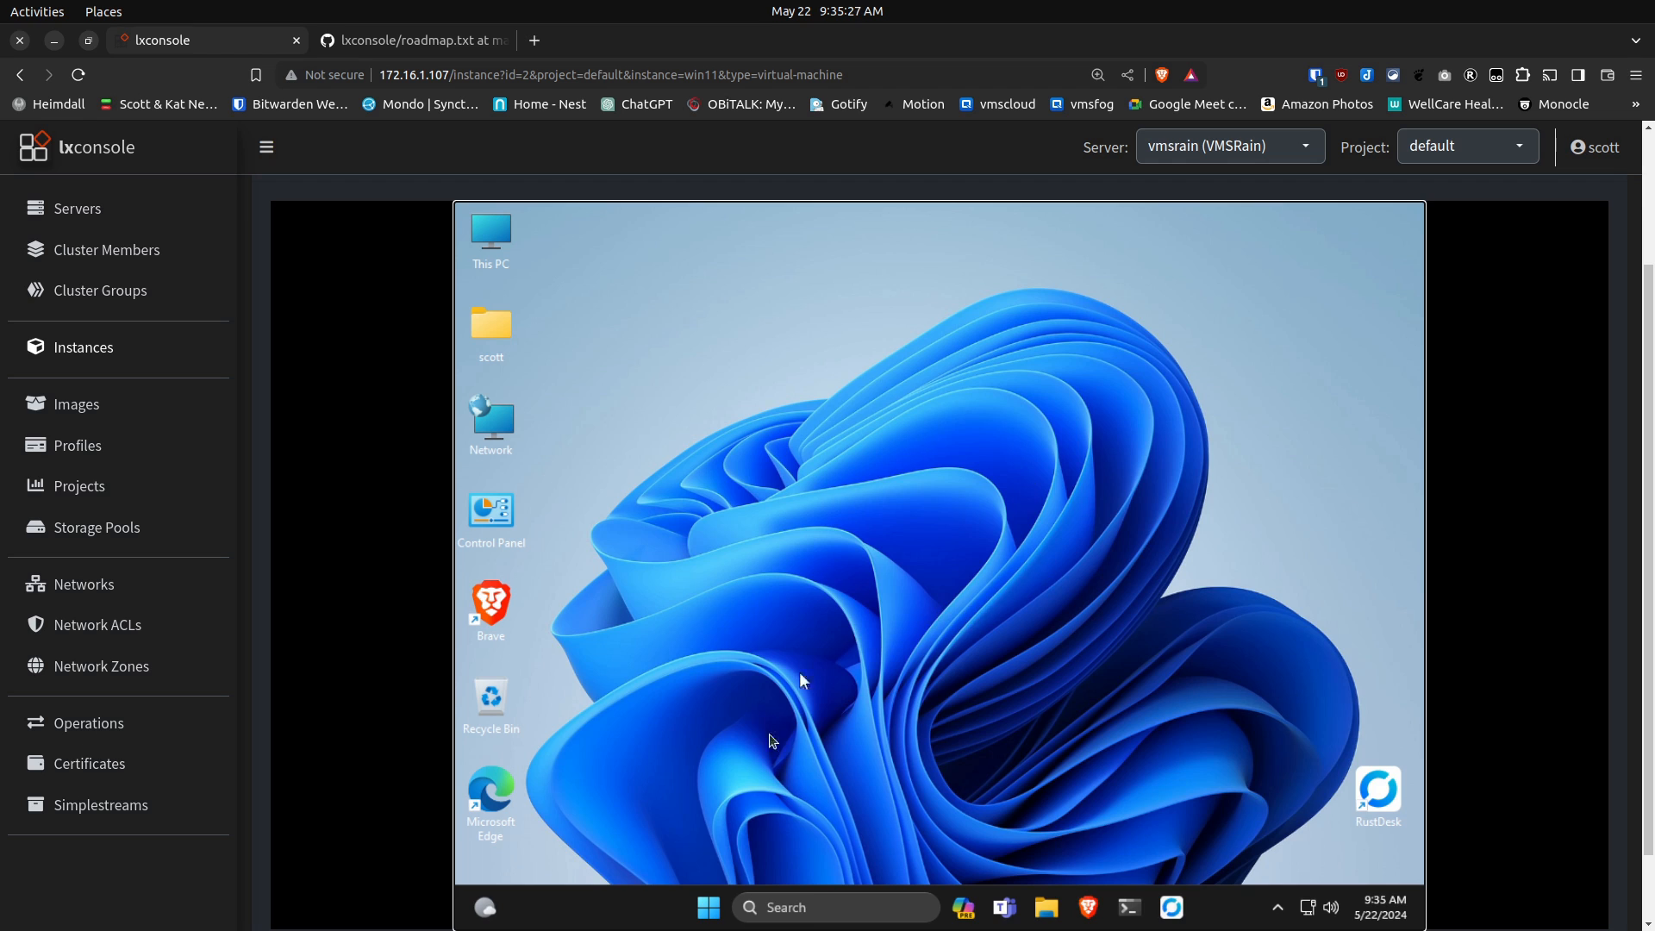
Step: Sign the Windows user out through the Start menu's account options
left_click(708, 907)
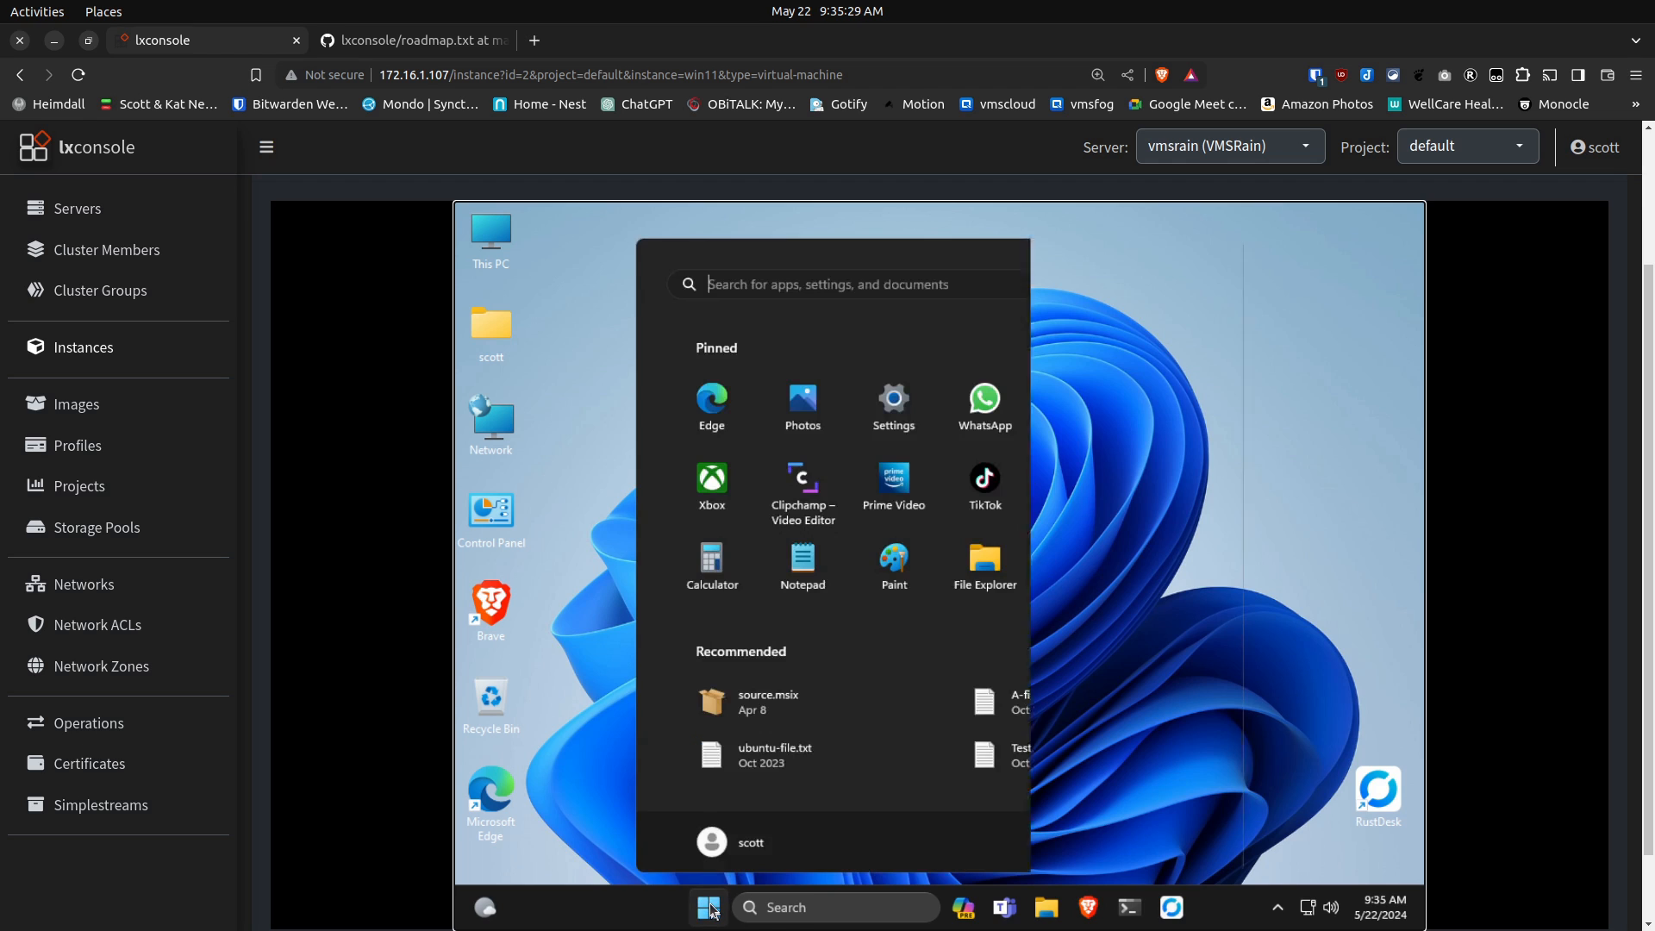
left_click(730, 842)
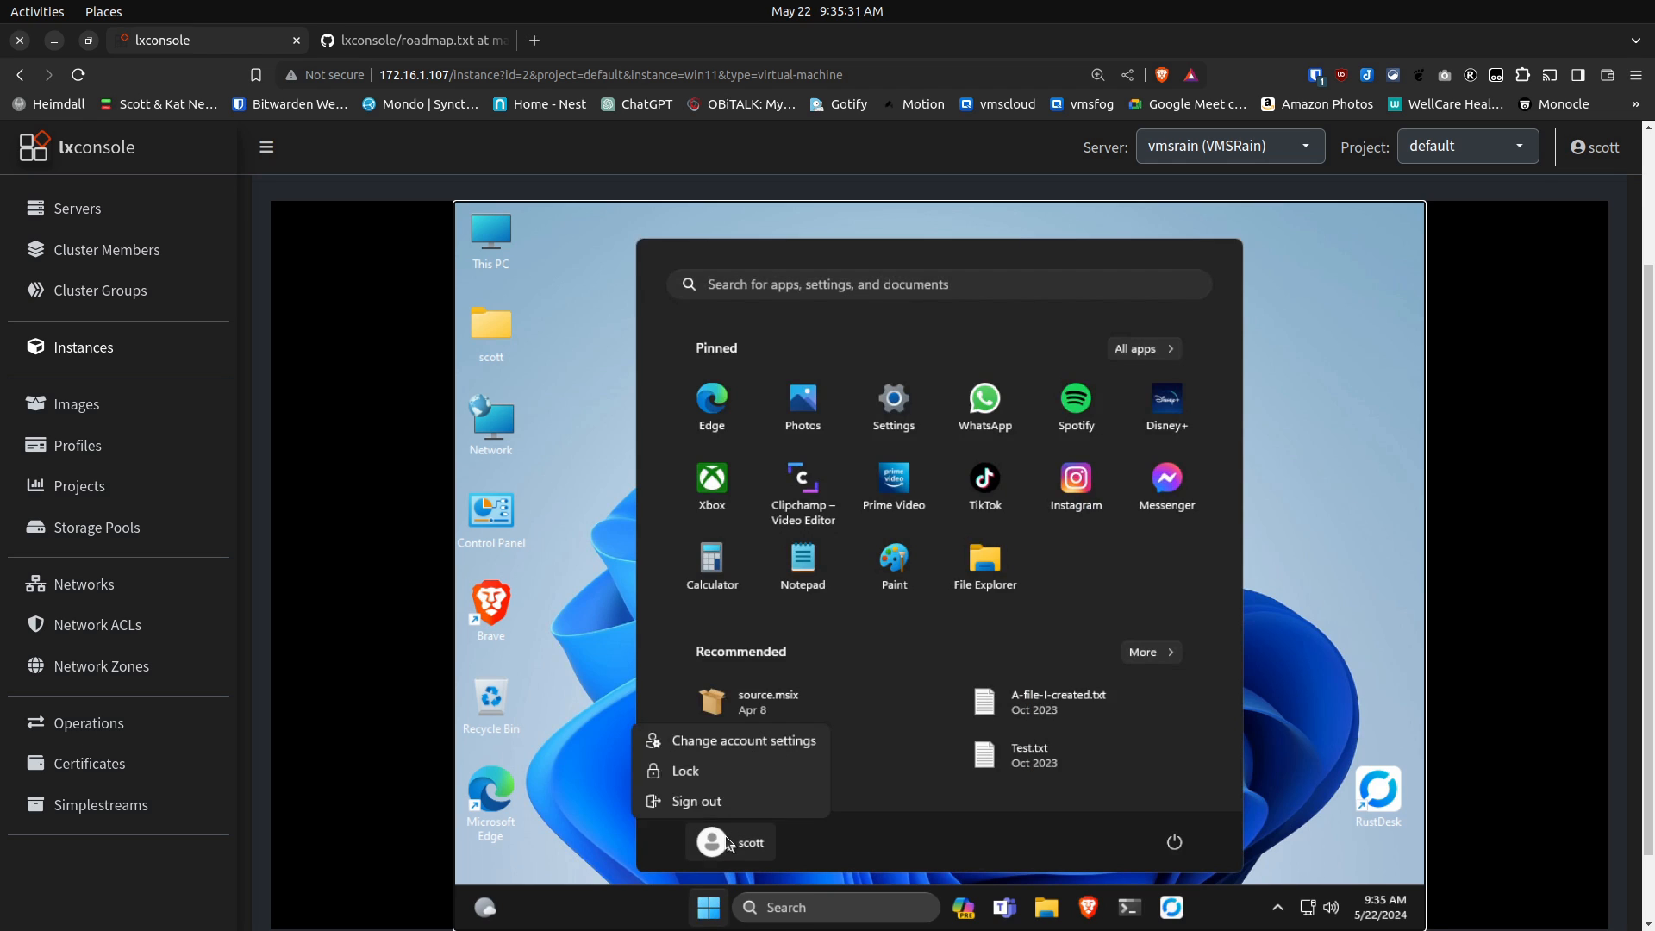
left_click(696, 801)
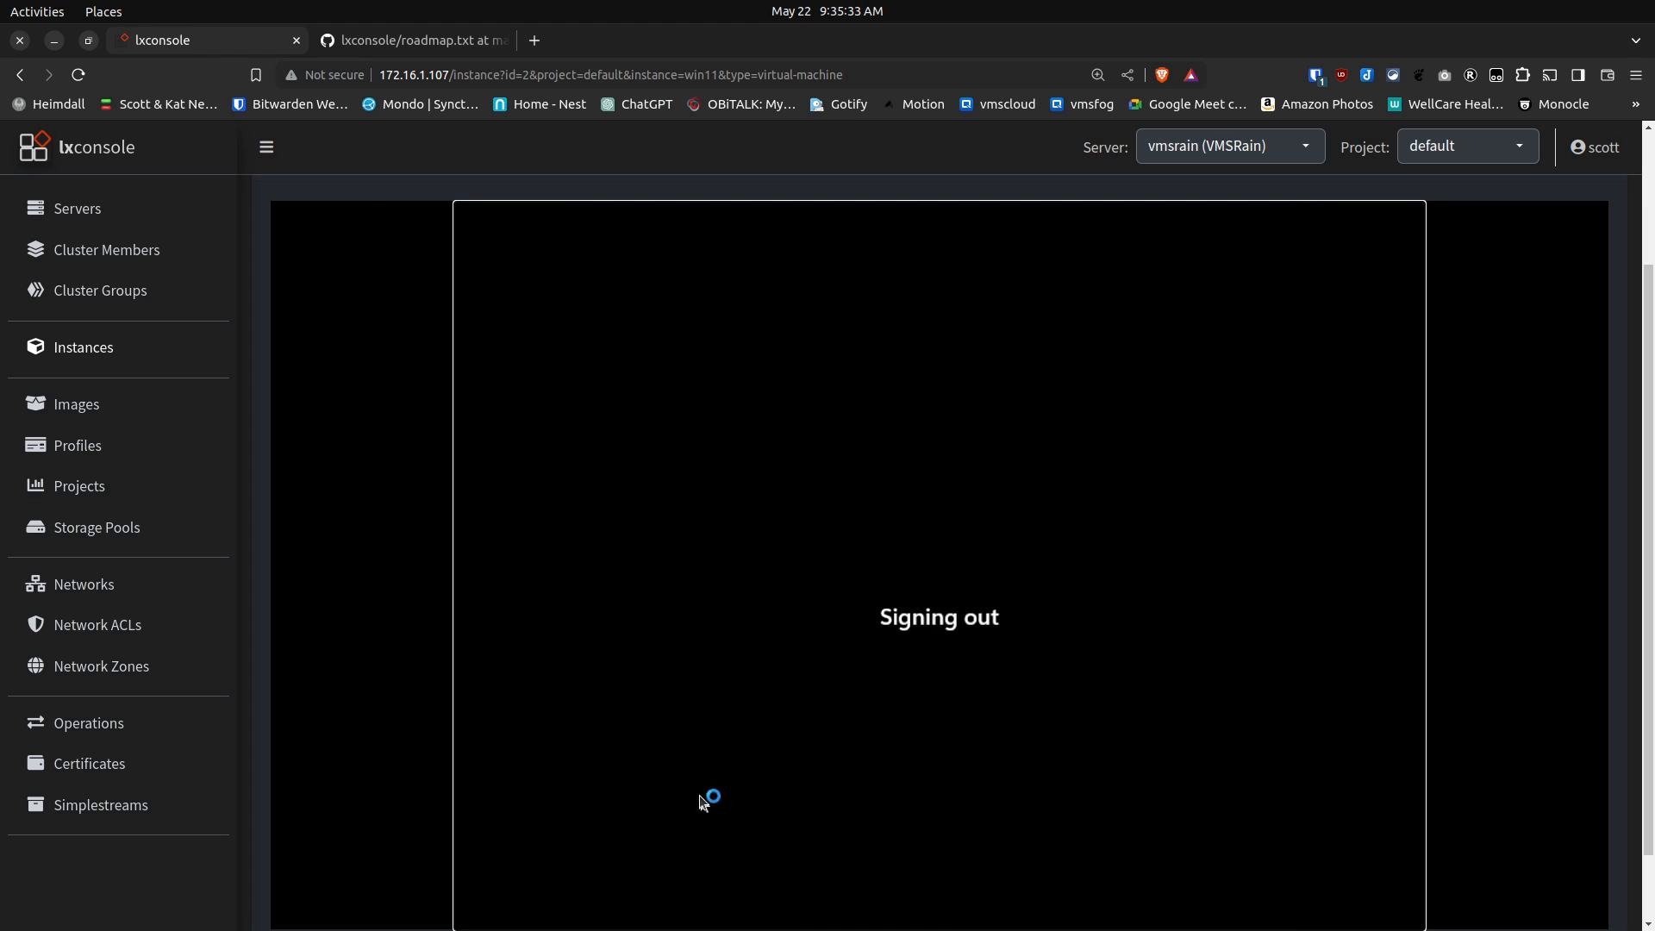
mouse_move(747, 619)
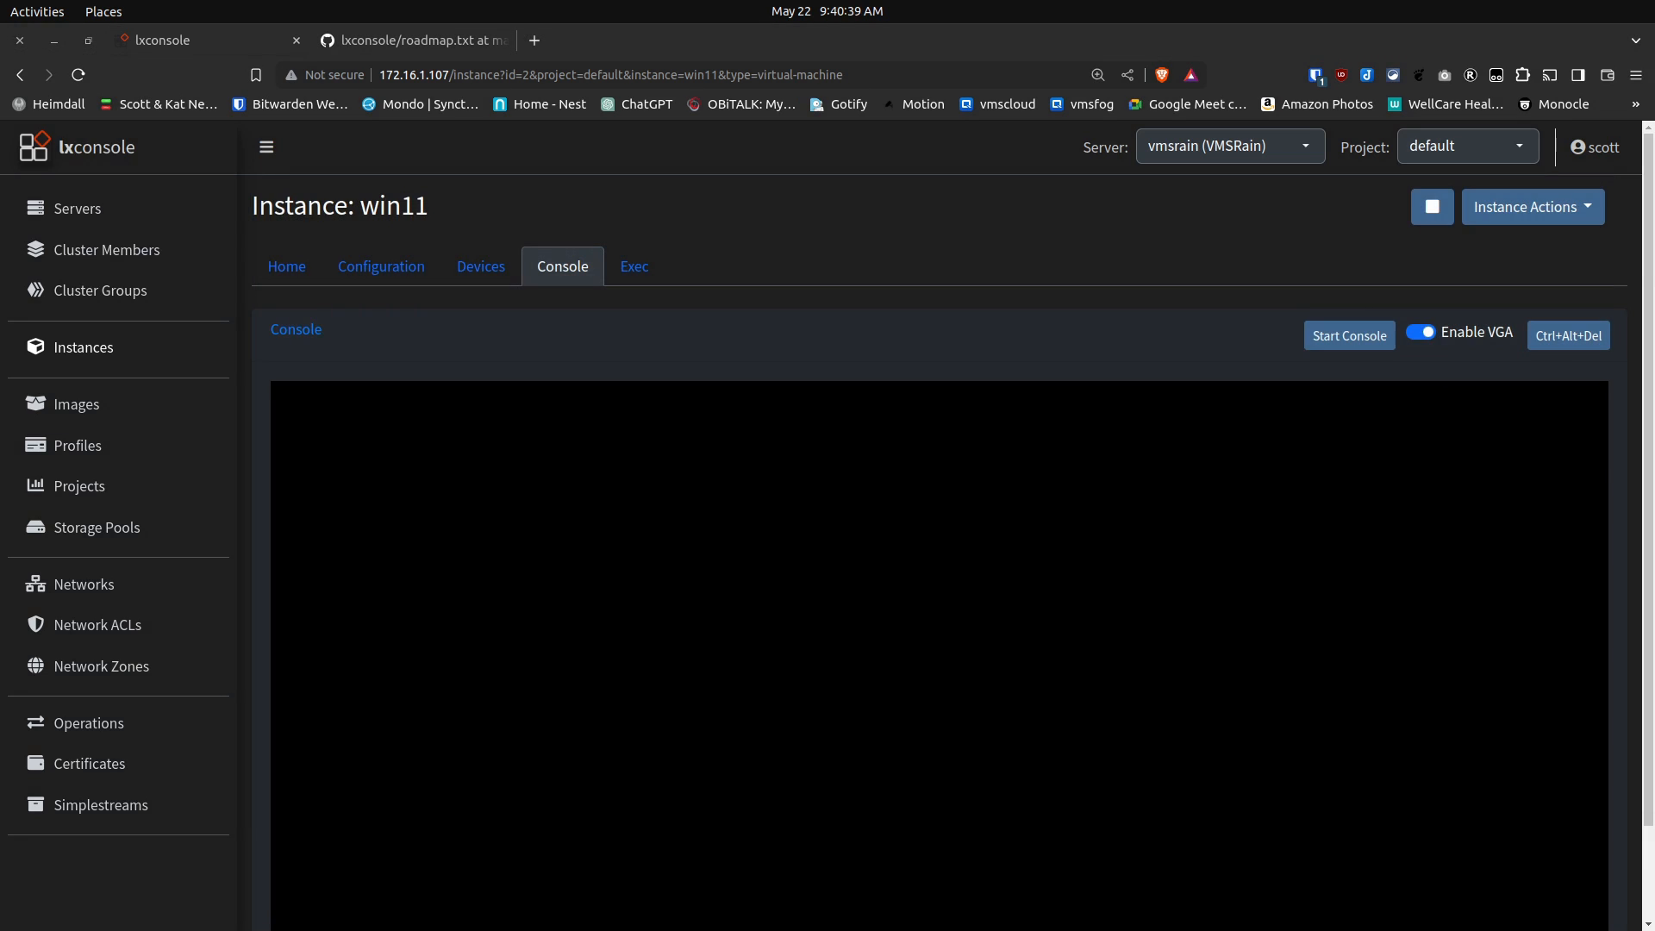
mouse_move(419, 606)
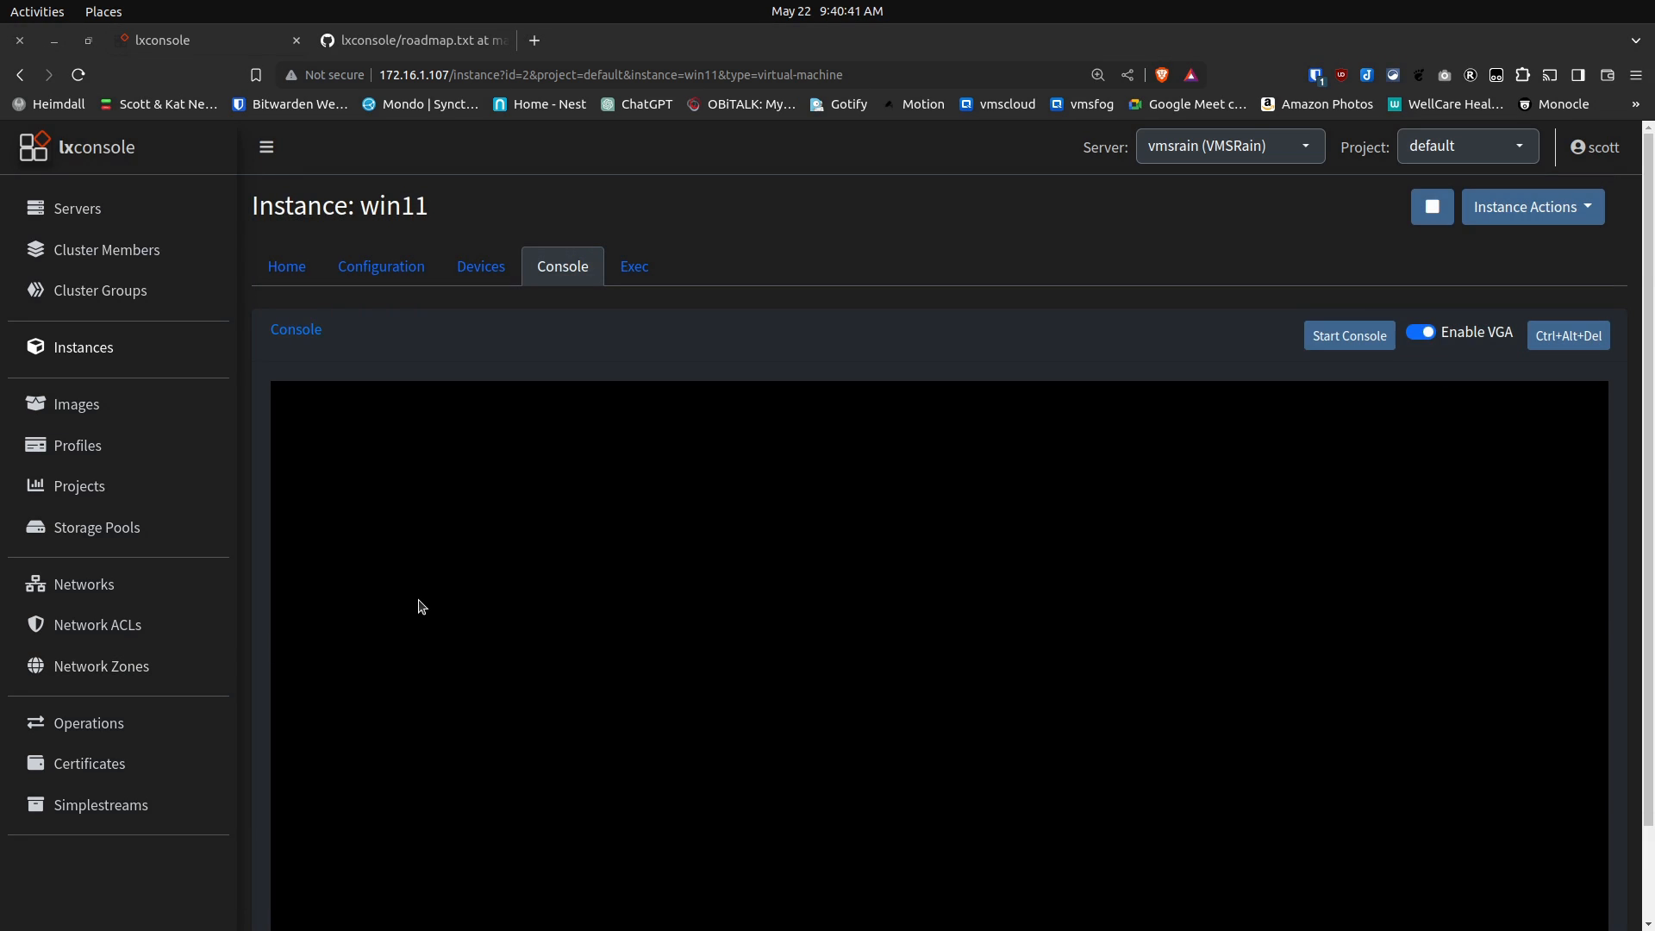
mouse_move(440, 623)
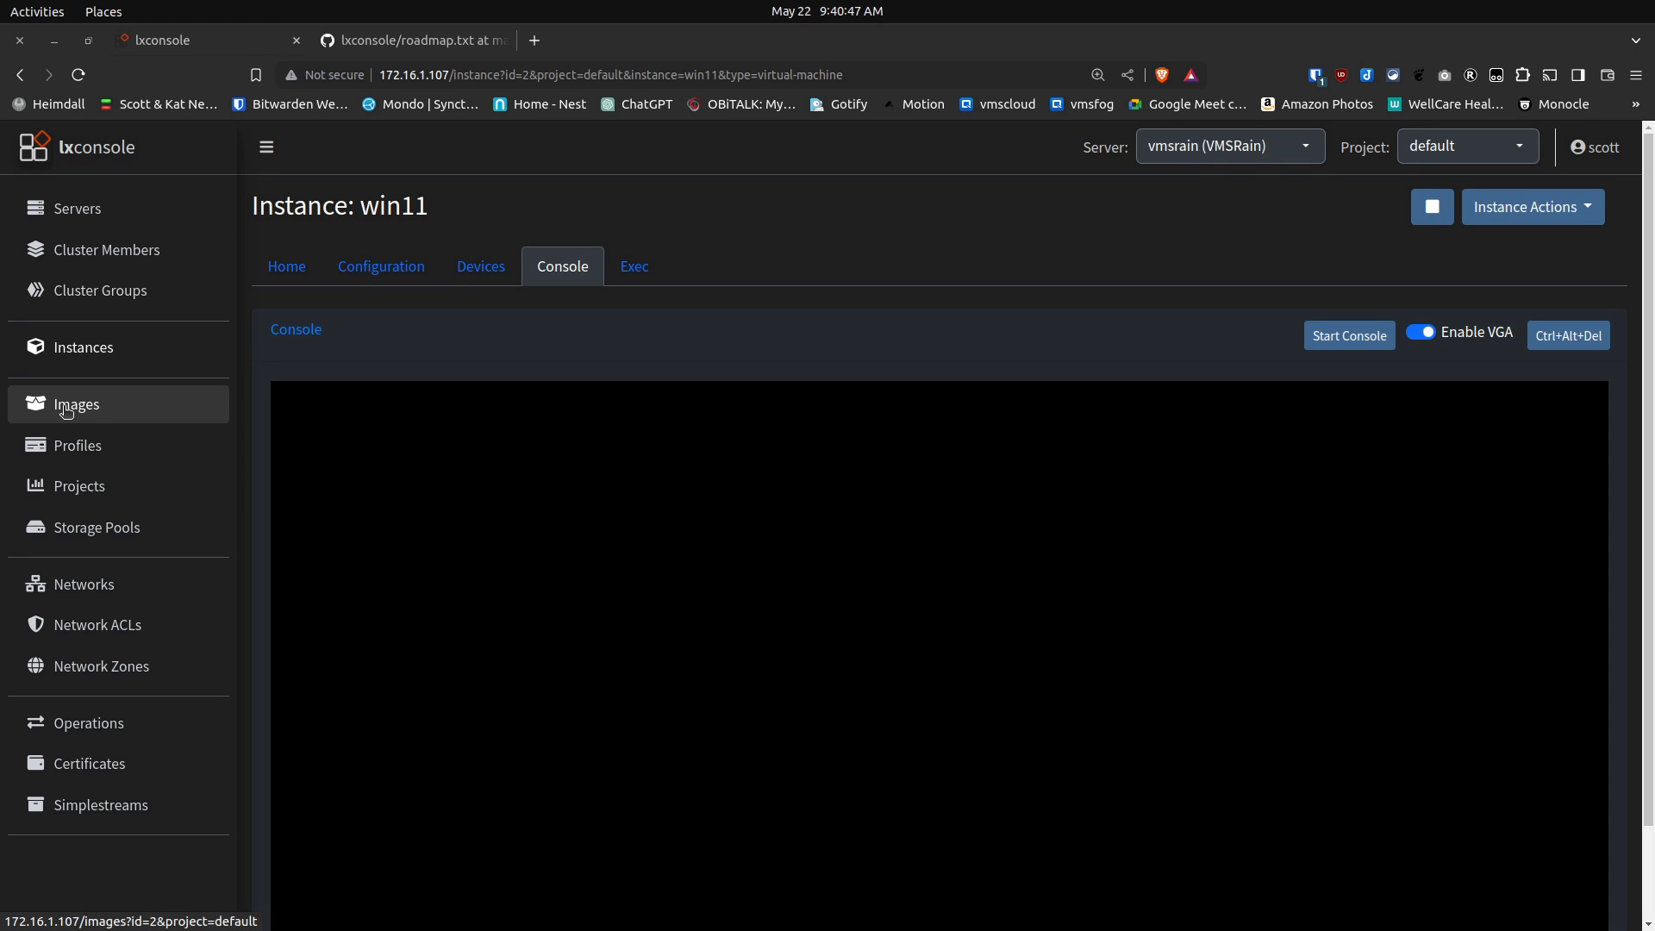
Step: Open the Images page from the left sidebar
left_click(76, 405)
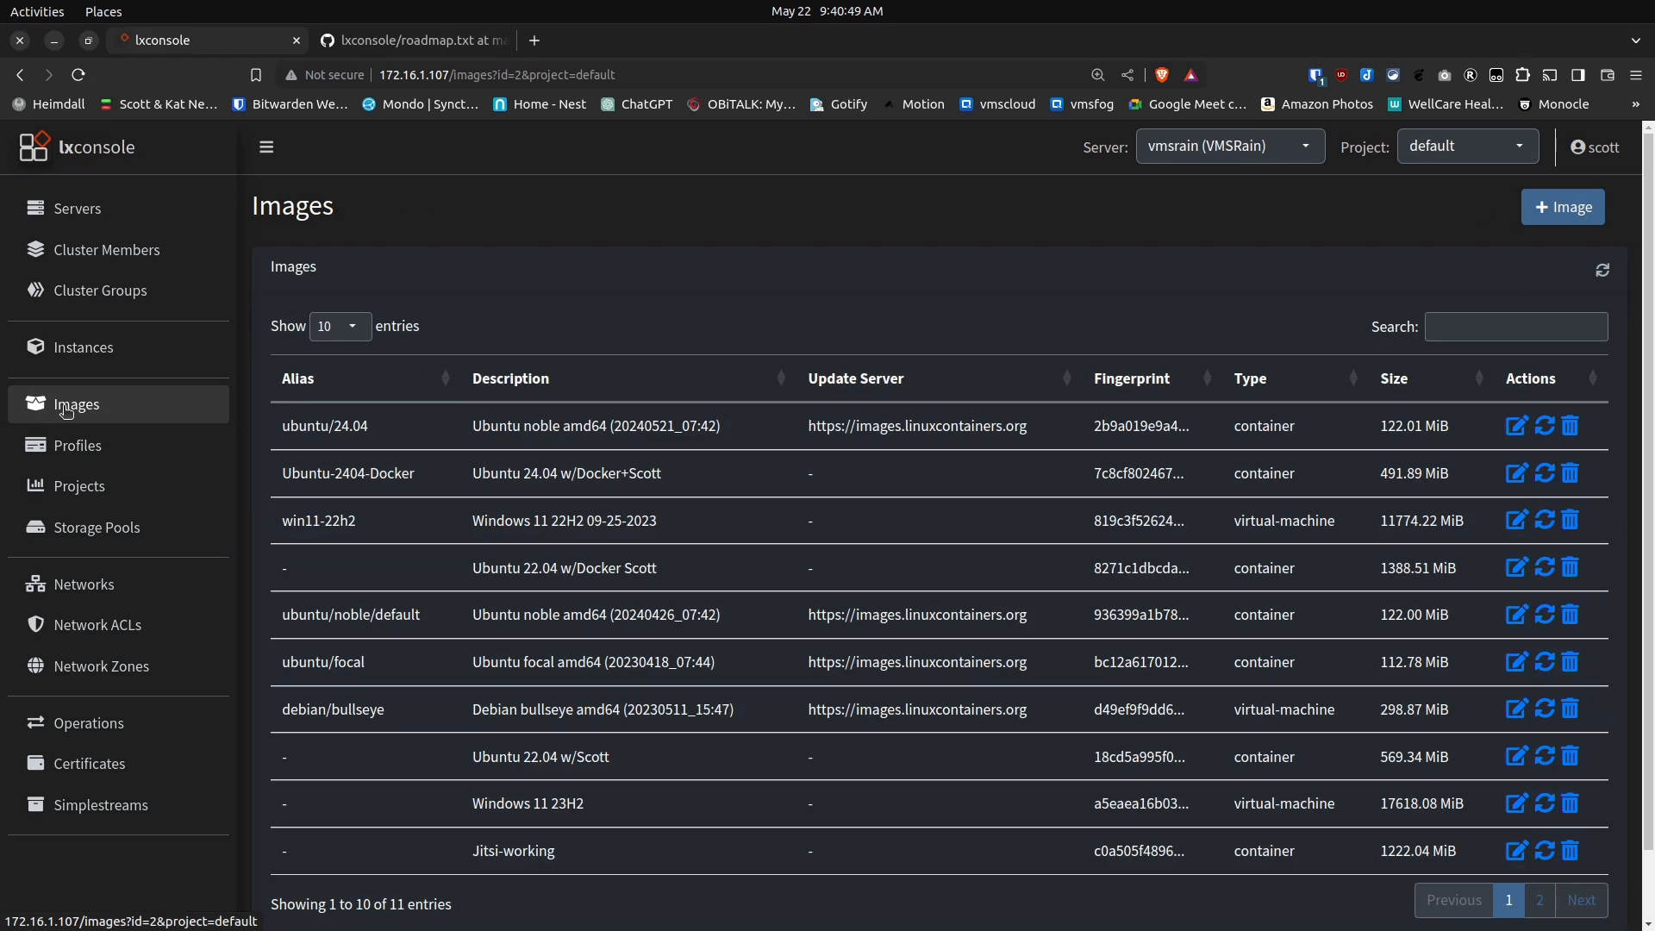
mouse_move(282, 503)
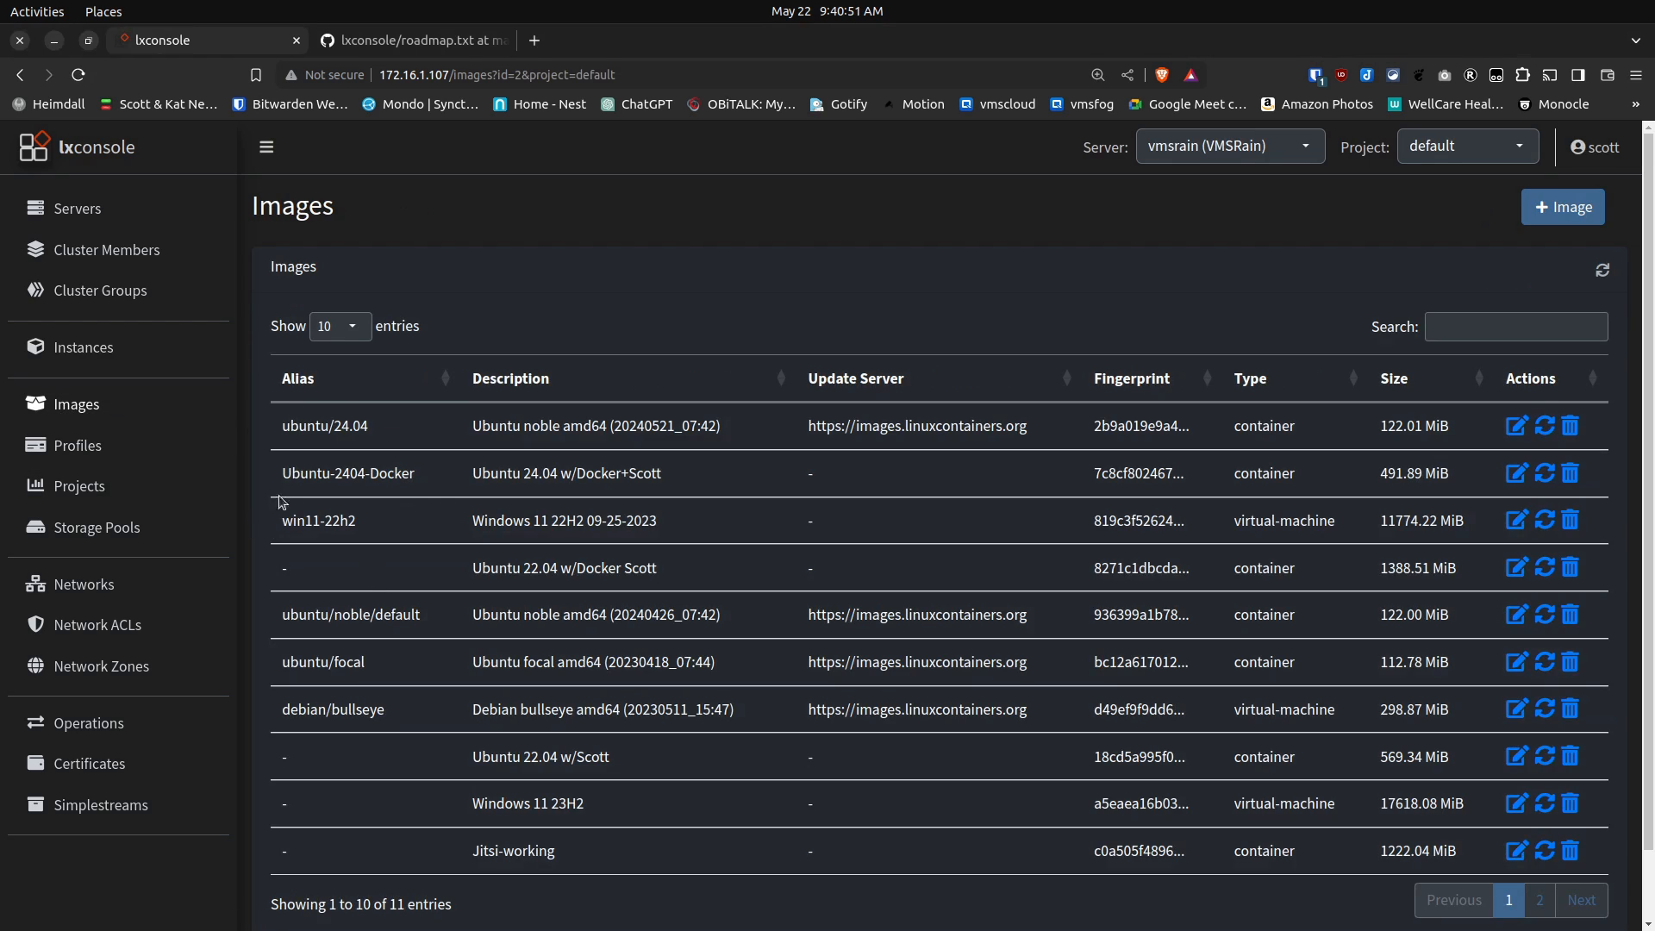
mouse_move(375, 424)
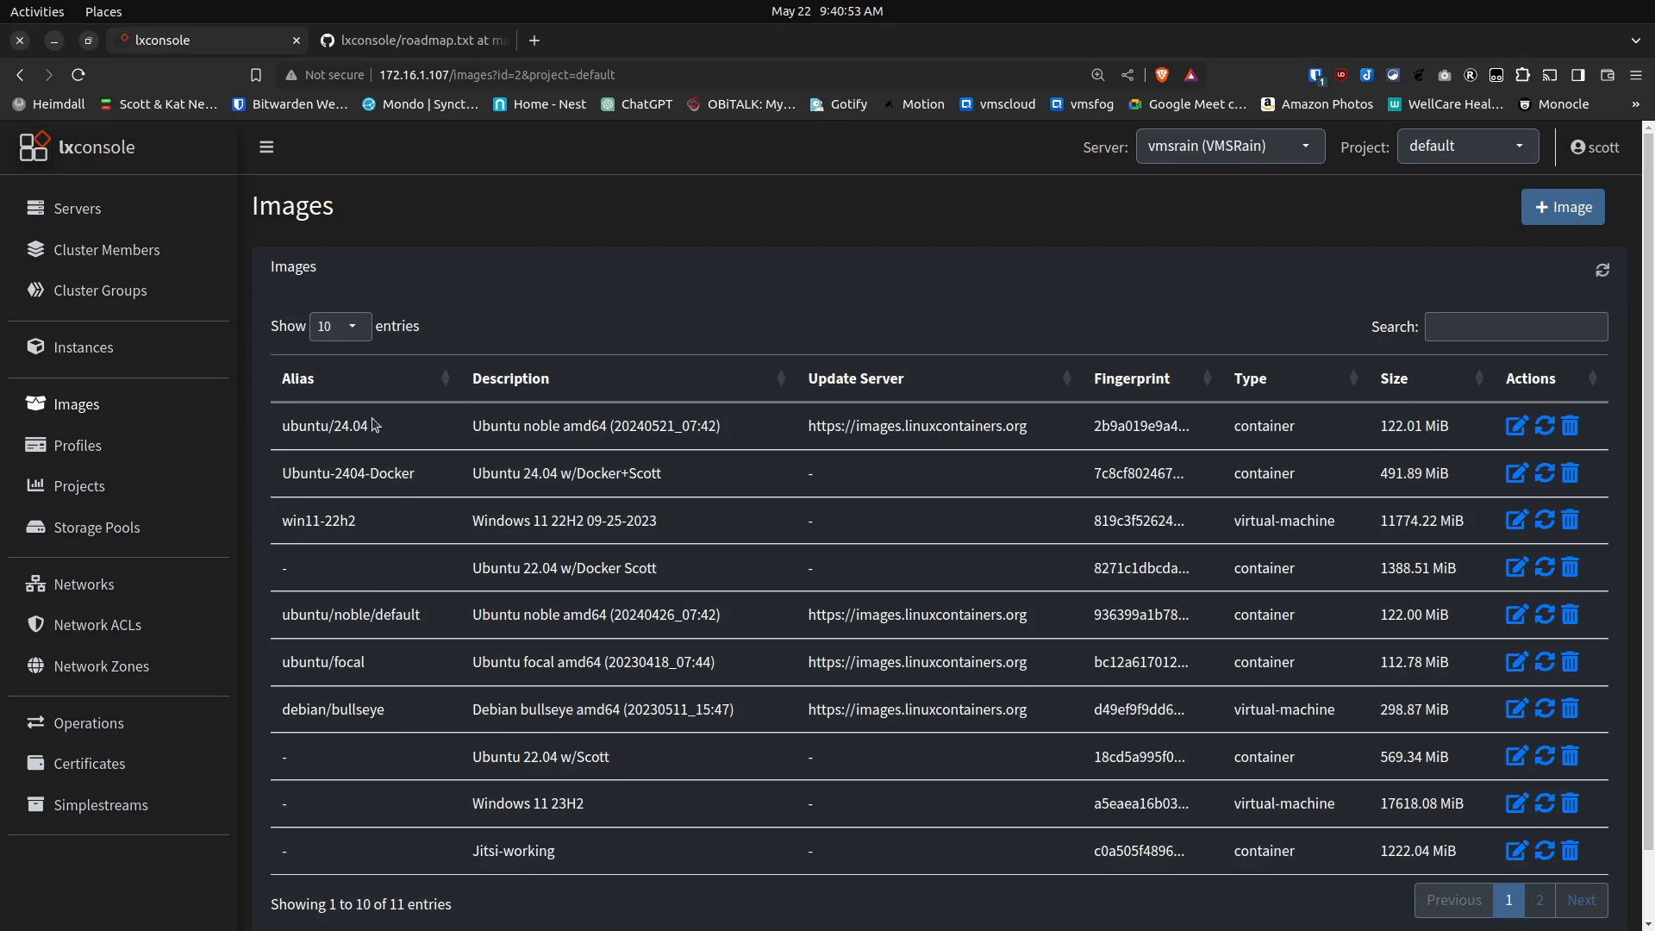
mouse_move(410, 441)
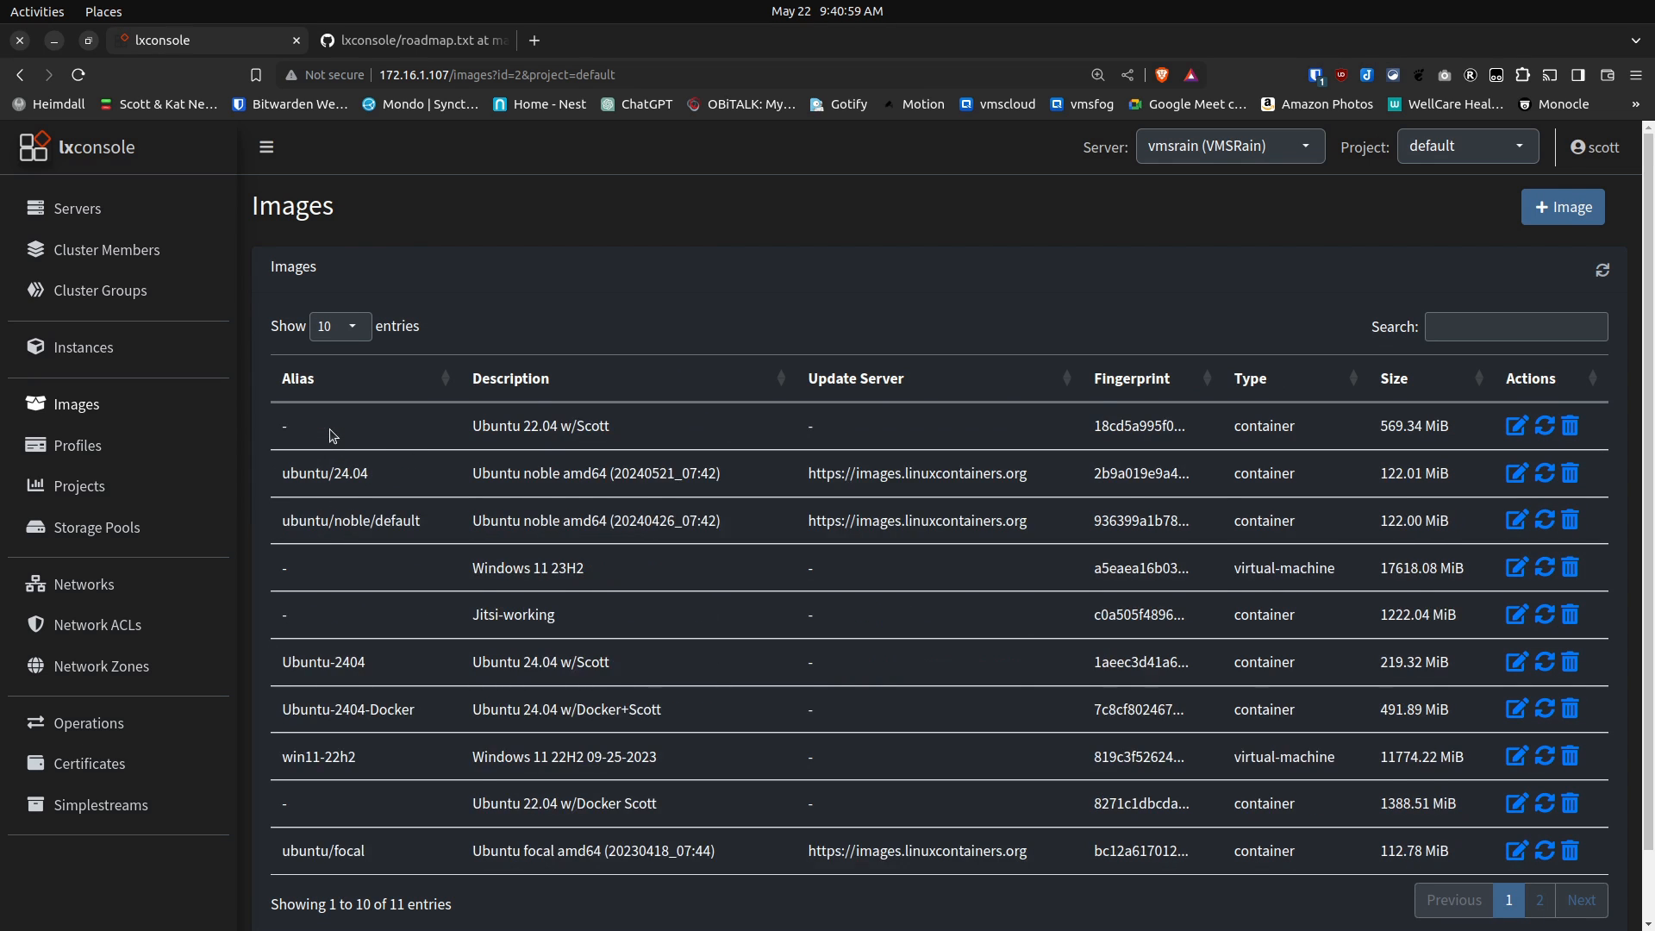
mouse_move(418, 570)
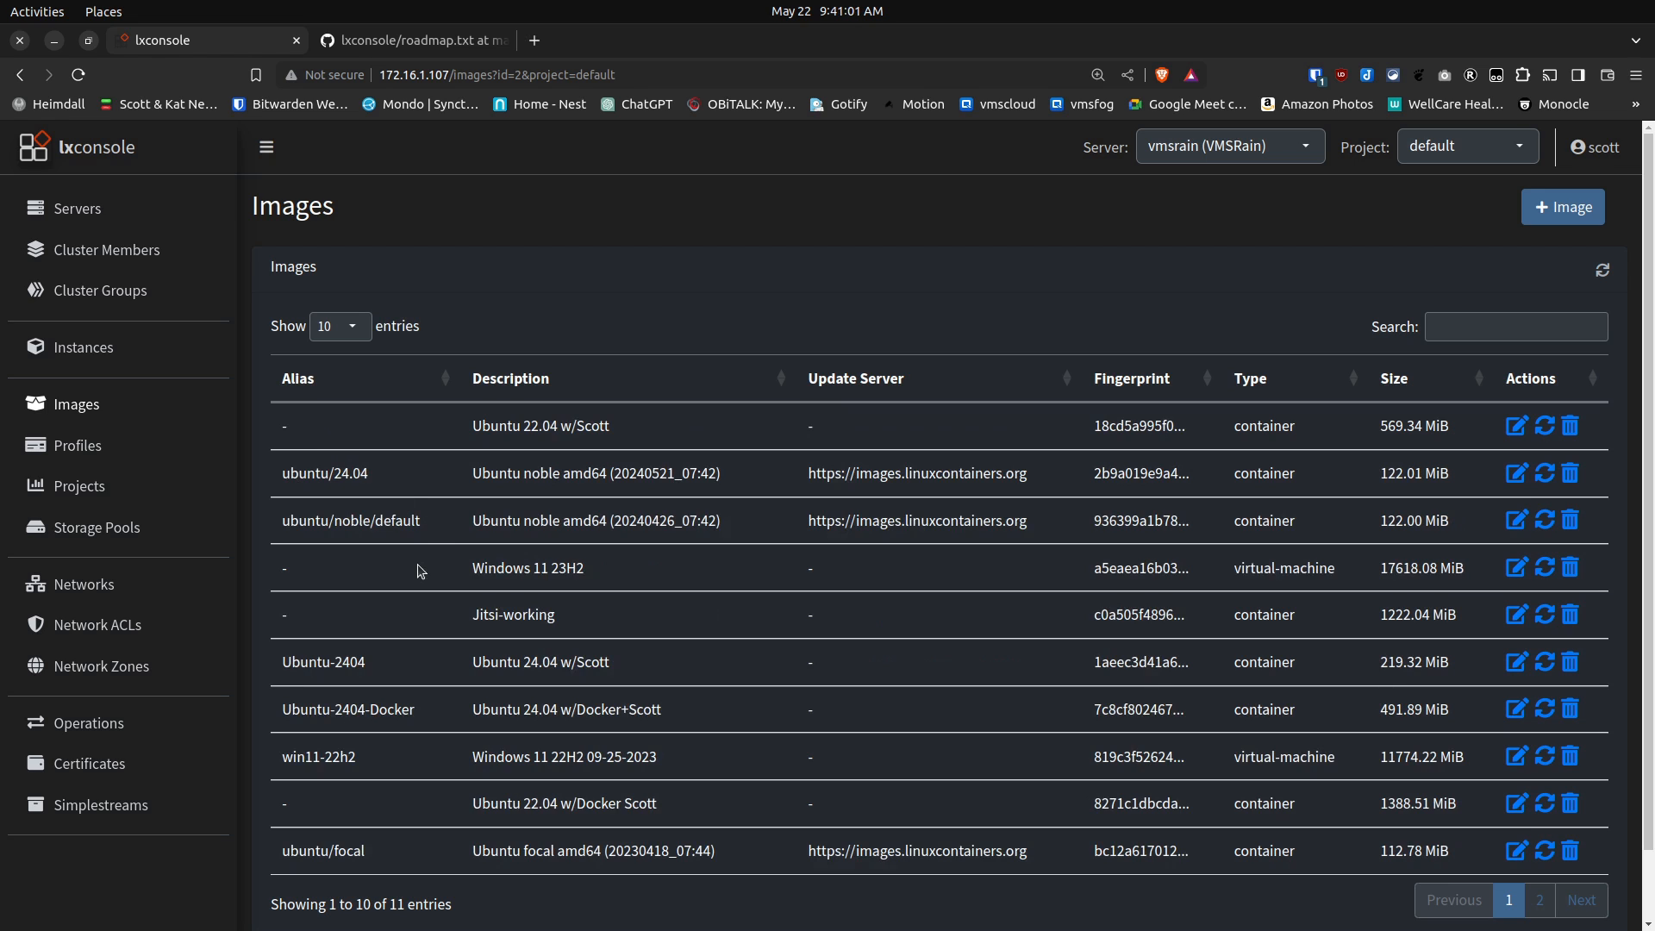
mouse_move(417, 512)
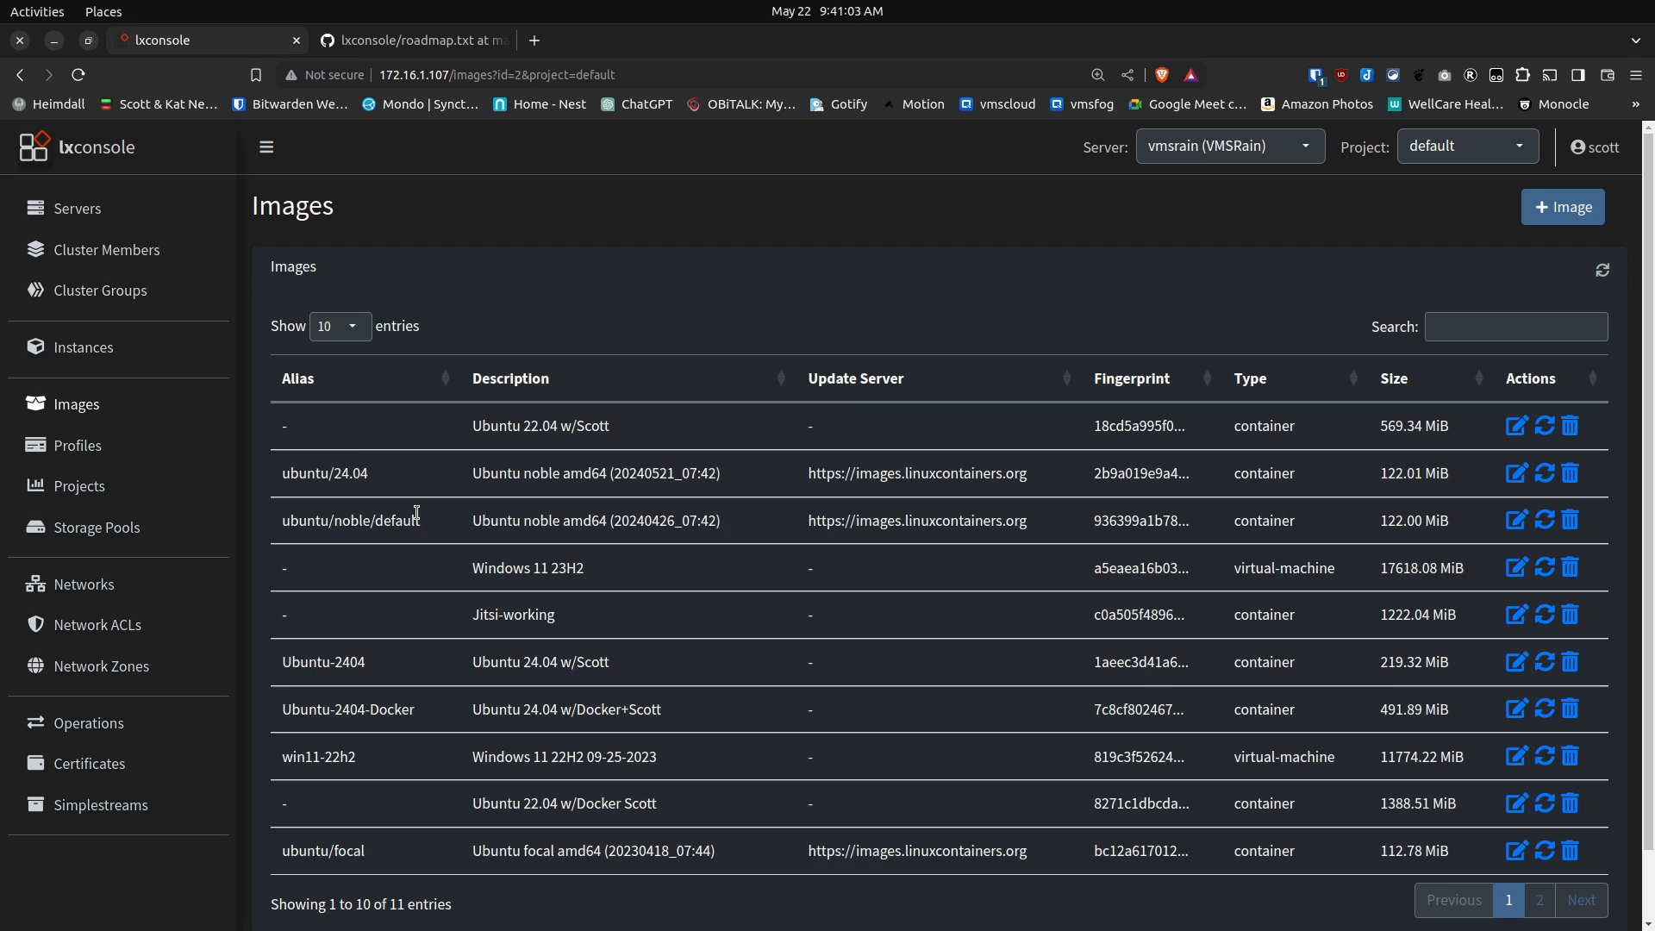
mouse_move(522, 455)
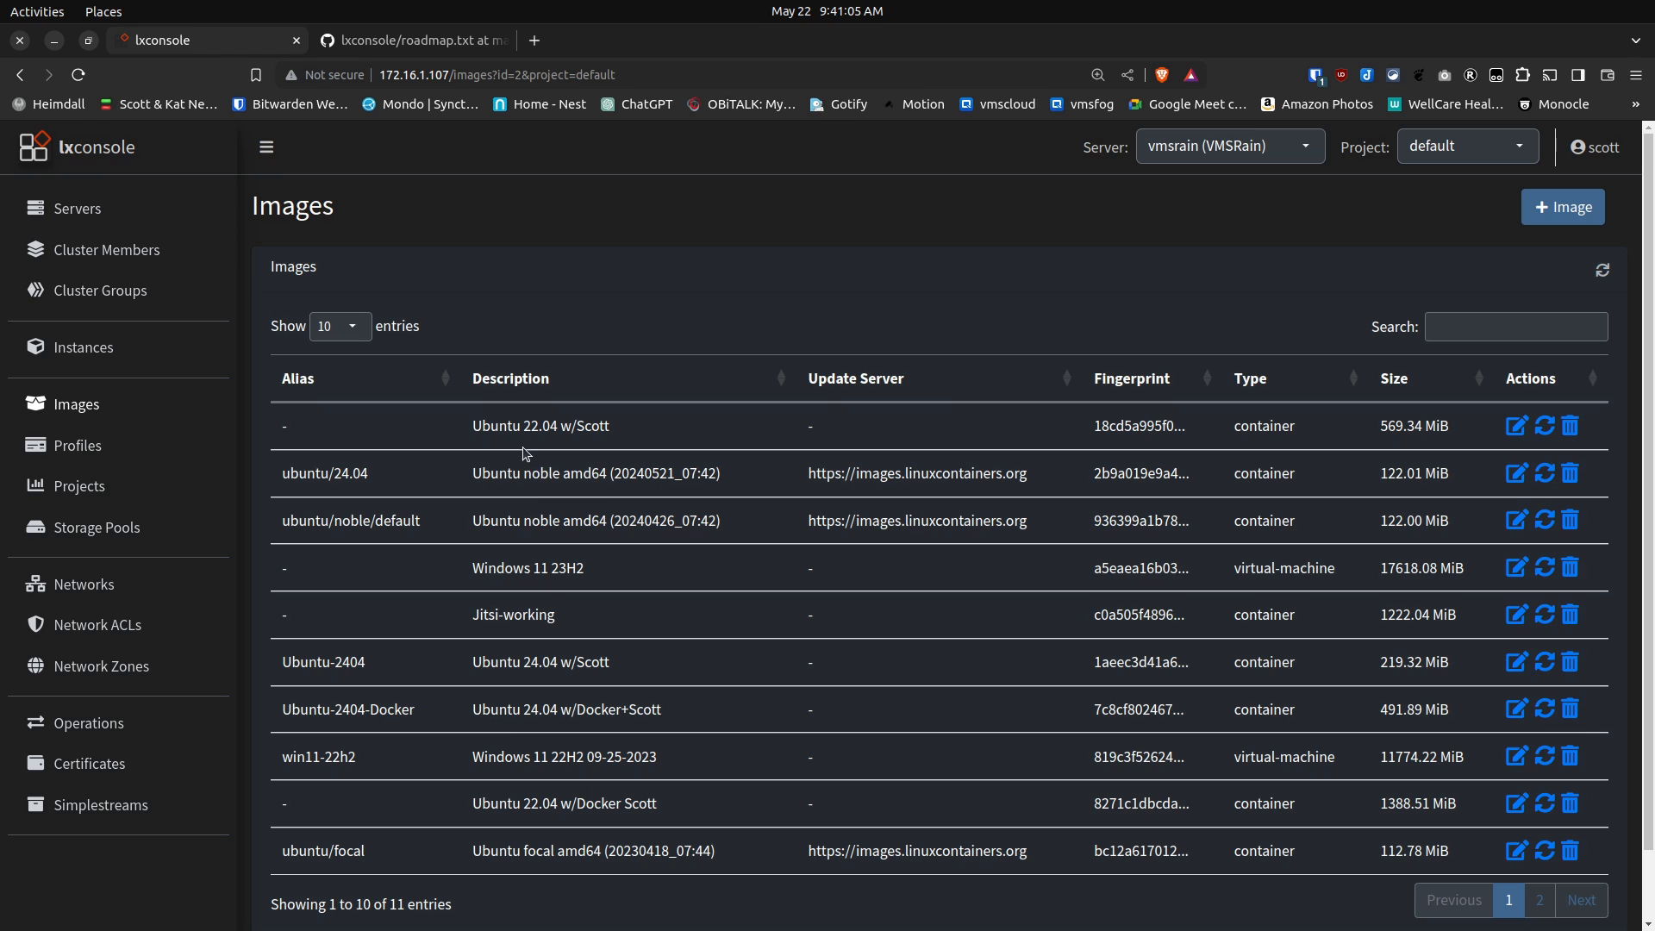
mouse_move(430, 518)
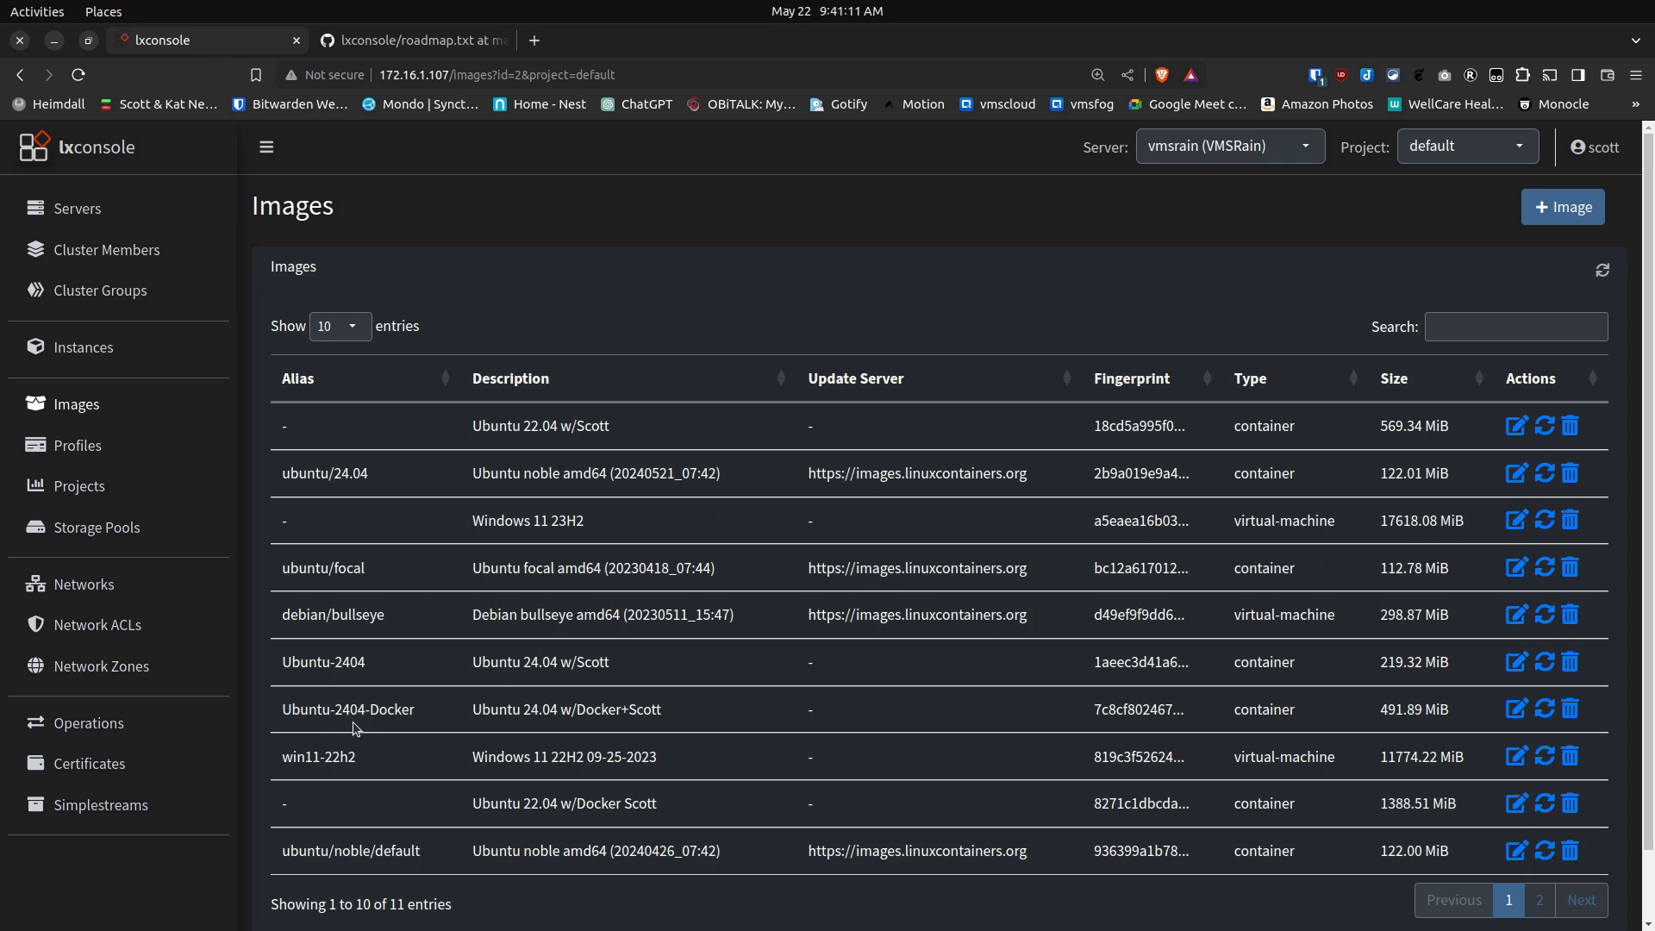
mouse_move(391, 735)
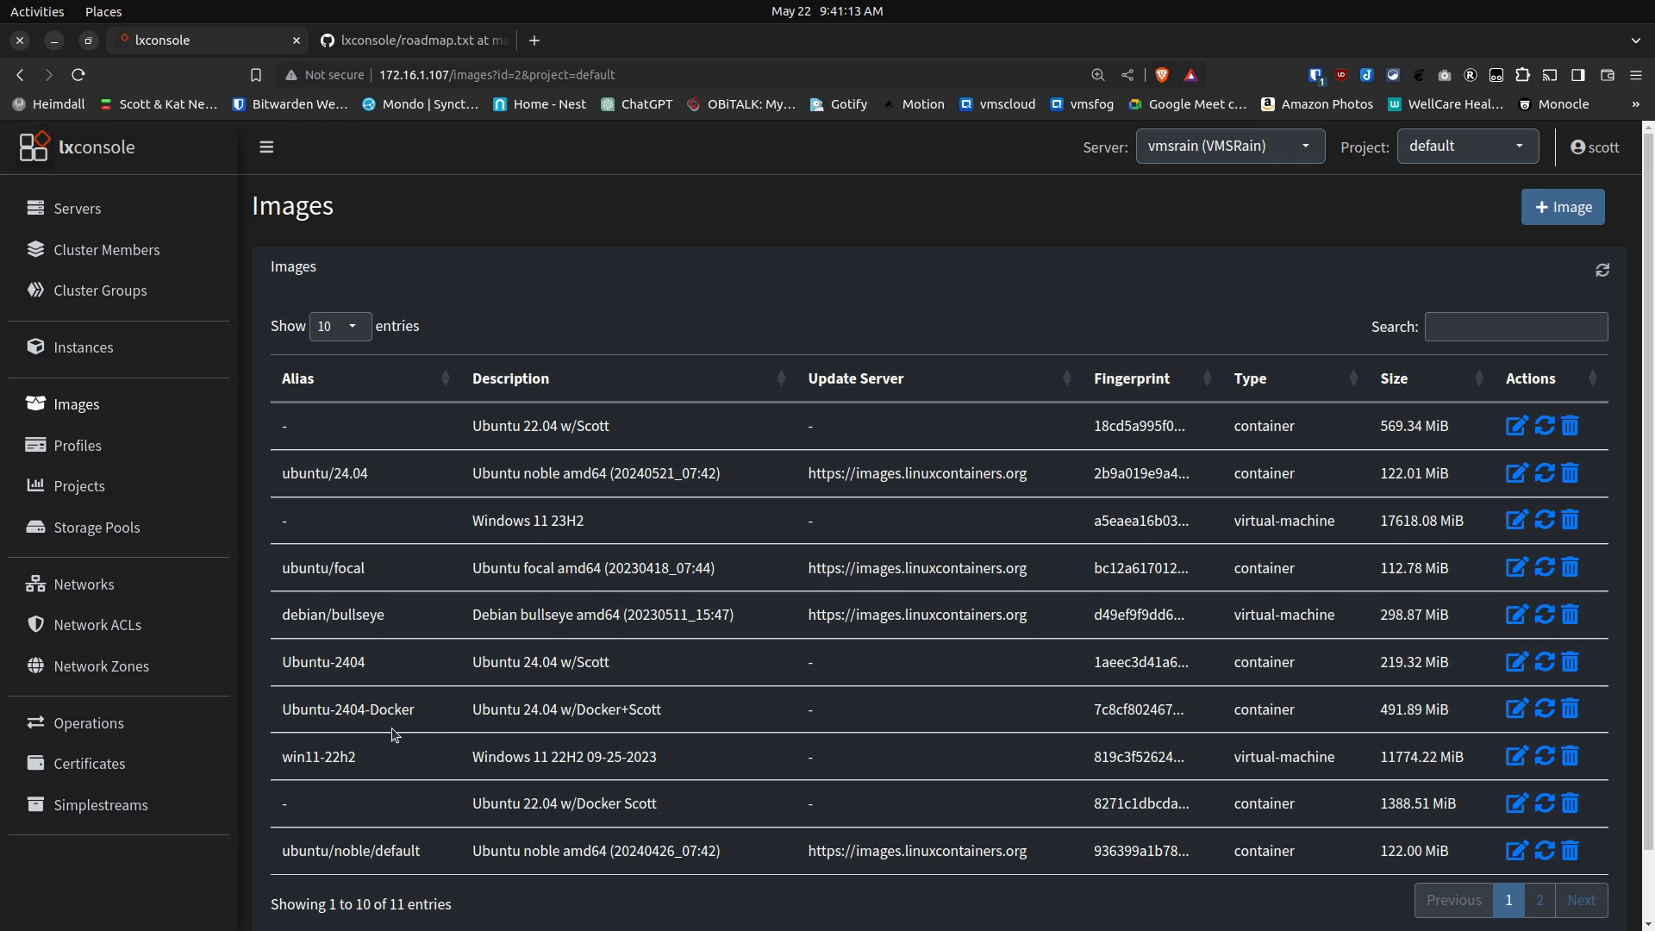
mouse_move(503, 729)
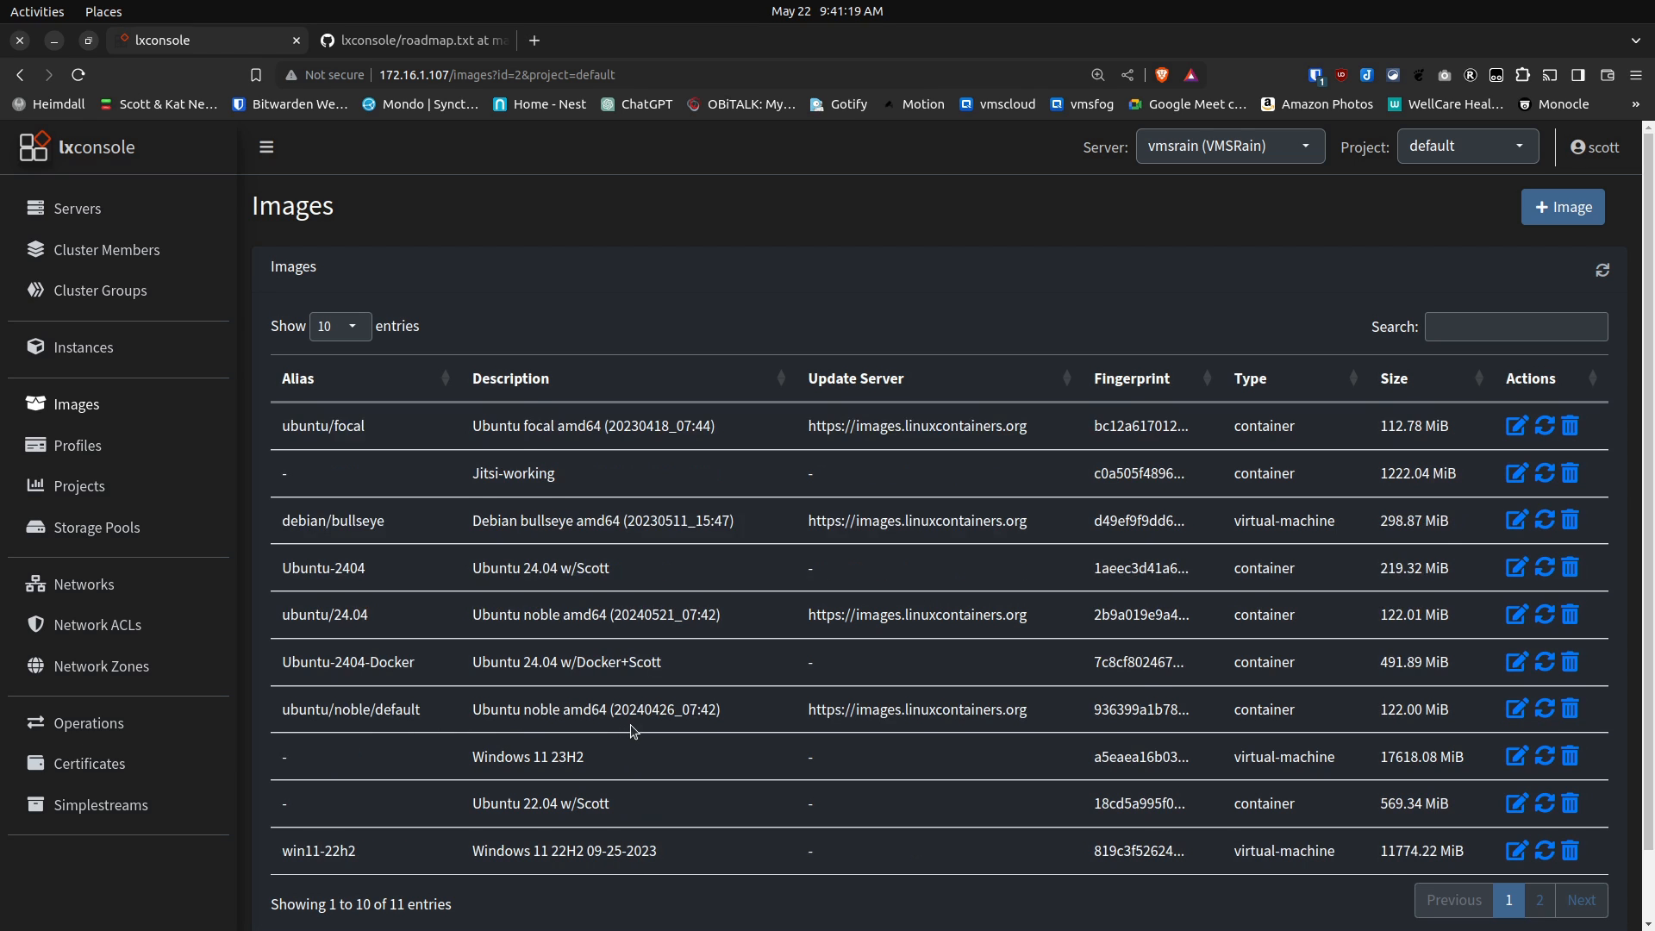
mouse_move(634, 684)
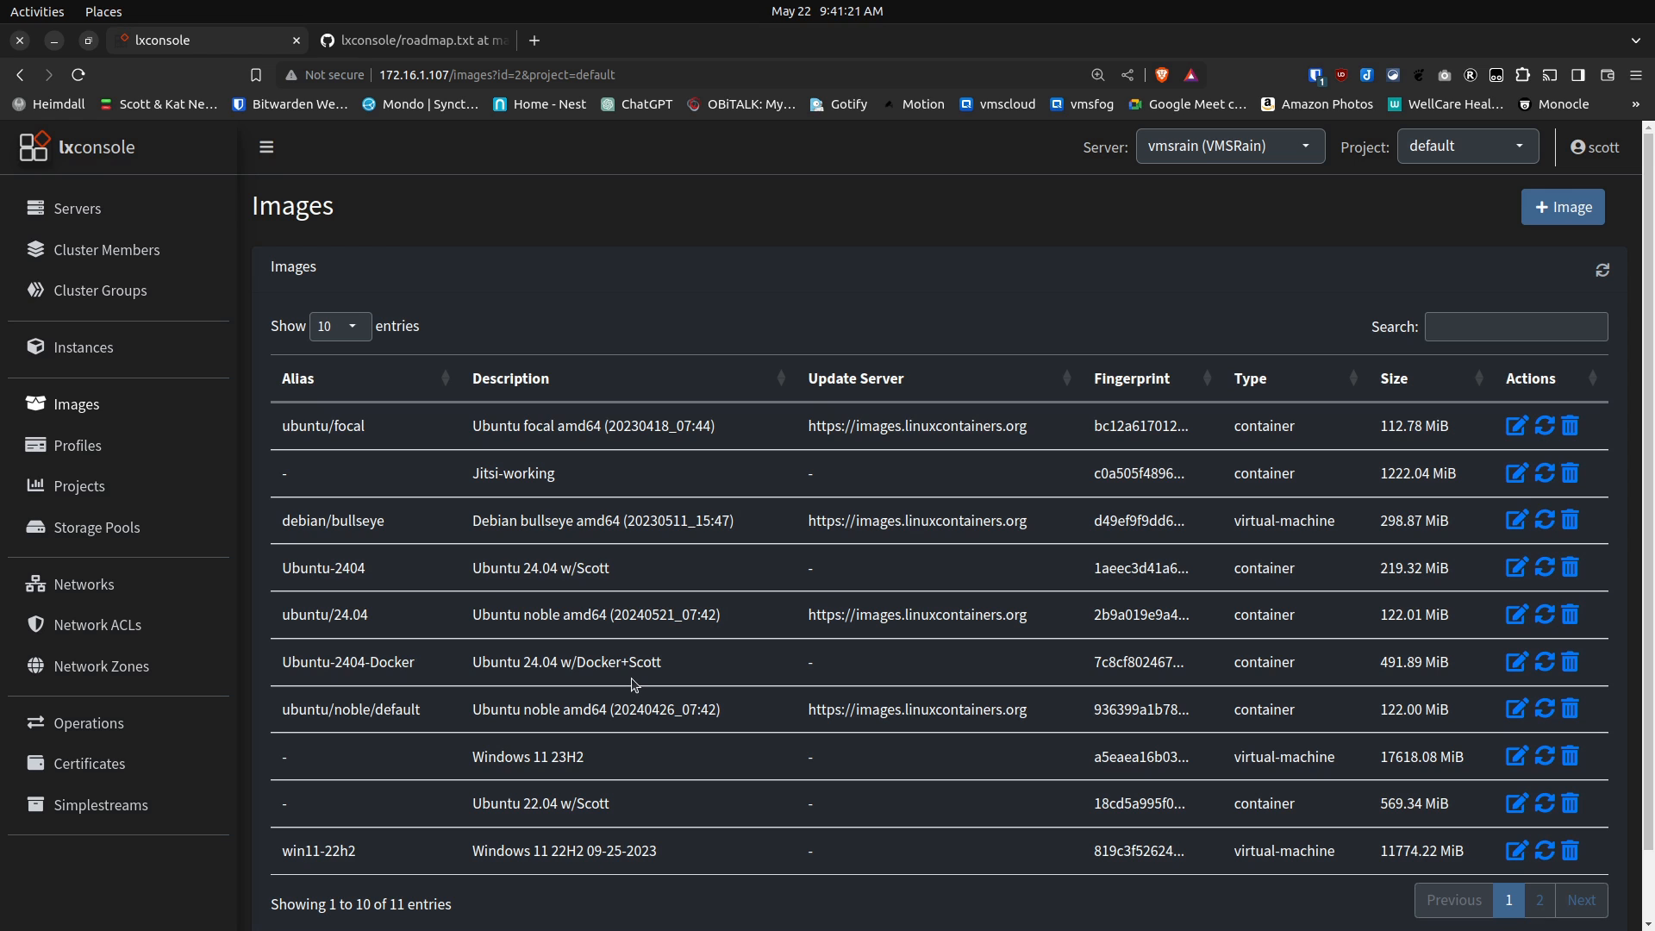
mouse_move(484, 654)
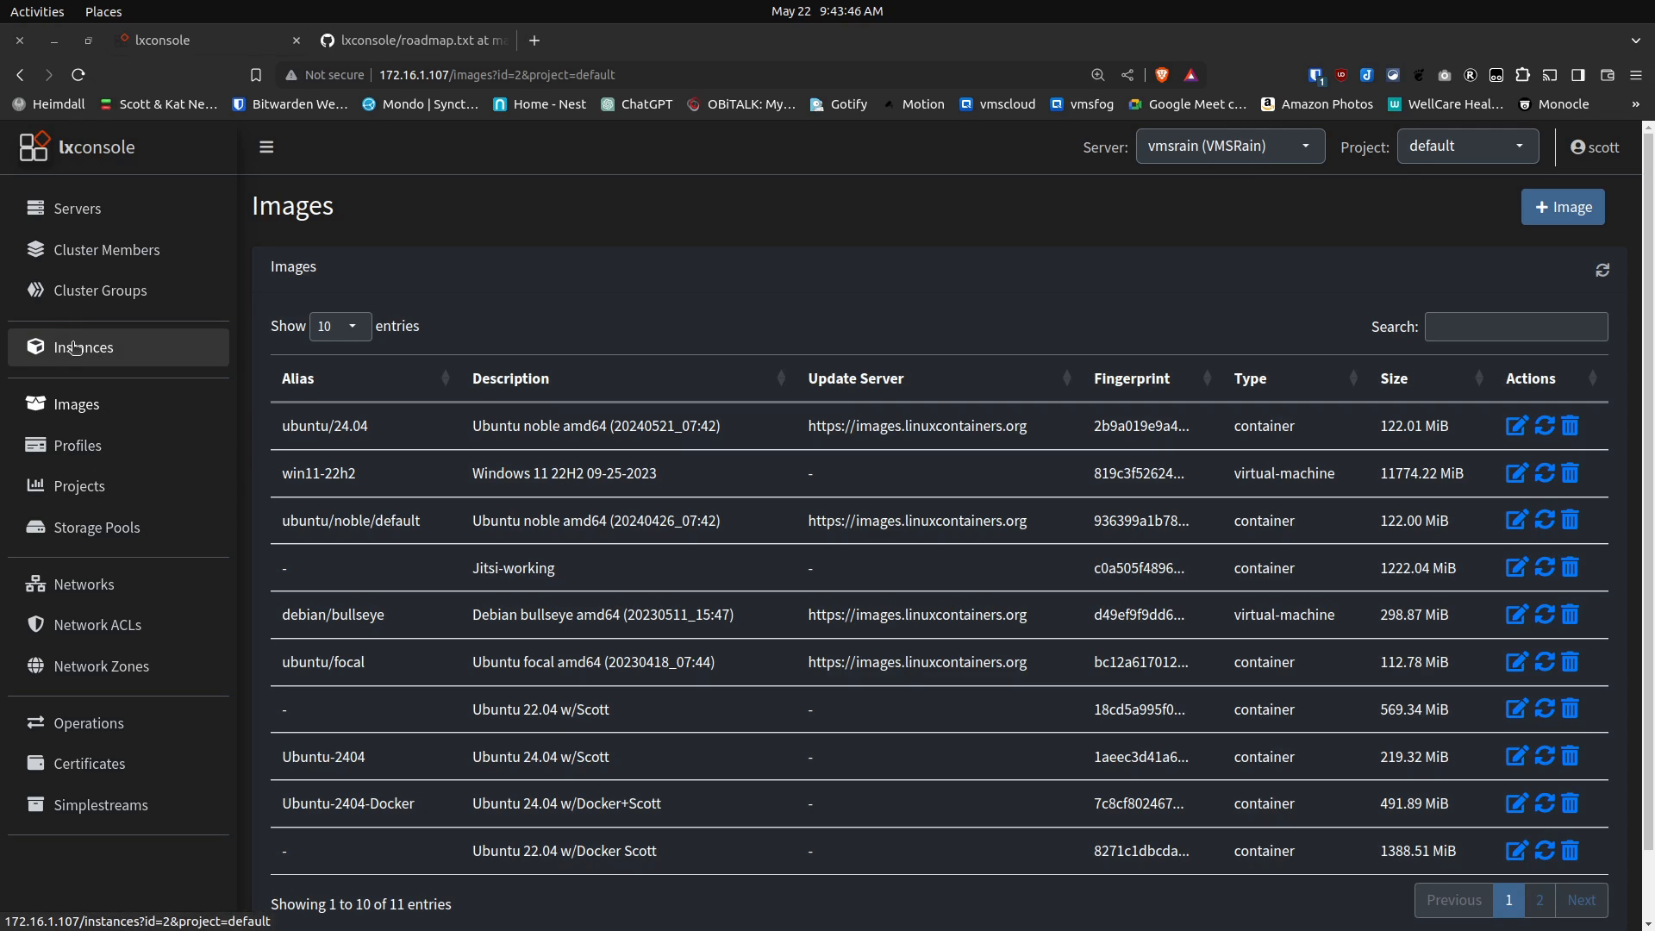
Step: Open the Instances page on its Containers tab
left_click(82, 347)
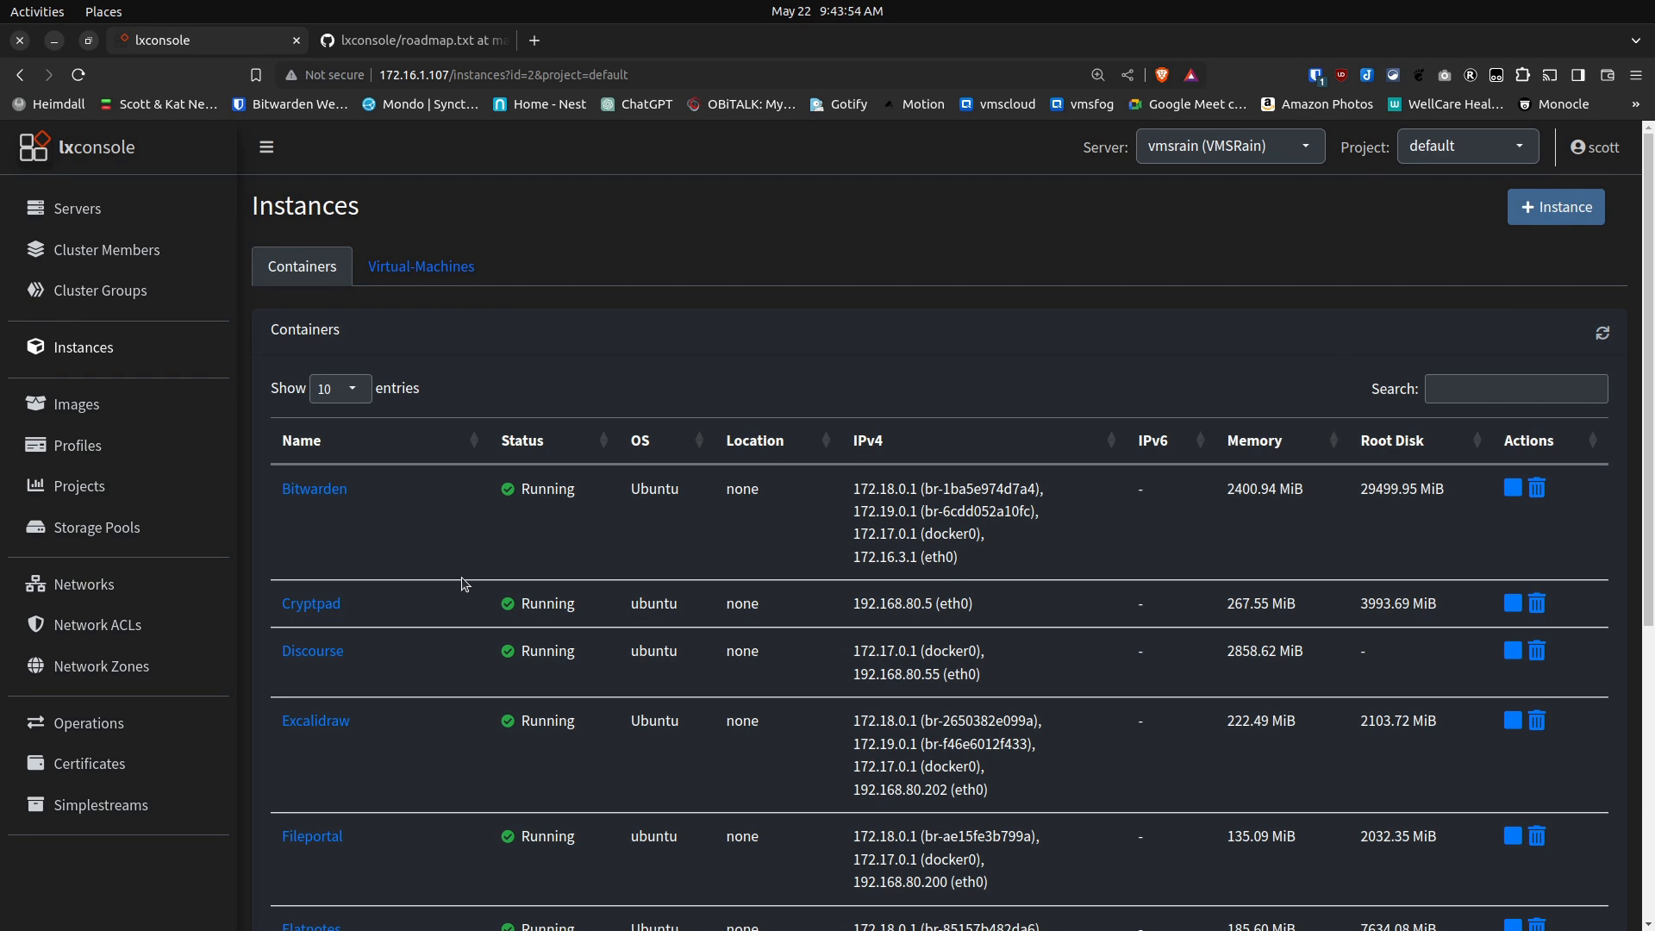
mouse_move(474, 536)
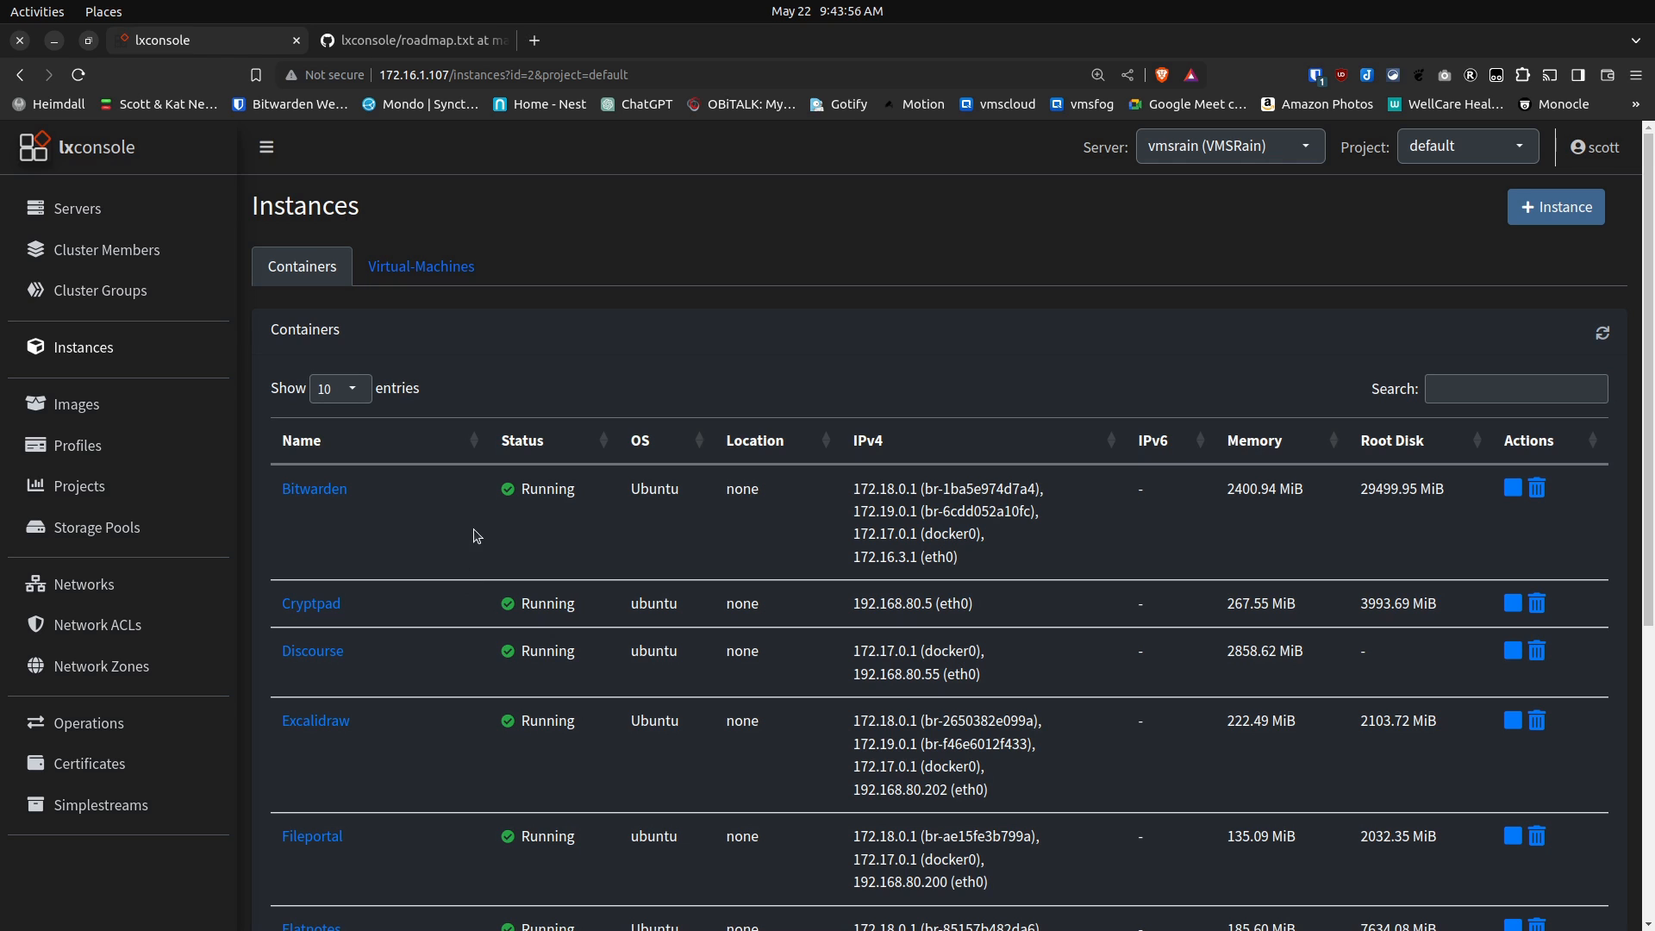
mouse_move(685, 555)
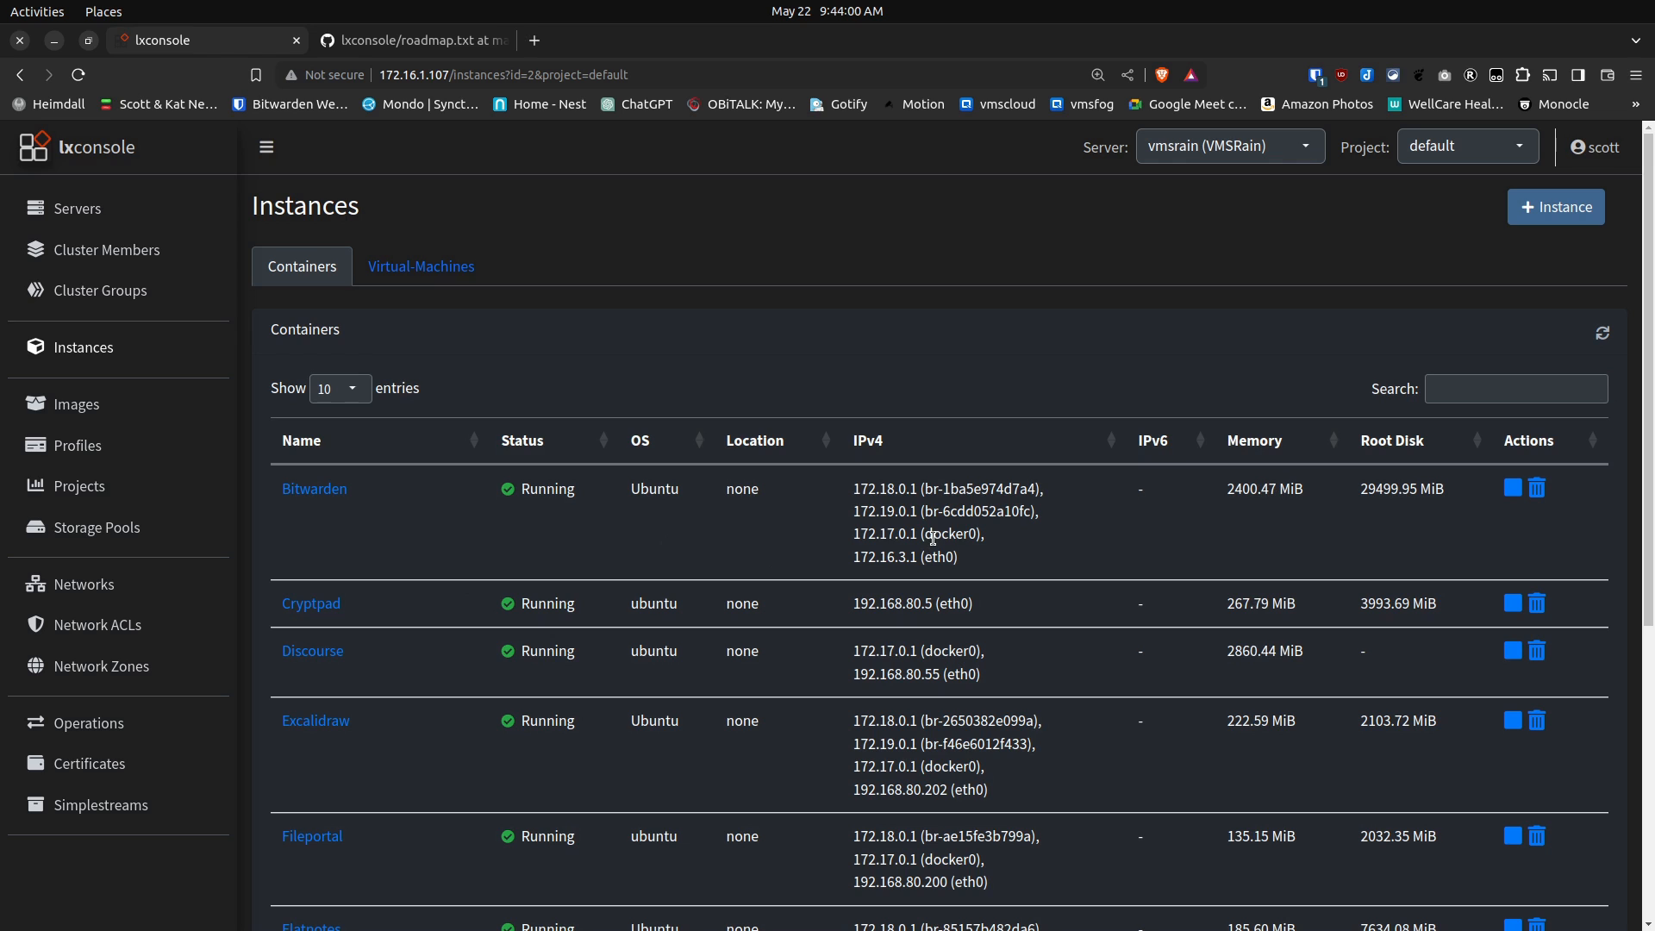
mouse_move(1021, 544)
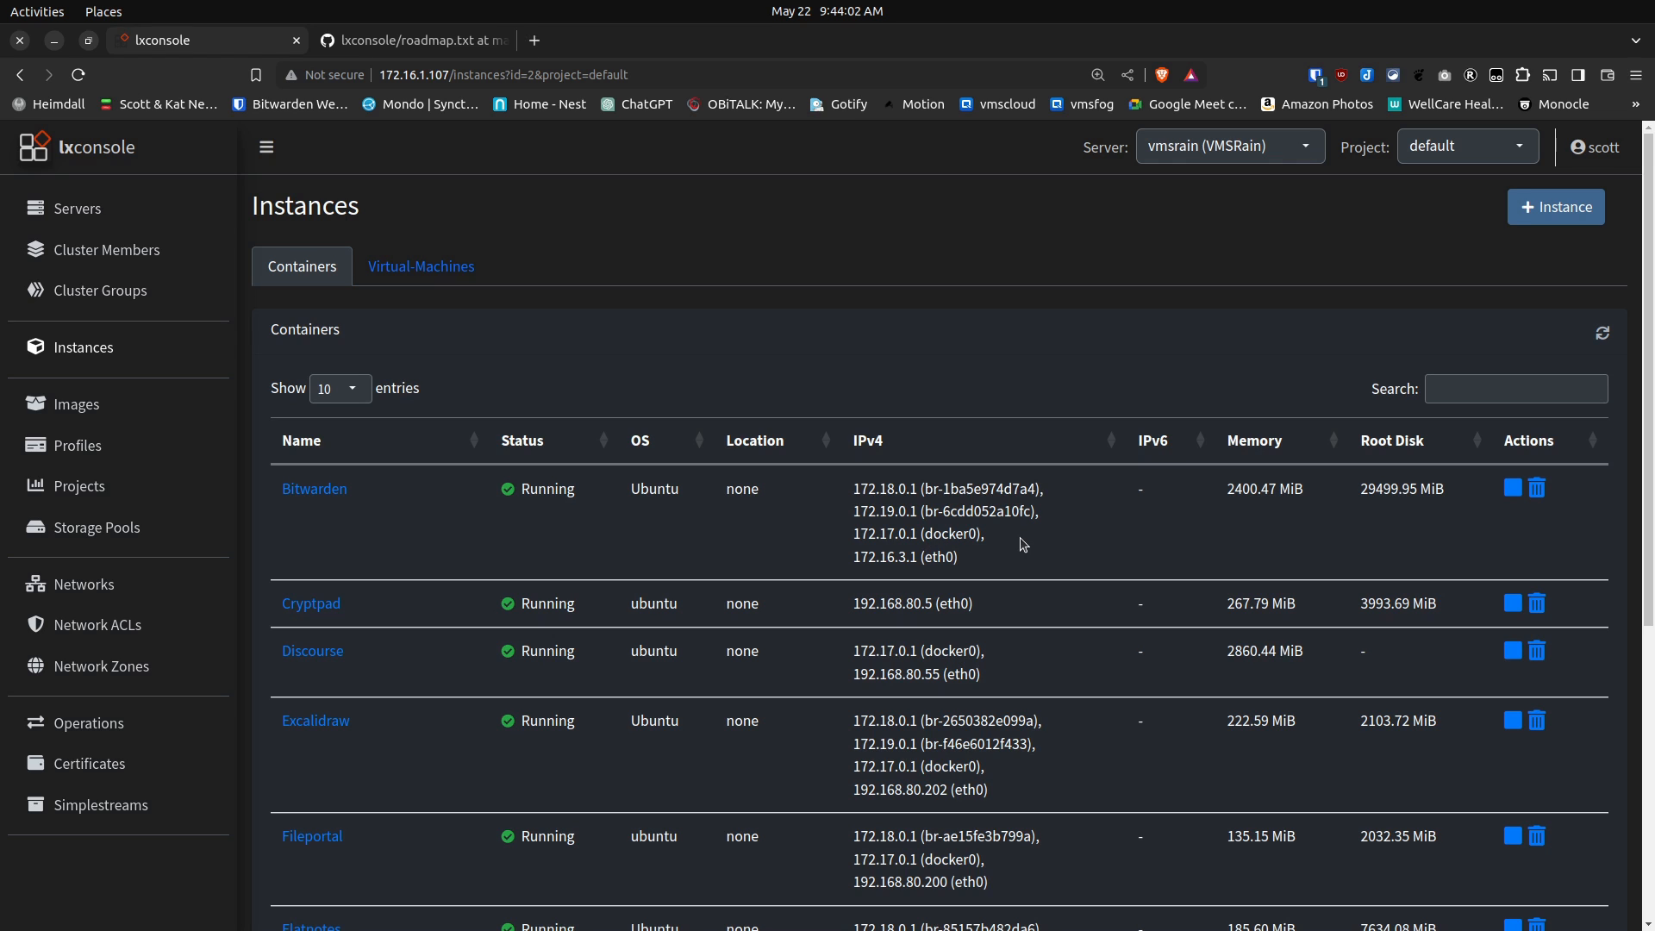
mouse_move(401, 509)
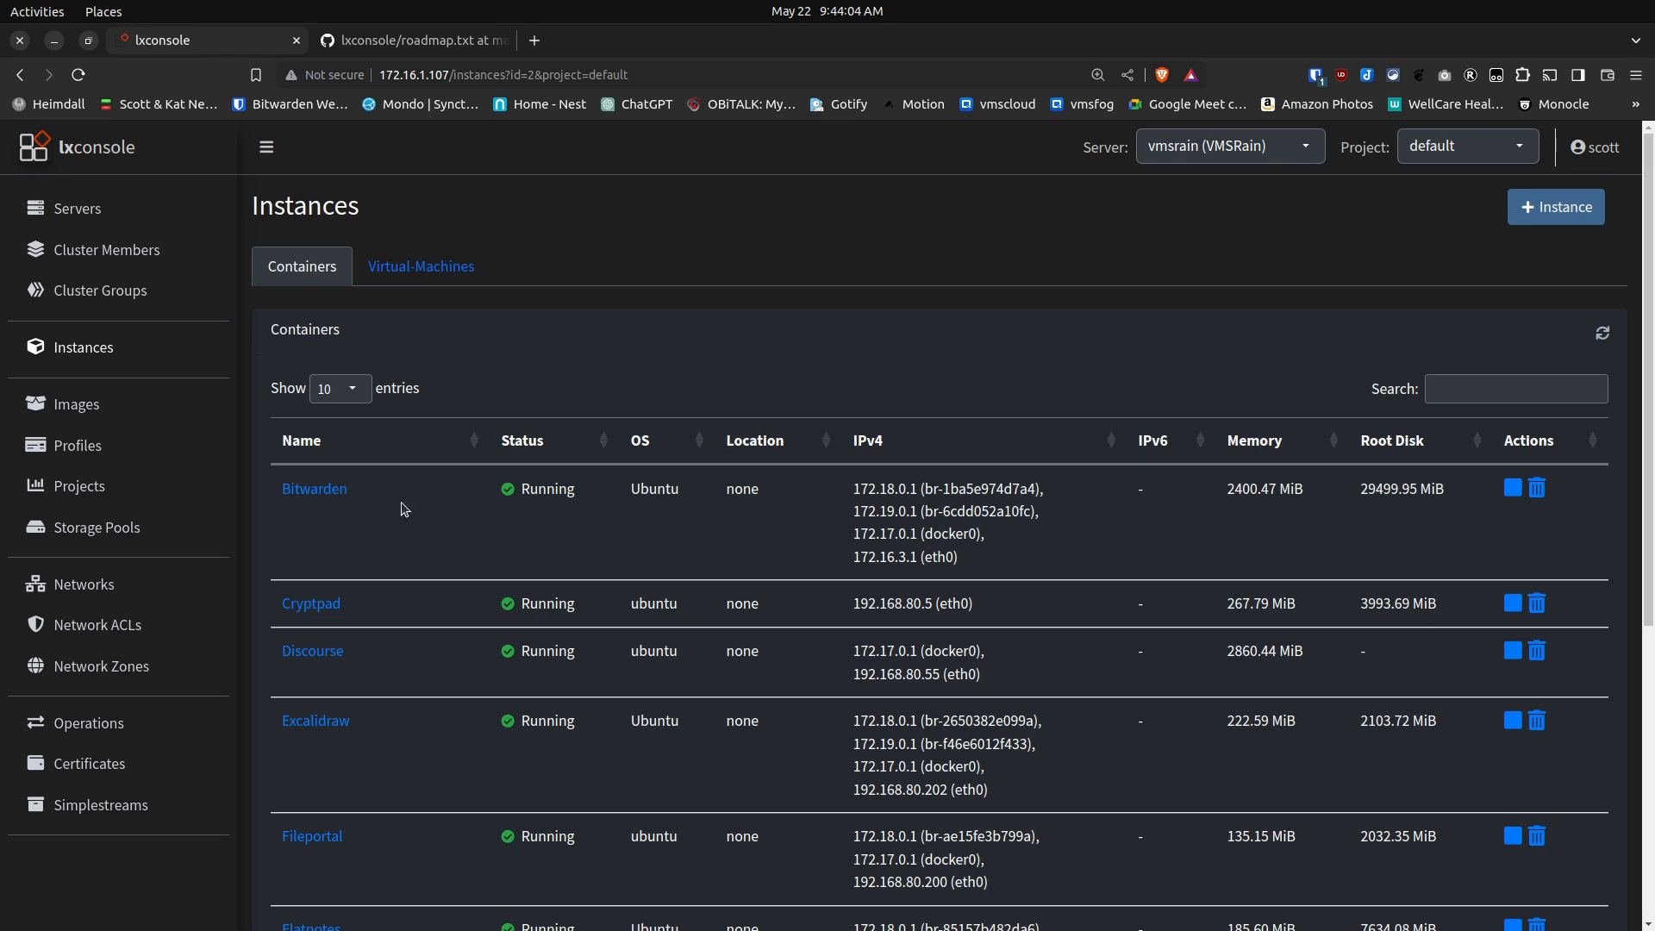
mouse_move(312, 650)
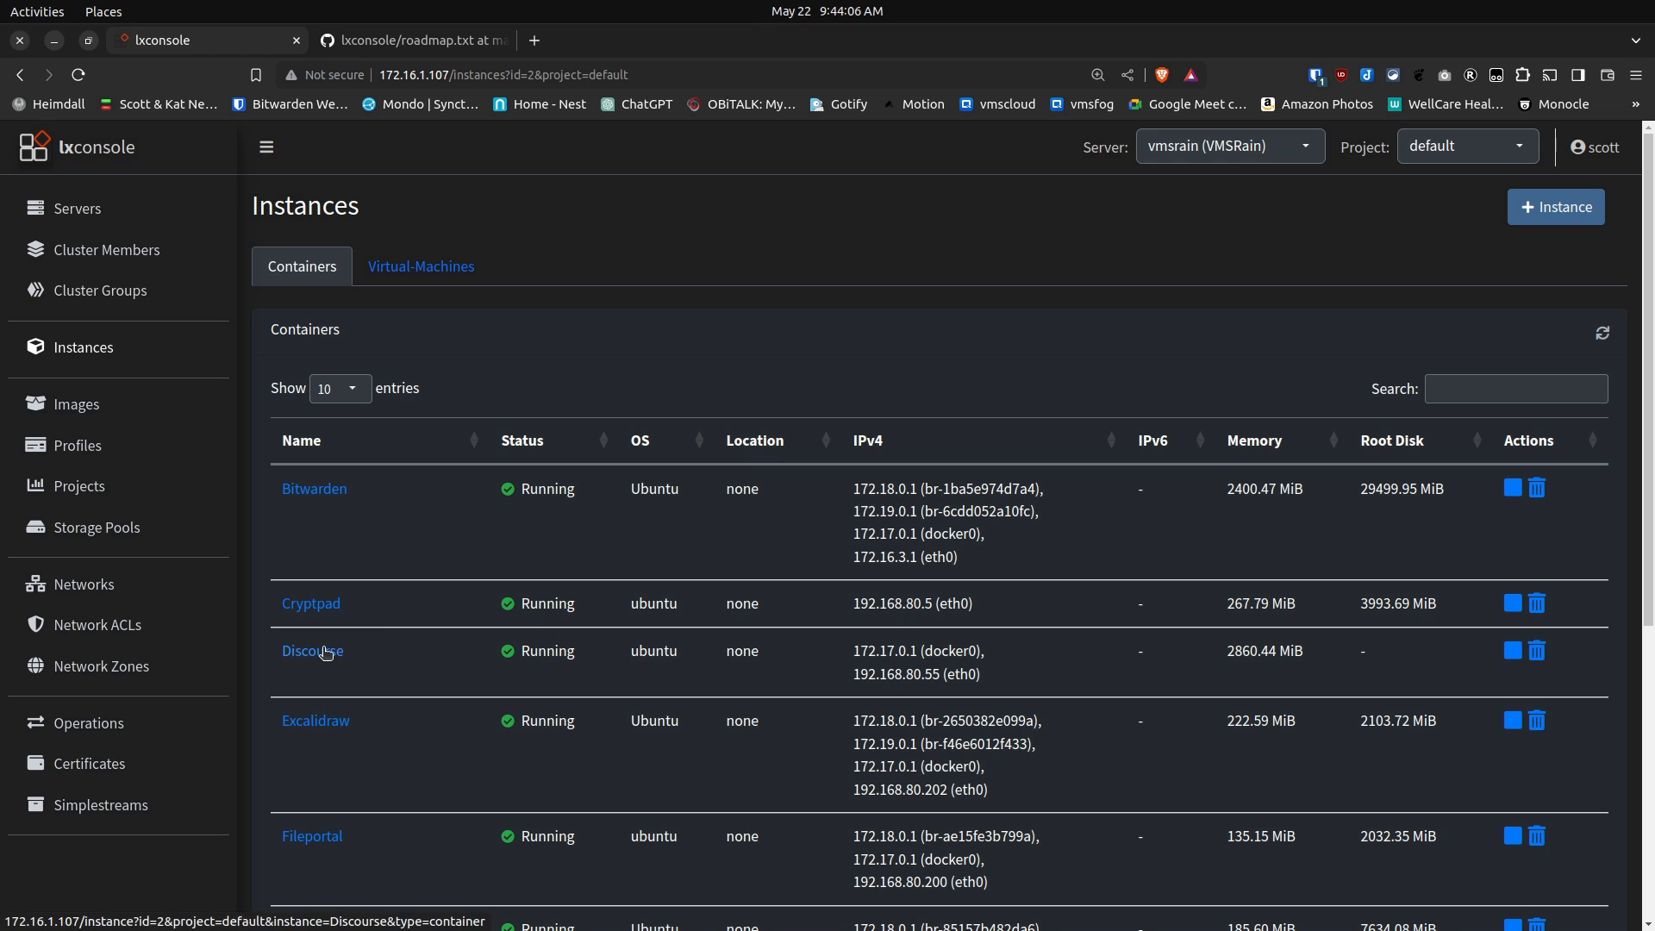
Step: Open the Discourse container and scroll through its snapshots and four backups
left_click(312, 650)
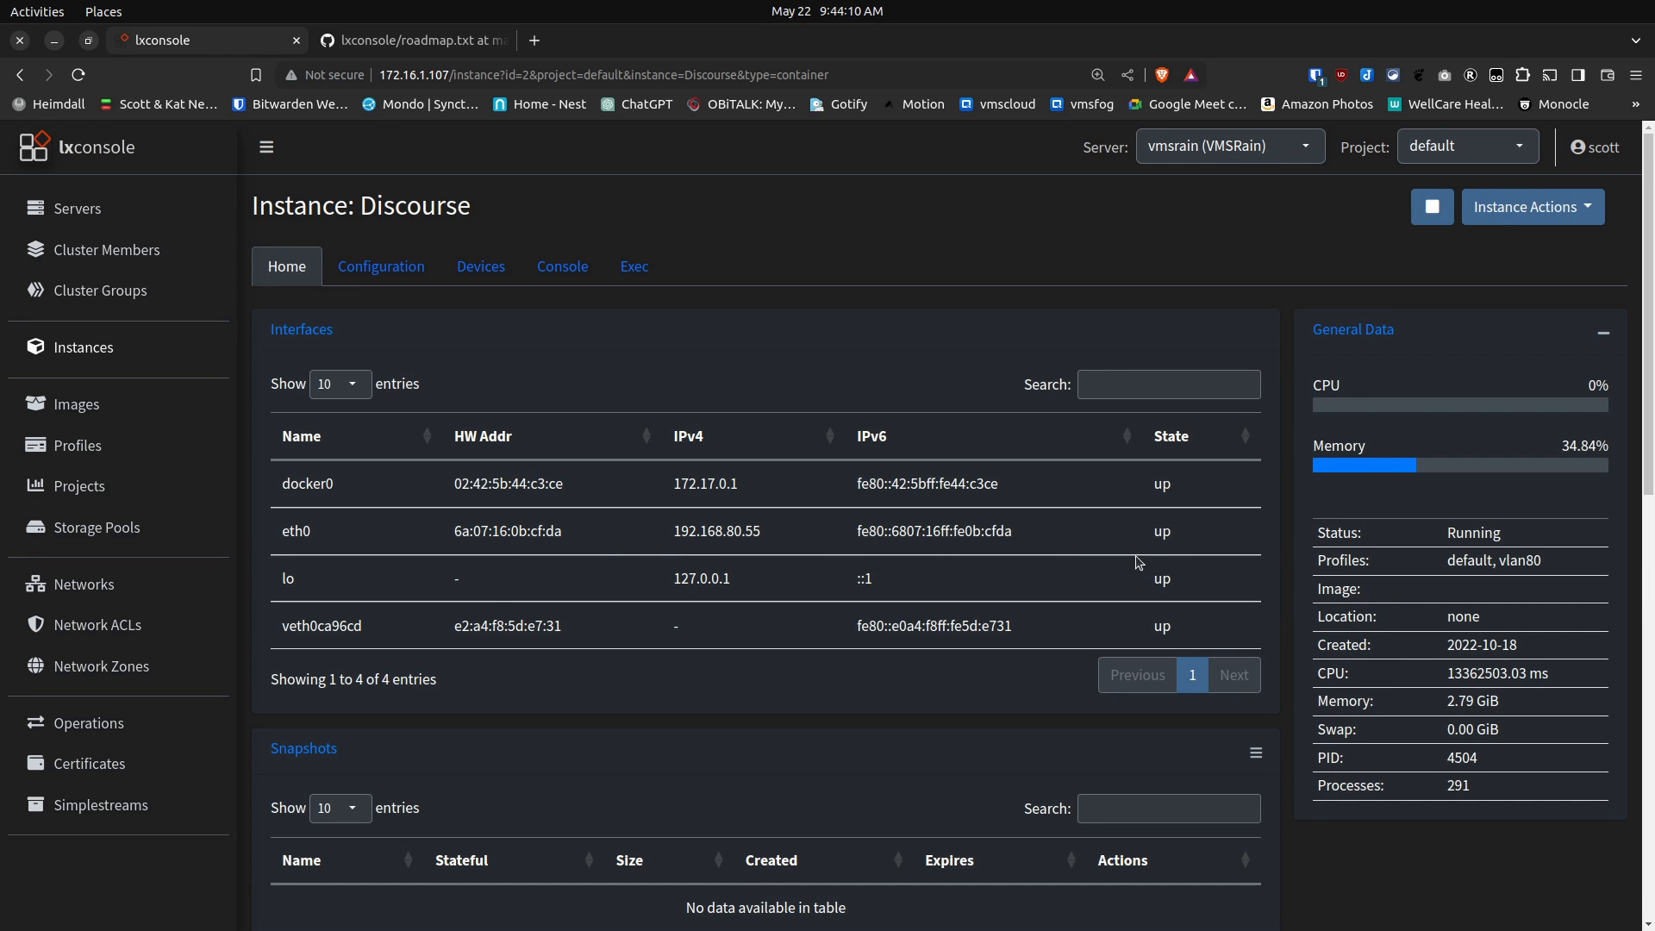
mouse_move(1270, 627)
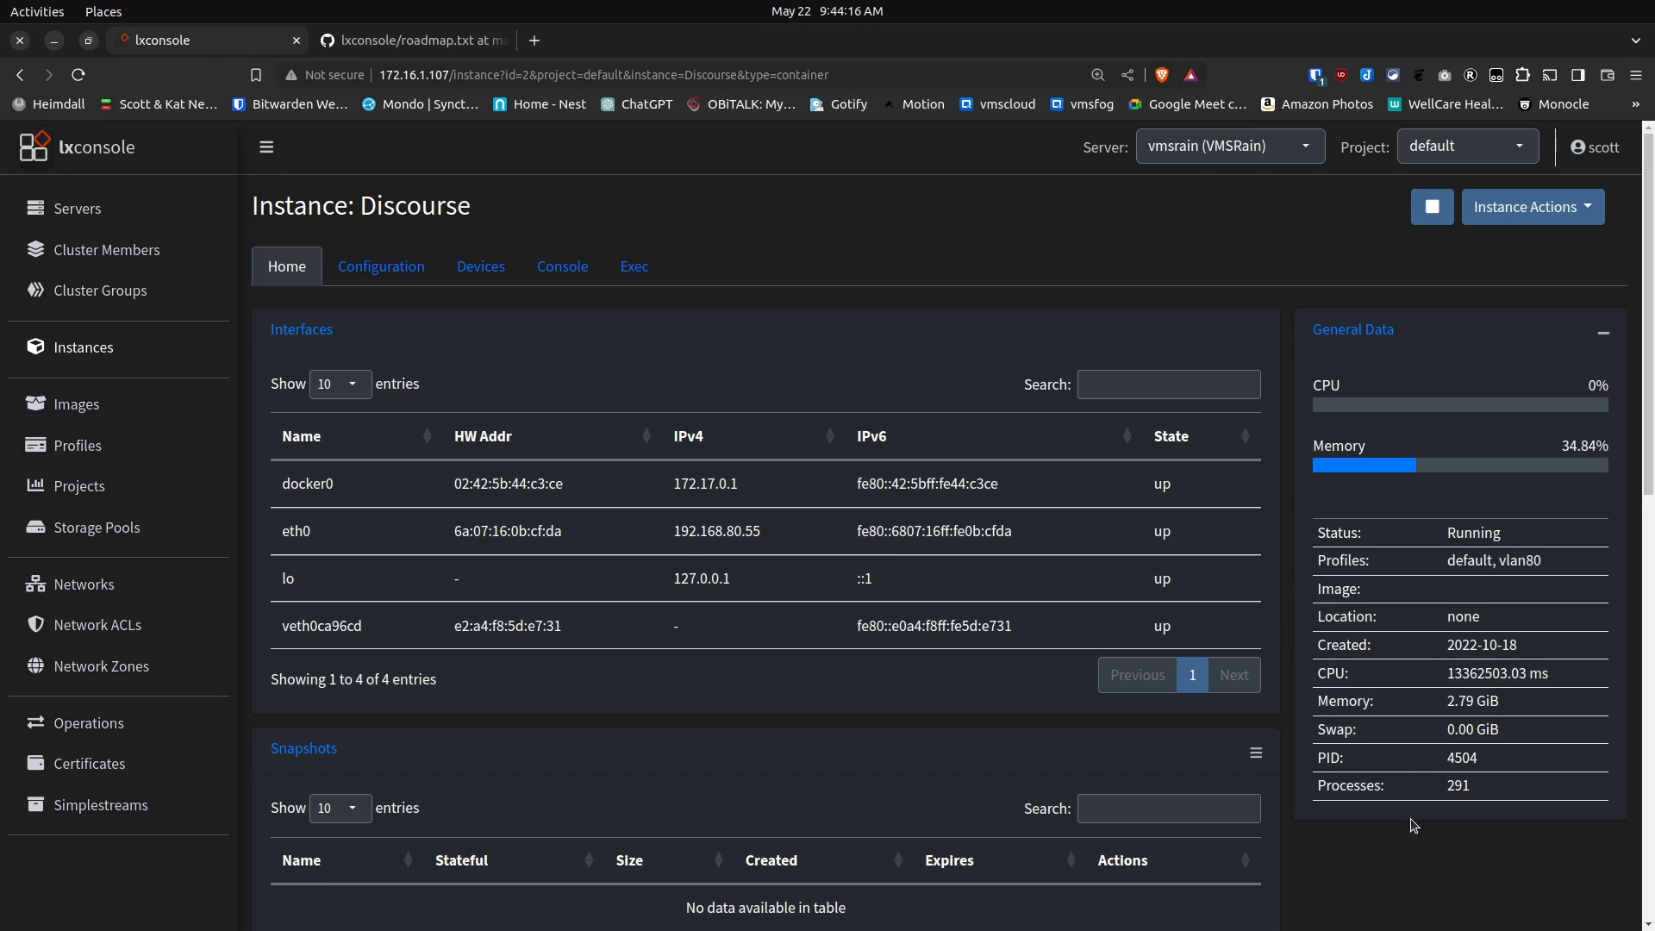
mouse_move(1399, 631)
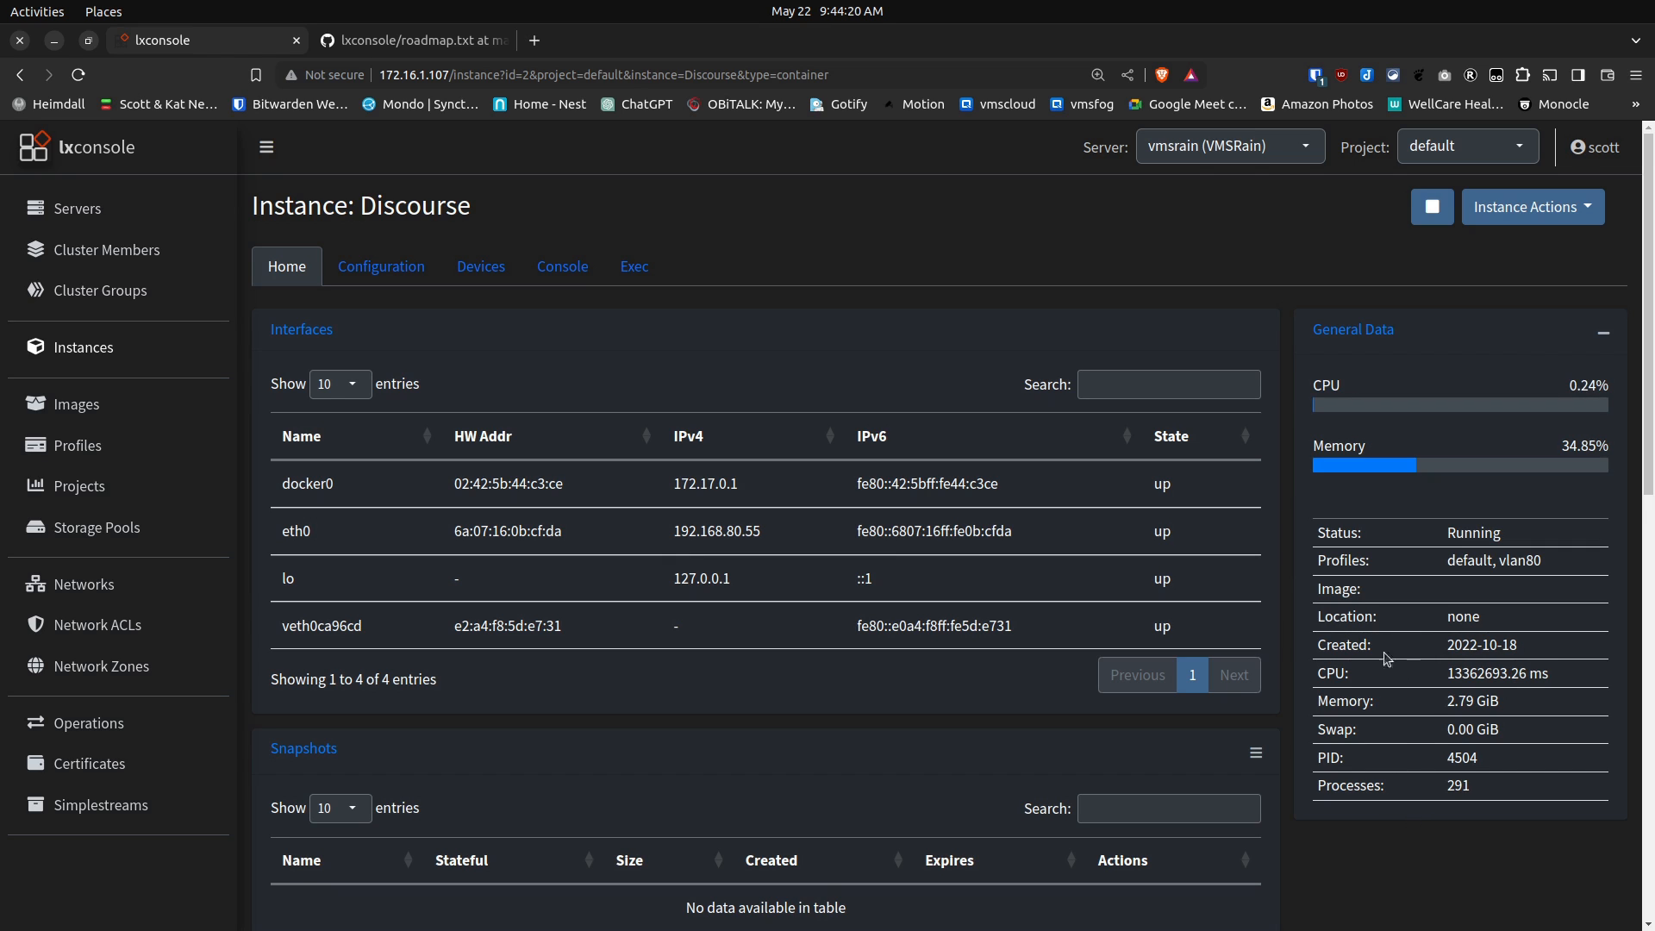
scroll("down", 3)
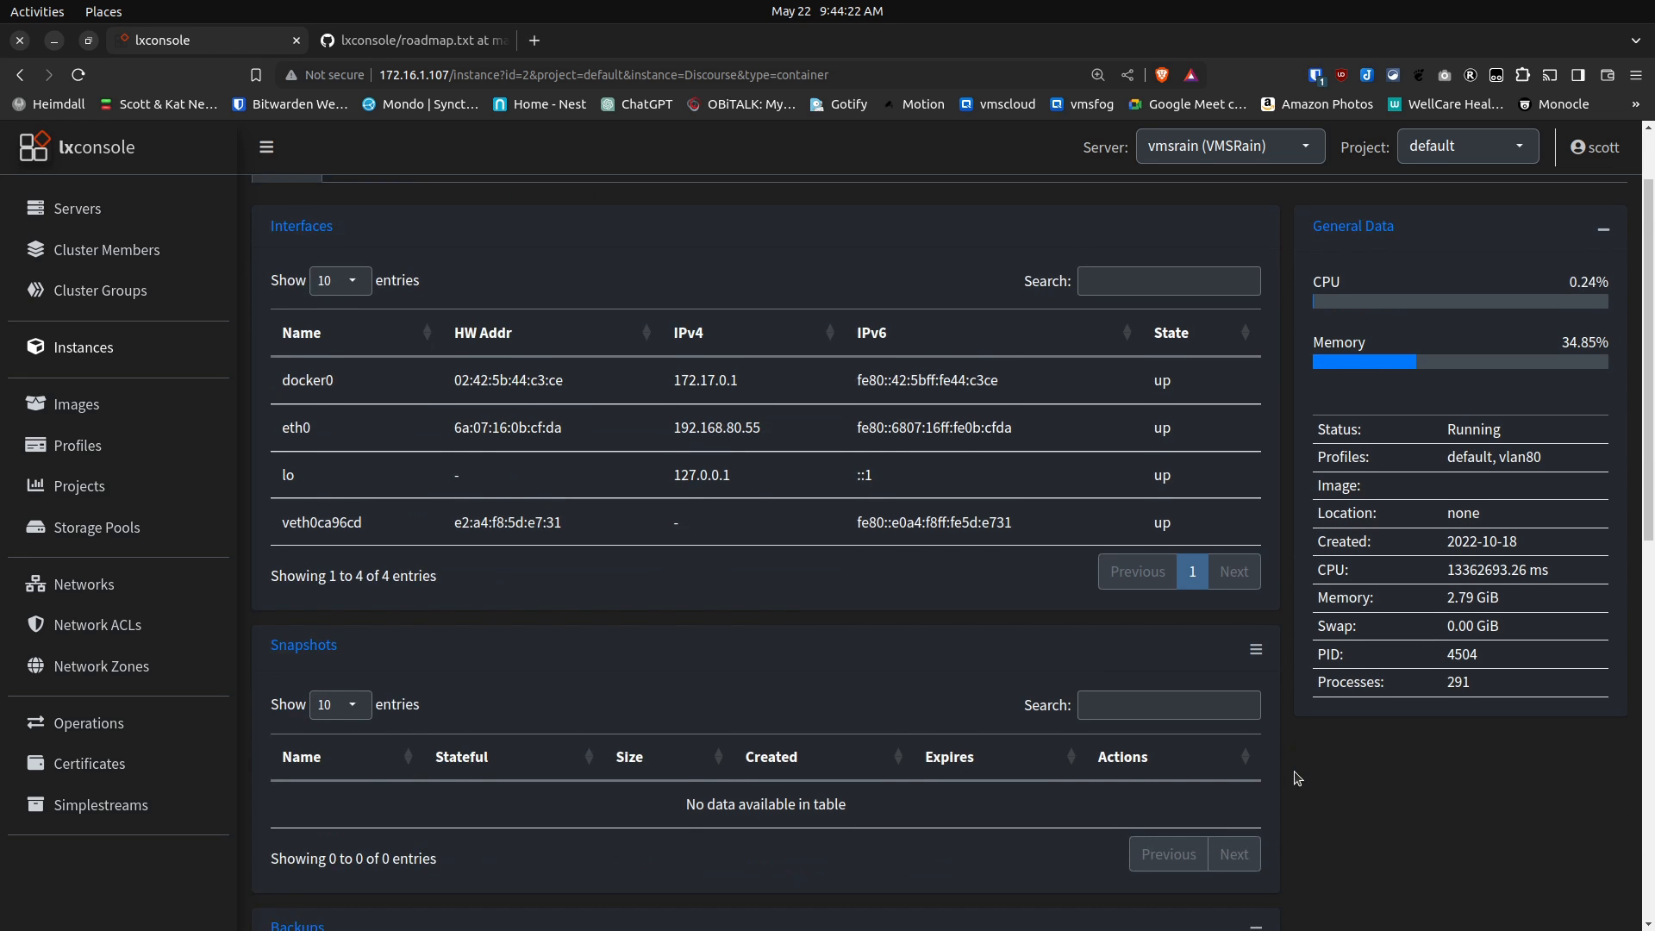
scroll("down", 3)
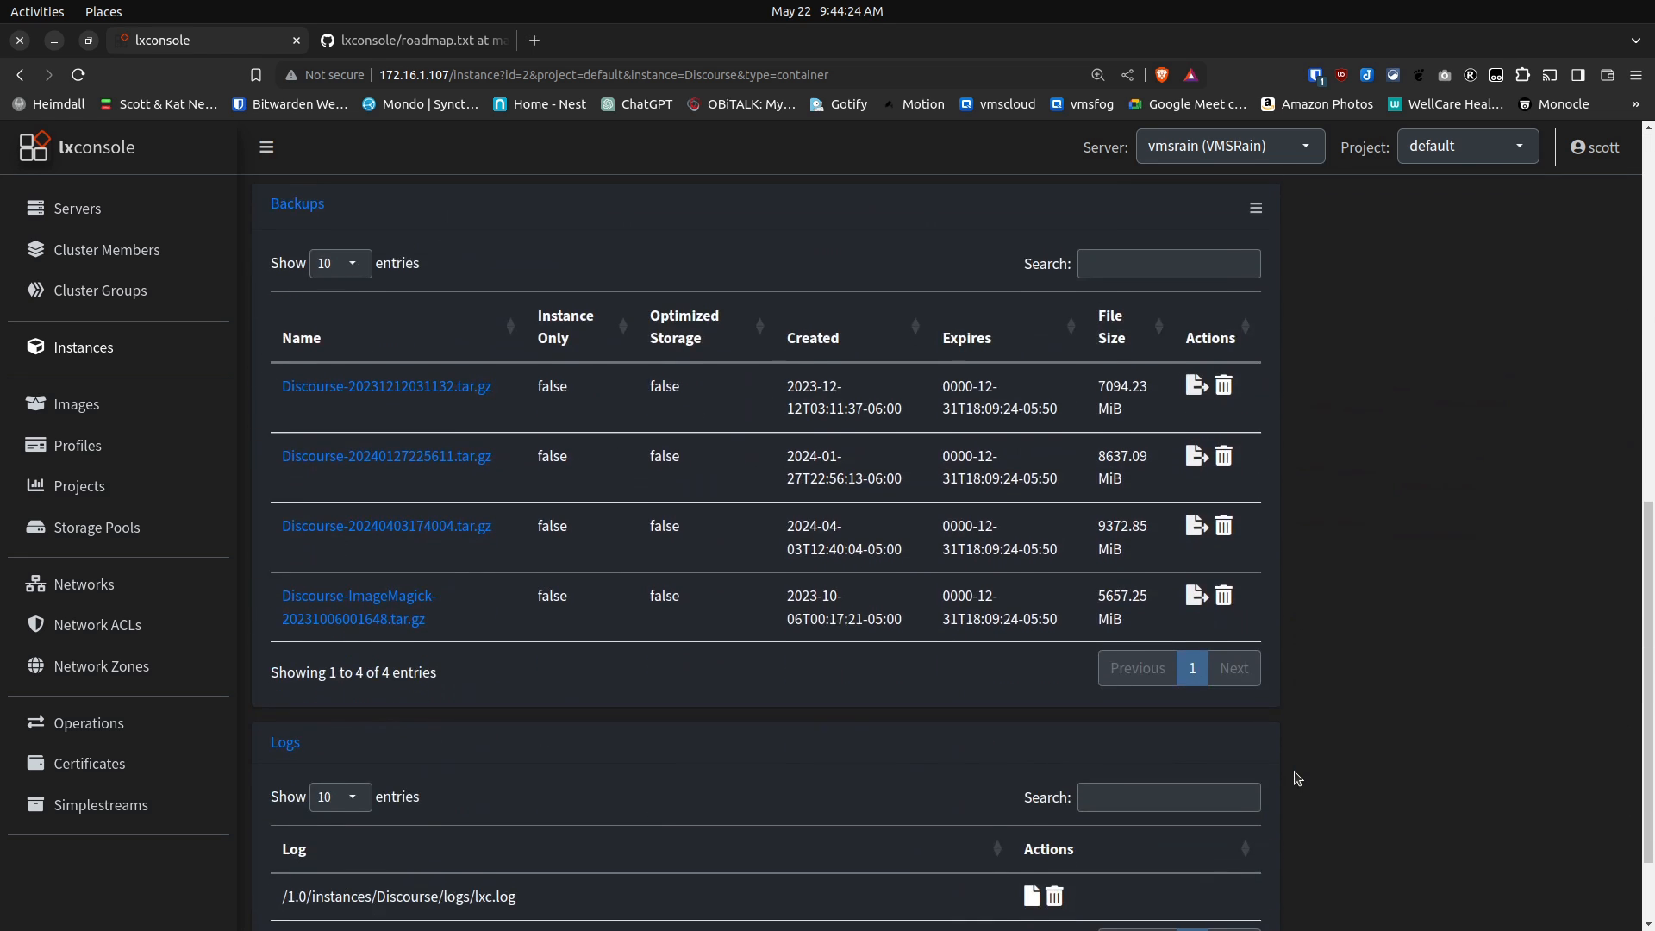
scroll("down", 3)
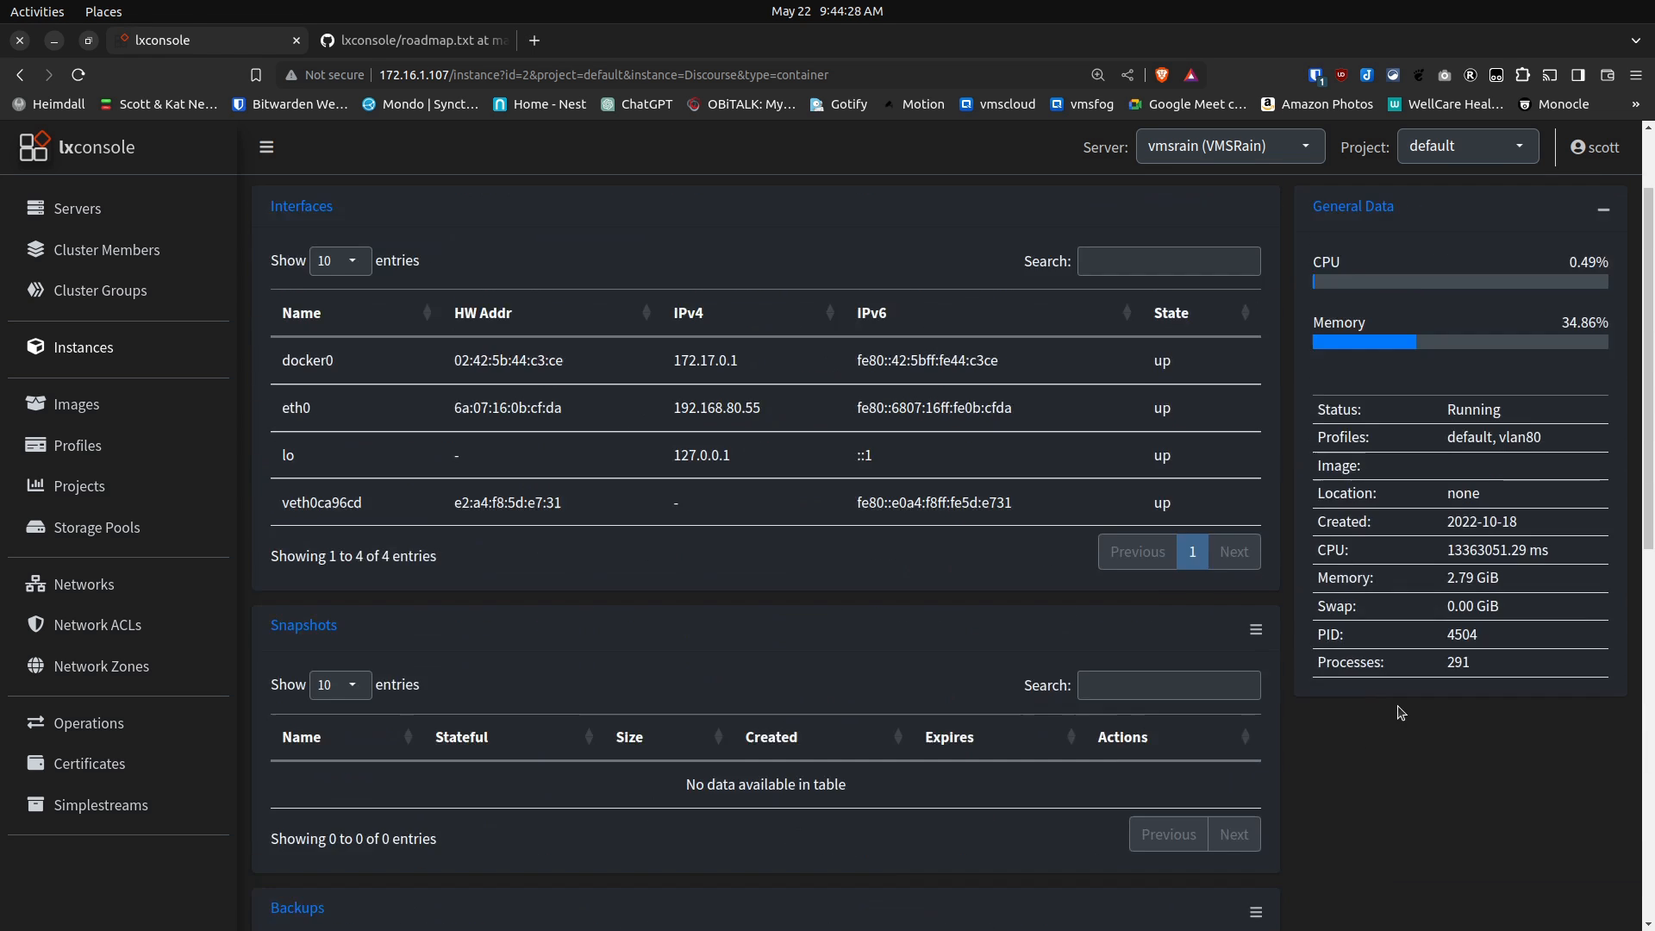
scroll("up", 3)
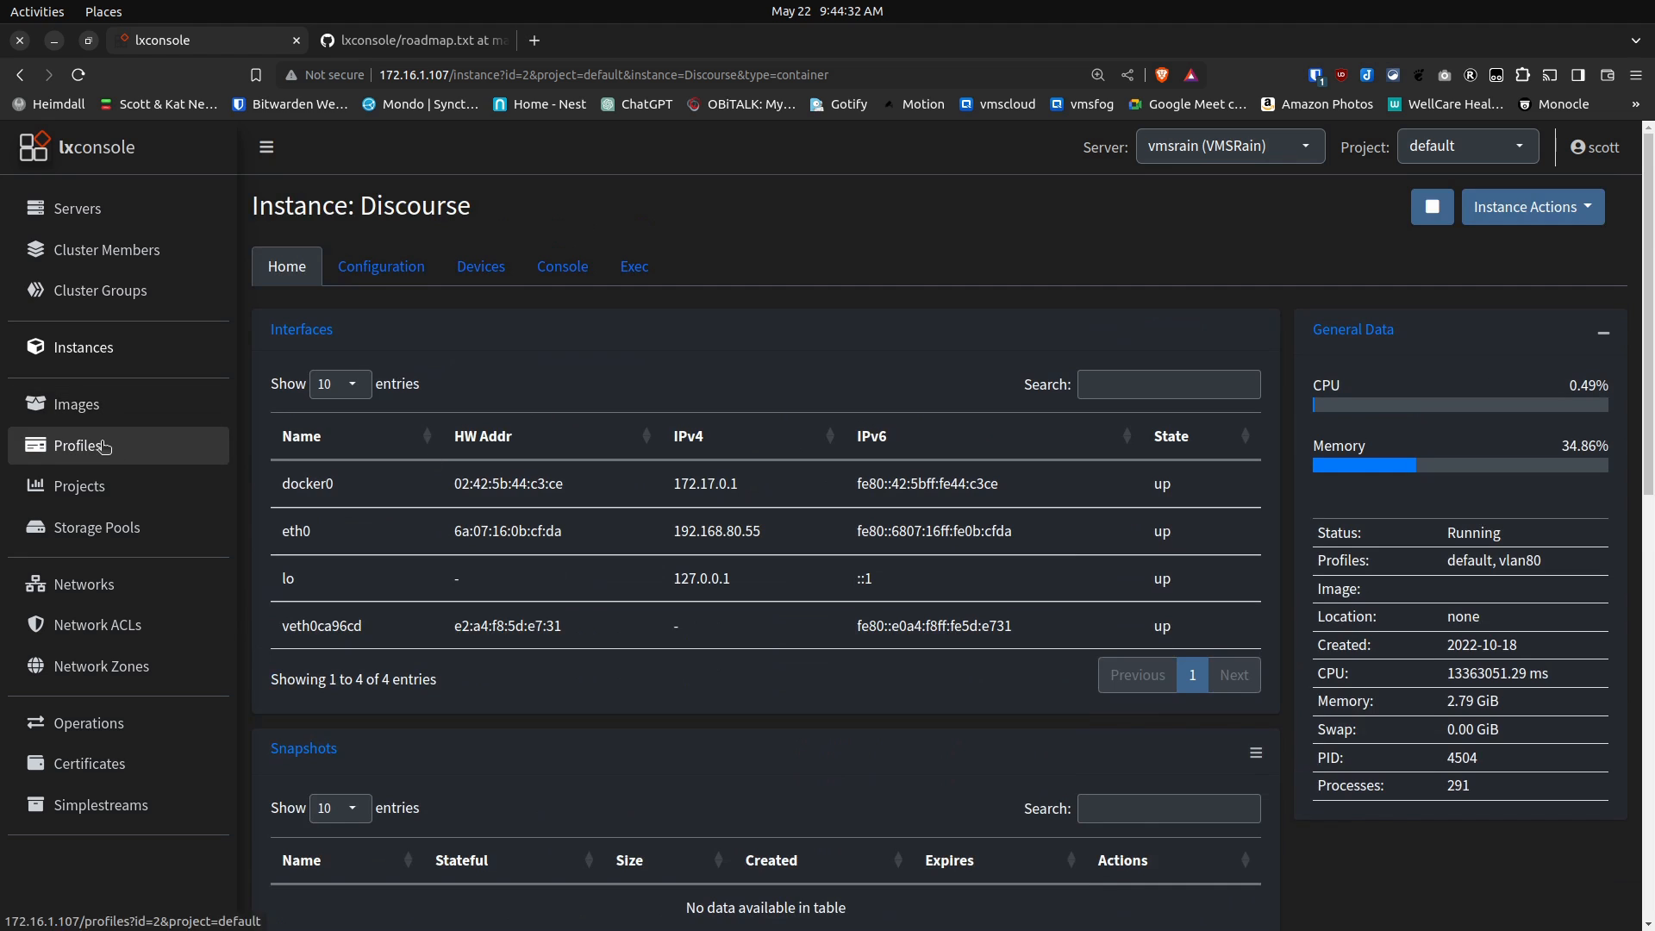
mouse_move(76, 448)
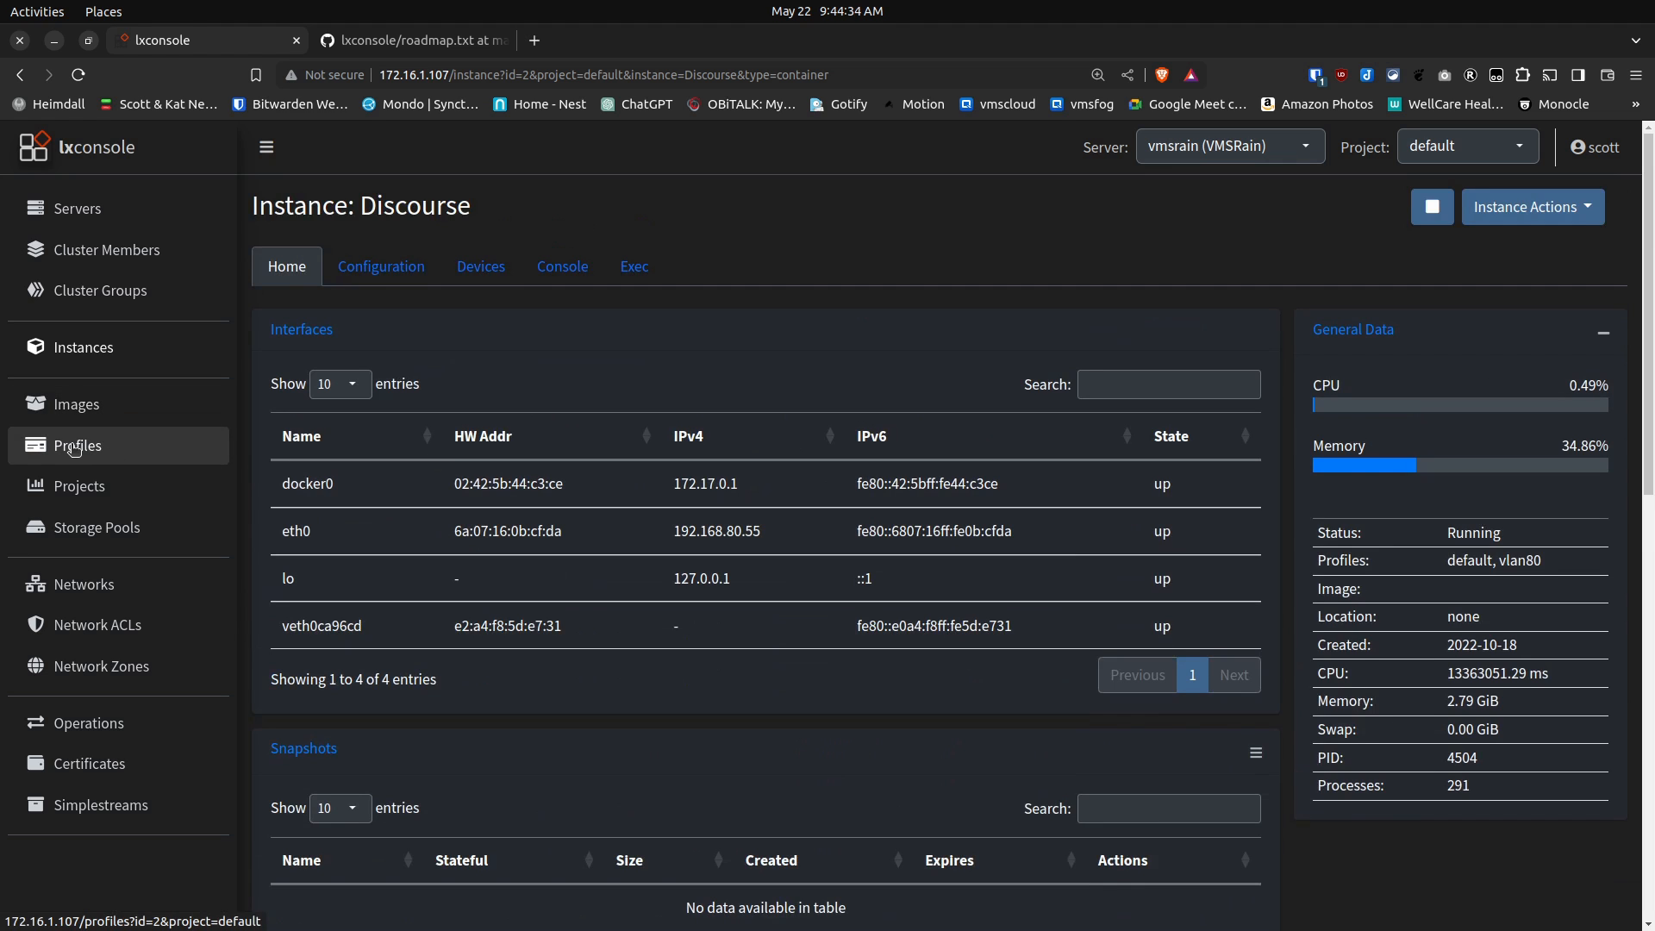
Step: View the Profiles list, then return to the Servers page
left_click(77, 445)
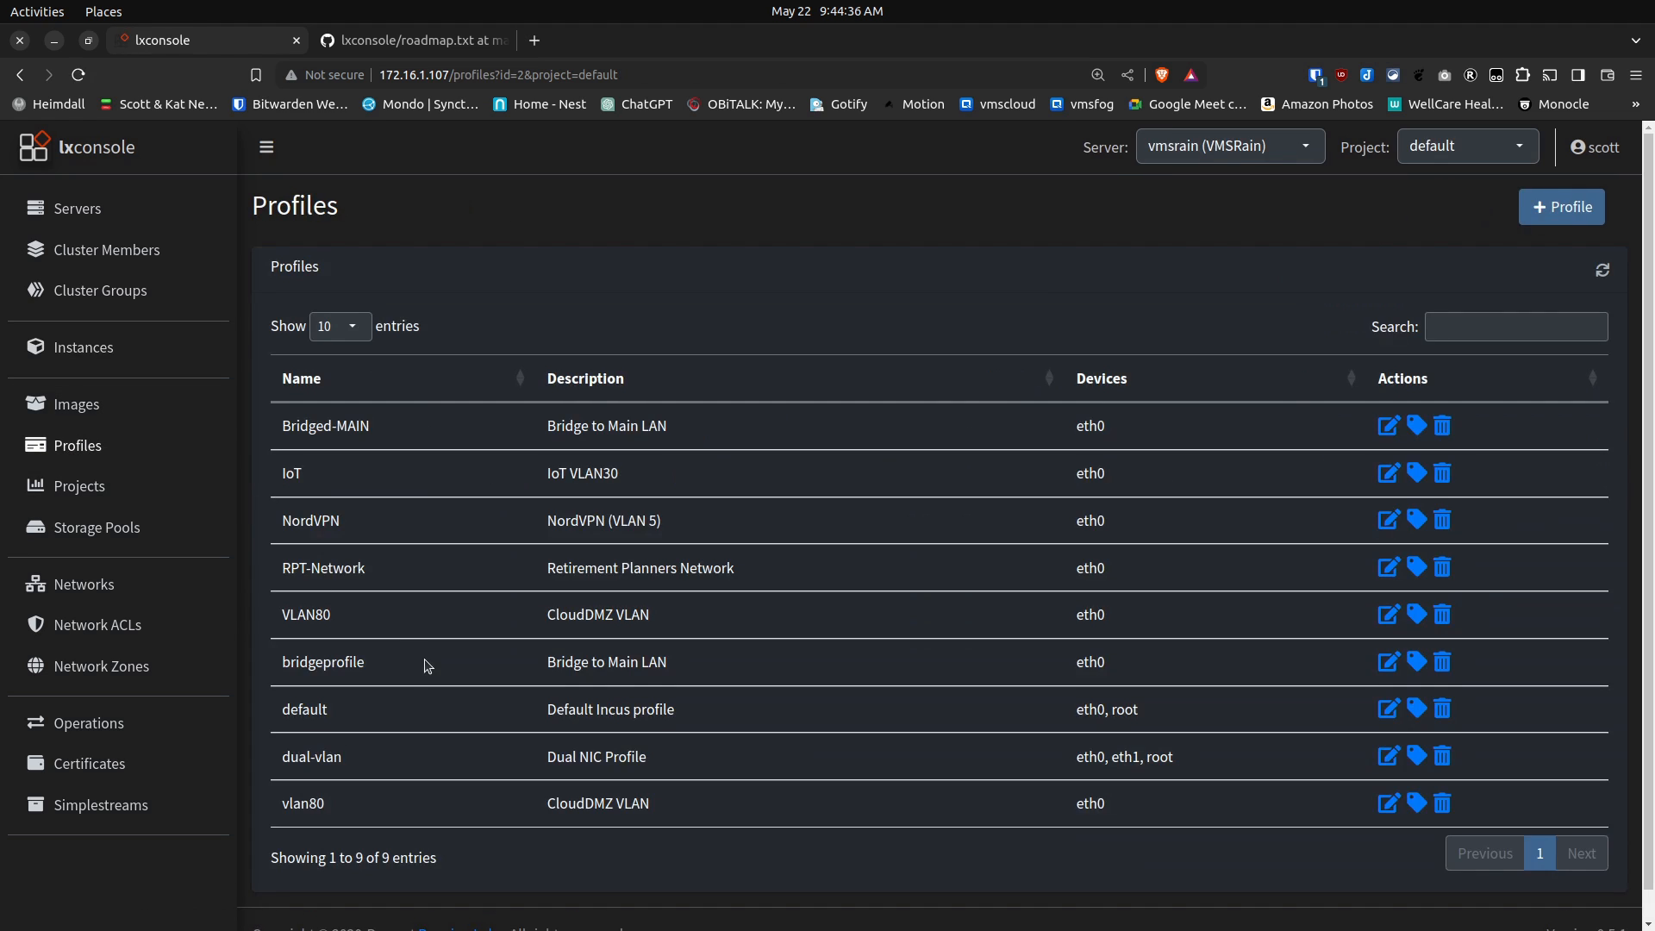
mouse_move(777, 405)
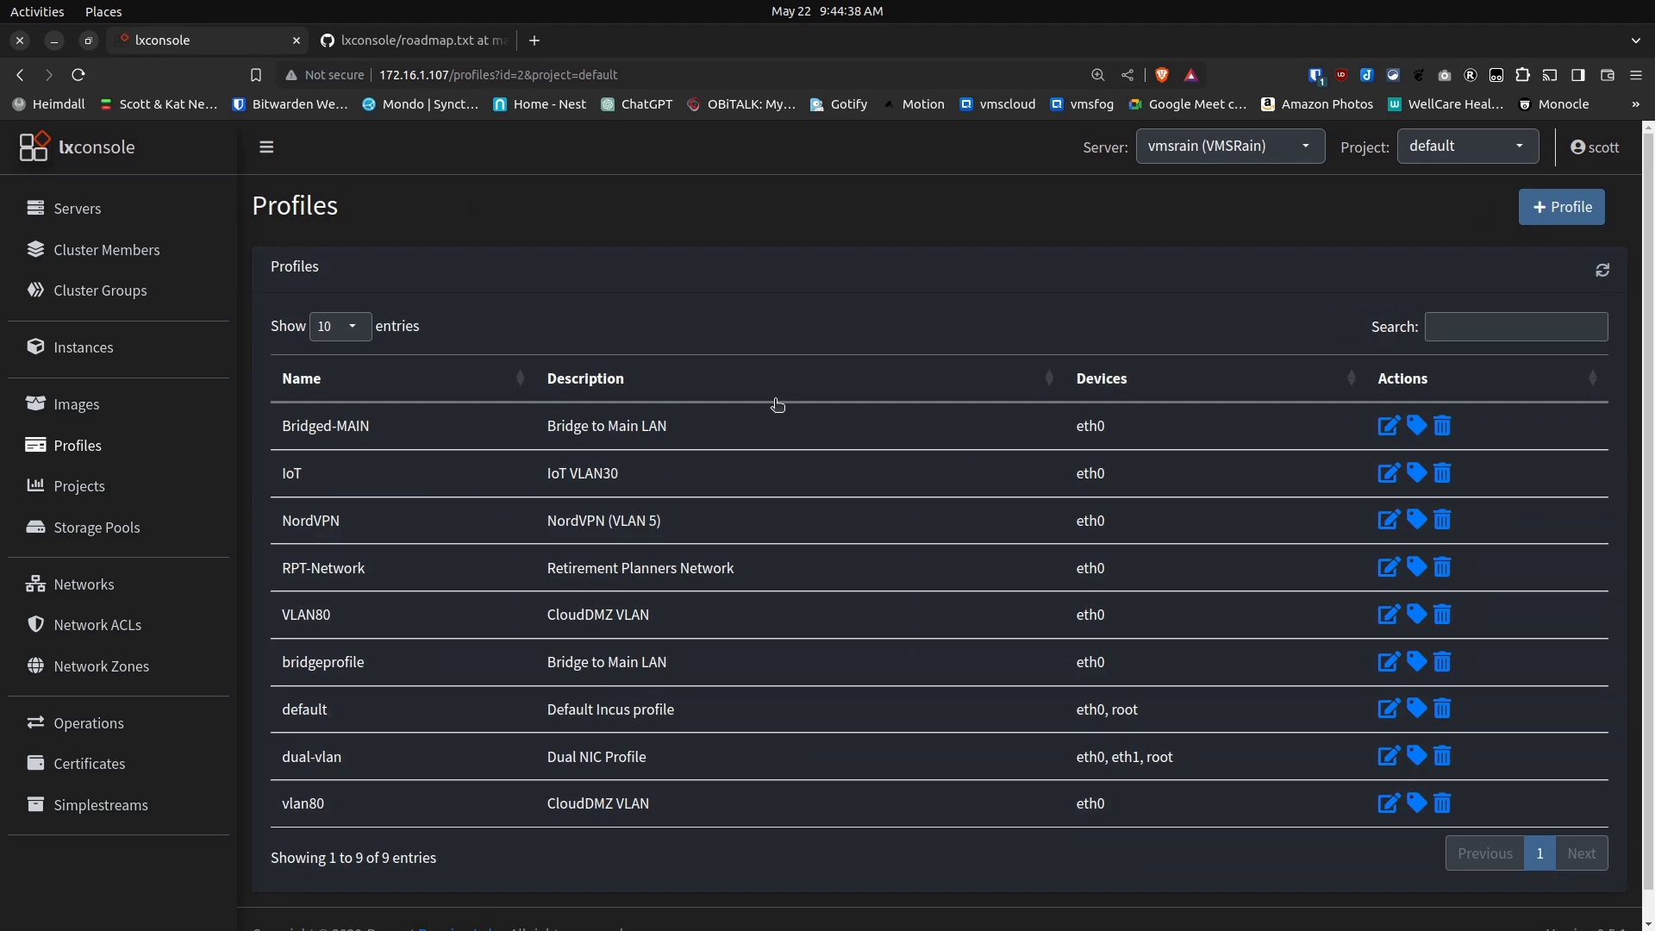
mouse_move(635, 594)
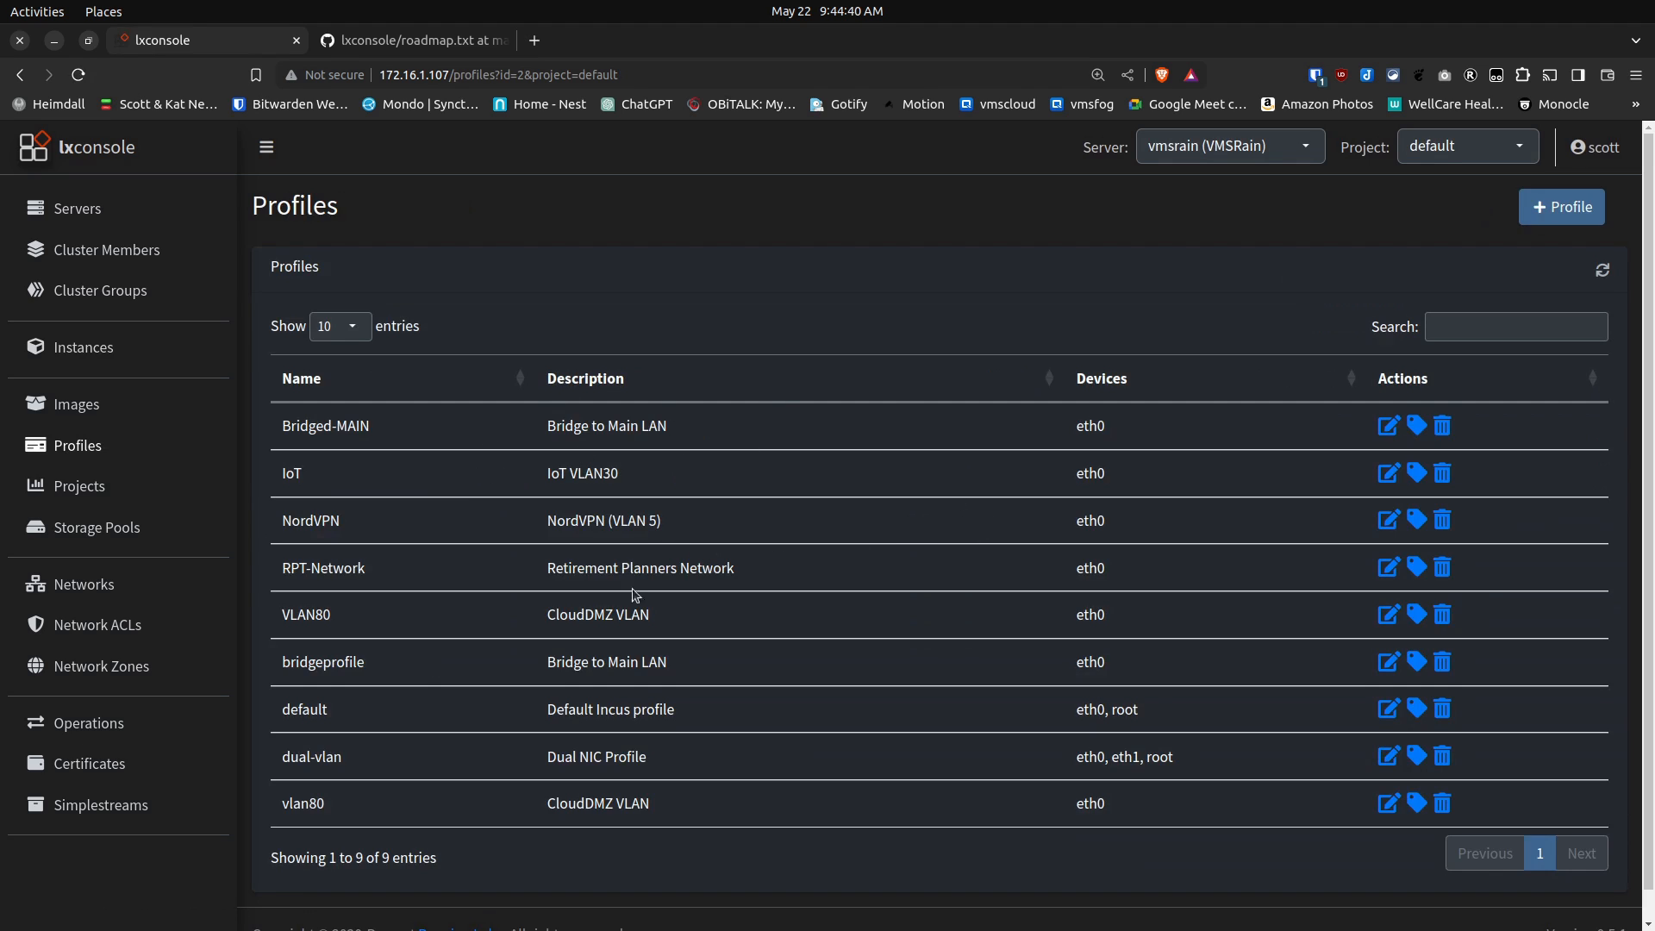
mouse_move(301, 778)
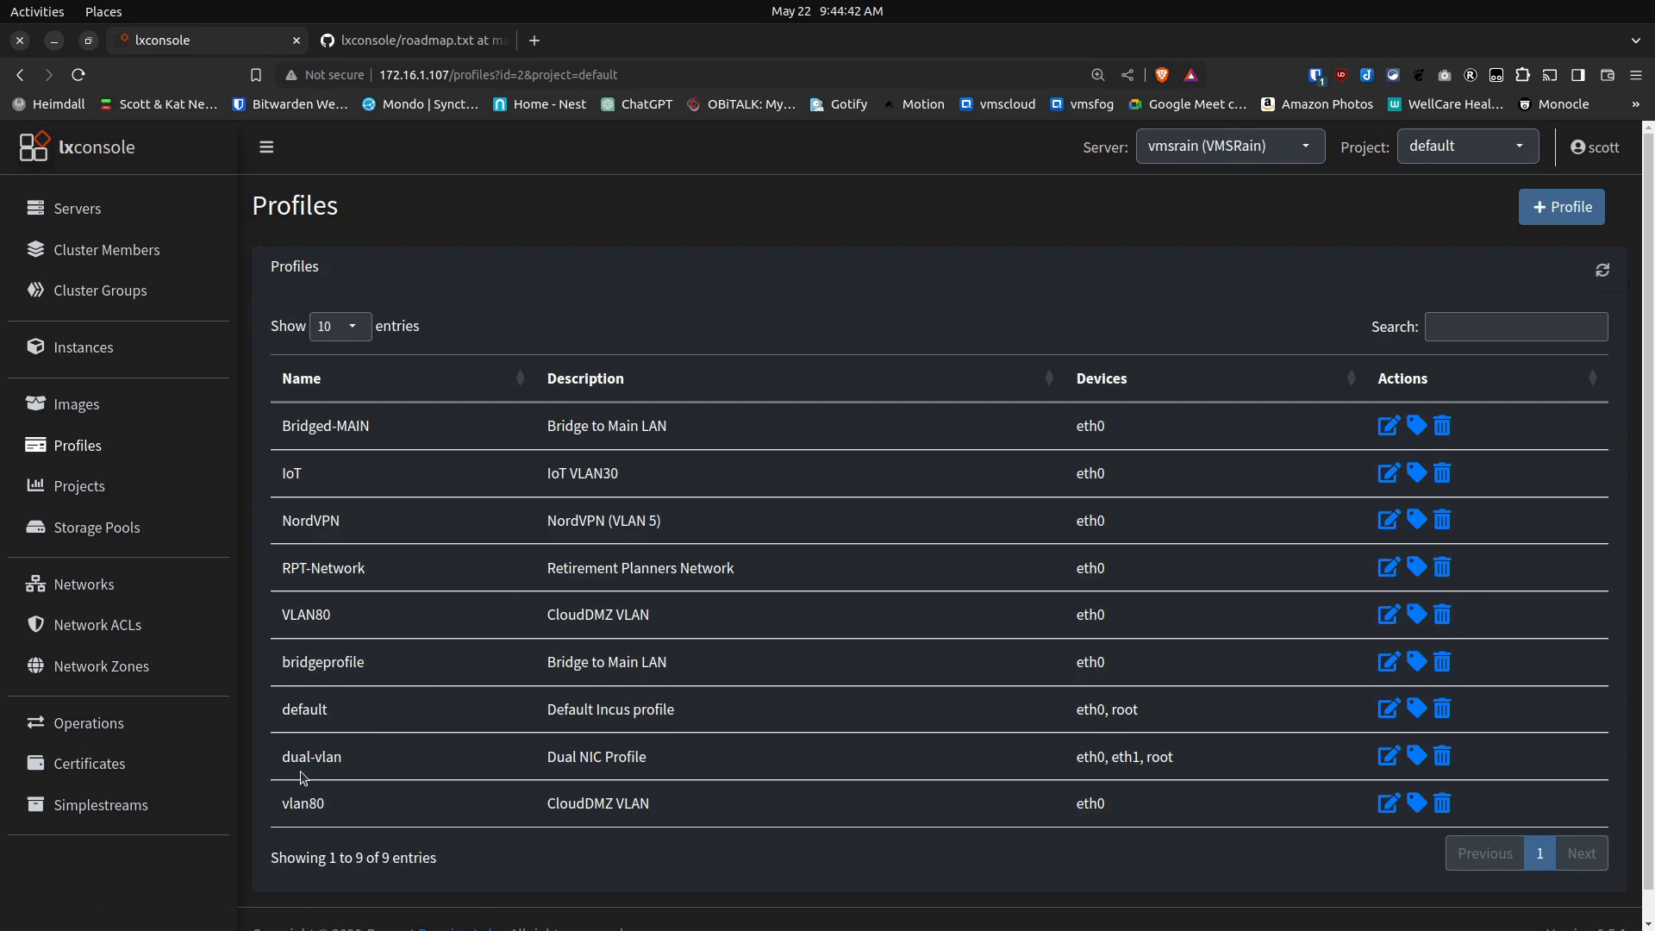
mouse_move(349, 778)
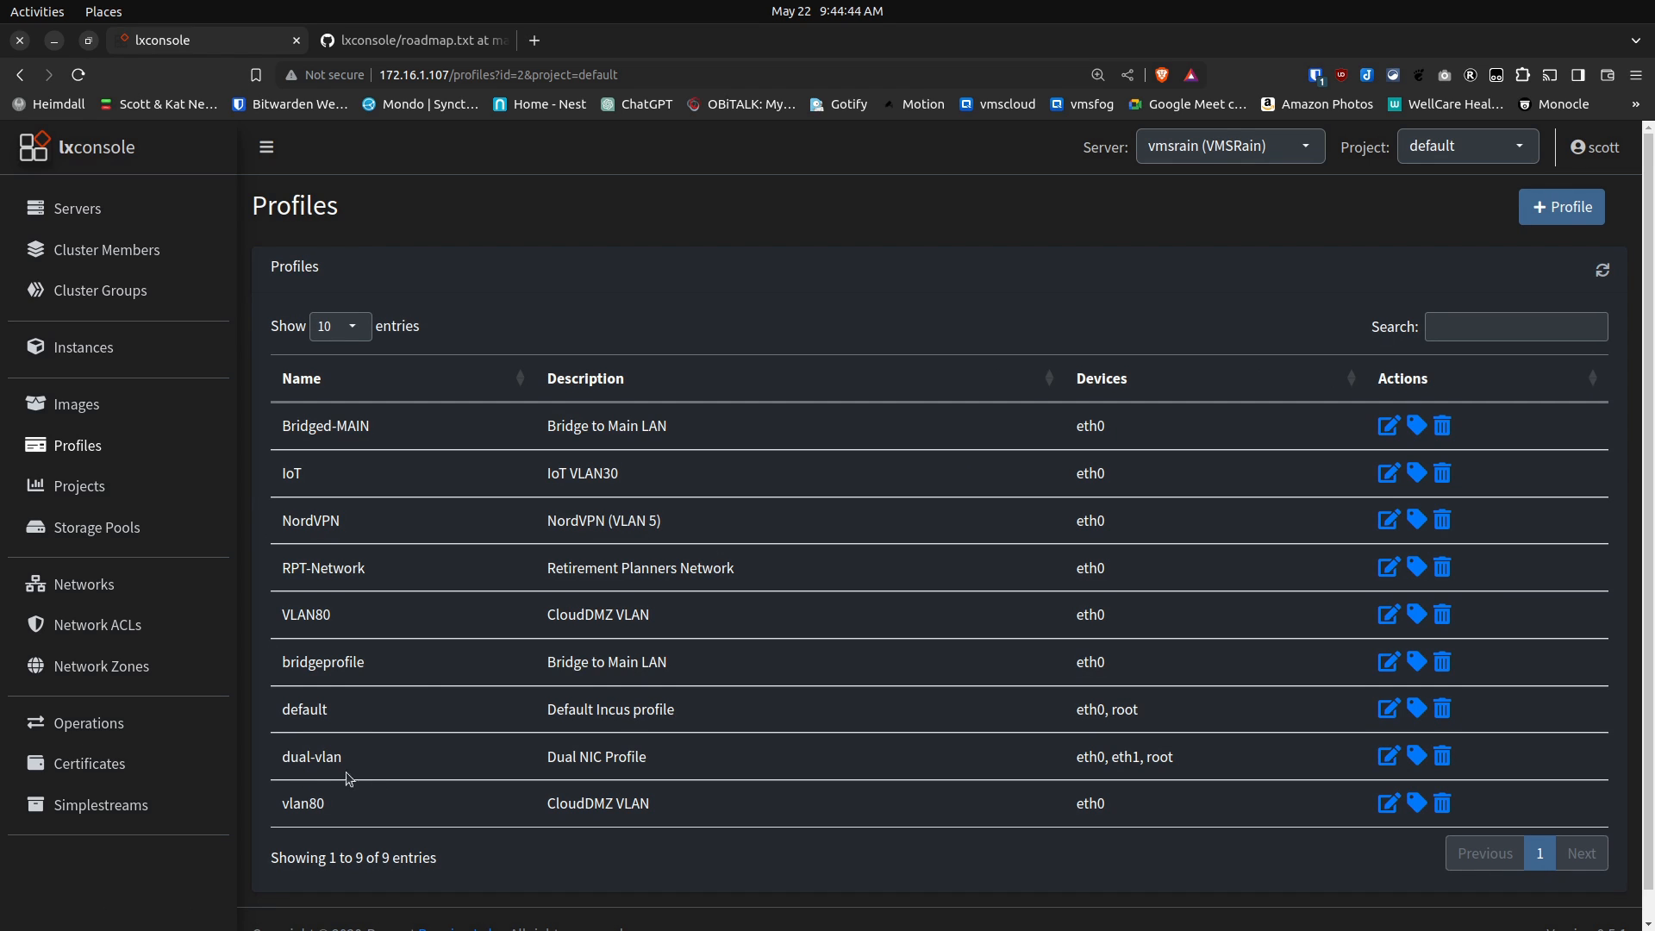
mouse_move(879, 779)
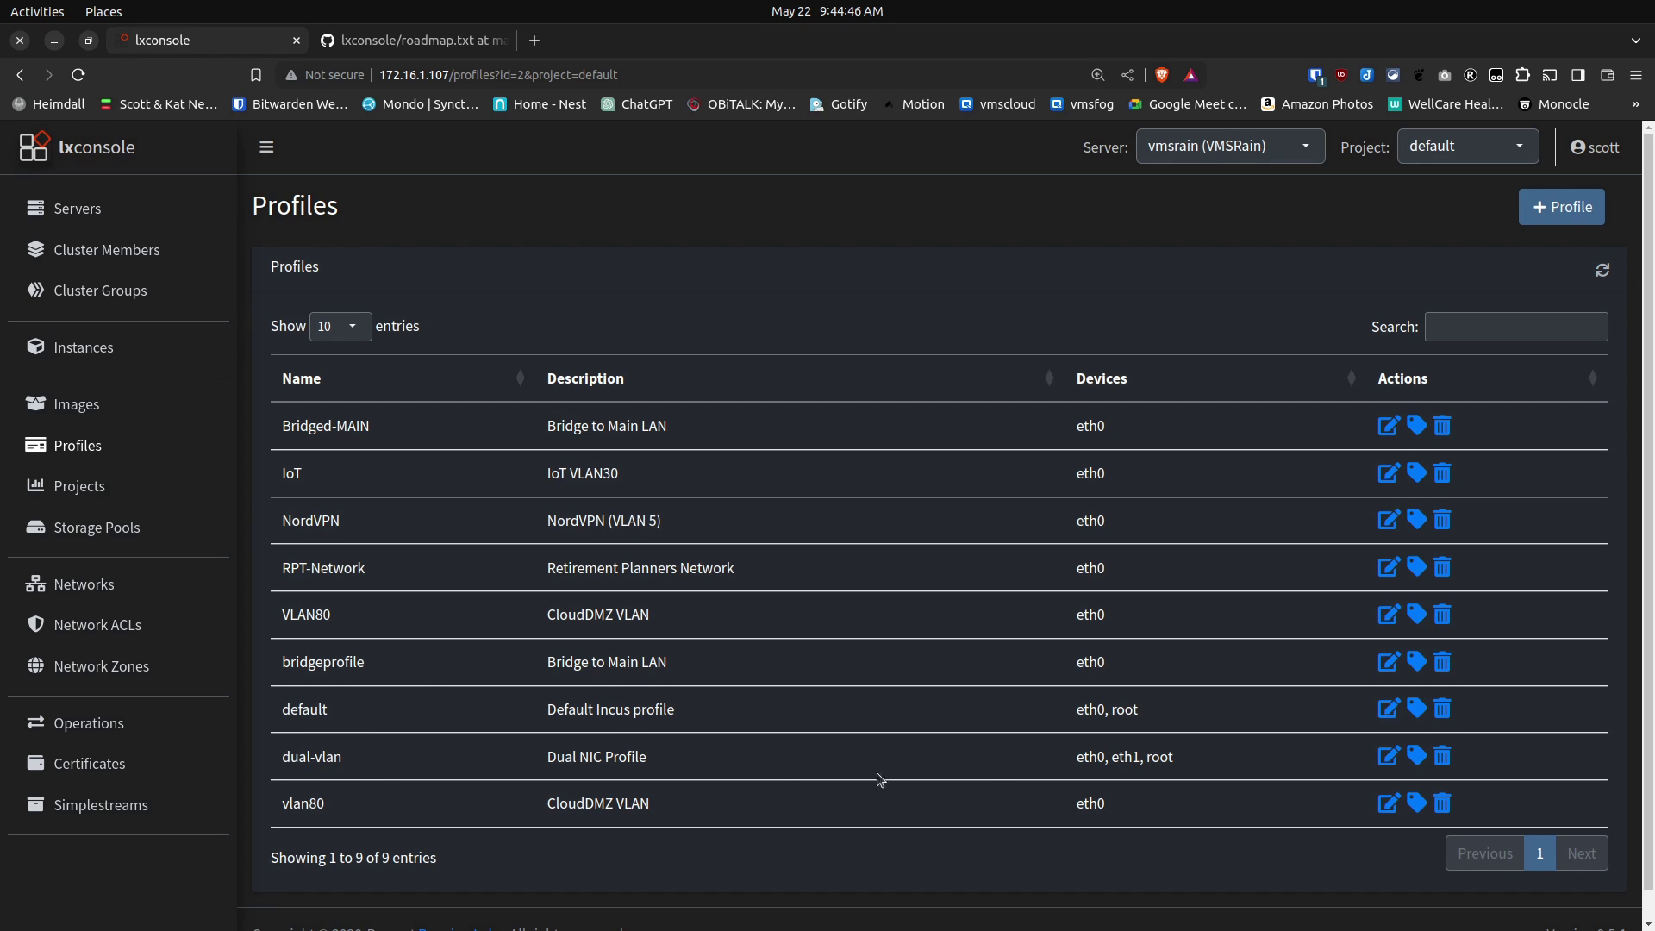
mouse_move(1094, 773)
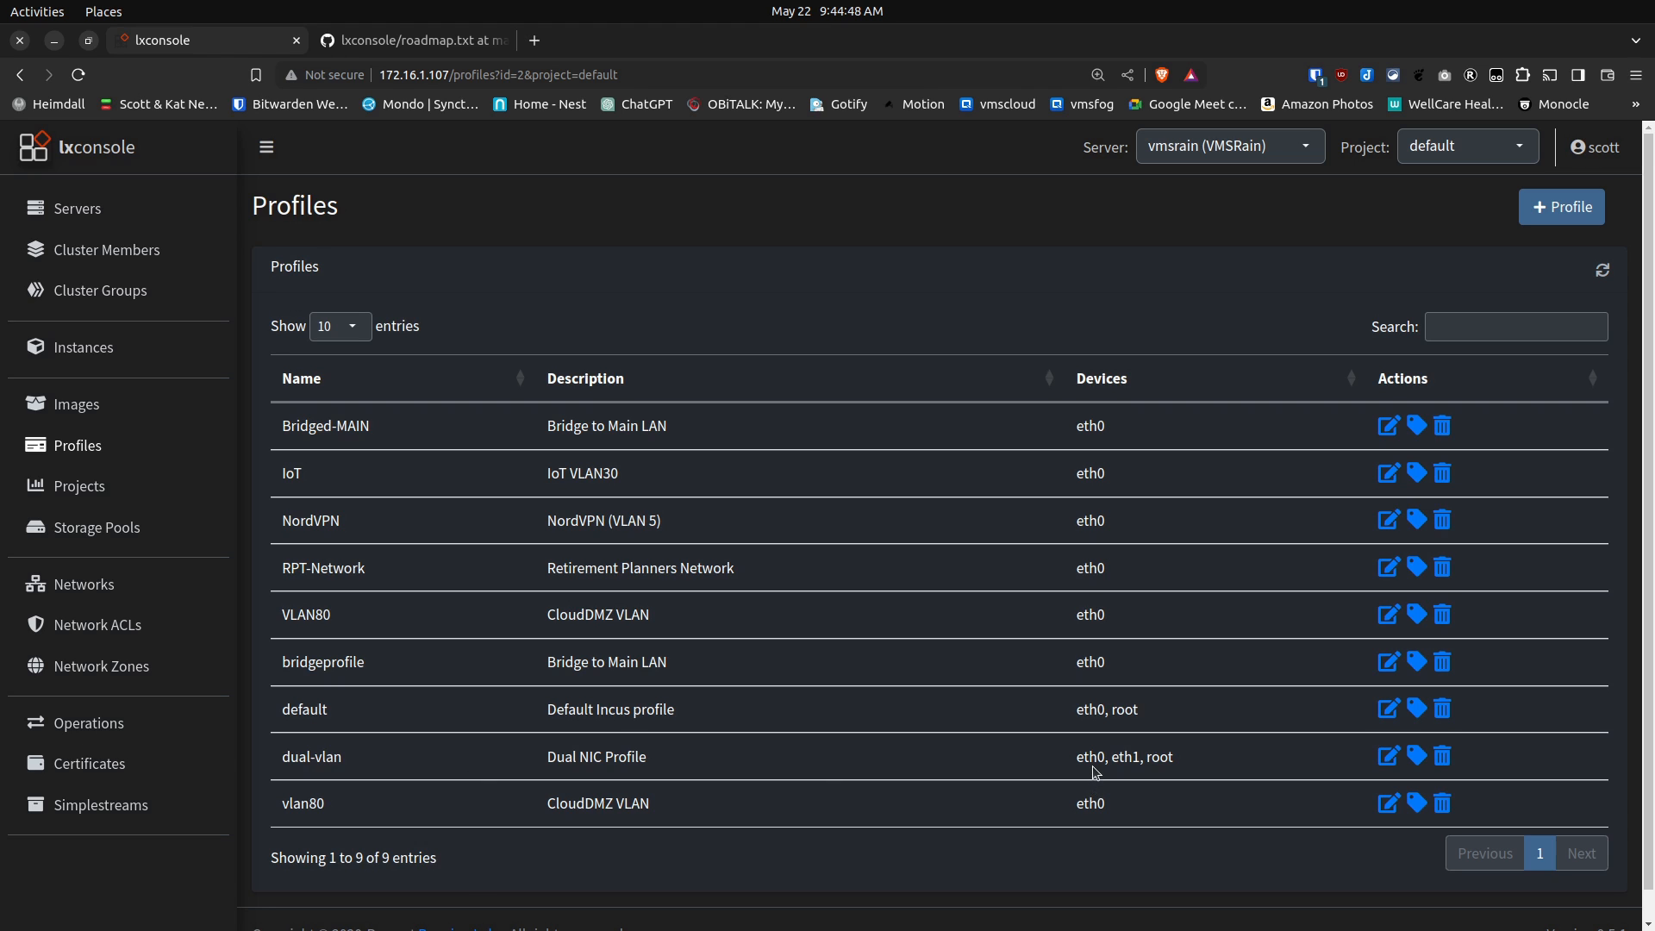
mouse_move(1124, 775)
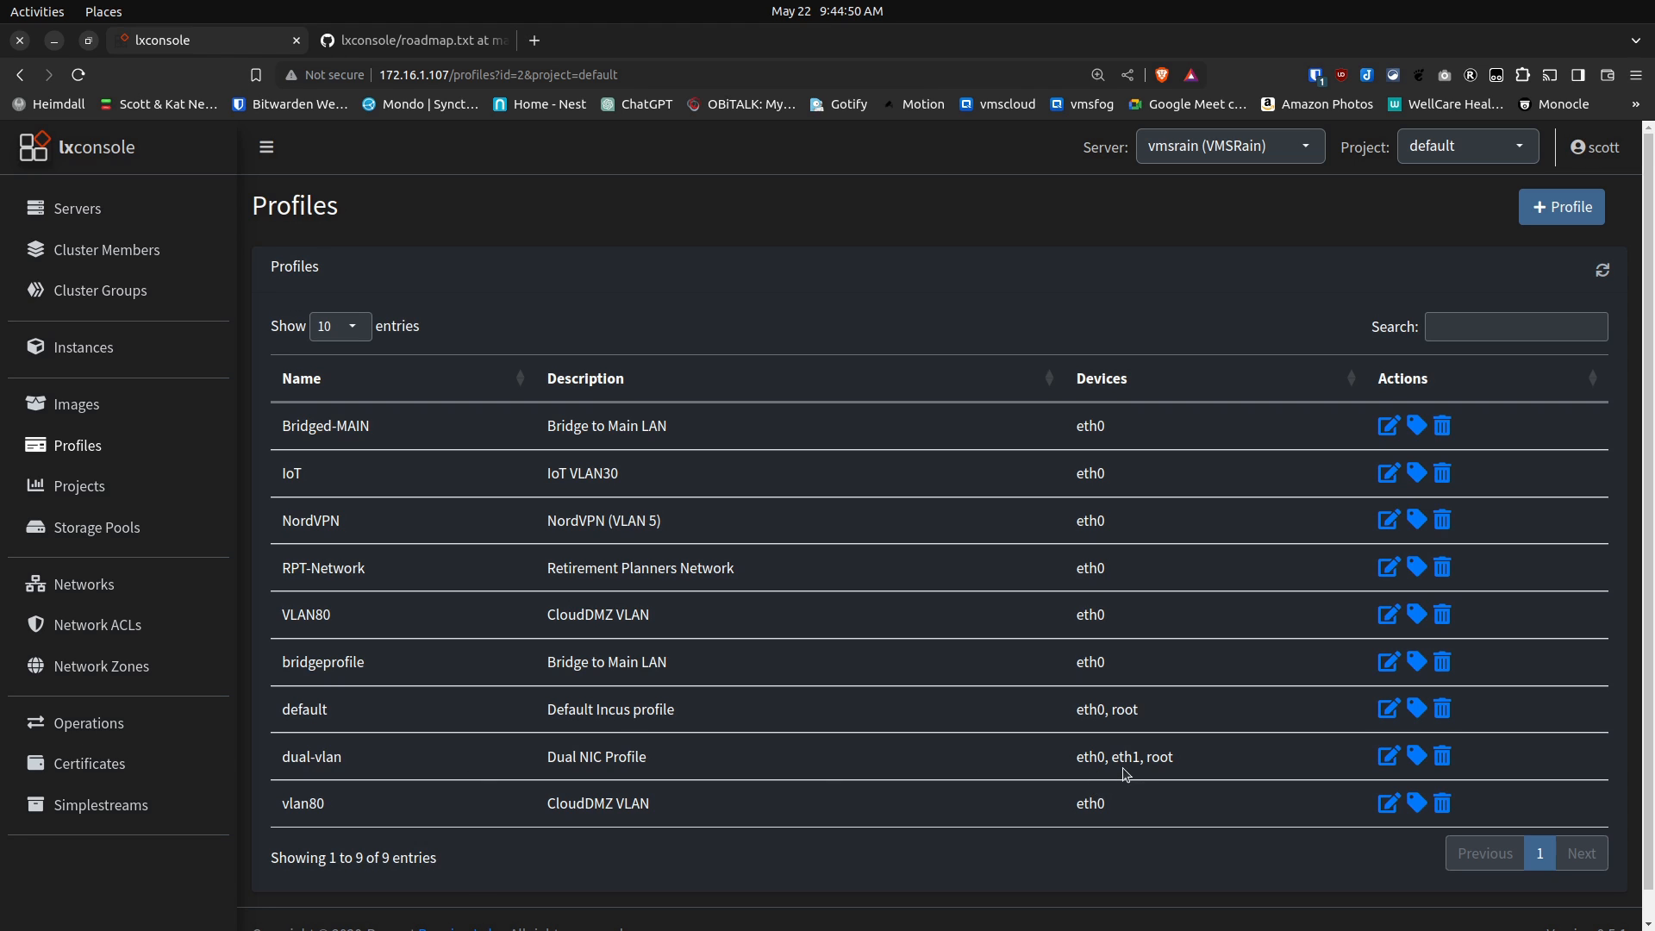
mouse_move(1165, 777)
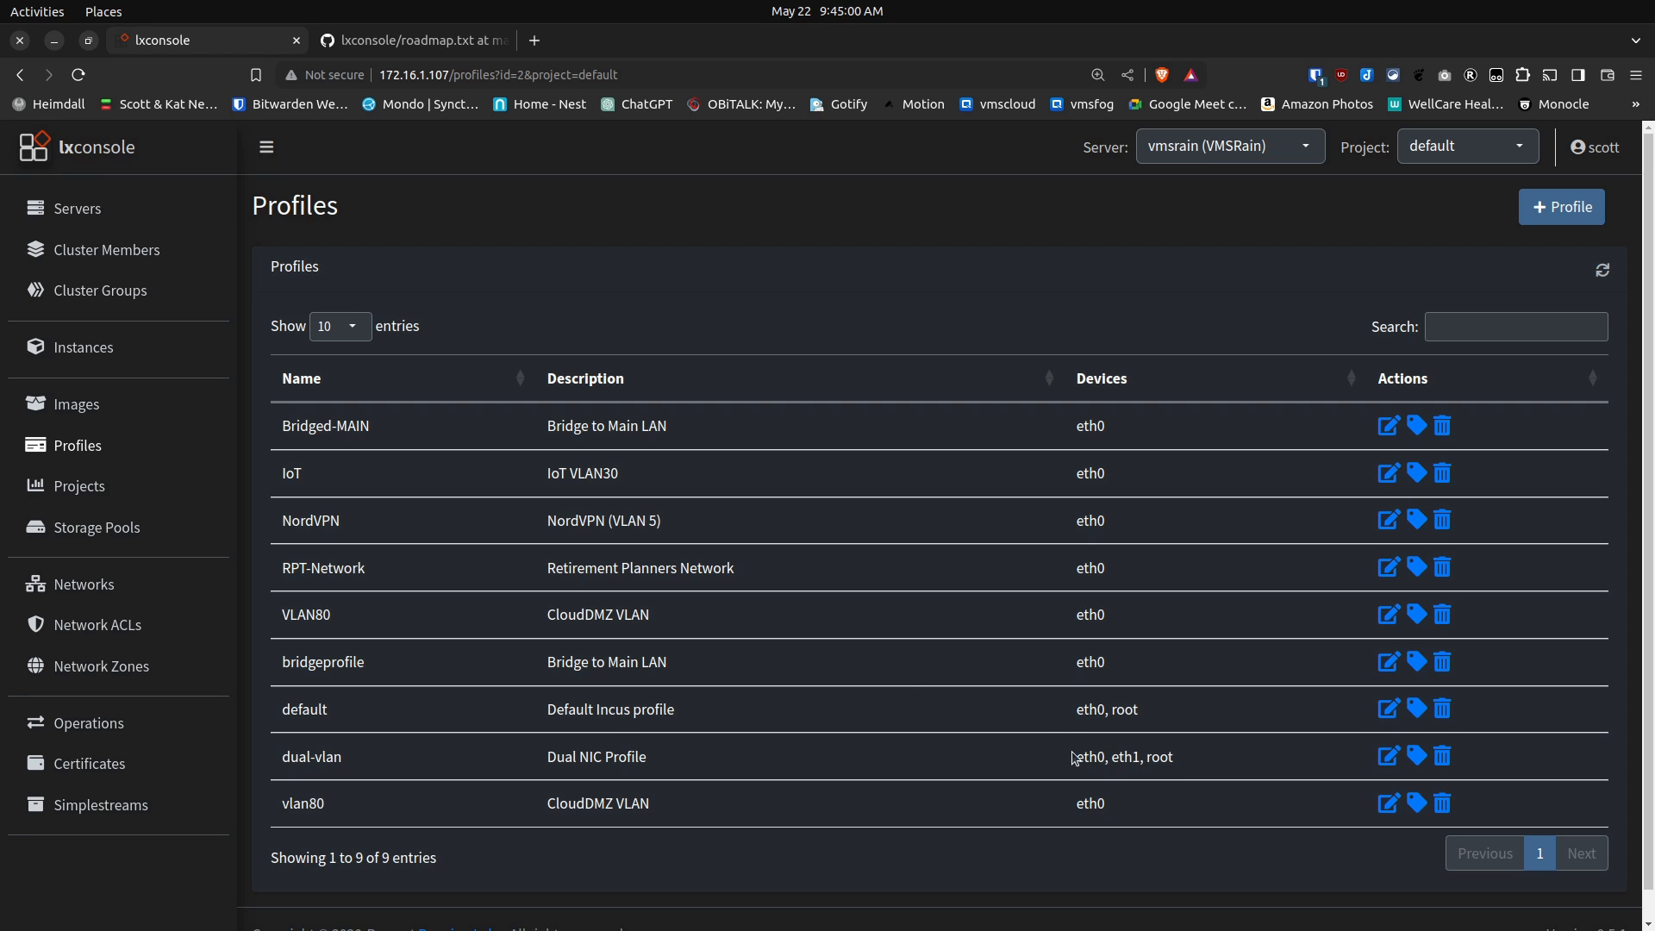
mouse_move(911, 663)
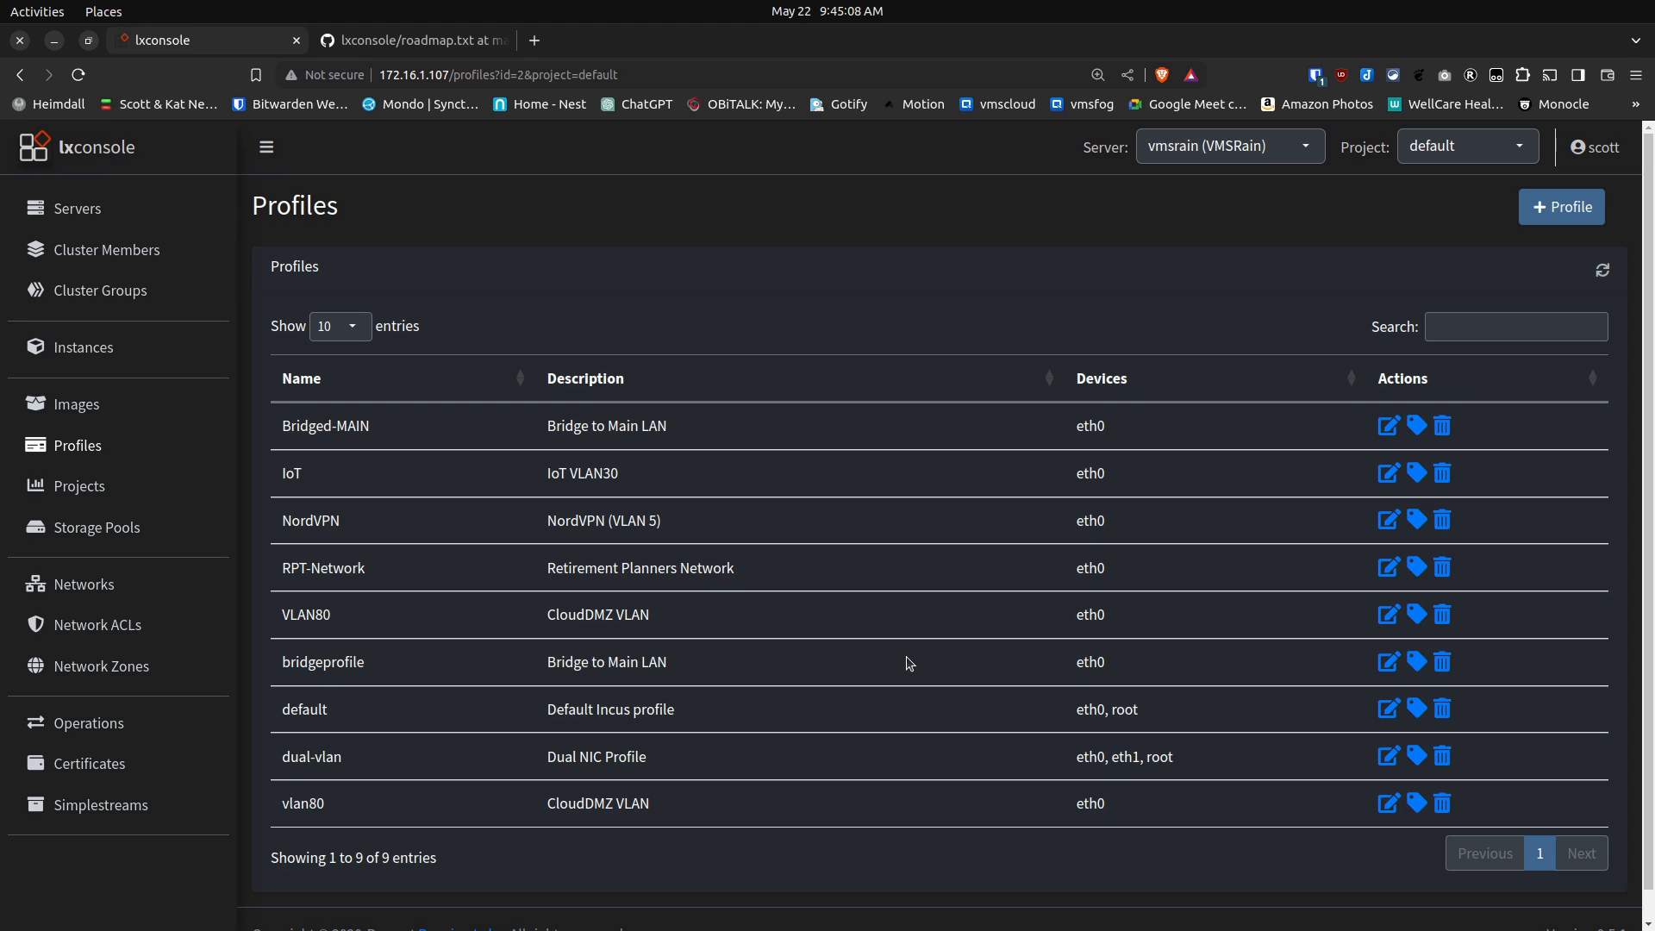
mouse_move(784, 624)
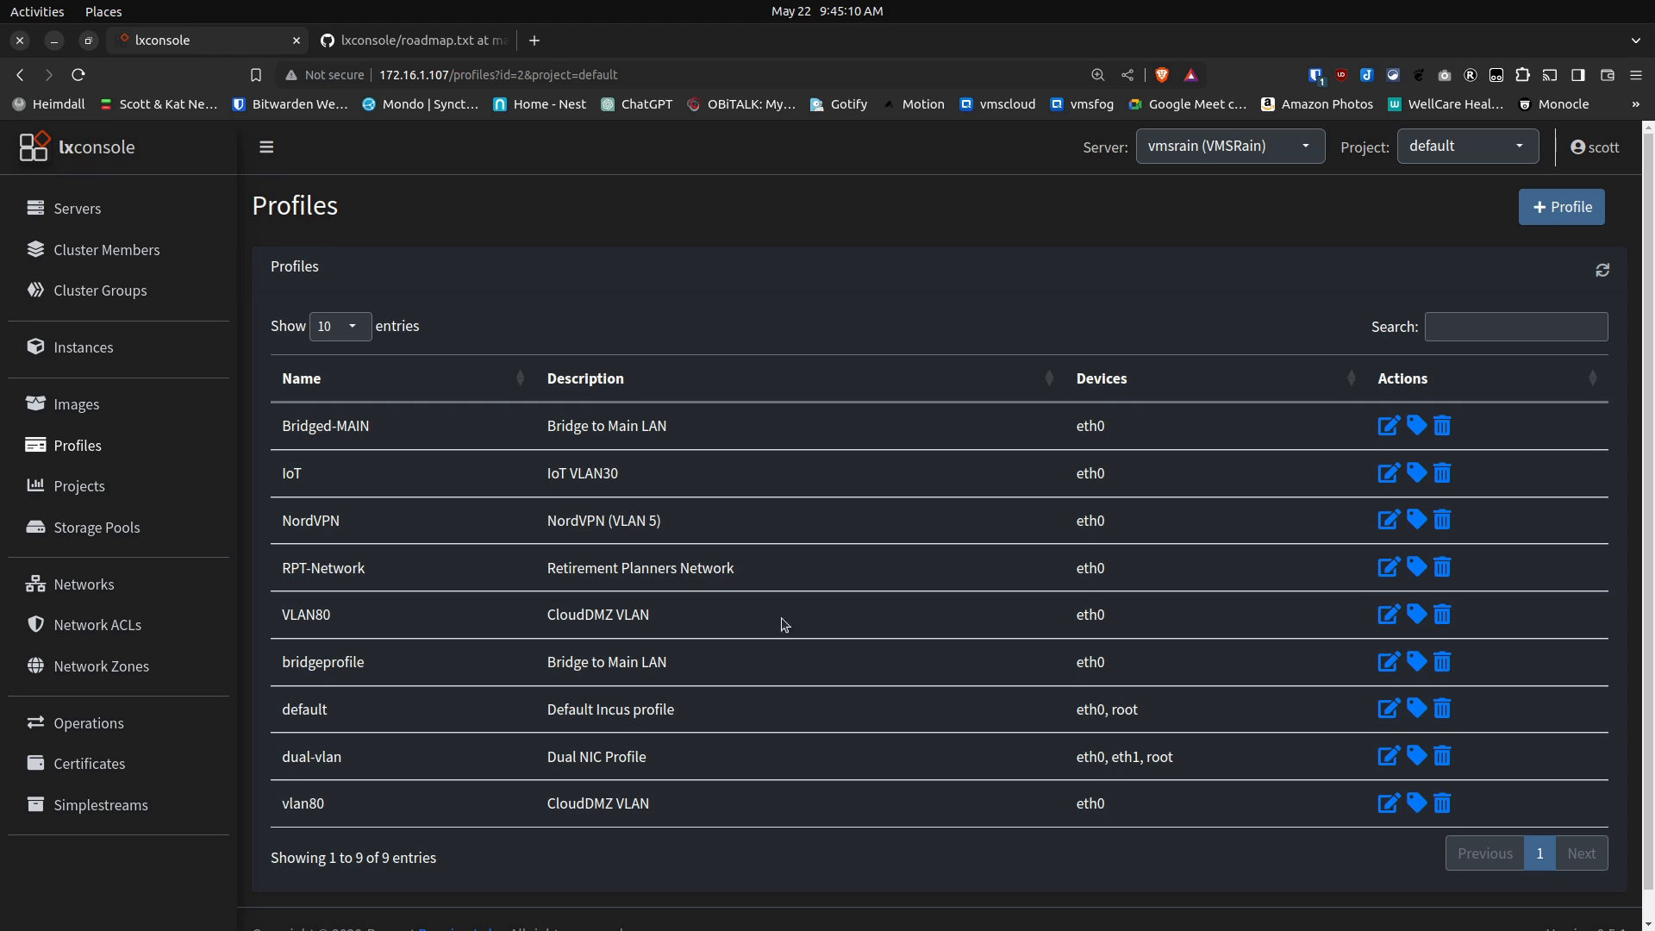
mouse_move(671, 625)
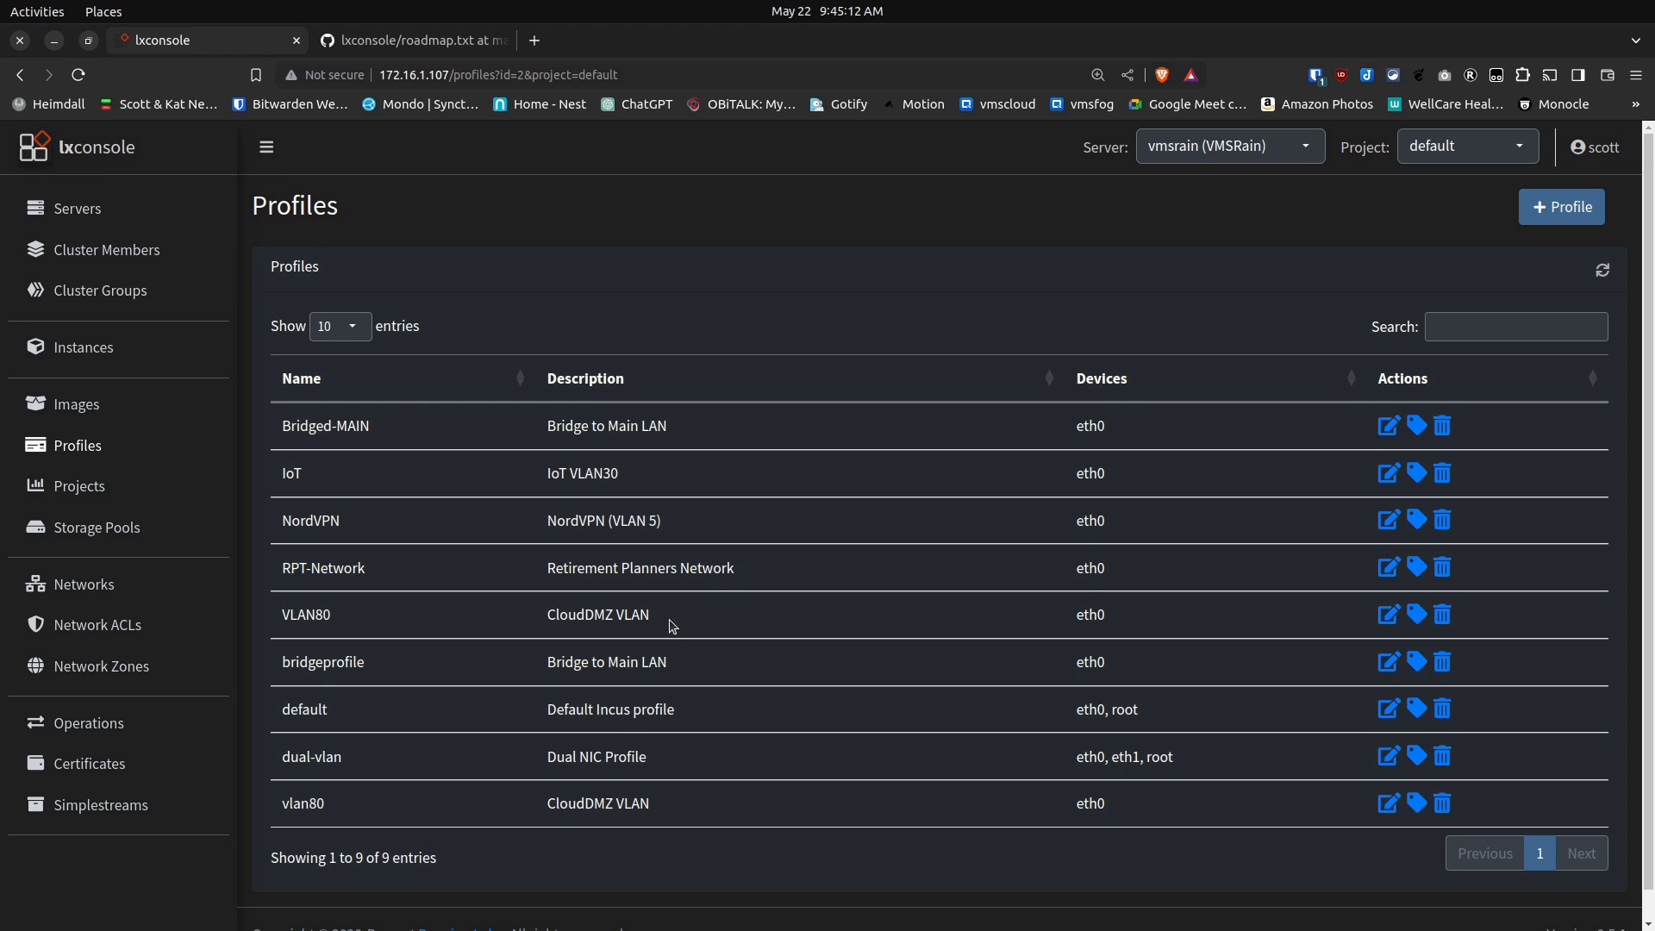
mouse_move(533, 613)
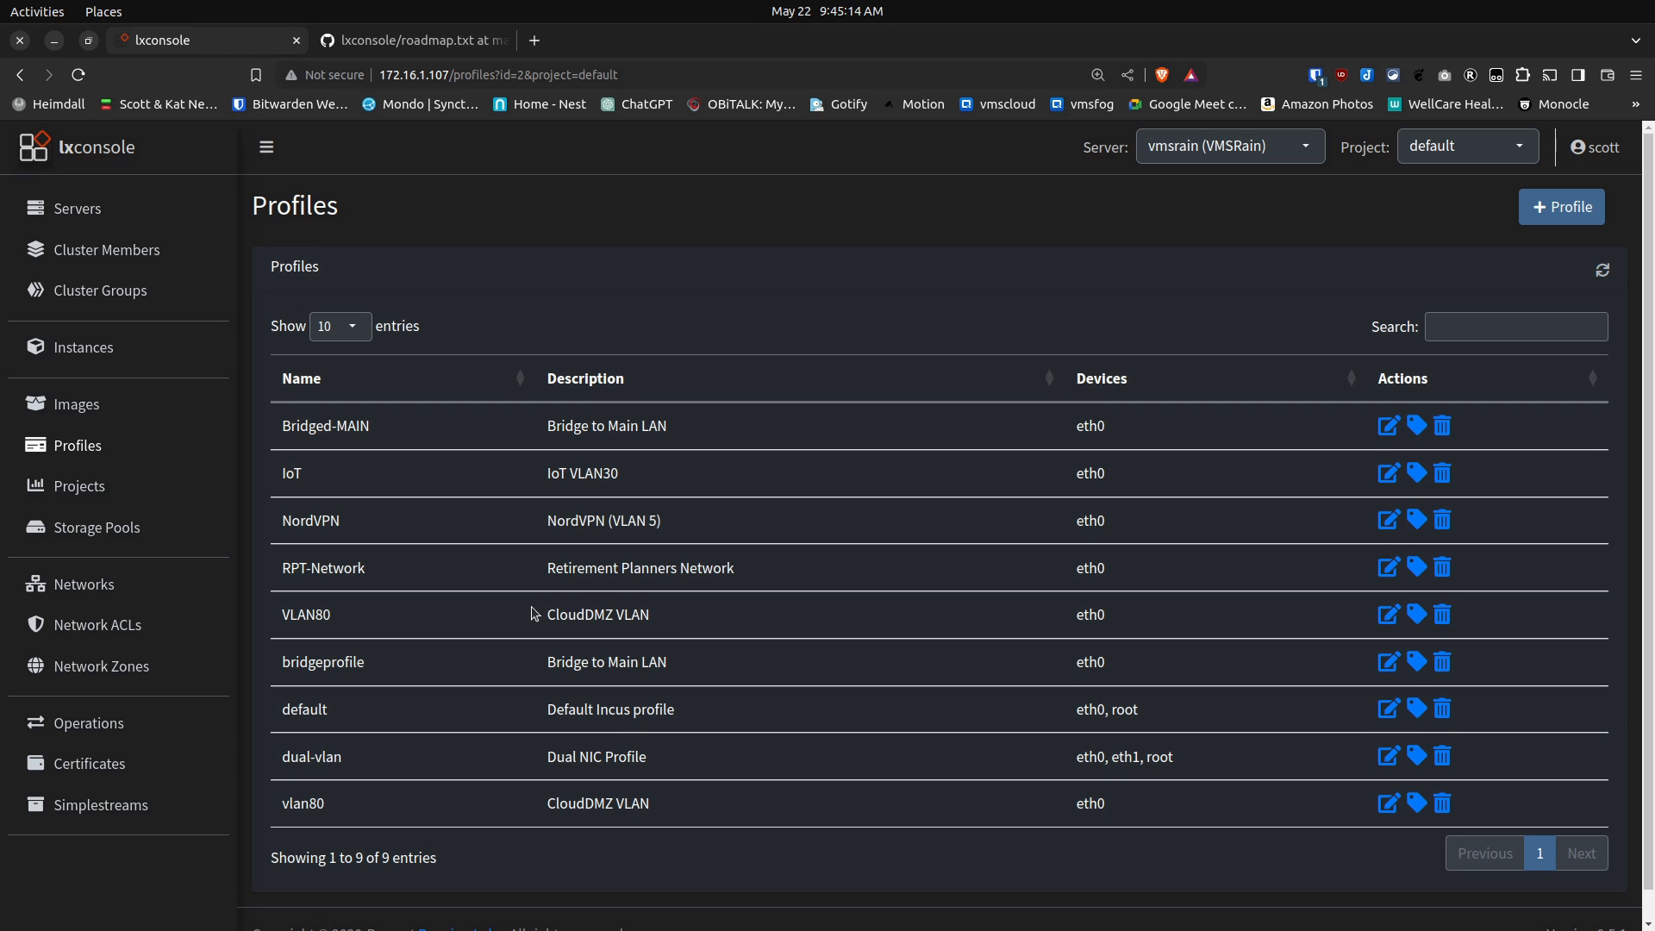
mouse_move(420, 583)
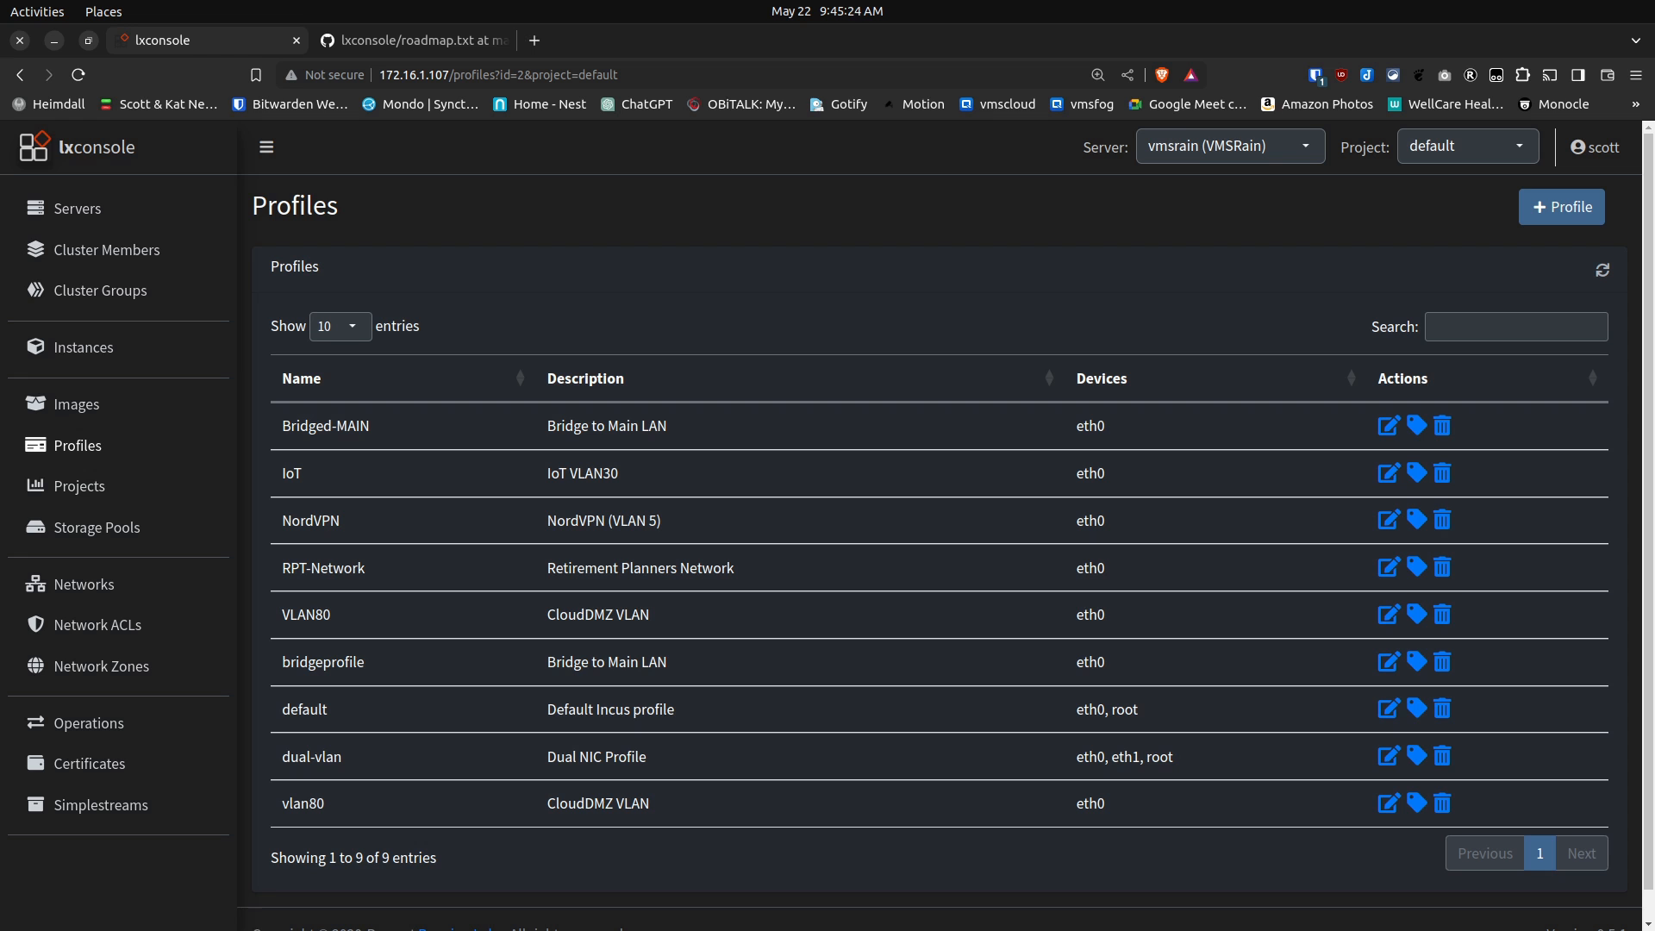
left_click(78, 208)
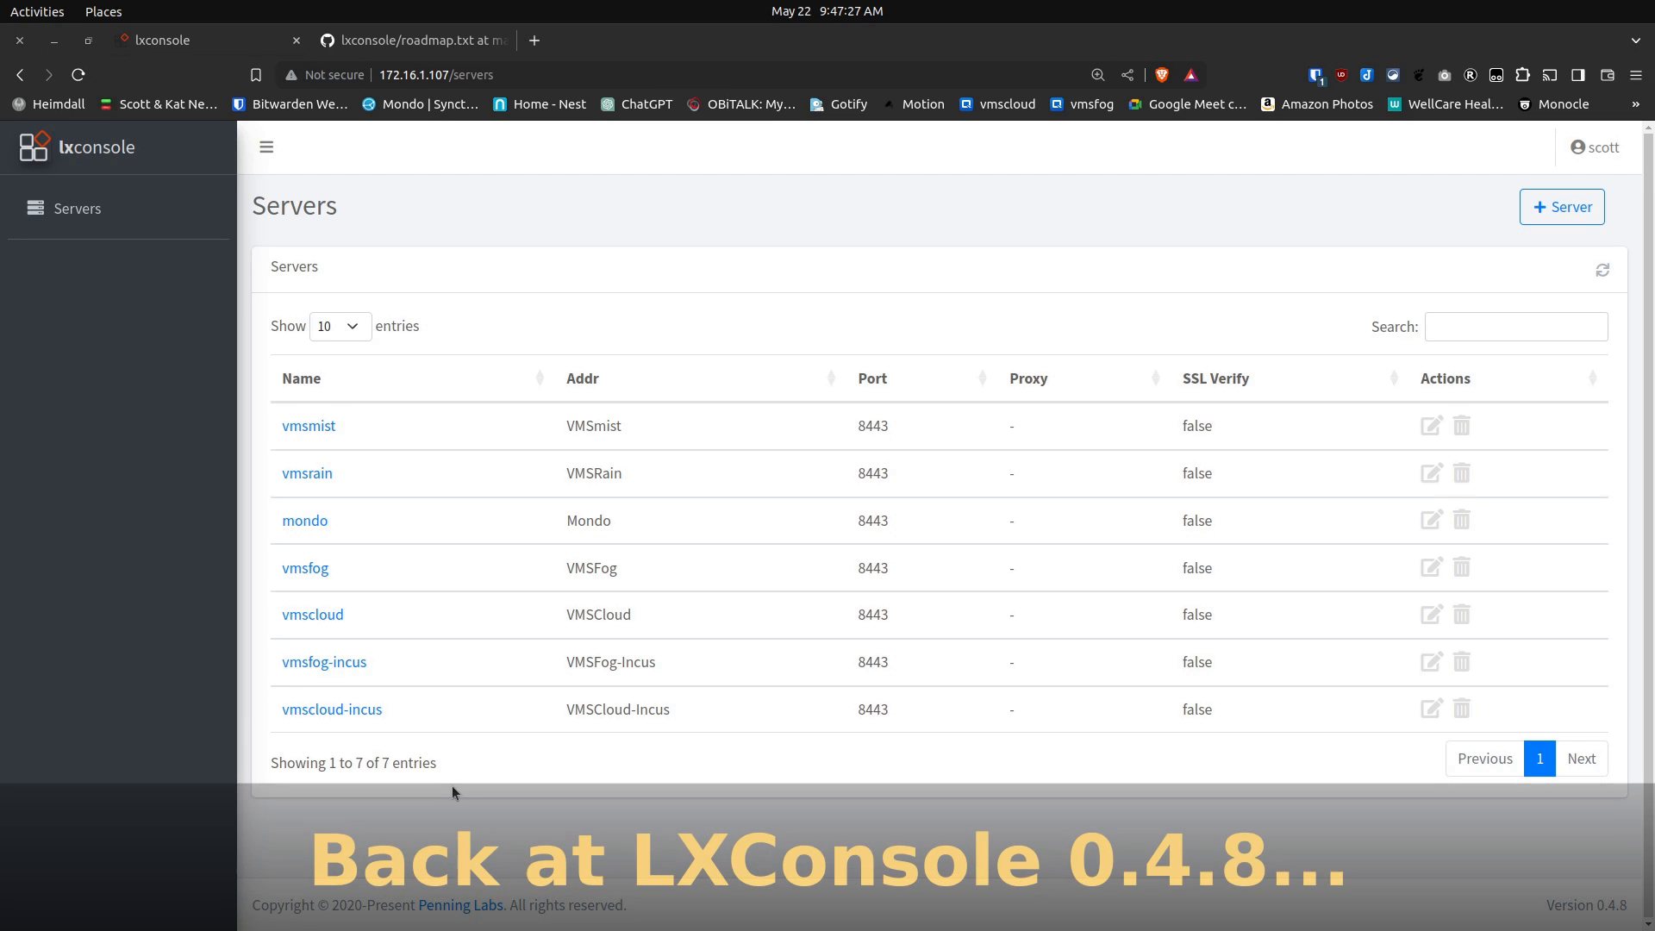
mouse_move(1149, 834)
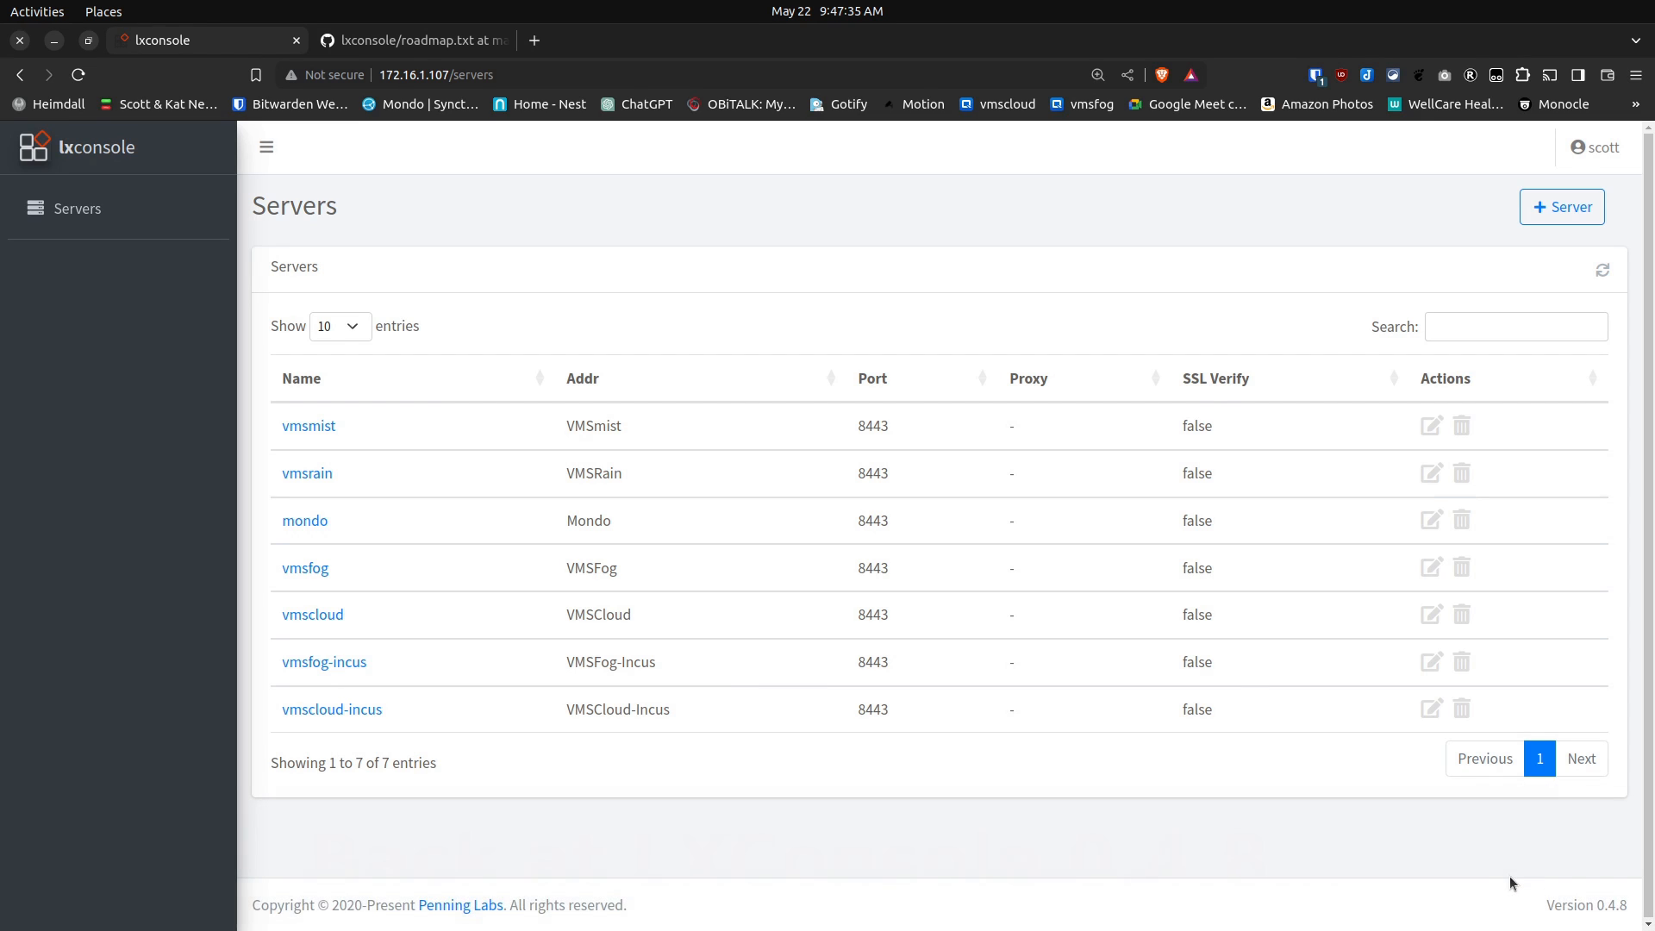
mouse_move(1040, 777)
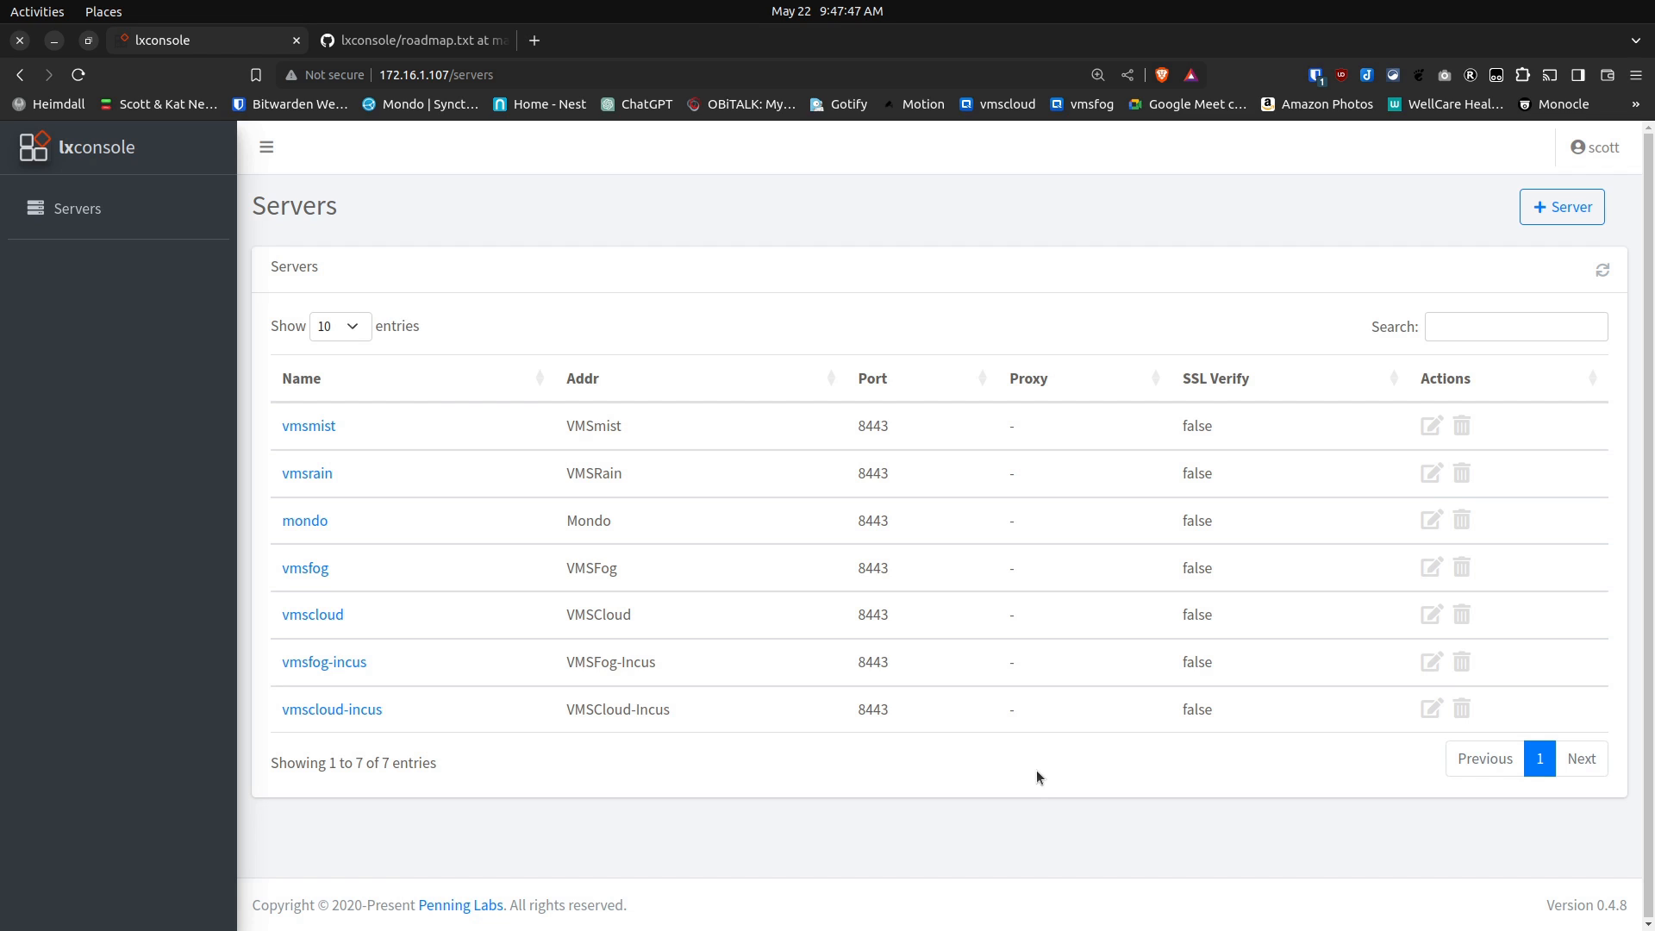
mouse_move(639, 729)
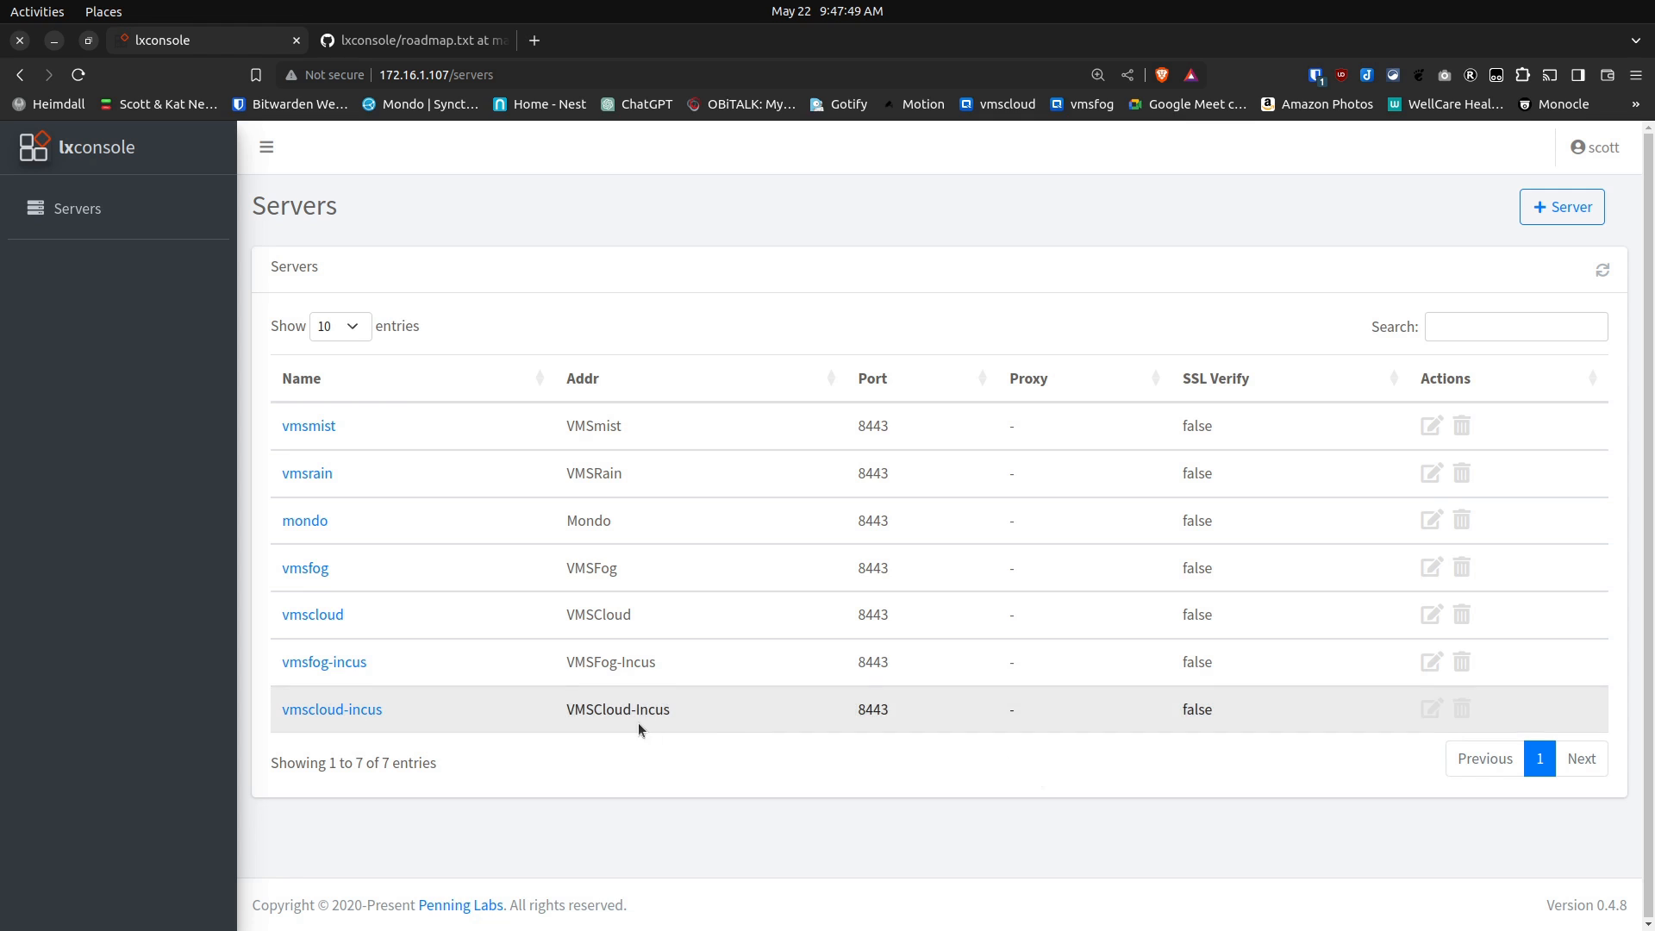
mouse_move(325, 662)
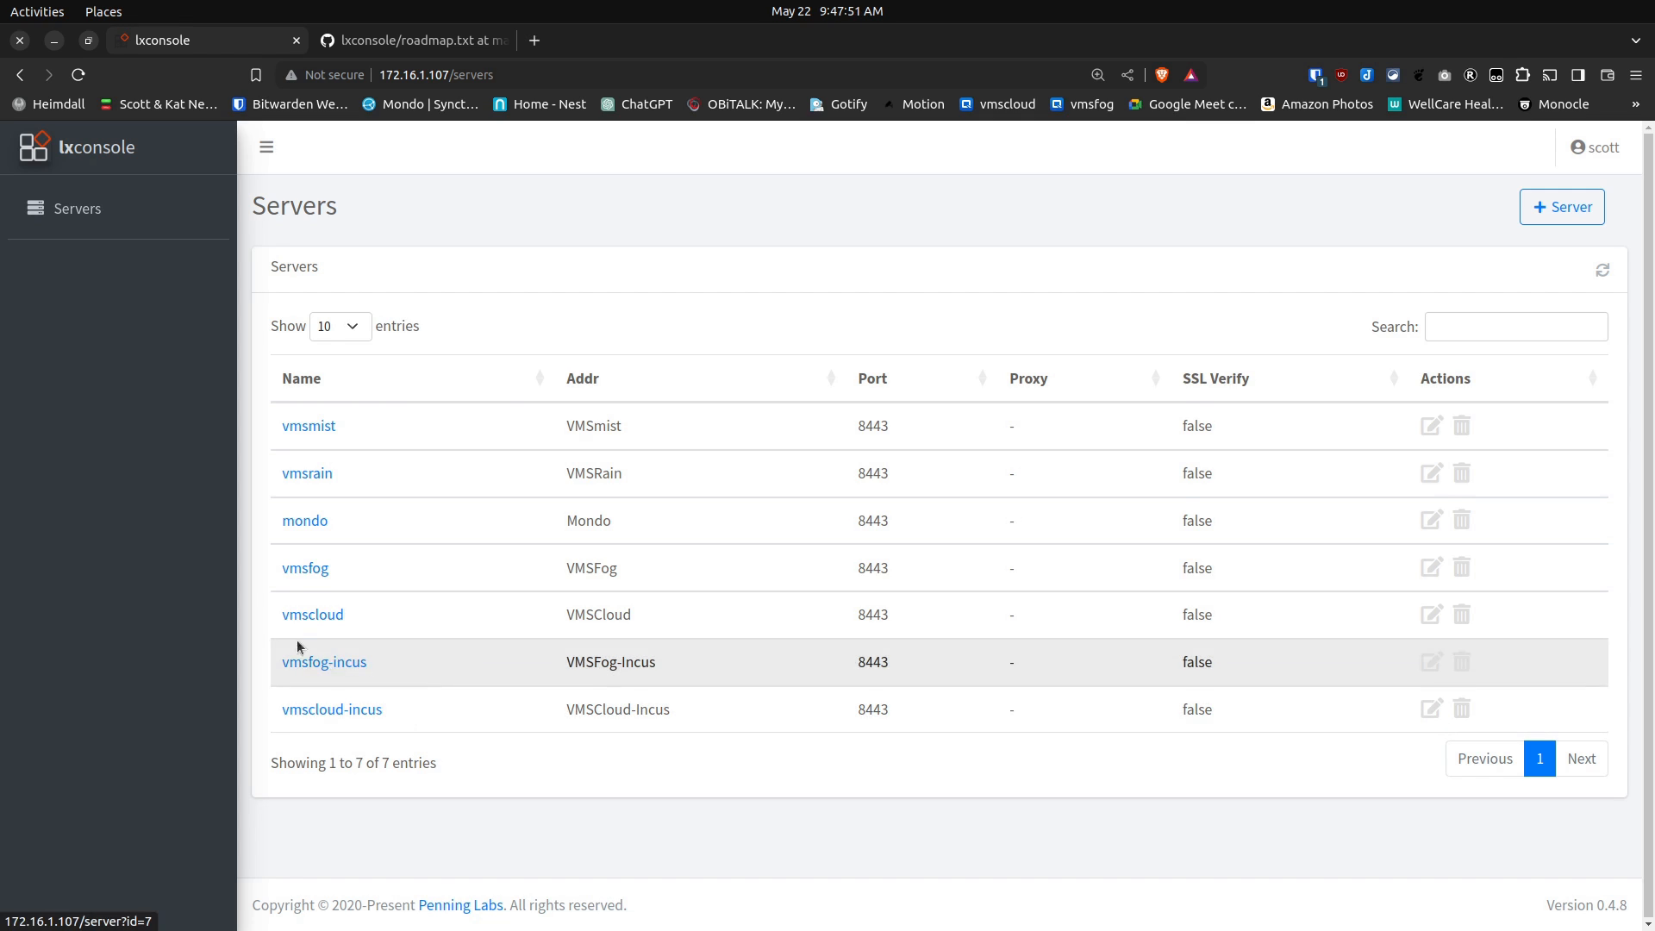
mouse_move(205, 631)
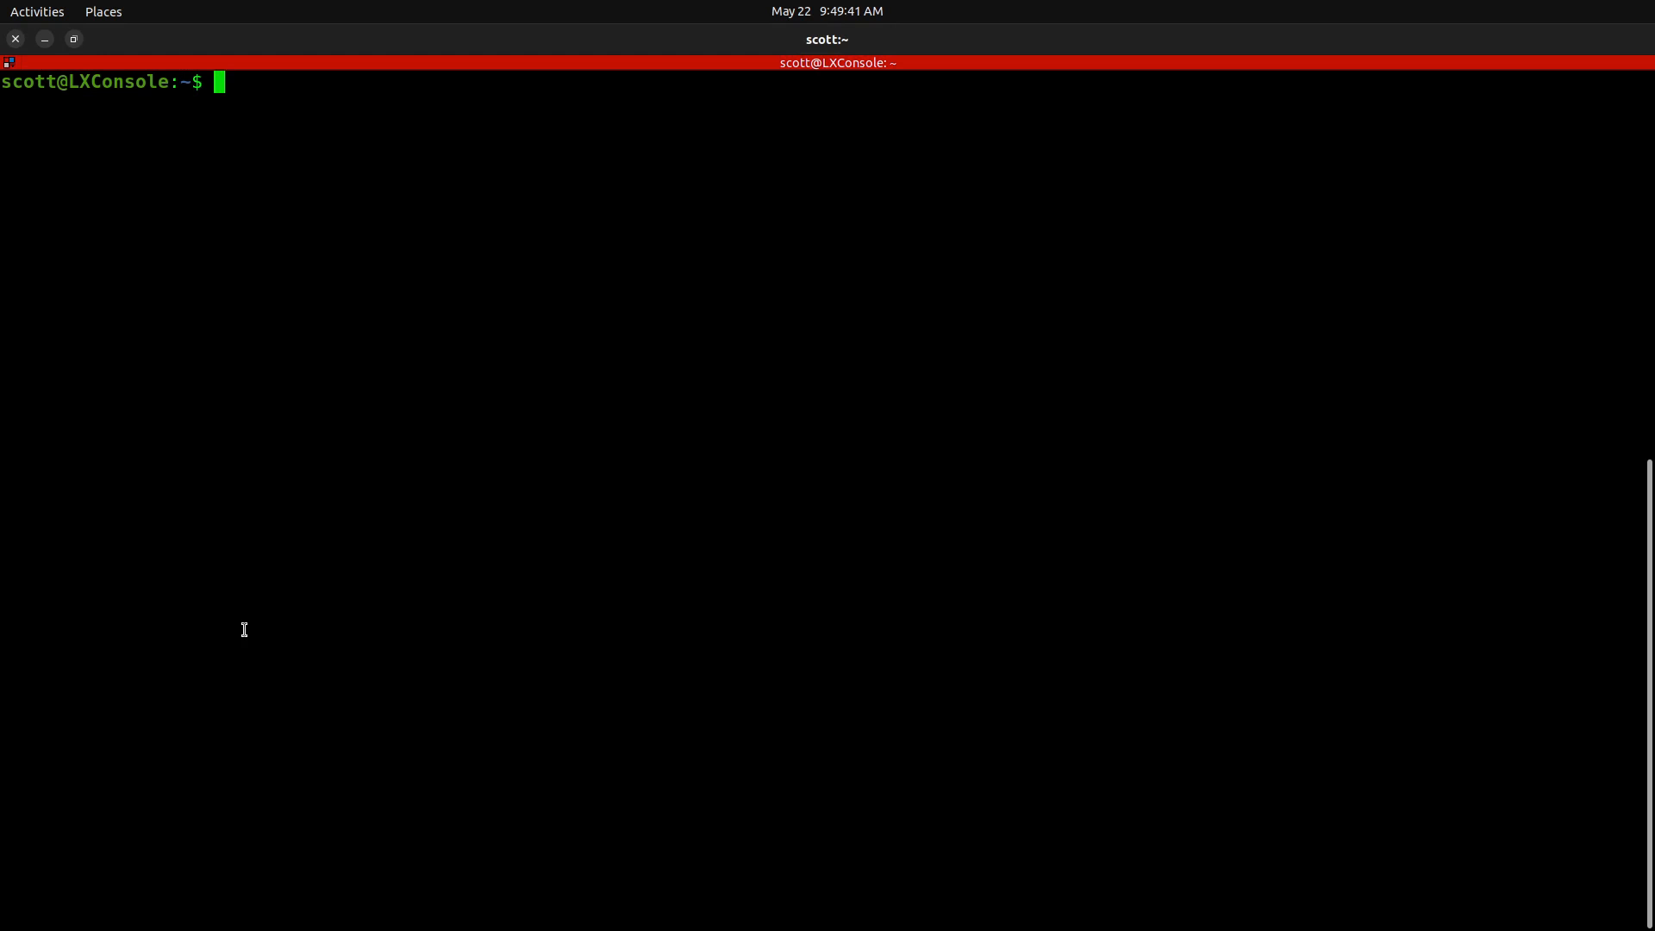
Step: List the home folder and move into the lxconsole directory
type("l")
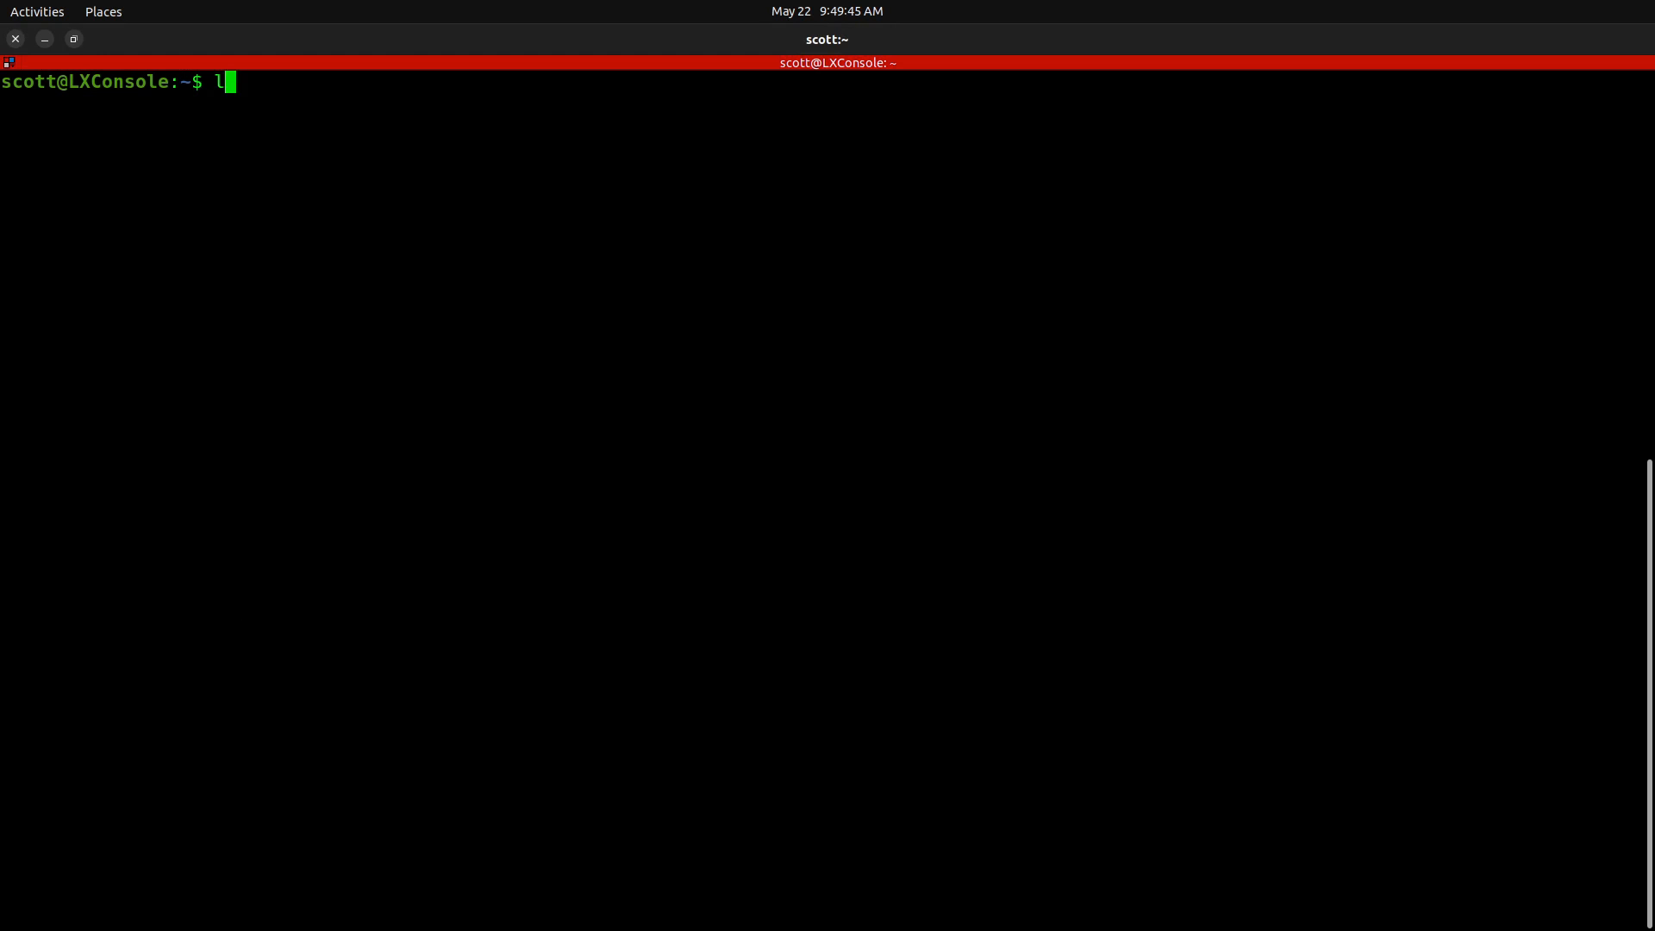
key("Return")
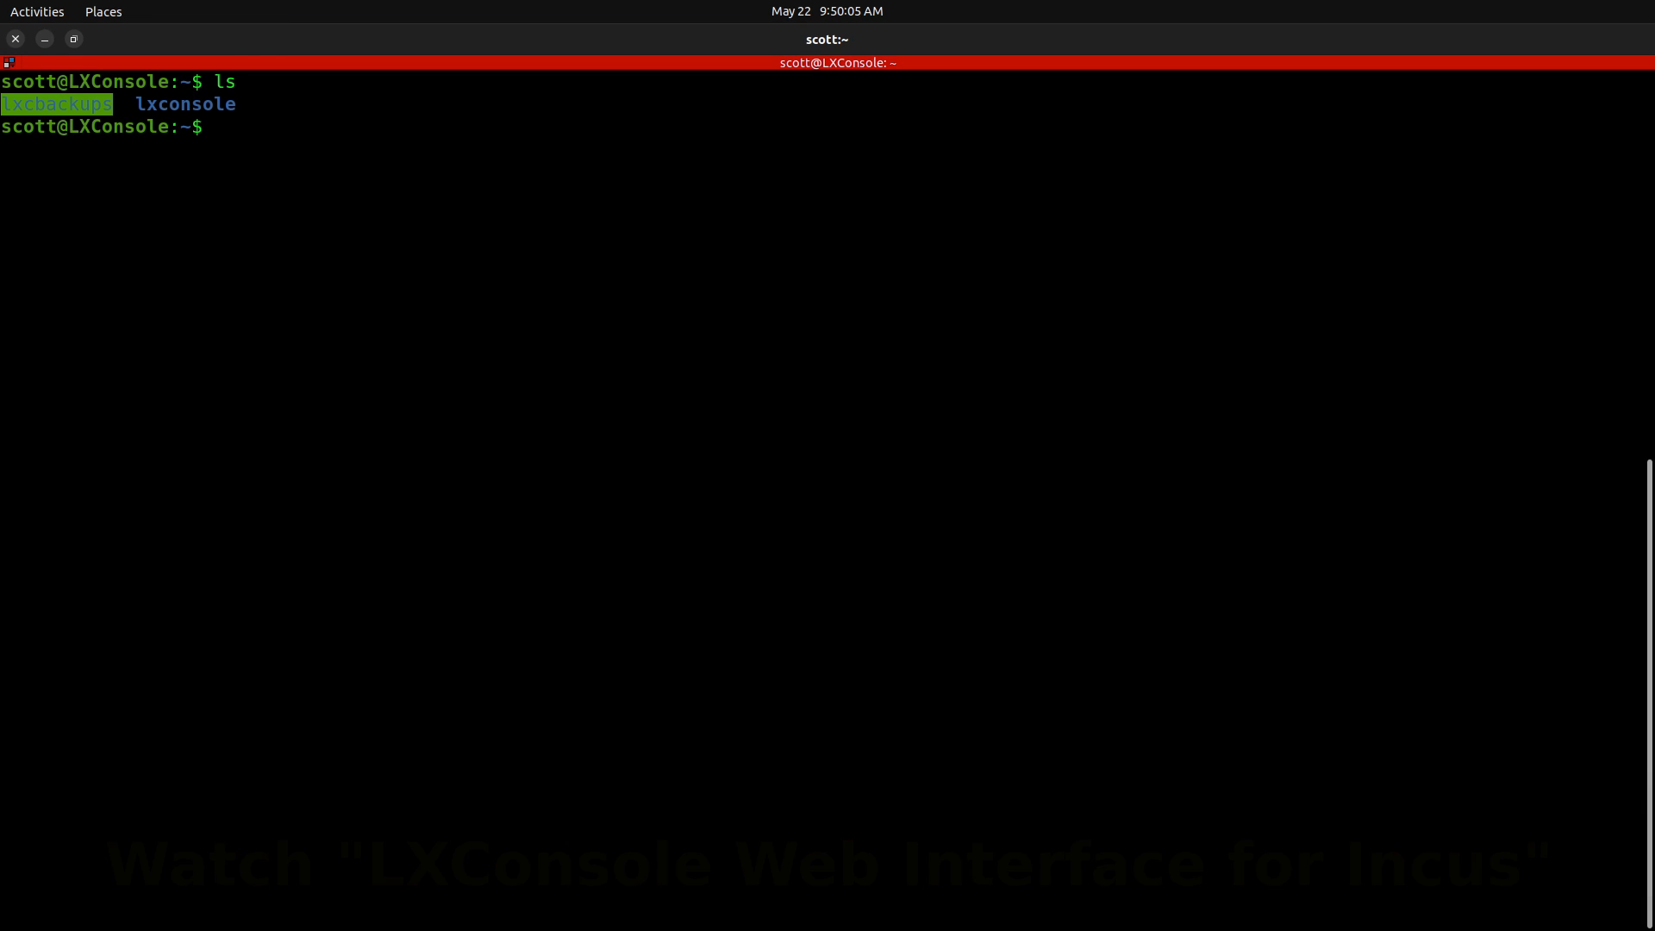
type("cd")
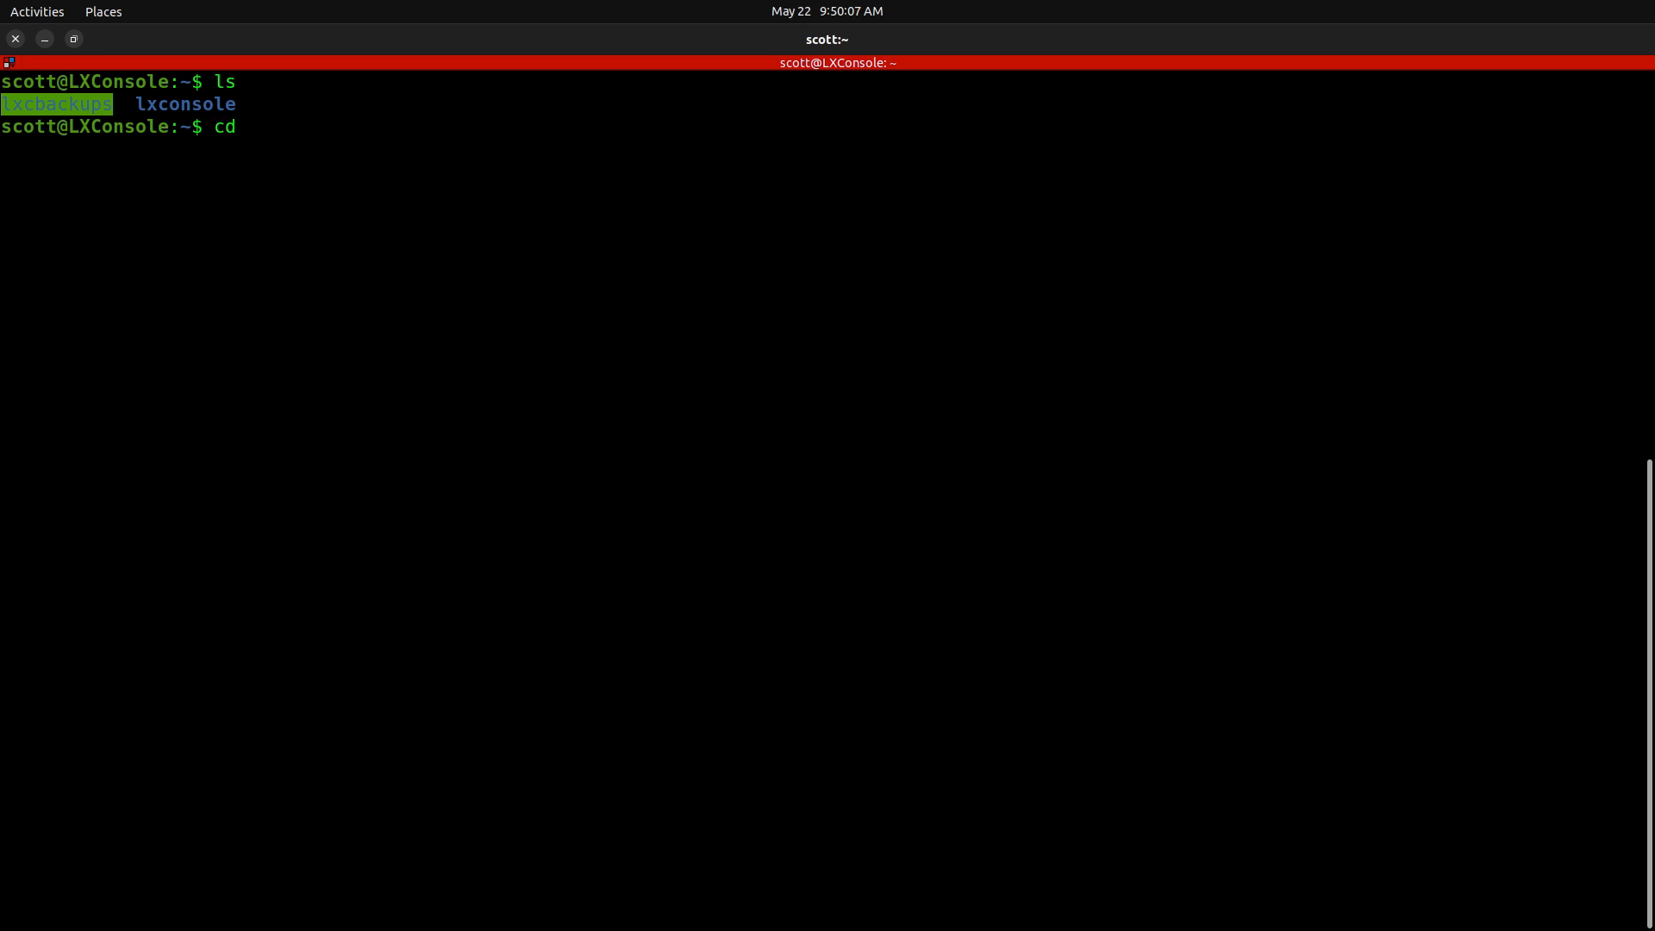
type("lxconsole")
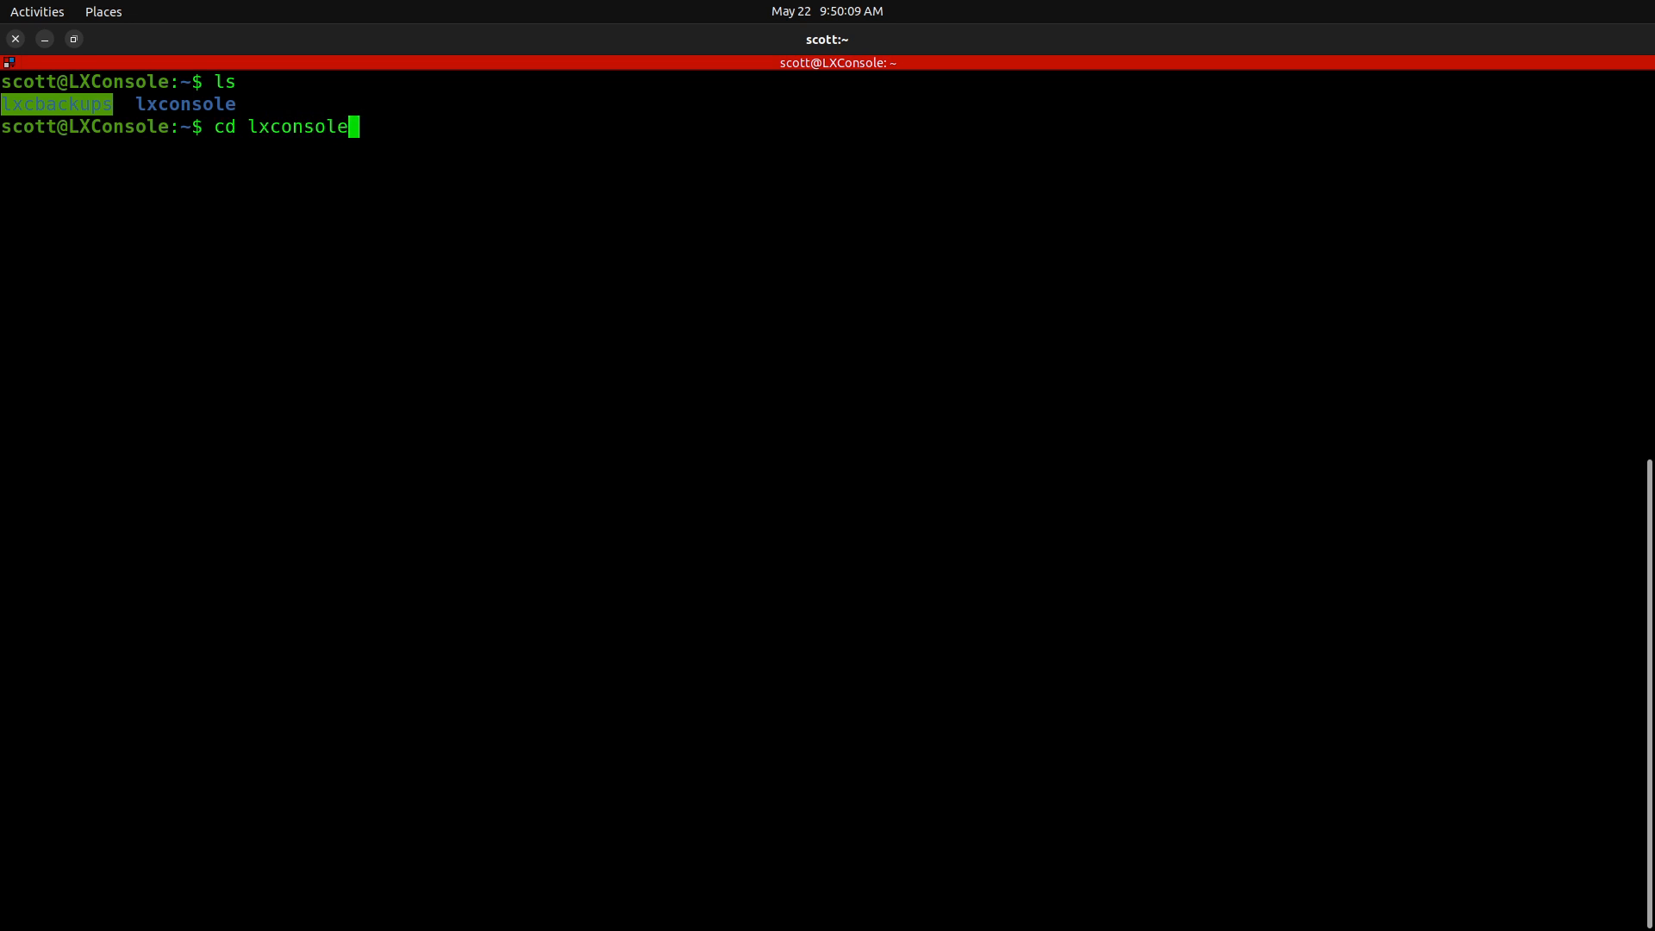
key("Return")
type("ls")
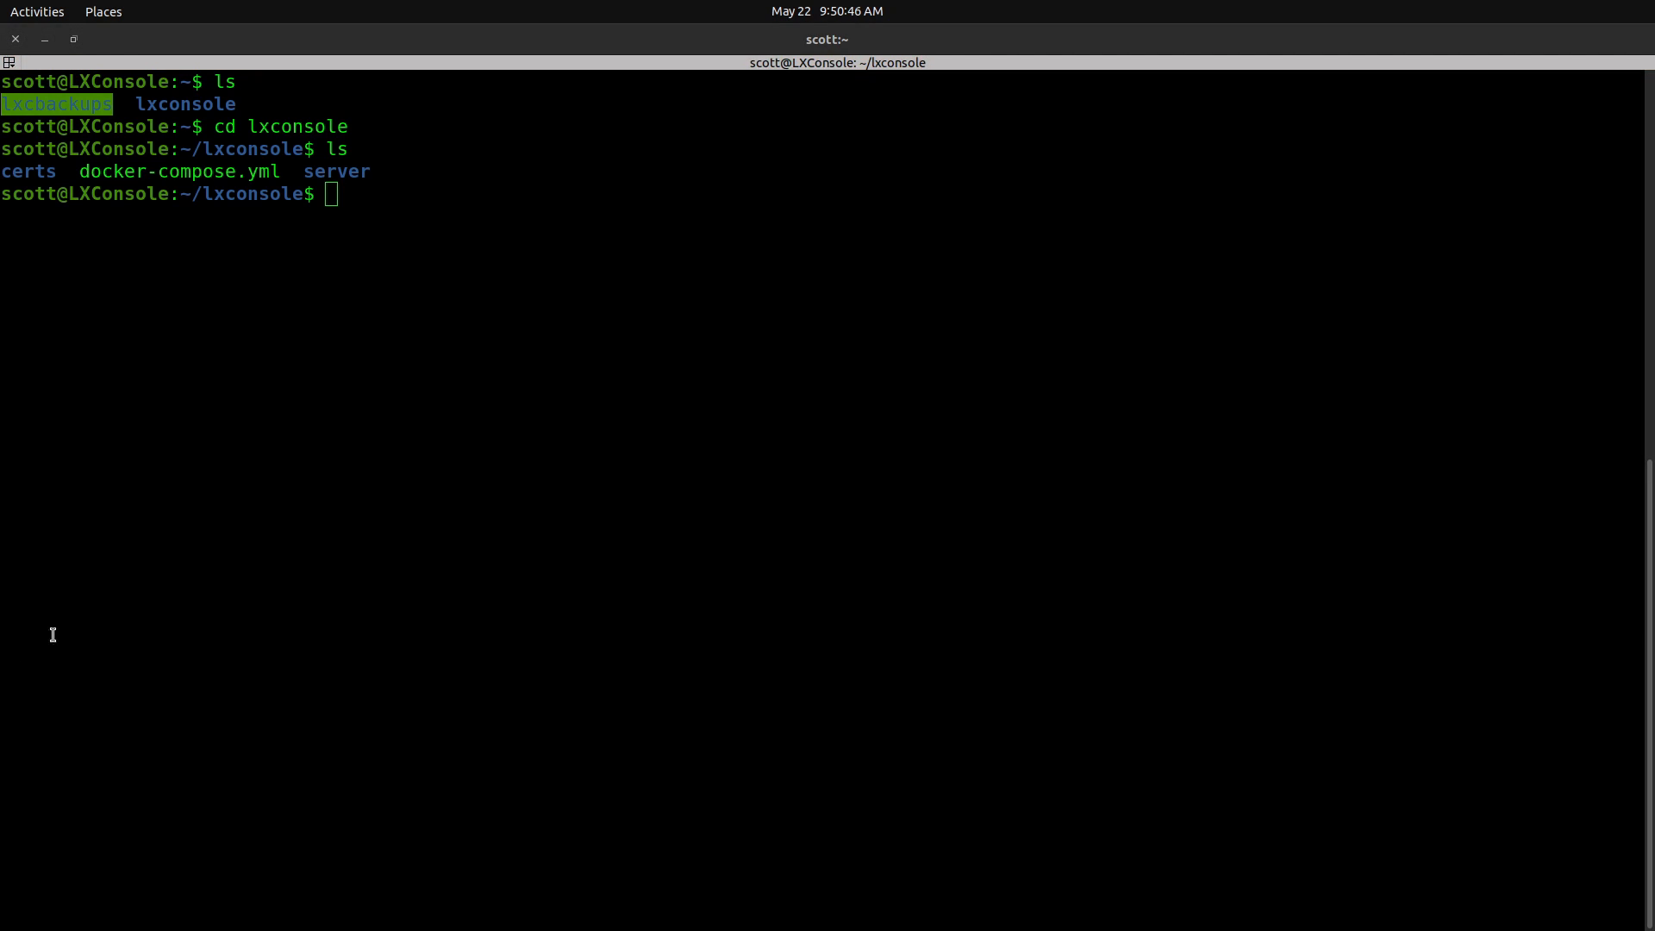
Step: Download the latest lxconsole image with docker compose pull
type("do")
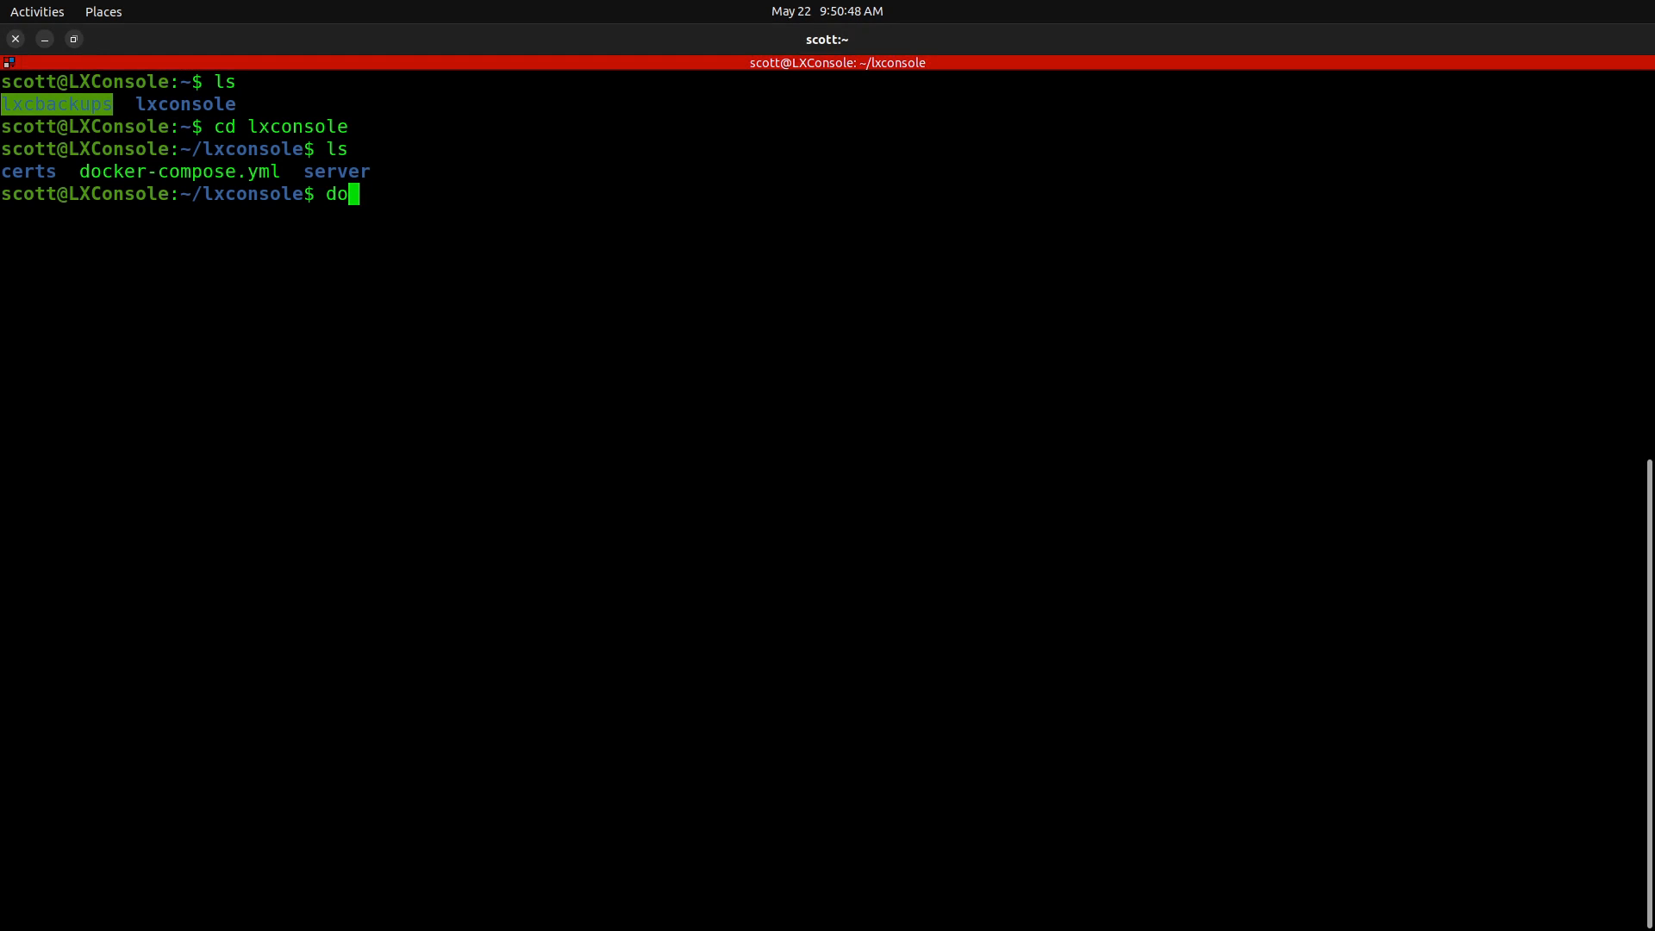
type("cker co")
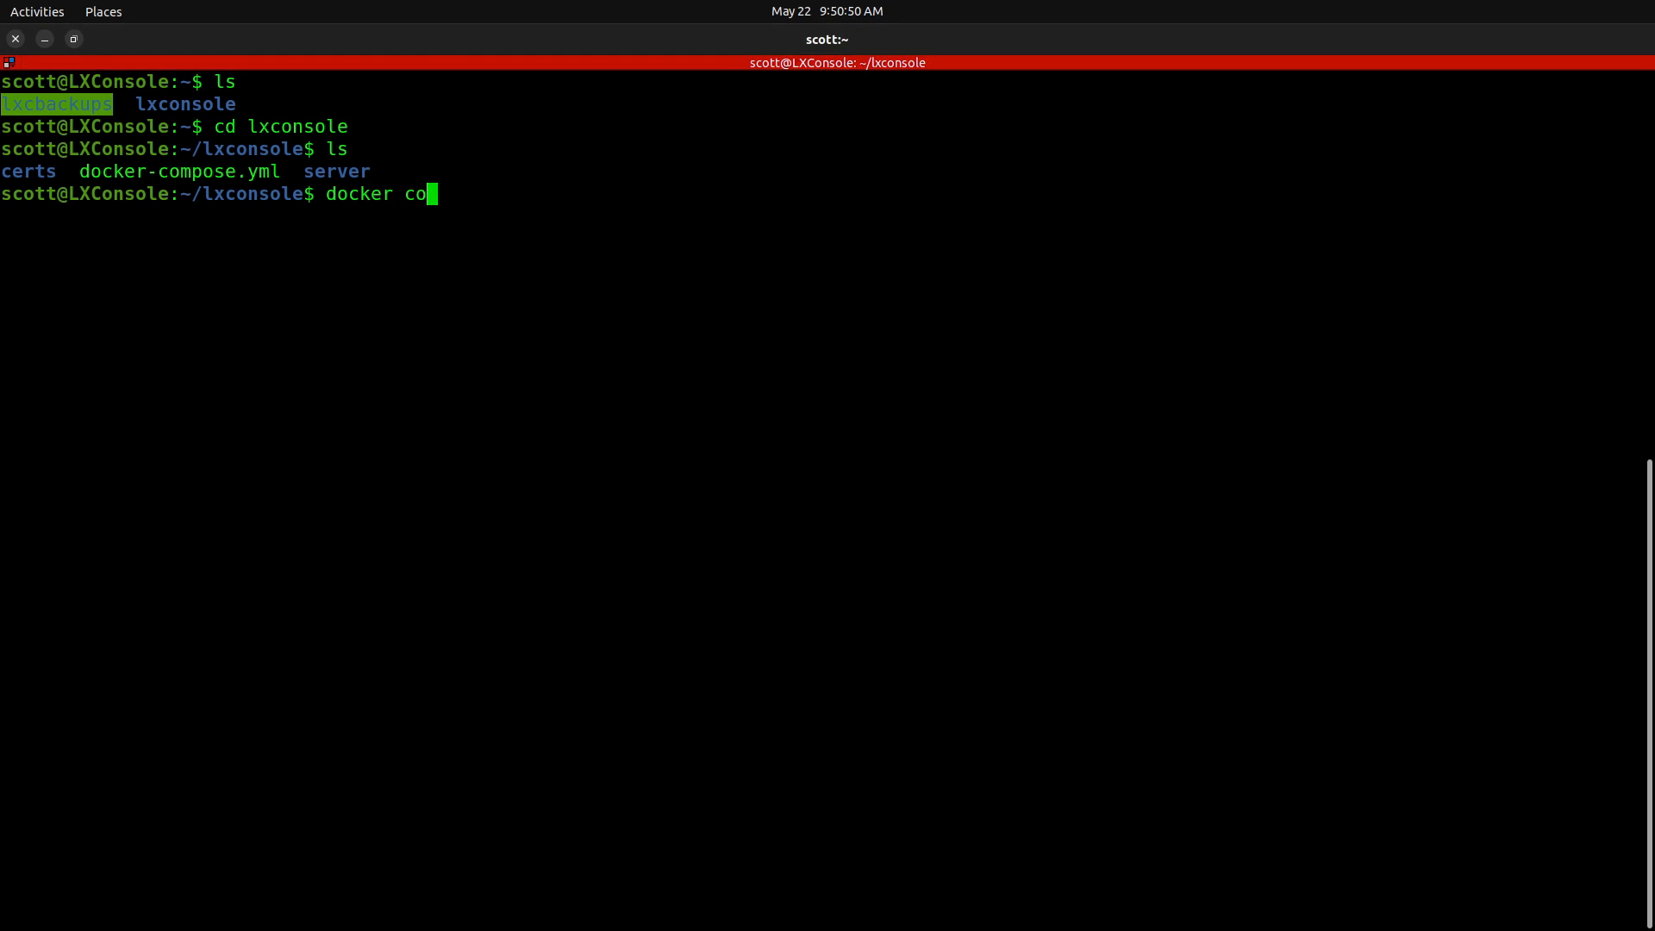
type("mpose p")
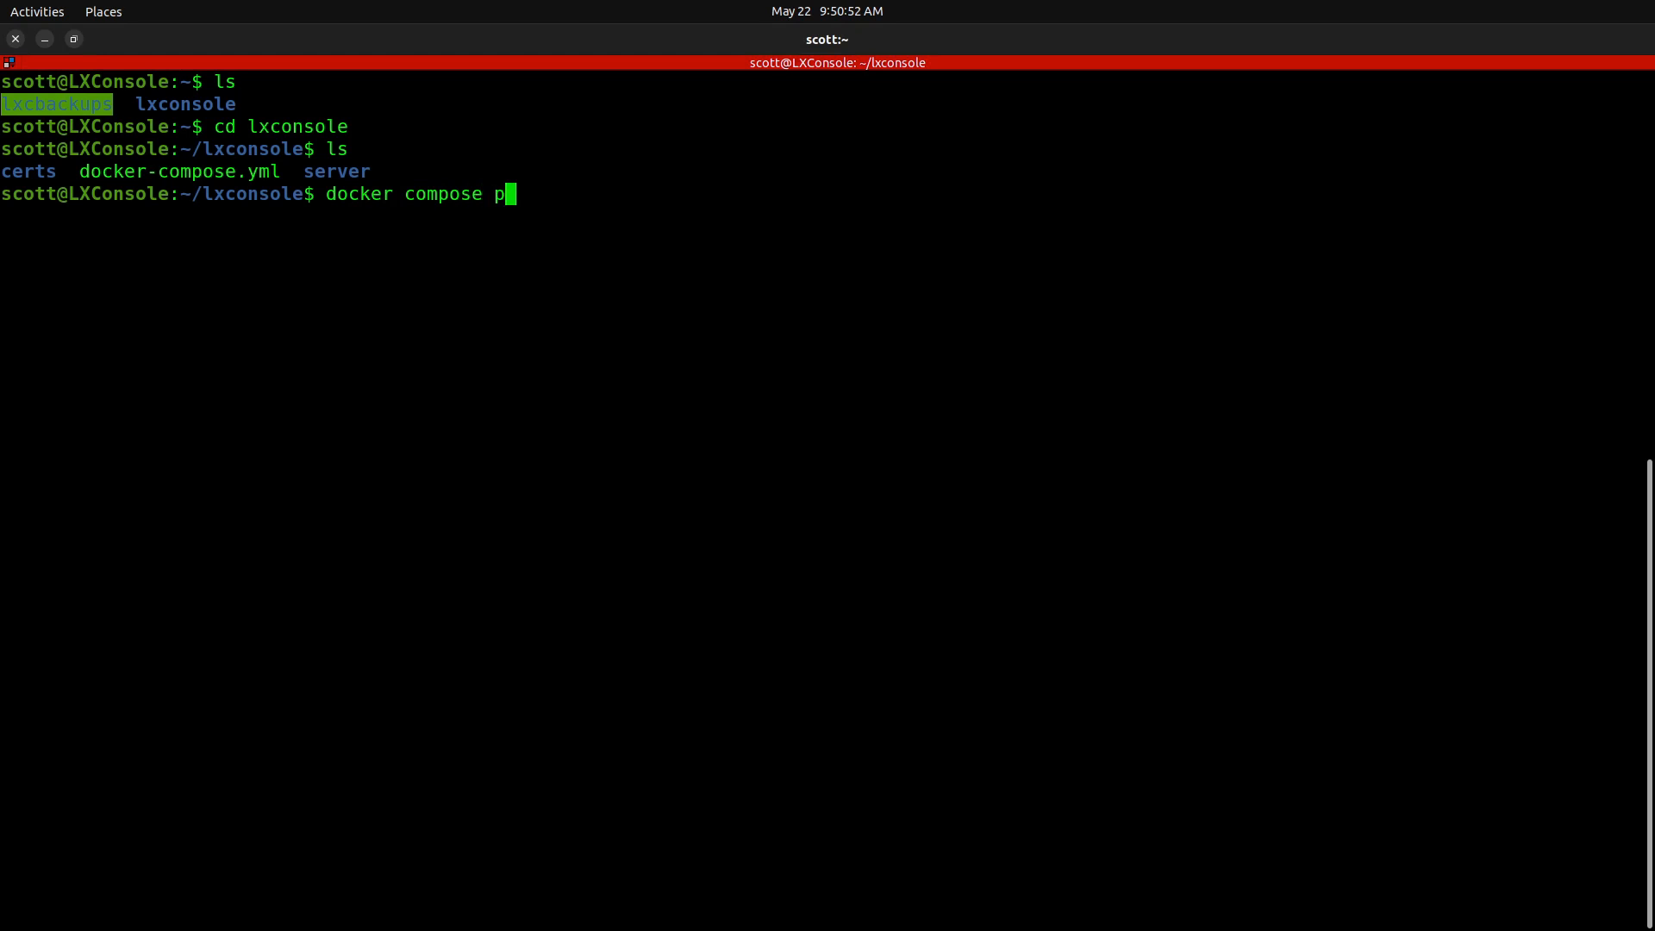
key("Return")
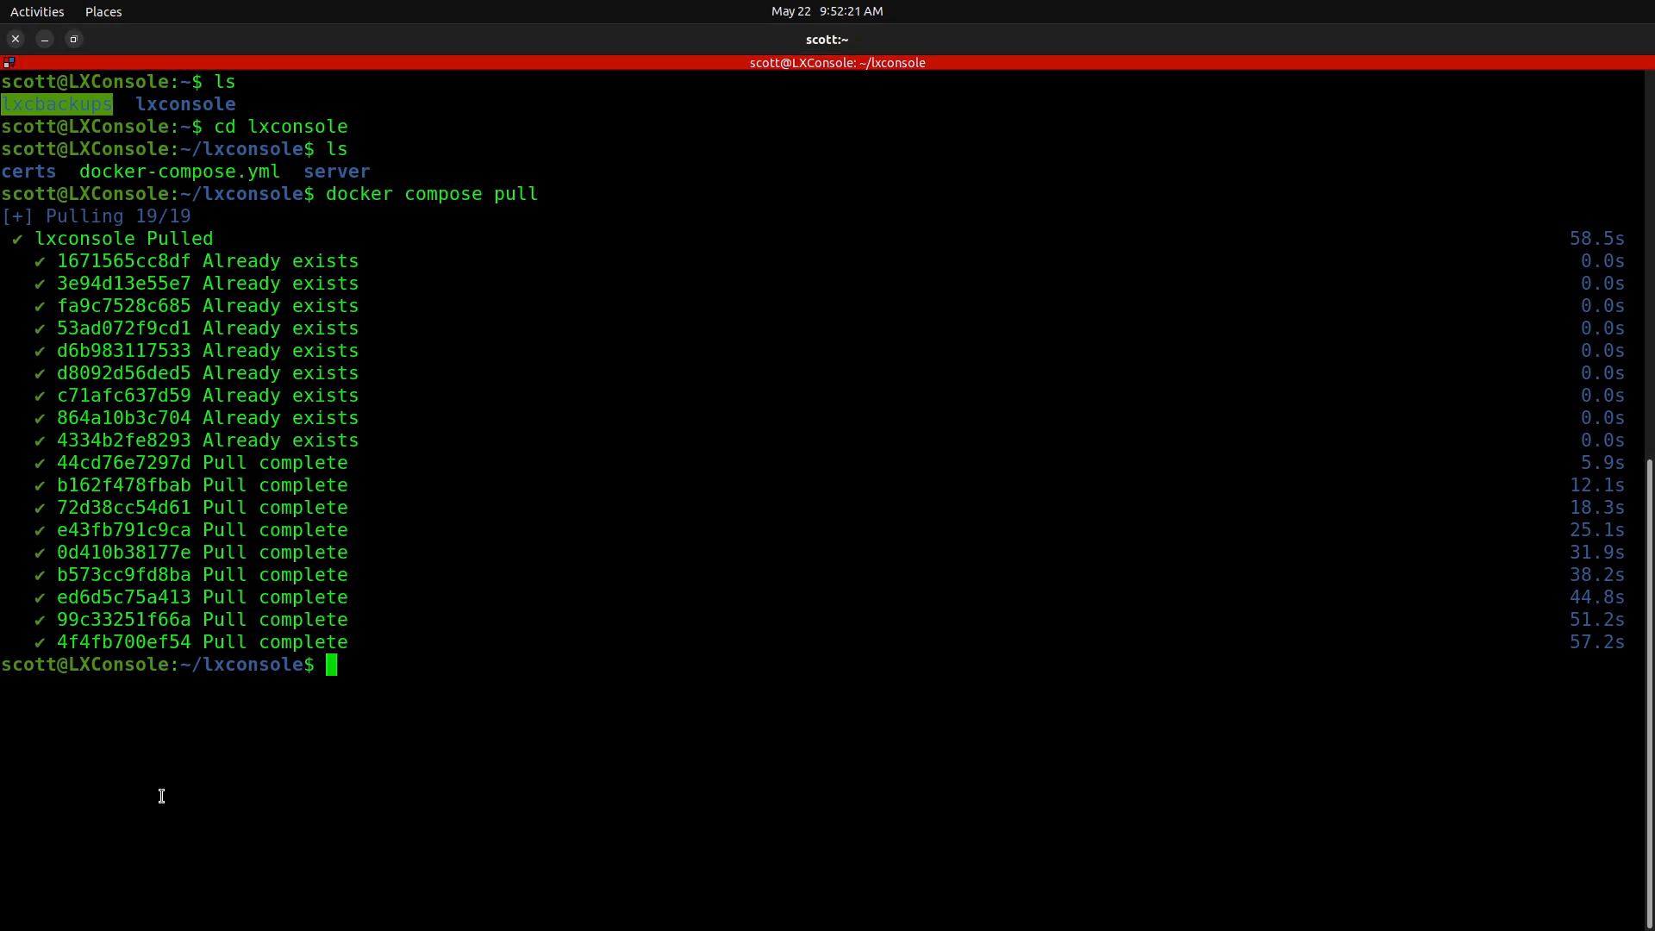
Step: Stop and remove the old lxconsole container with docker compose stop and rm
type("d")
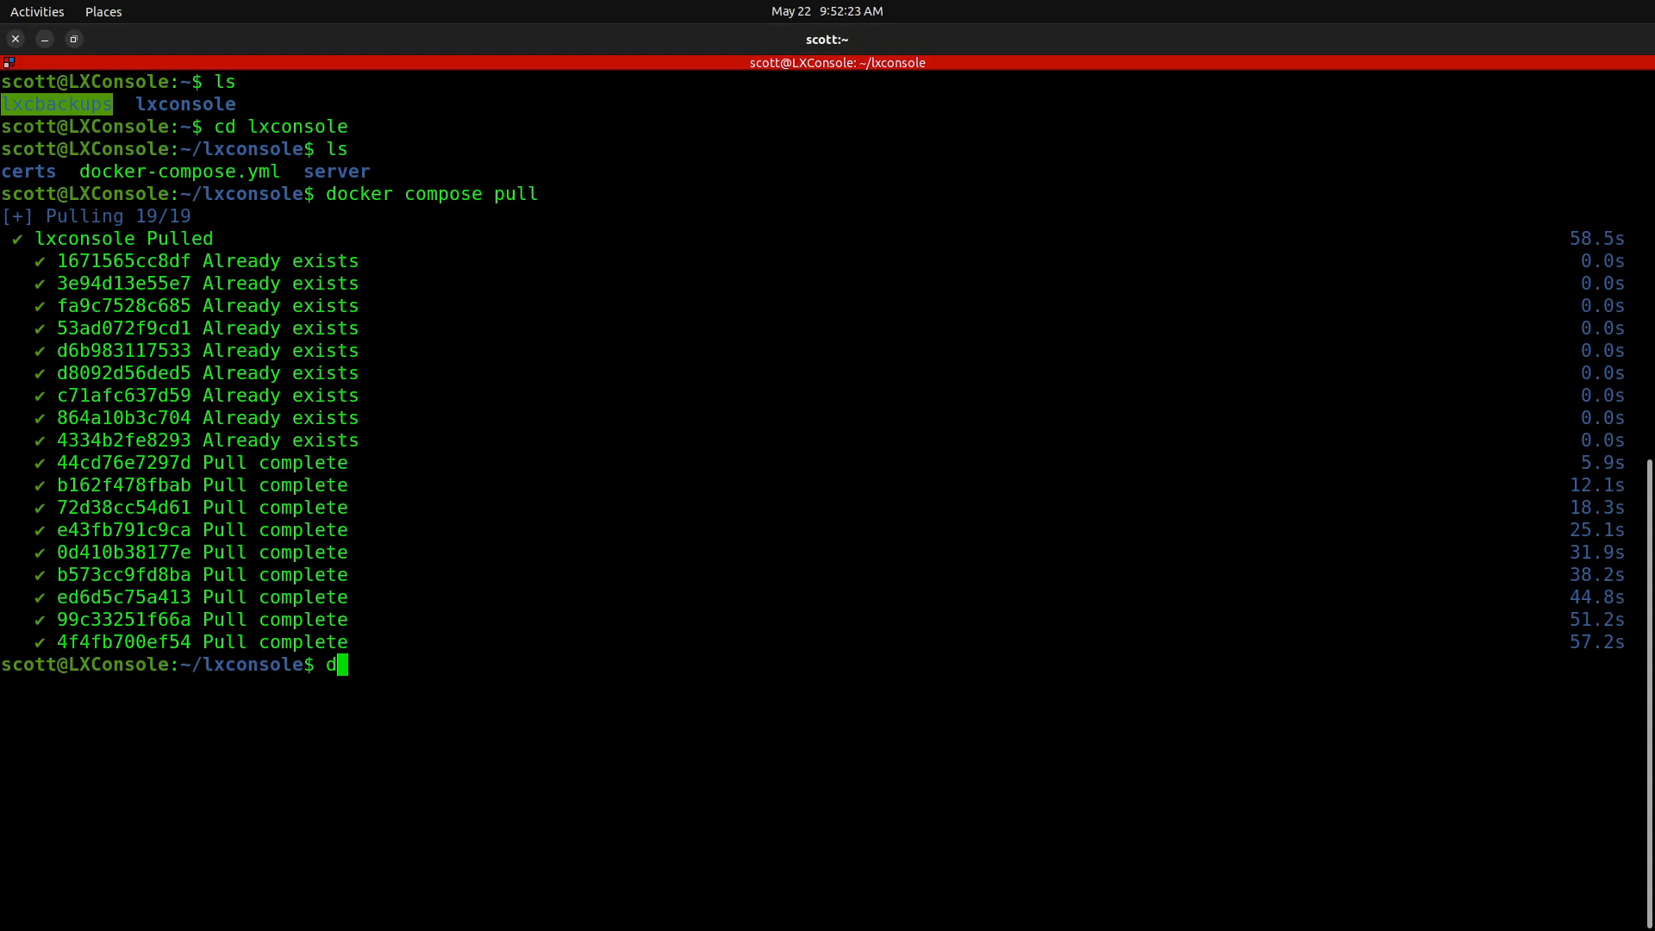
type("ocker")
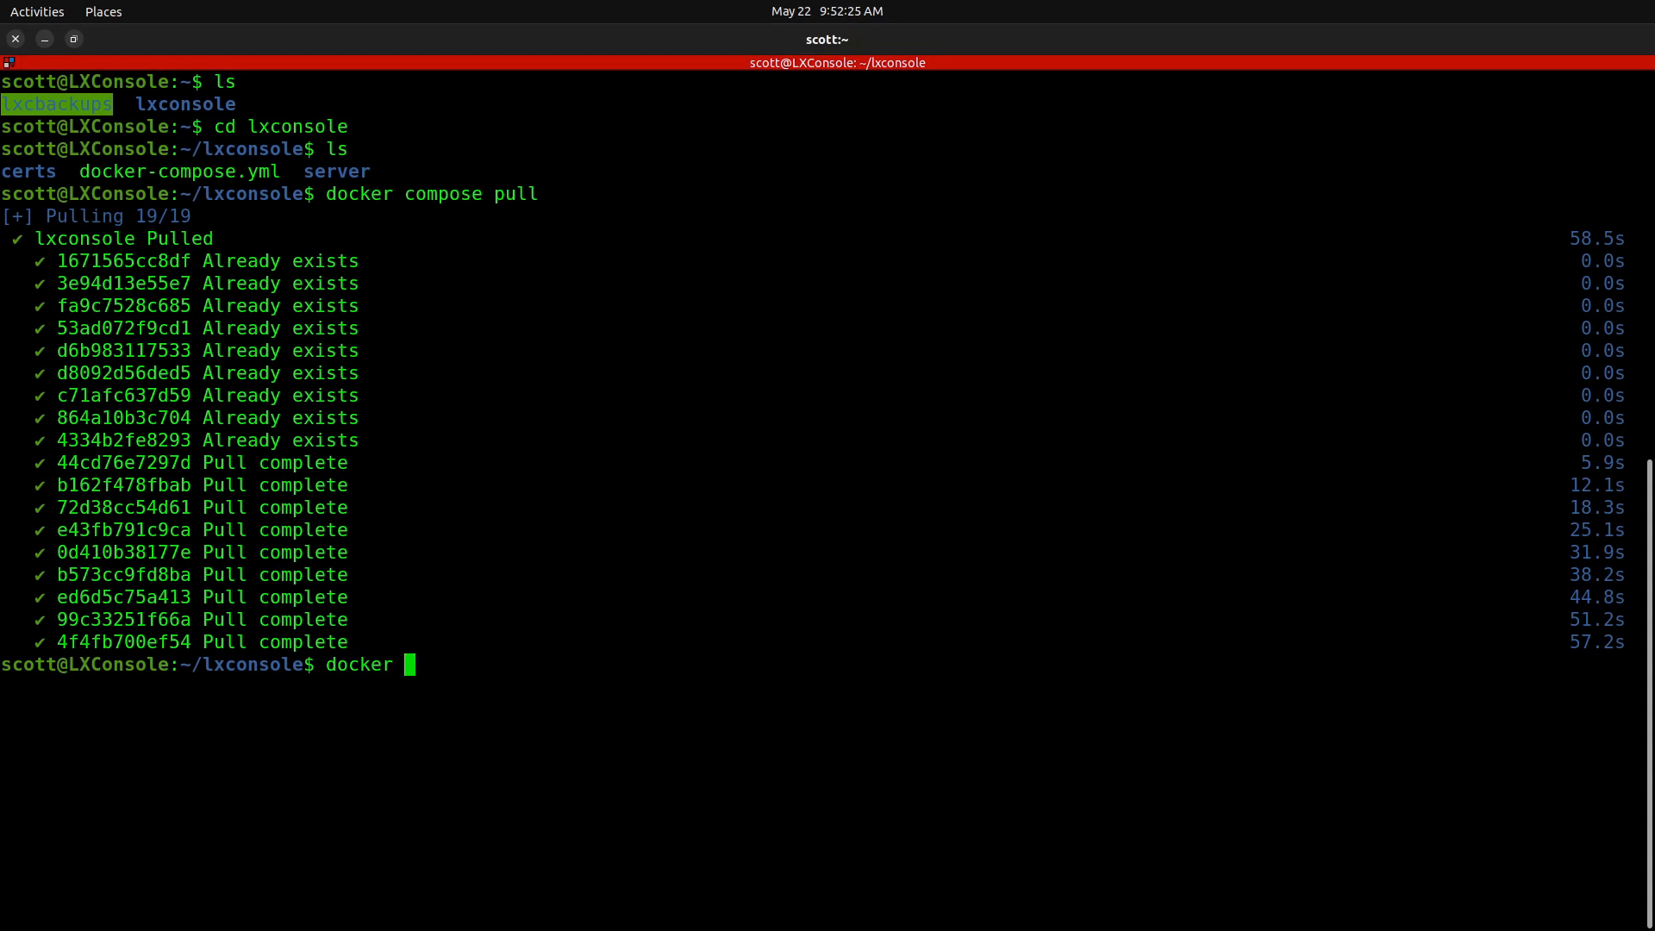
type("compose s")
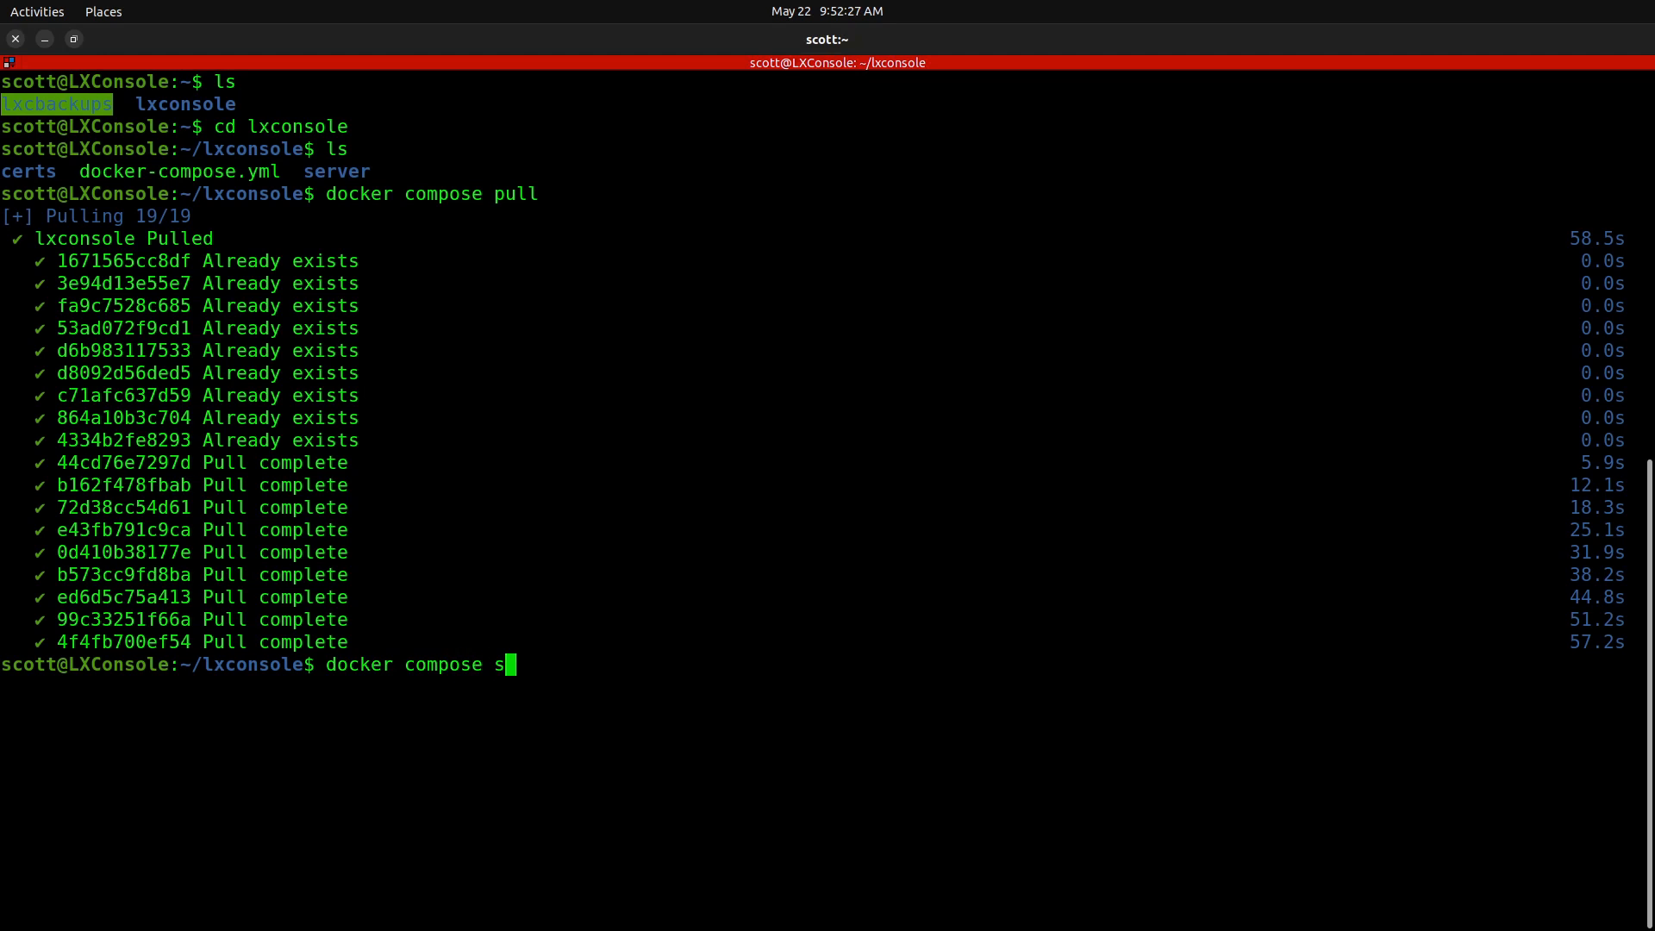
type("top")
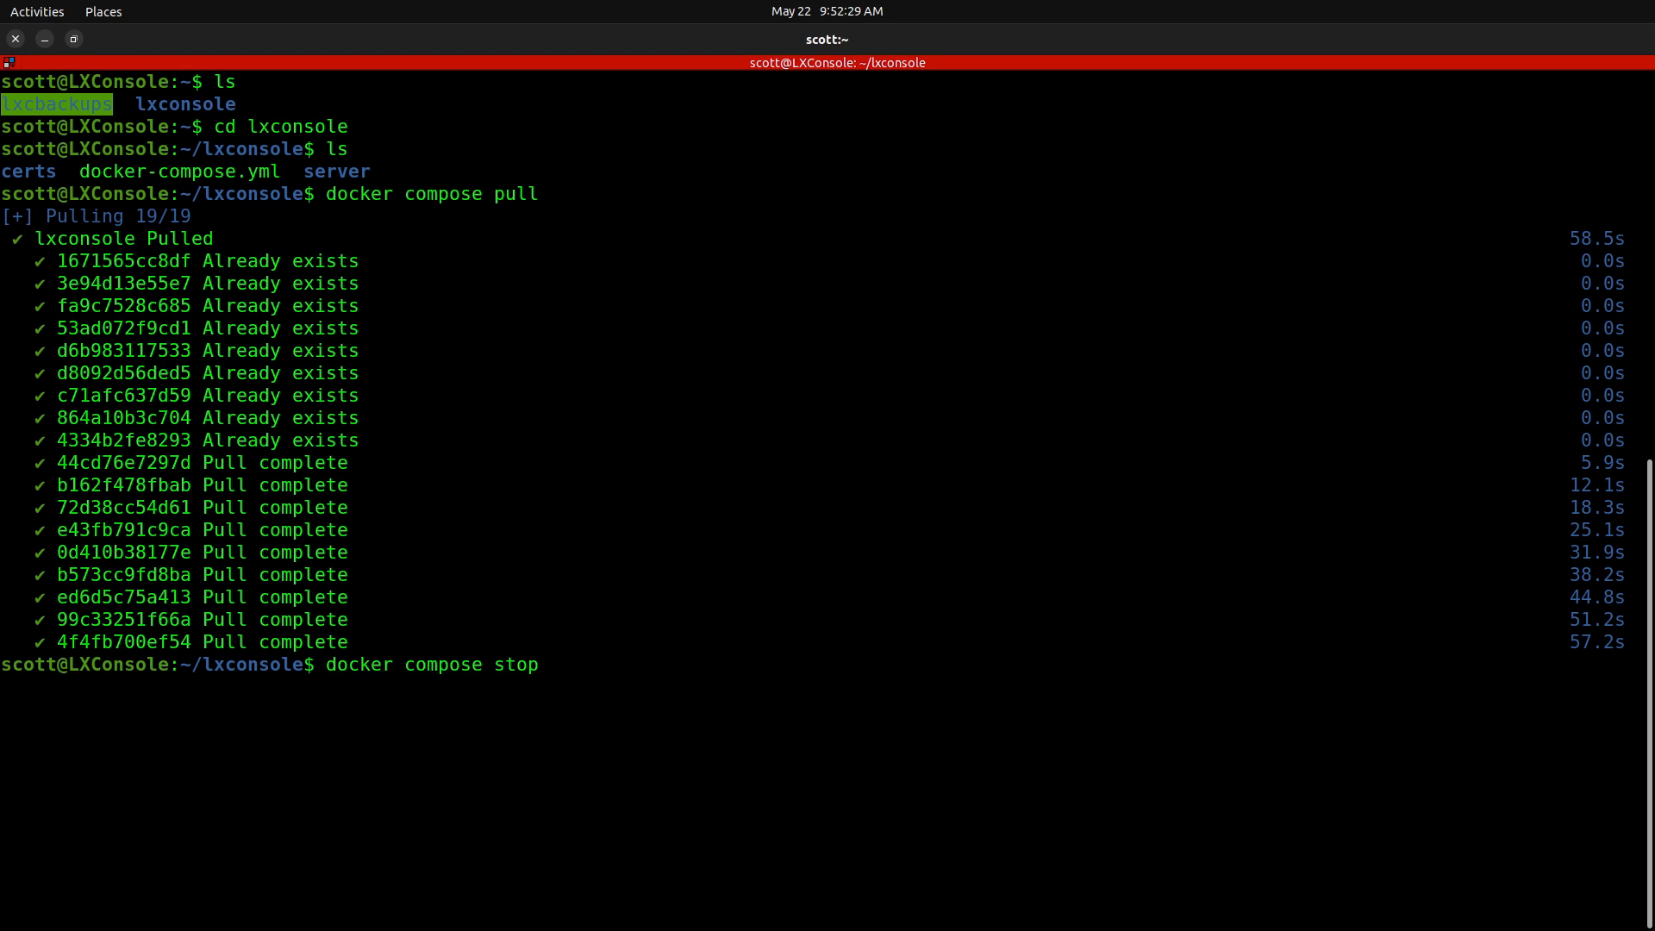
type("lxcosnoe")
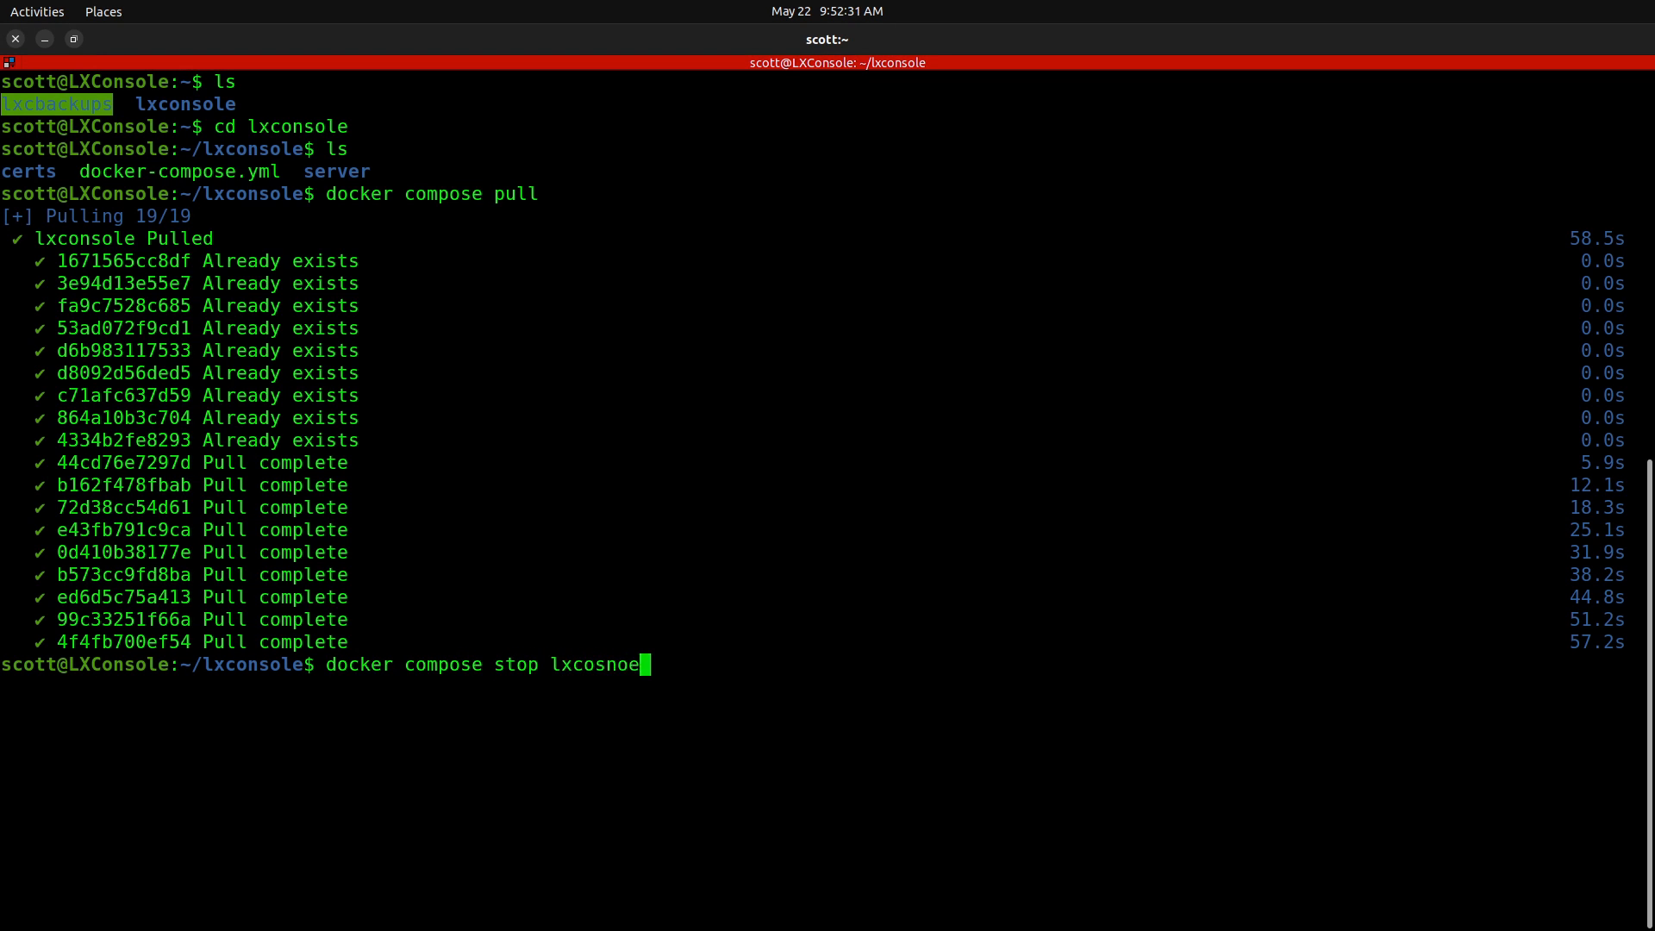
key("Return")
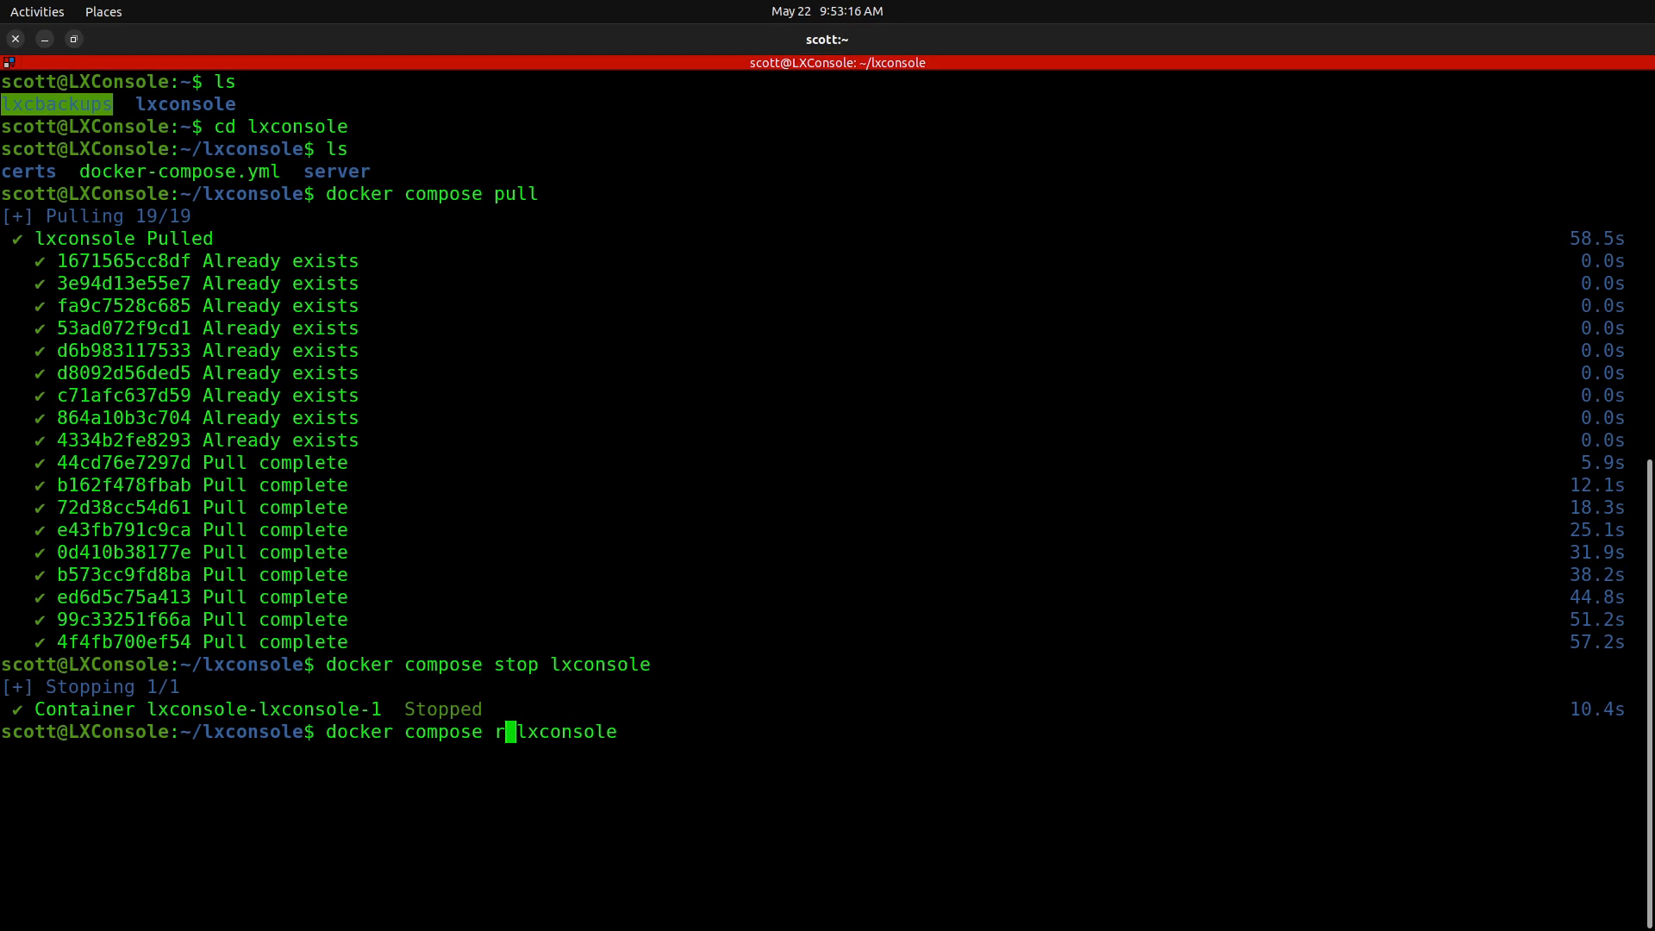
type("m")
key("Return")
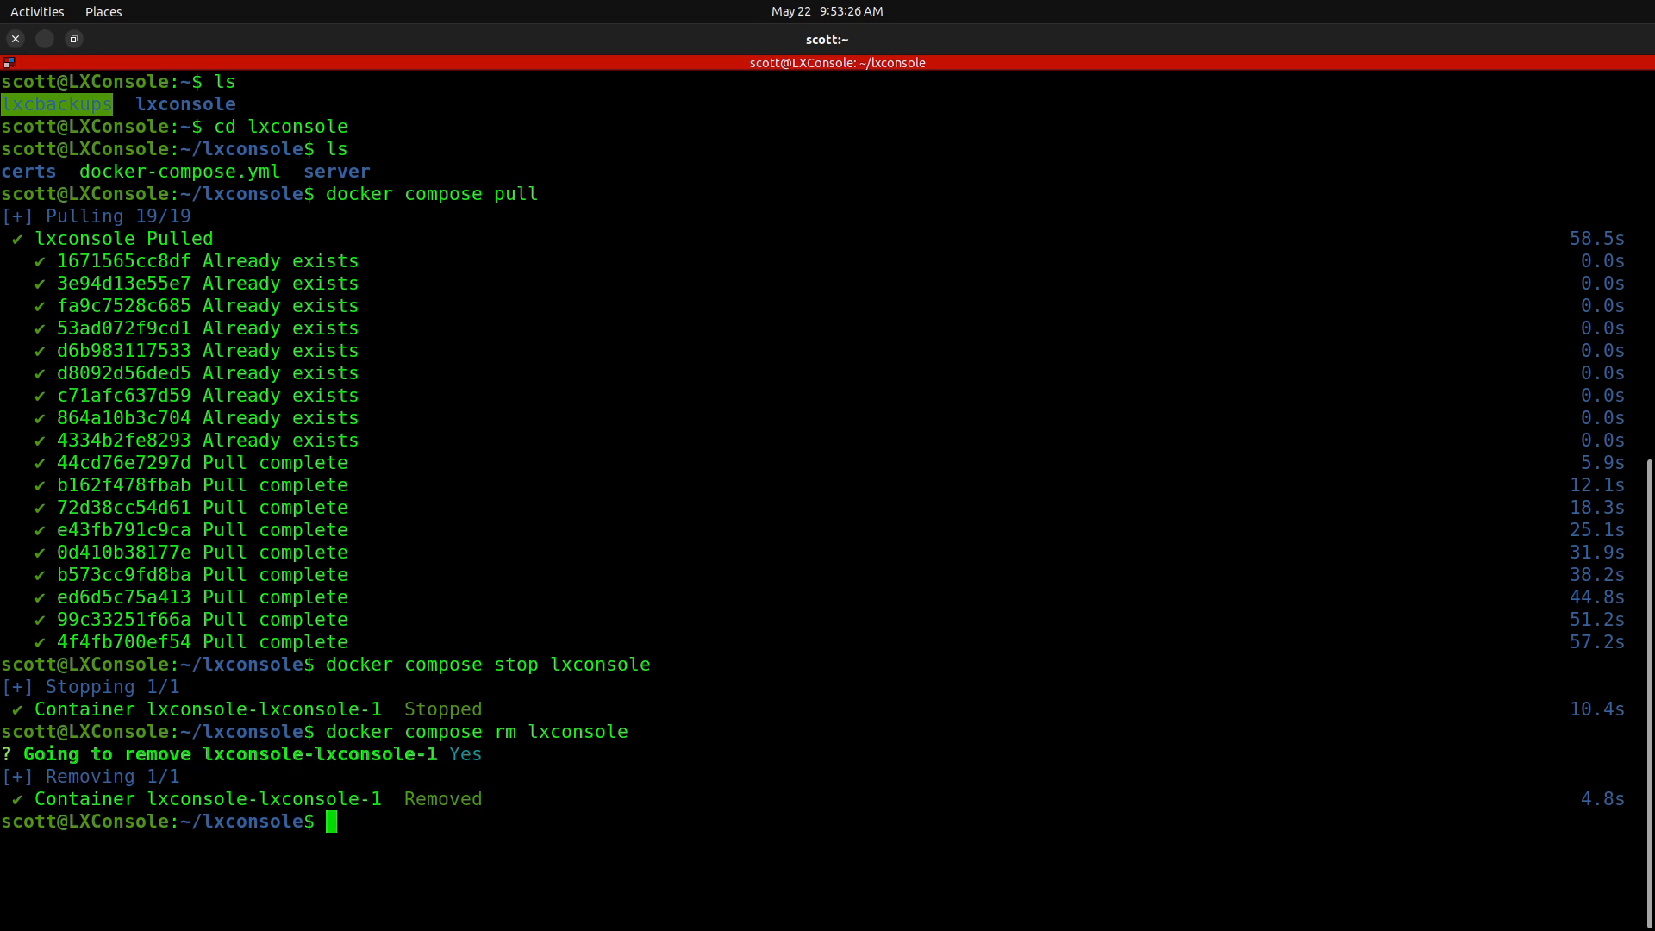
Step: Start a new detached lxconsole container with docker compose up -d
type("docker")
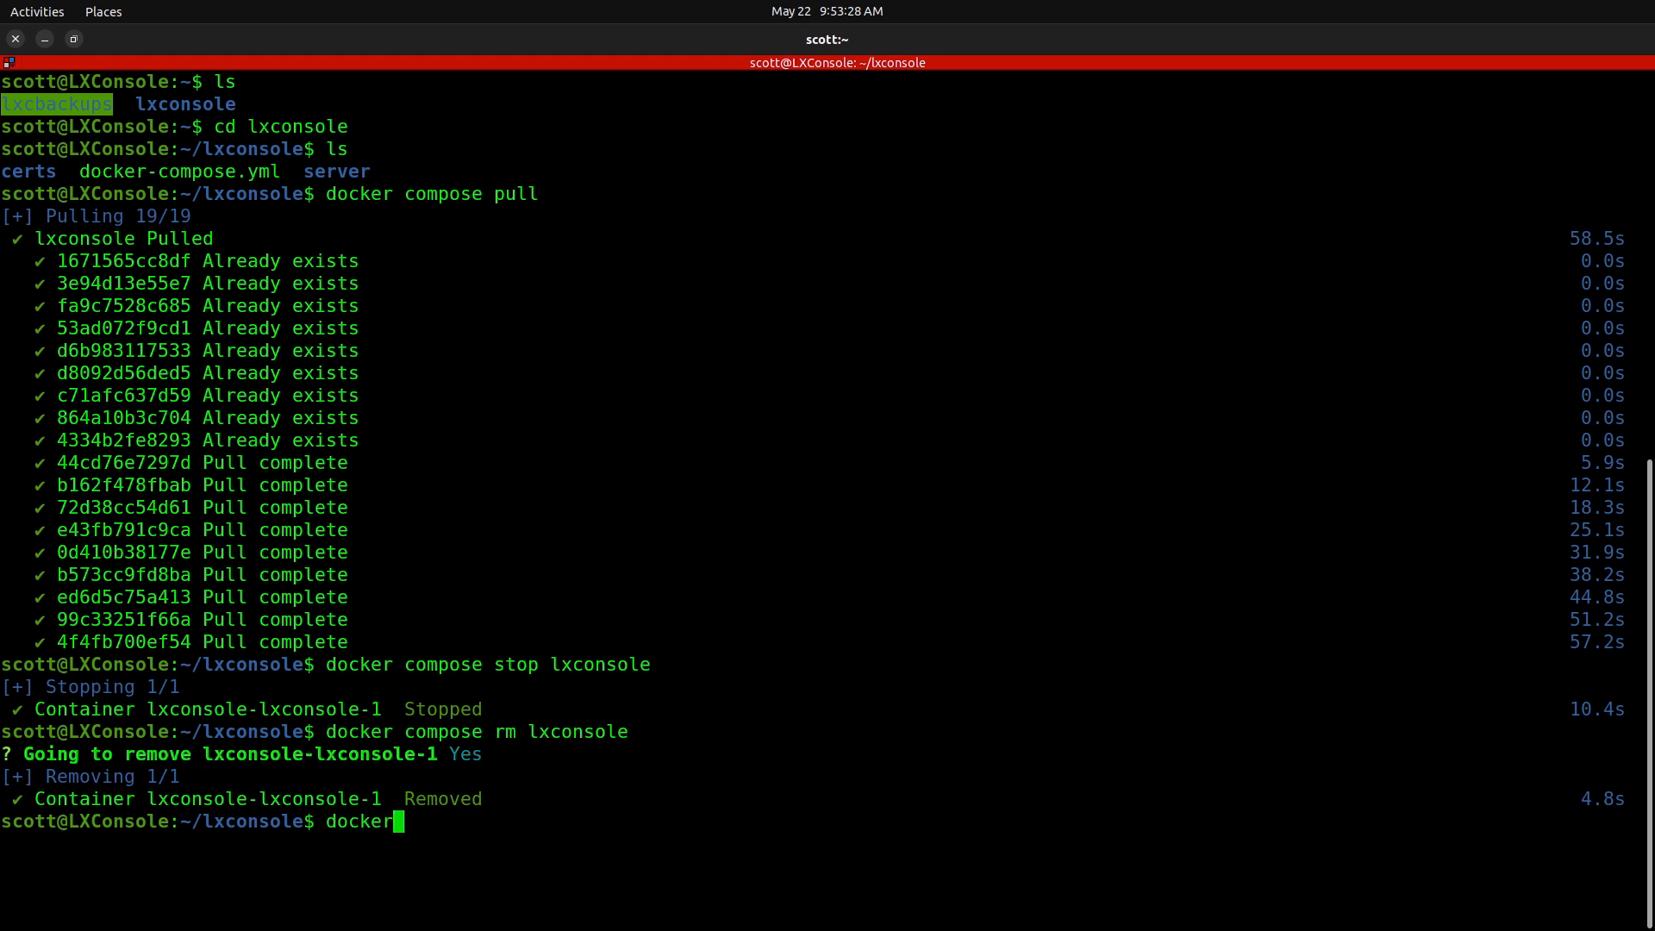
type("compose")
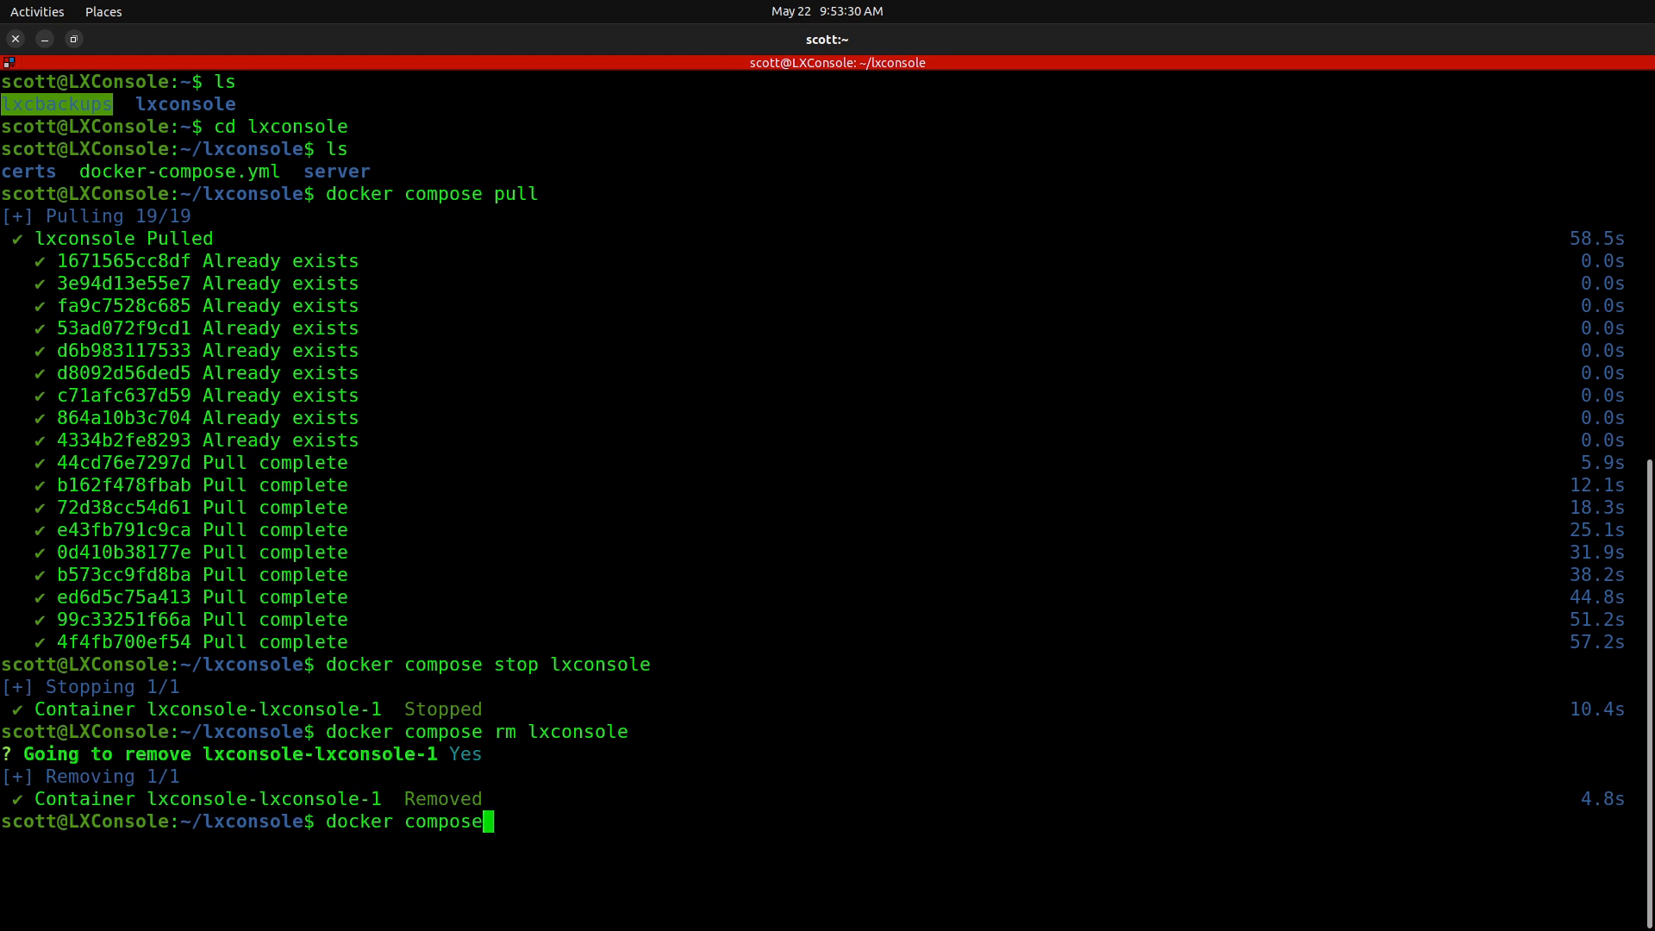
type("up -")
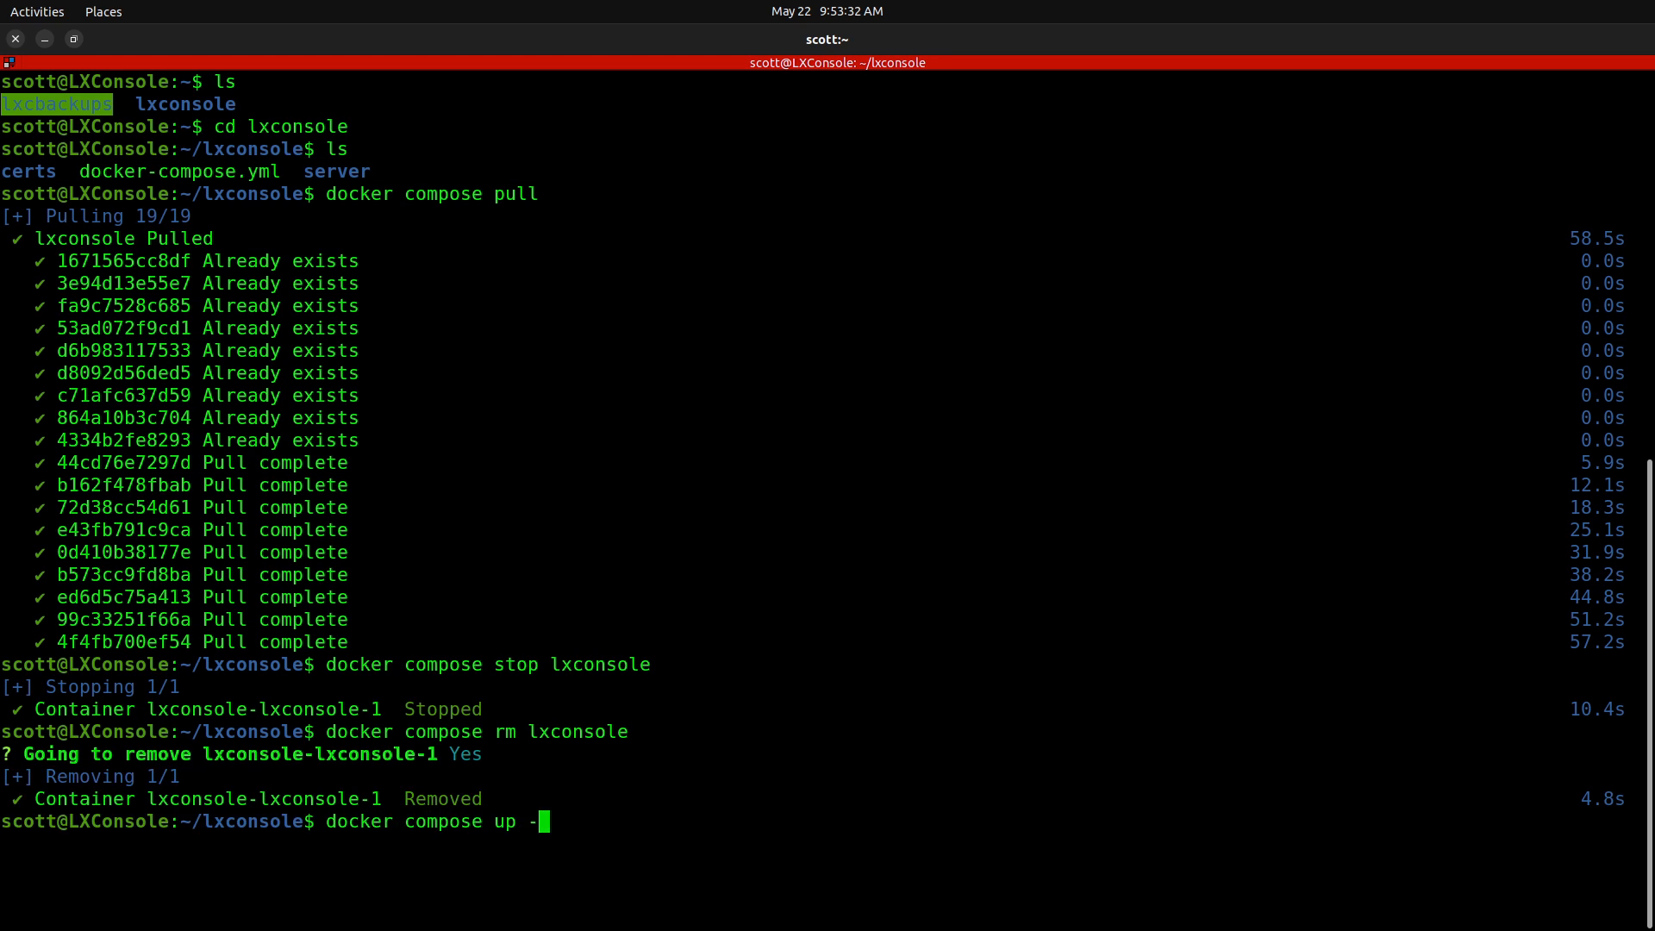
key("Return")
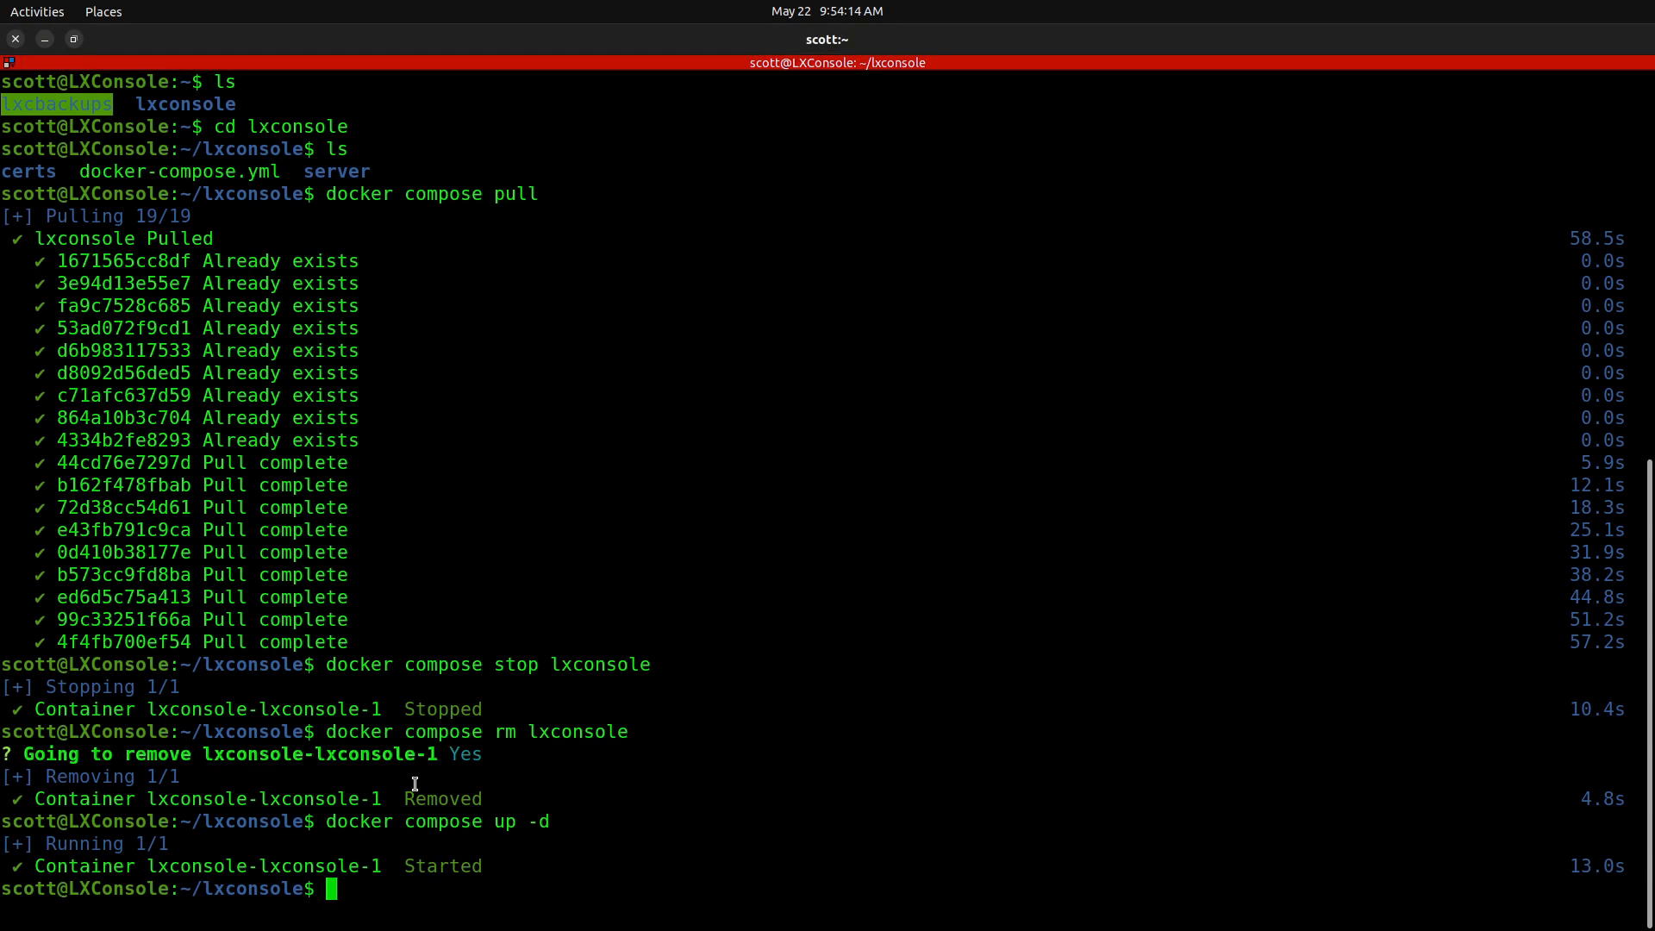
Step: Verify the lxconsole container is running with docker ps, then exit the terminal
type("docker ps")
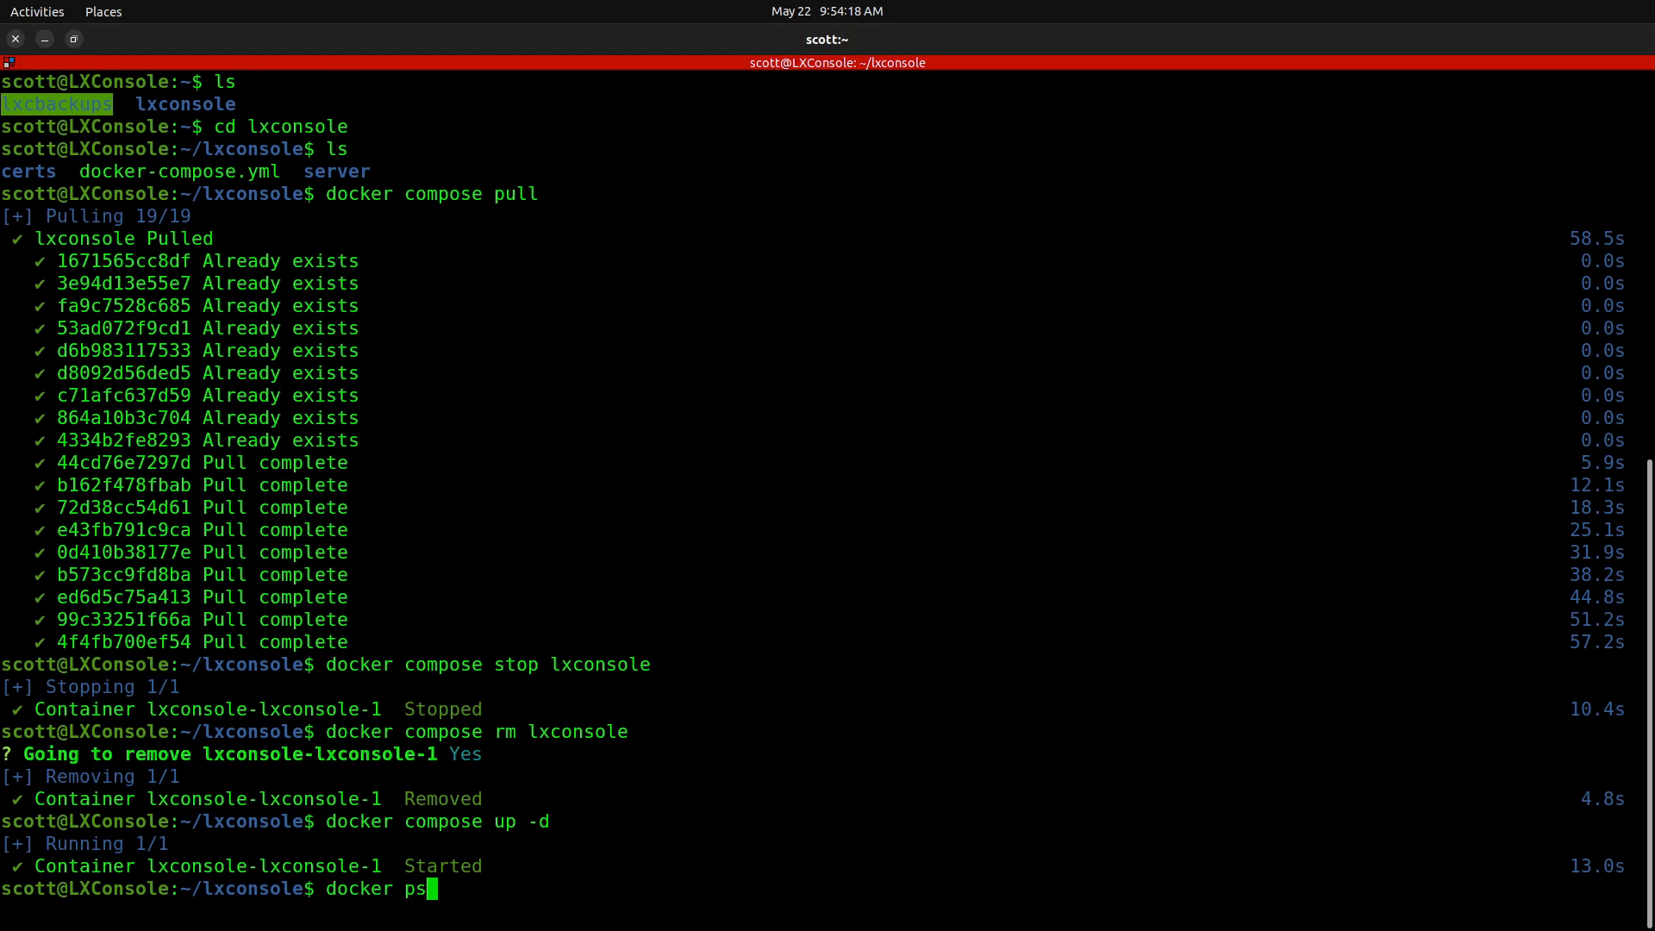
key("Return")
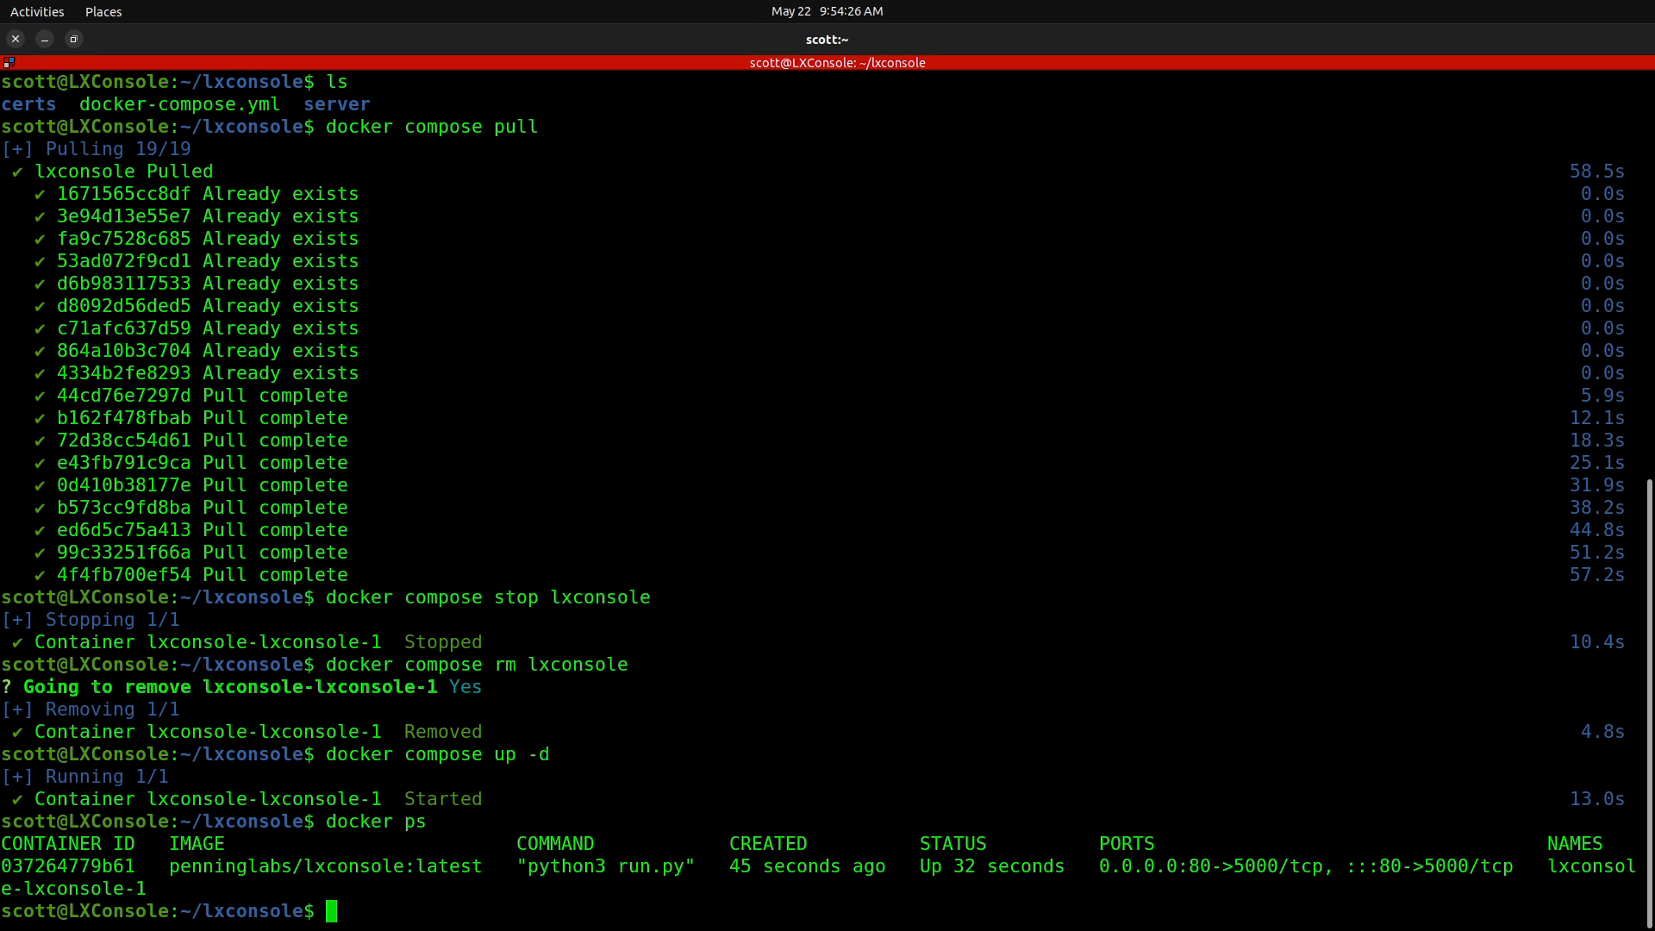
type("exit")
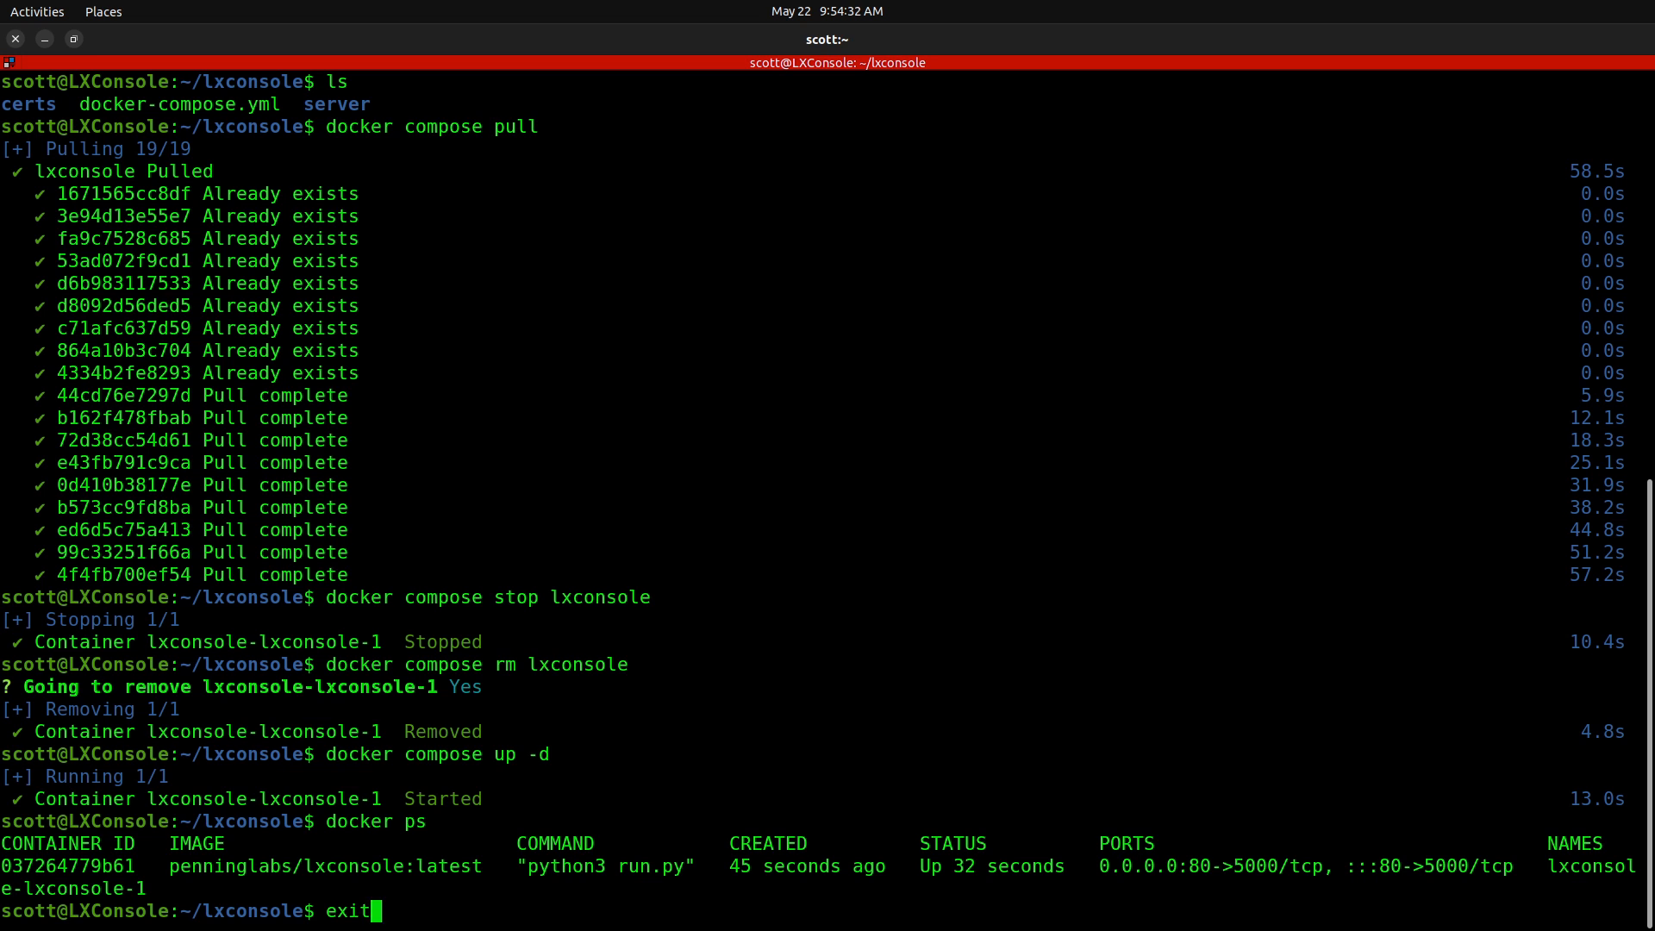
key("Return")
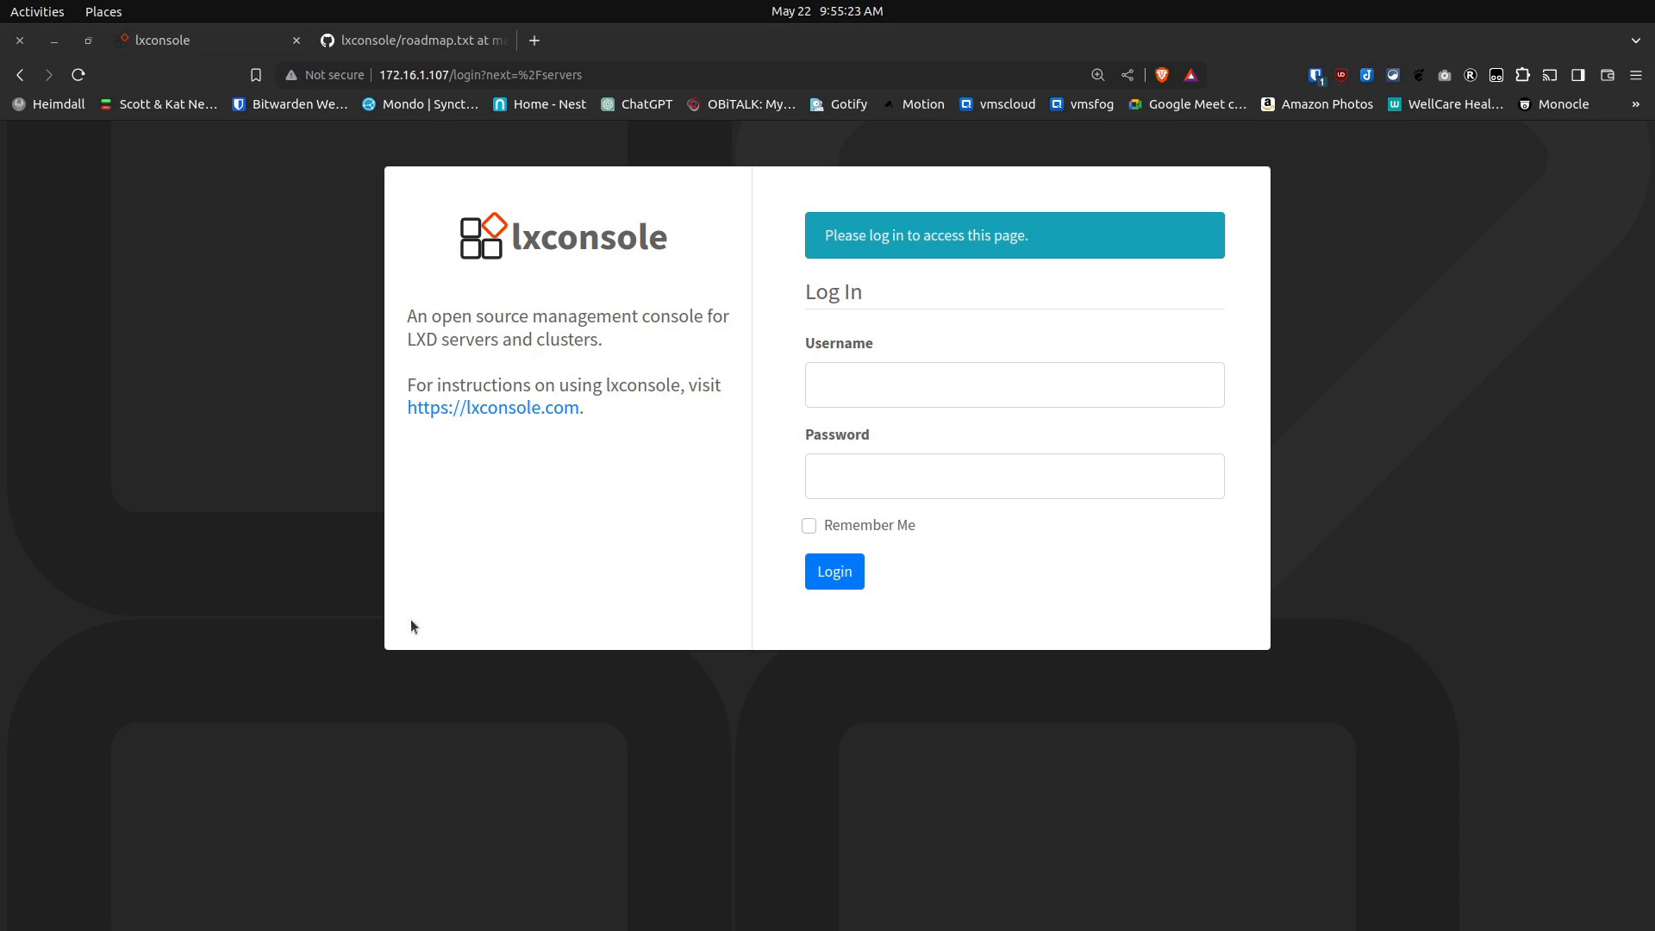
mouse_move(1332, 161)
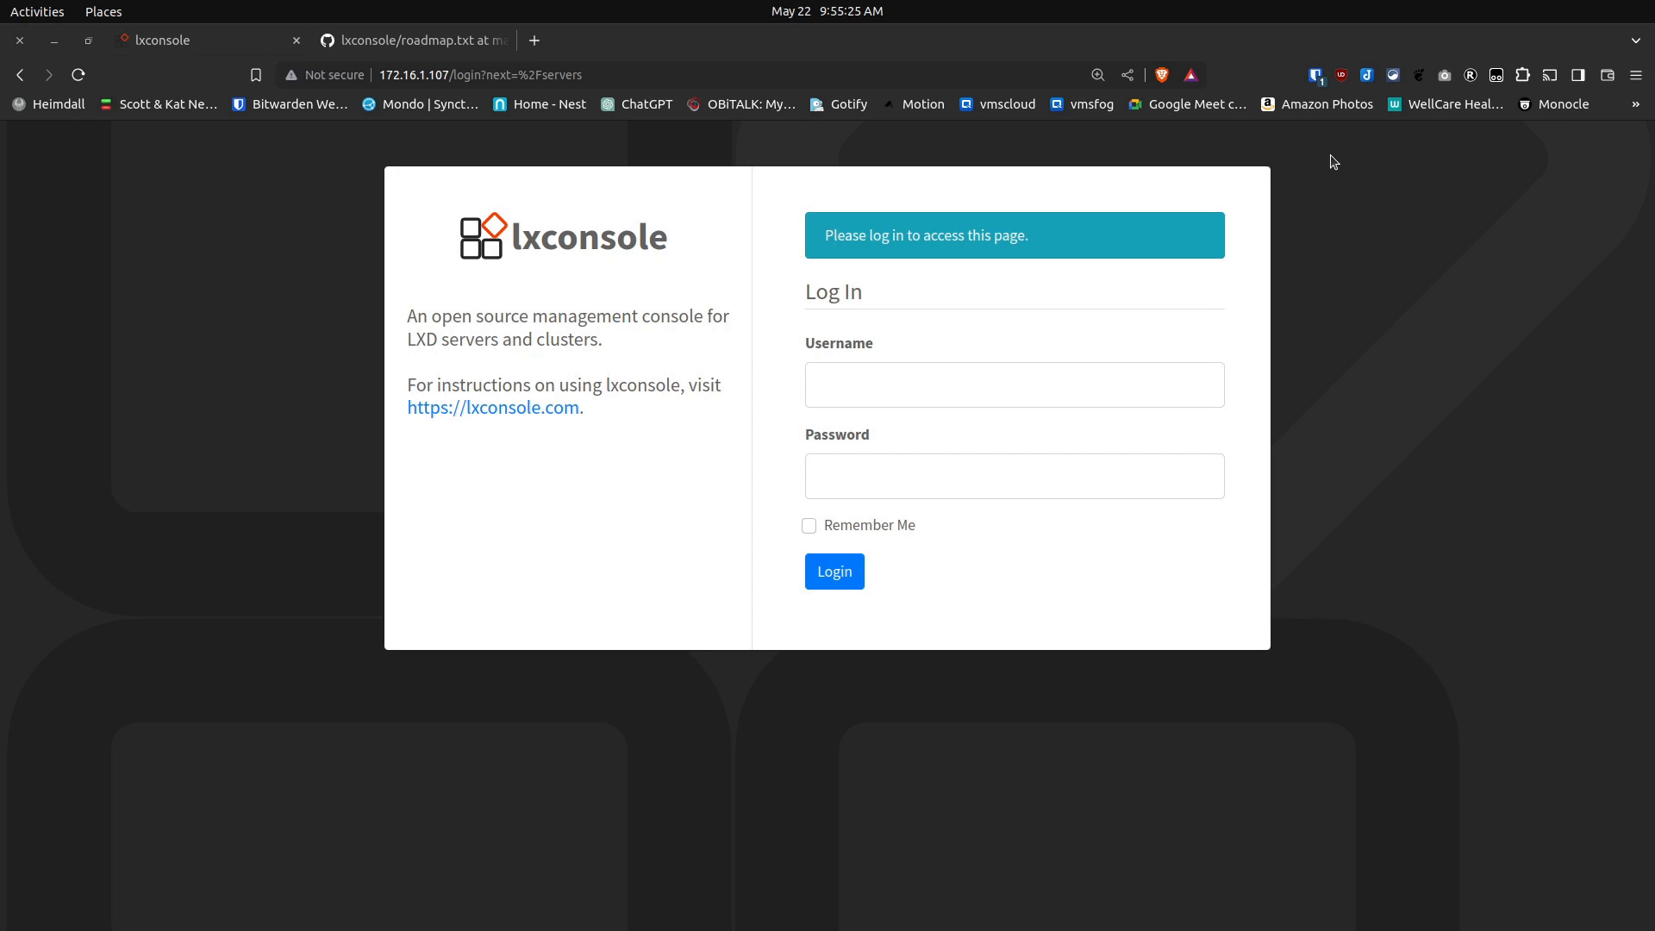
Step: Log back into the updated lxconsole and open the Servers page listing seven servers
left_click(1314, 75)
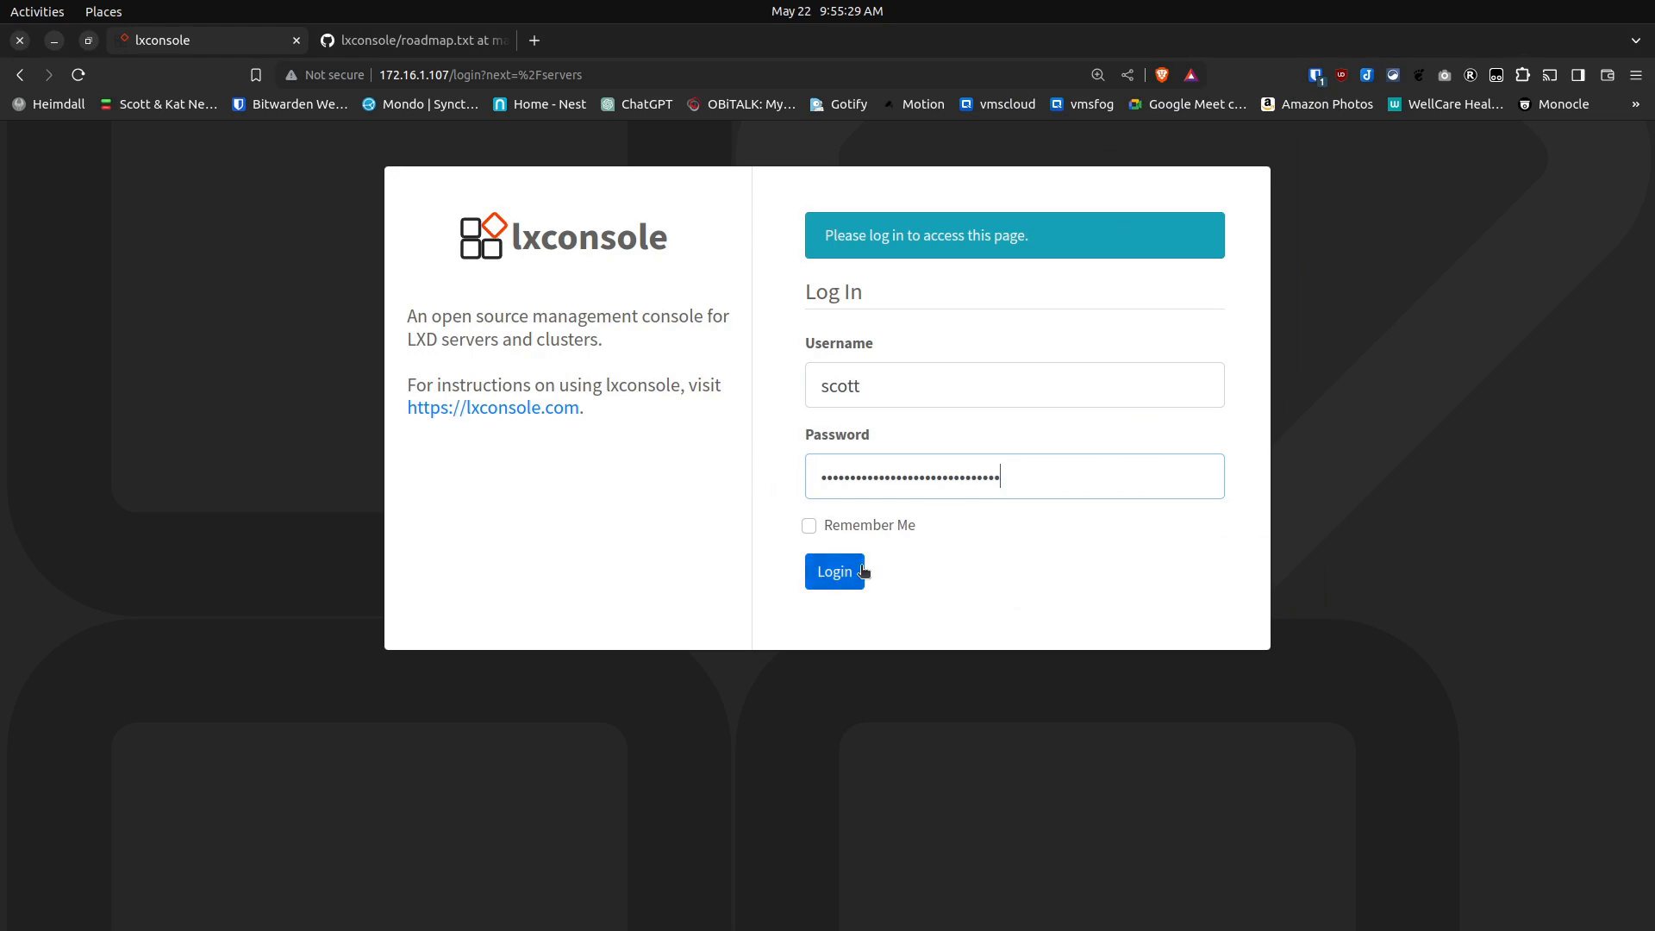
left_click(834, 571)
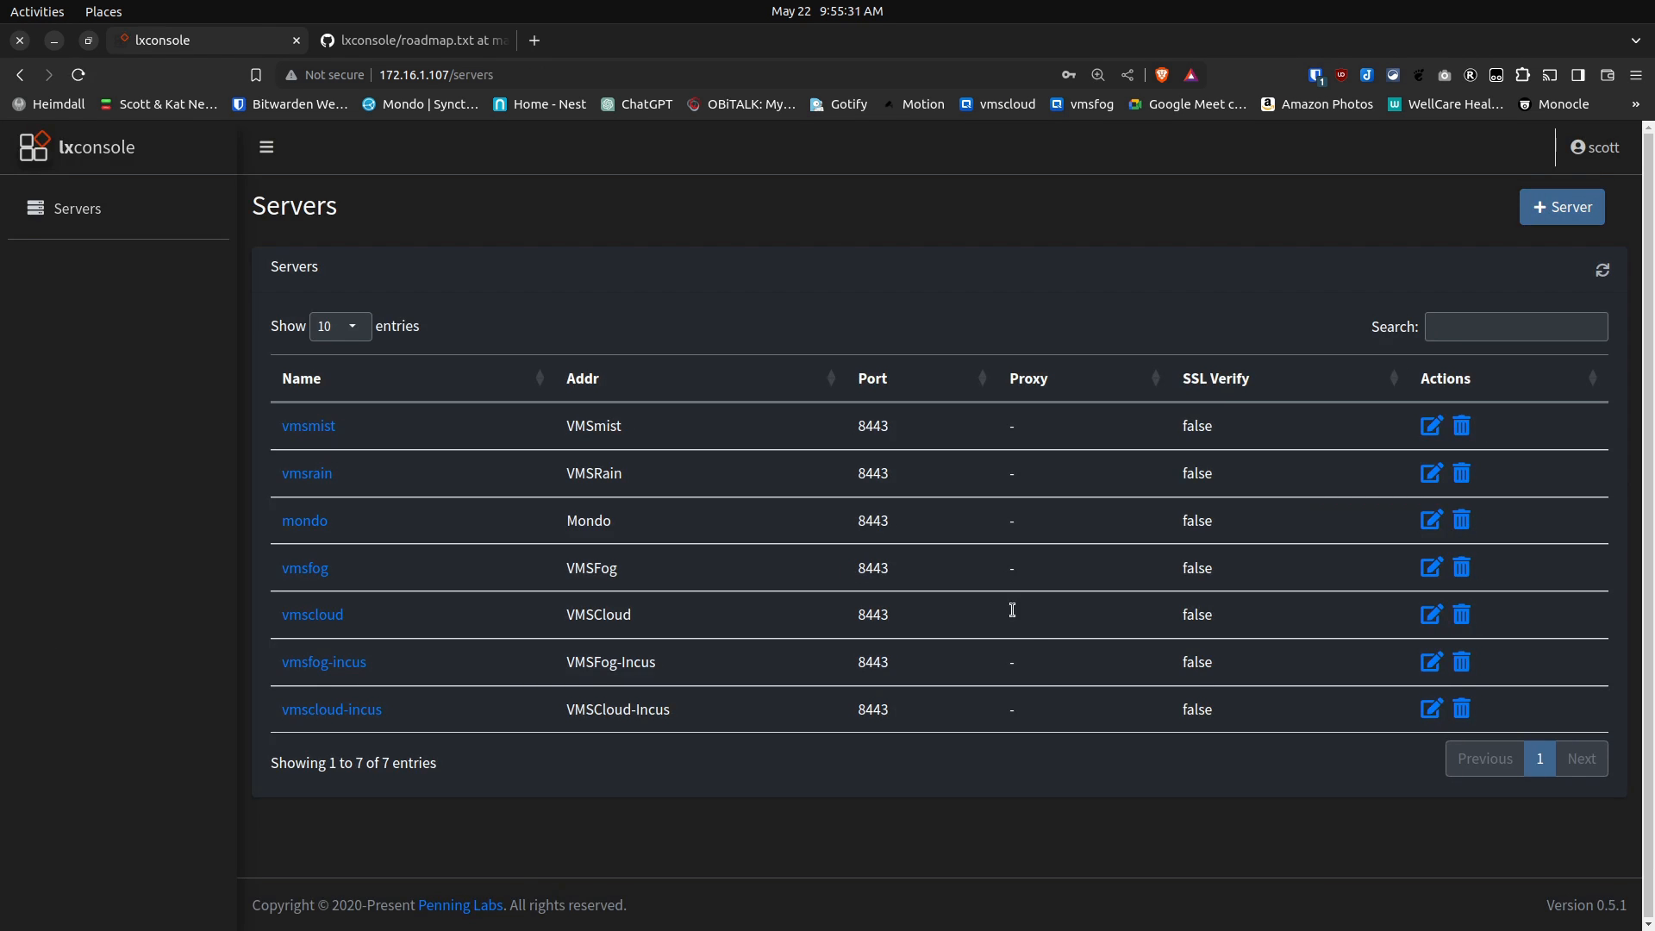
mouse_move(1602, 922)
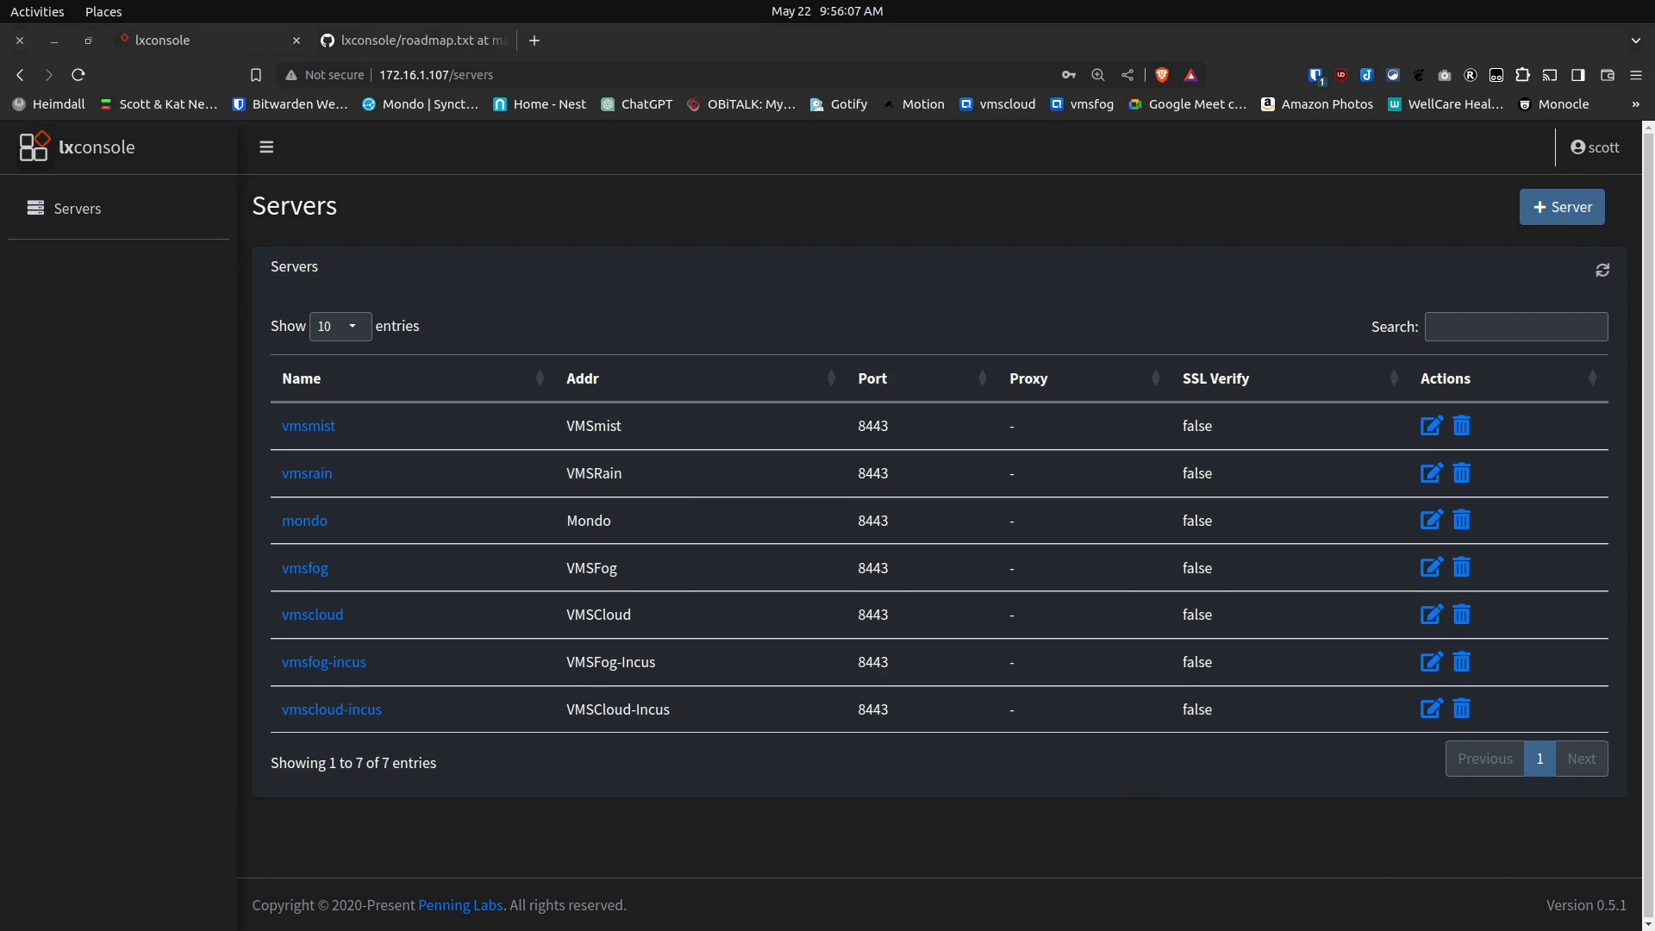
mouse_move(98, 696)
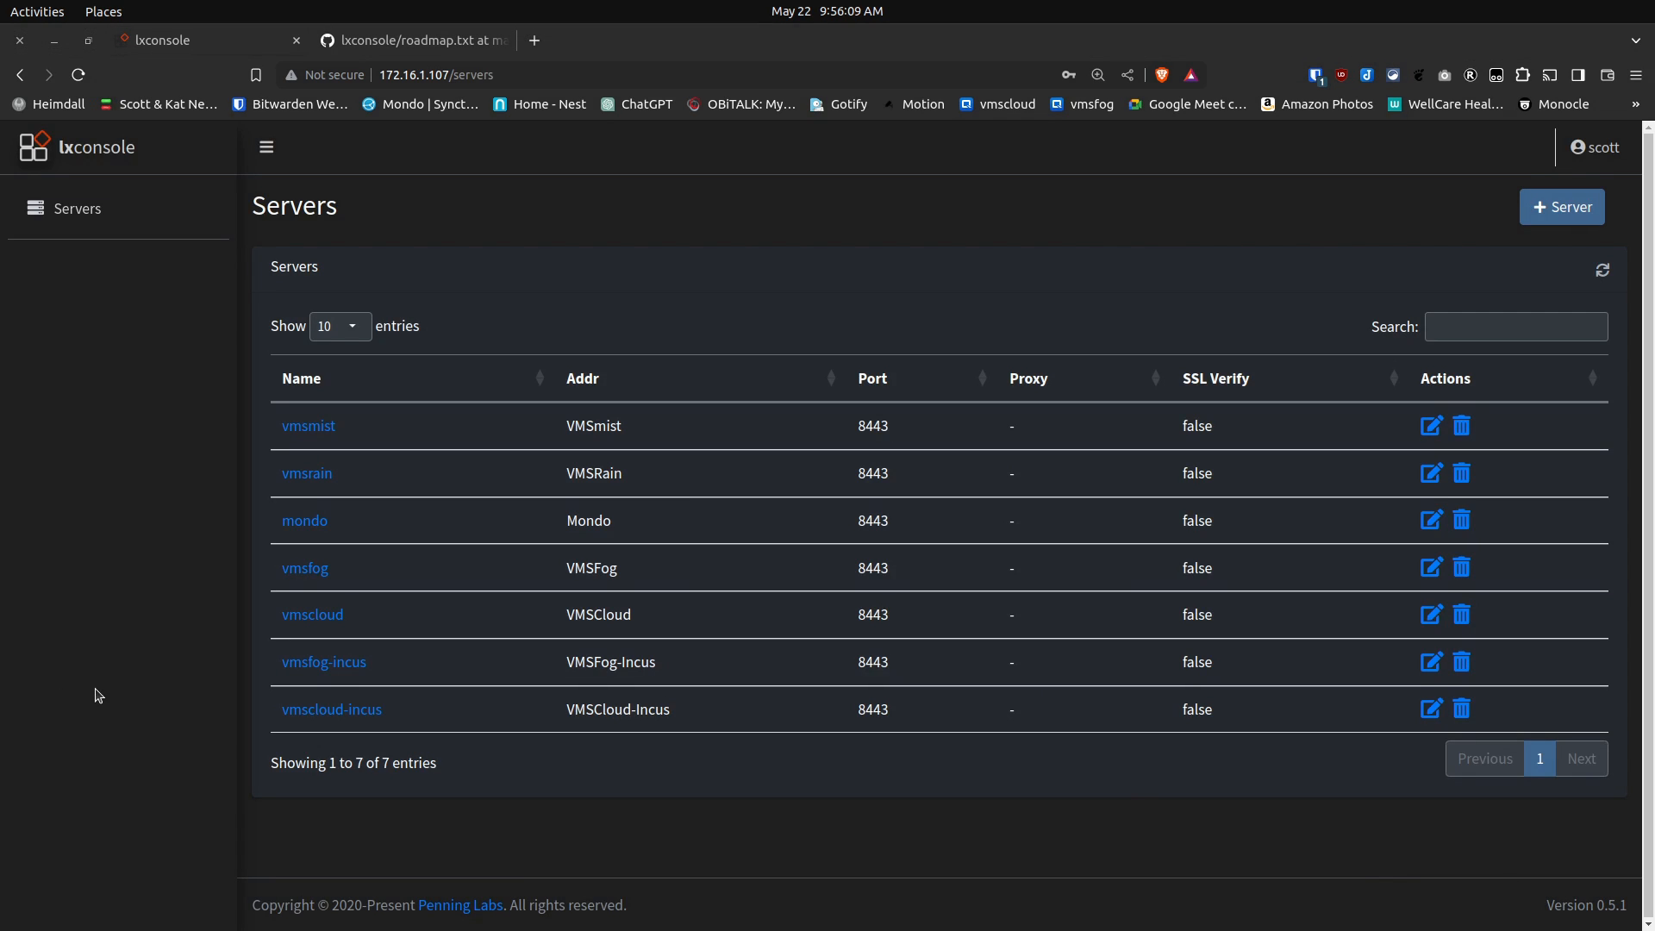